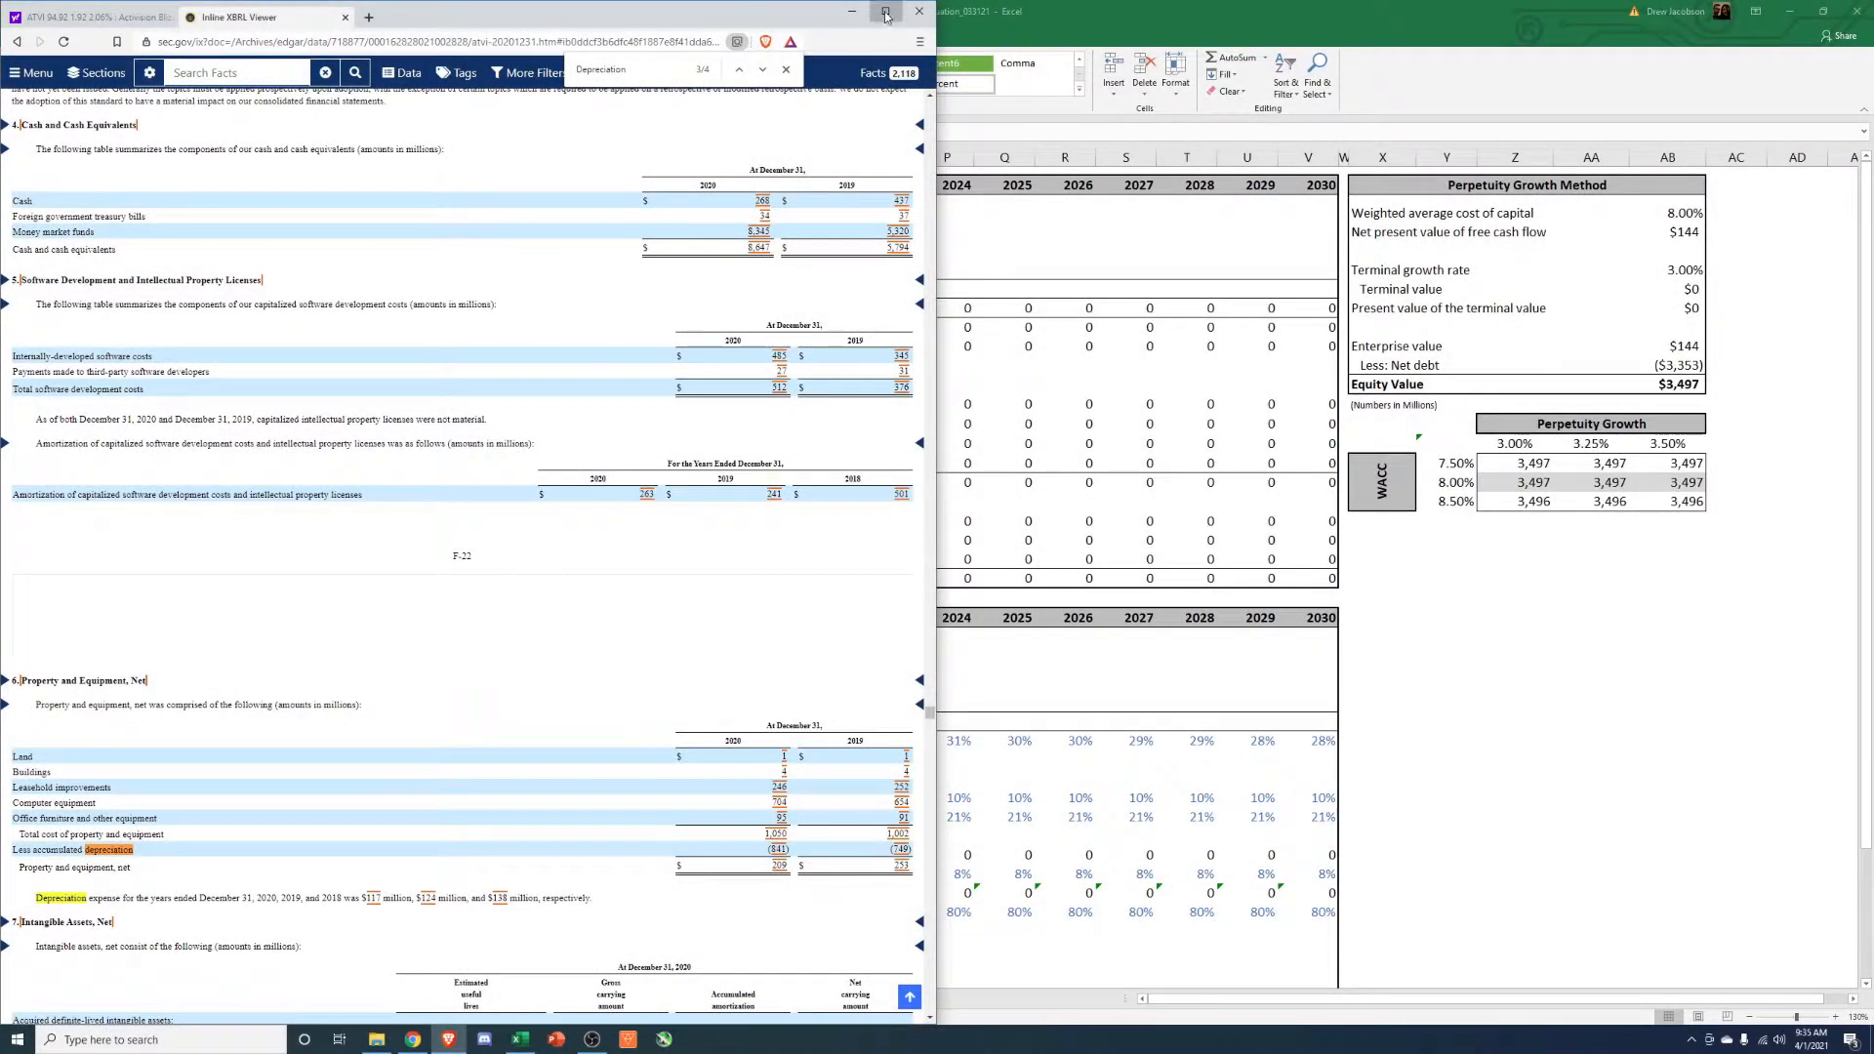
View ATVI's five-year price chart on Yahoo Finance, then return to the valuation workbook.
click(90, 10)
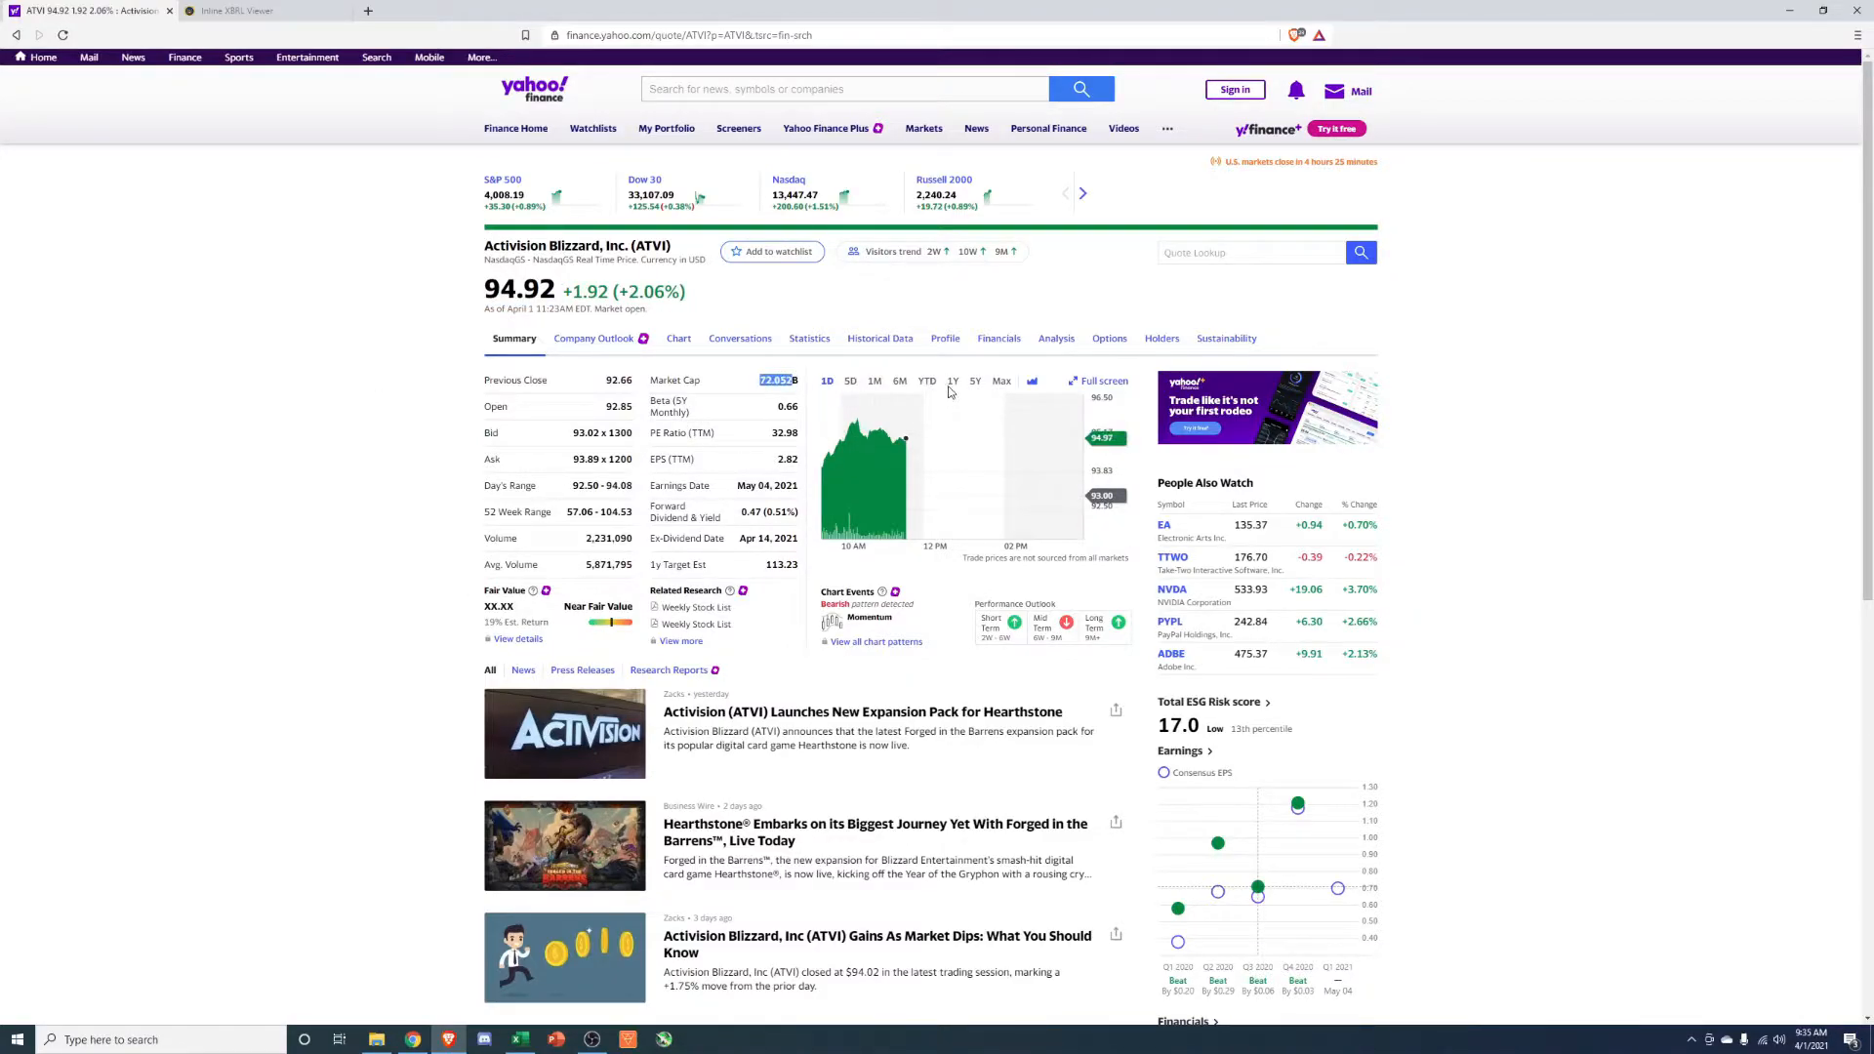
click(953, 381)
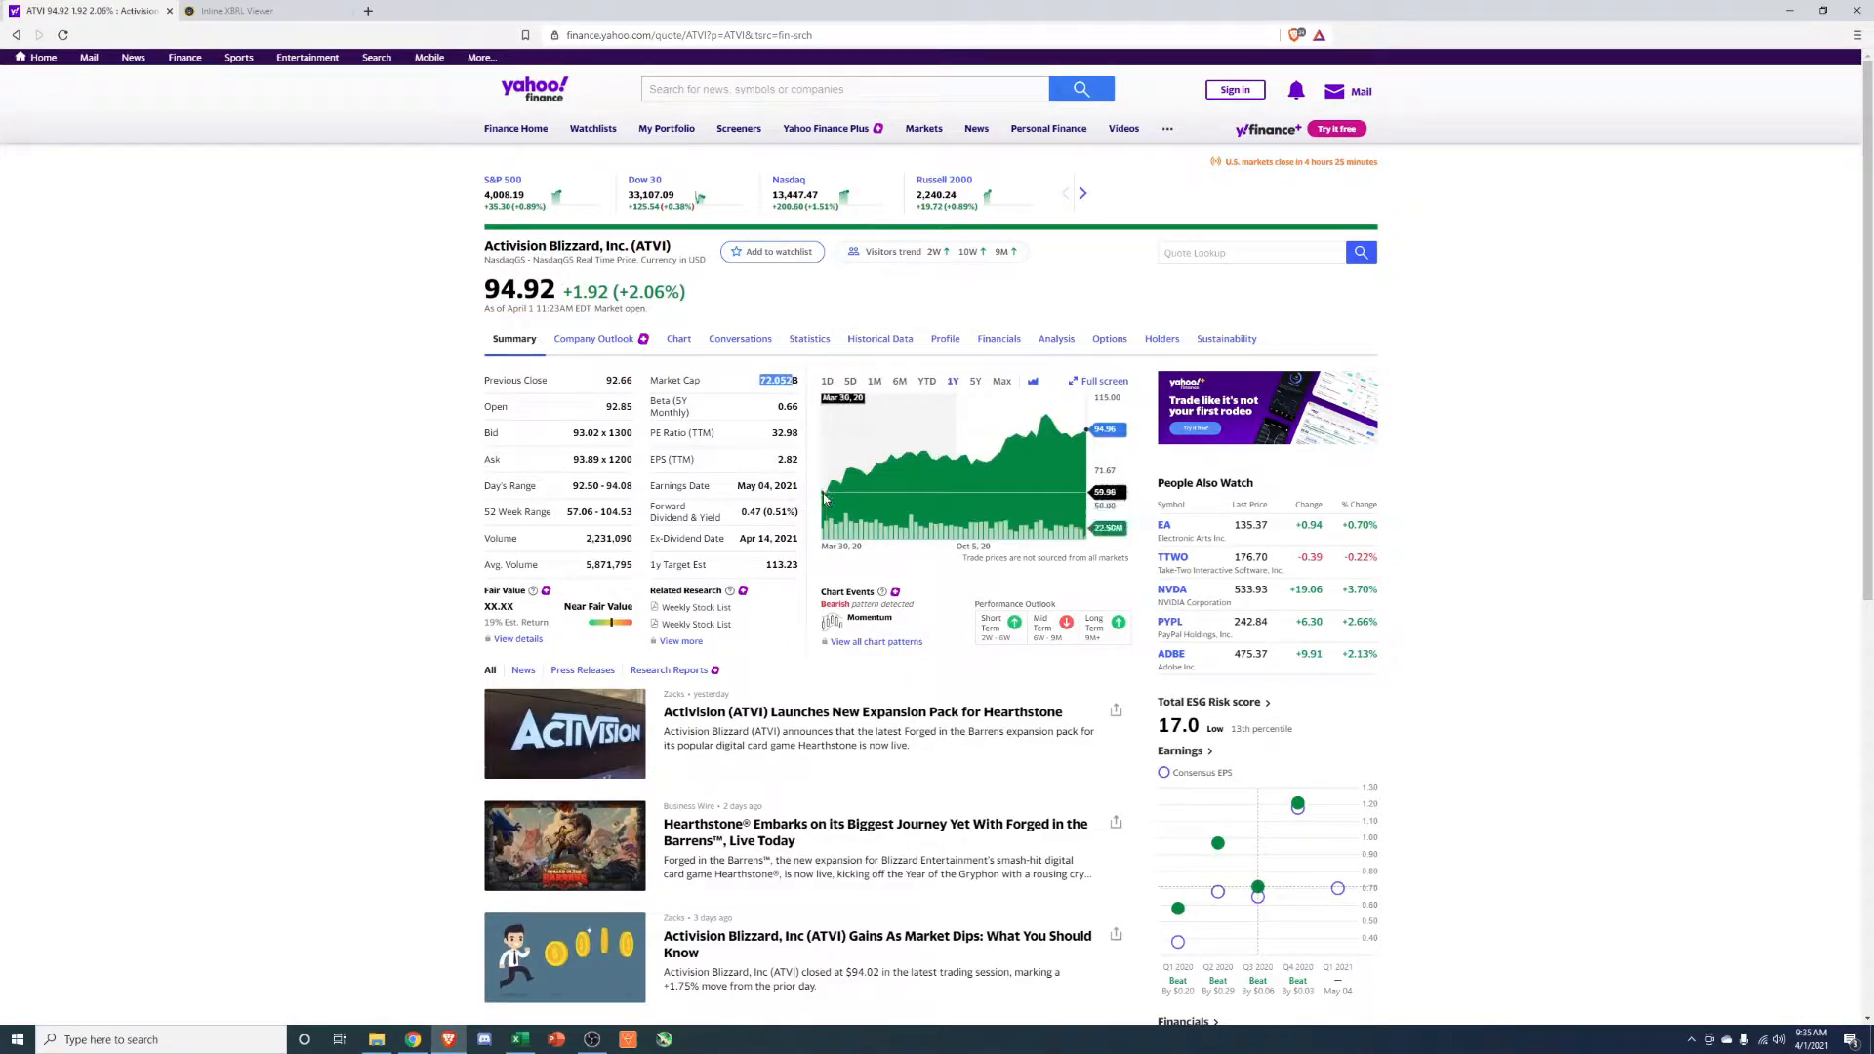
mouse_move(925, 450)
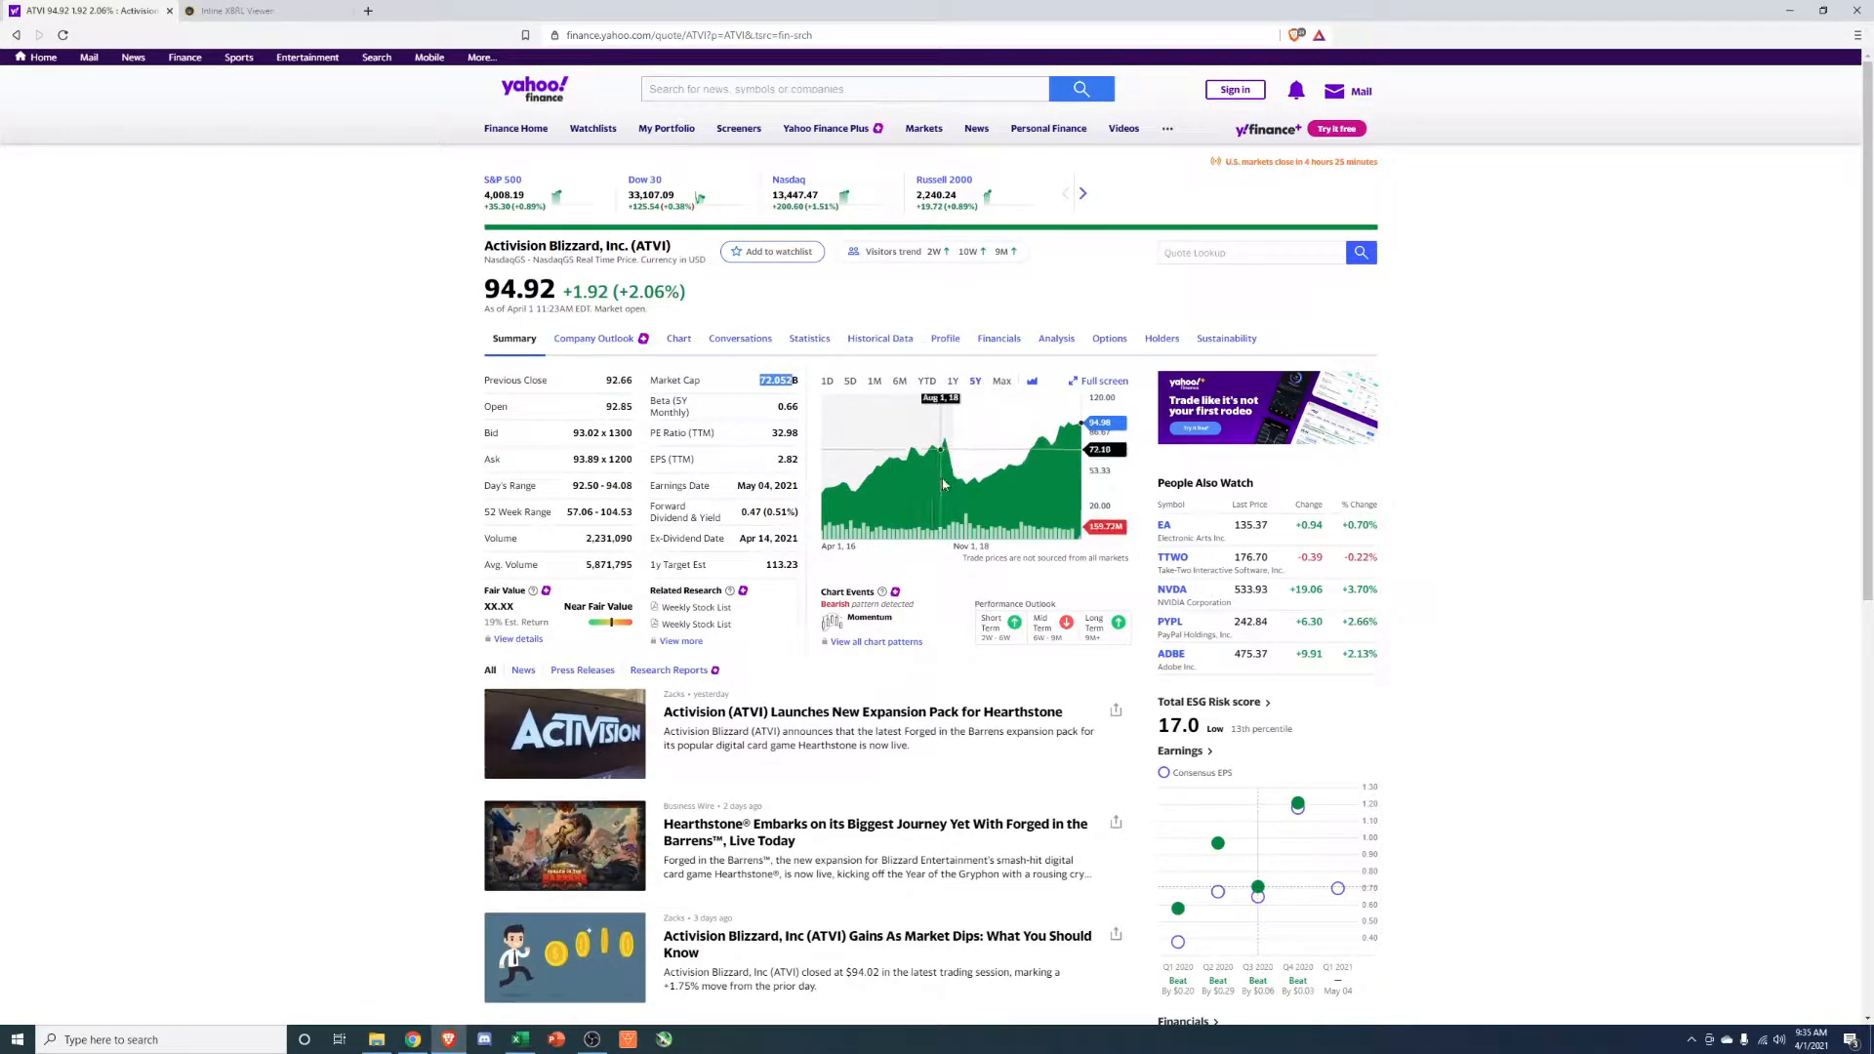
mouse_move(1064, 454)
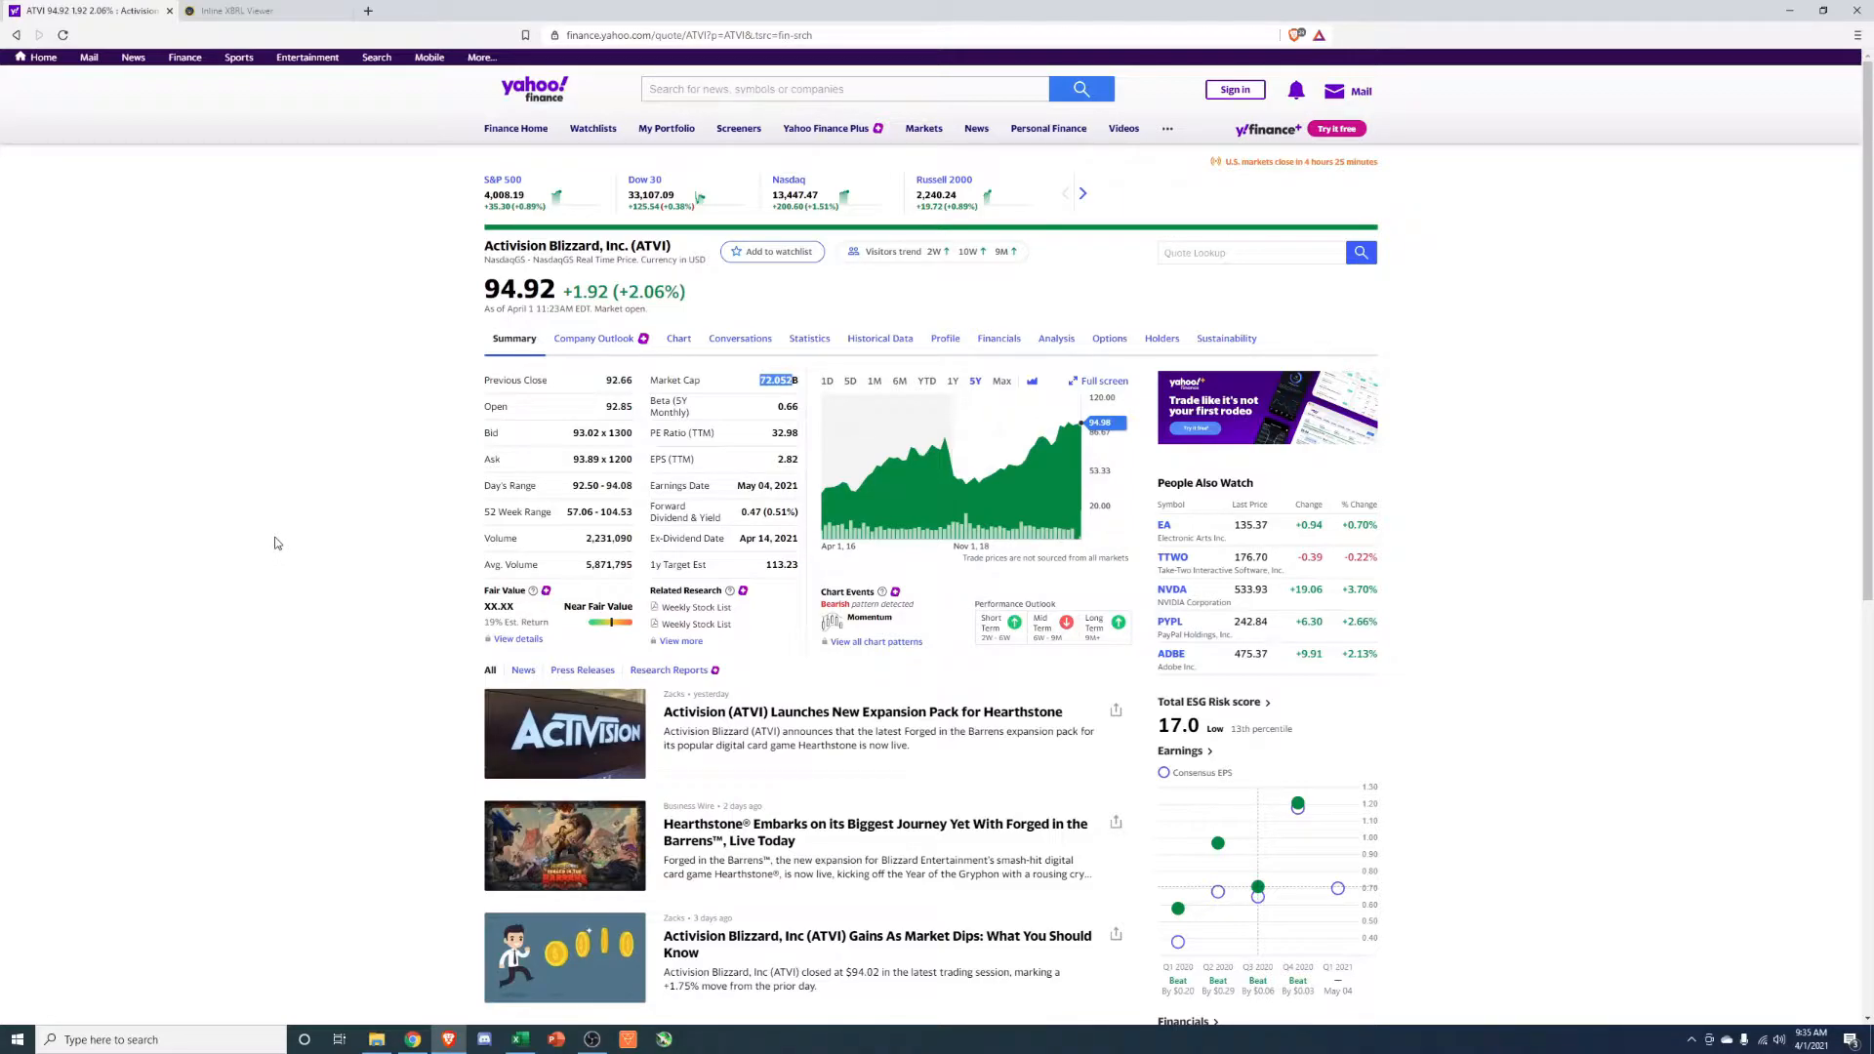
mouse_move(1589, 264)
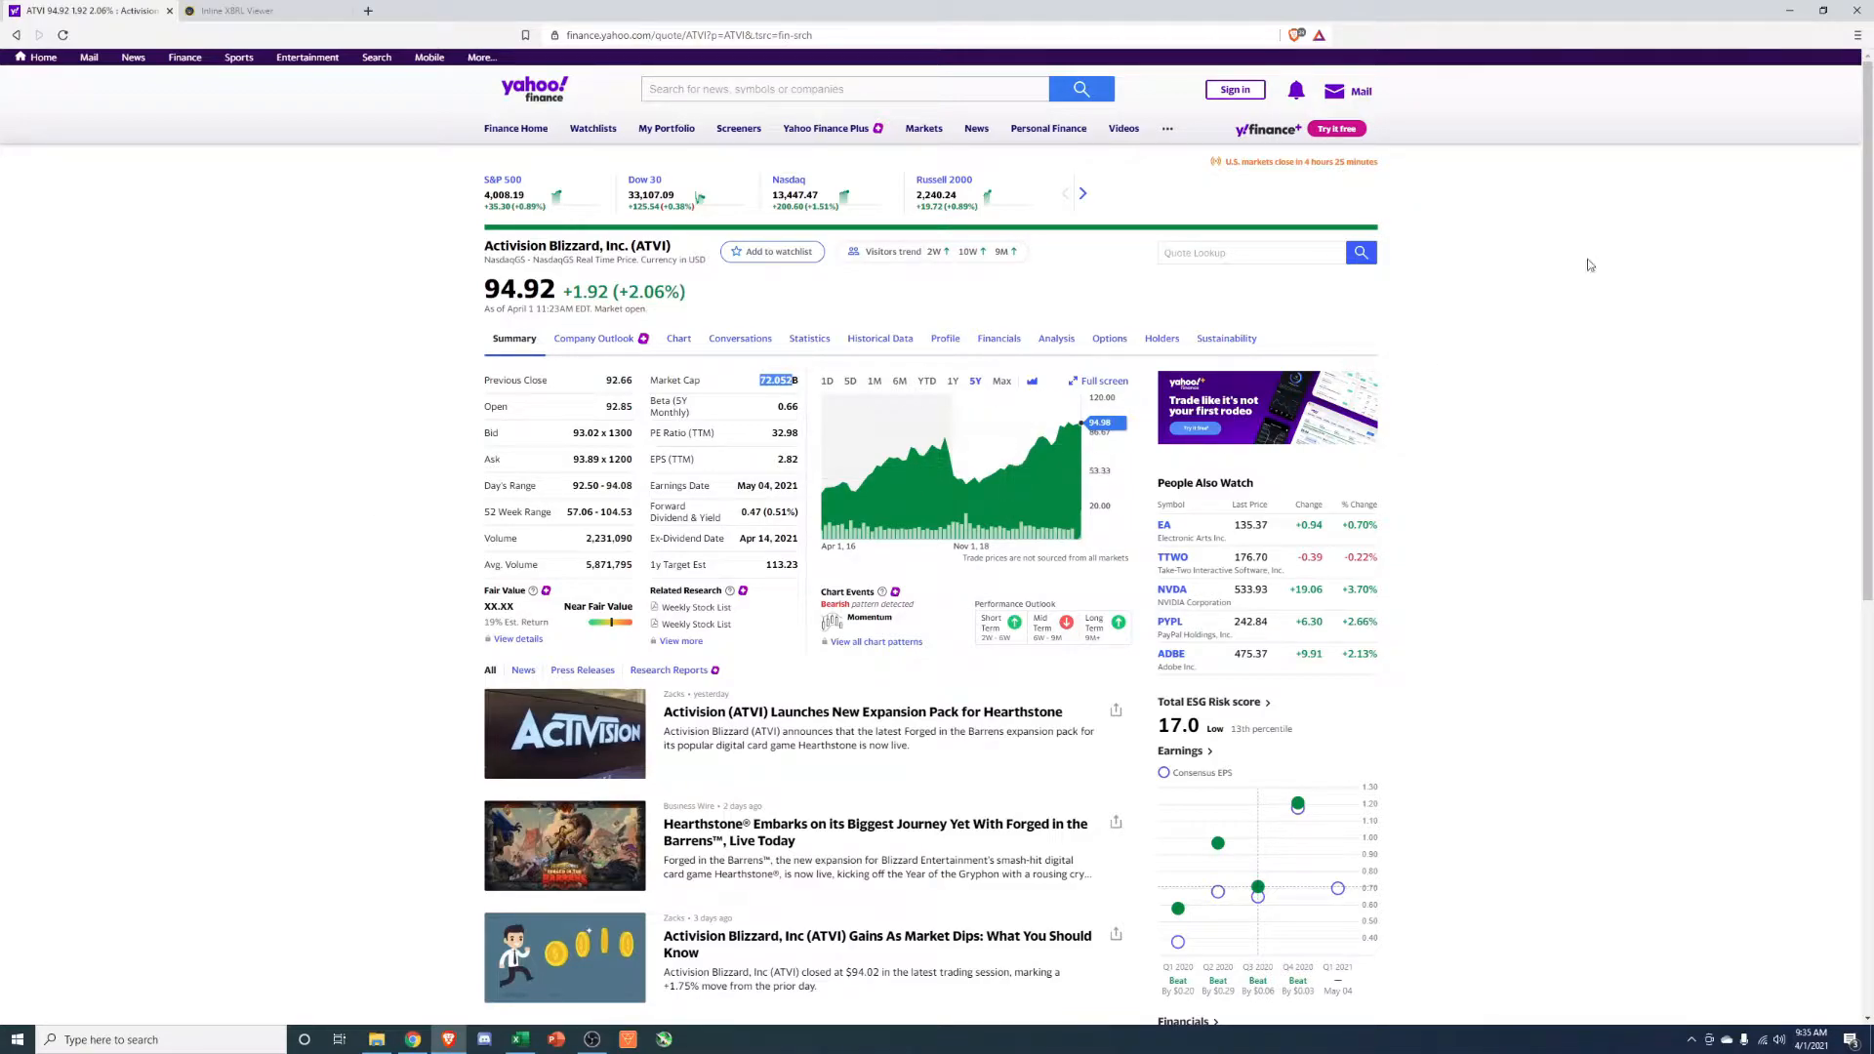
click(520, 1039)
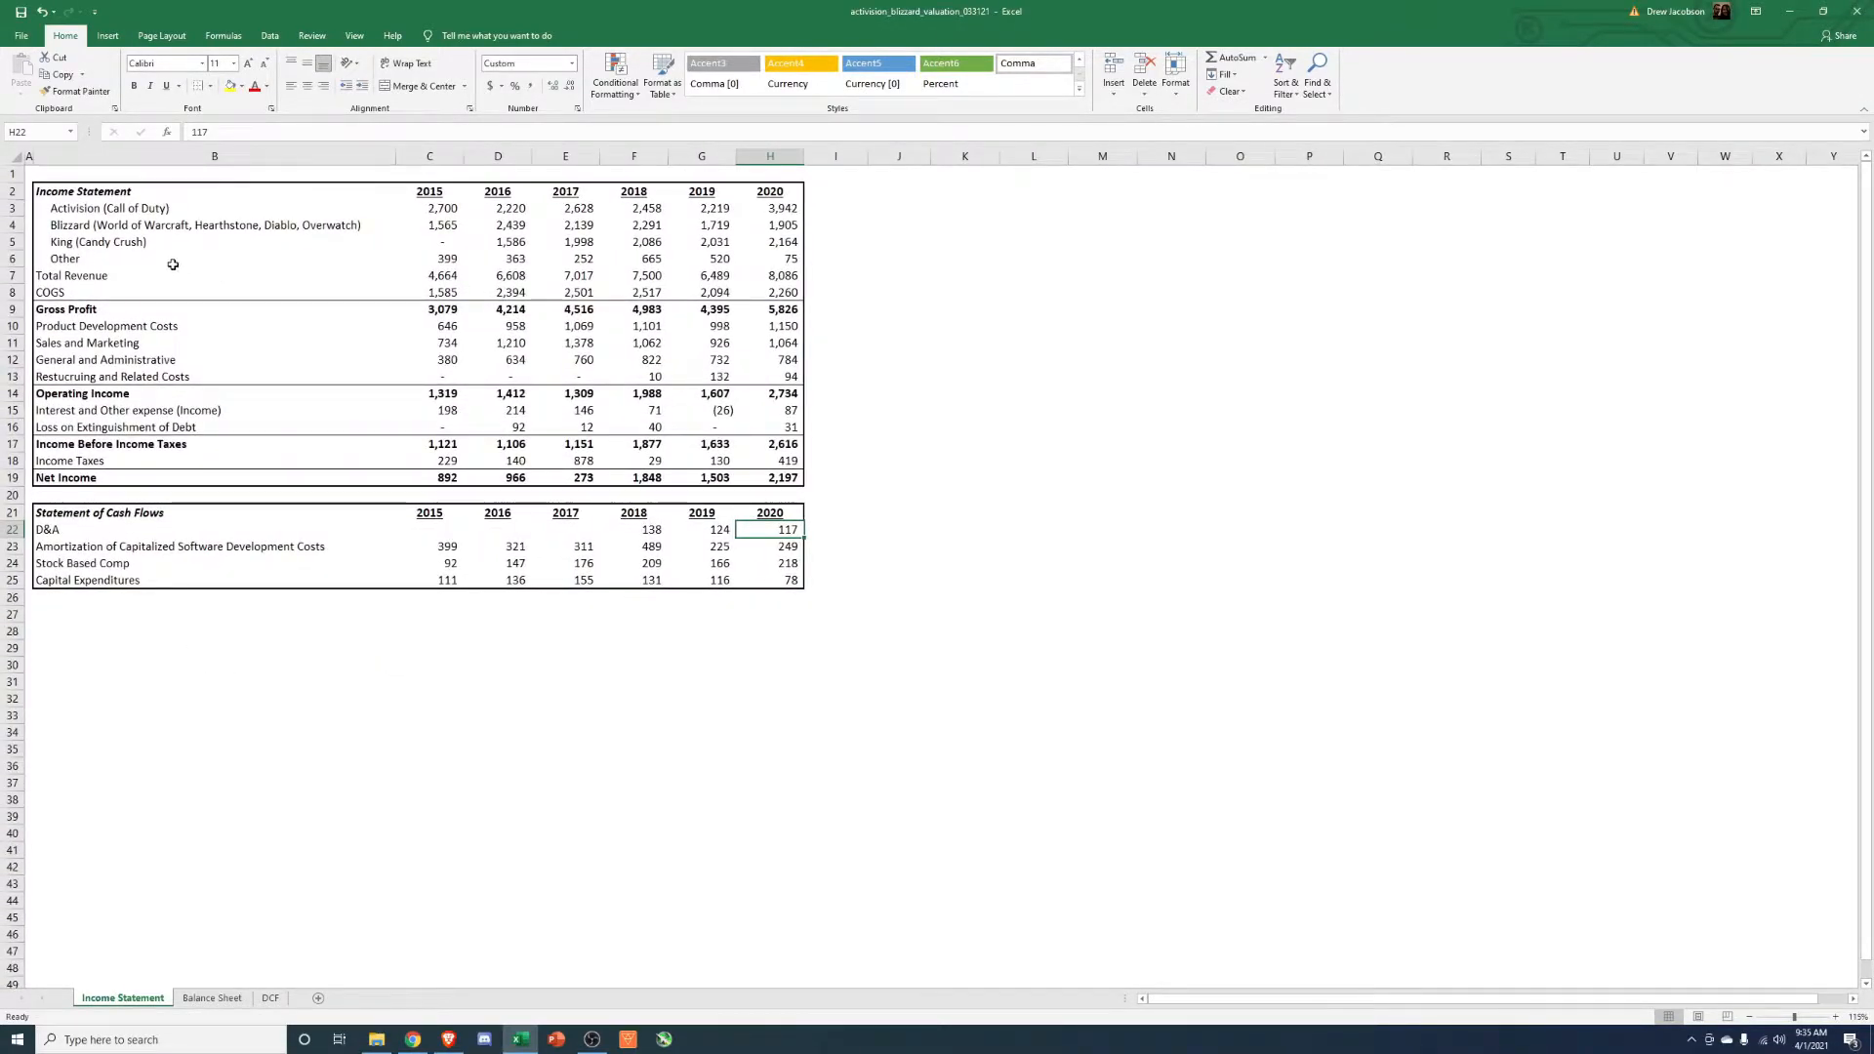
drag(215, 207, 215, 242)
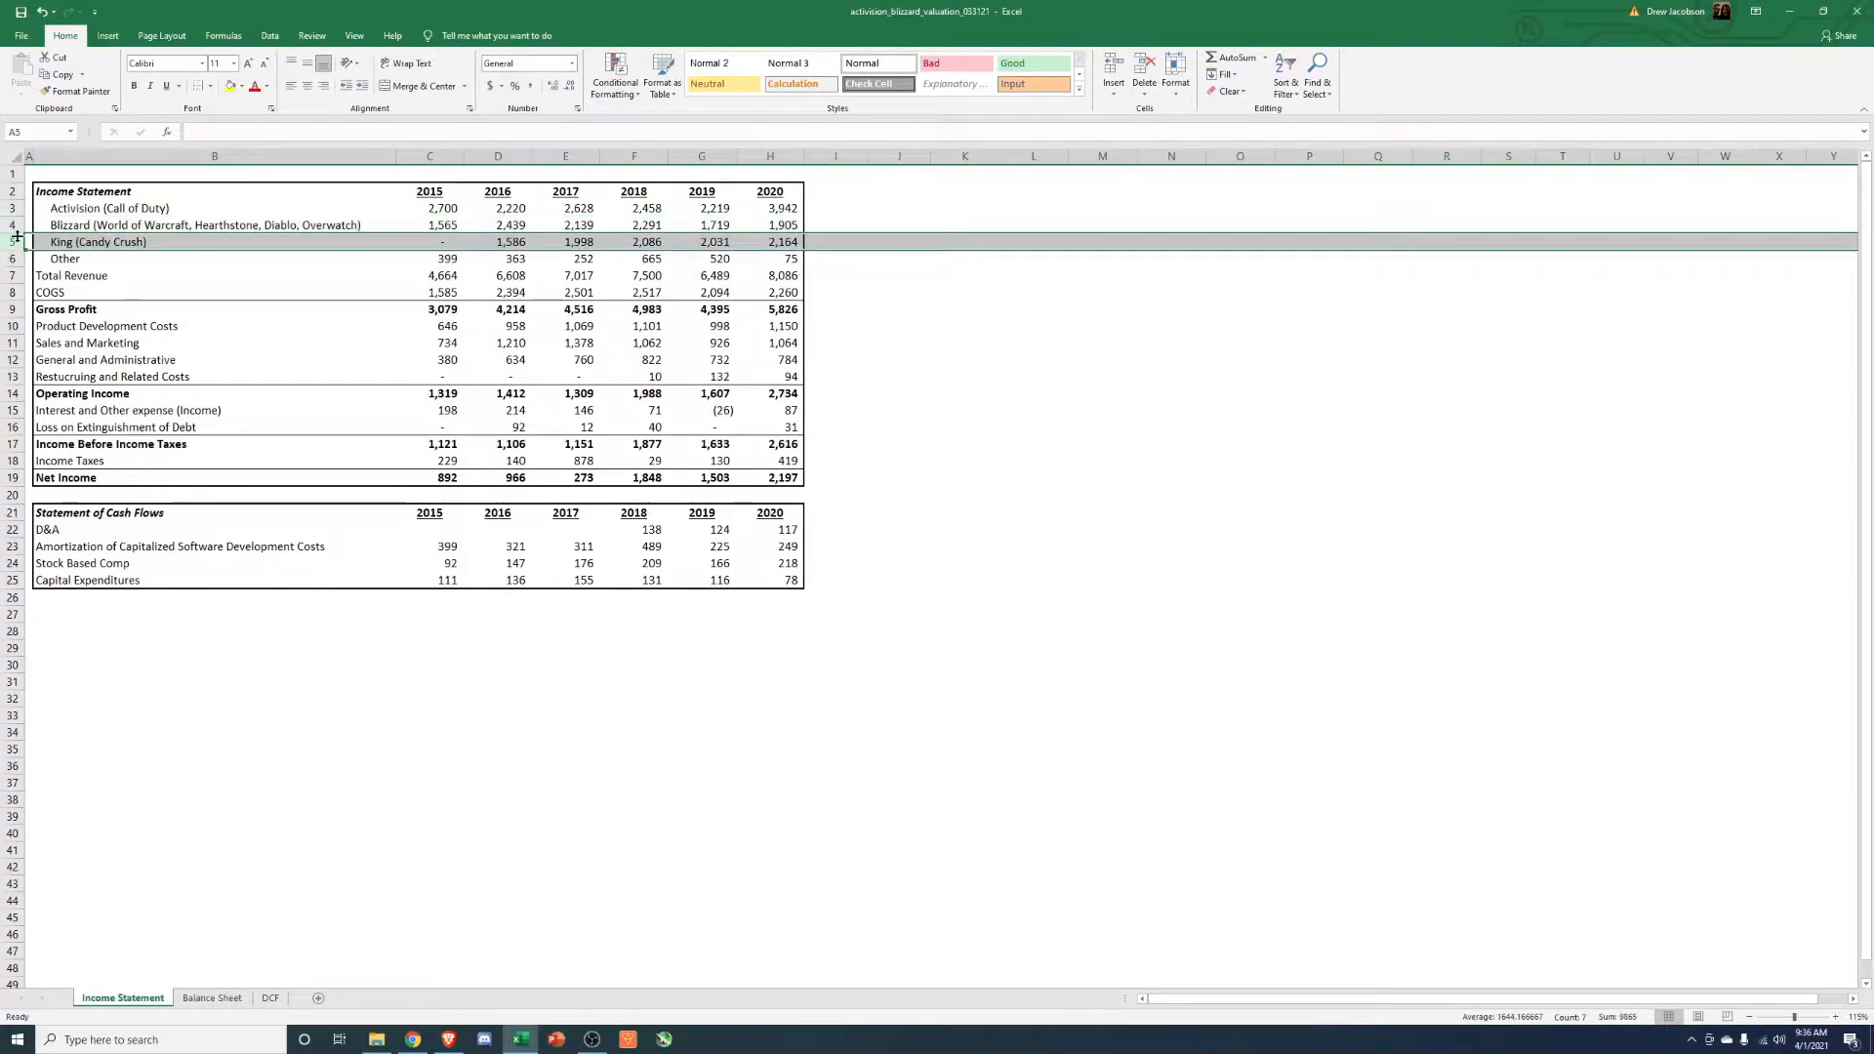
click(964, 292)
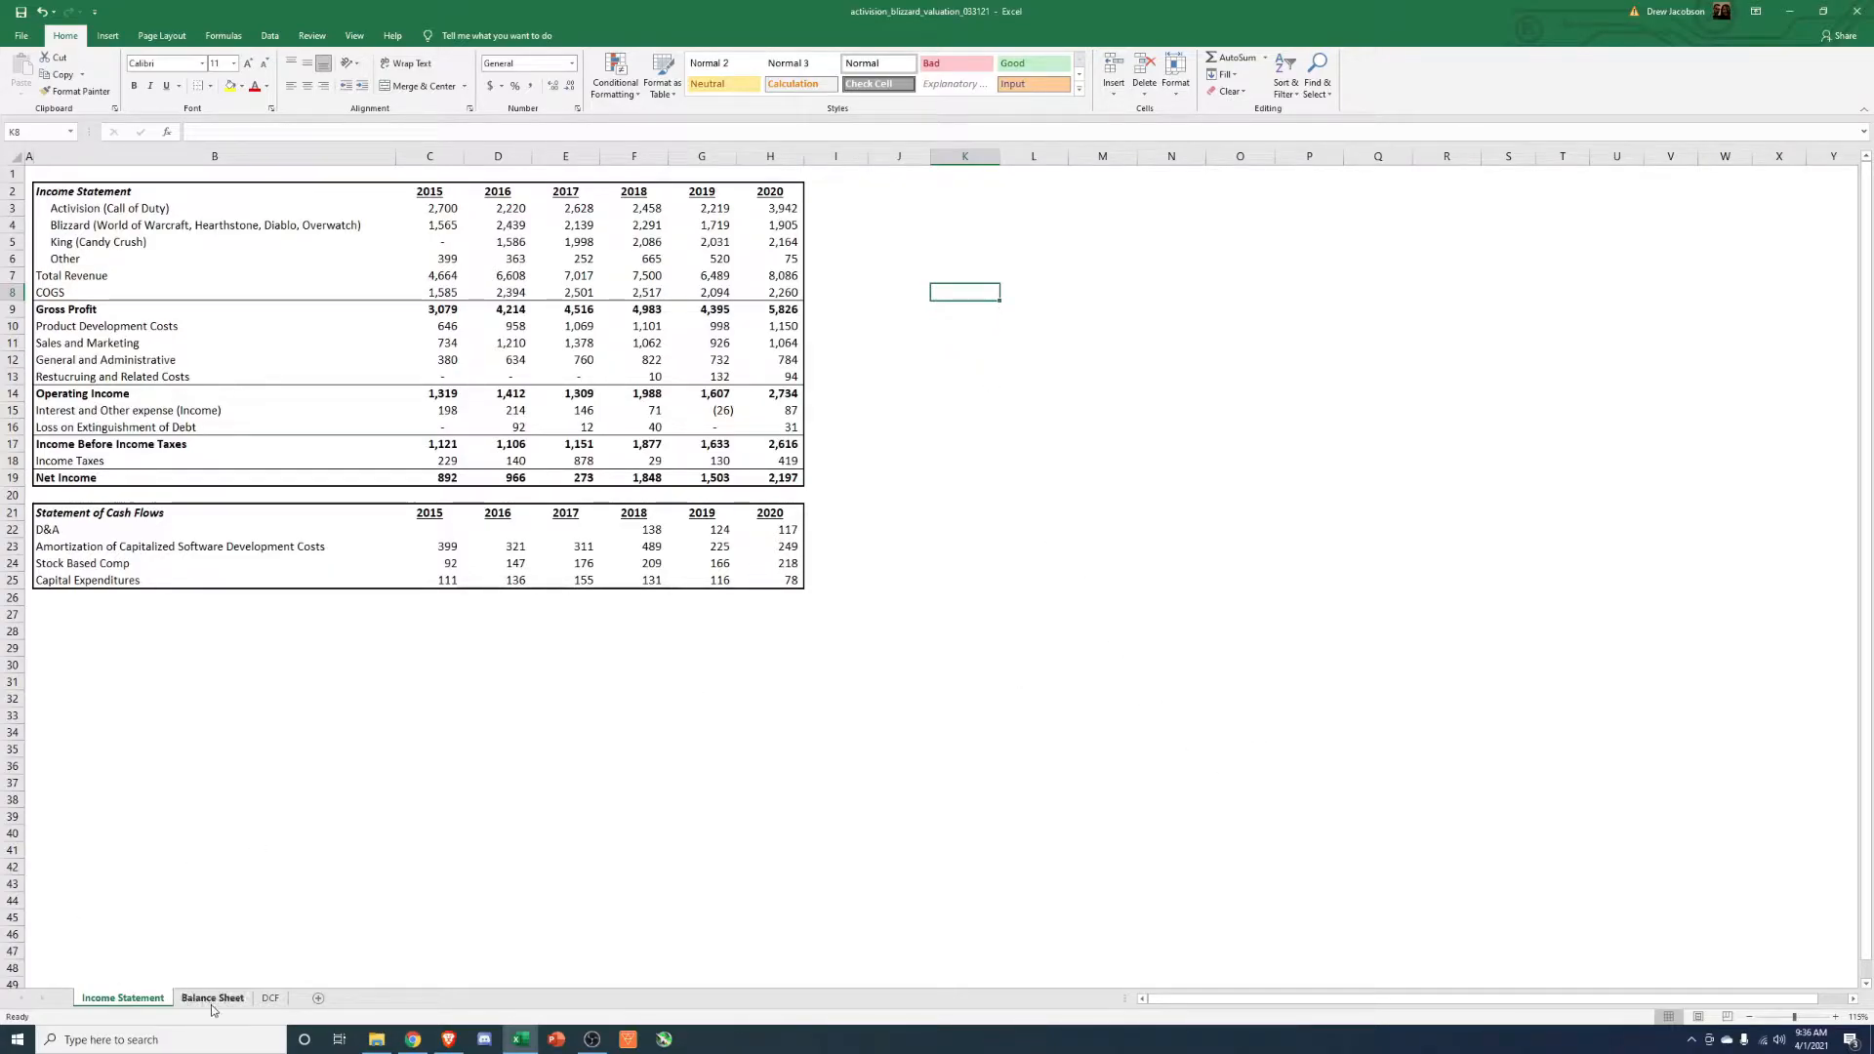
click(211, 998)
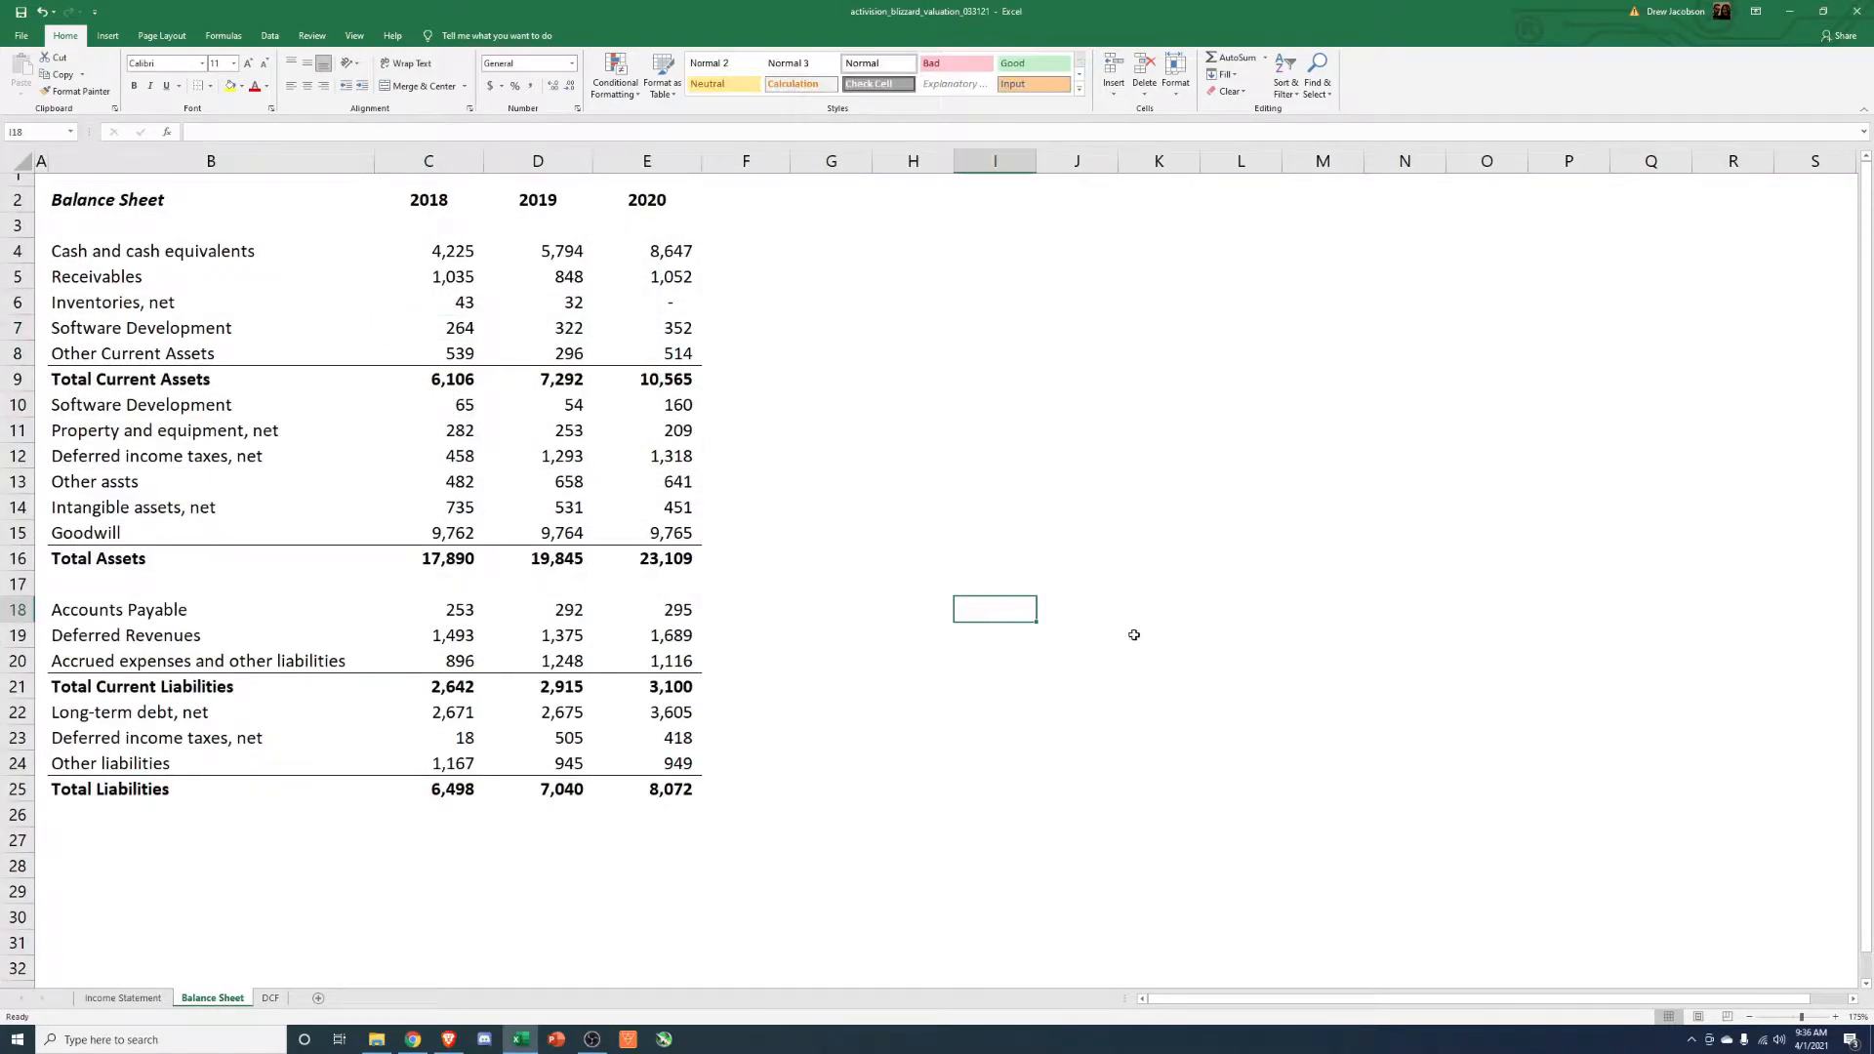
mouse_move(988, 660)
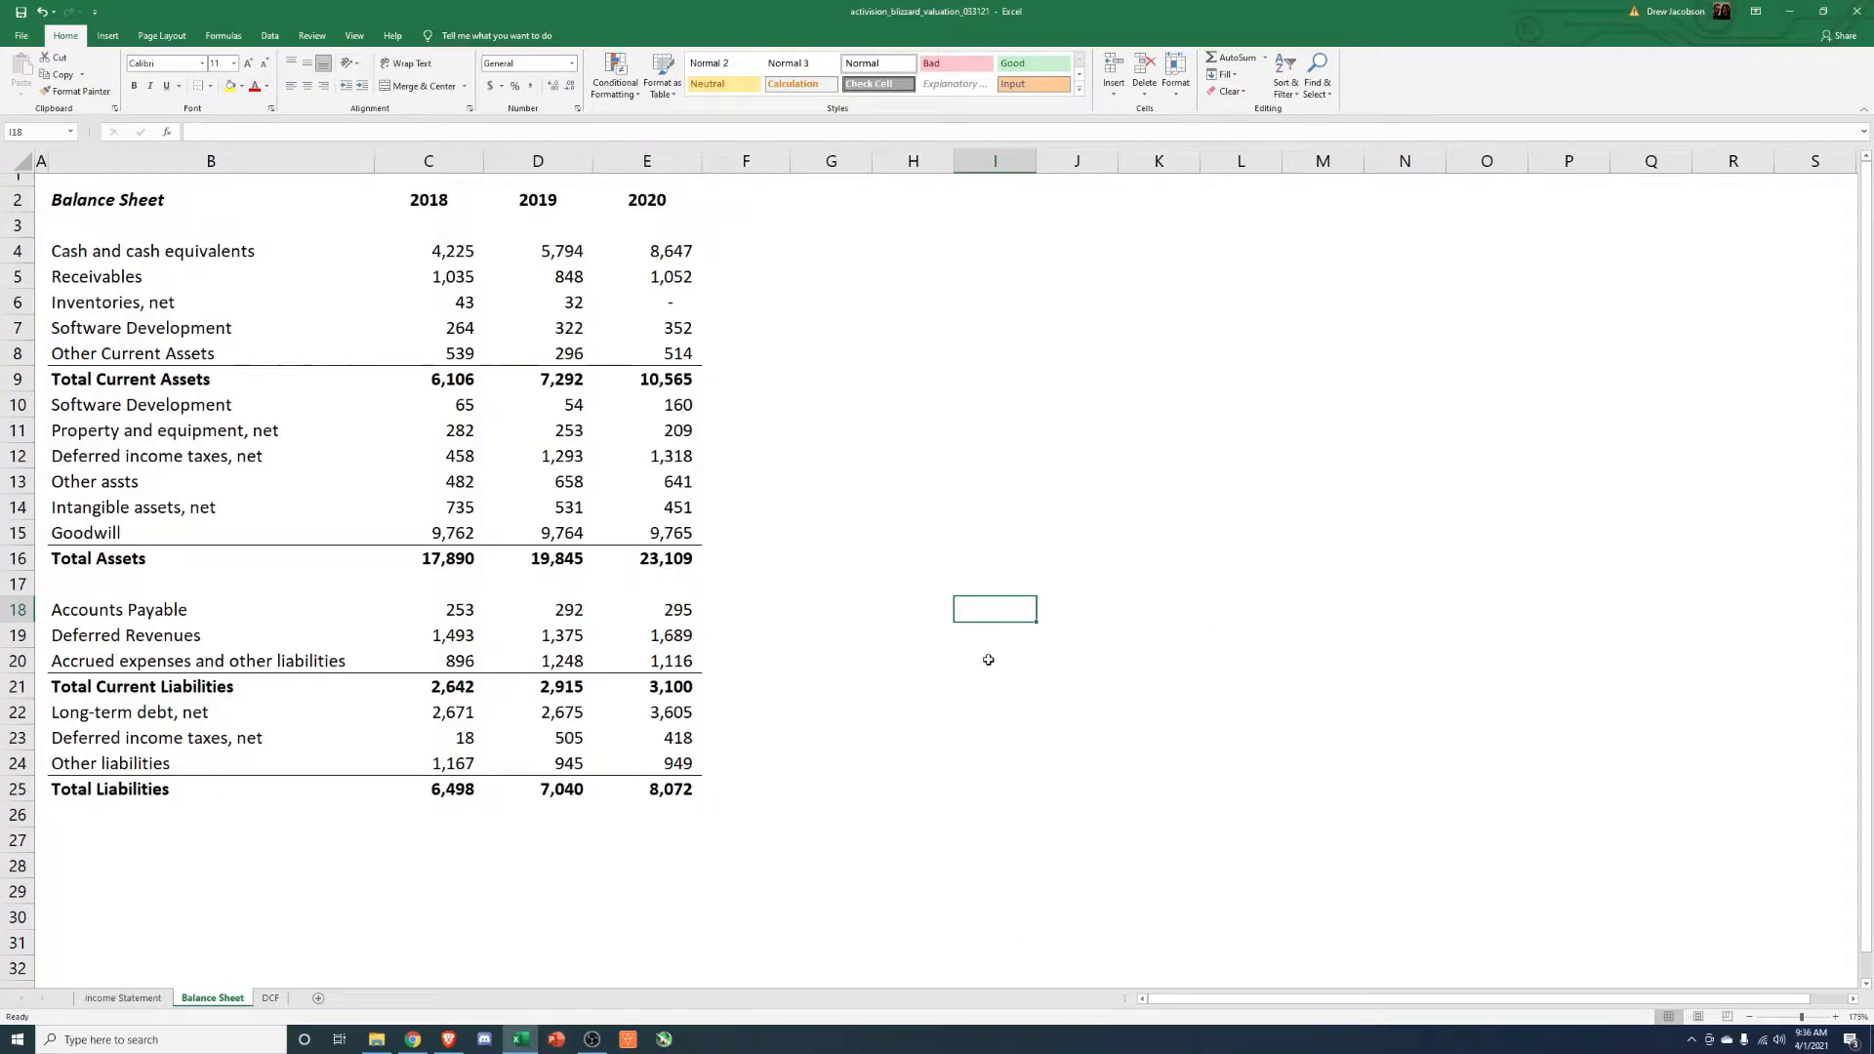
mouse_move(501, 929)
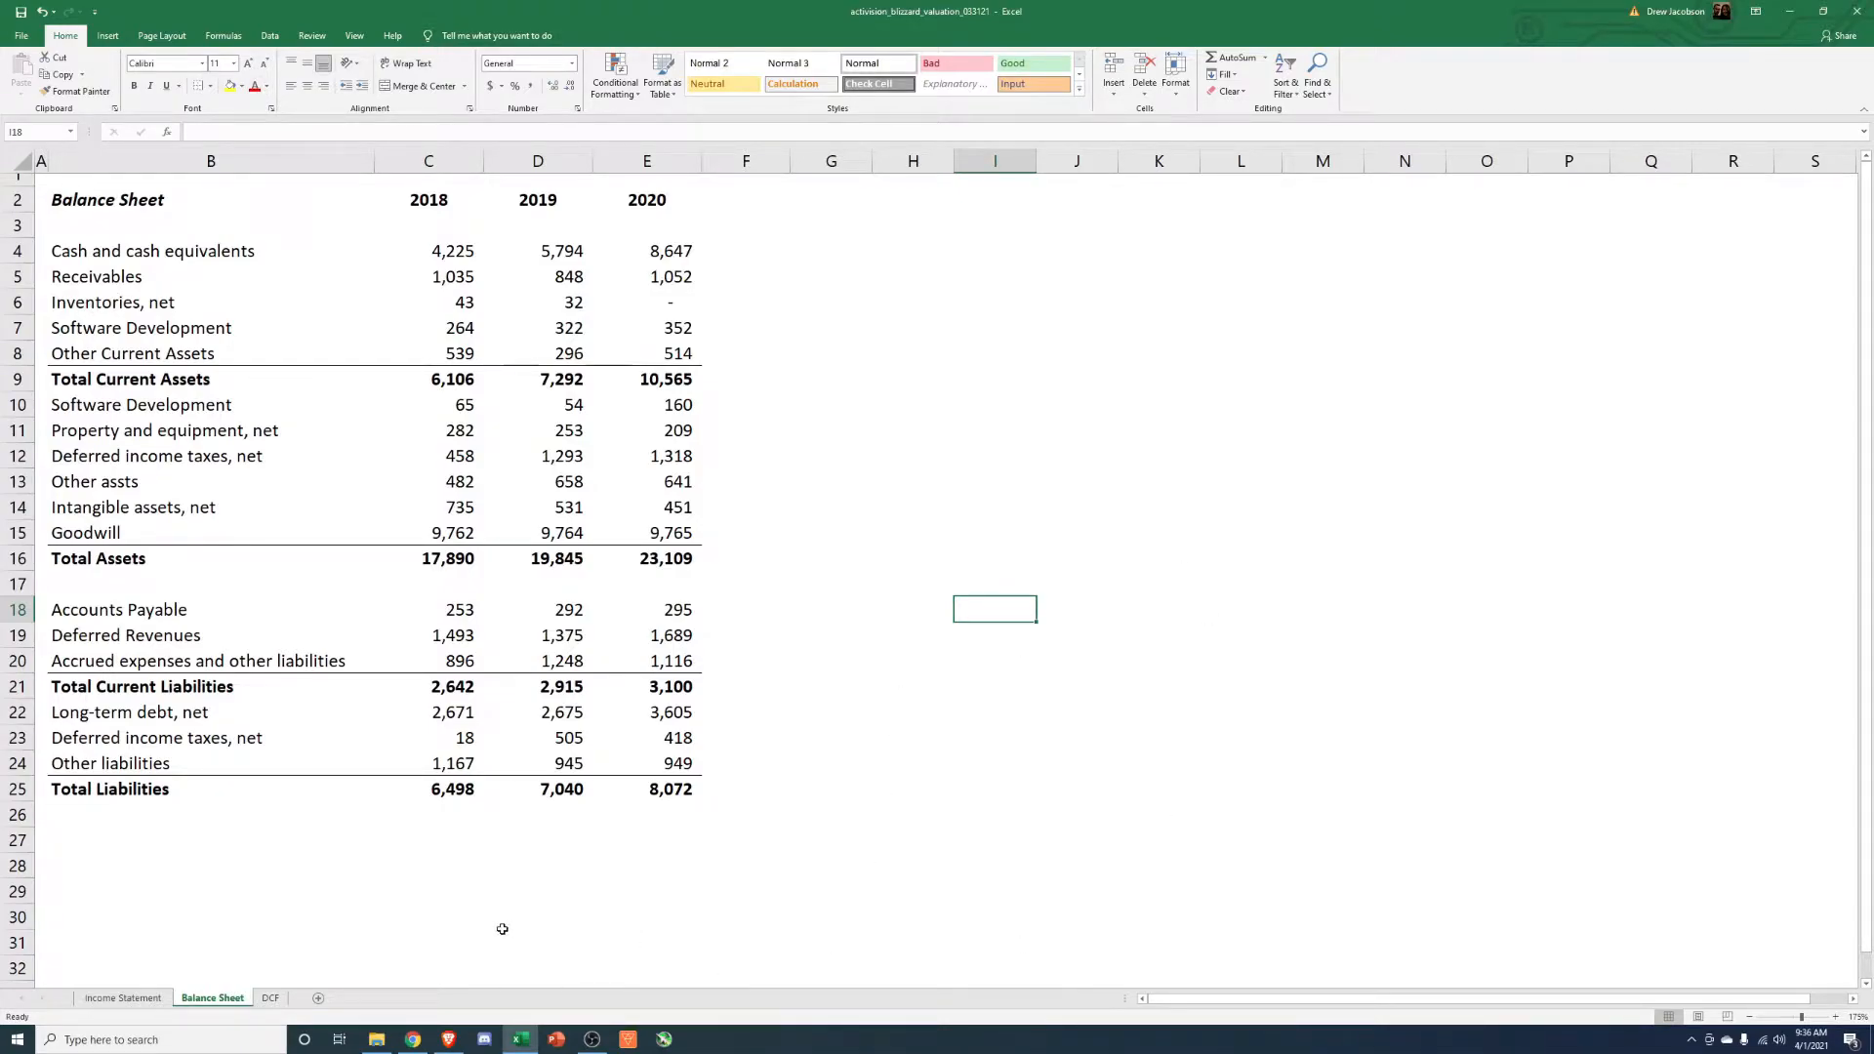
mouse_move(289, 900)
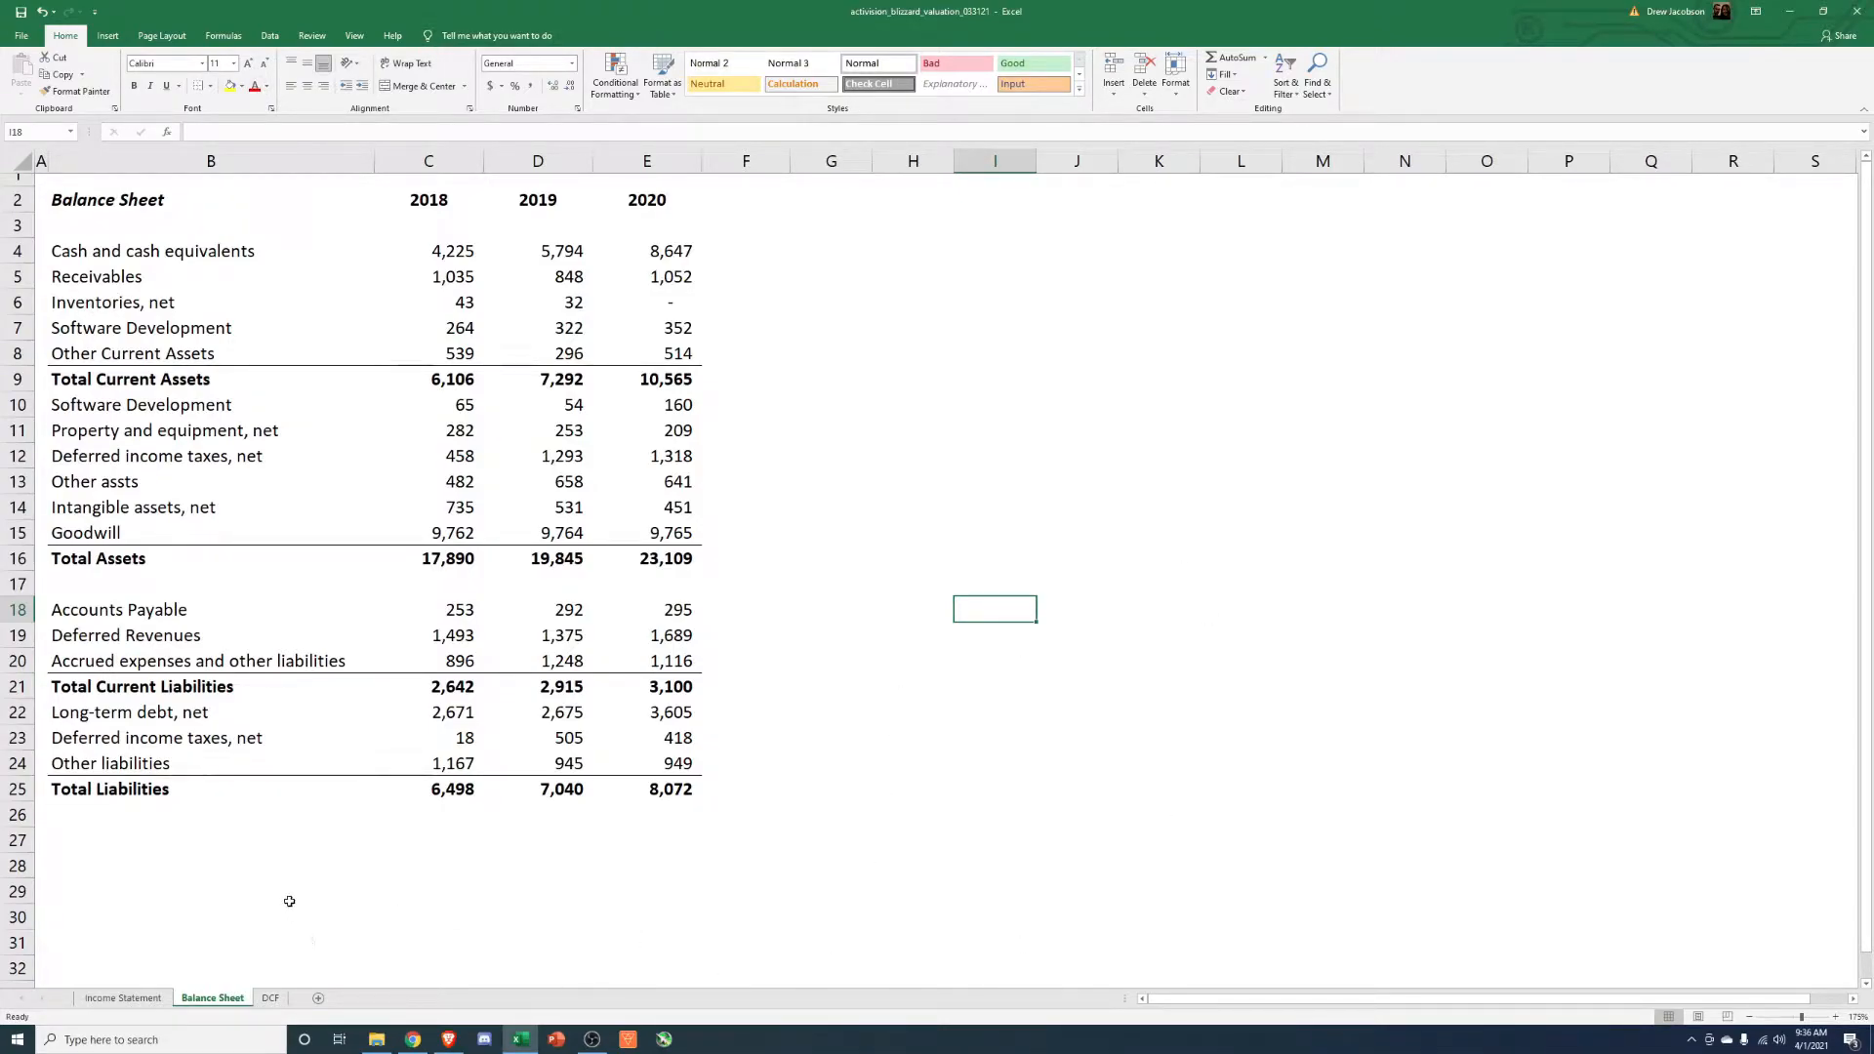
mouse_move(273, 968)
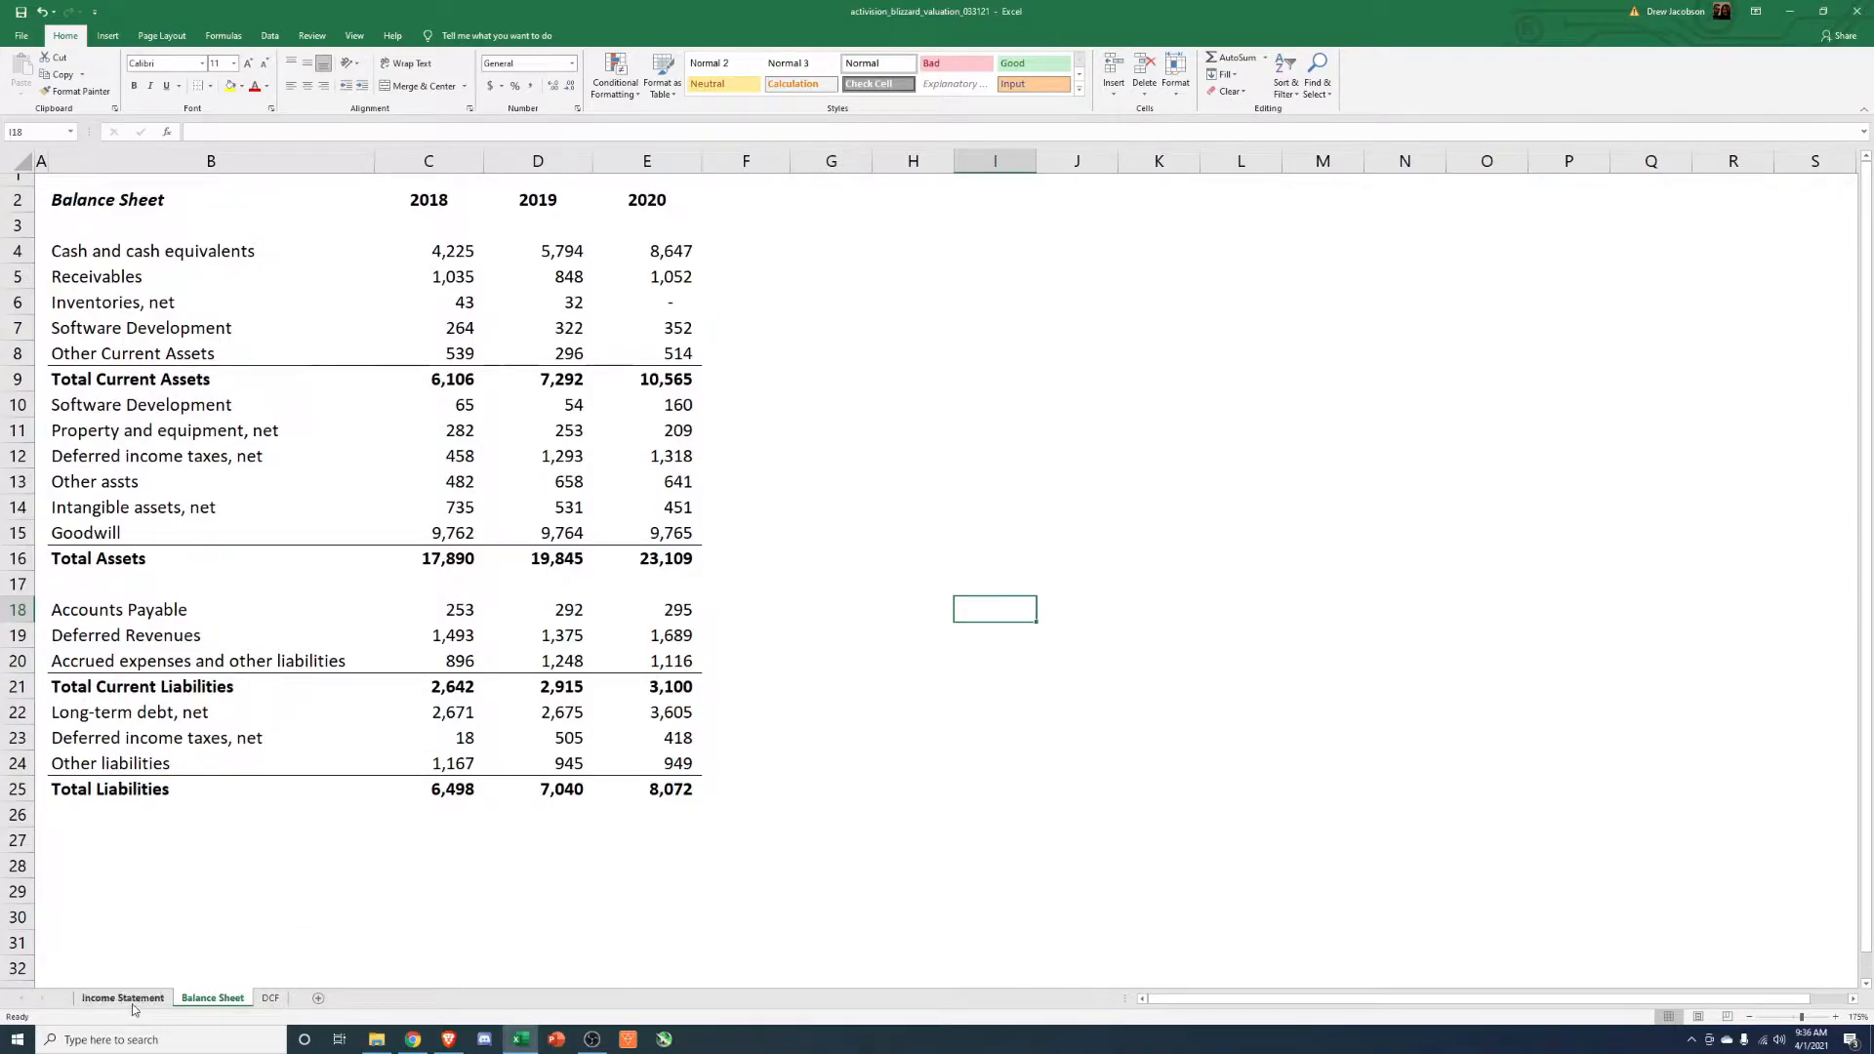
click(121, 998)
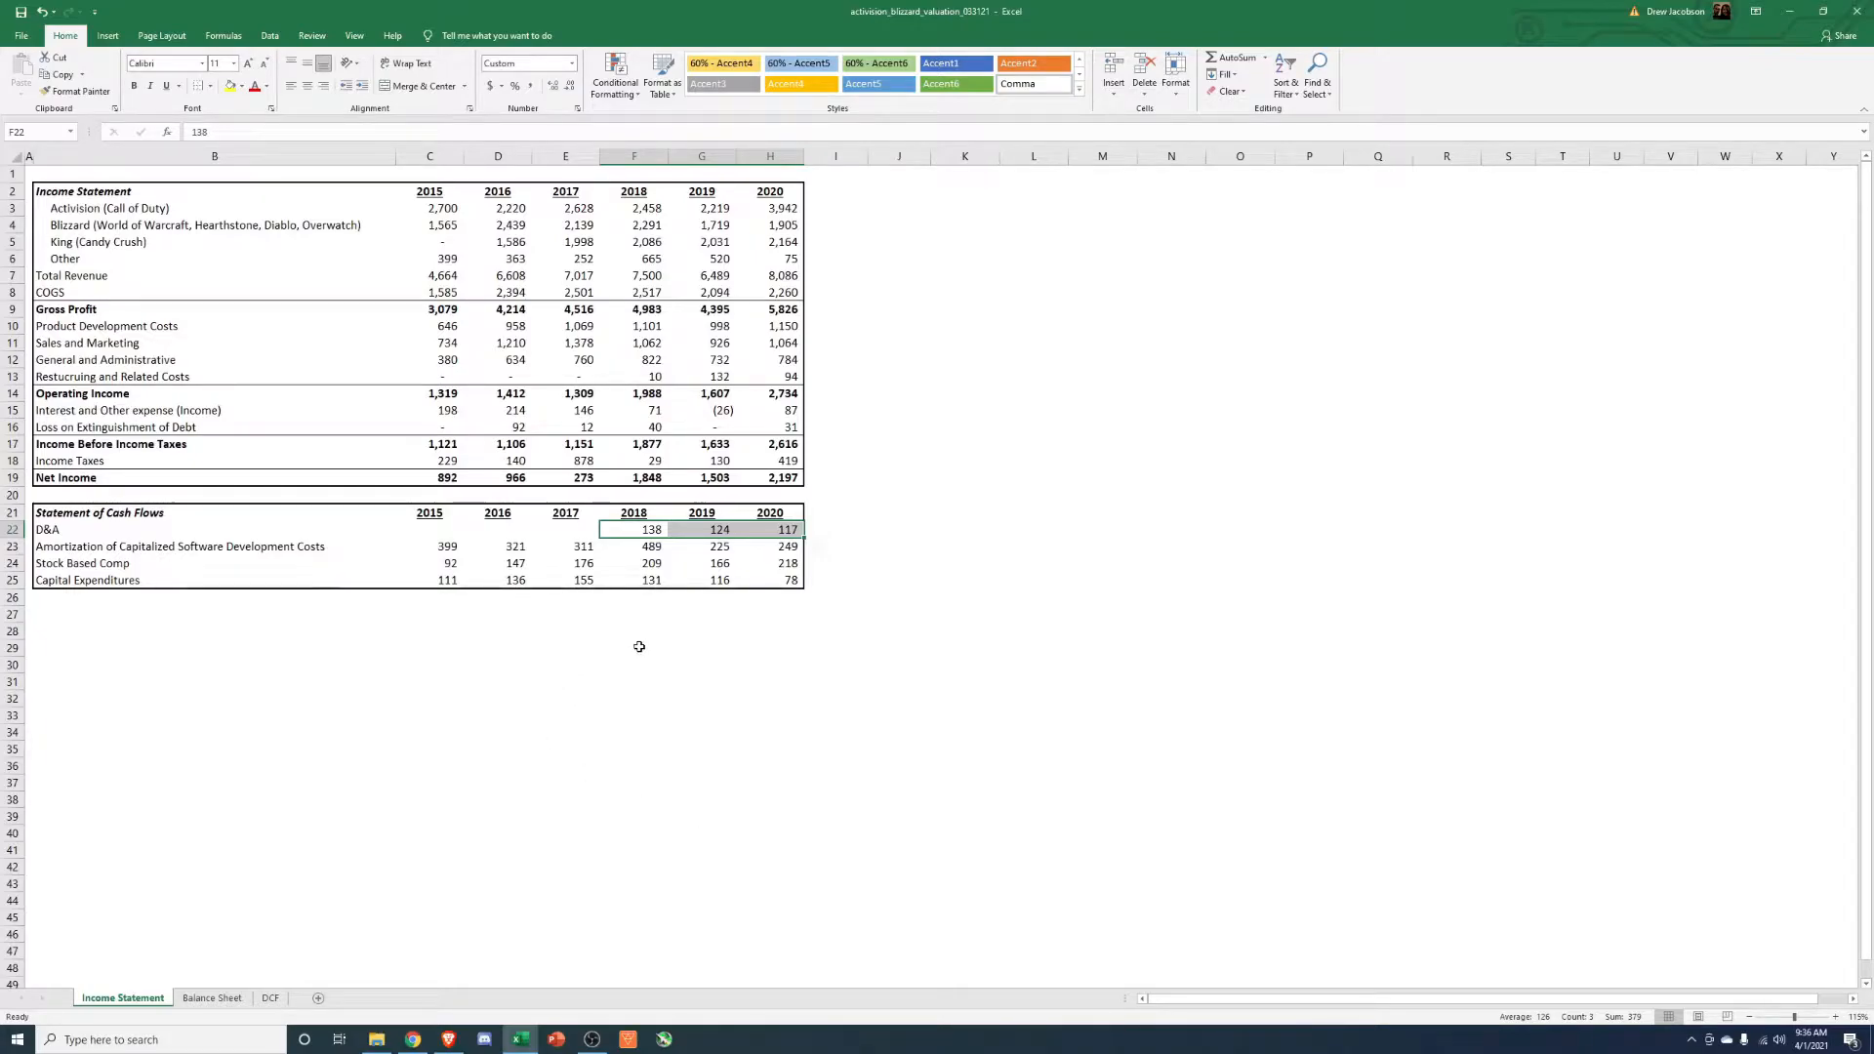
click(770, 682)
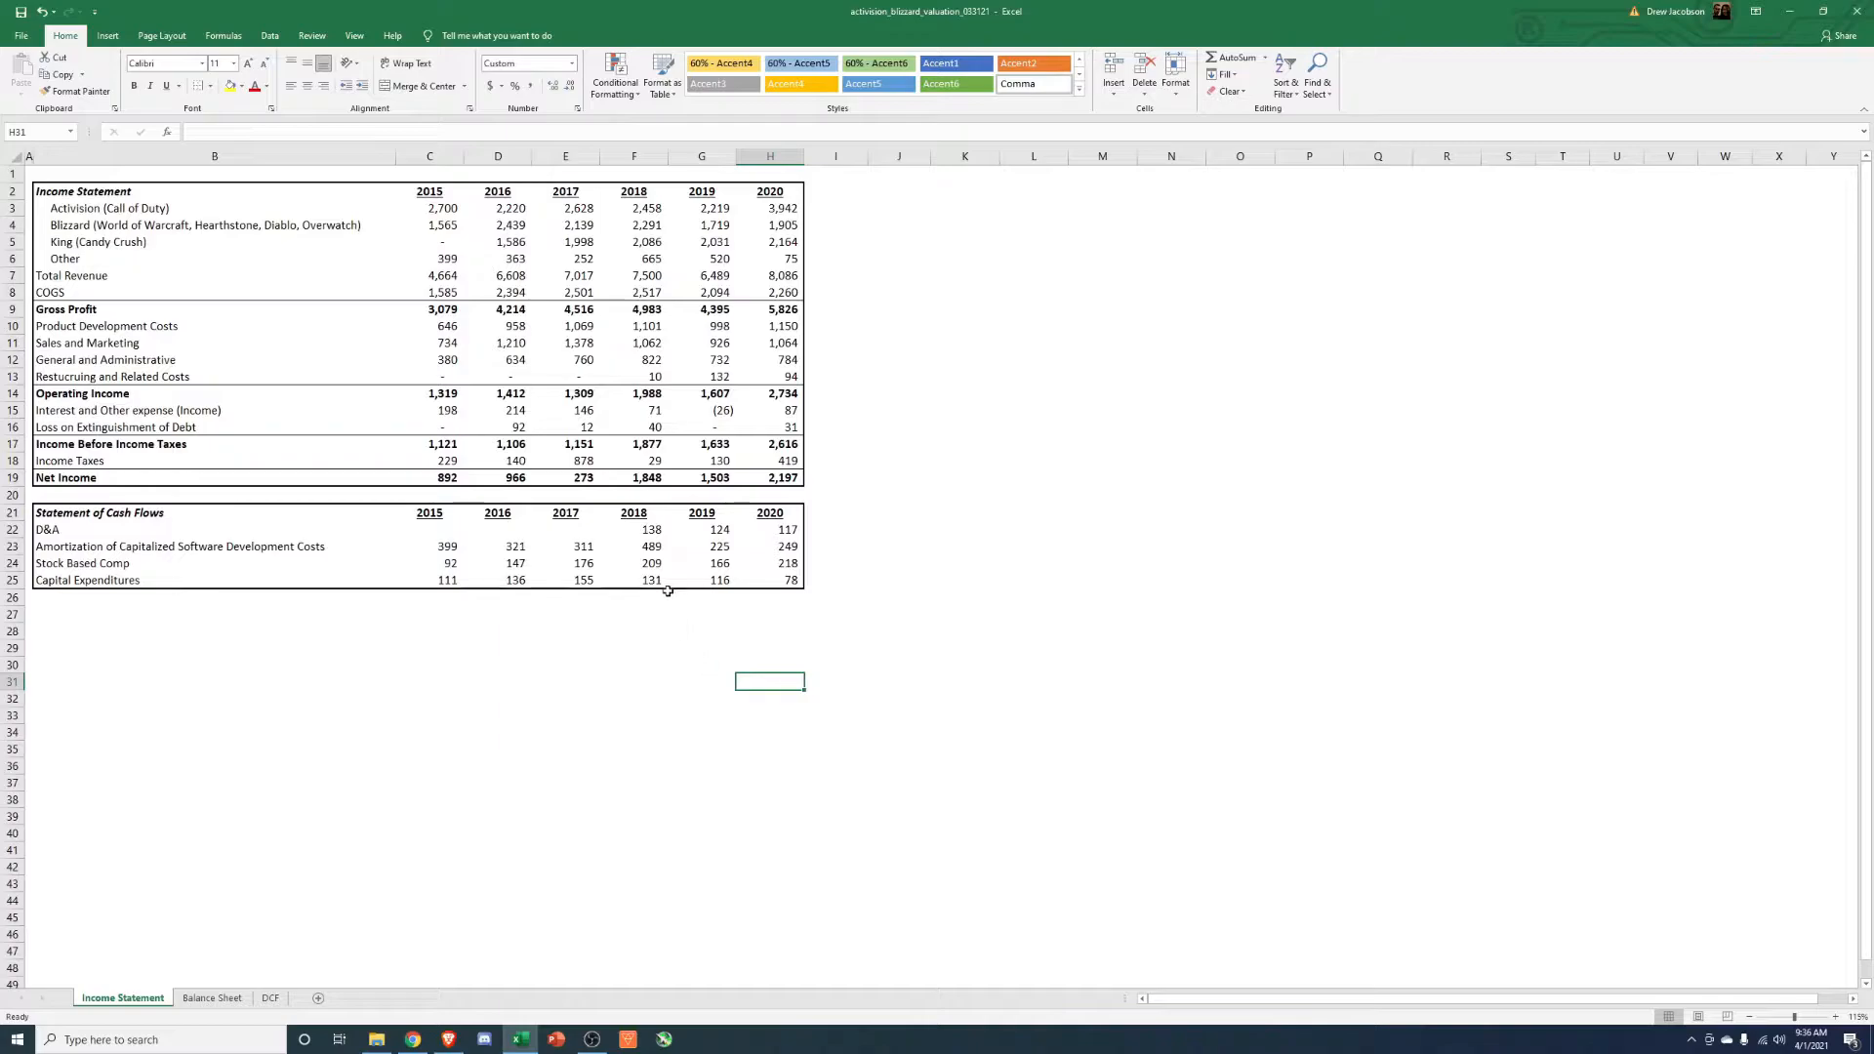
click(633, 529)
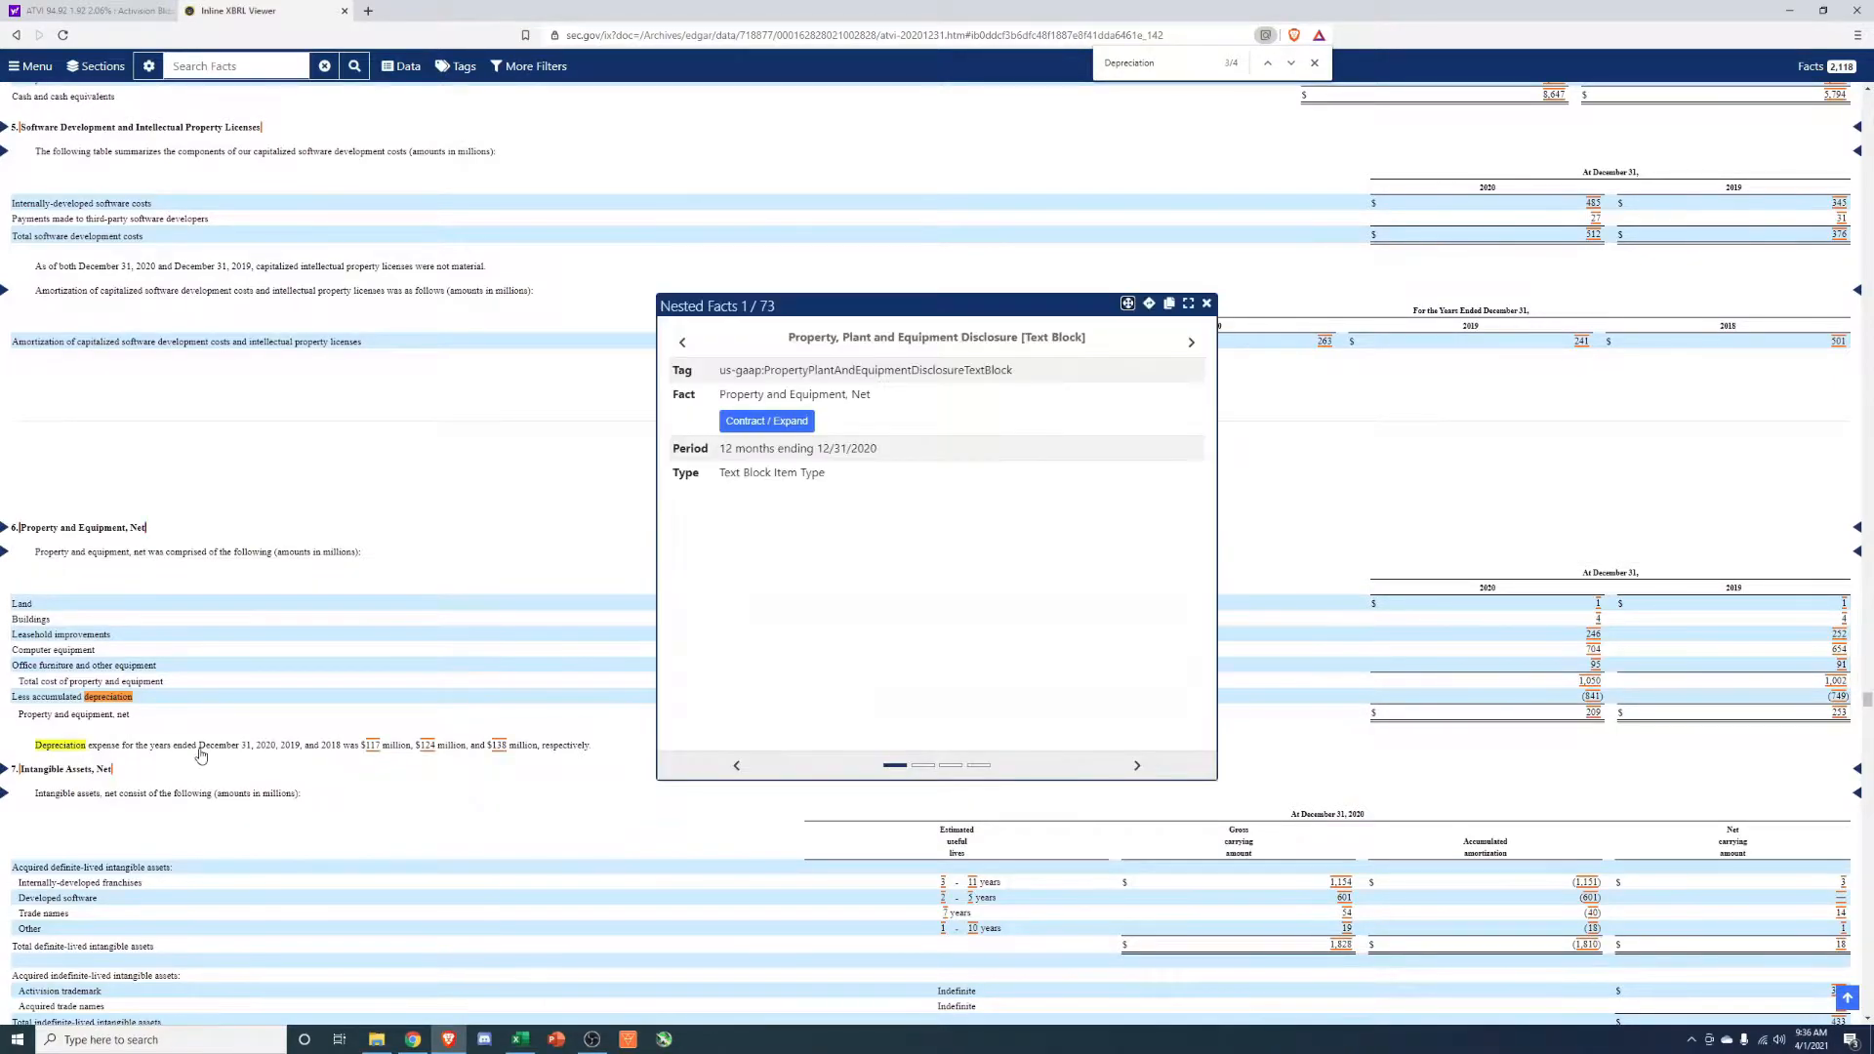
Search the 10-K filing for 'cash flows' and jump to the Consolidated Statements of Cash Flows.
click(1207, 302)
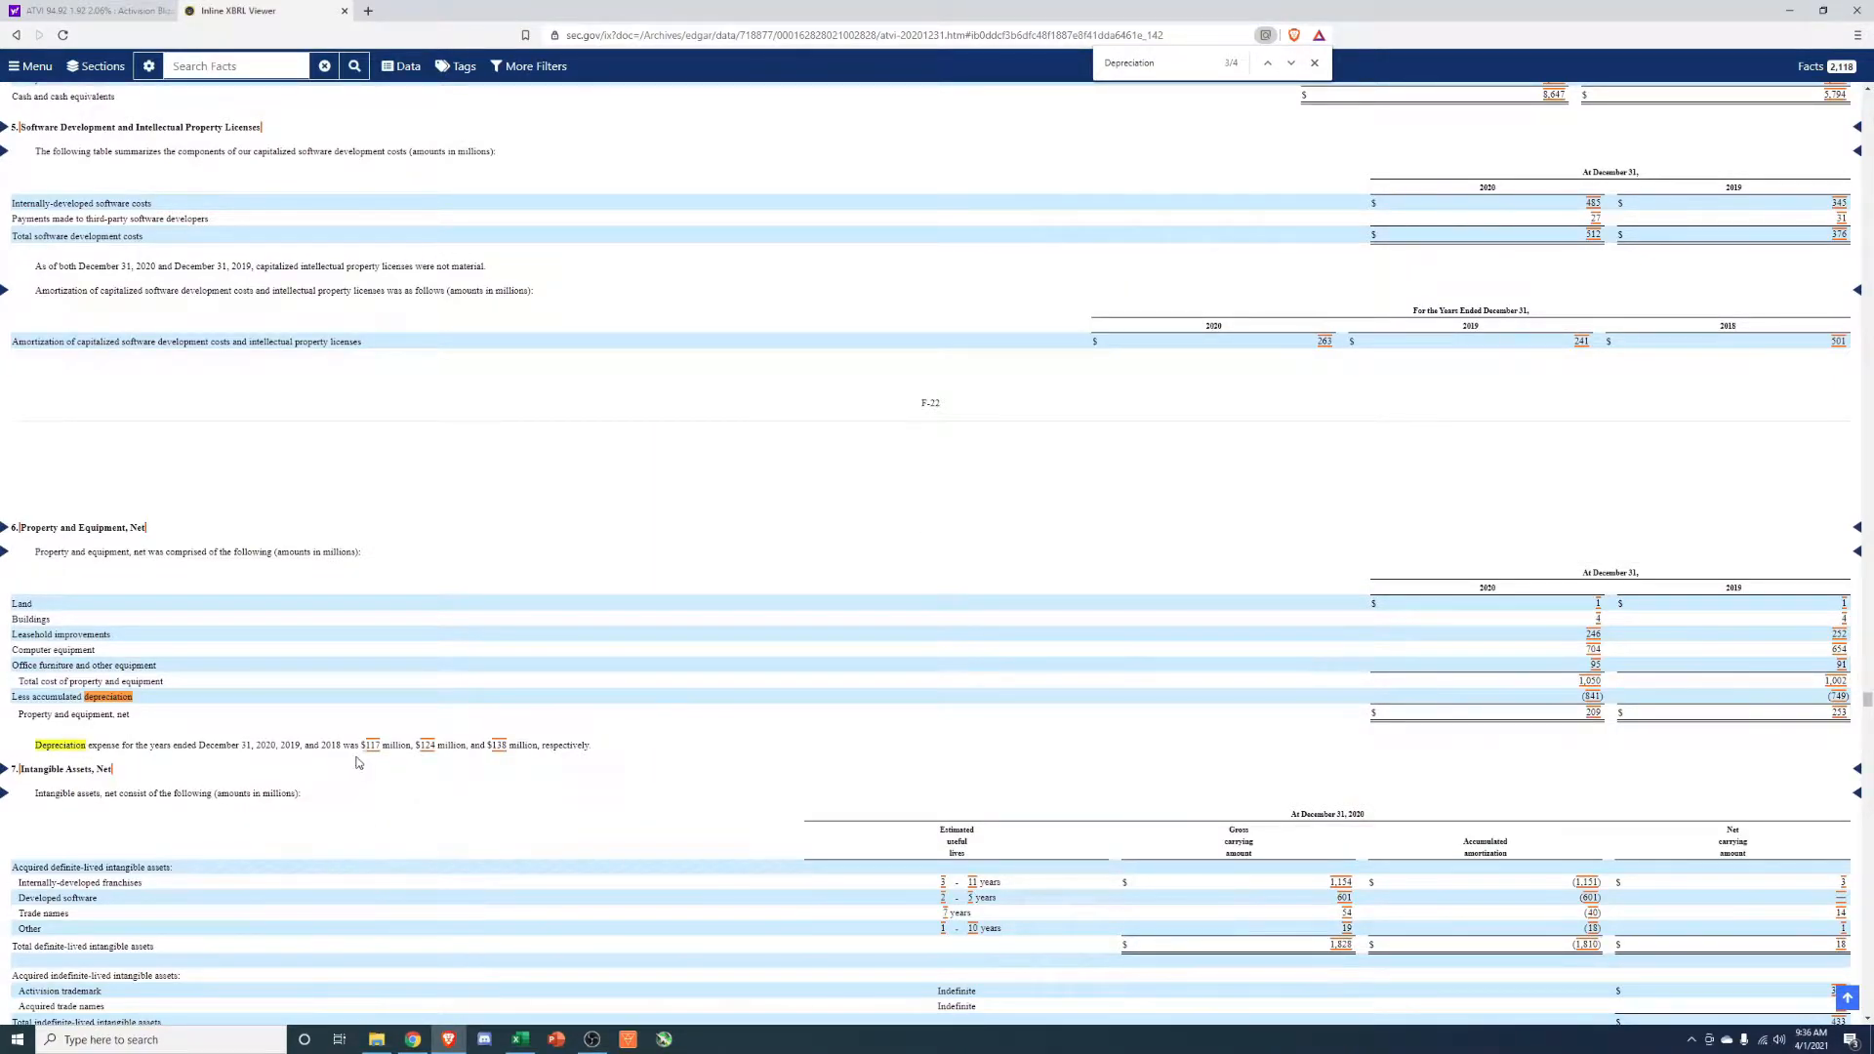
mouse_move(159, 760)
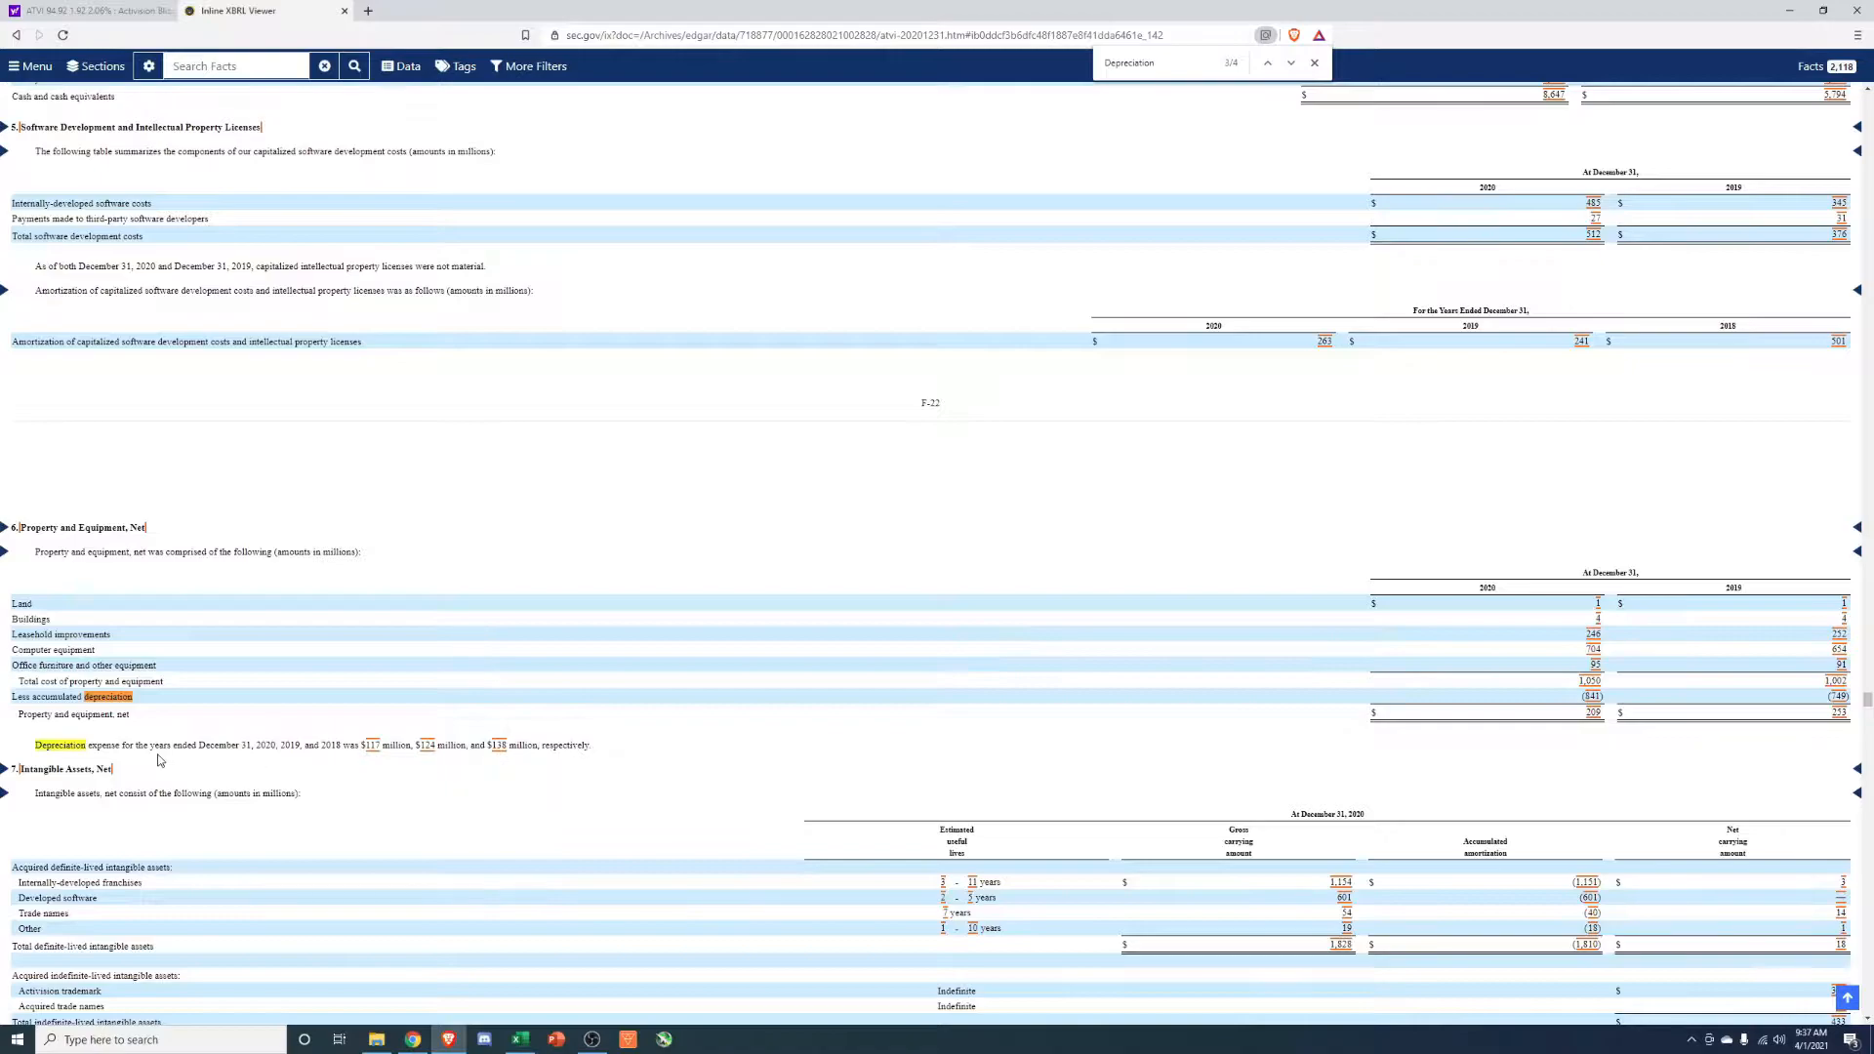
click(1148, 62)
text(cash flow)
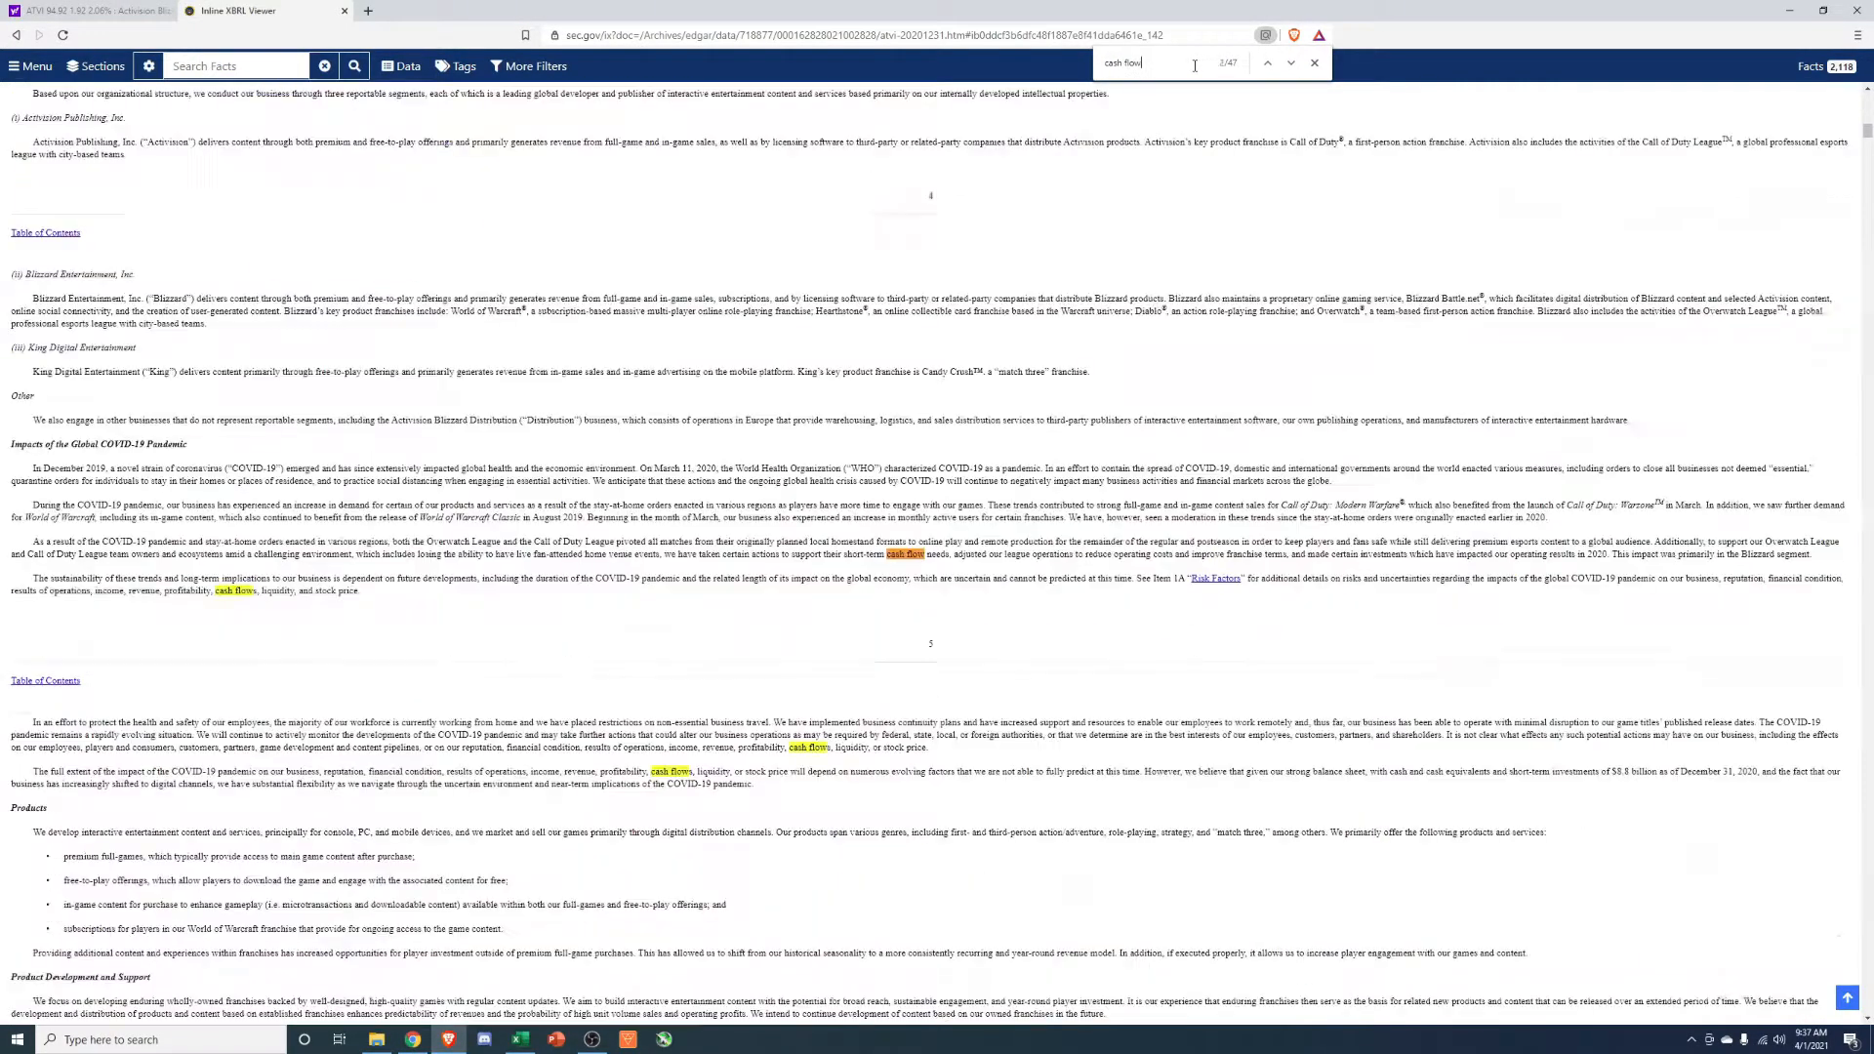
click(1291, 63)
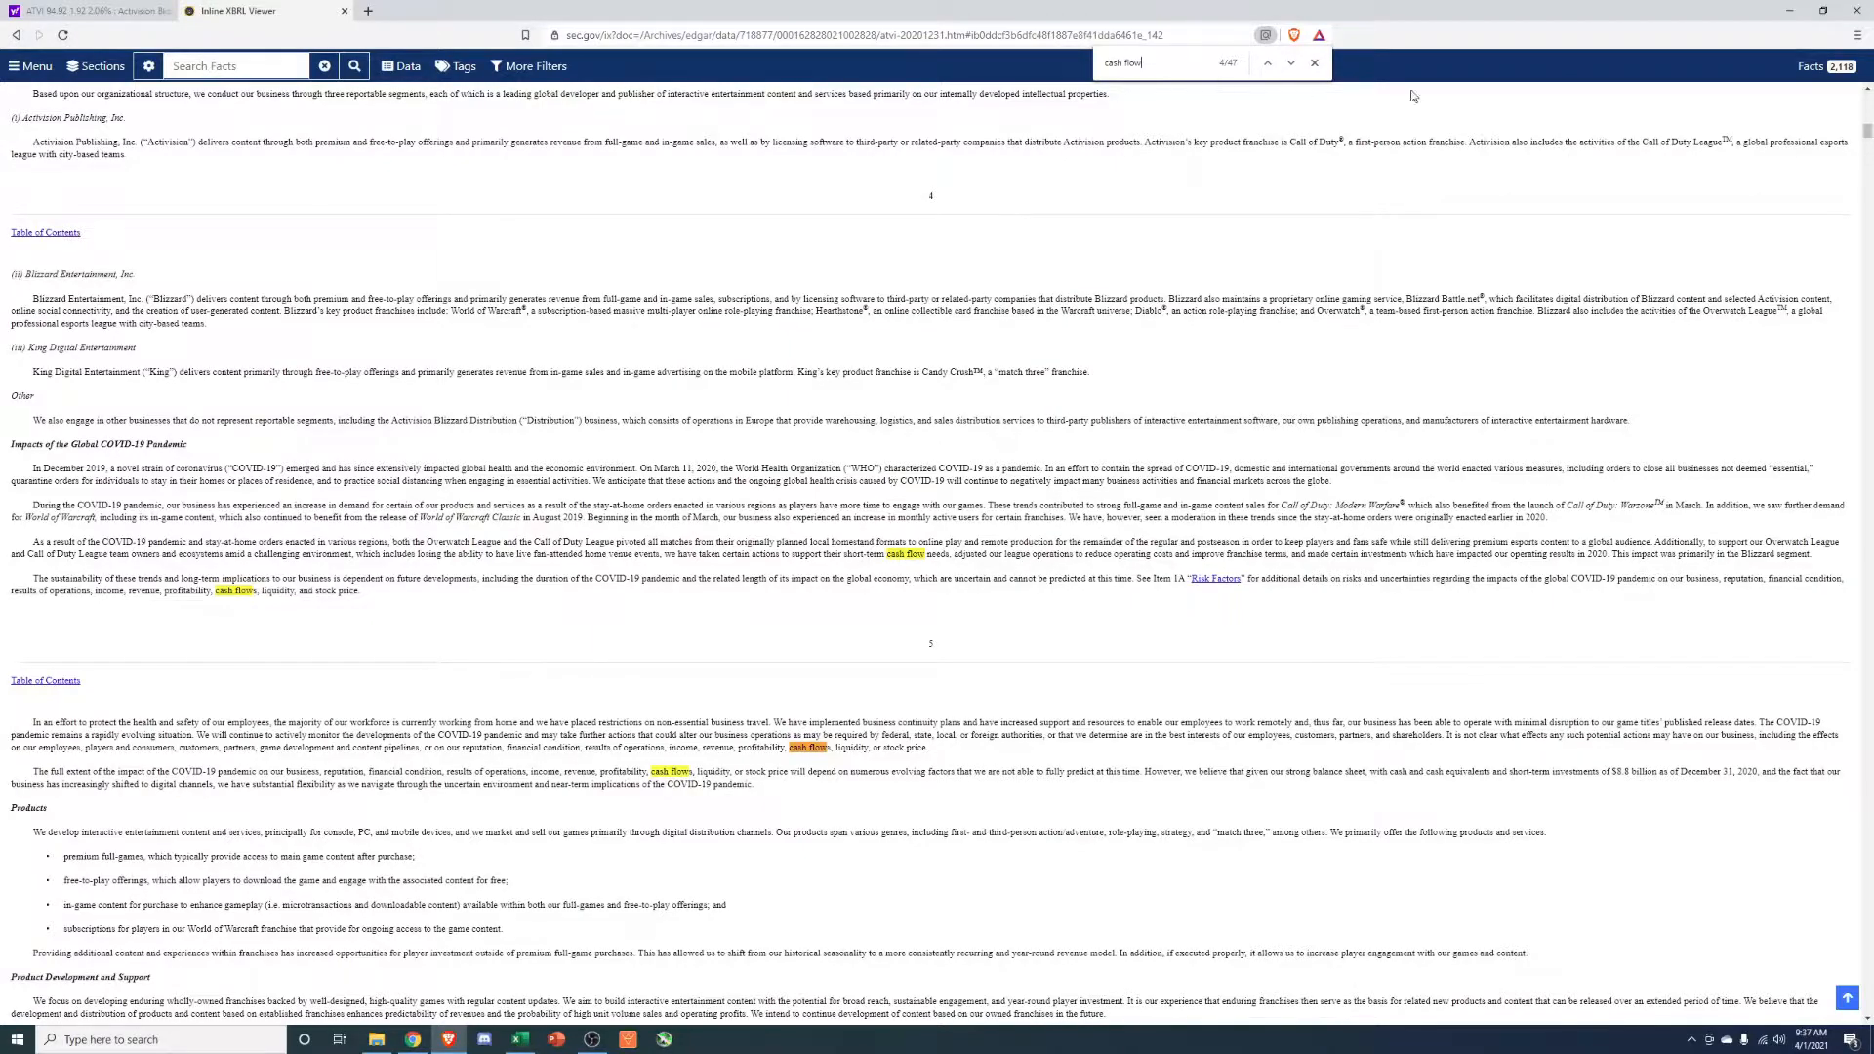
click(1267, 63)
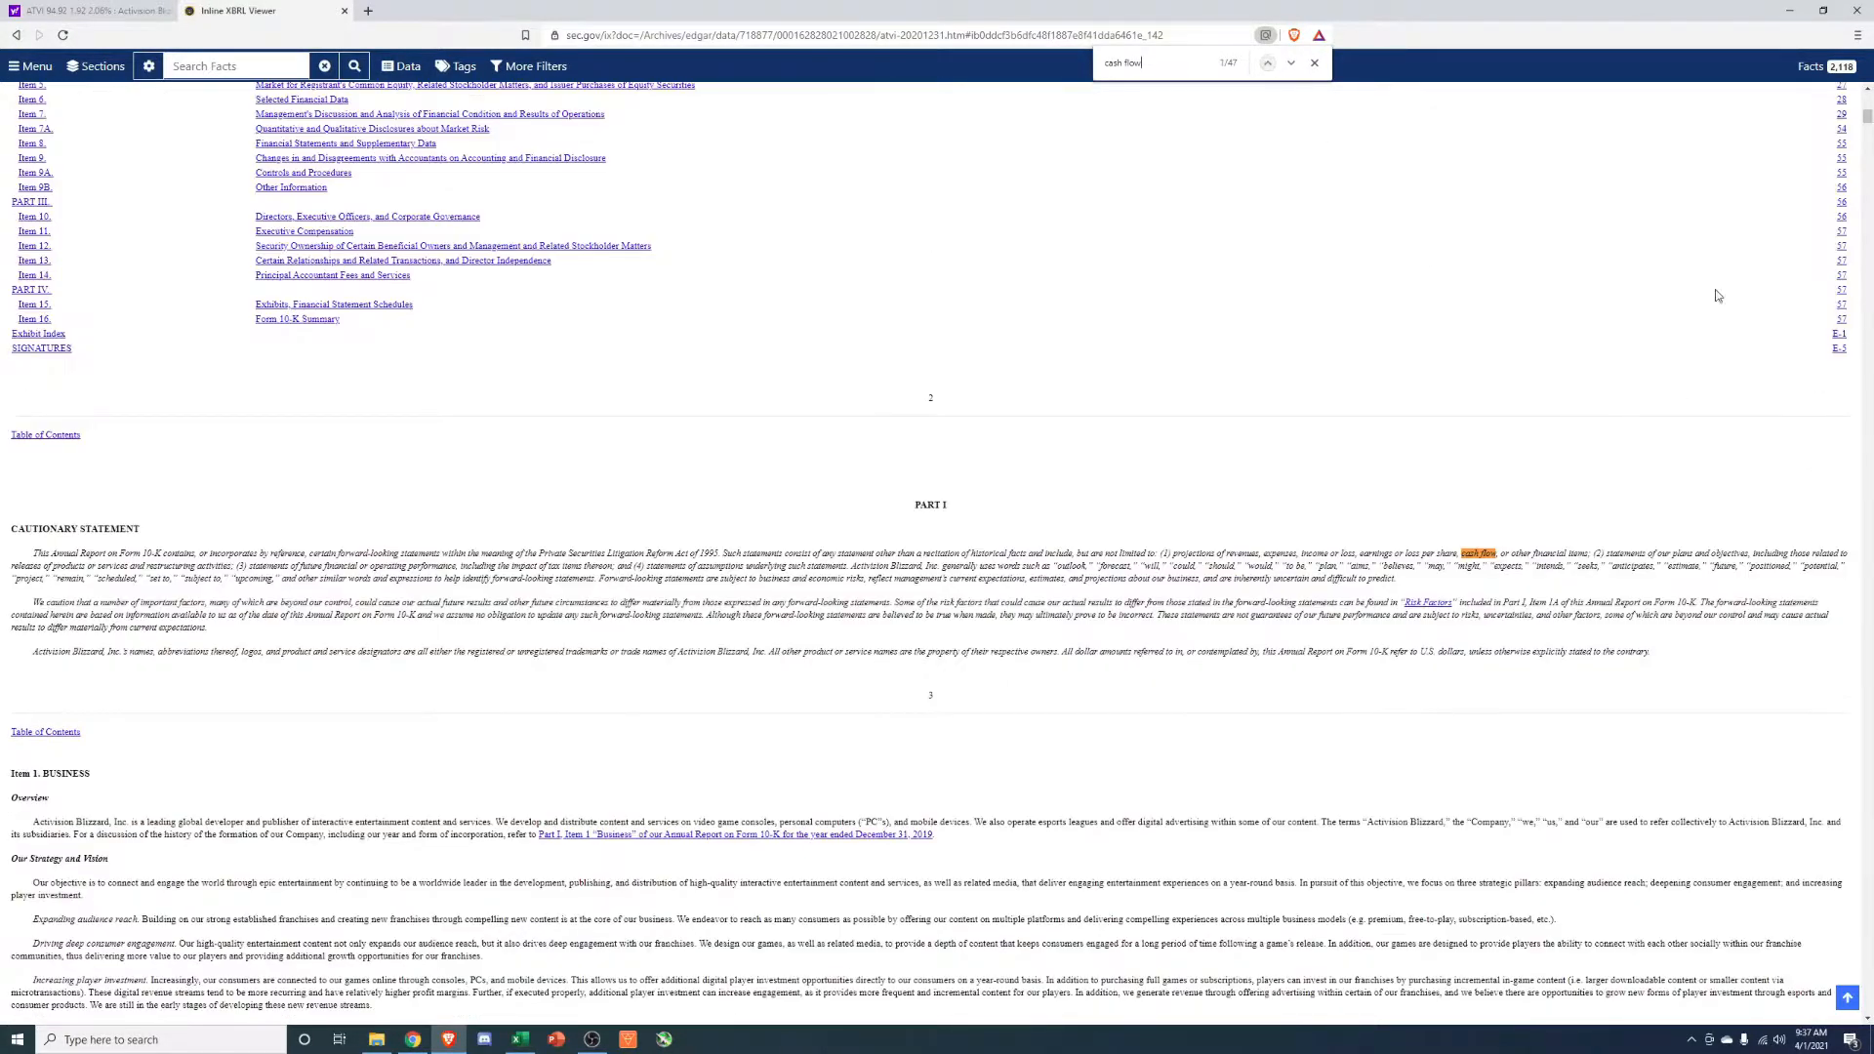
scroll(up, 3)
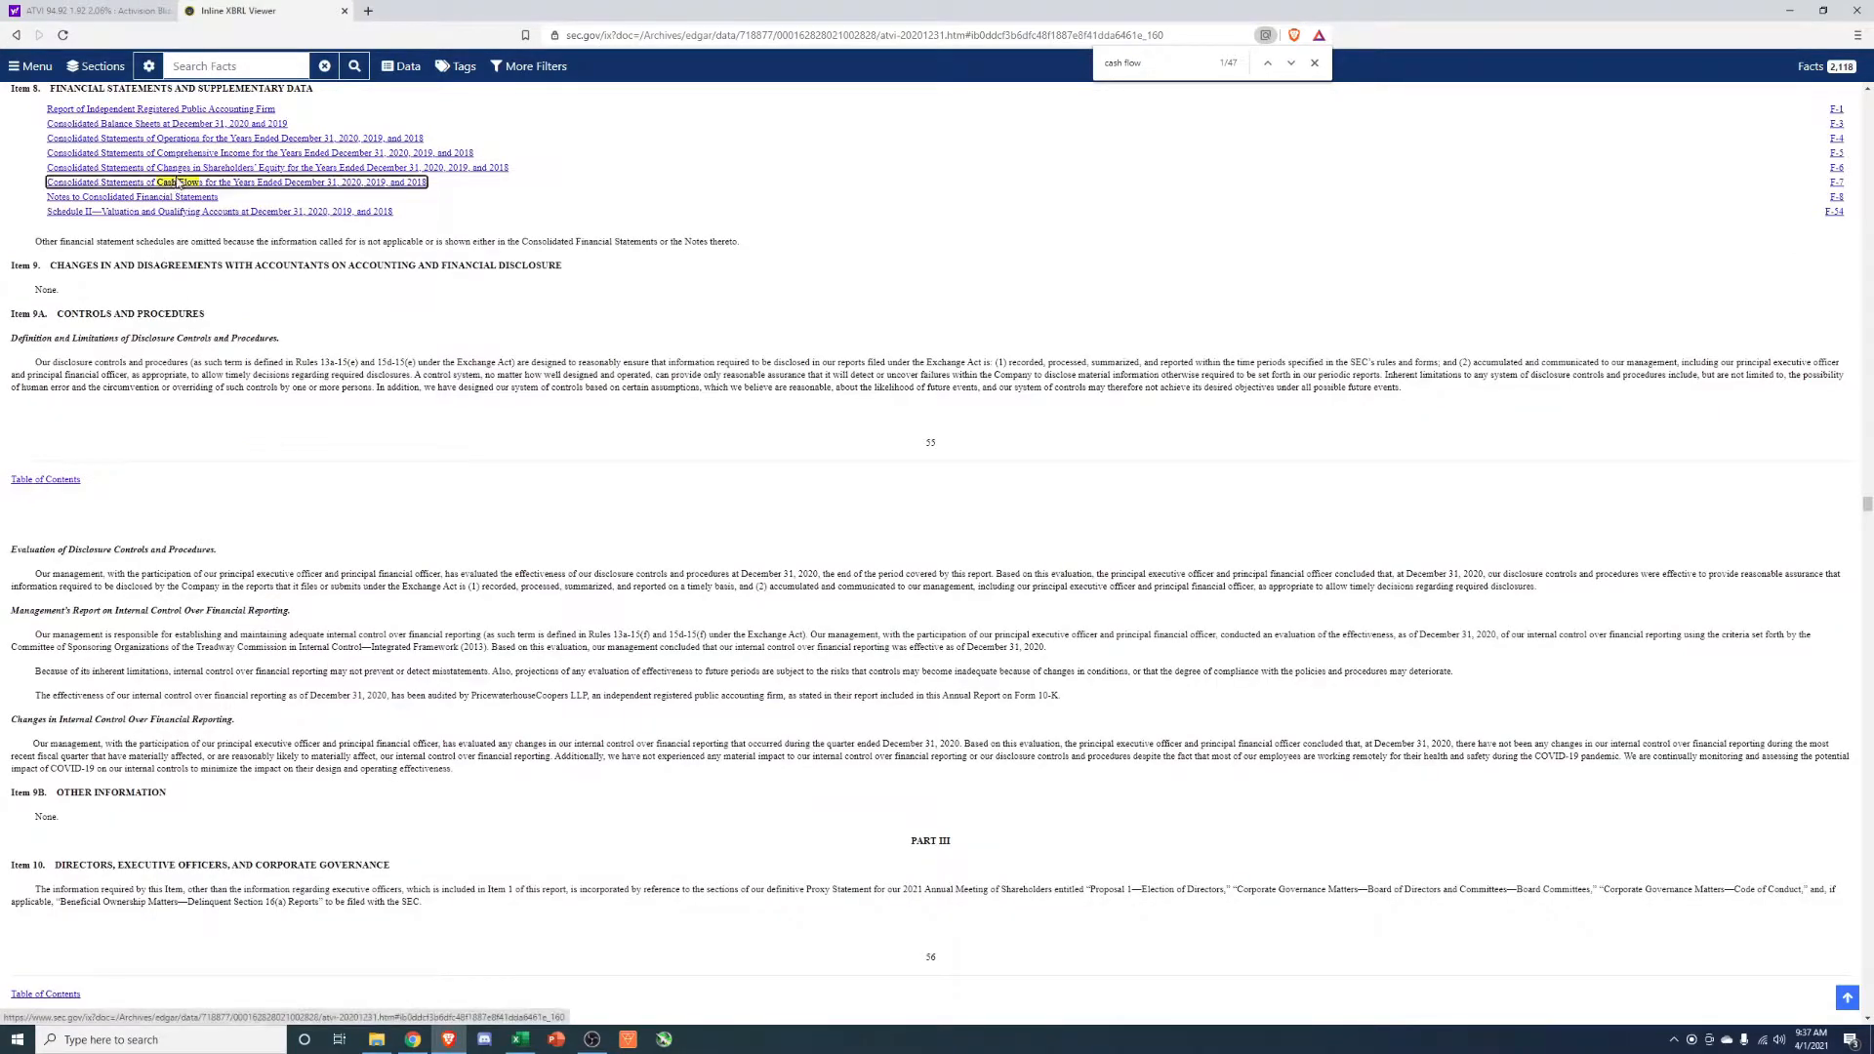
click(238, 182)
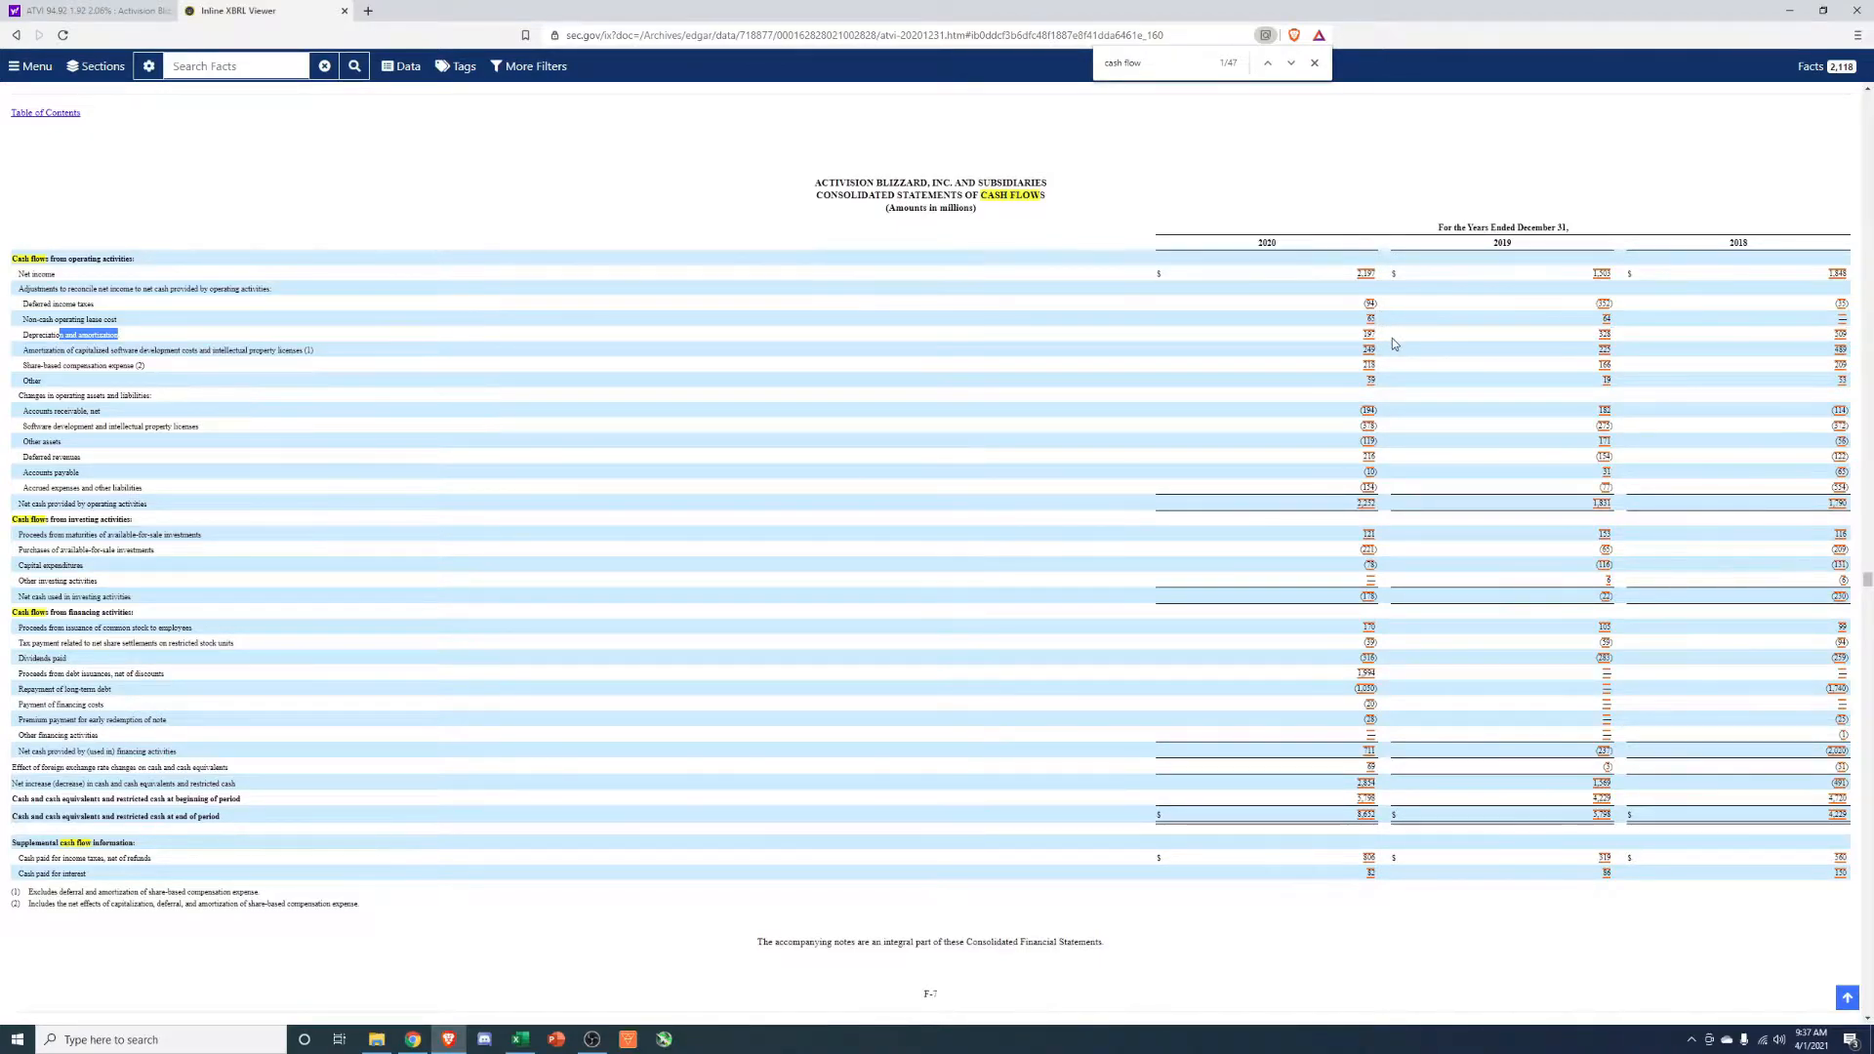
mouse_move(1841, 348)
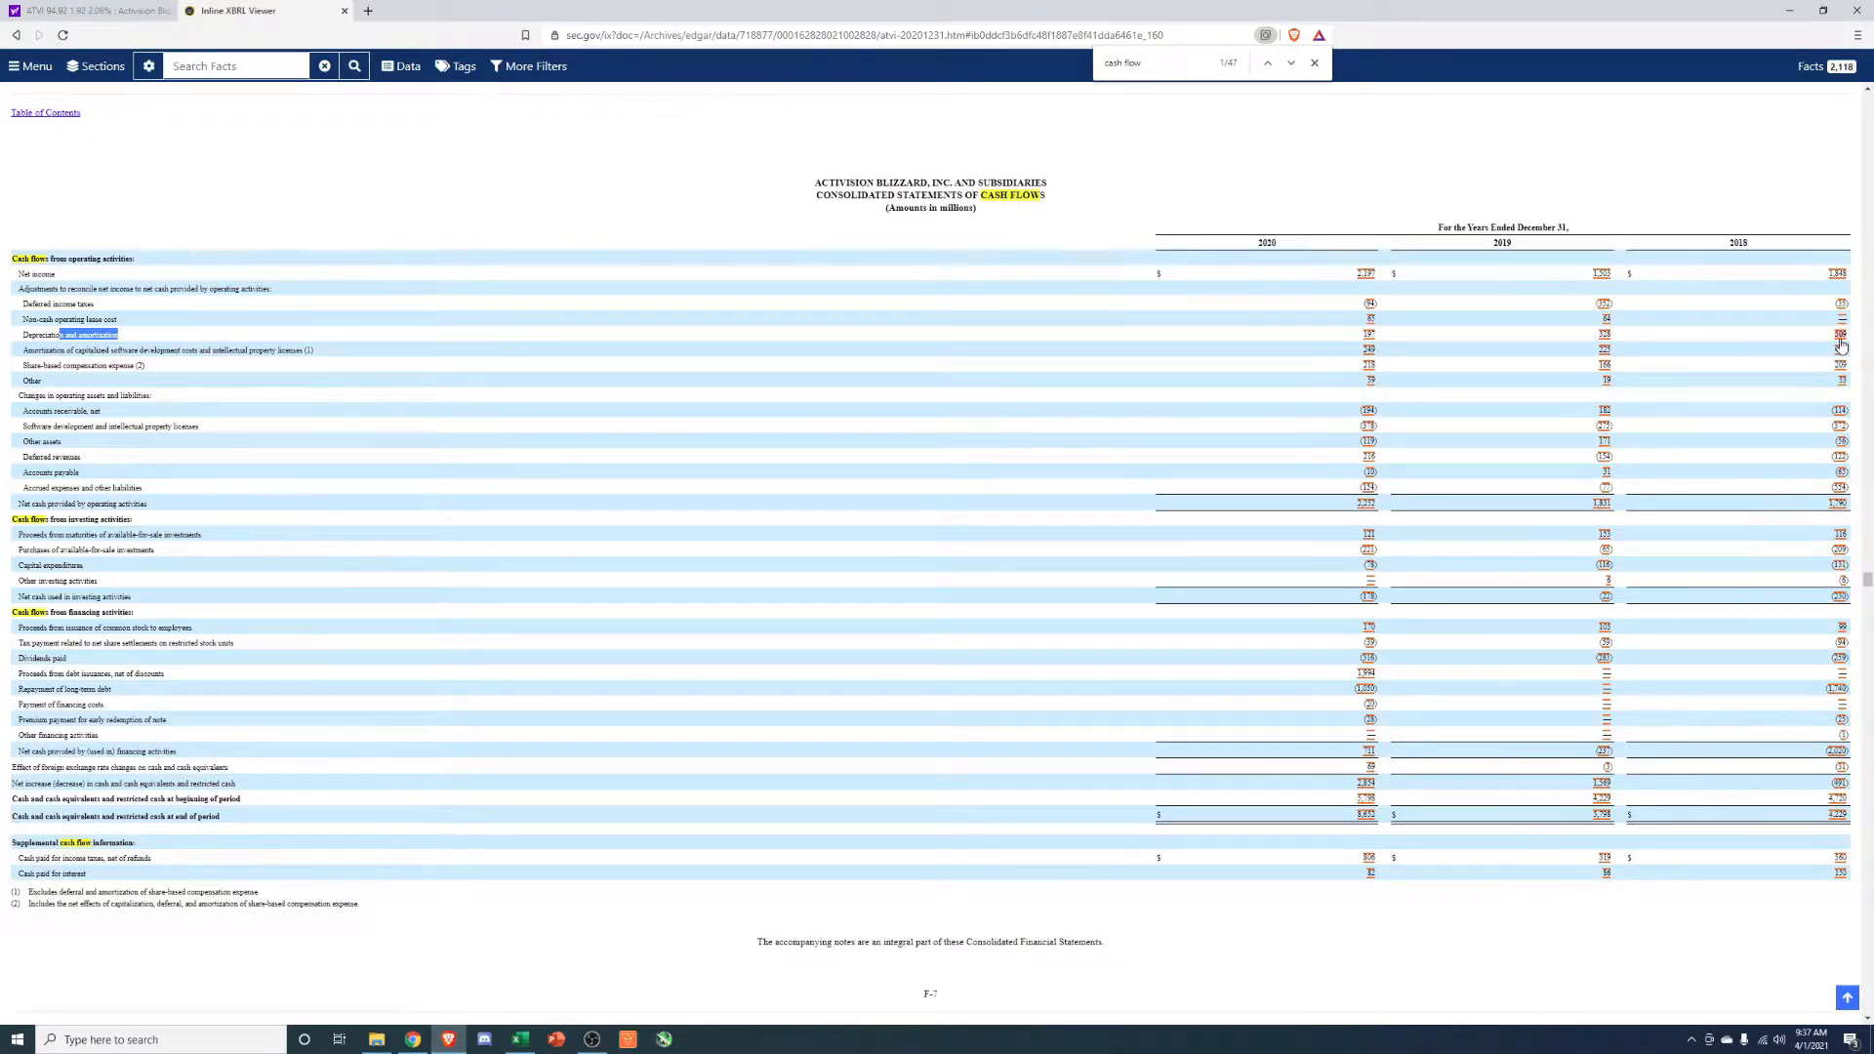
mouse_move(159, 338)
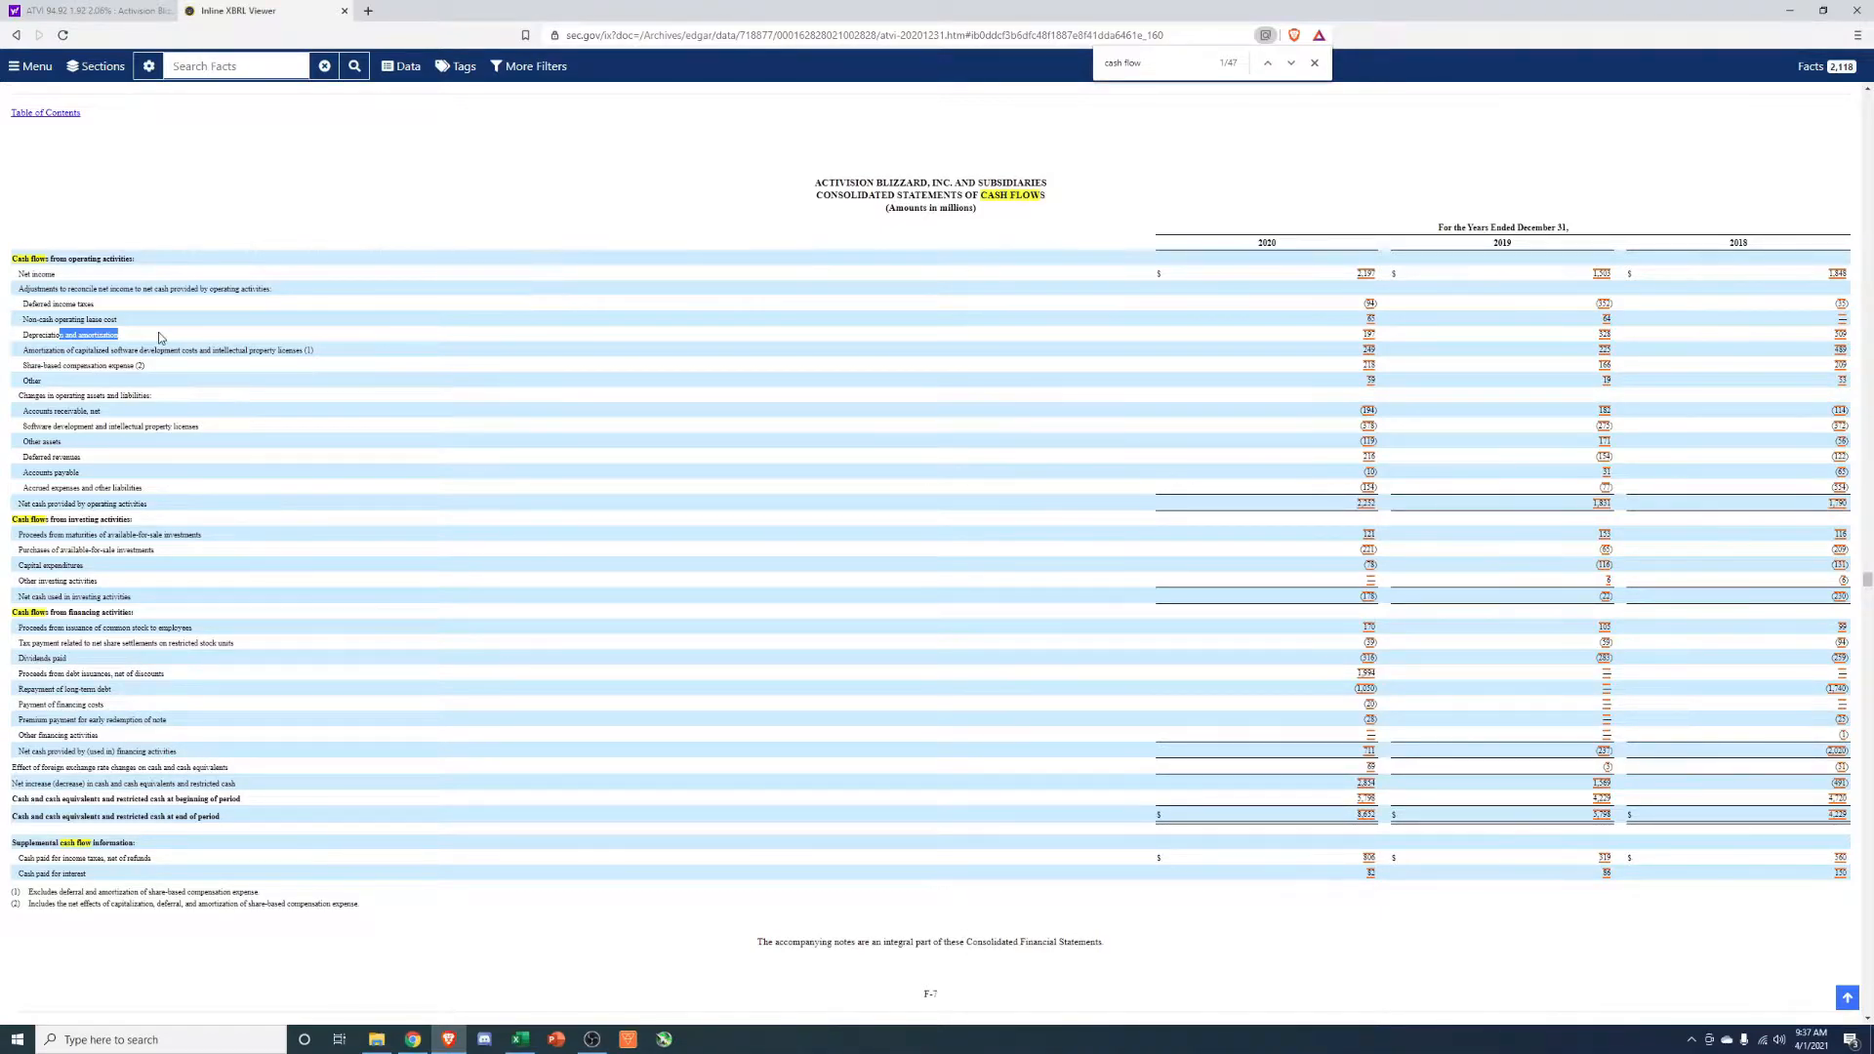
mouse_move(384, 369)
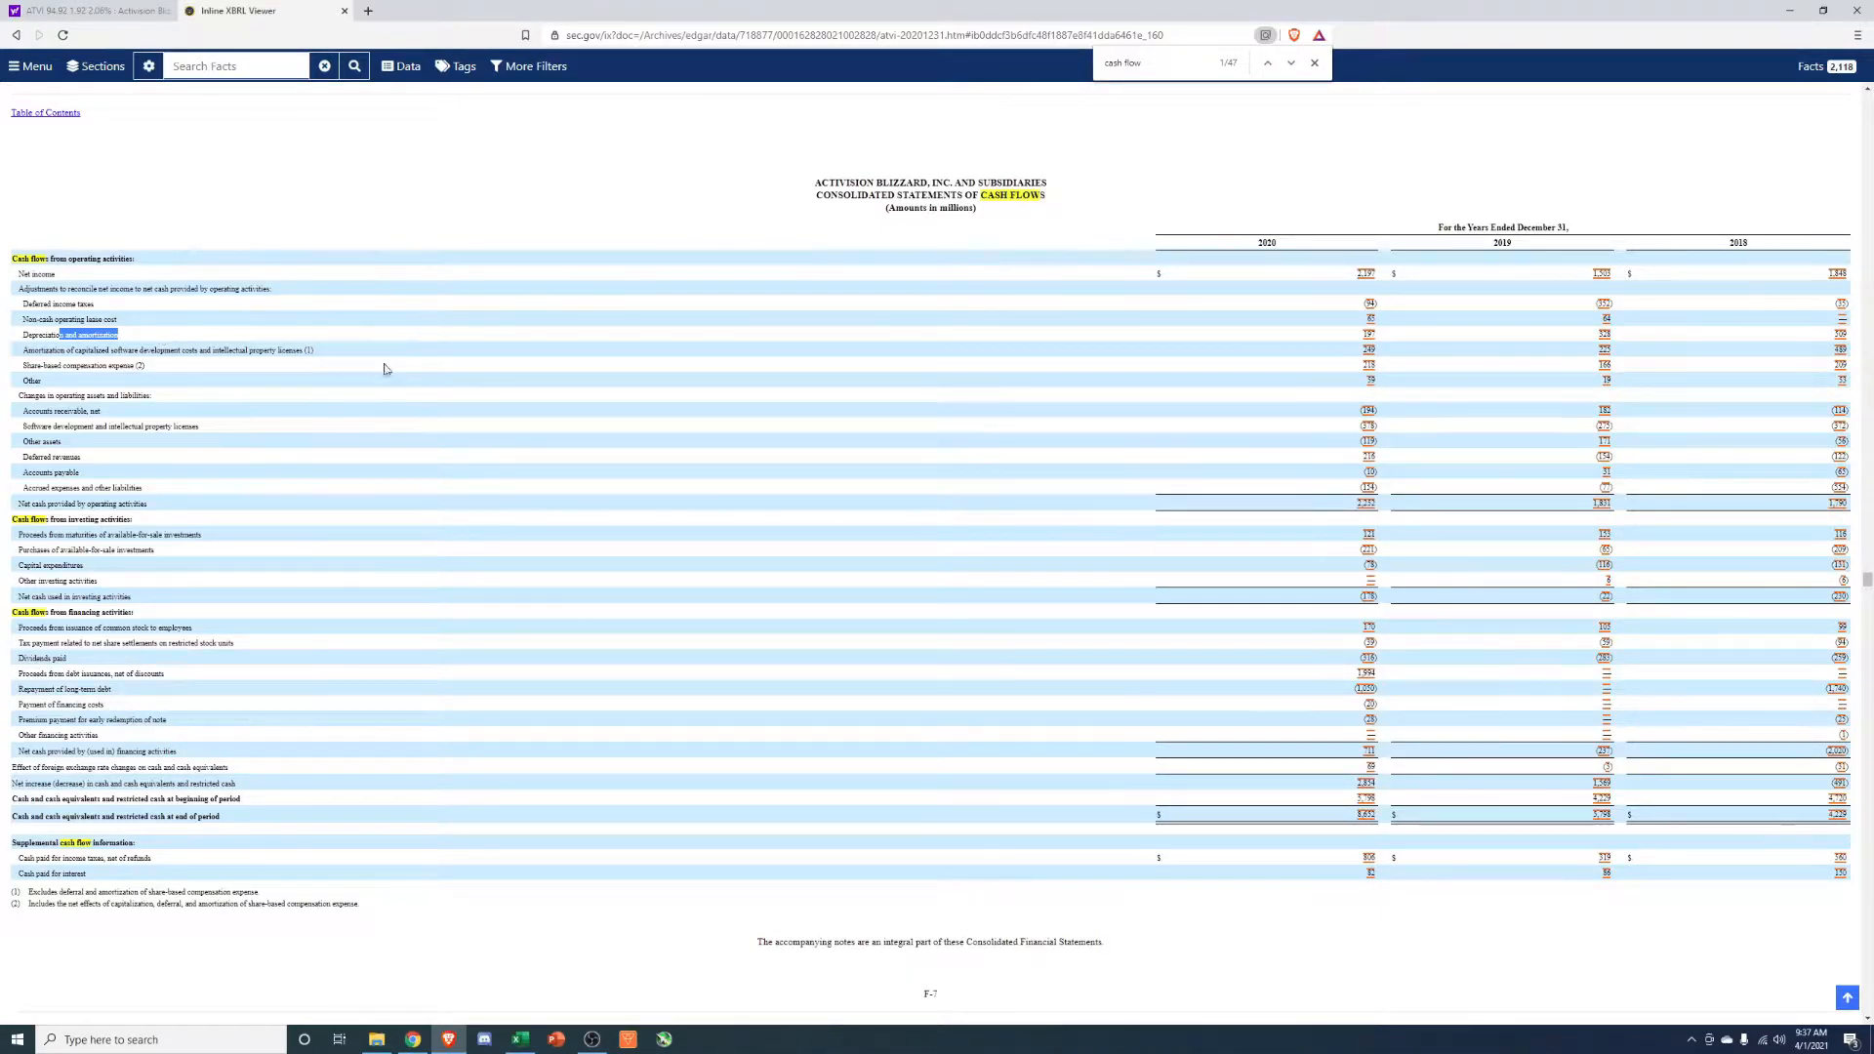
mouse_move(545, 339)
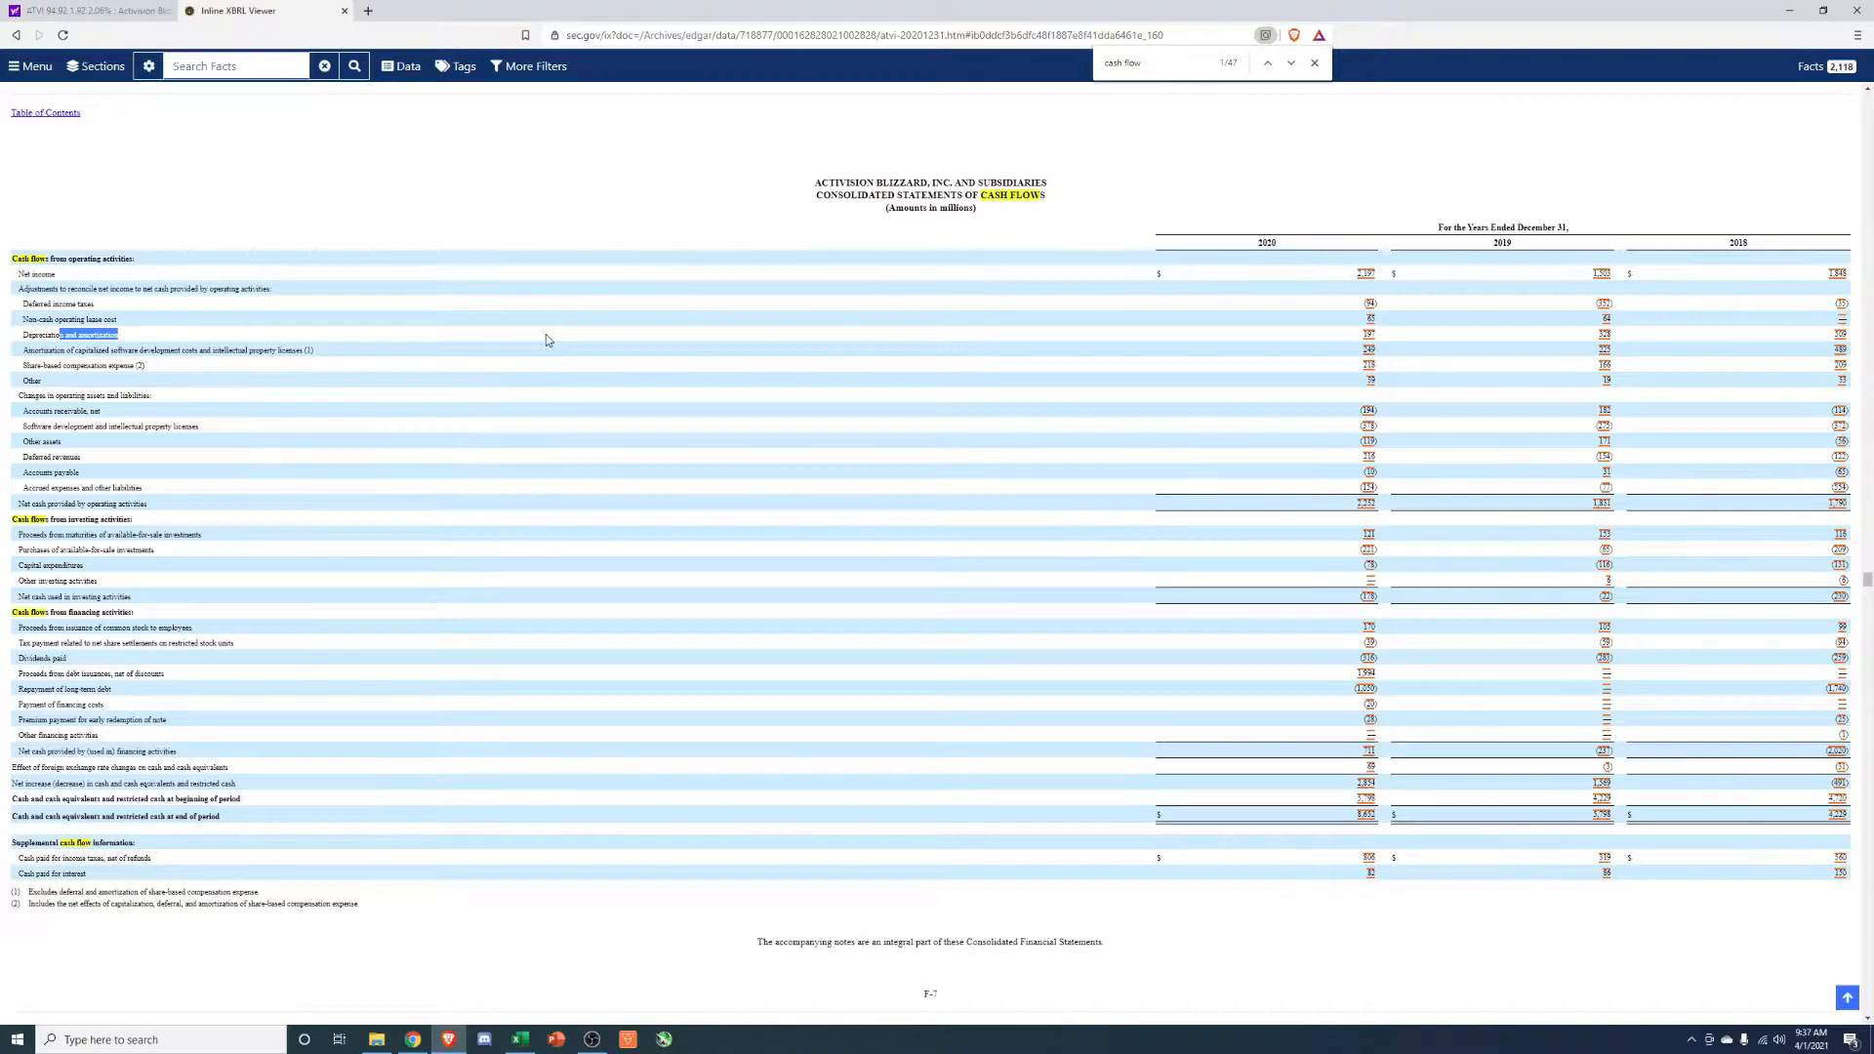
mouse_move(1363, 51)
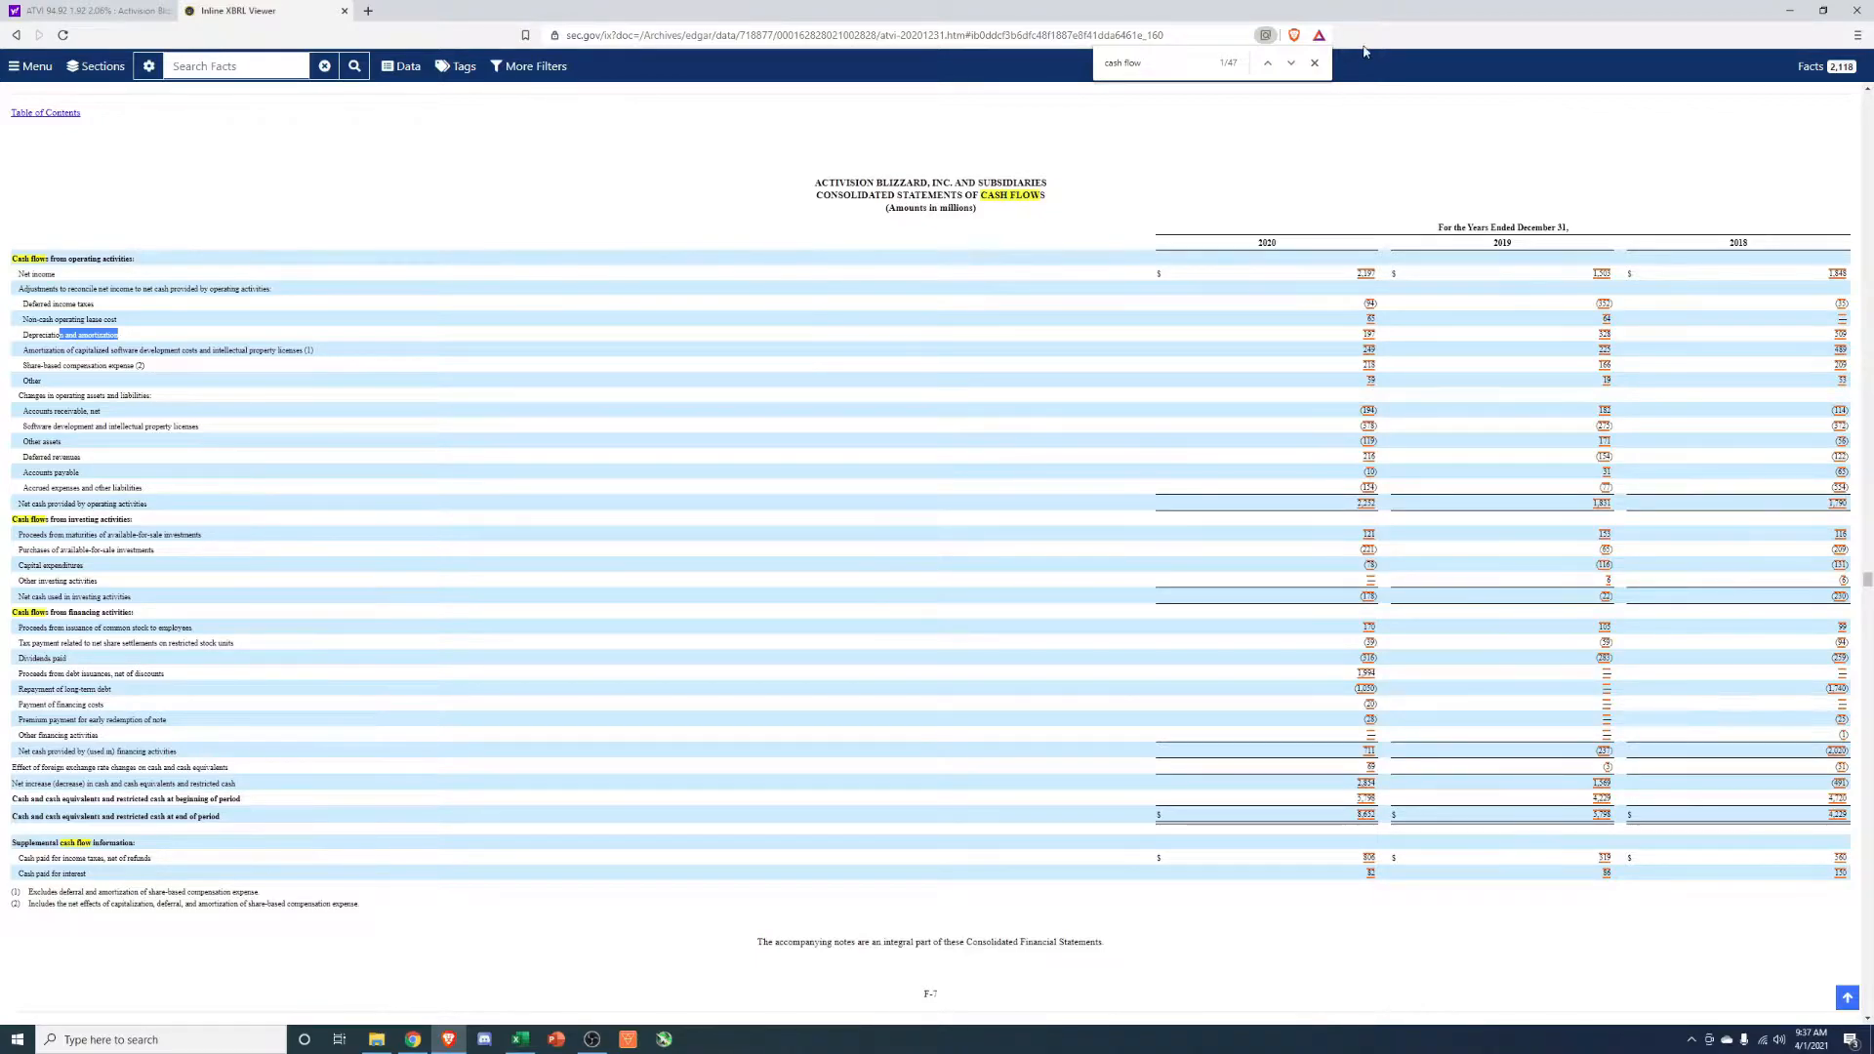
Review the depreciation row of the cash-flow statement, then return to the Excel income statement.
click(1314, 62)
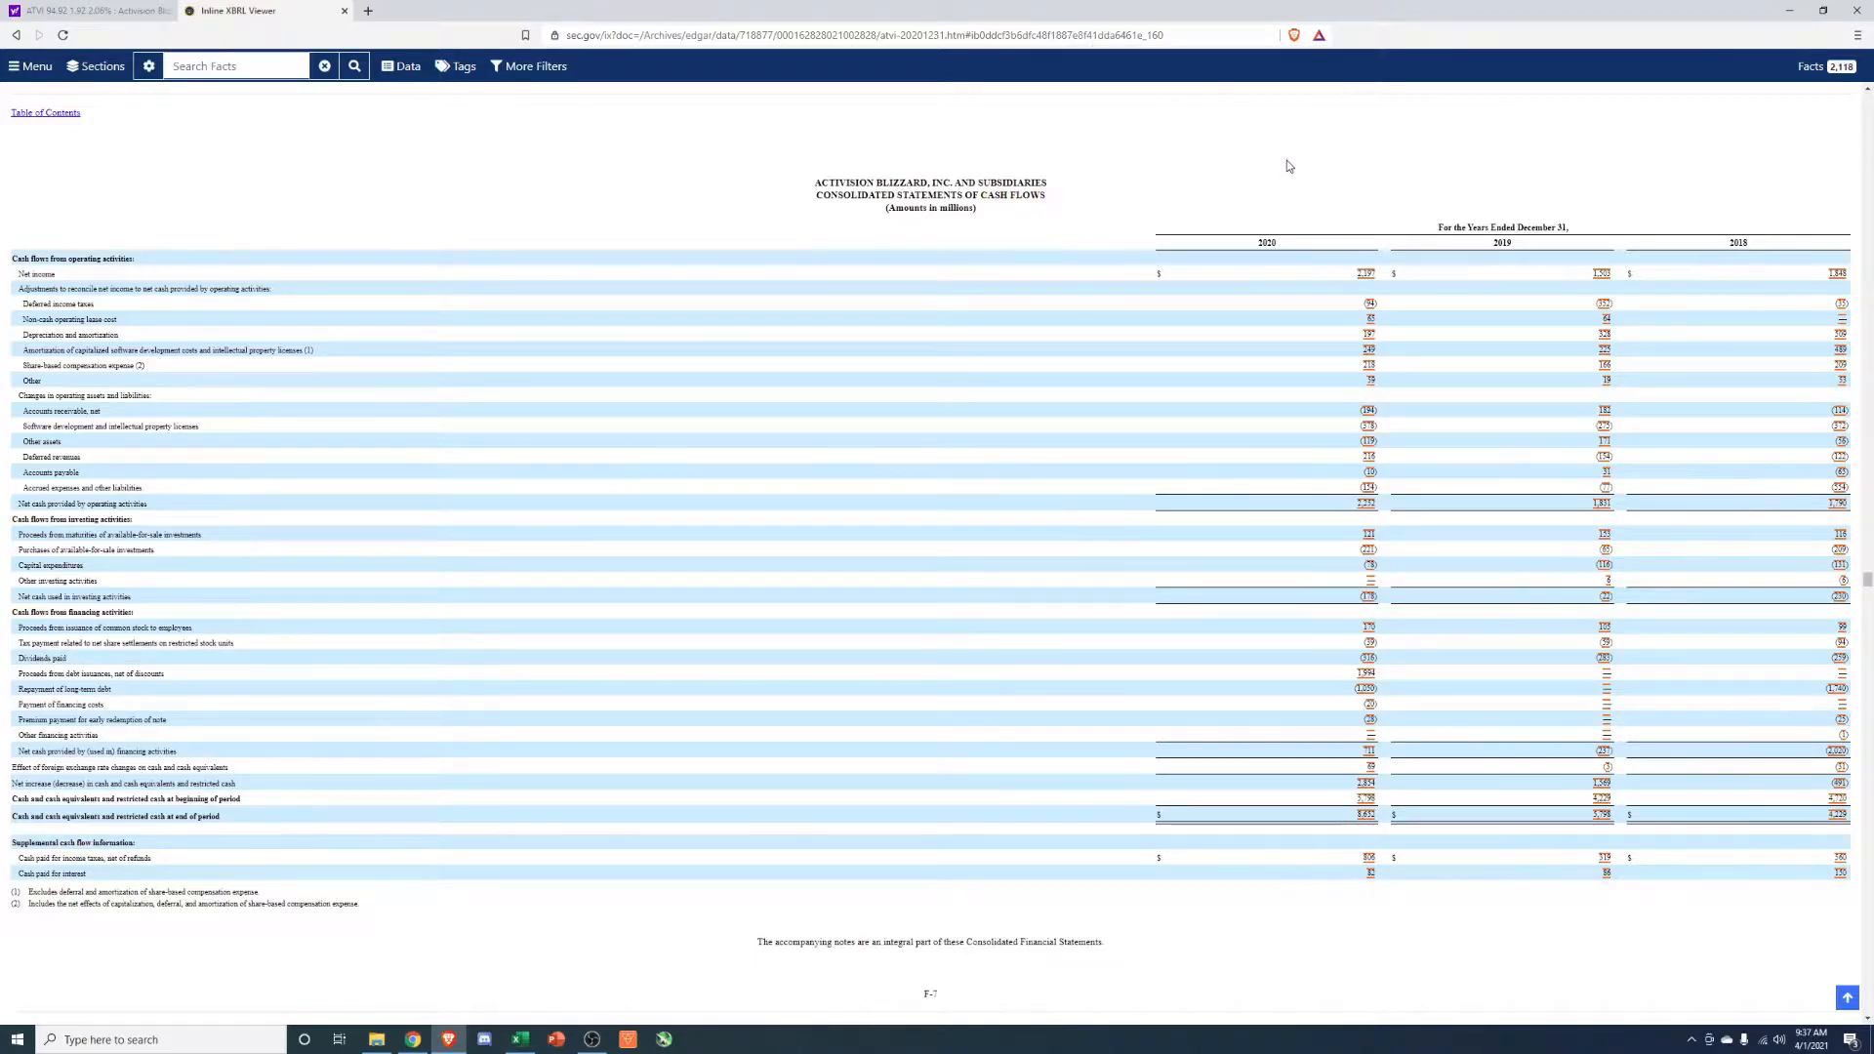
mouse_move(1791, 8)
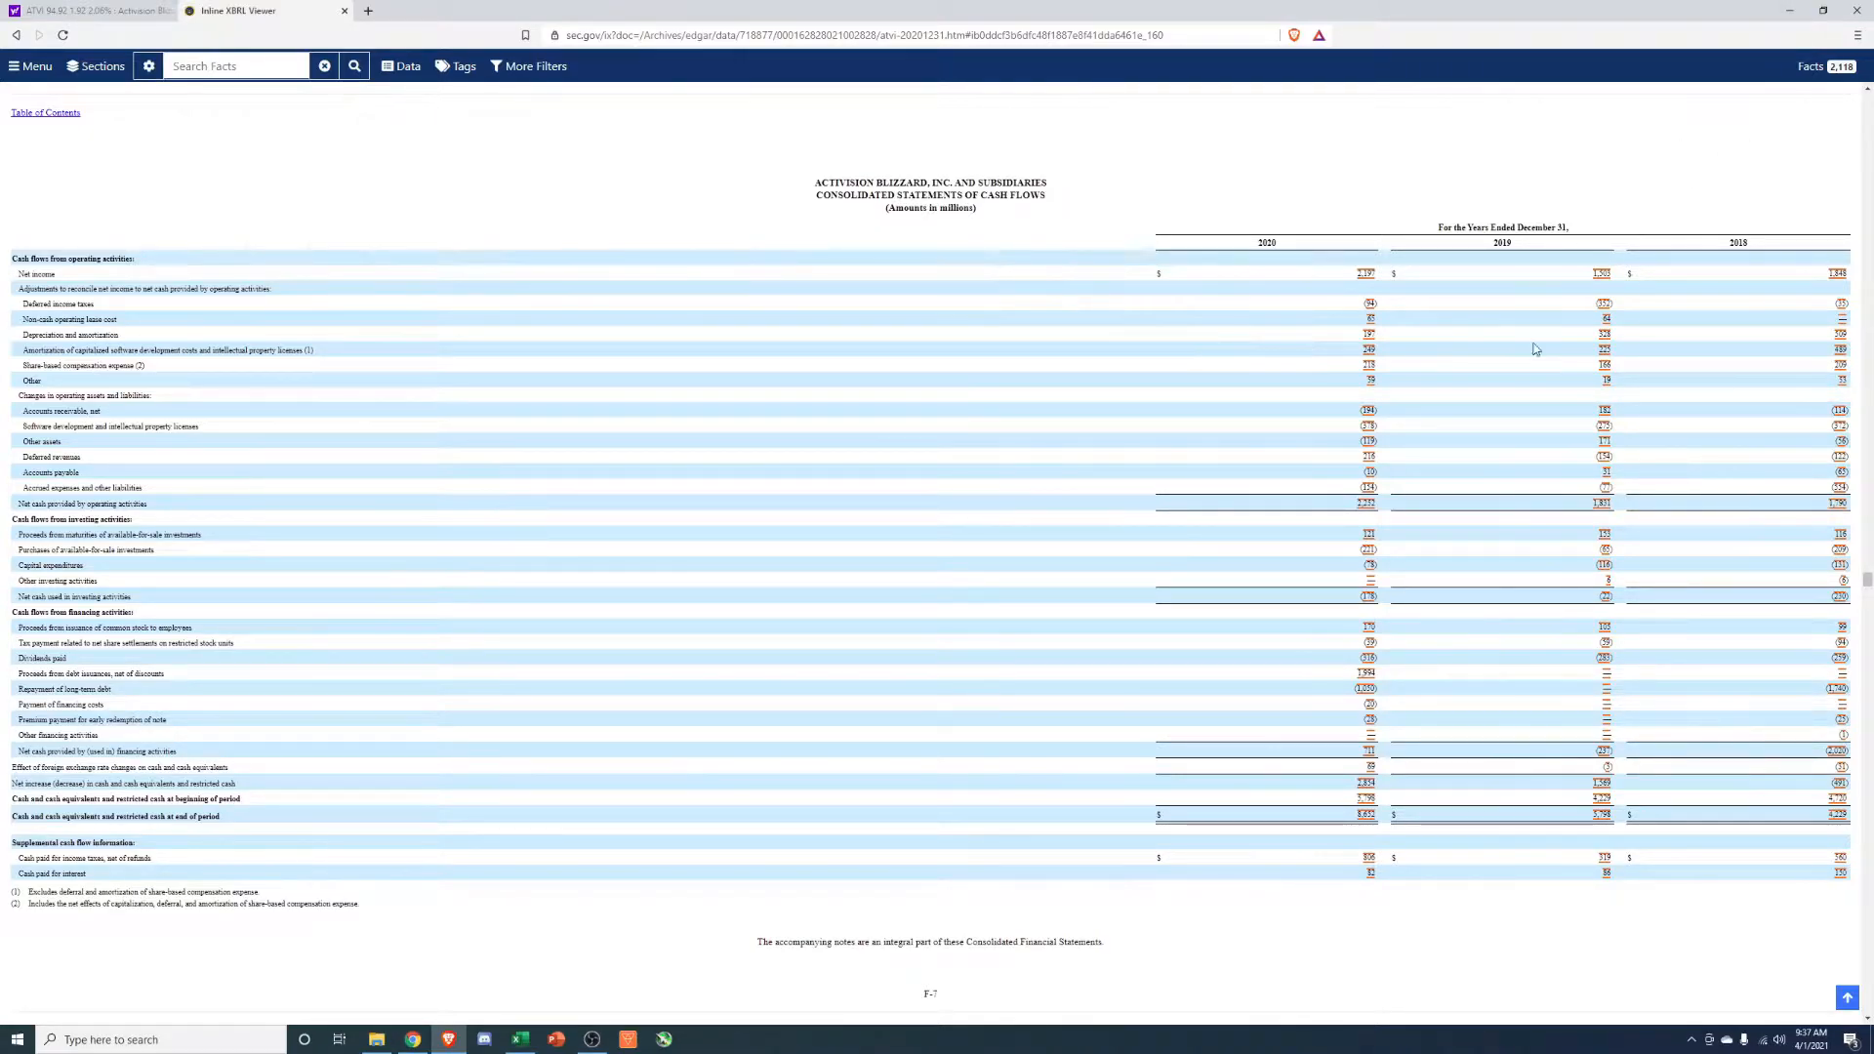
mouse_move(1458, 180)
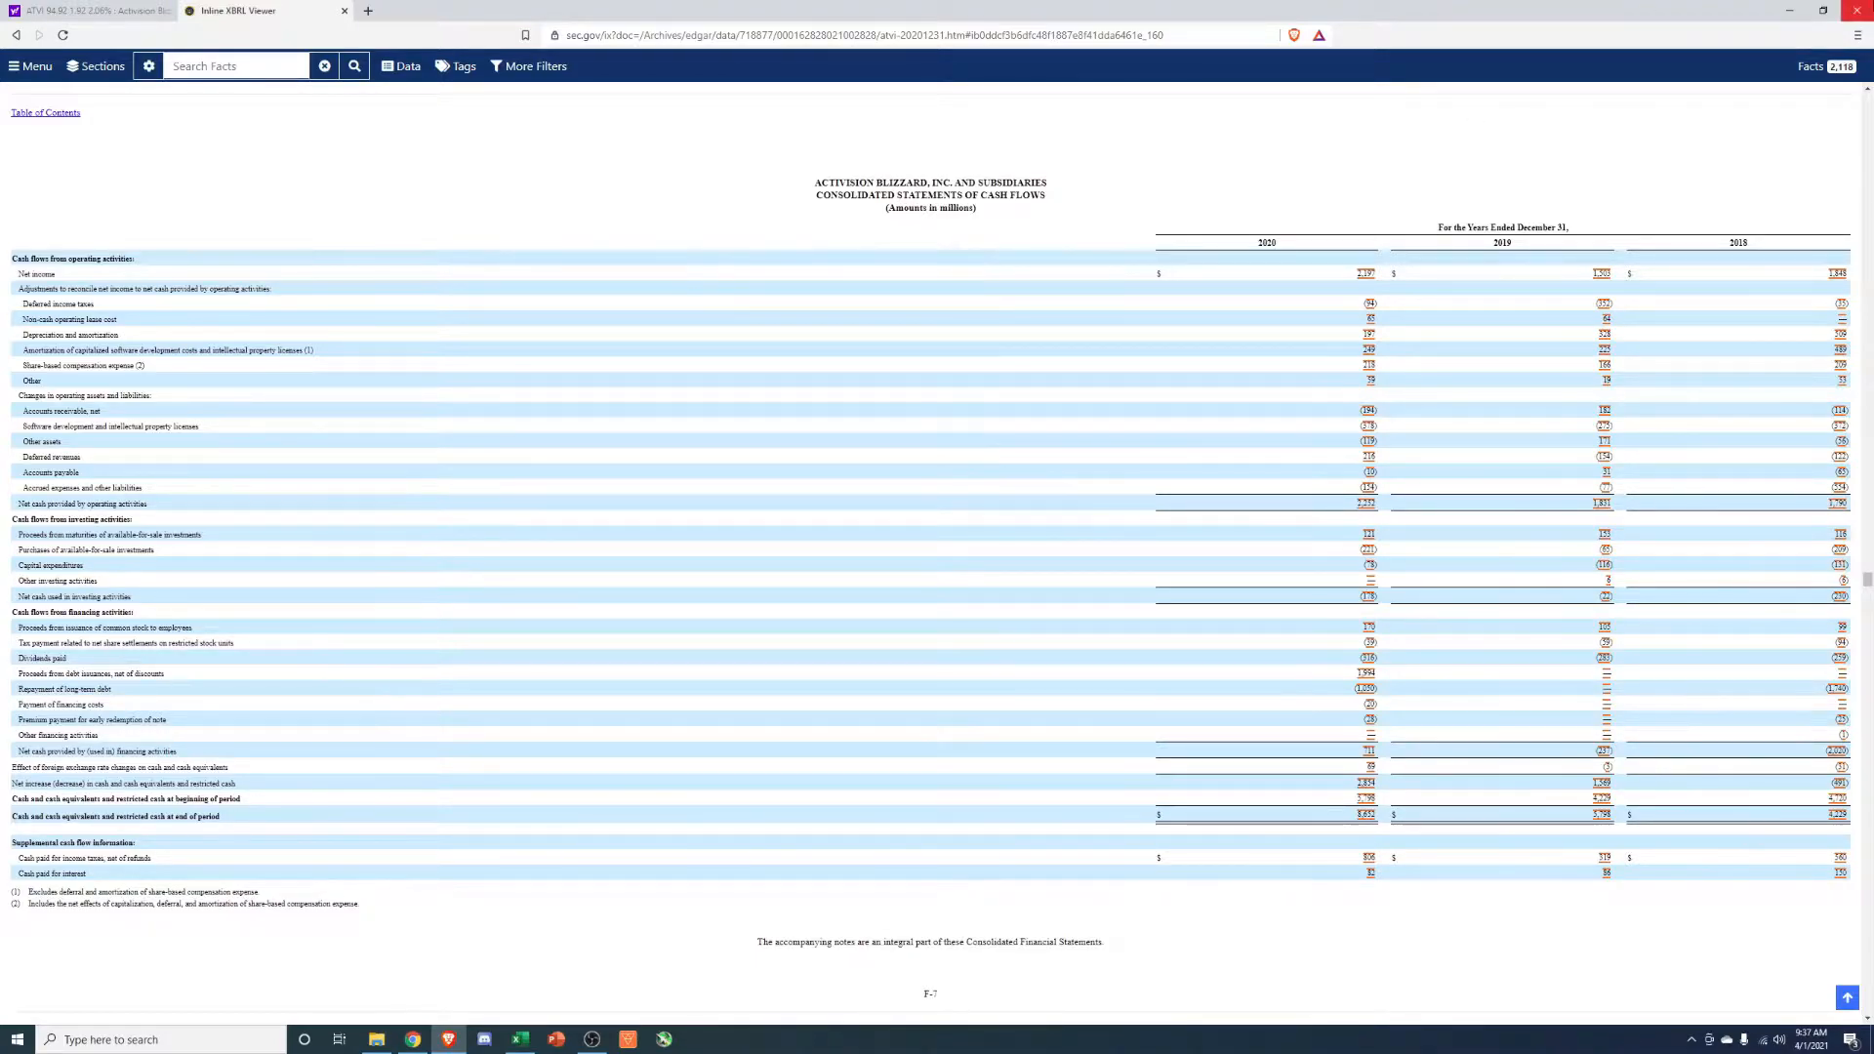
click(517, 1039)
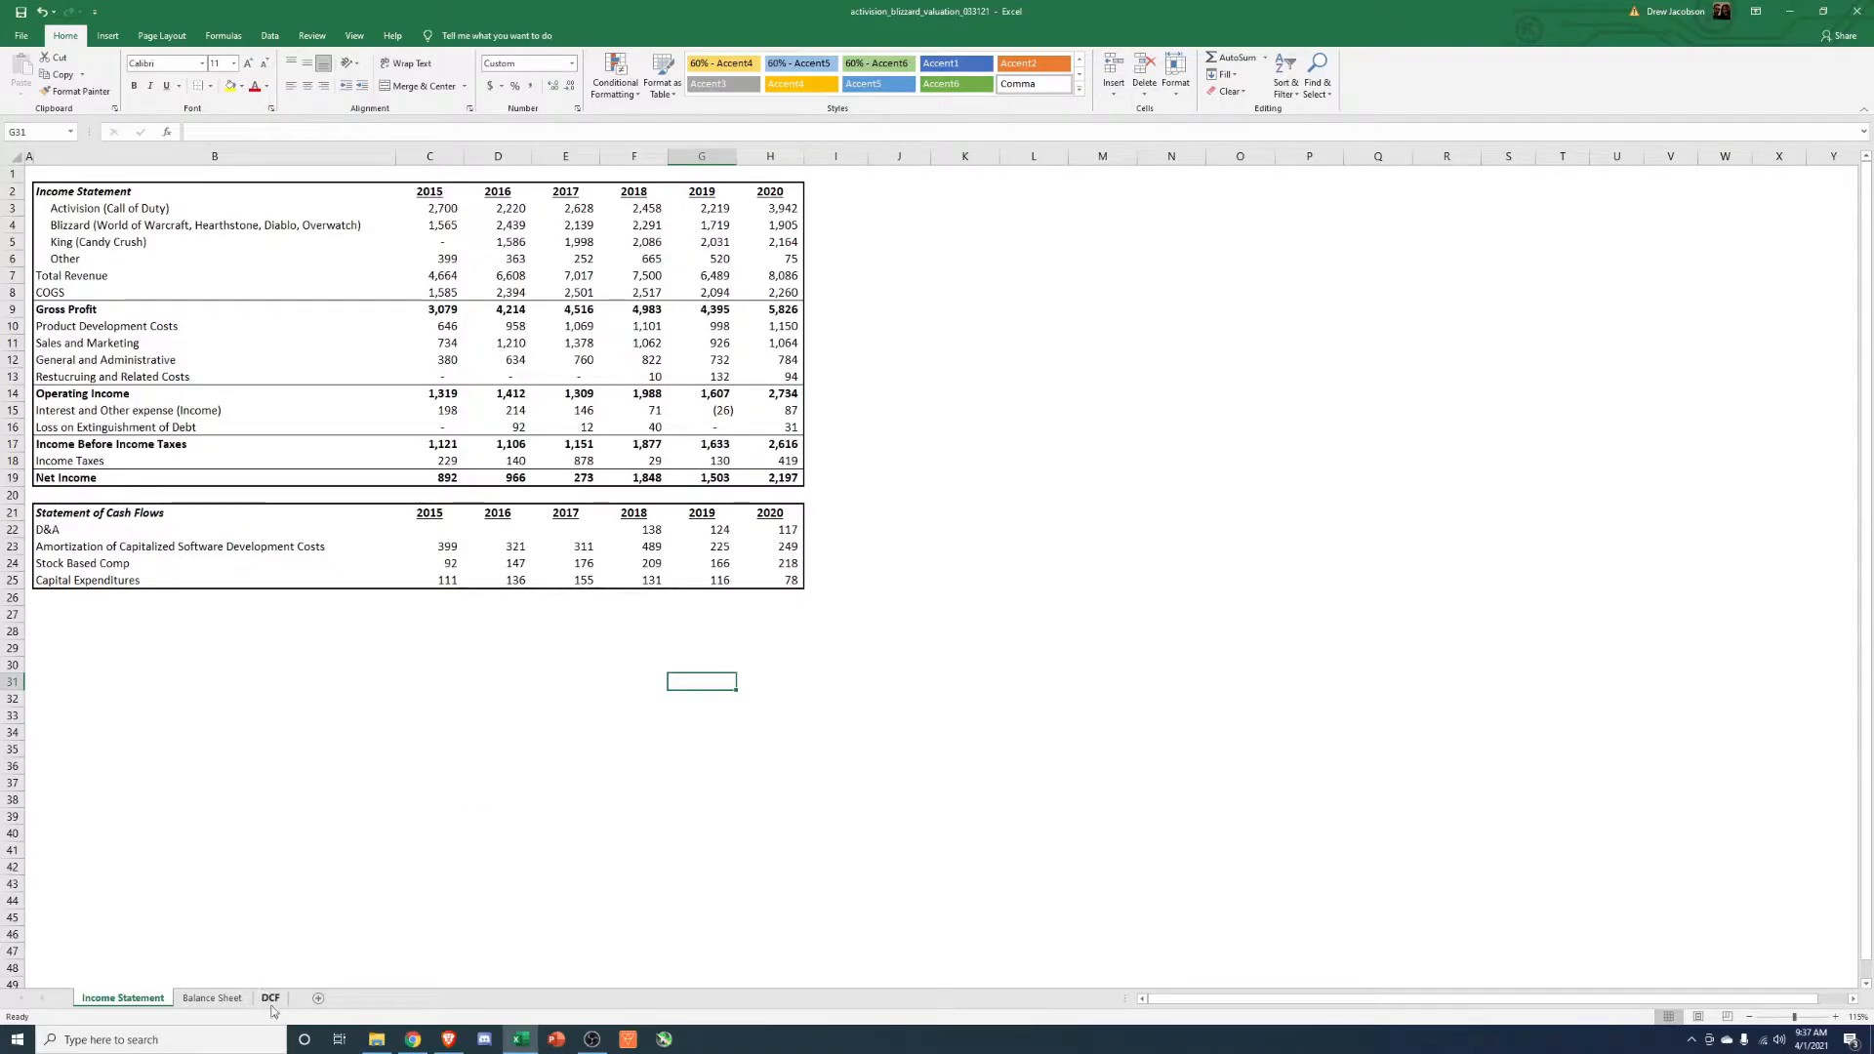
On the DCF sheet, review the 2018–2020 Activision revenue links and the 2020 growth formula.
click(270, 998)
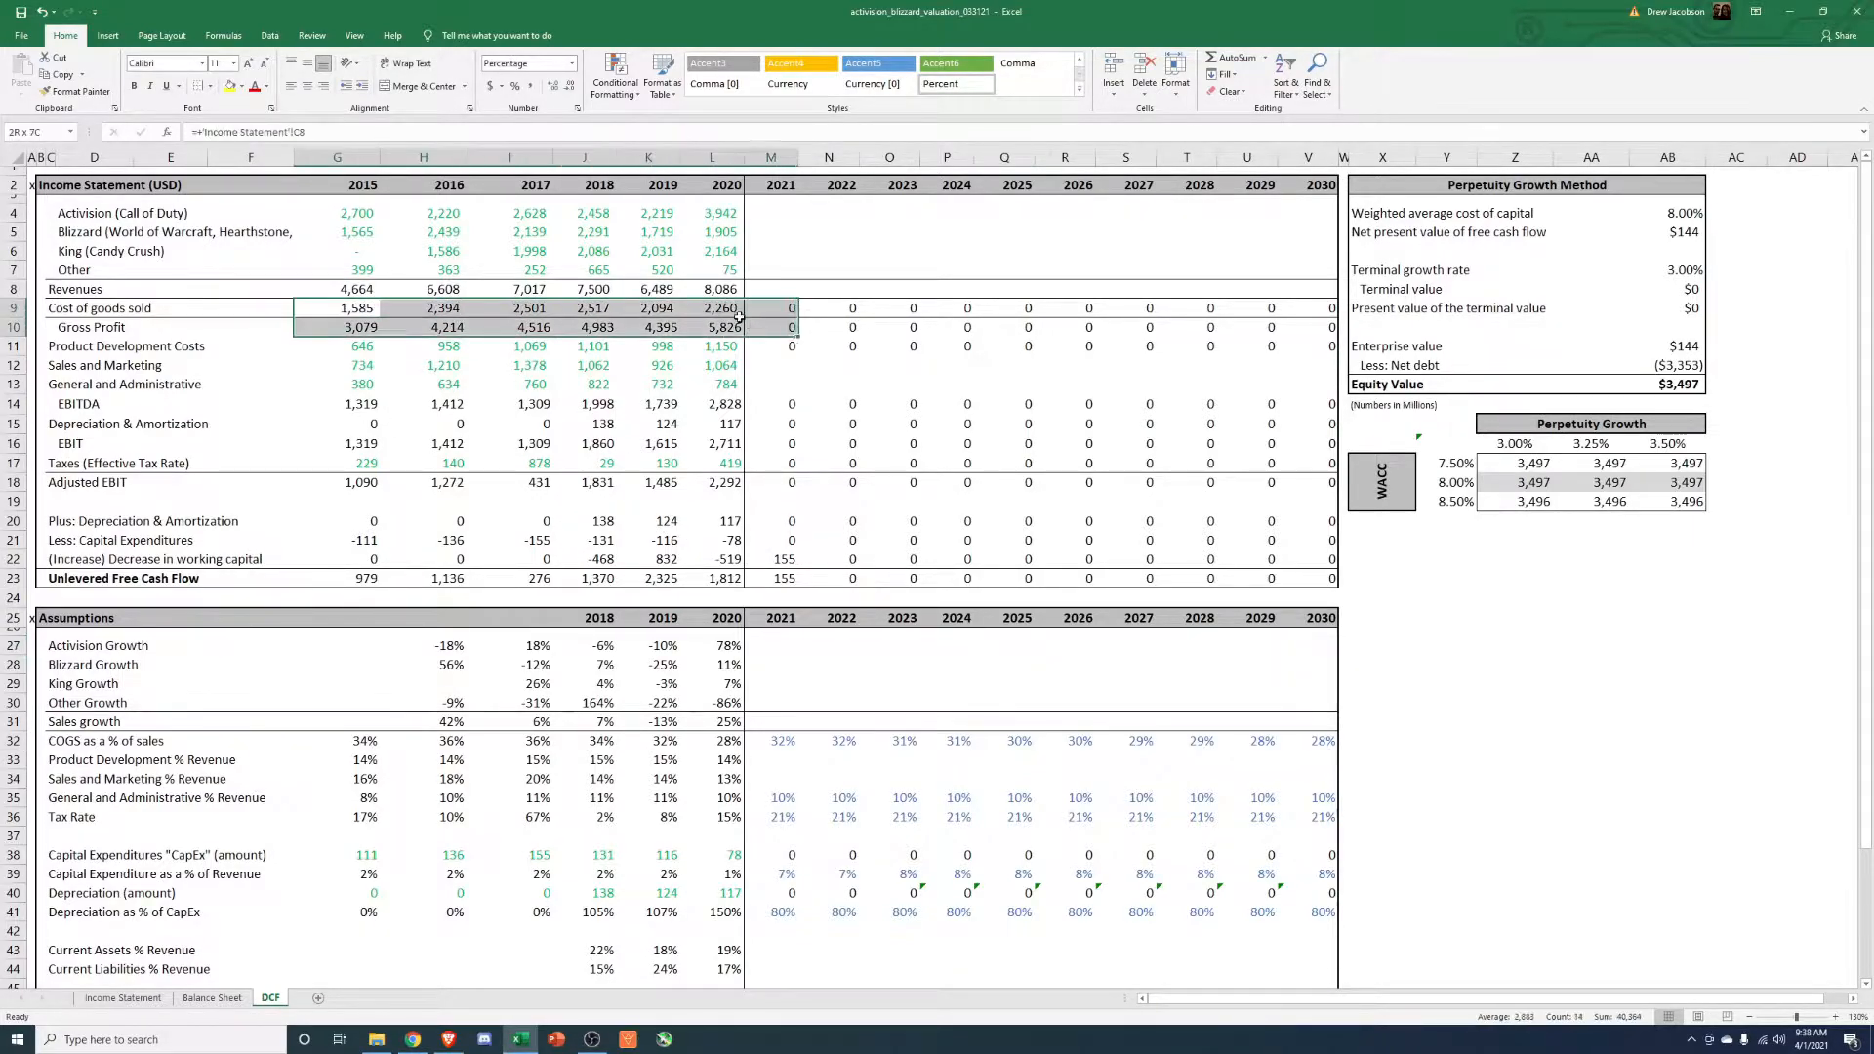
click(336, 306)
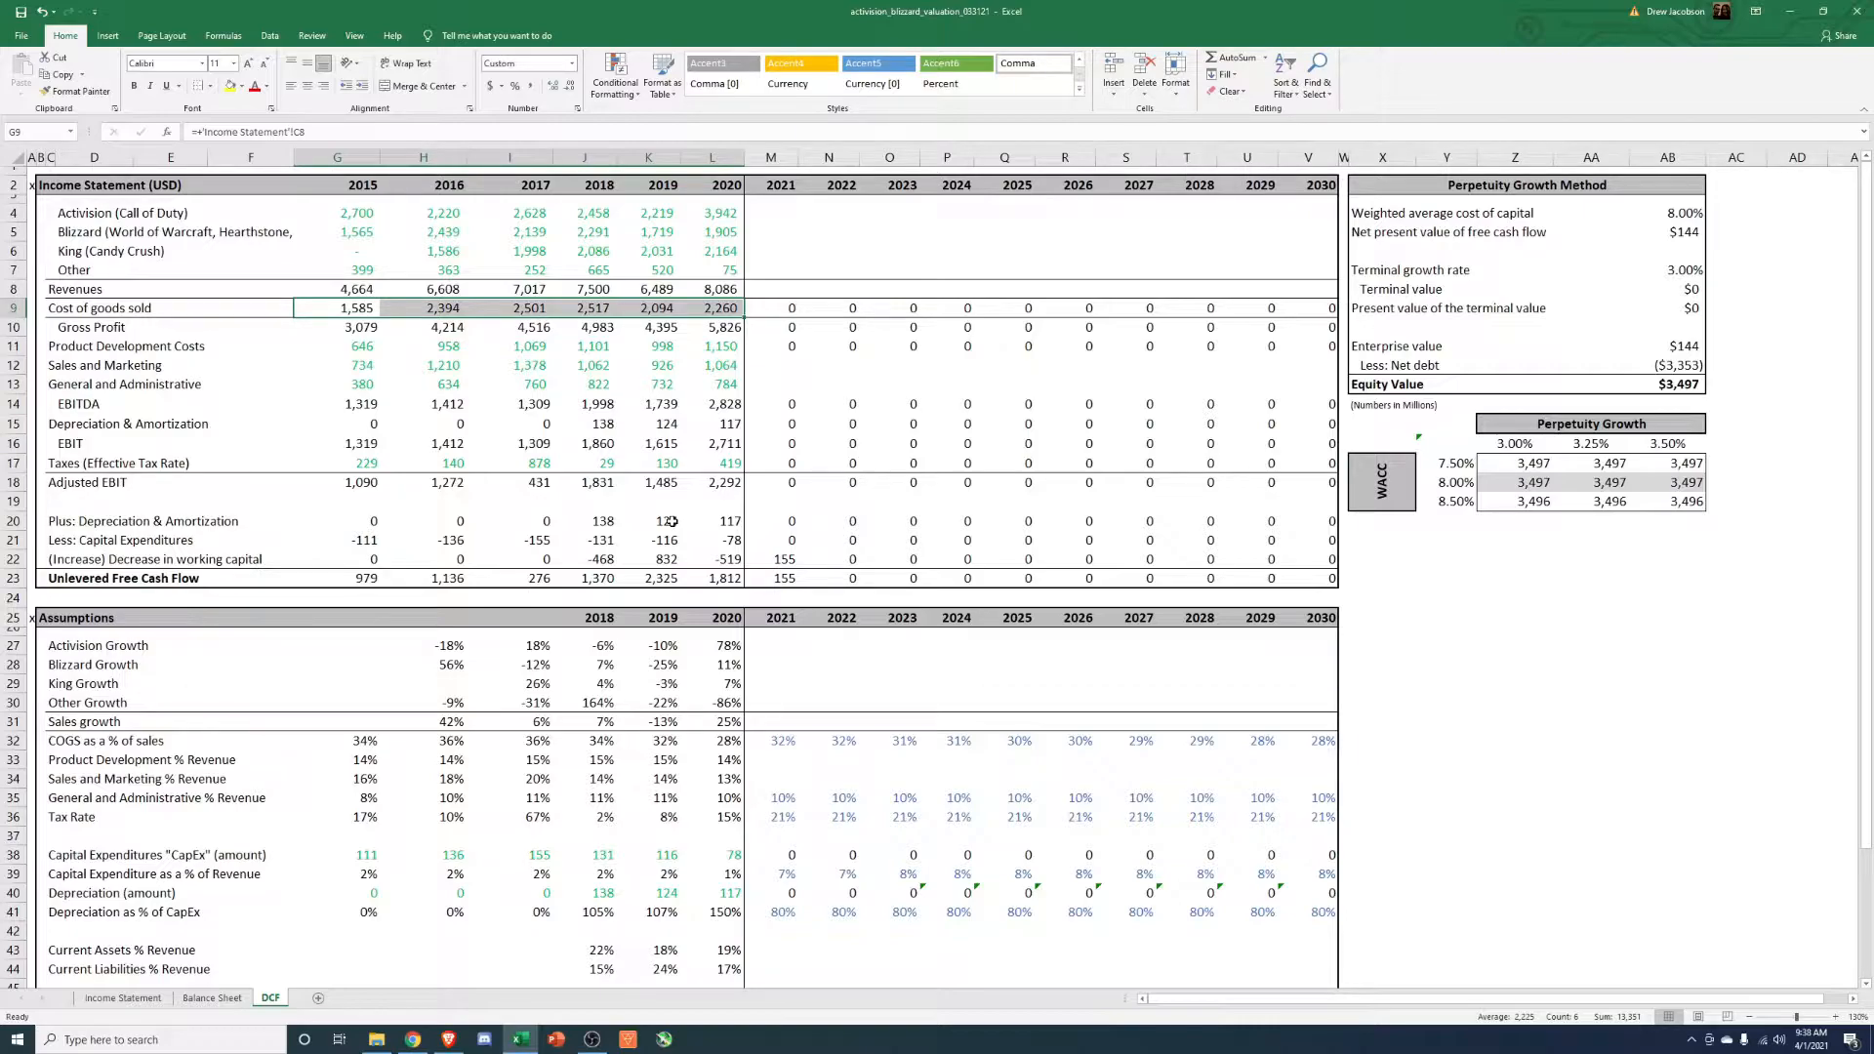
mouse_move(896, 428)
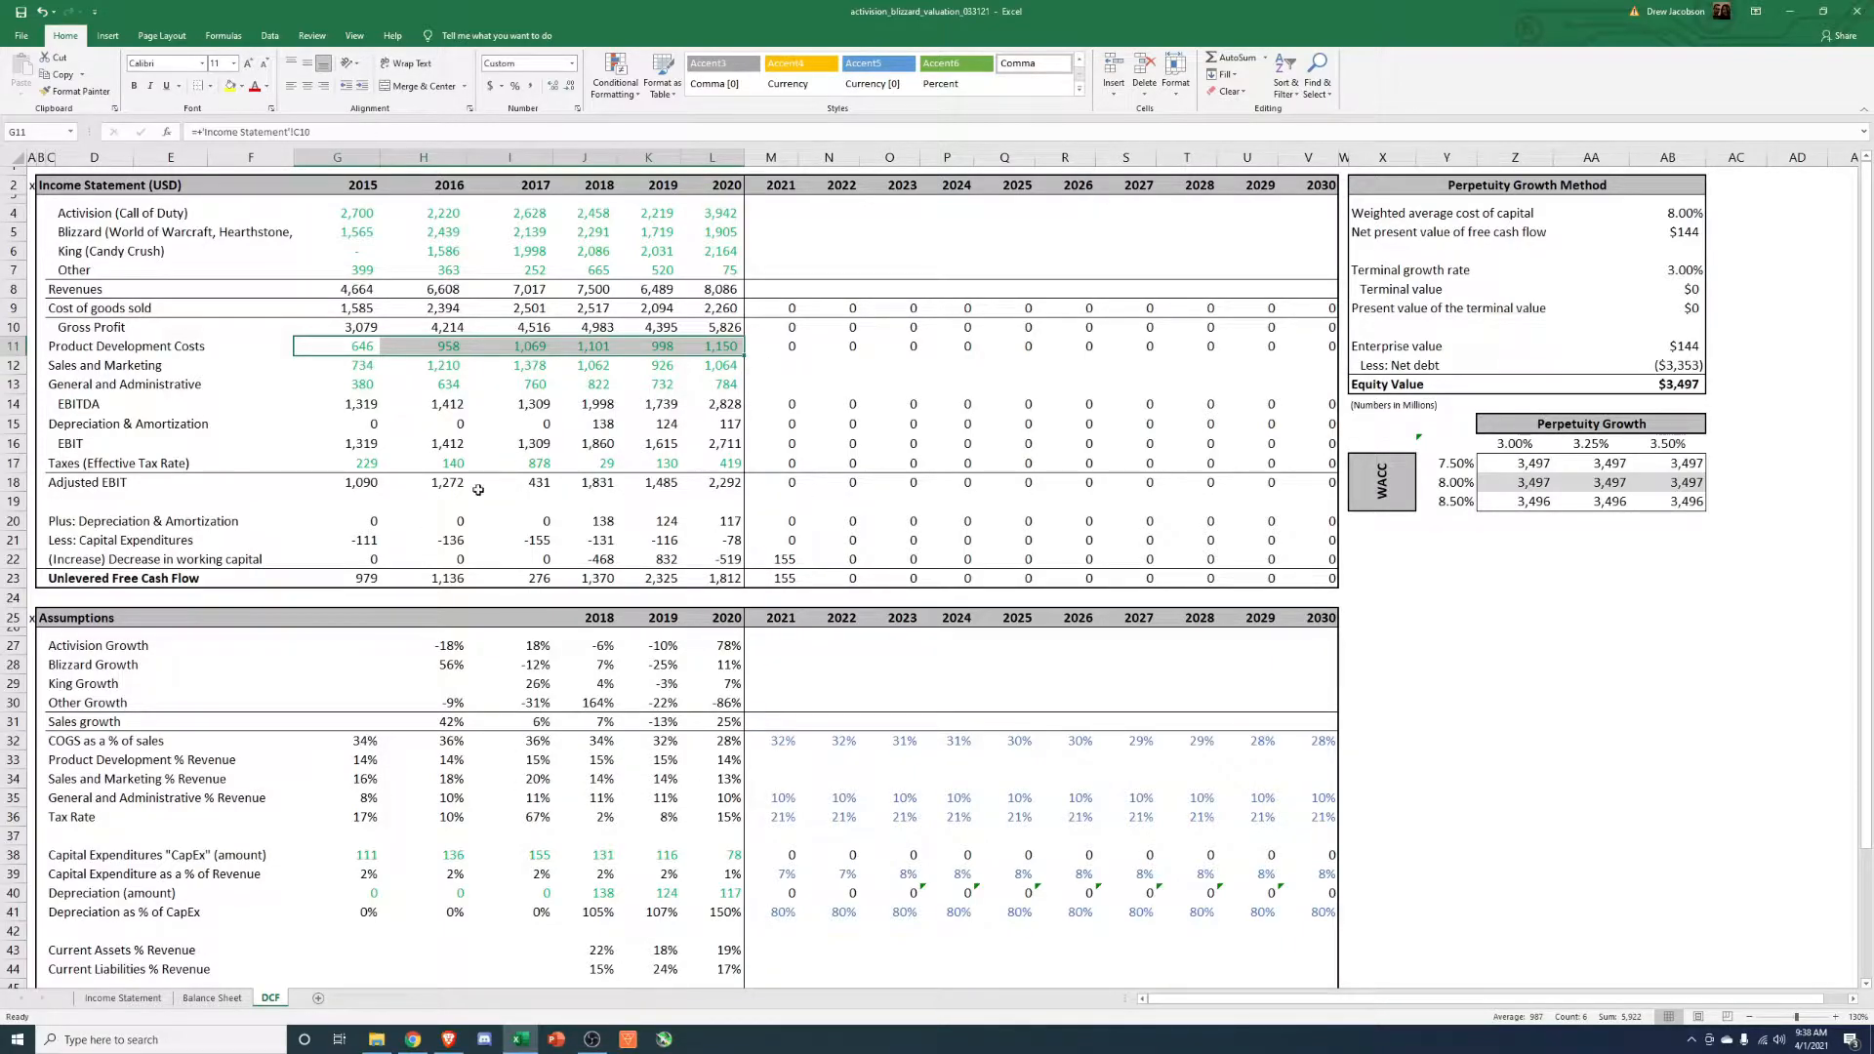
scroll(down, 3)
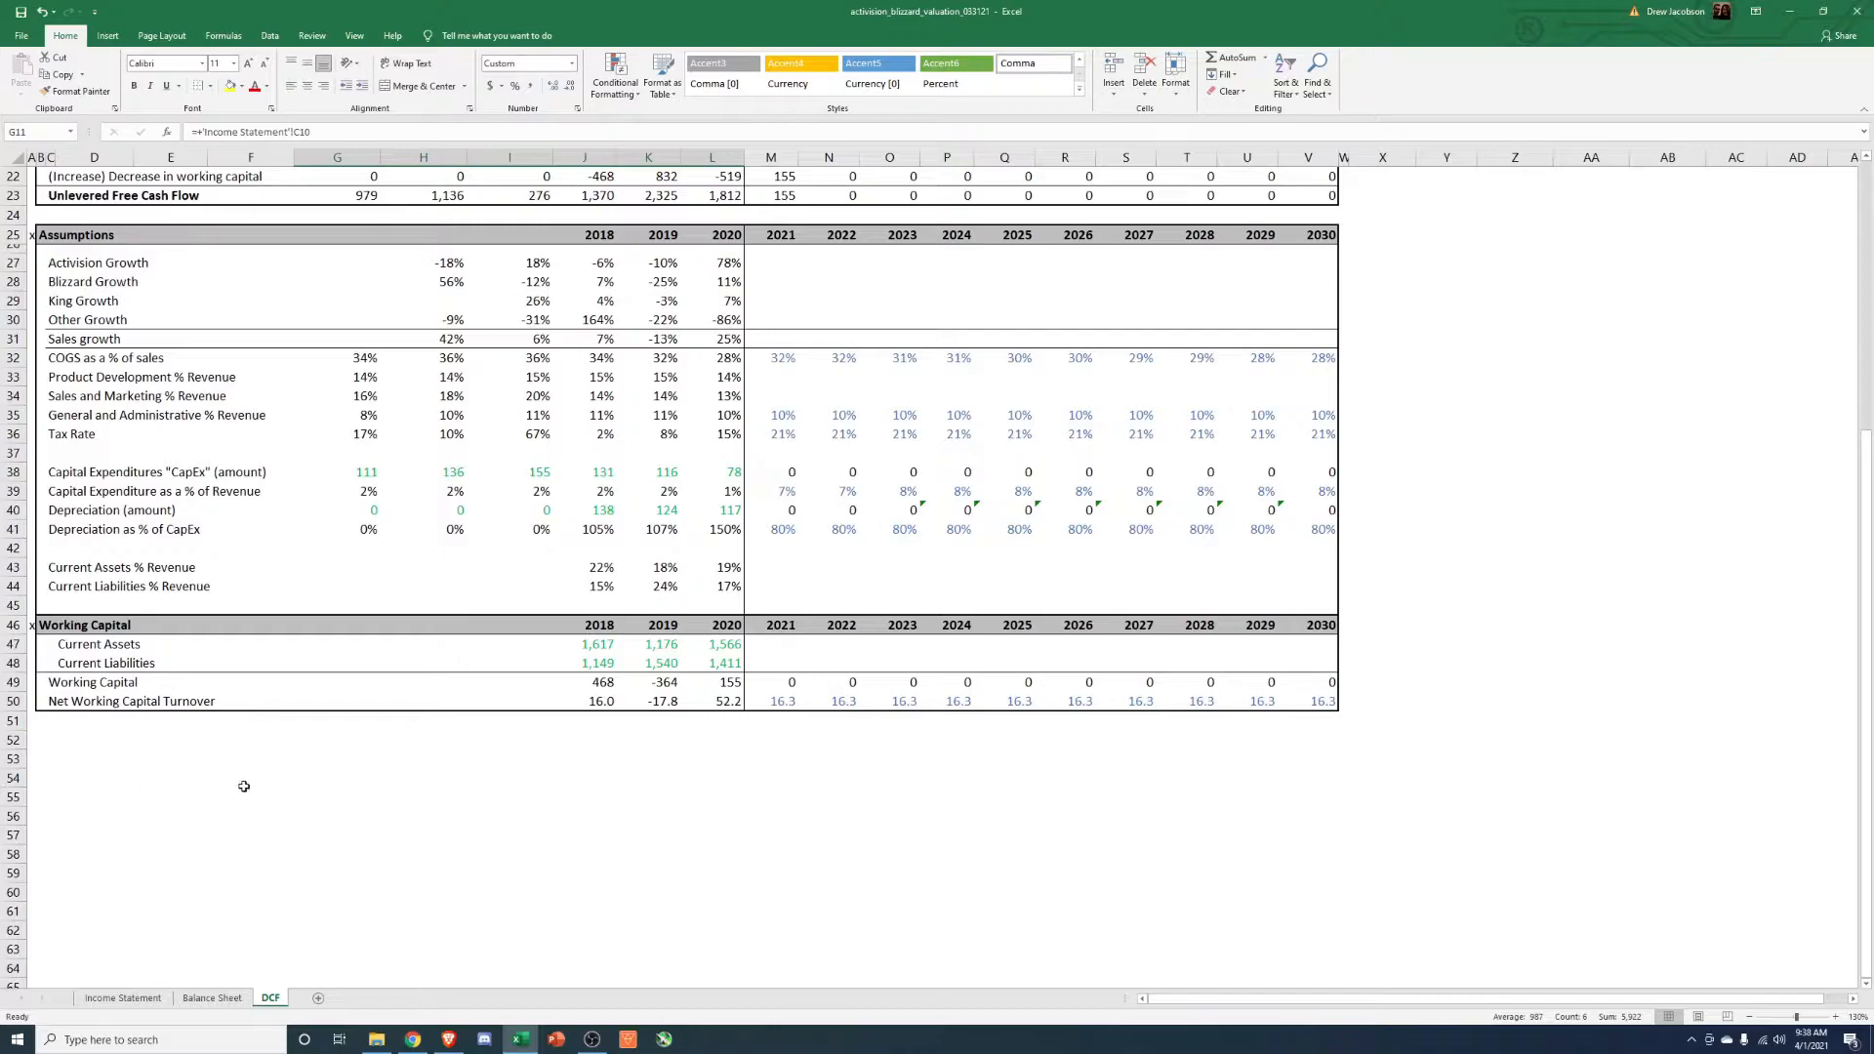
scroll(up, 3)
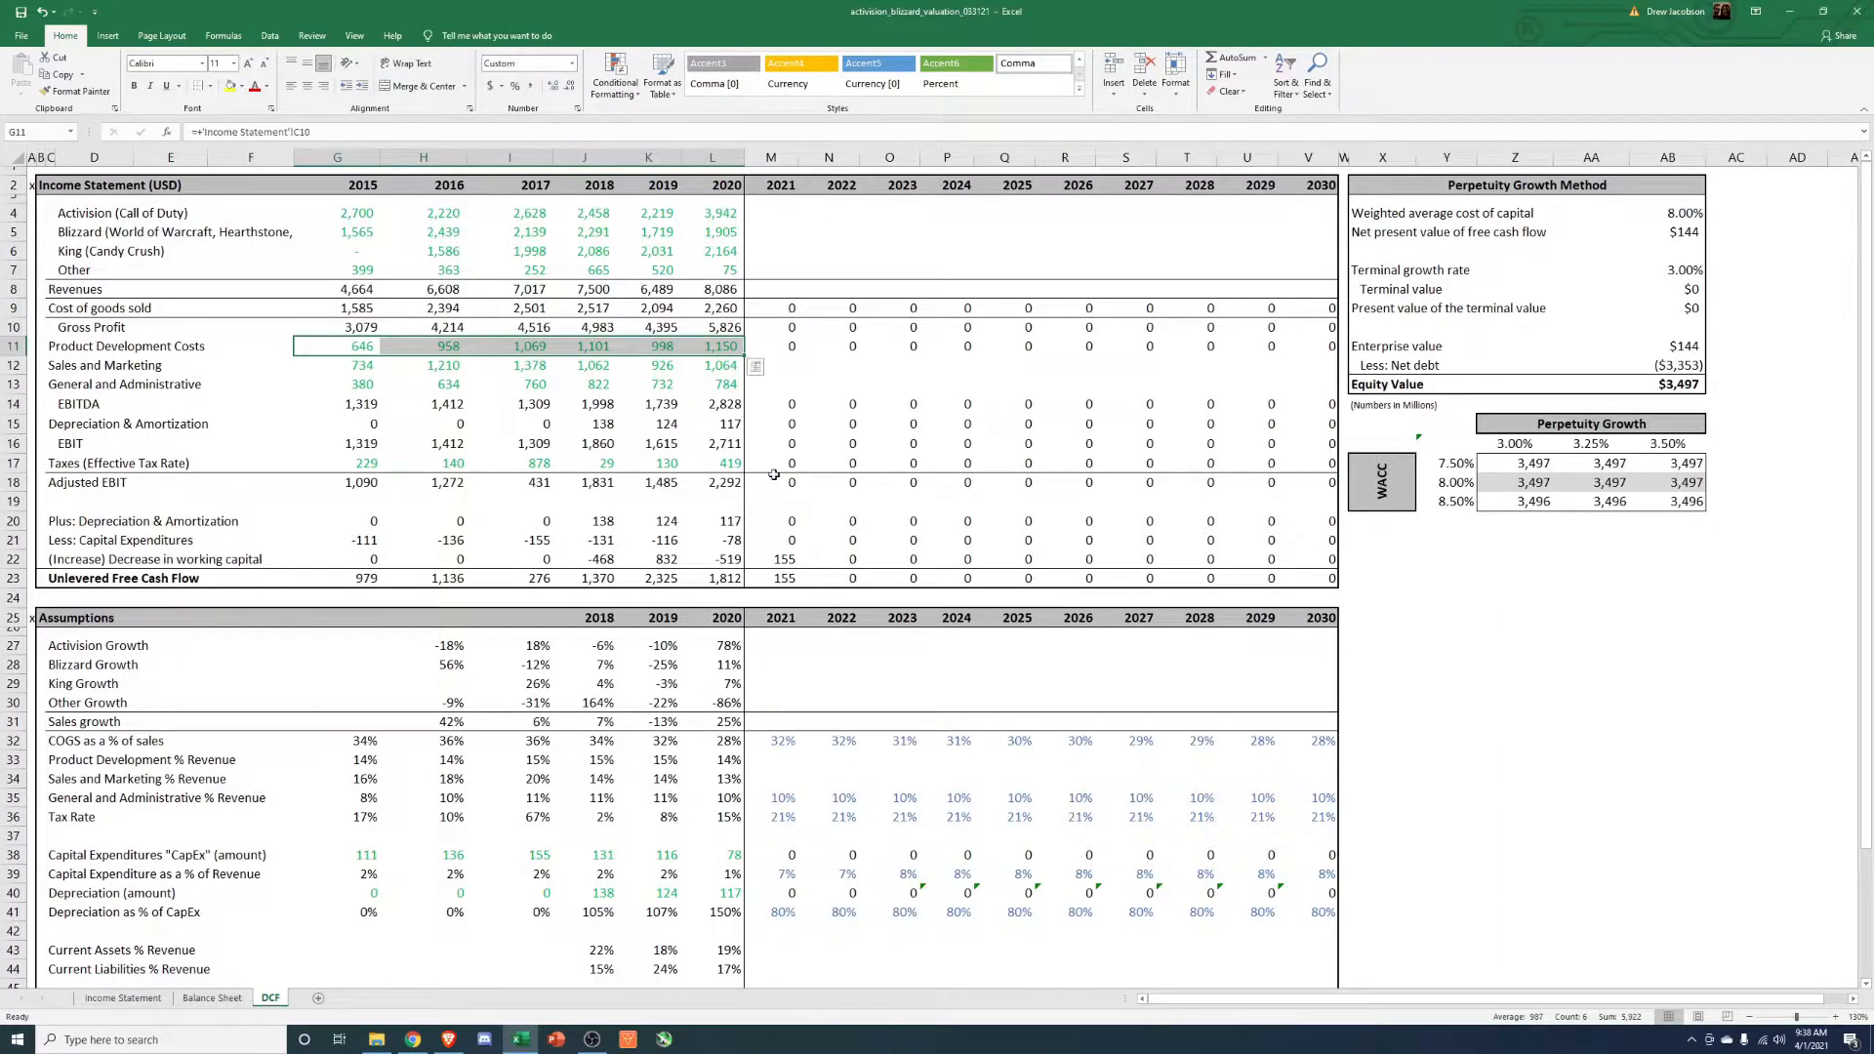
click(771, 213)
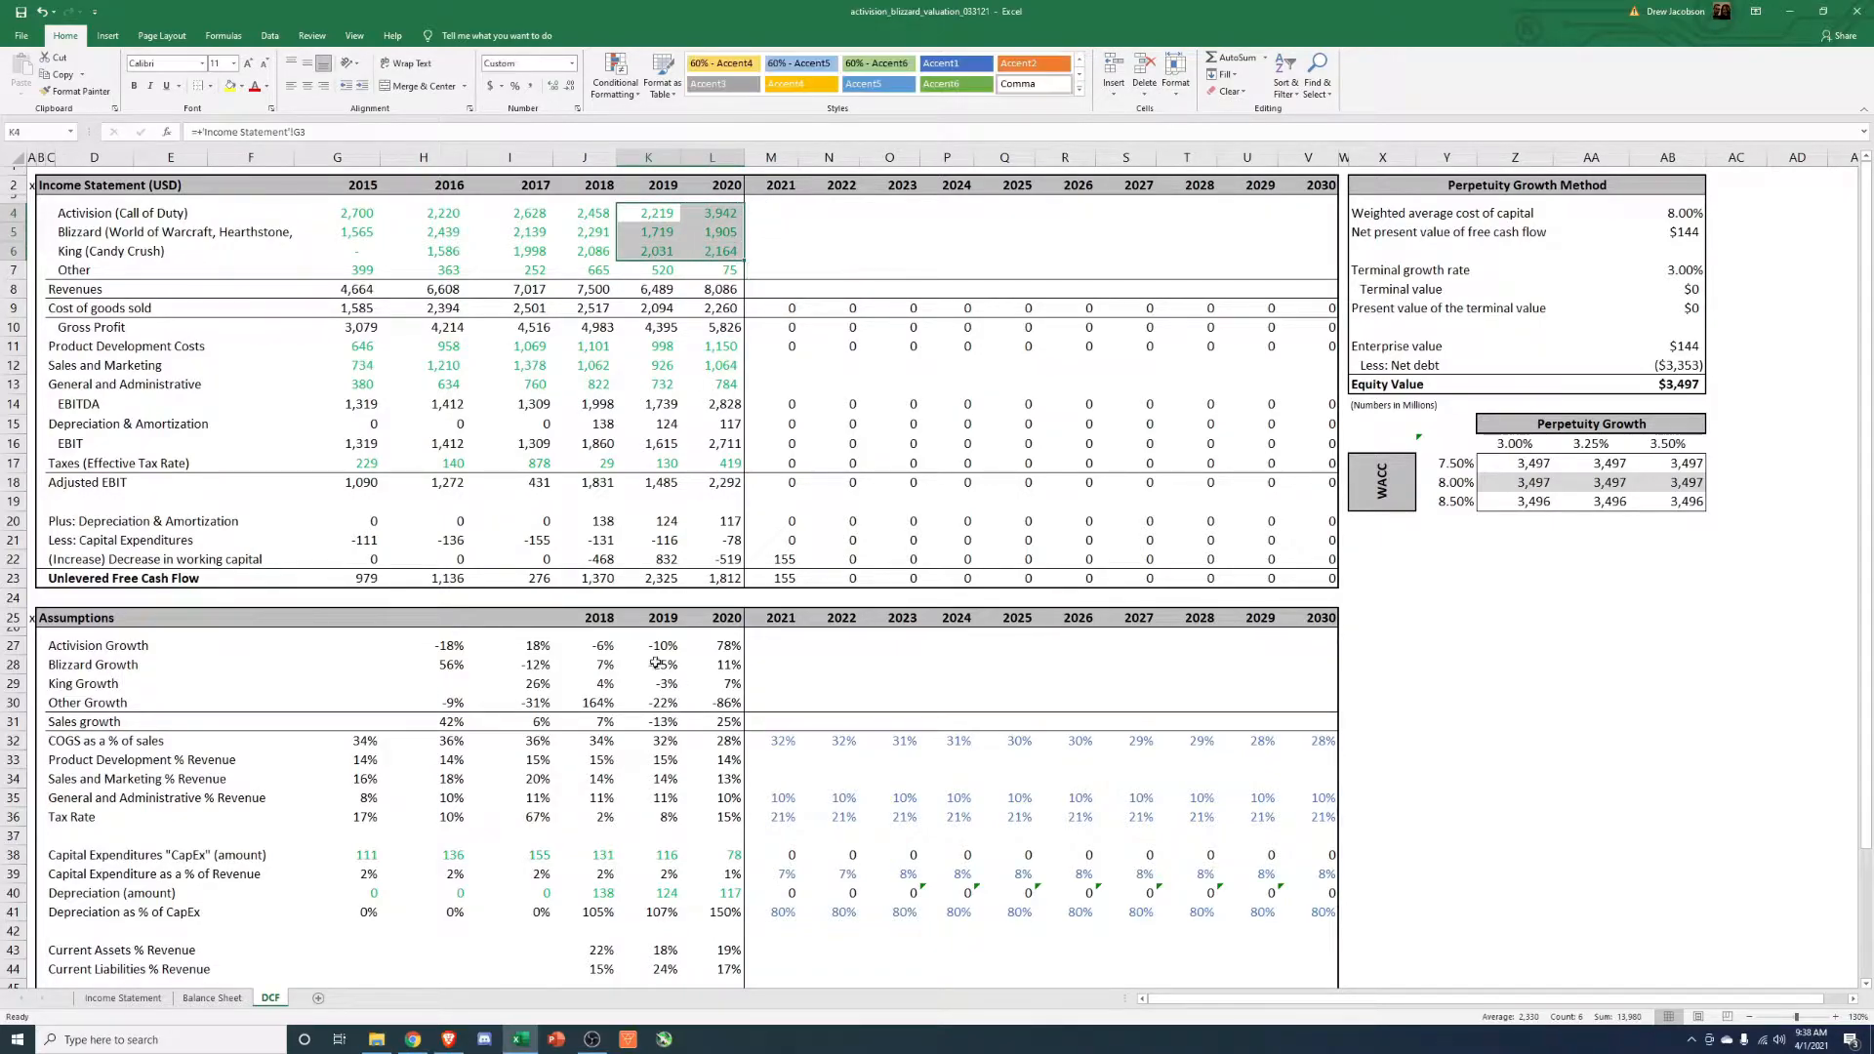
click(711, 647)
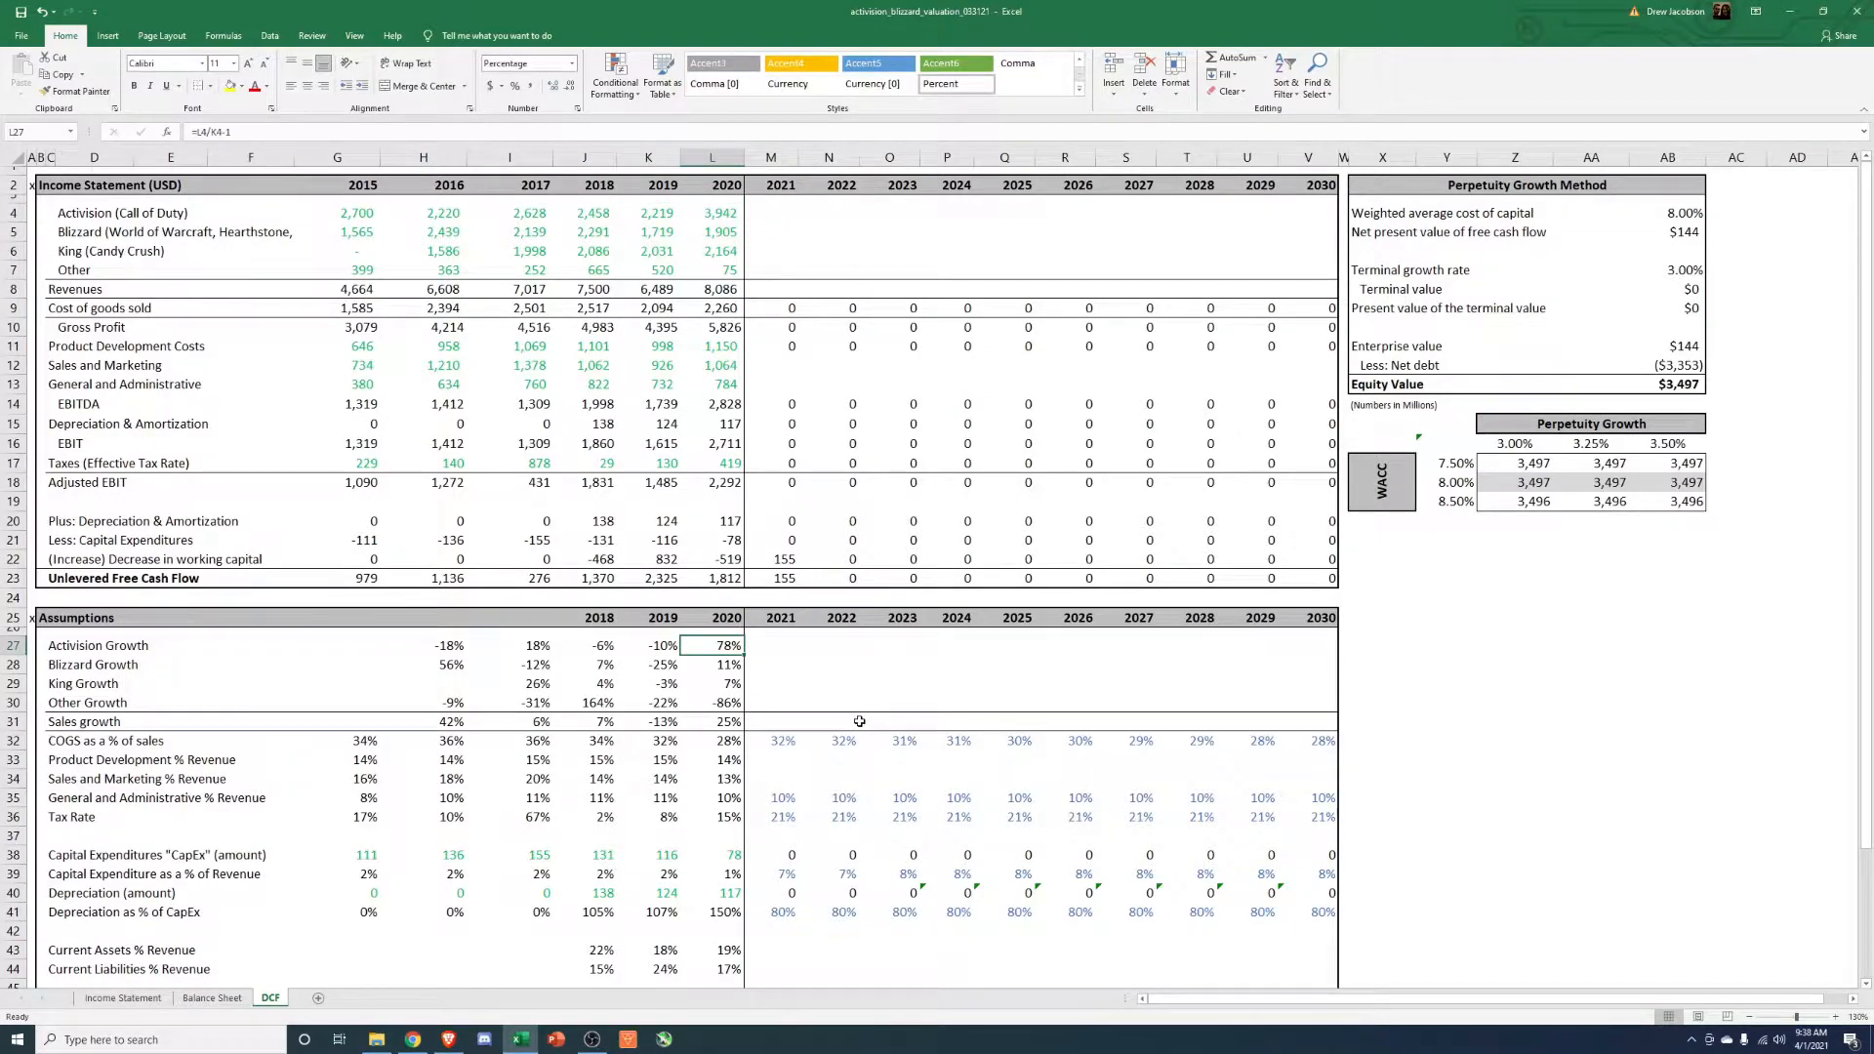
mouse_move(750, 220)
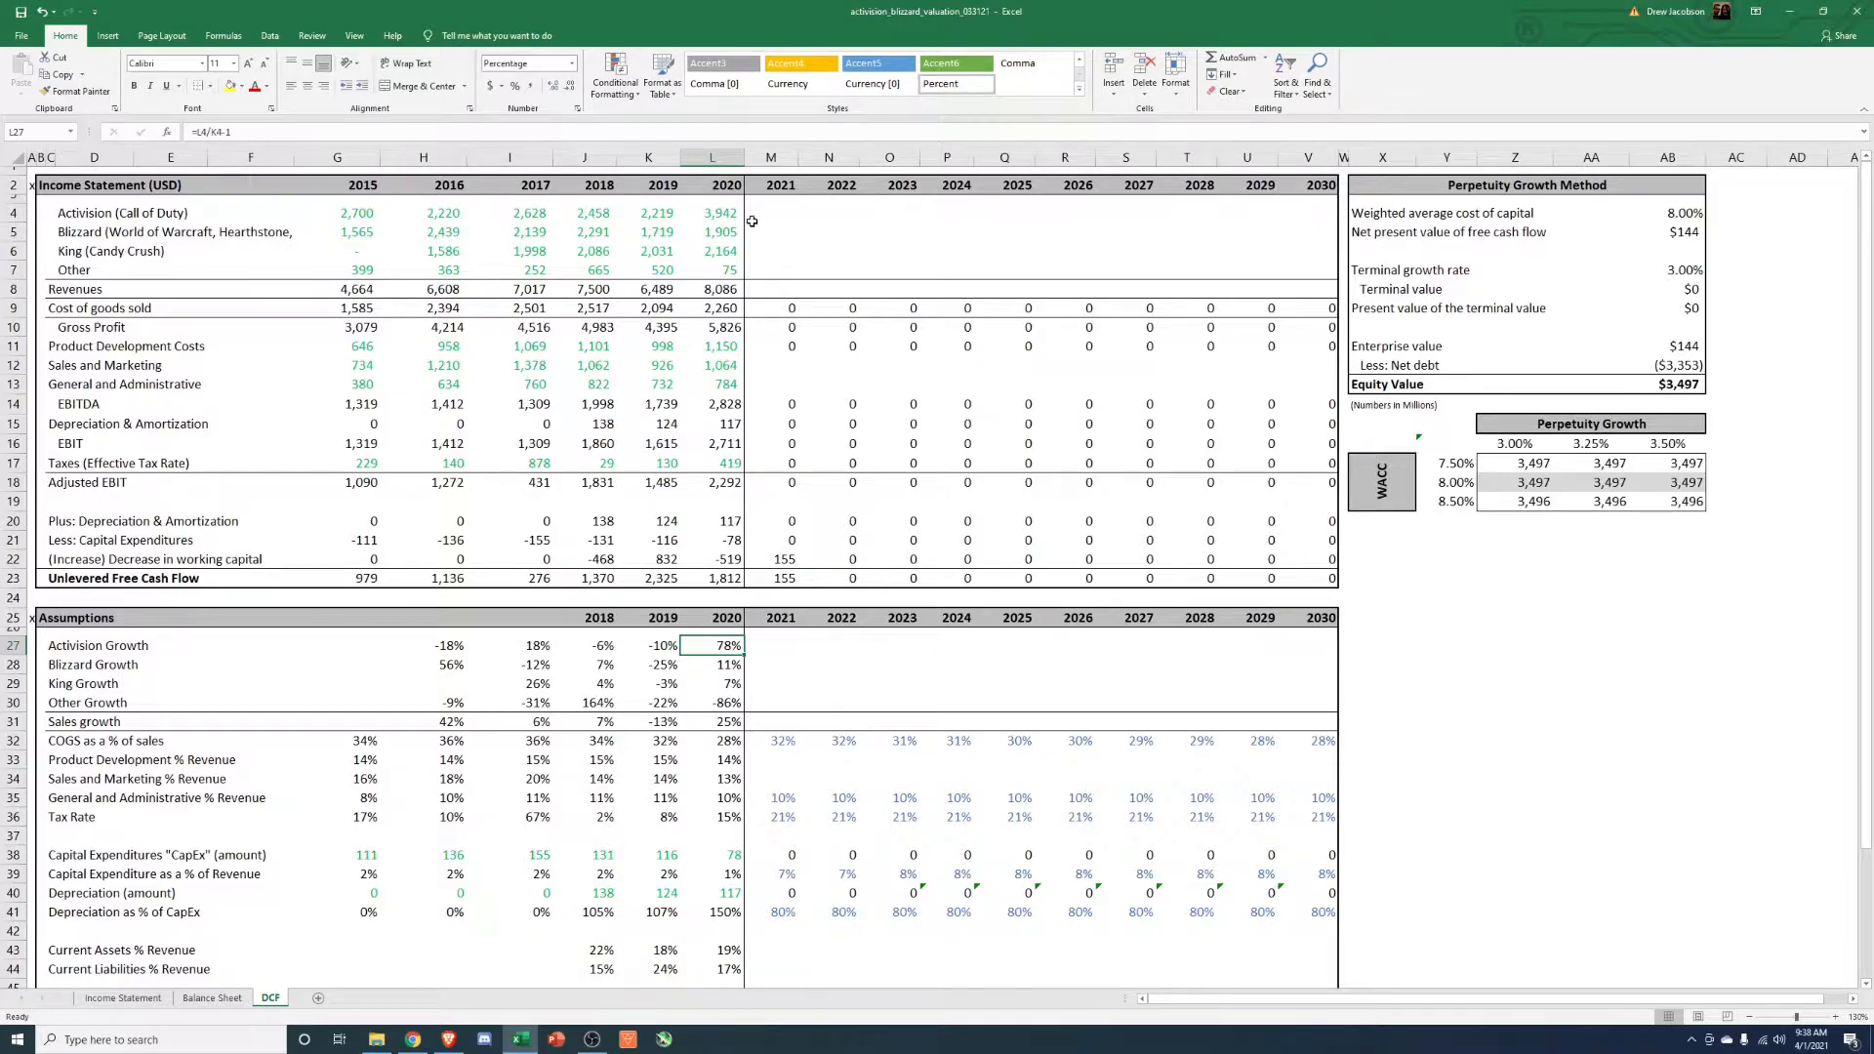
click(649, 213)
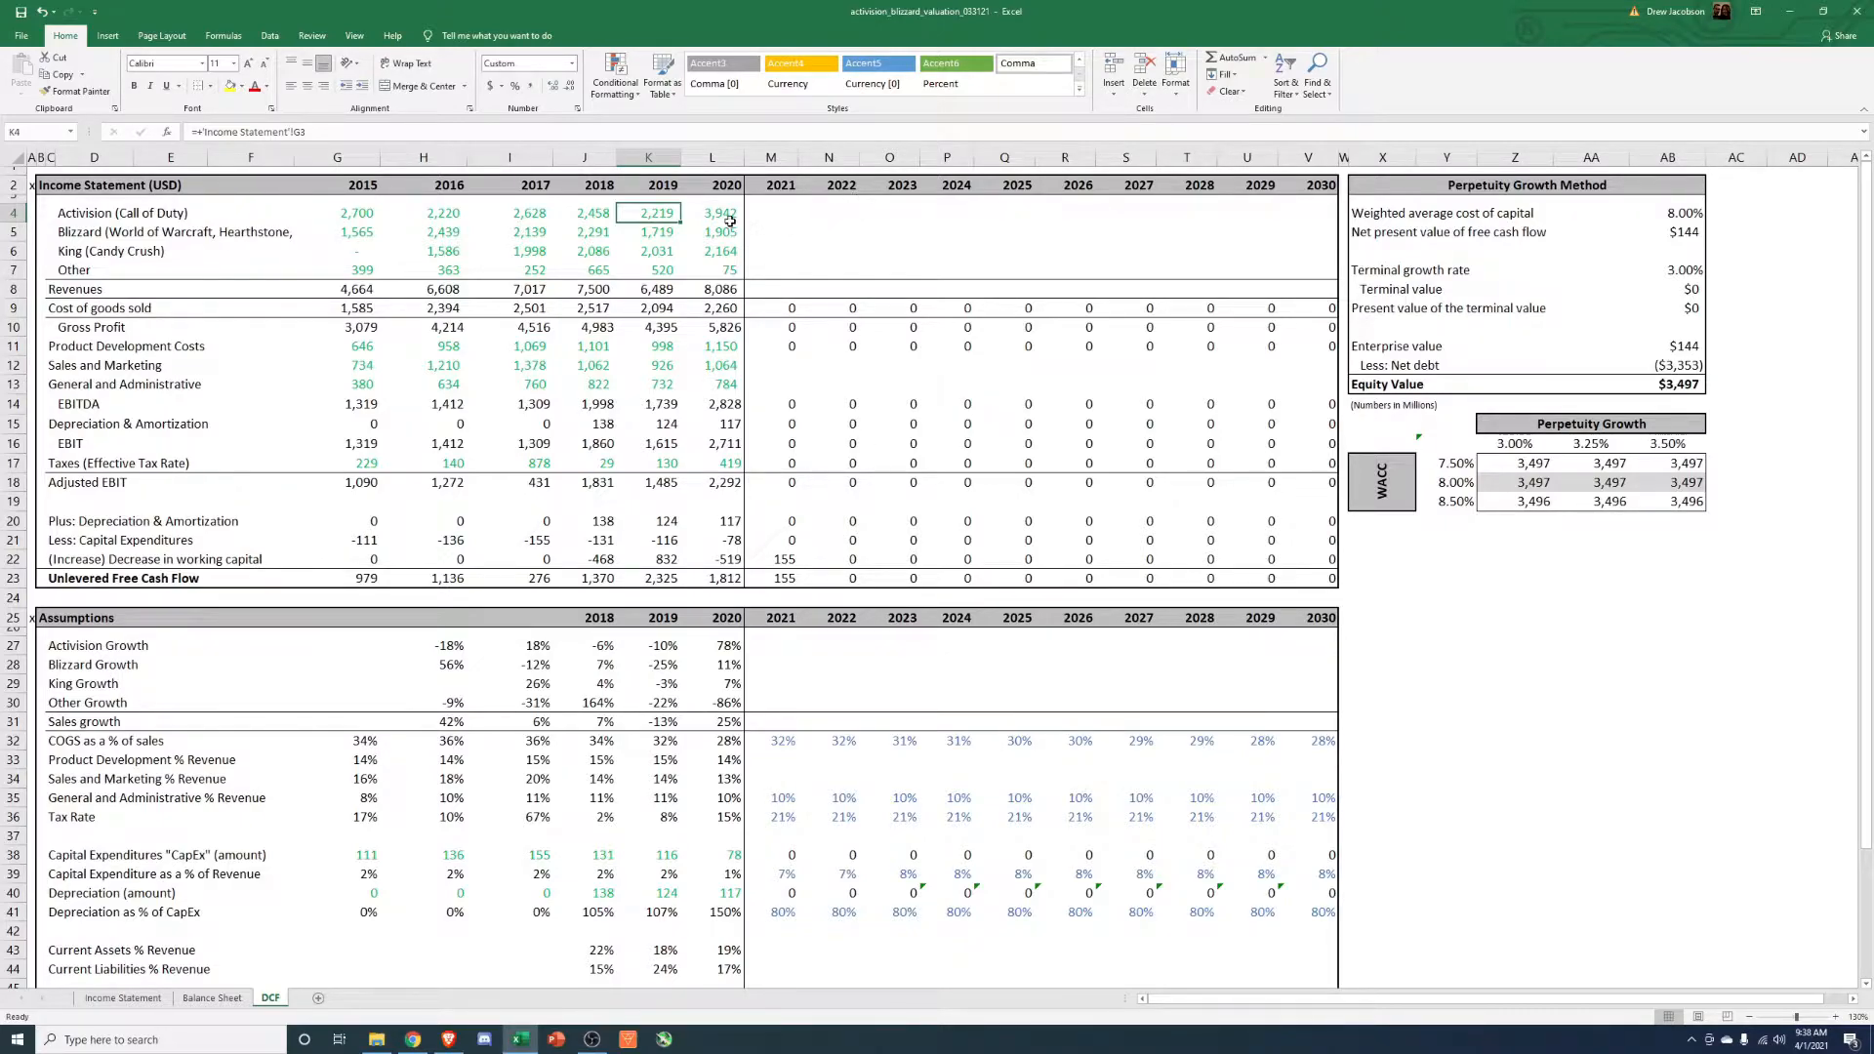
click(711, 212)
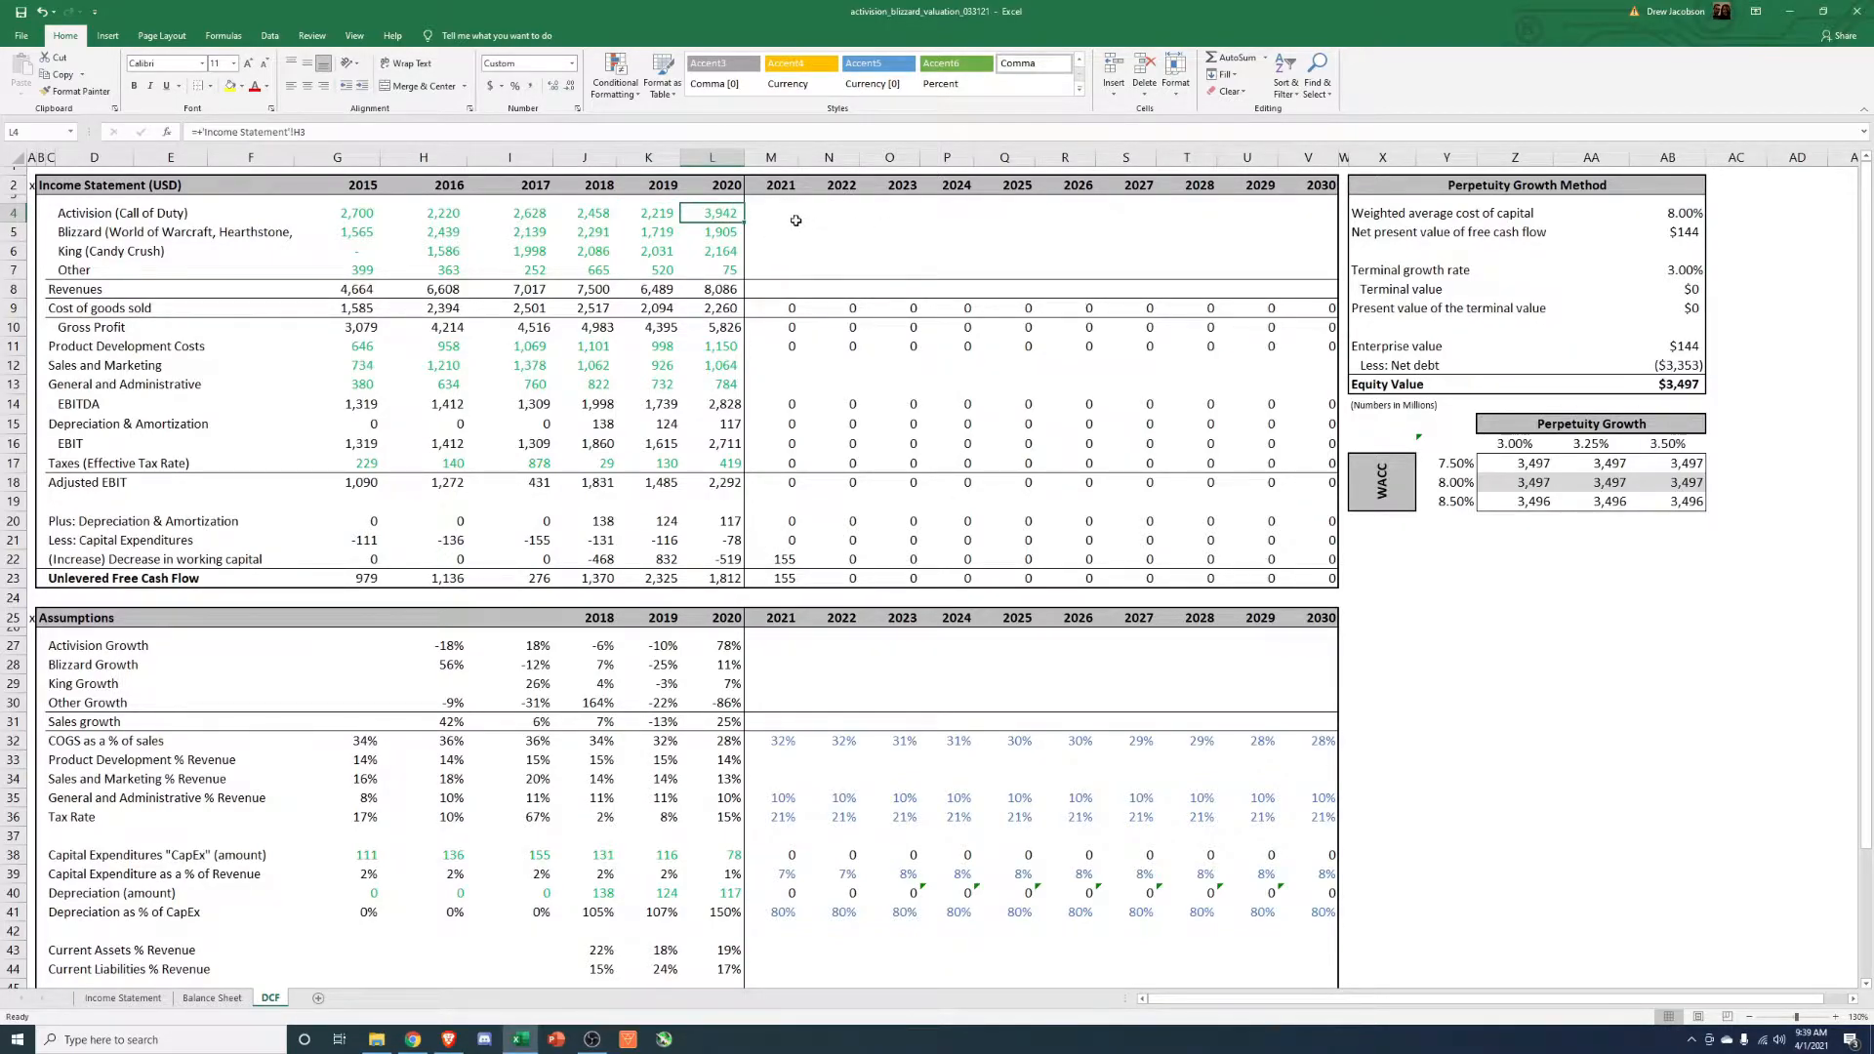
click(711, 646)
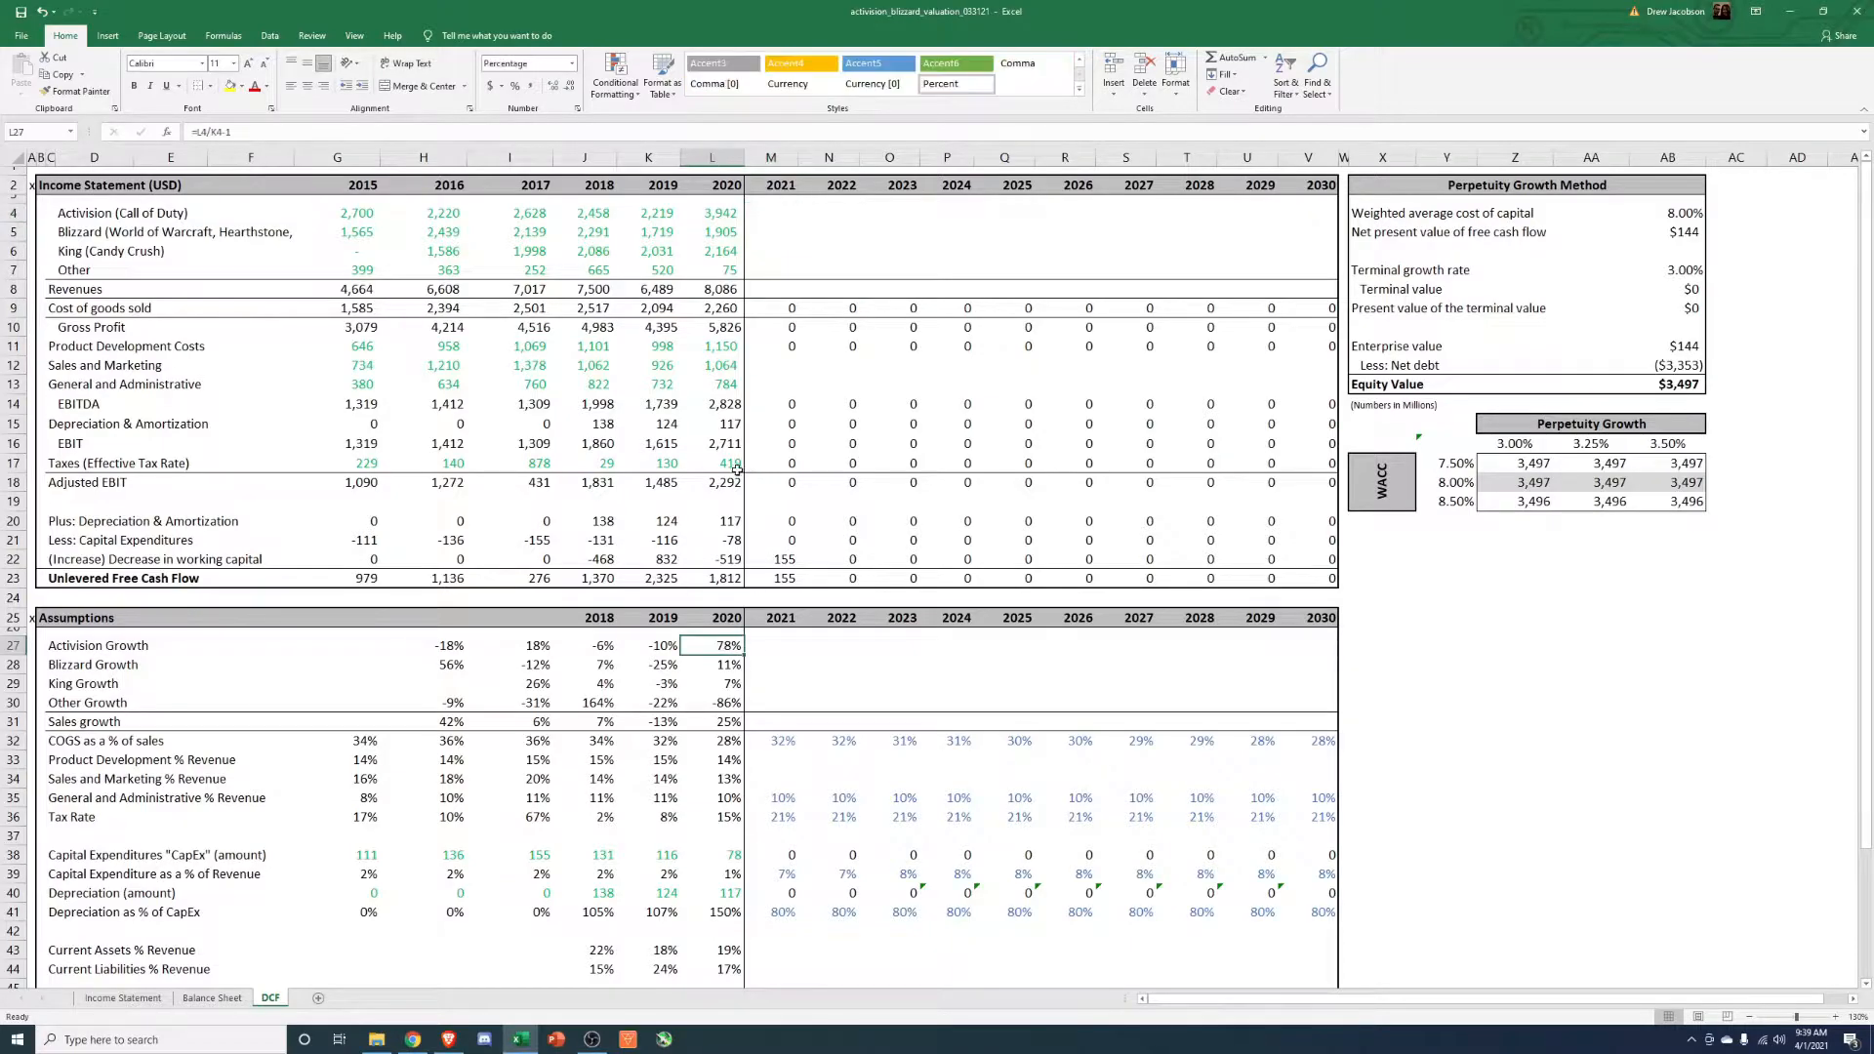
click(711, 213)
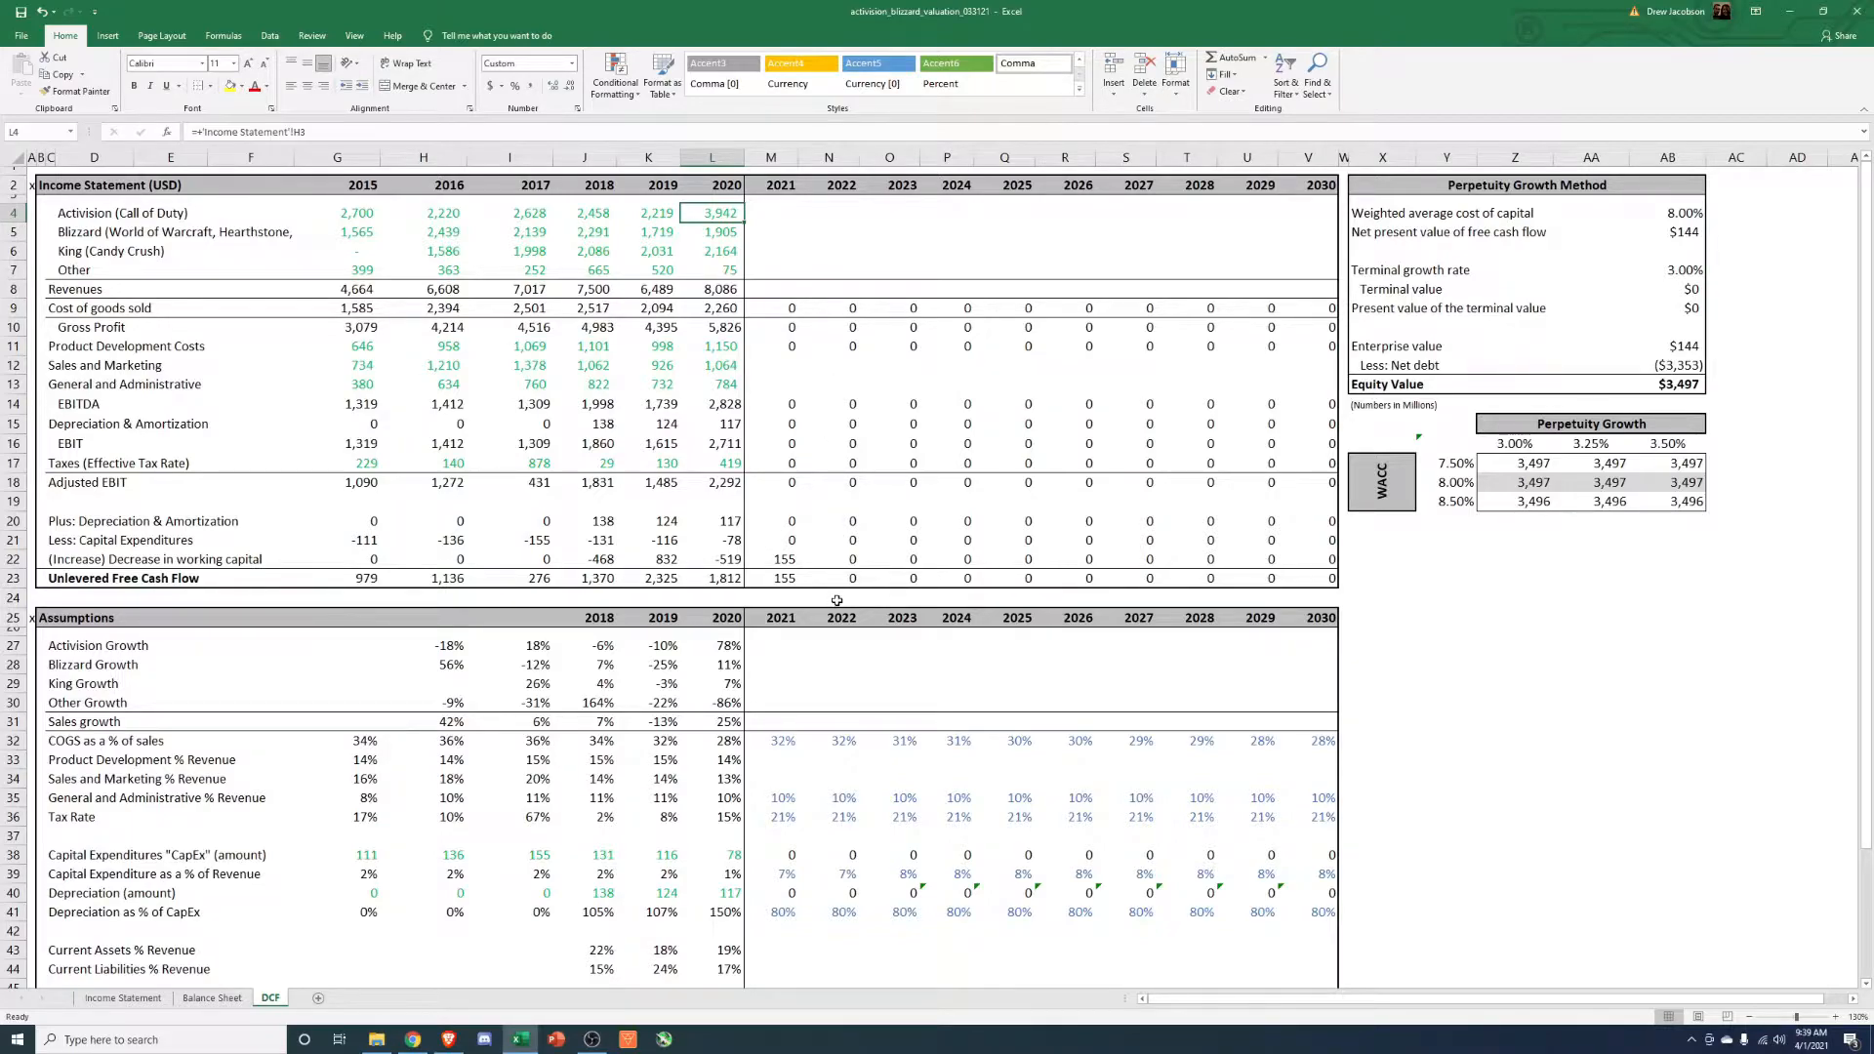
Enter 2021 Activision revenue as =L4*(1+M27) and fill it right through 2030.
click(771, 646)
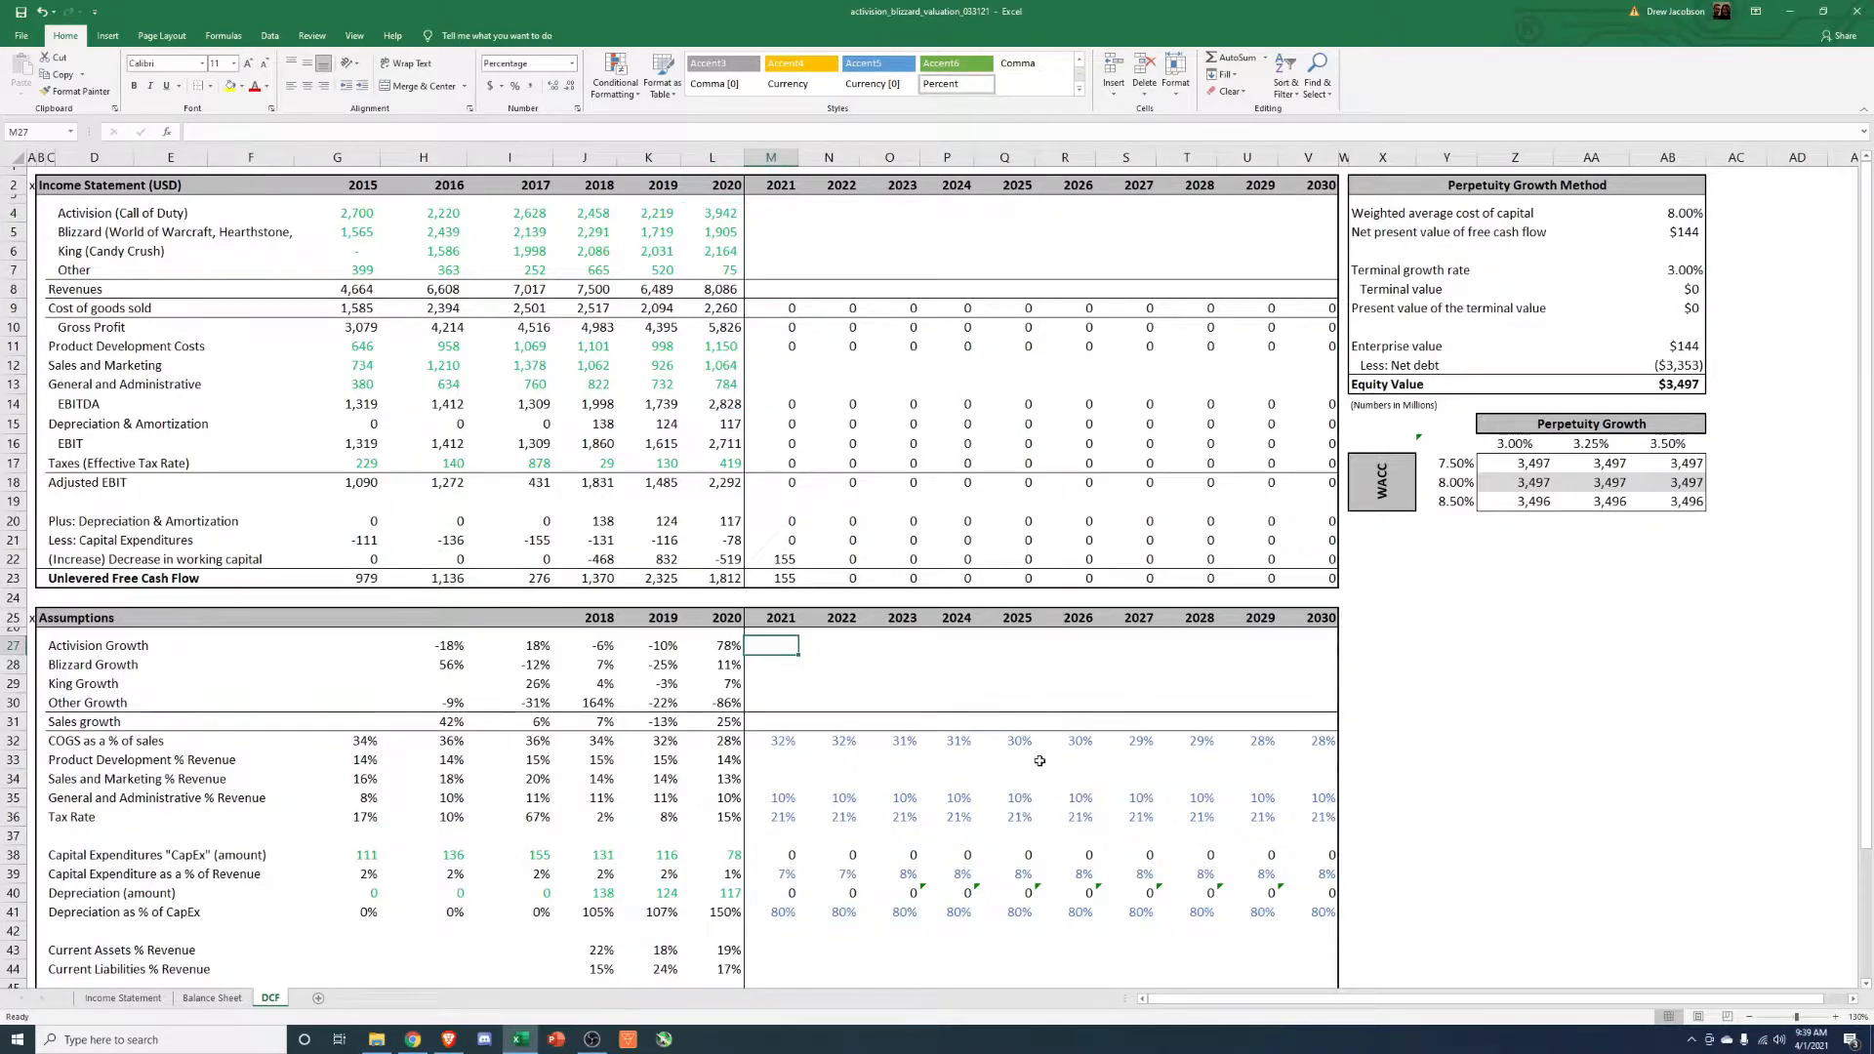
mouse_move(640, 227)
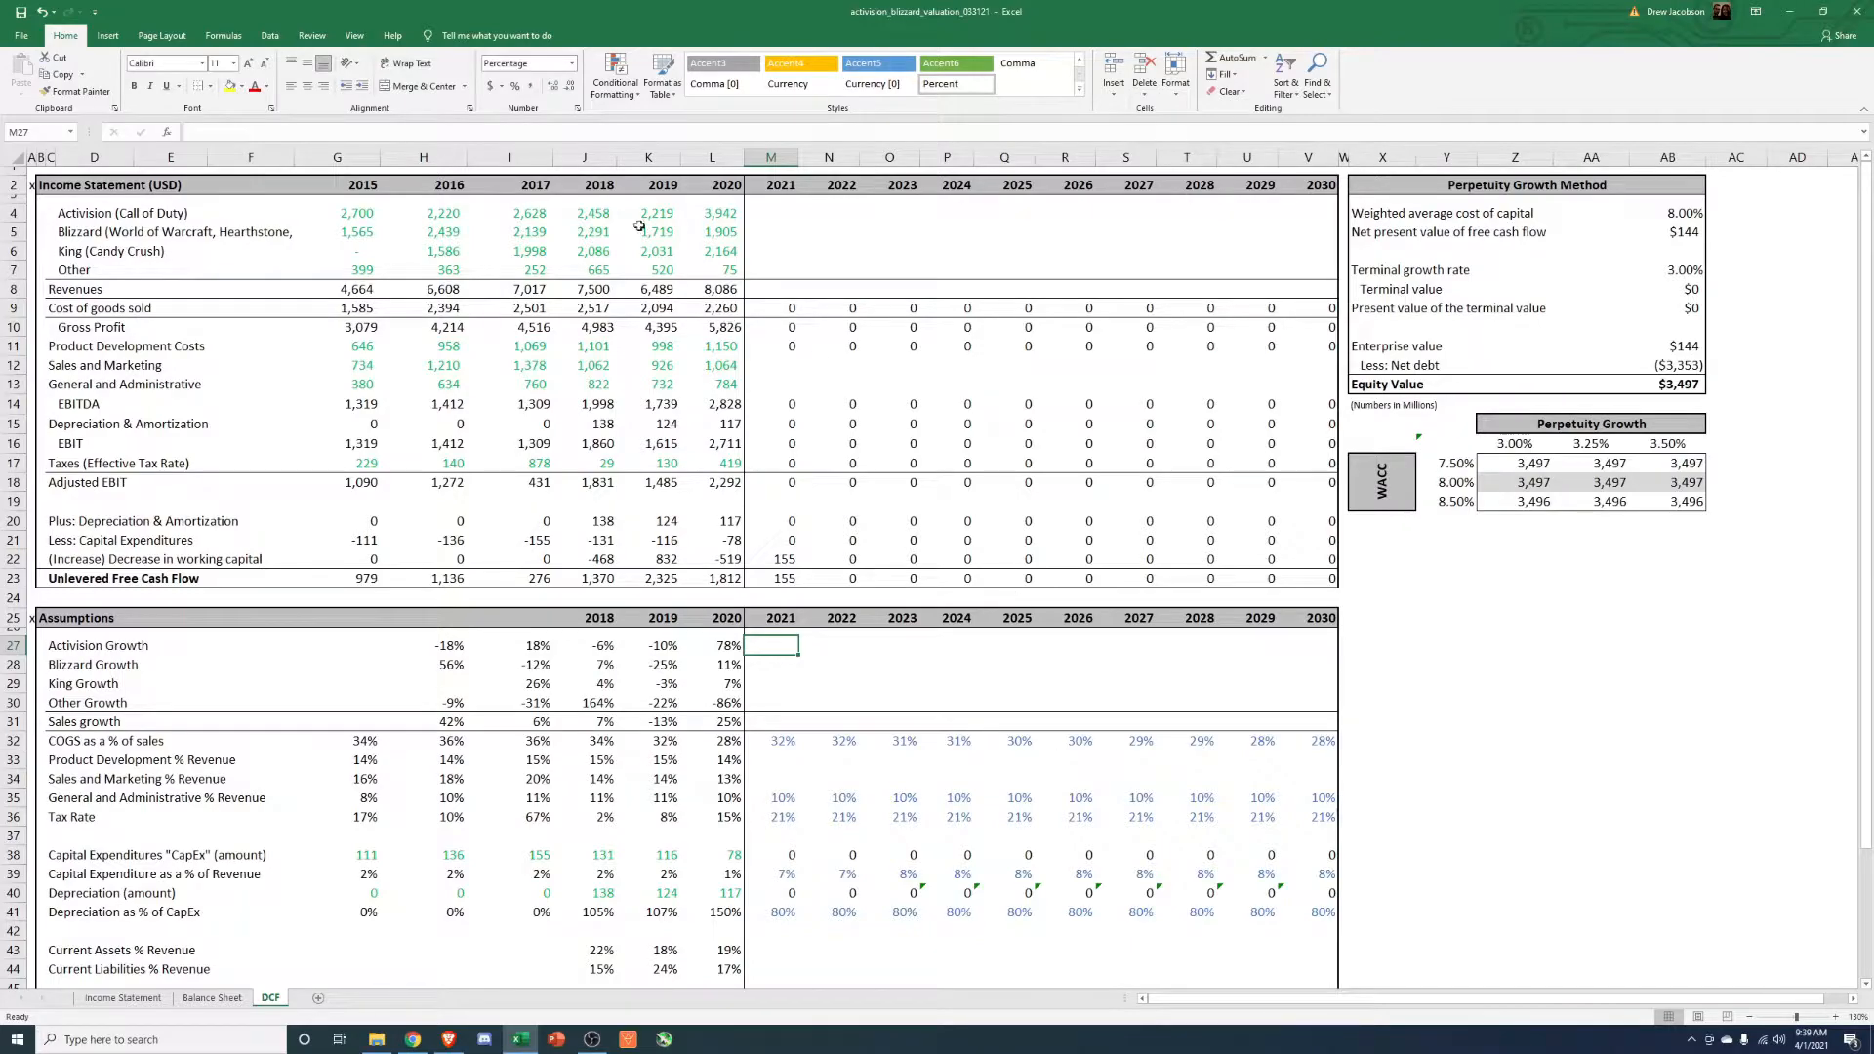
click(586, 213)
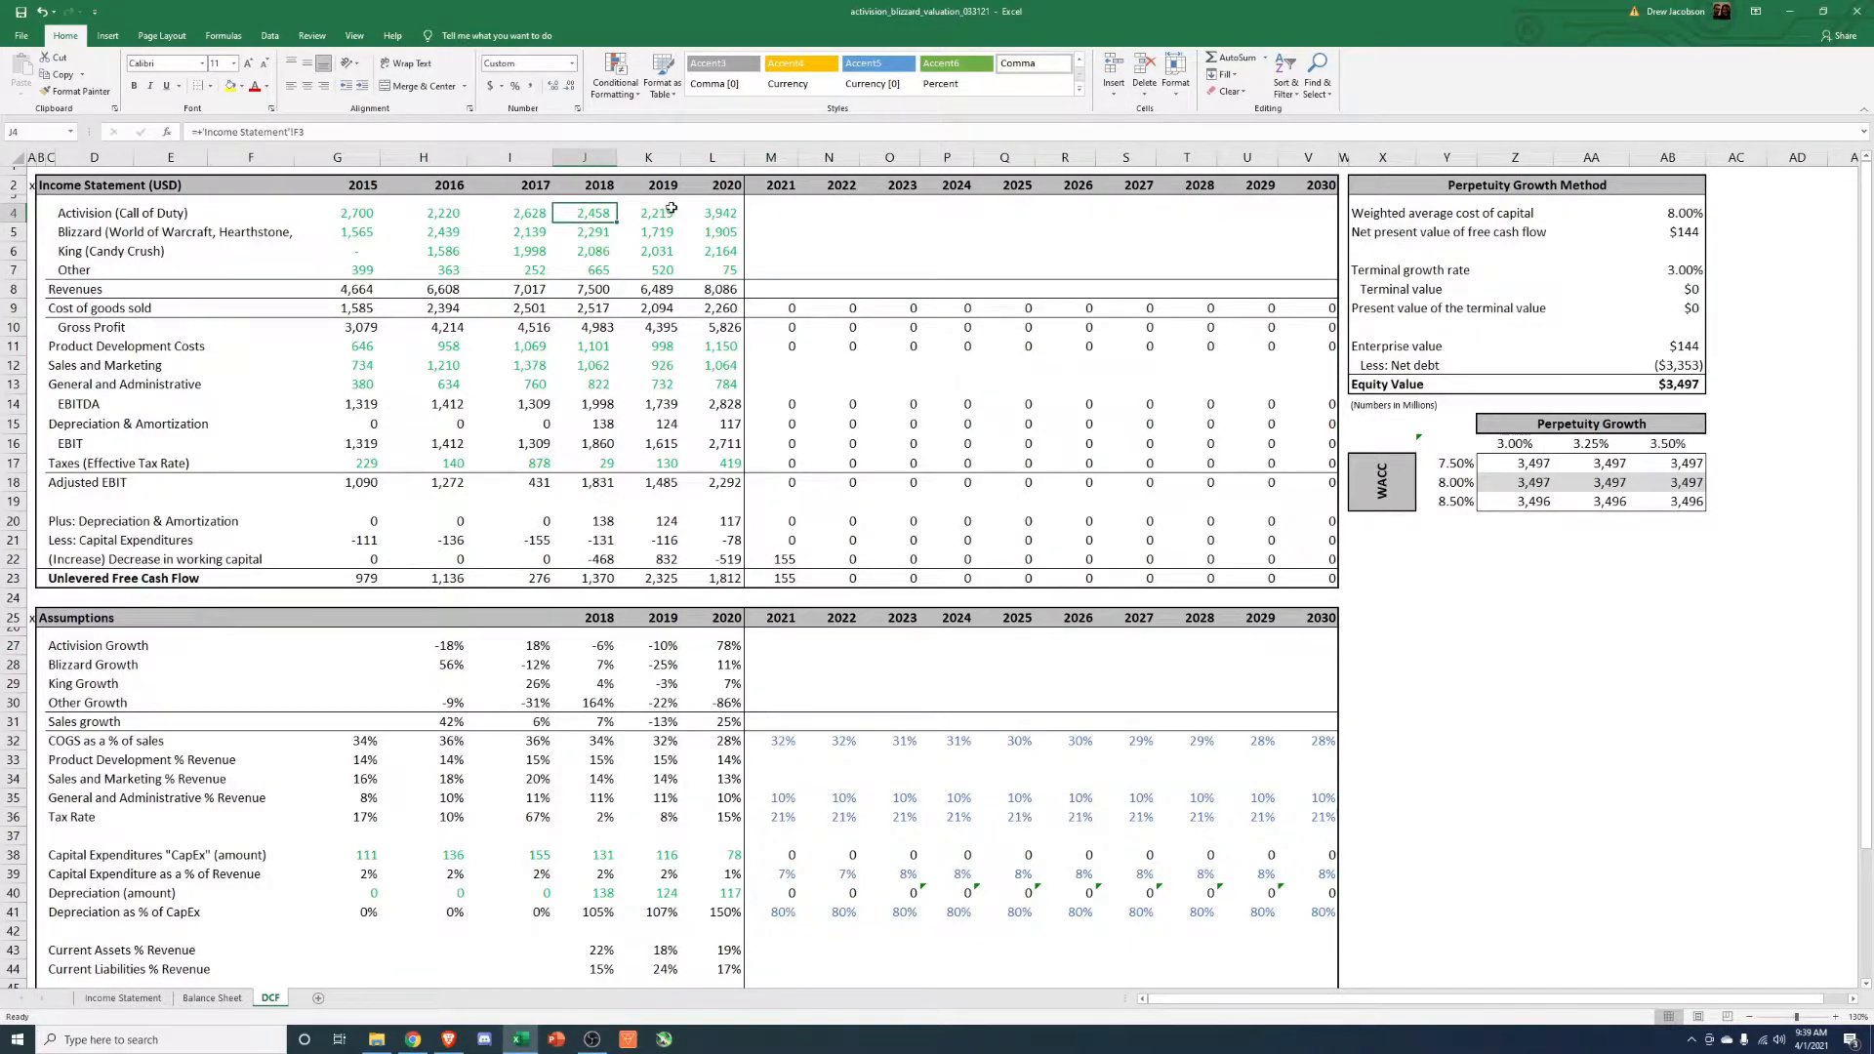
click(713, 213)
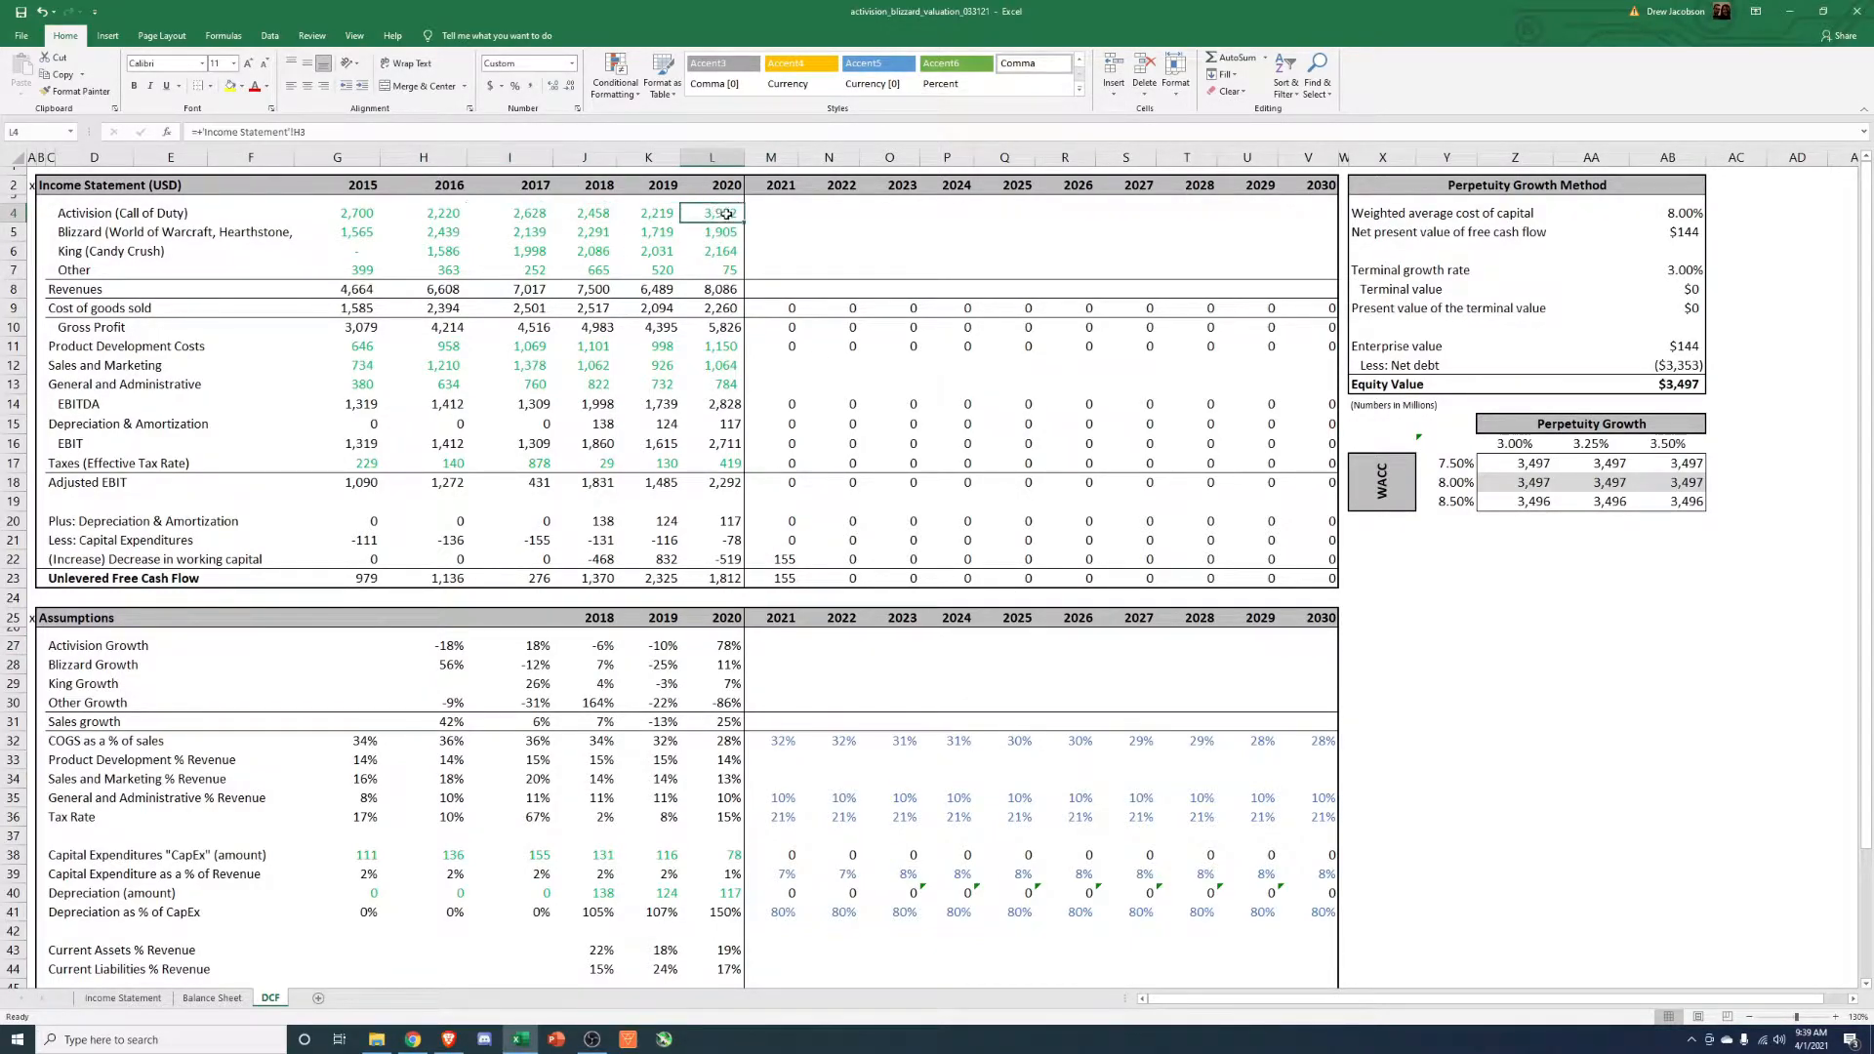
click(771, 212)
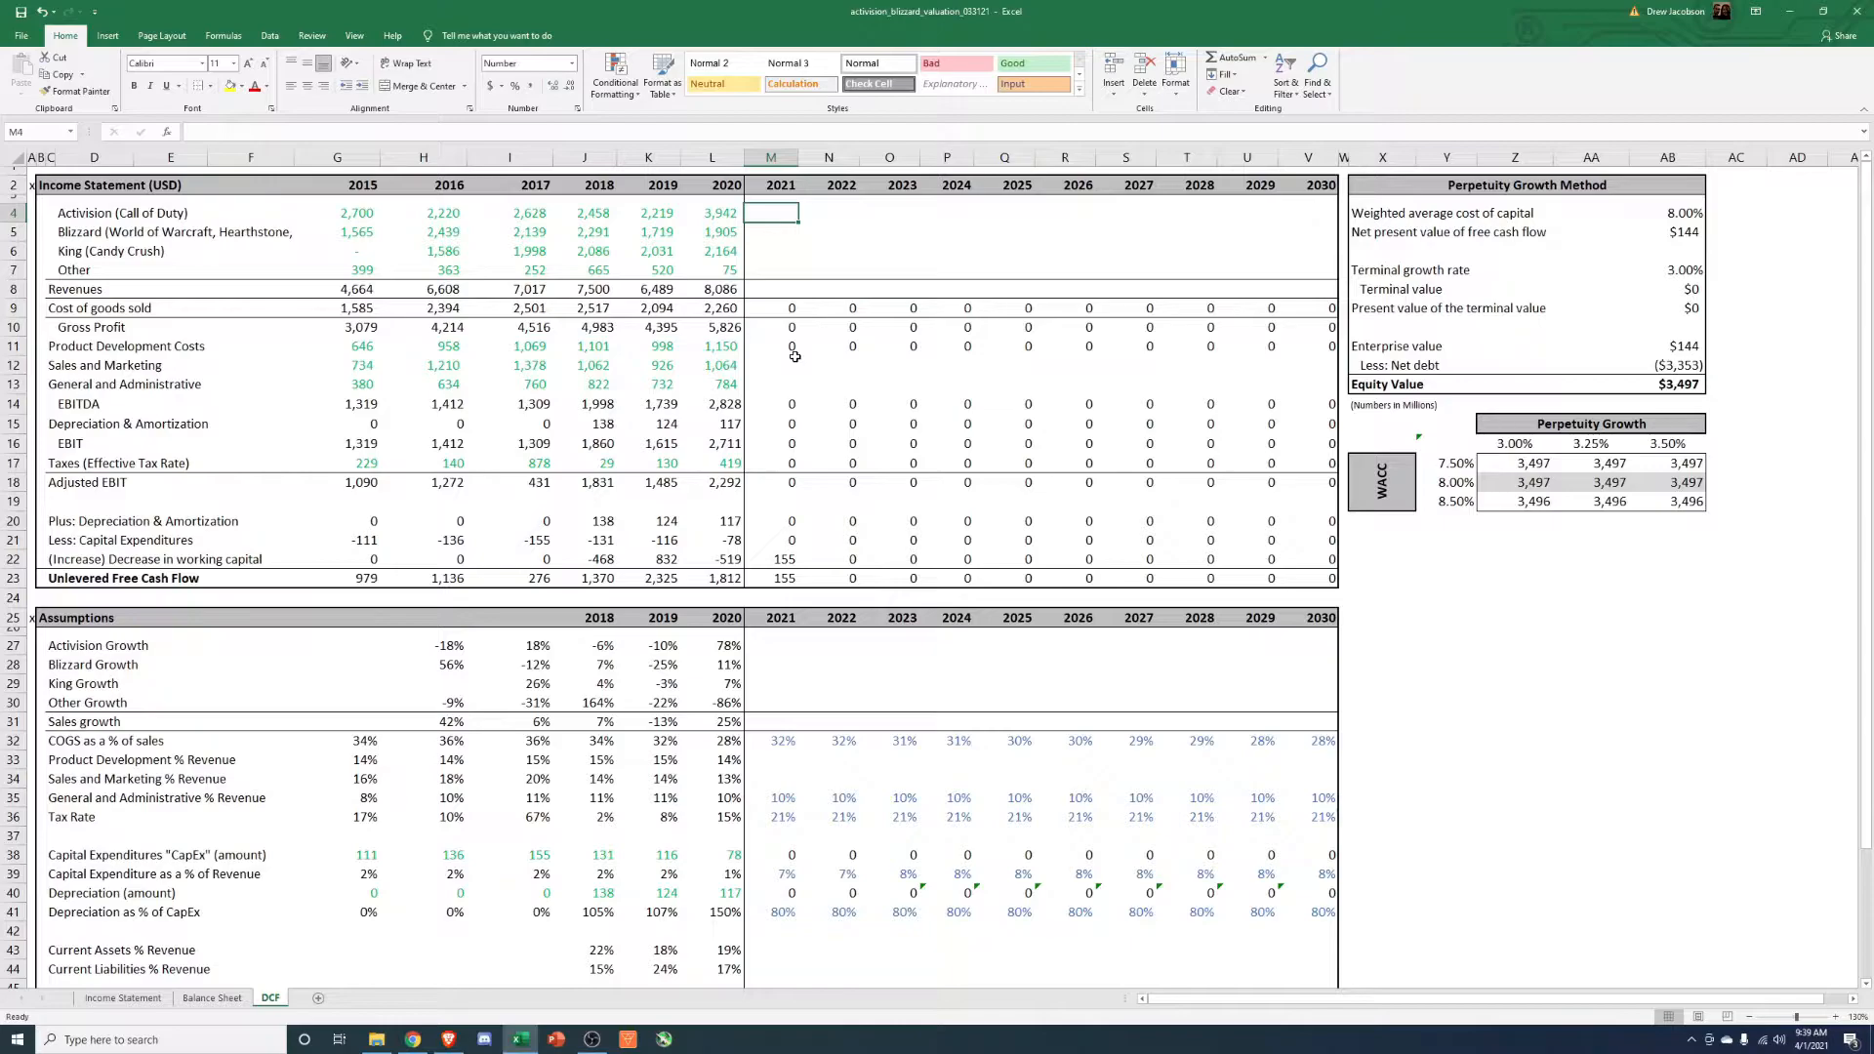
mouse_move(941, 578)
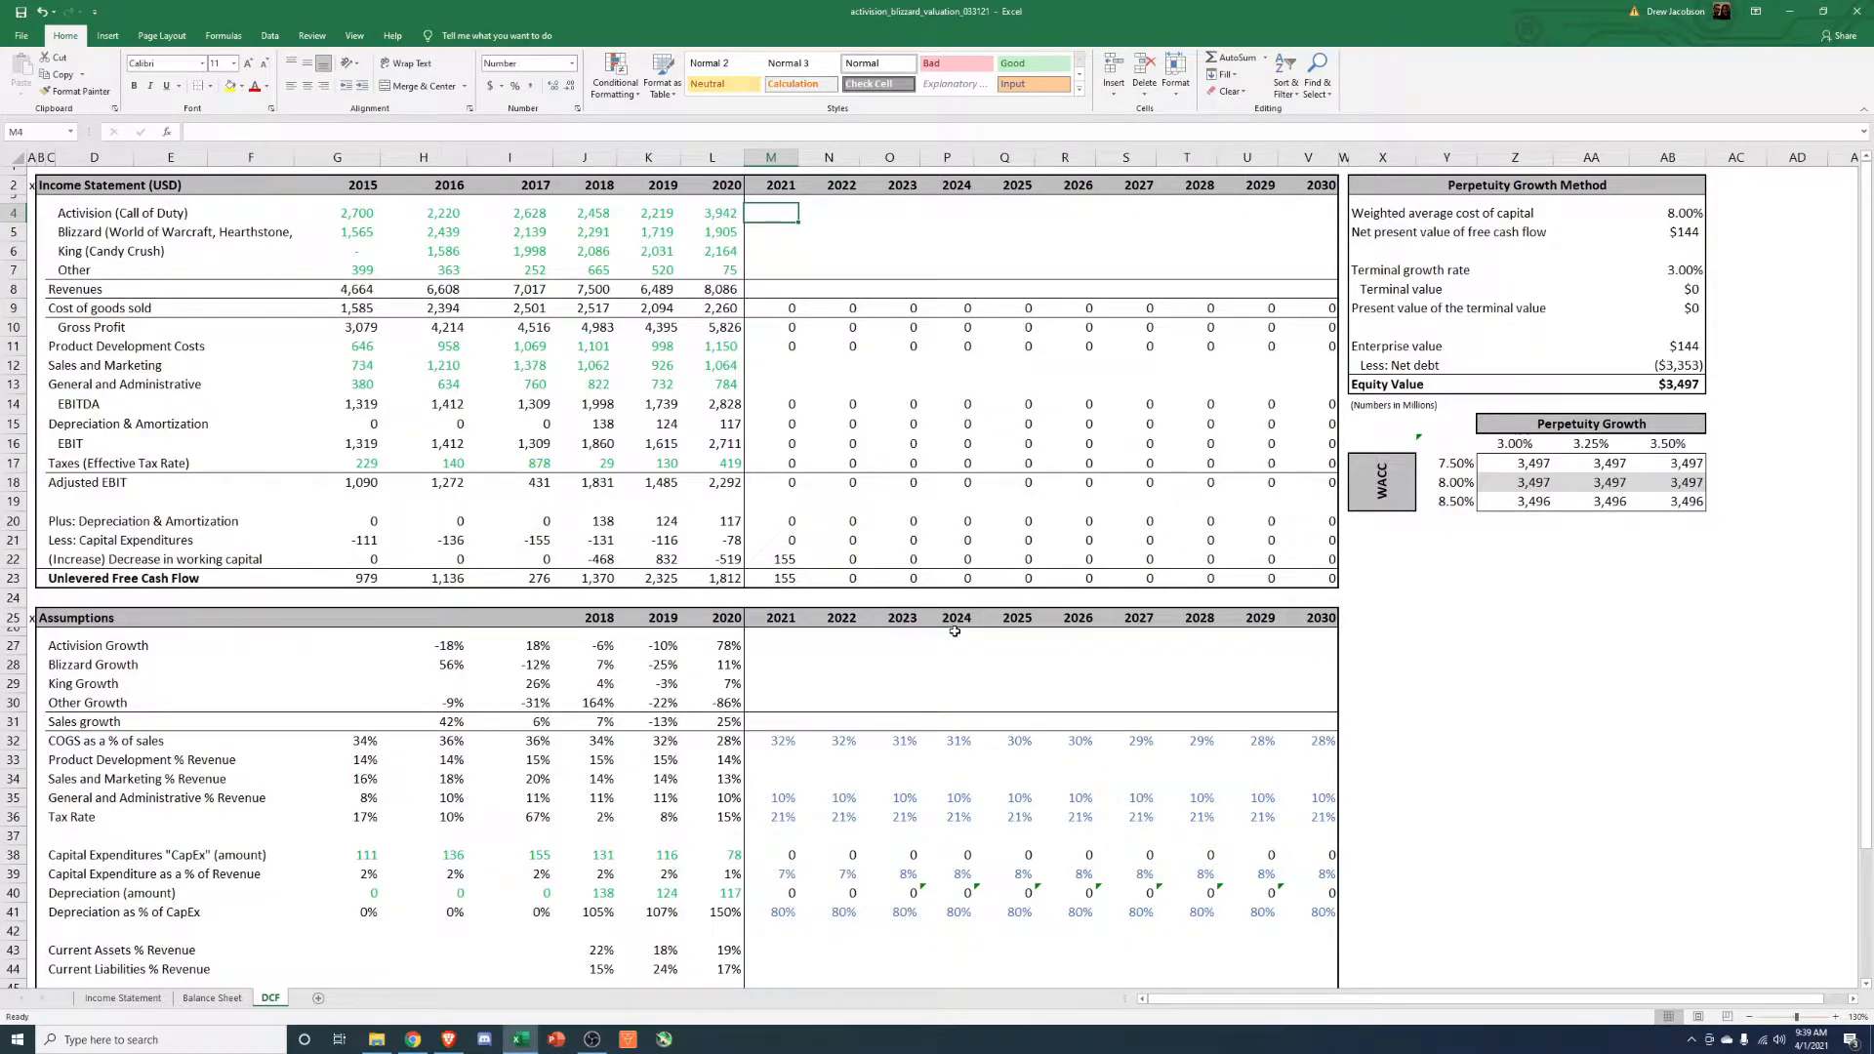
click(771, 645)
text(10)
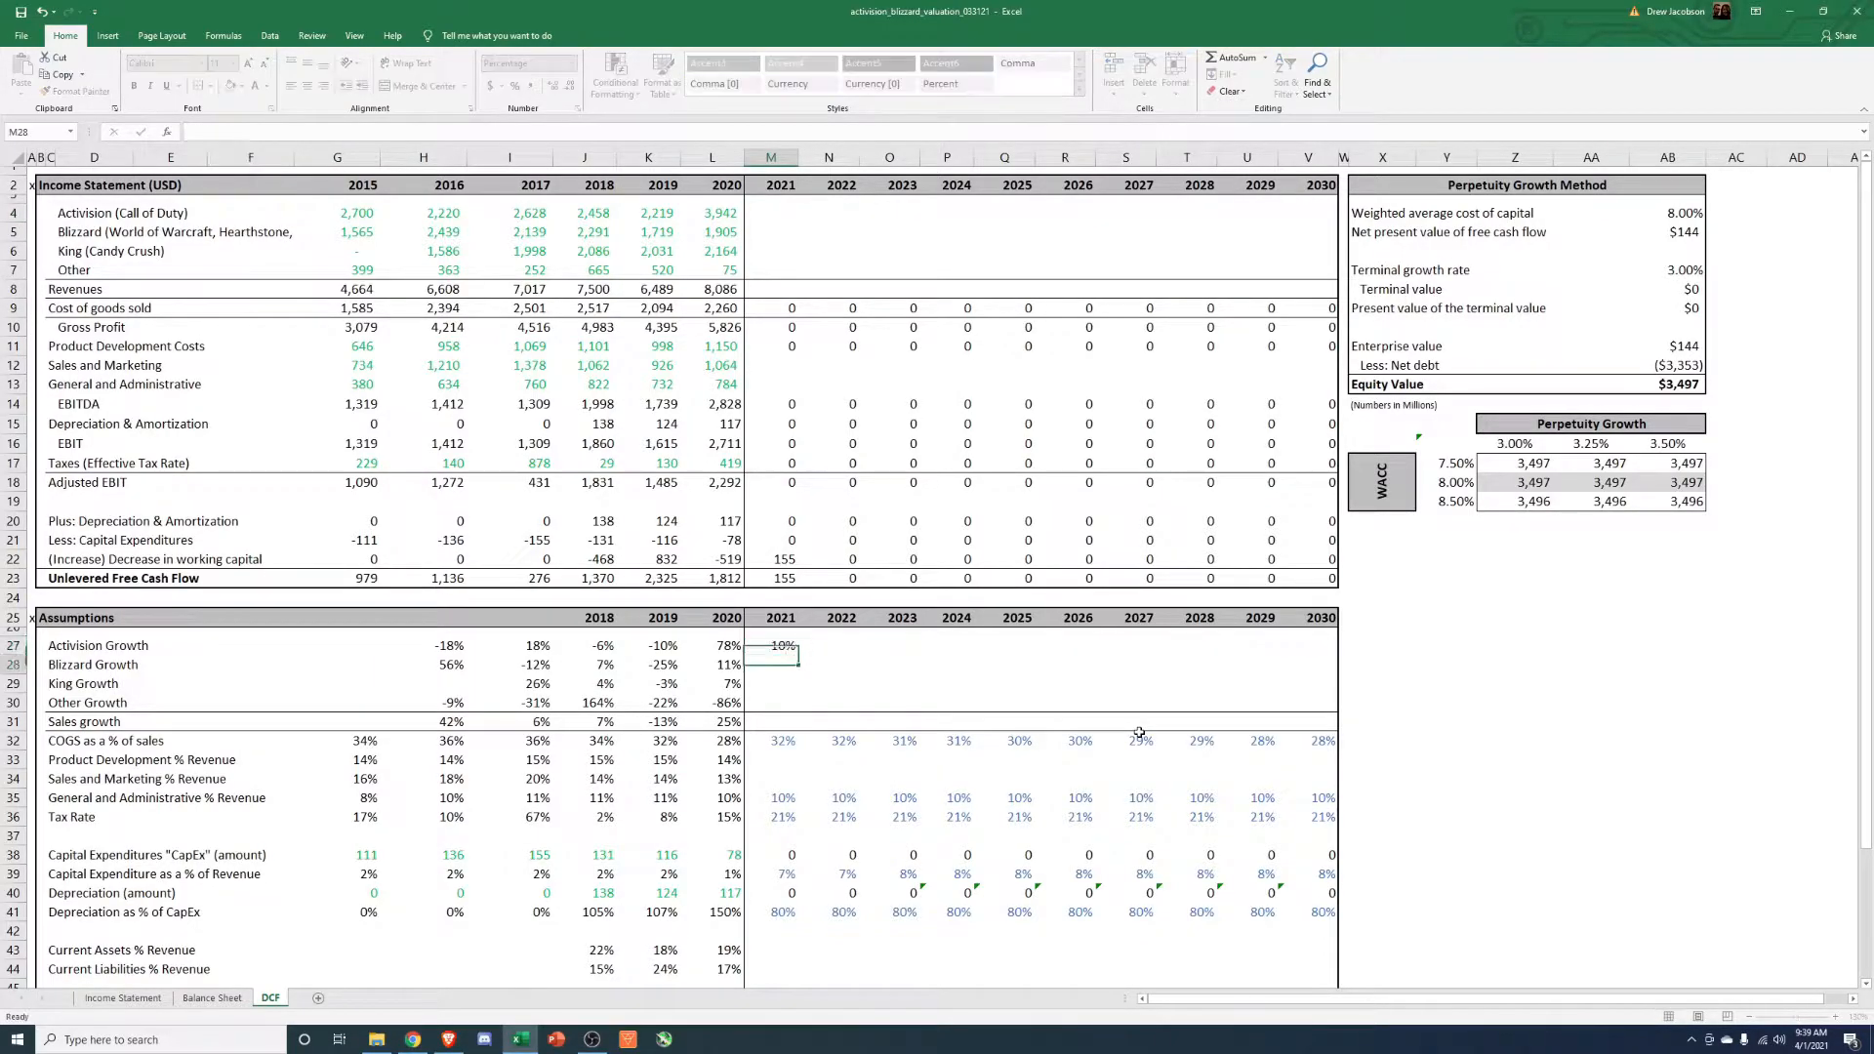
click(771, 703)
text(=L4*(1+)
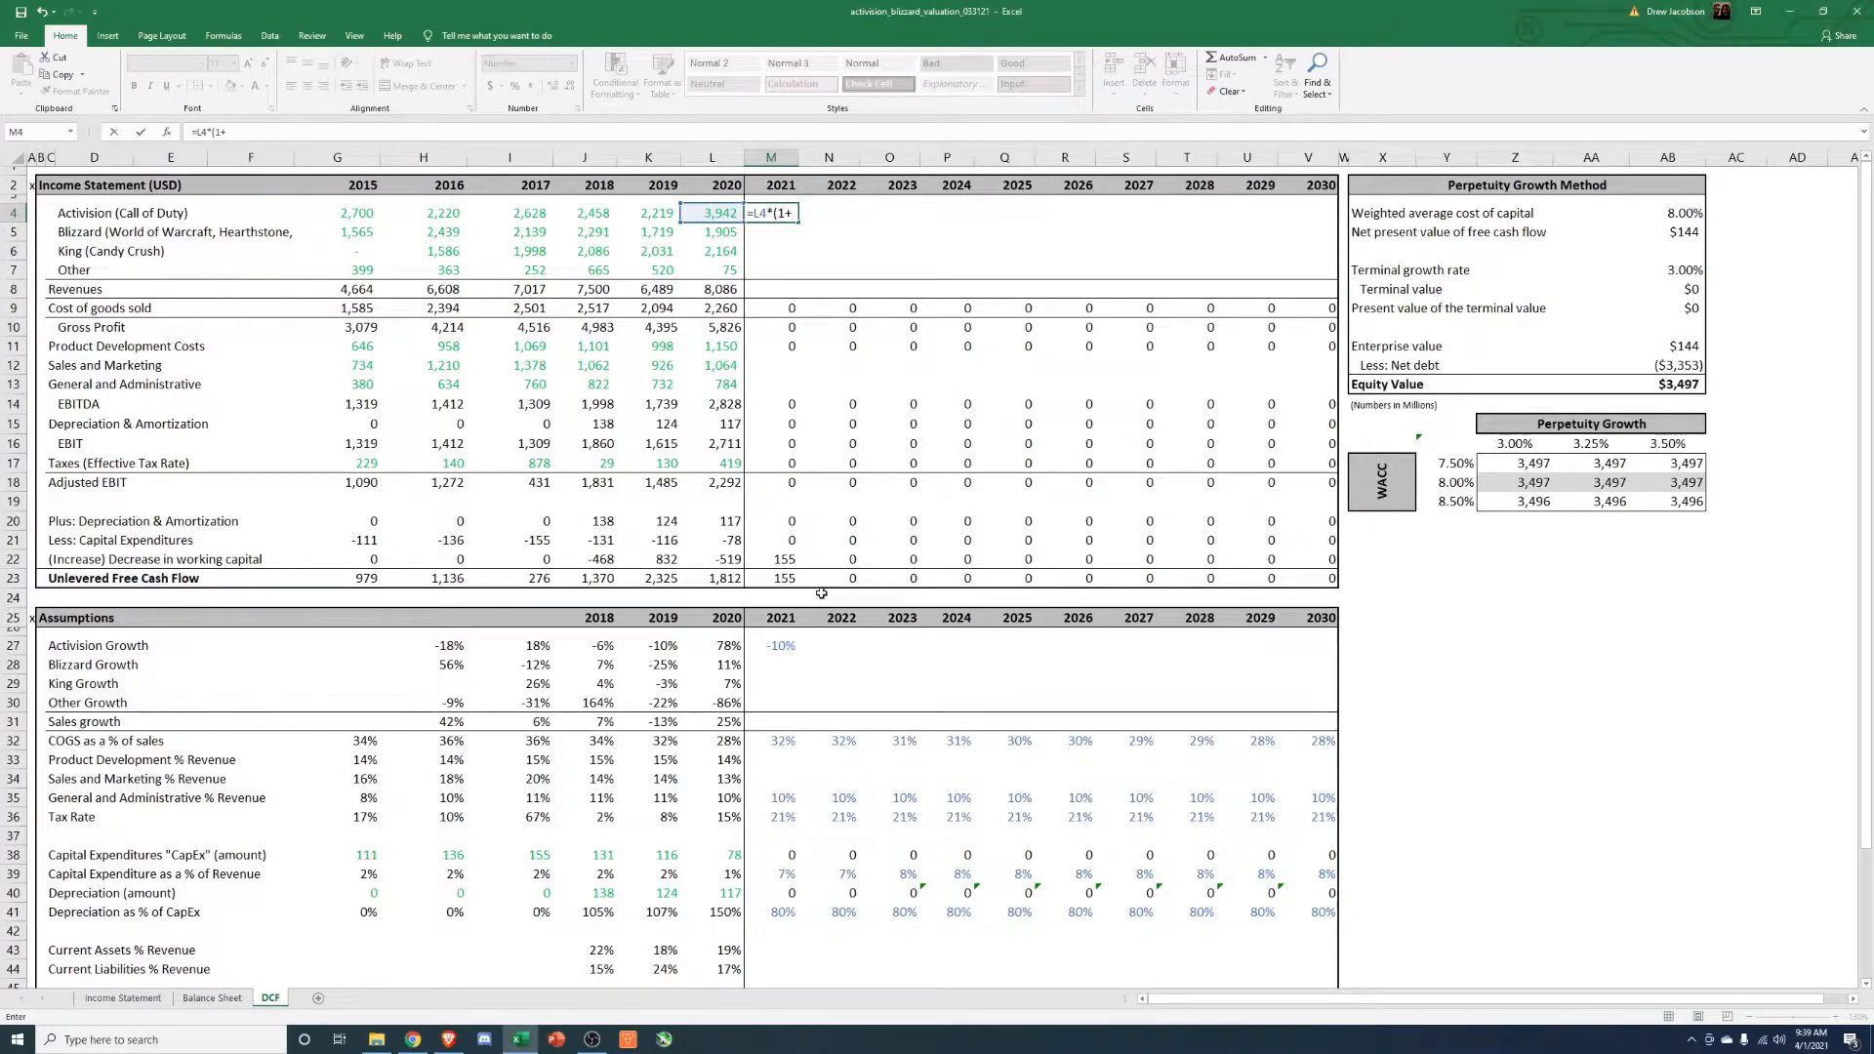
key(Return)
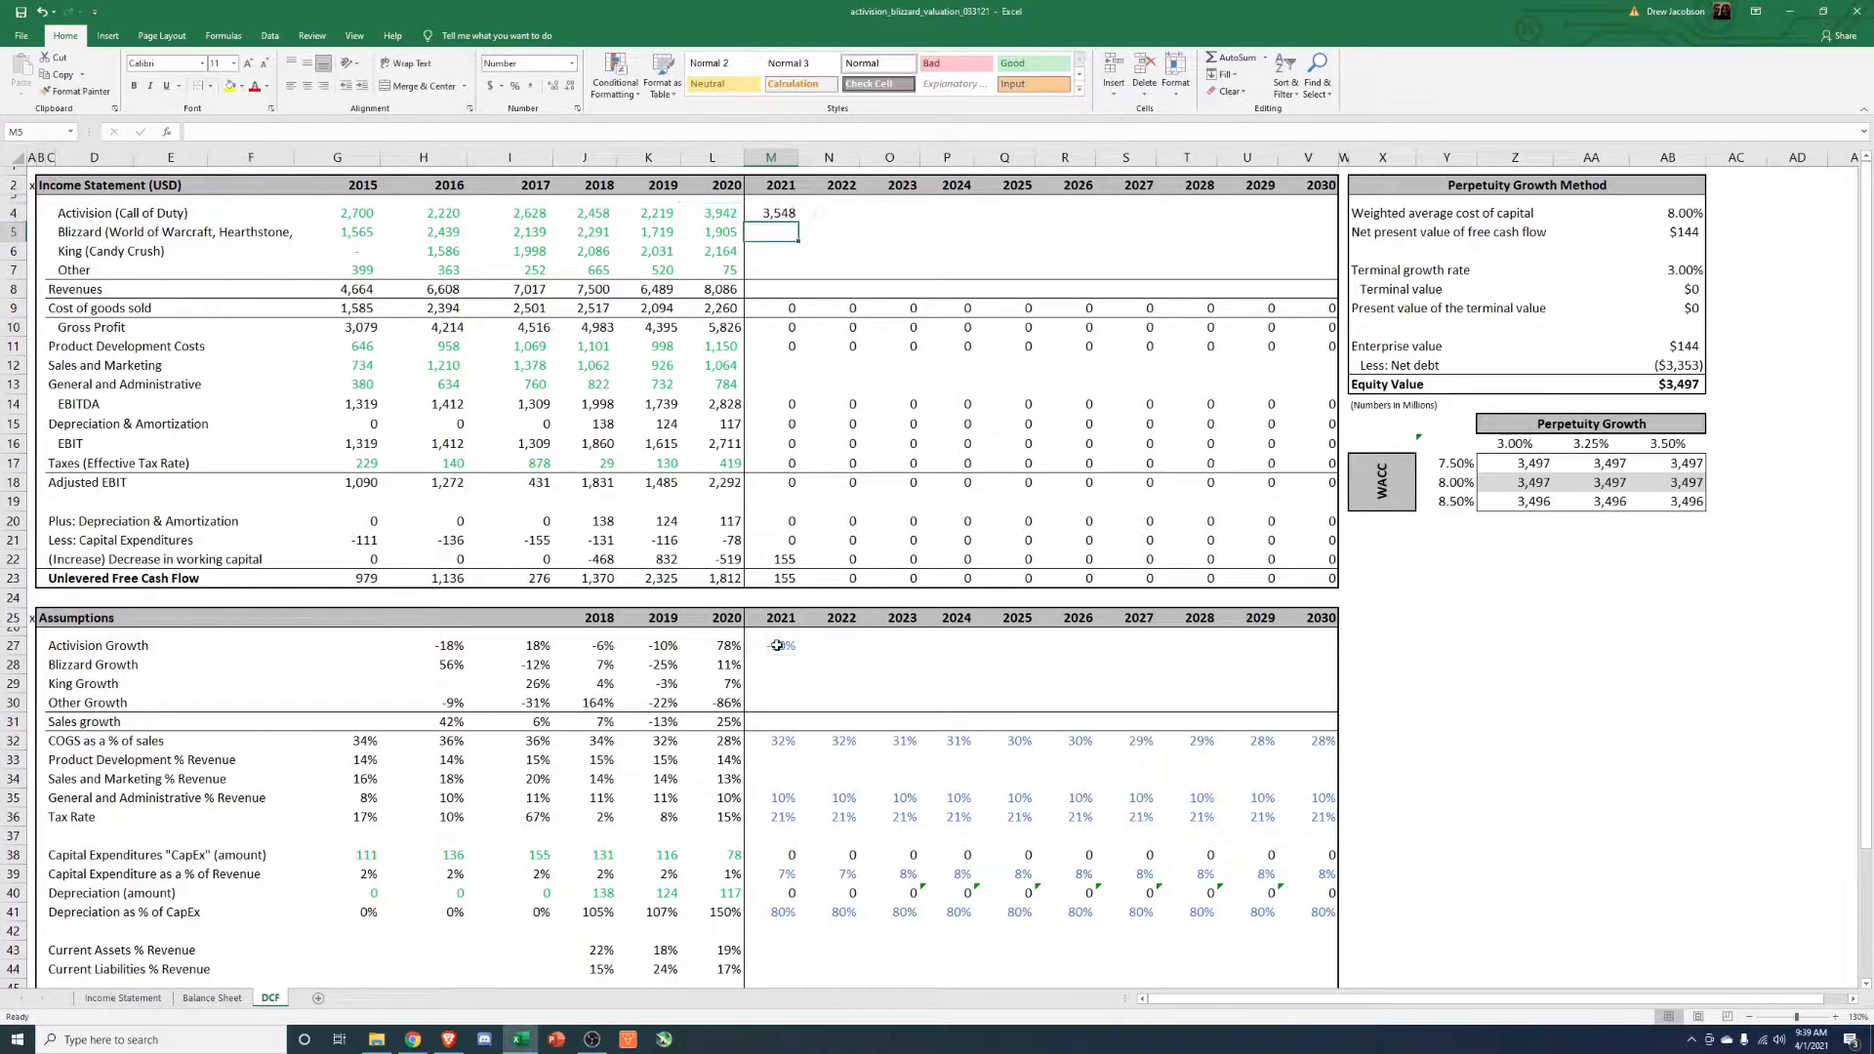
click(773, 213)
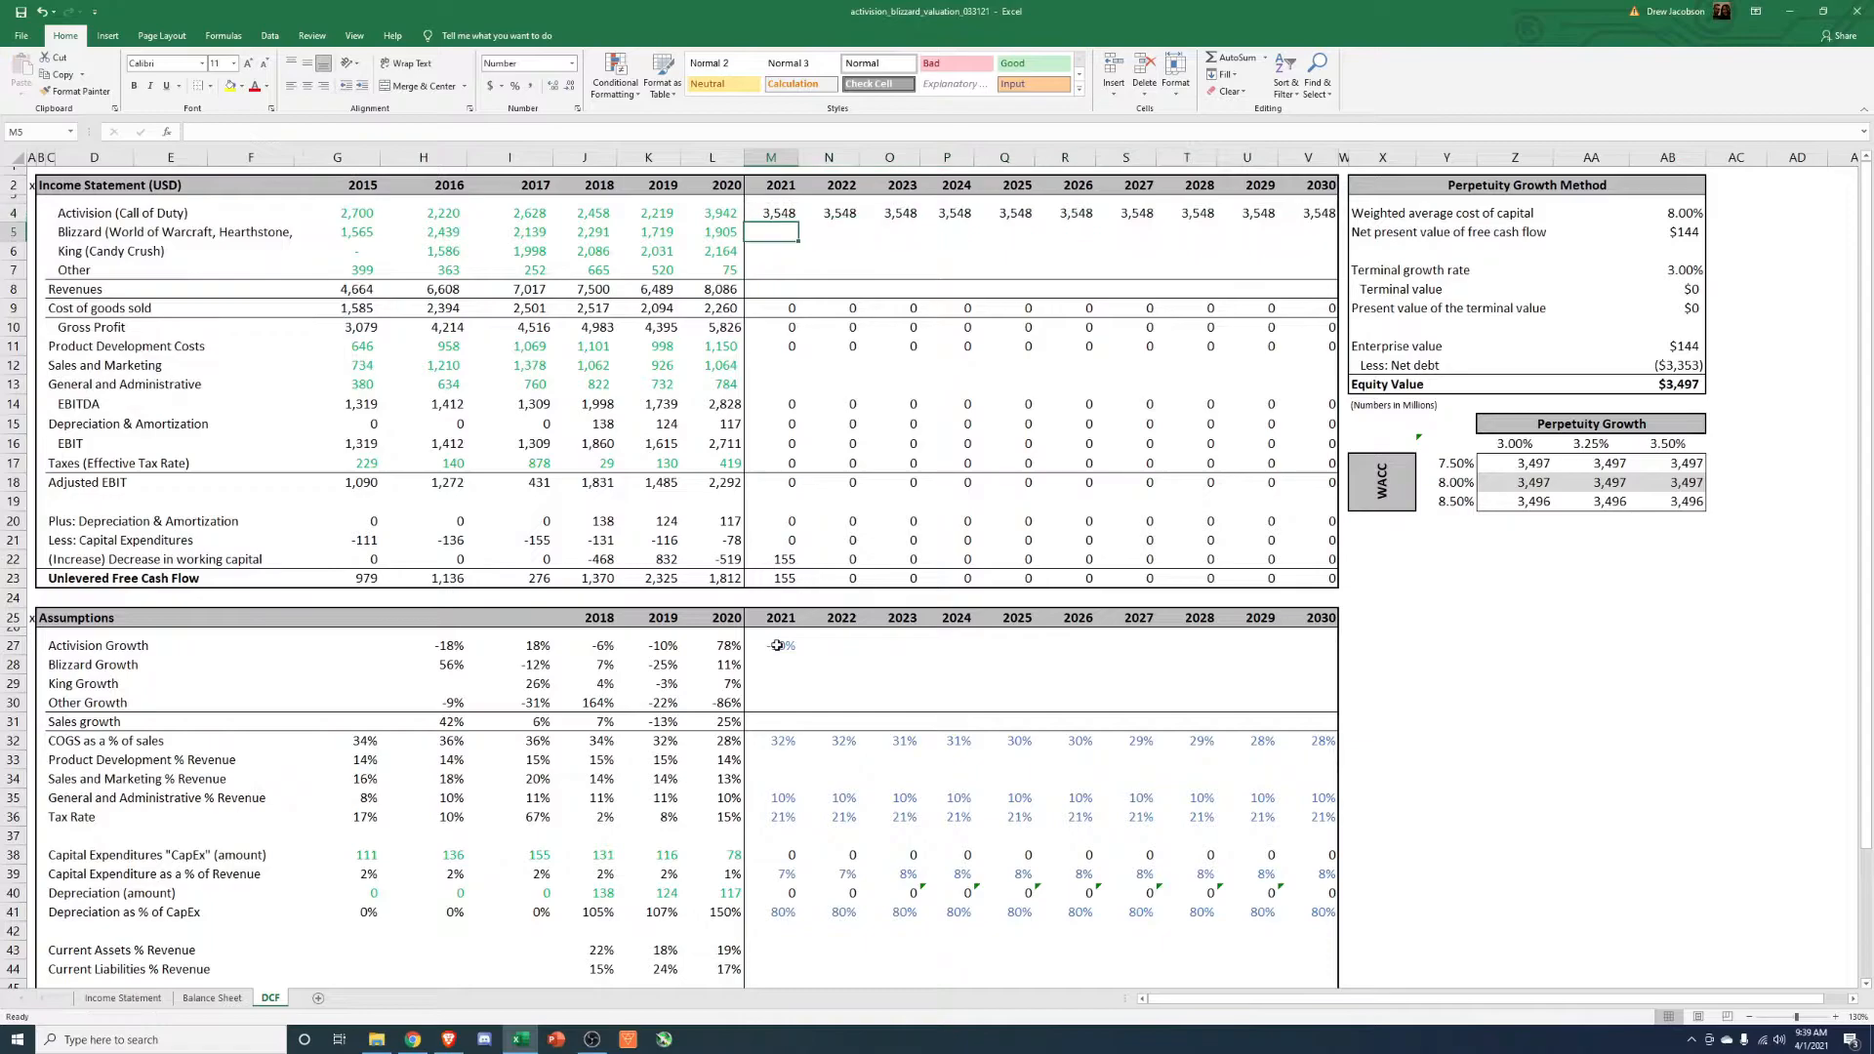
Set 2021 Activision growth to -20%, giving 2021 revenue of 3,154.
click(779, 617)
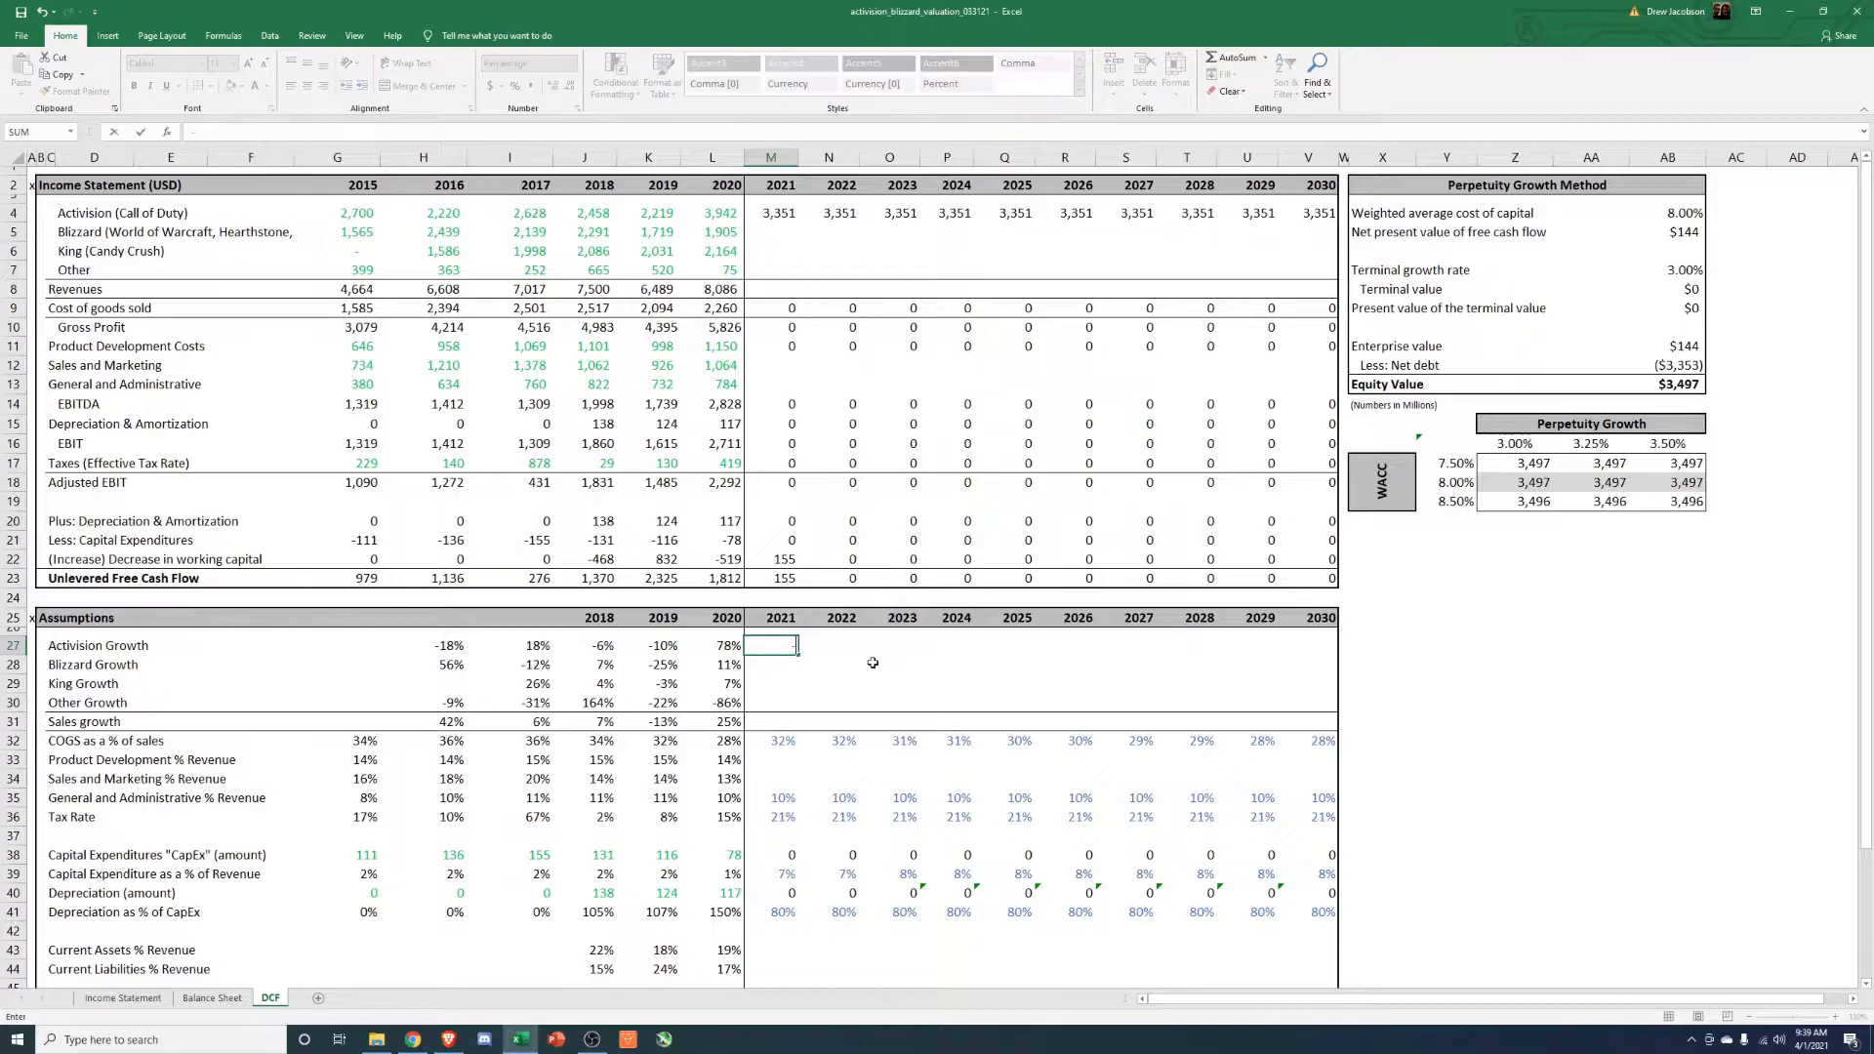
text(-20%)
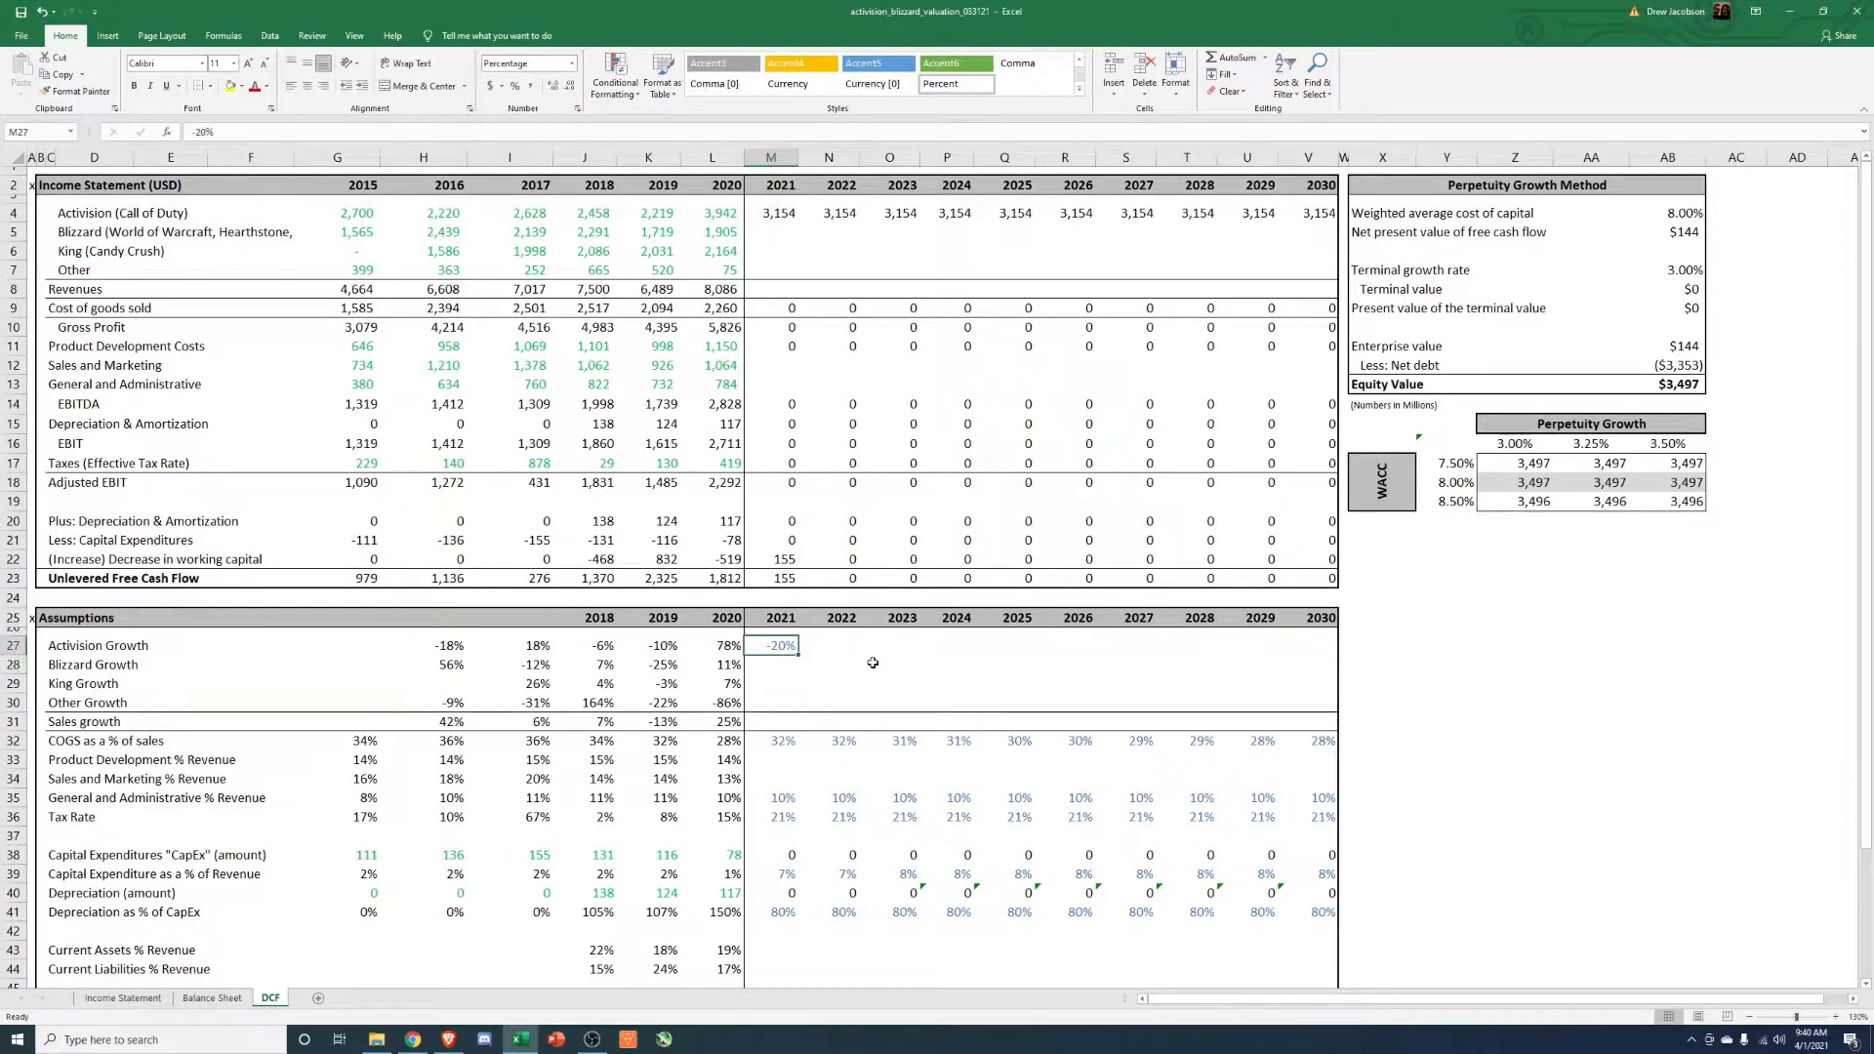
click(771, 213)
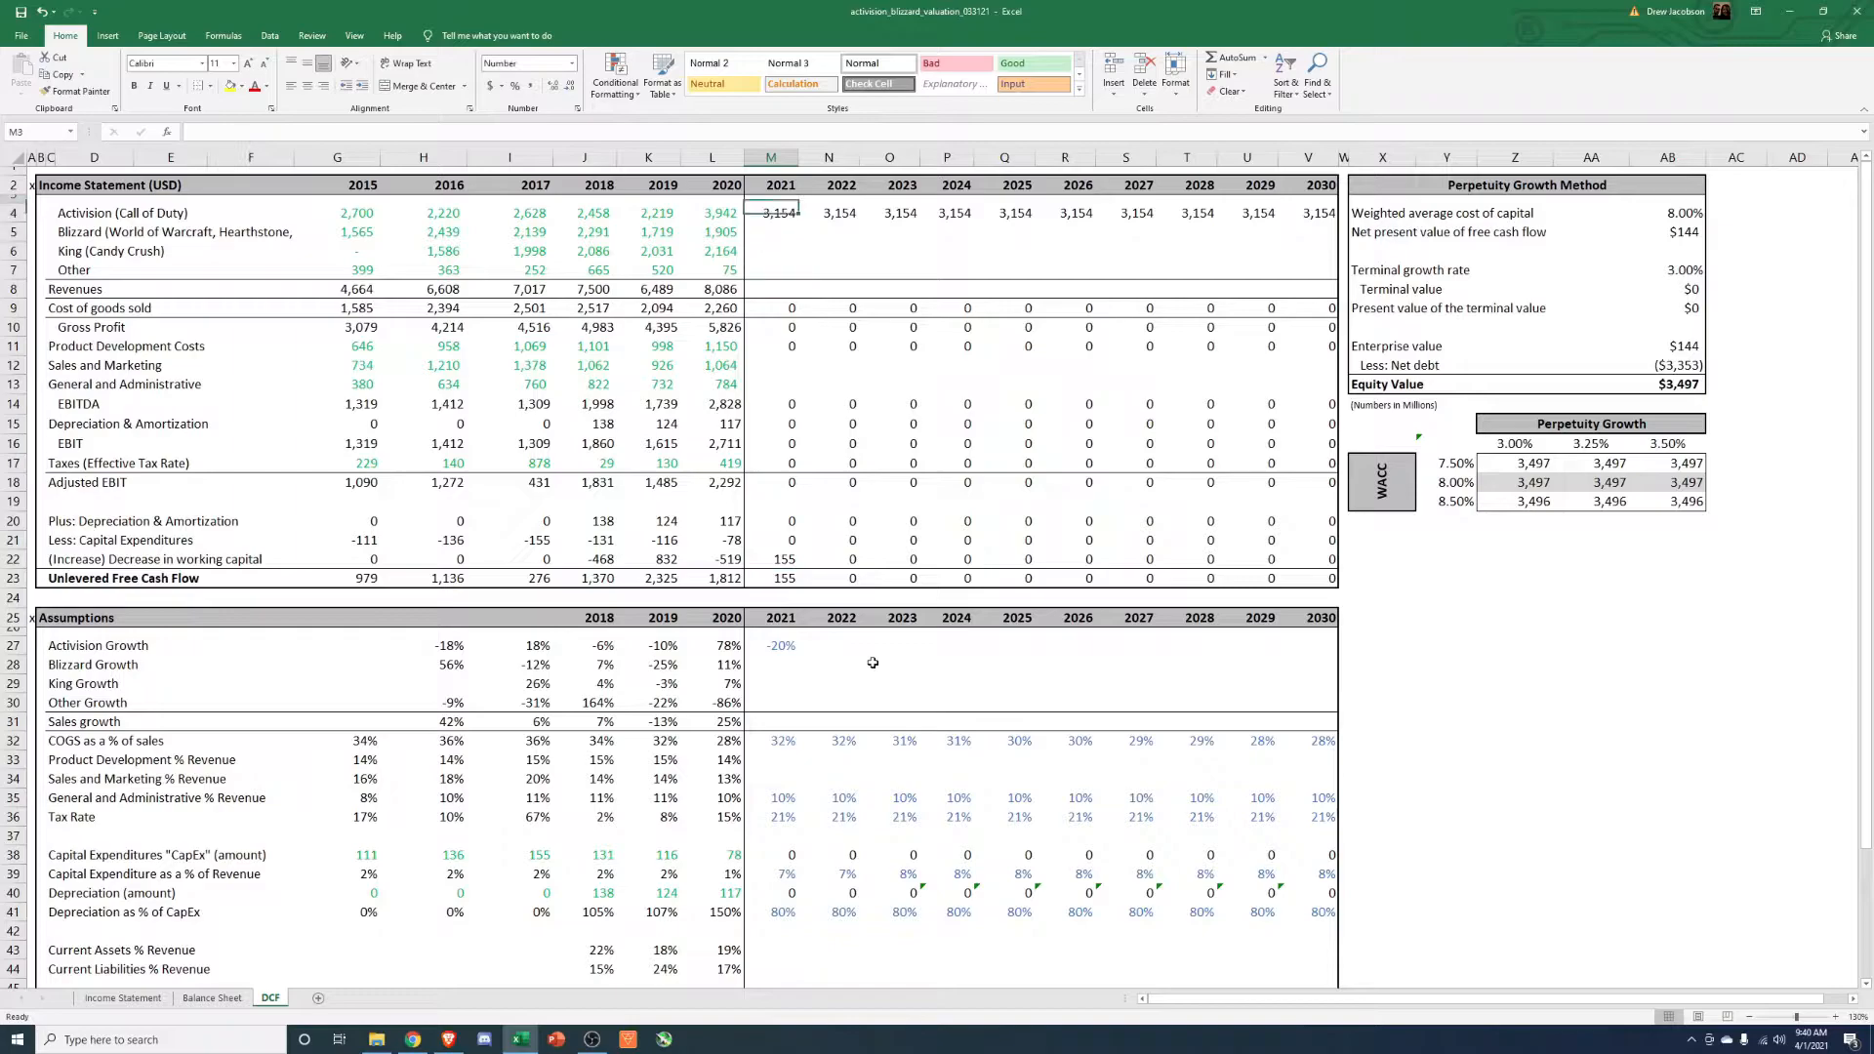
click(771, 213)
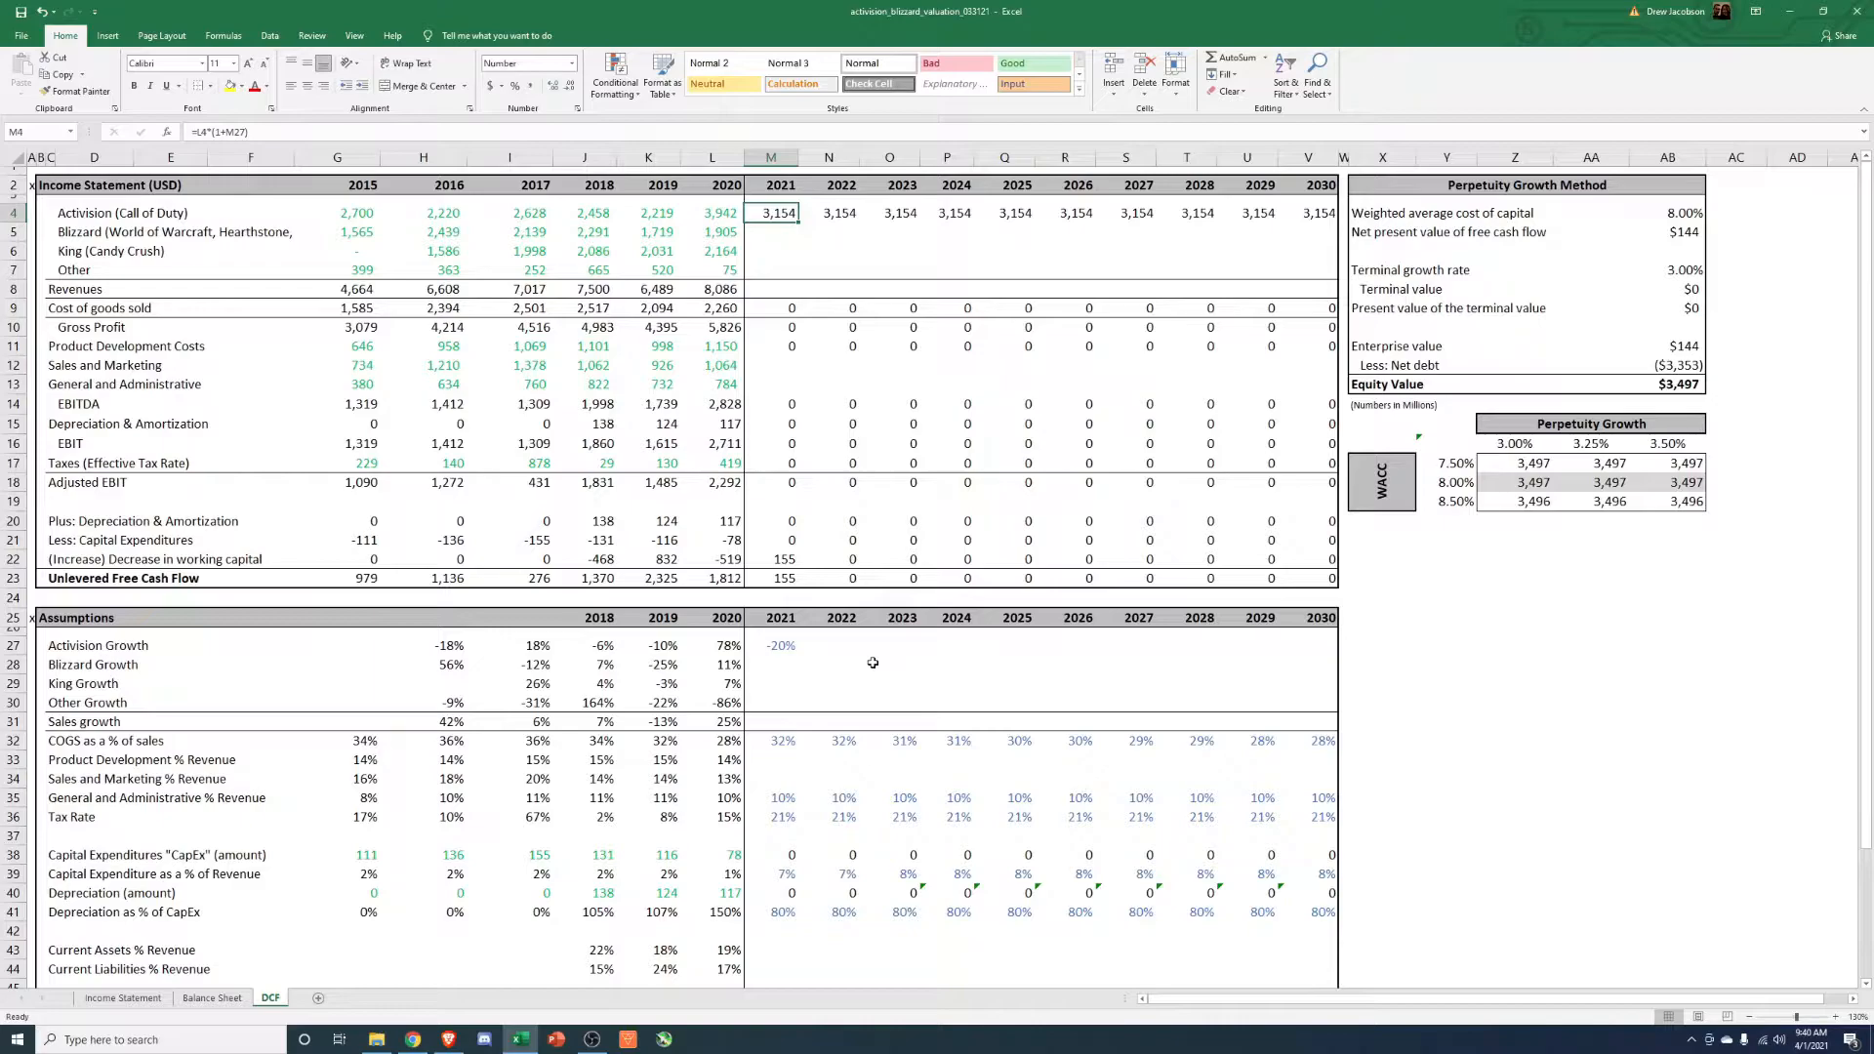
mouse_move(822, 646)
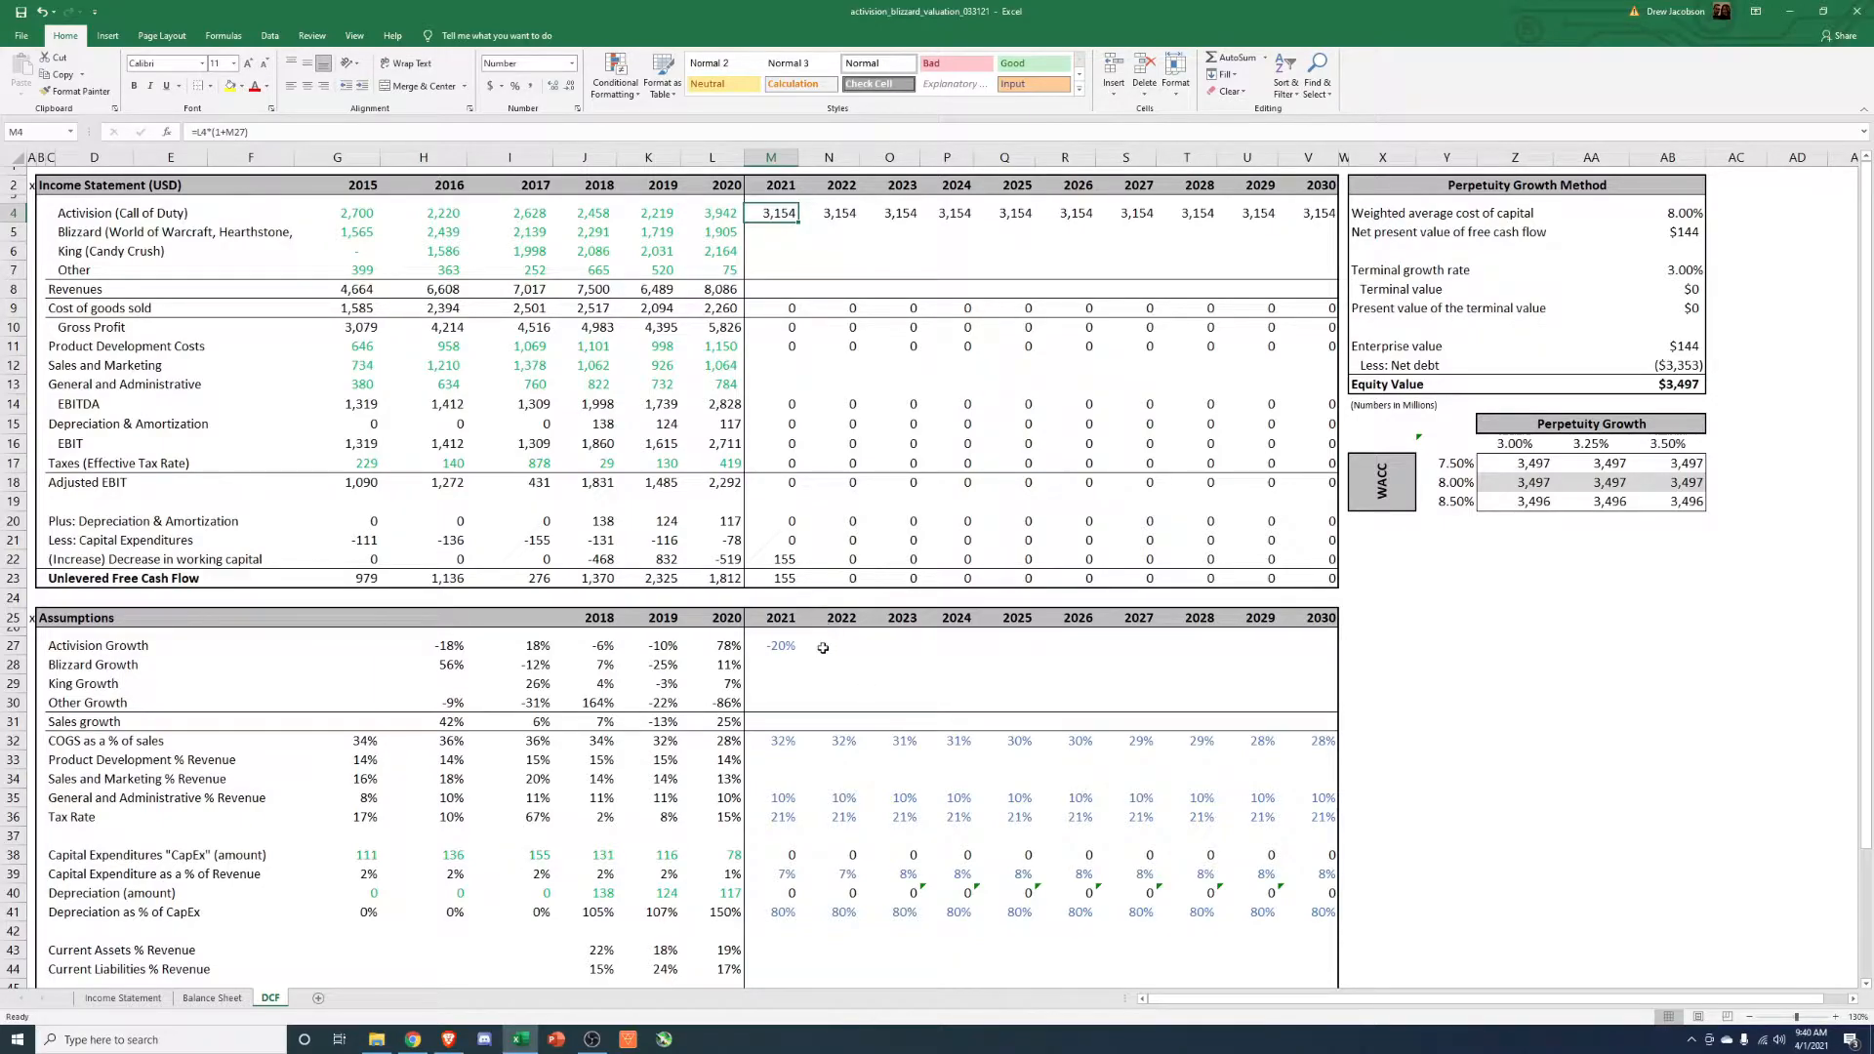
Enter 5% for 2022 Activision growth and link the later years to it through 2030.
click(781, 646)
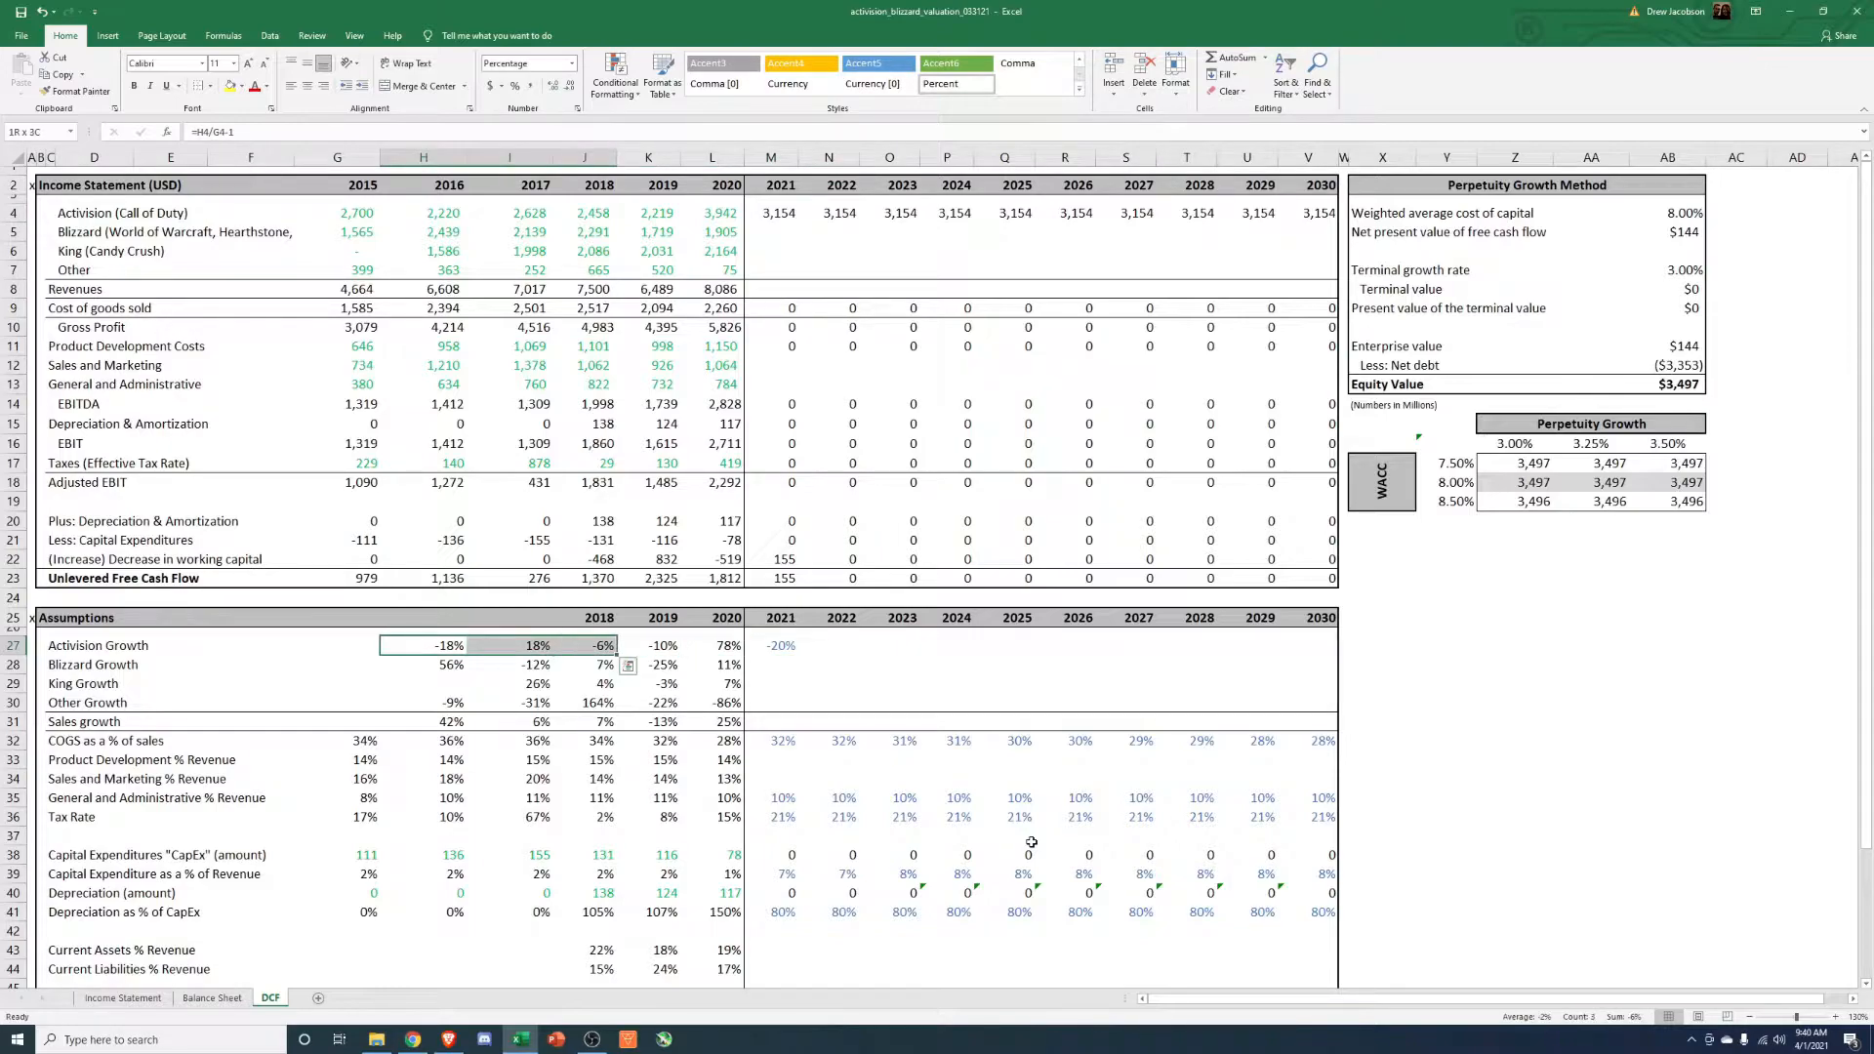
click(710, 646)
text(3)
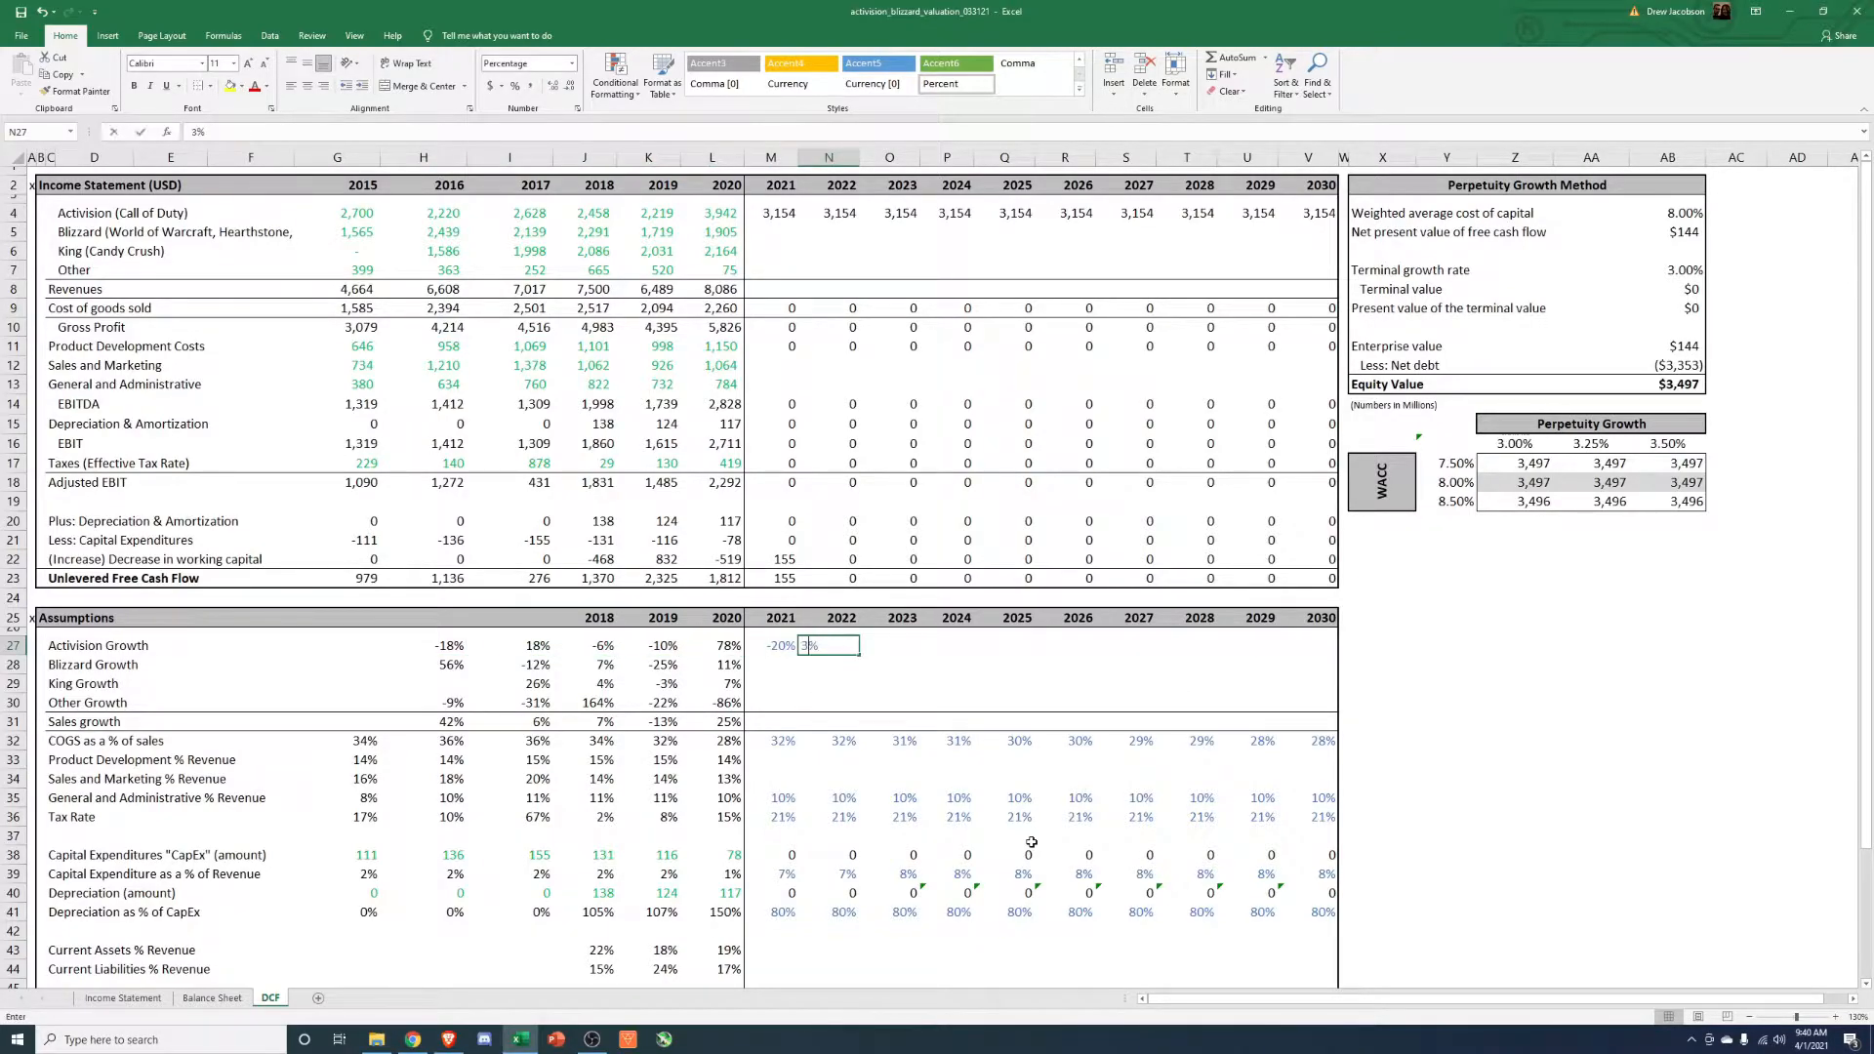
key(Return)
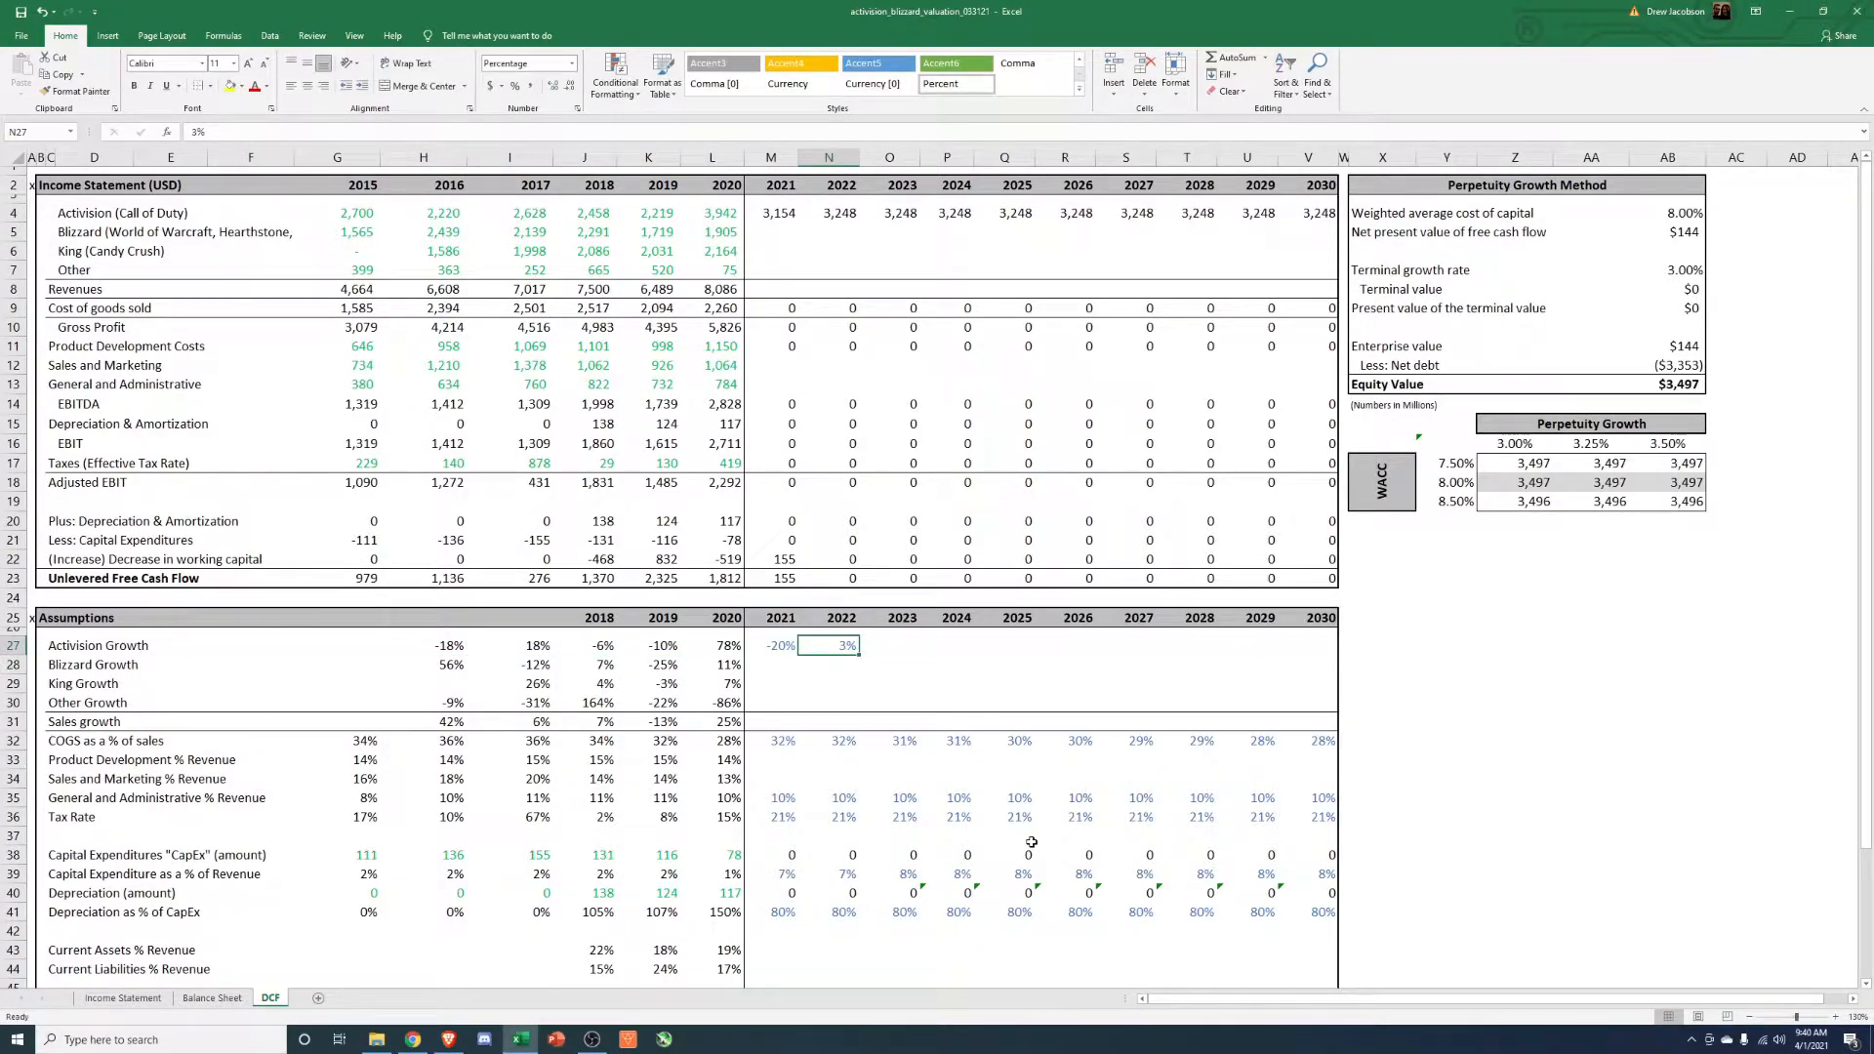
text(5%)
click(890, 645)
text(=+N27)
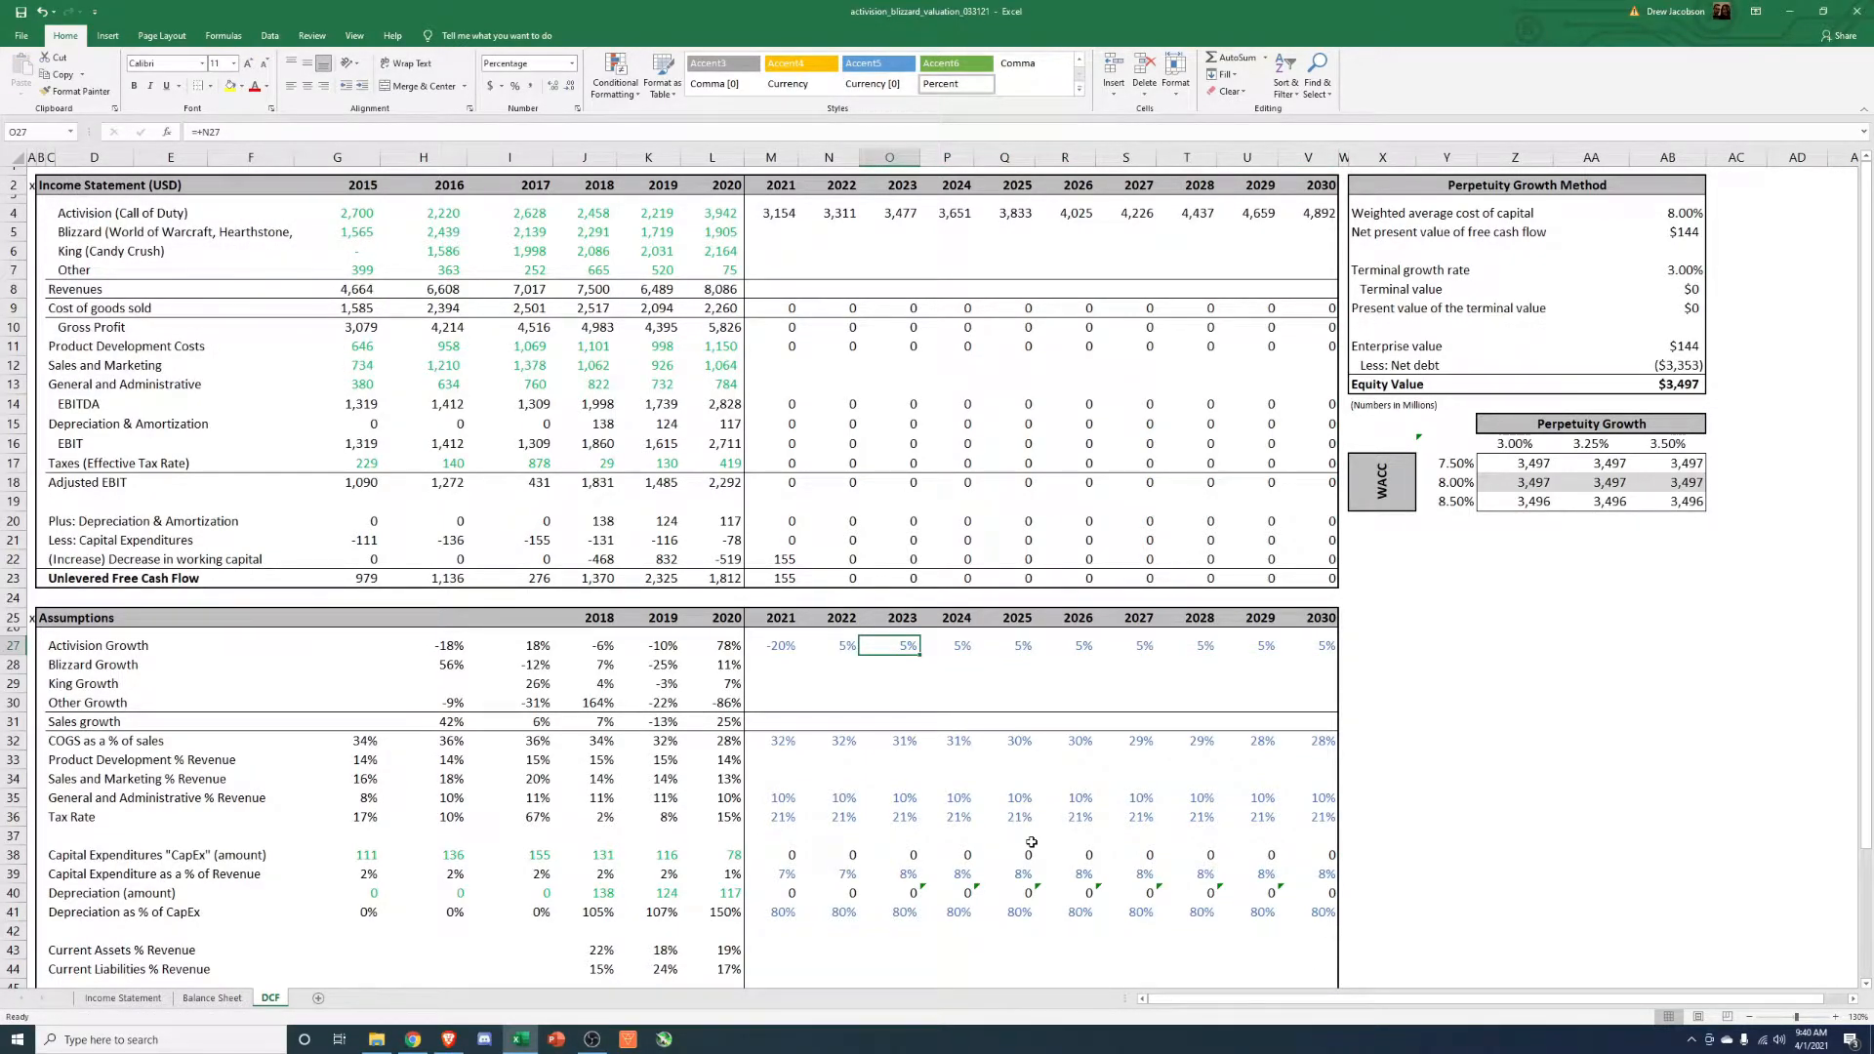
click(827, 644)
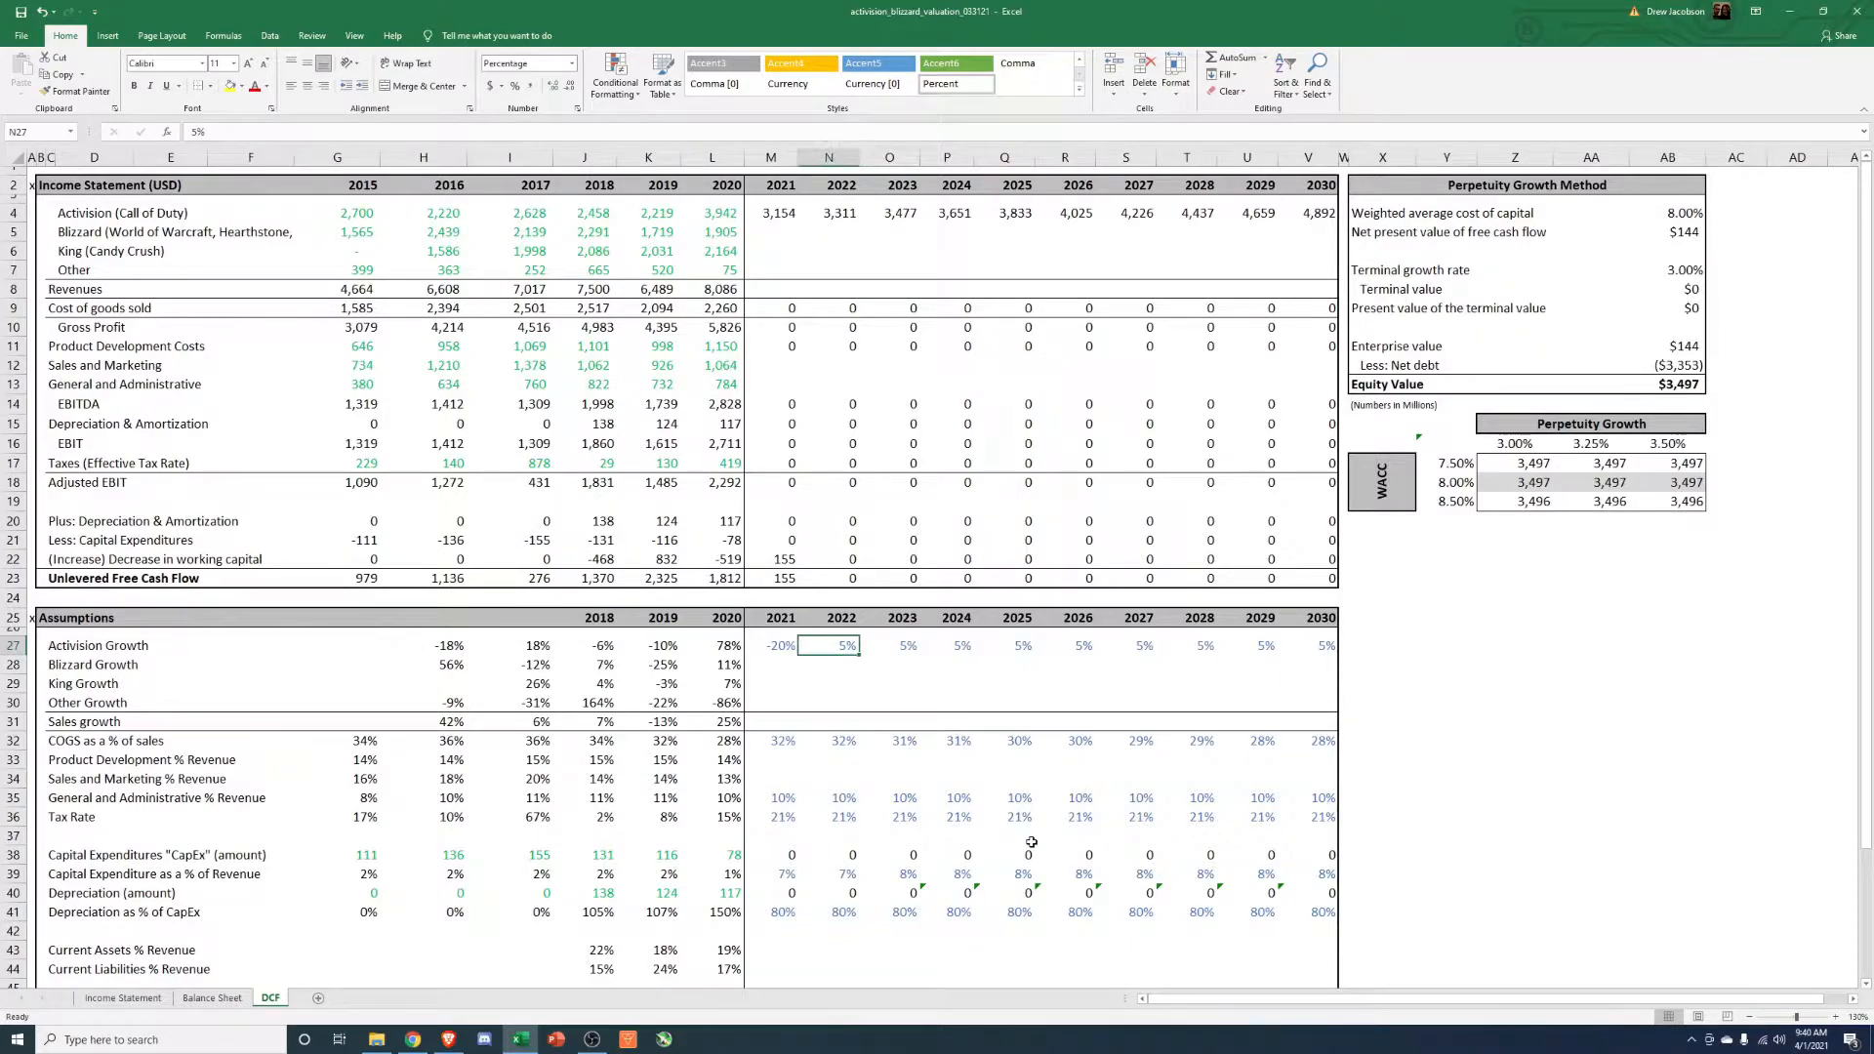
click(781, 646)
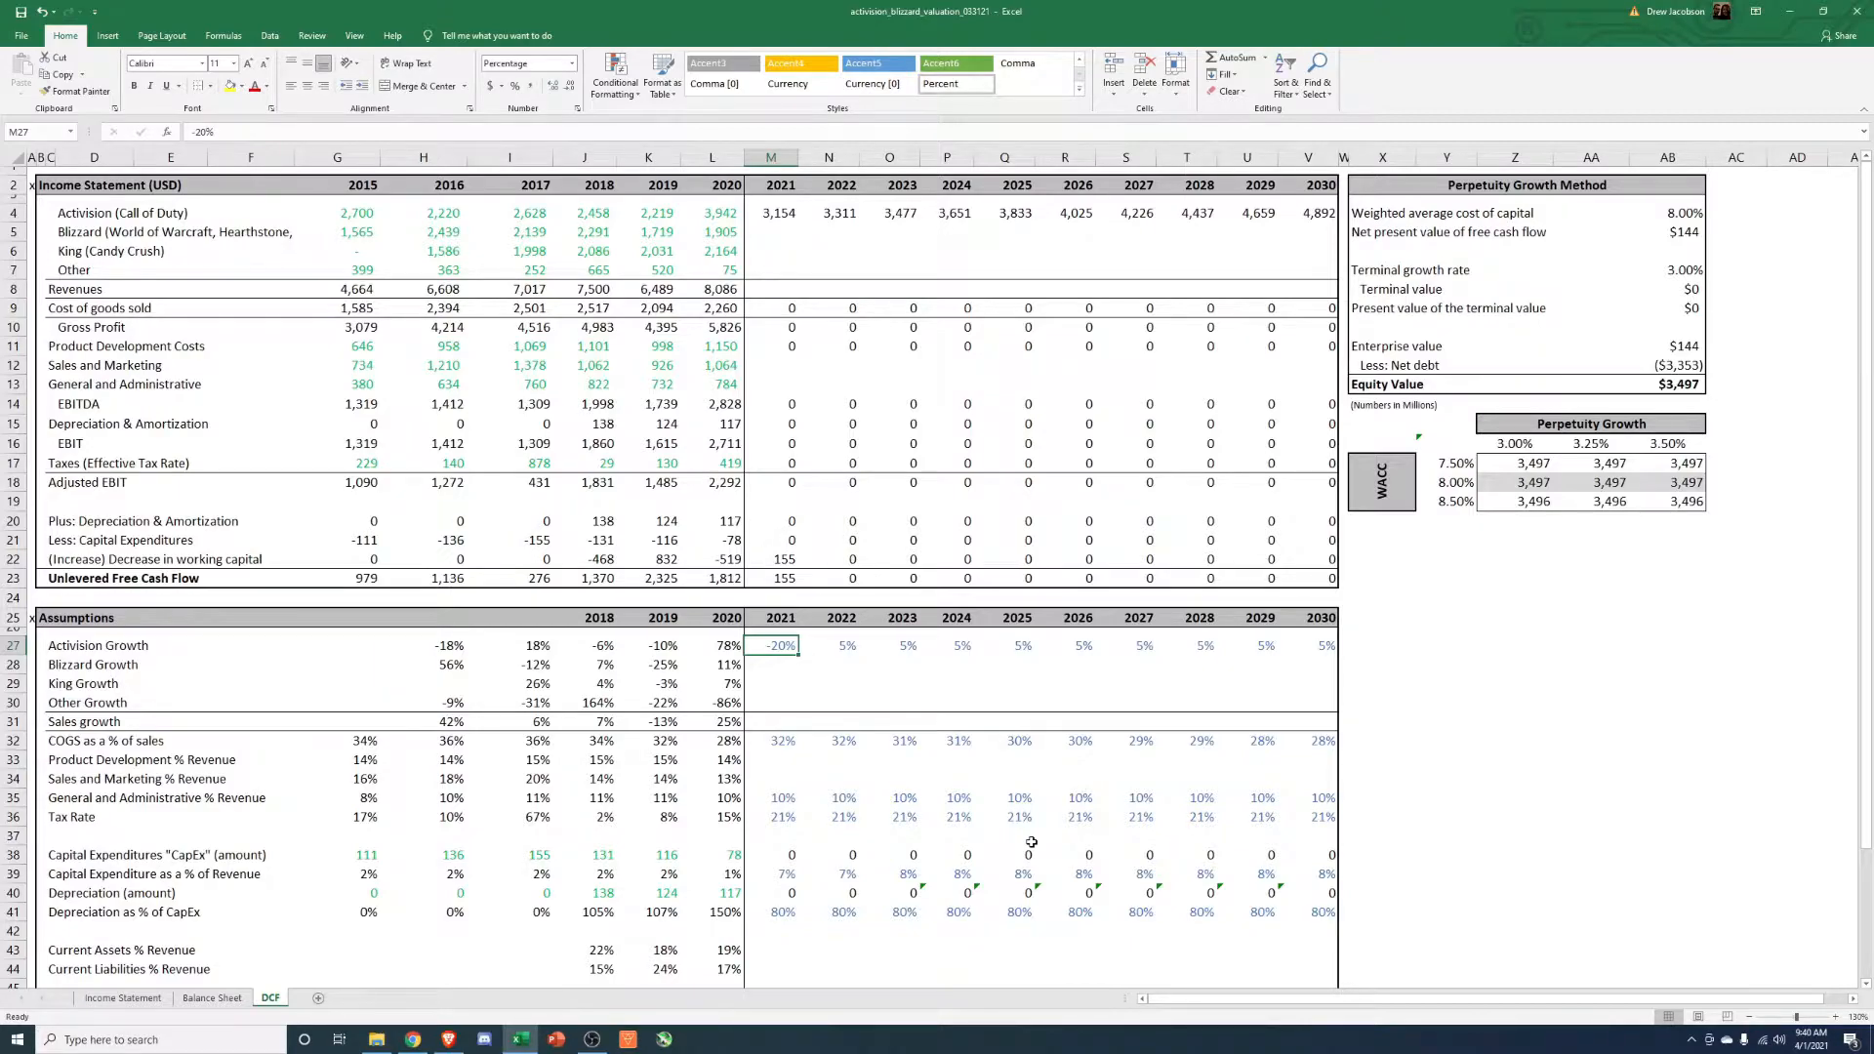
Review the 2018–2020 Blizzard revenues and historical growth rates before setting the forecast.
click(779, 663)
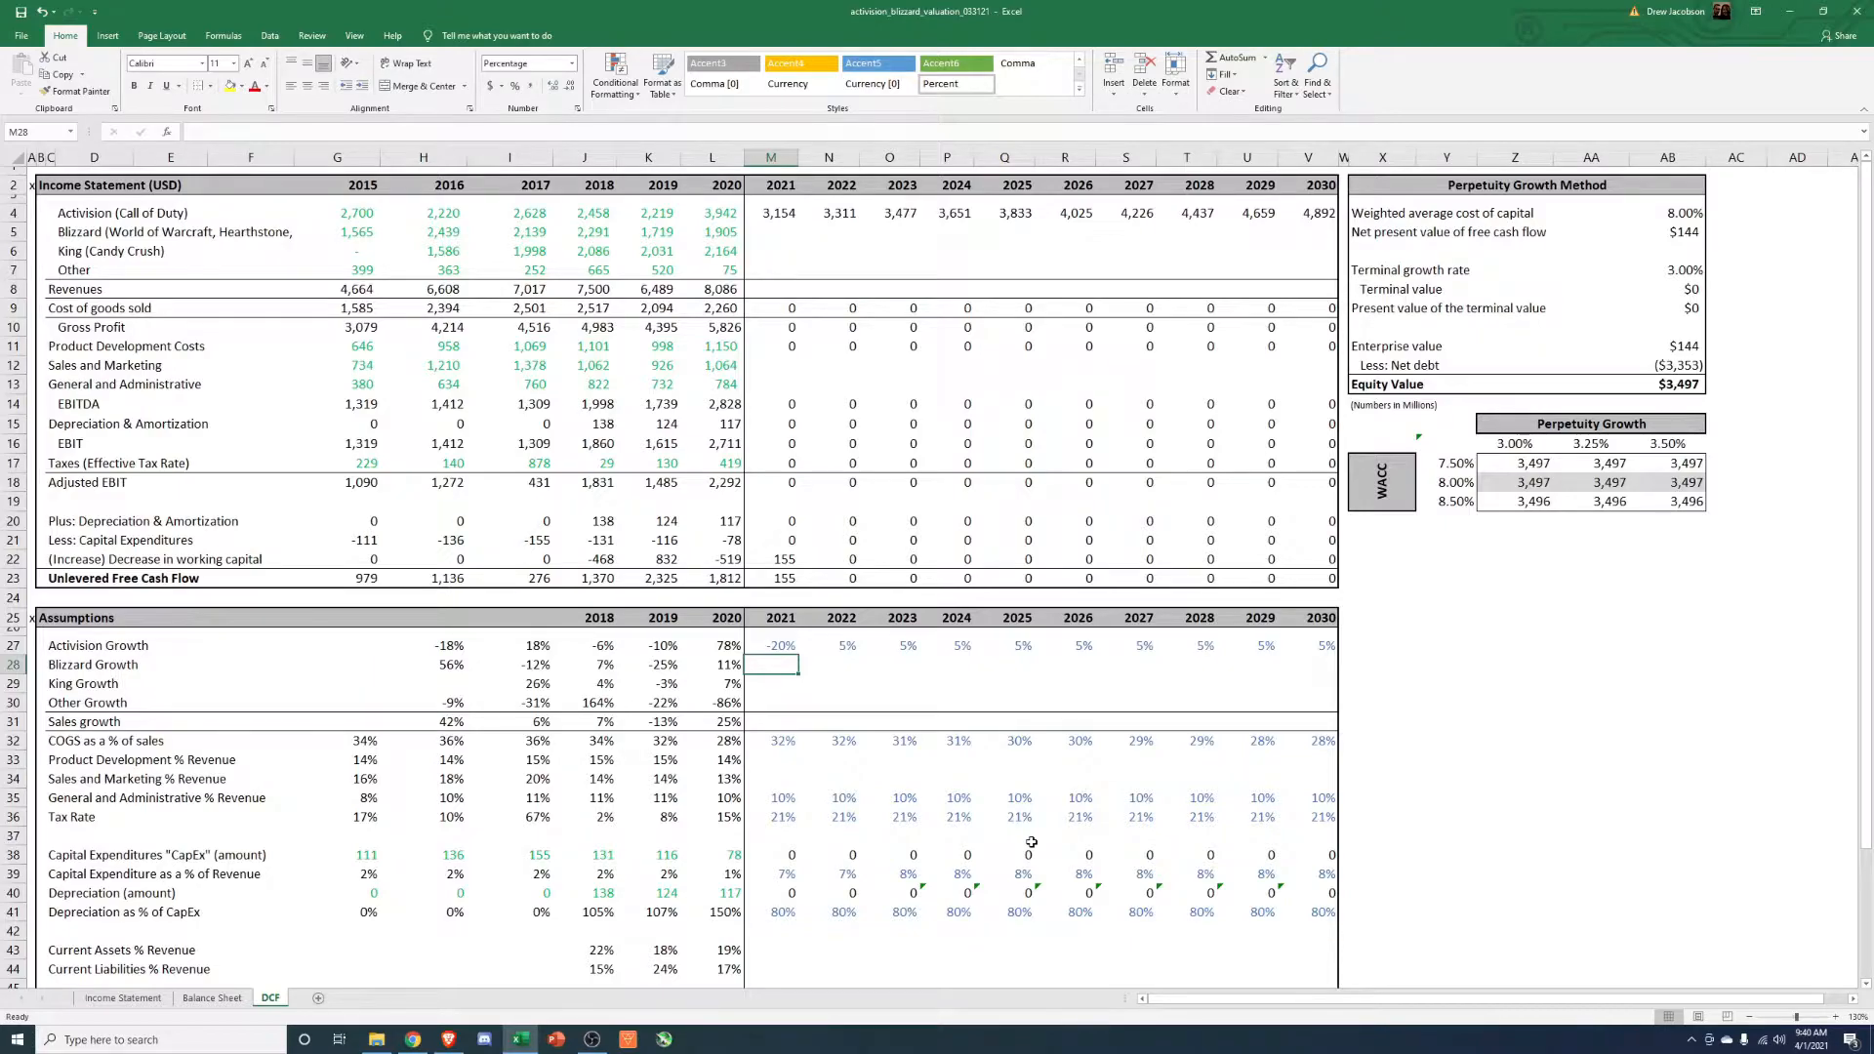
click(711, 664)
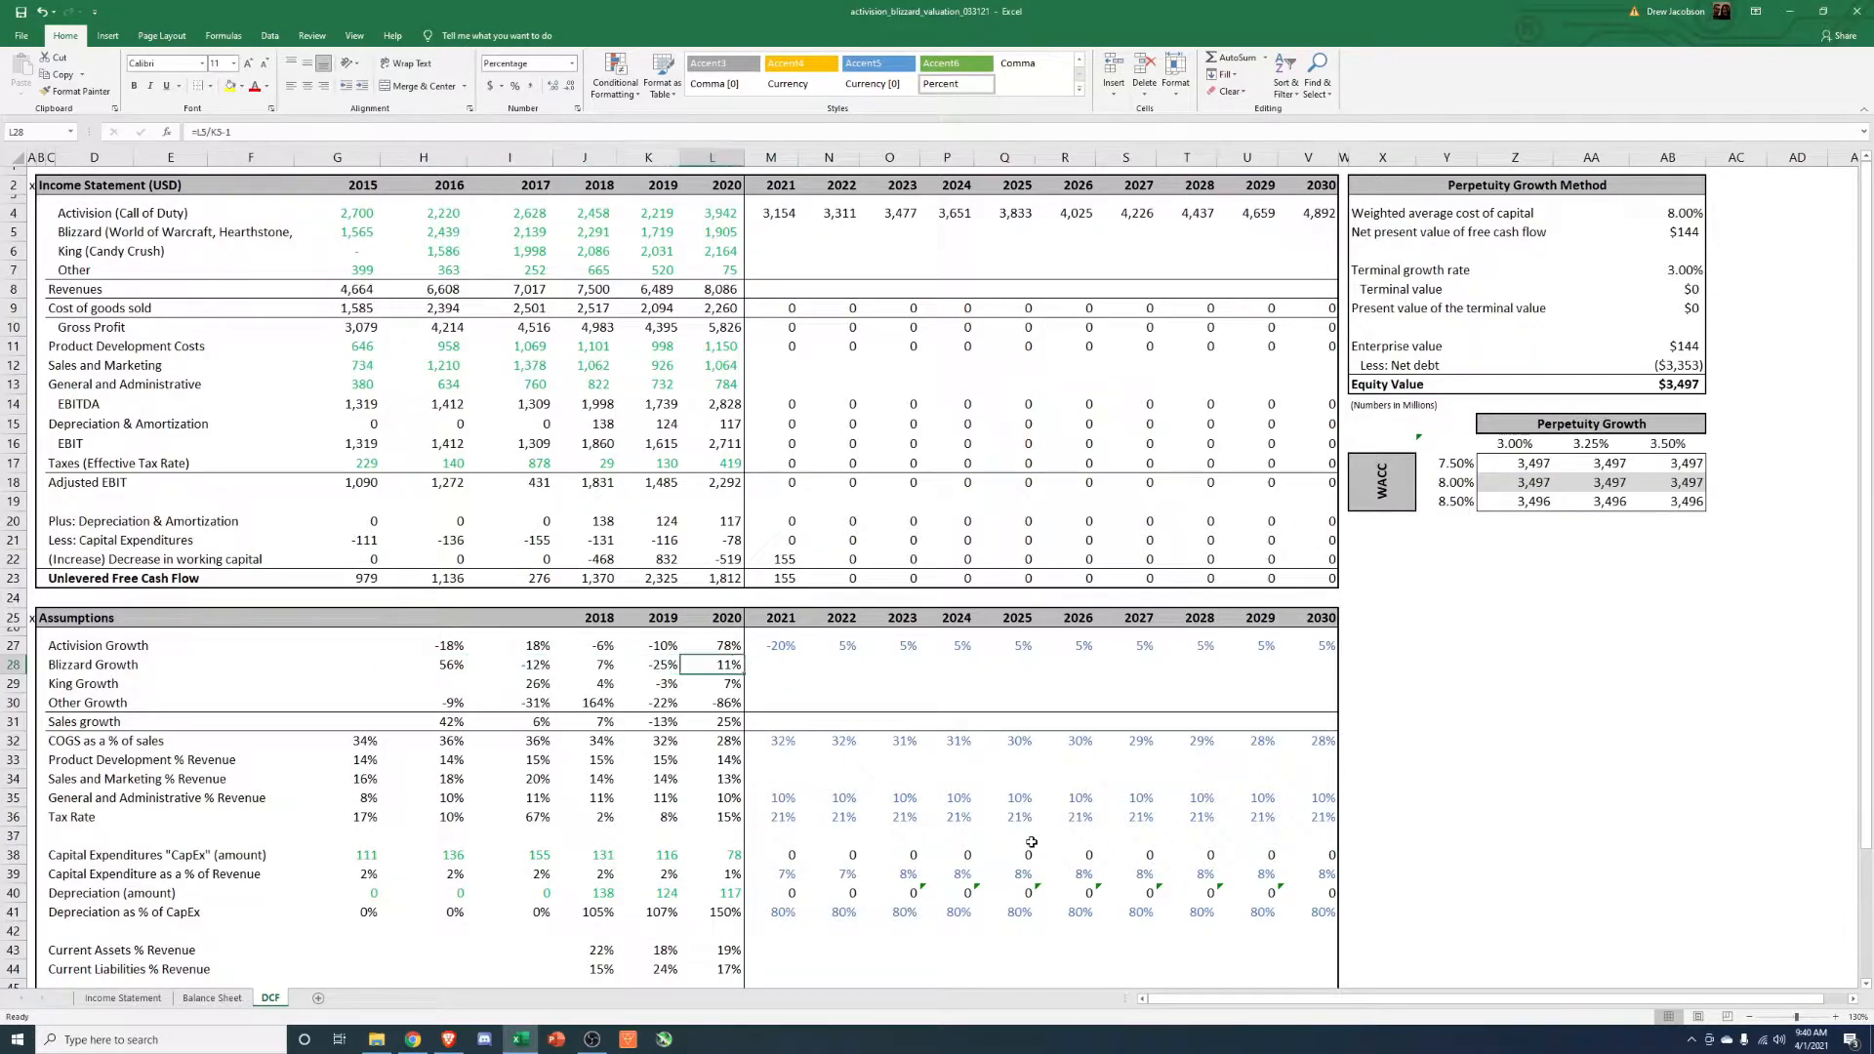
click(586, 664)
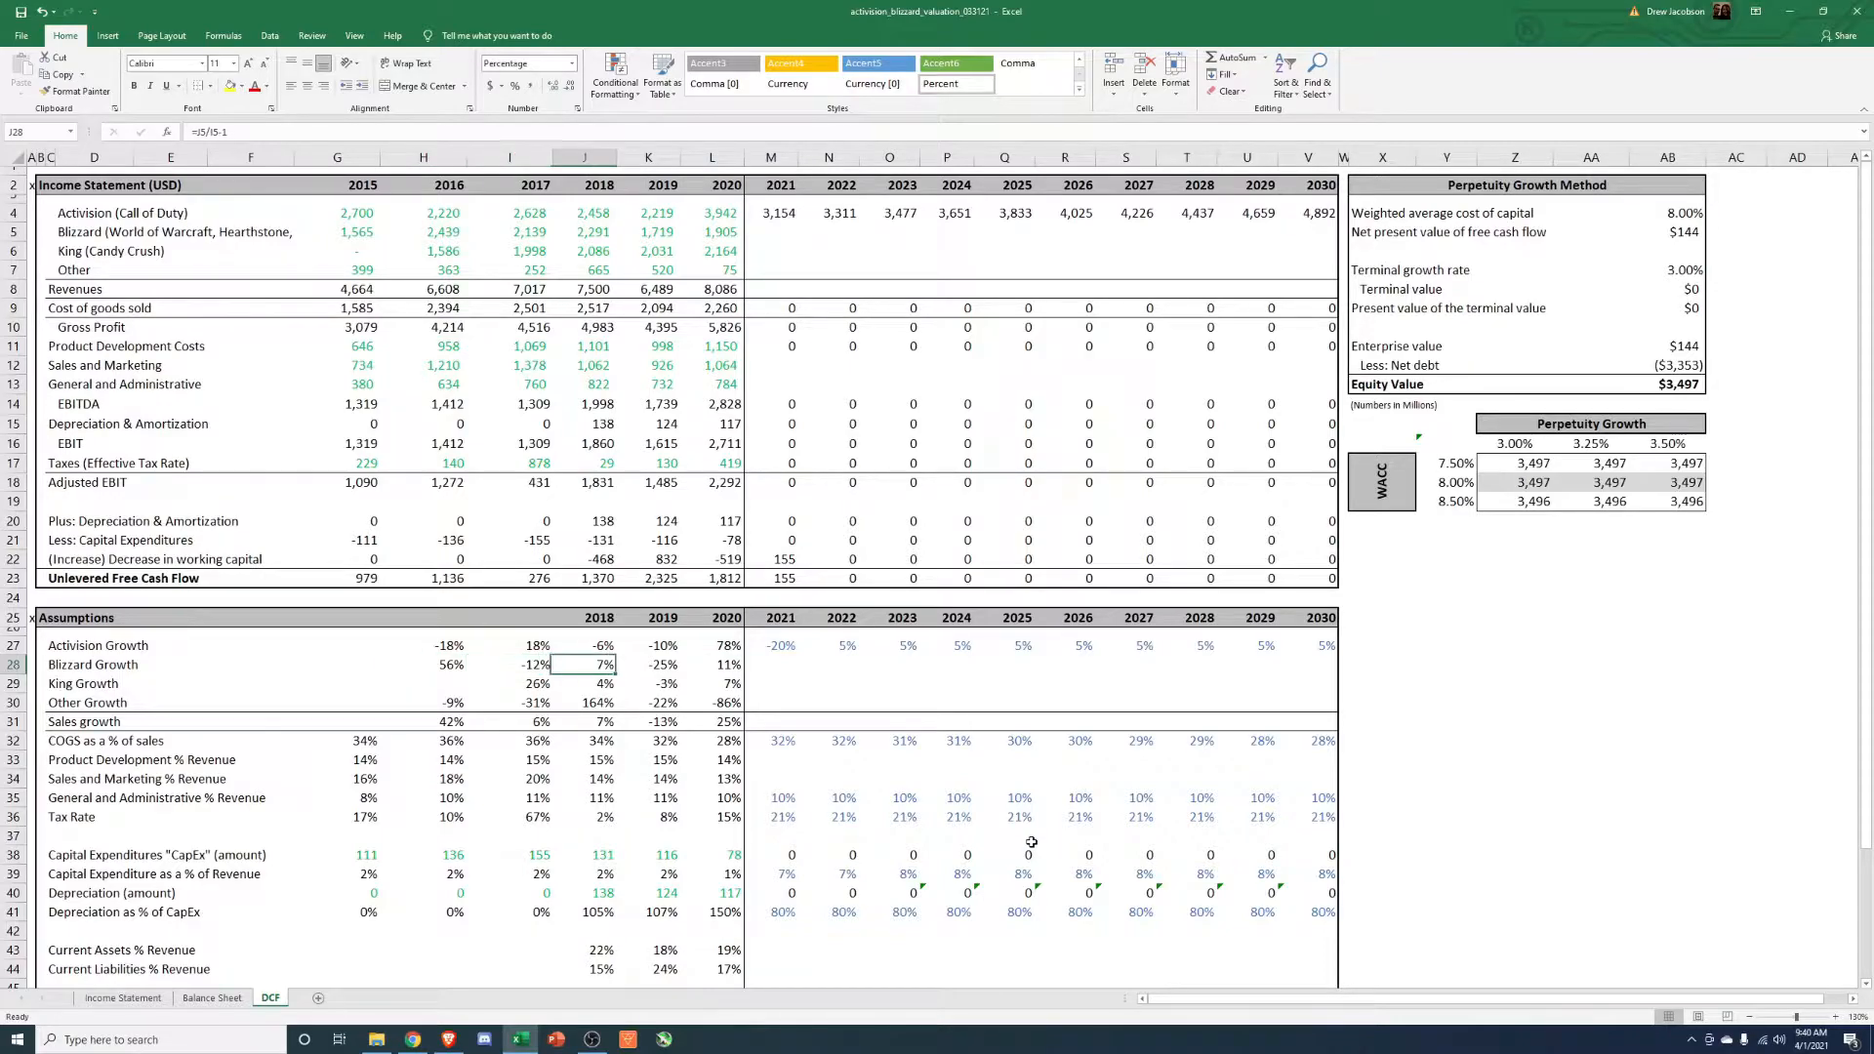
click(711, 233)
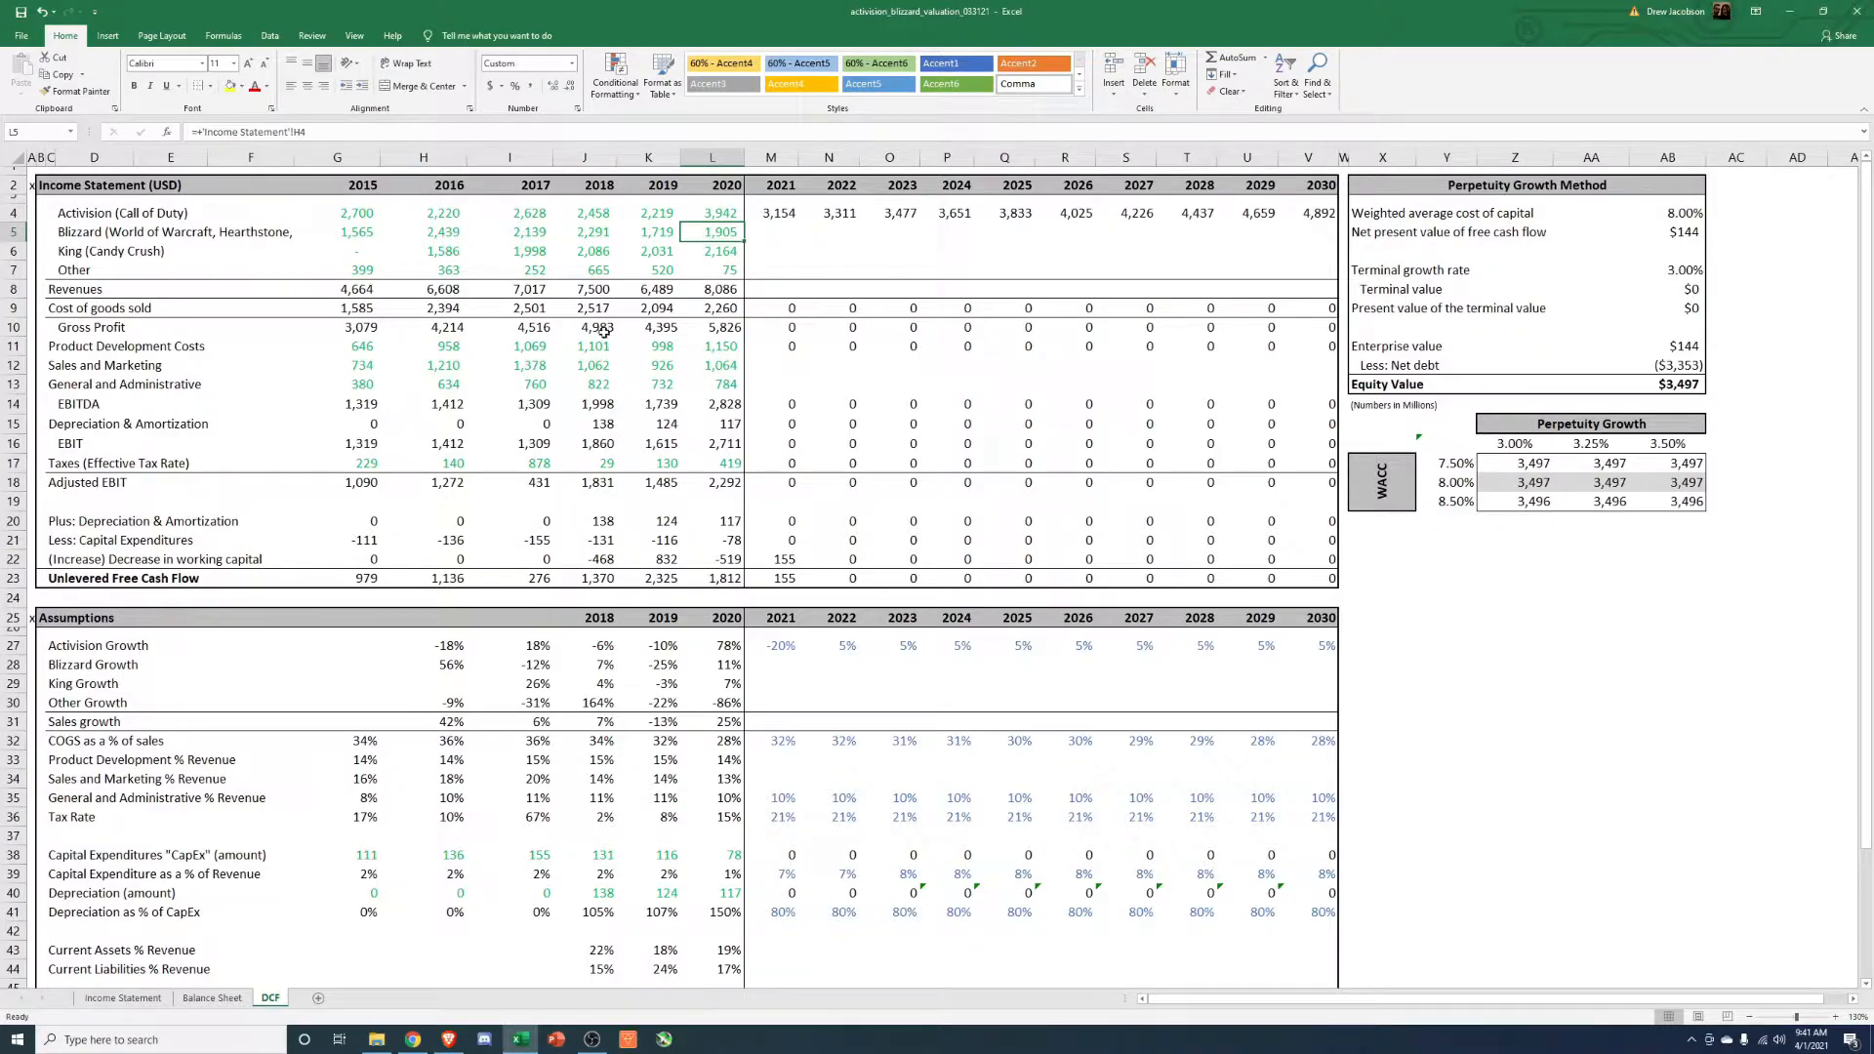
drag(586, 232, 648, 232)
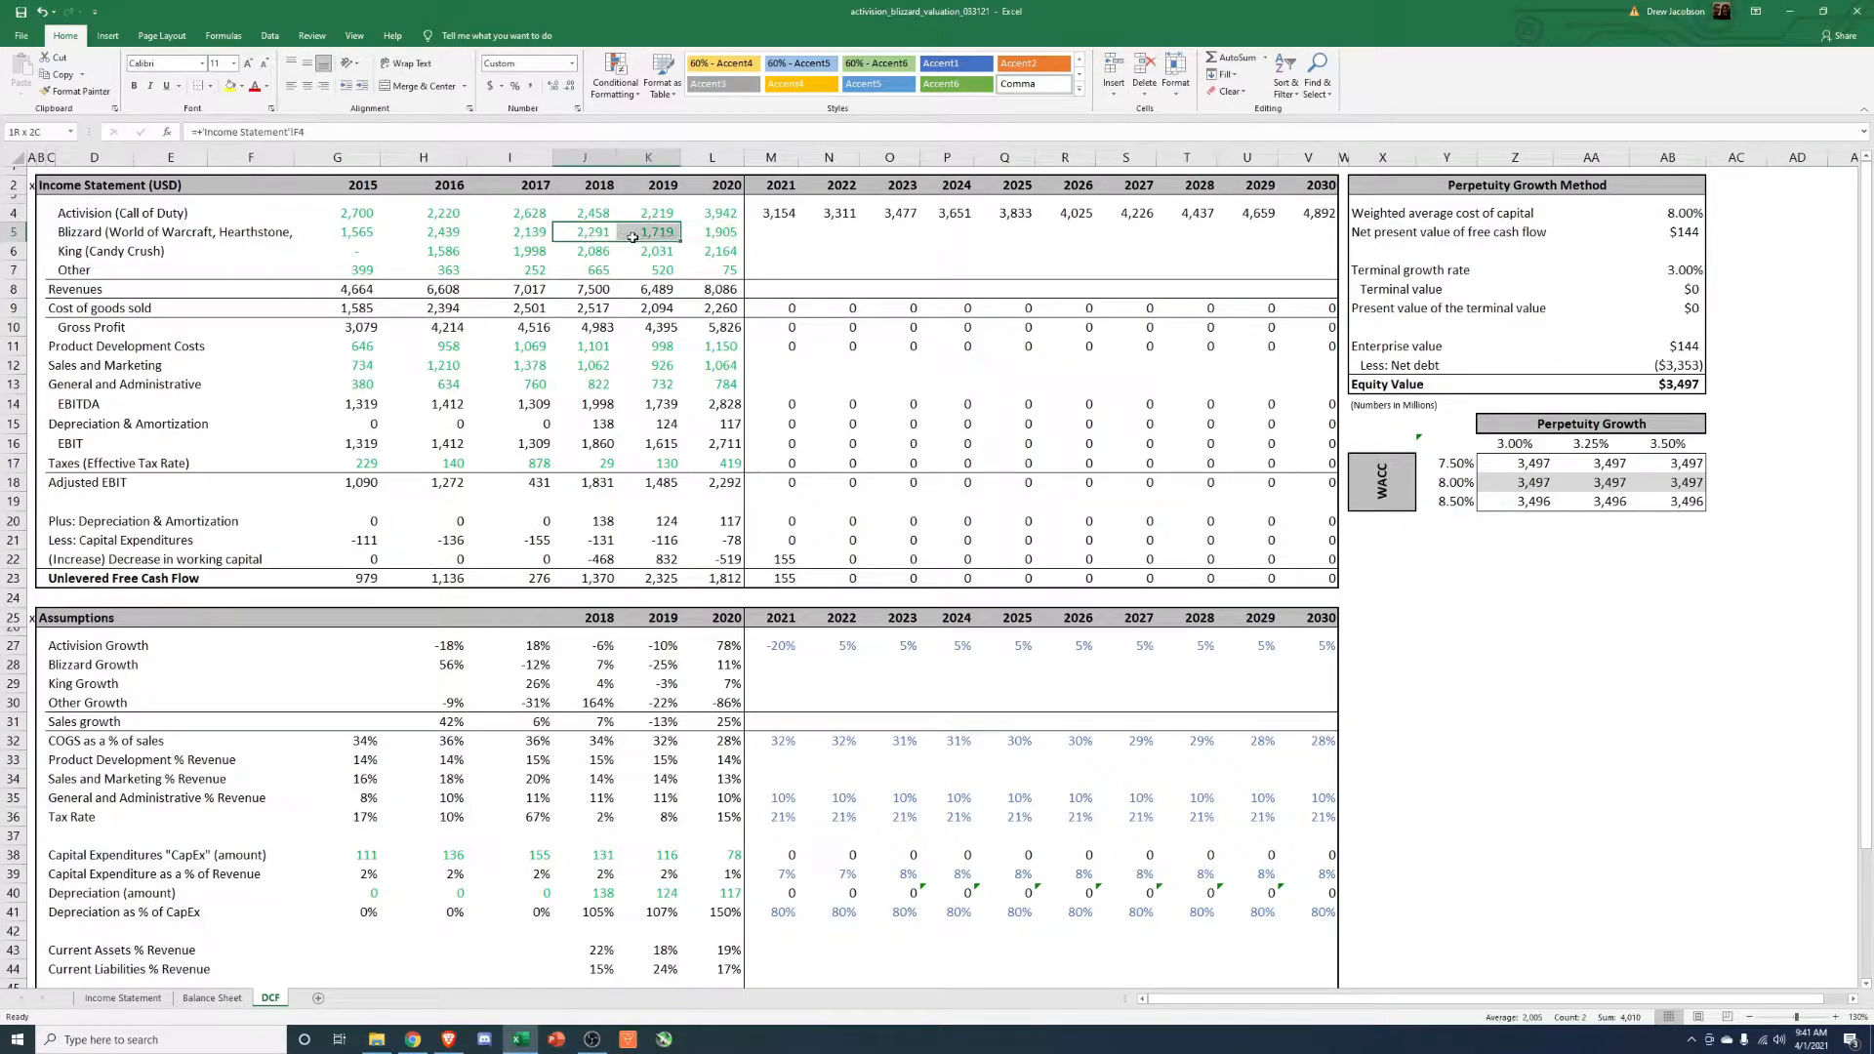
click(712, 230)
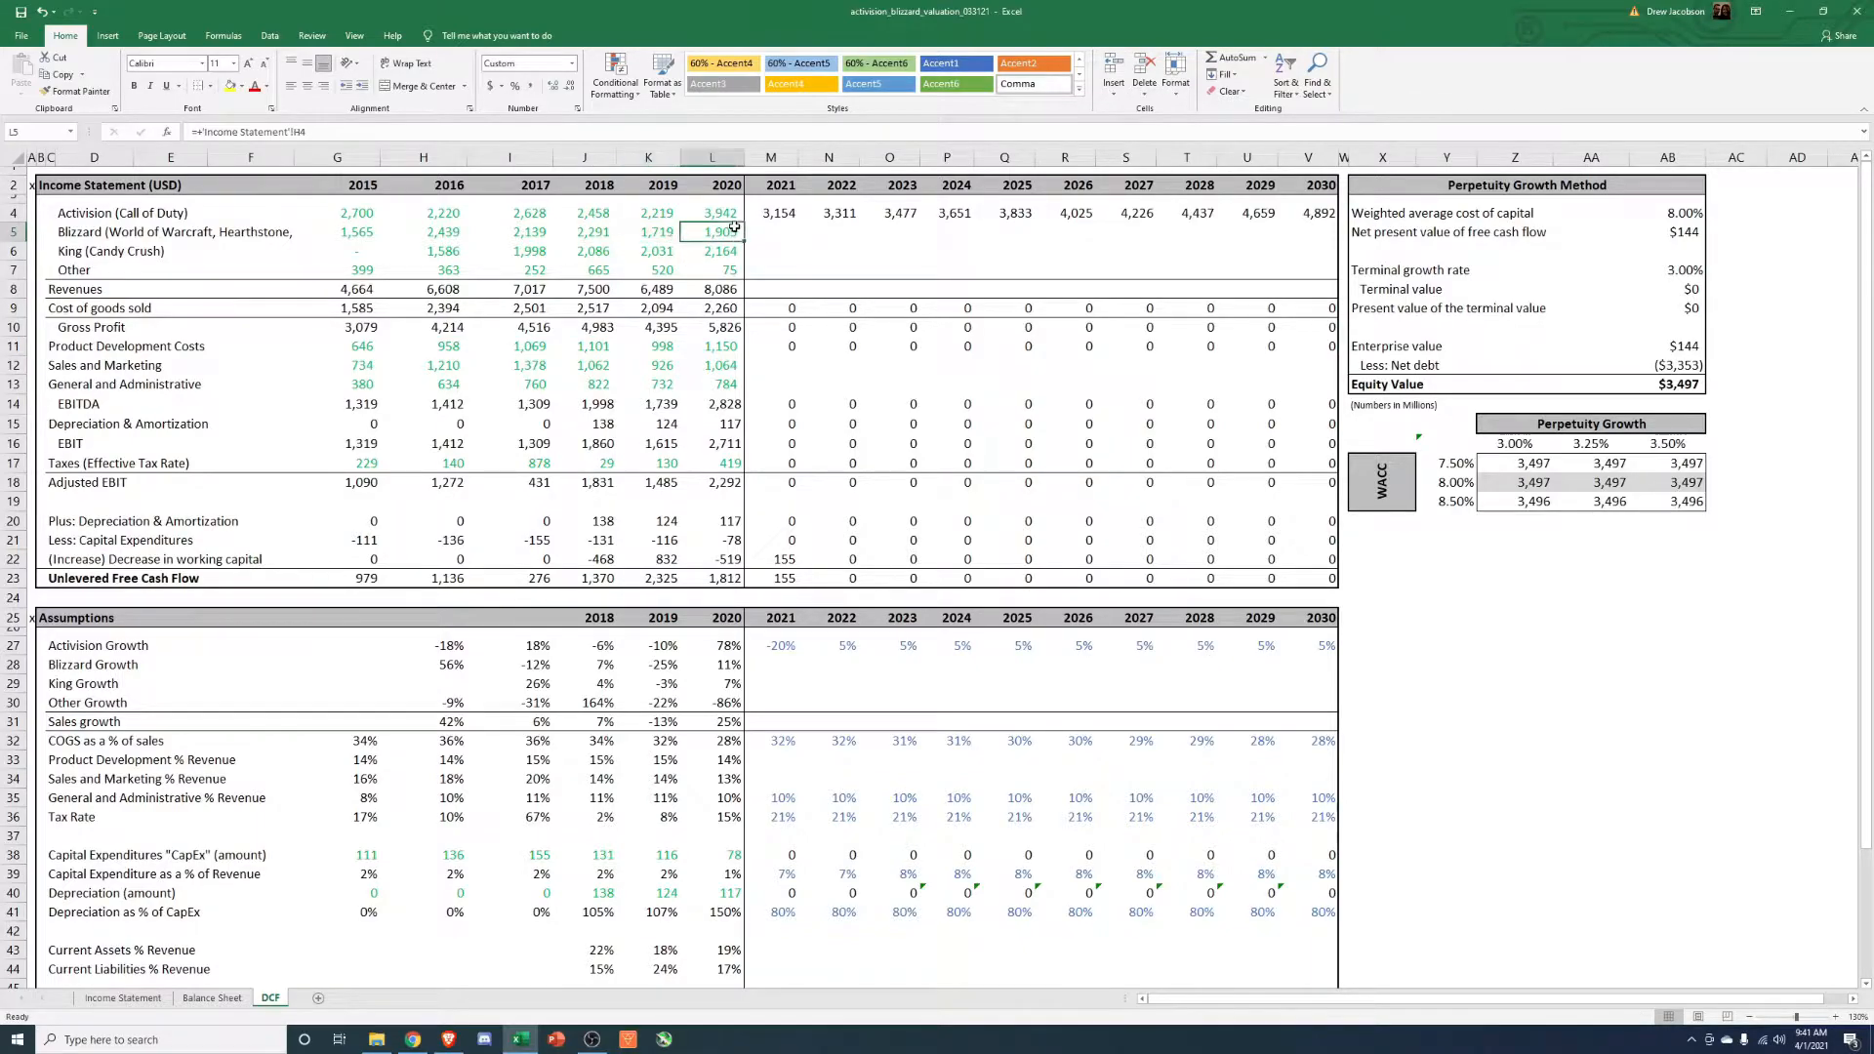
click(585, 230)
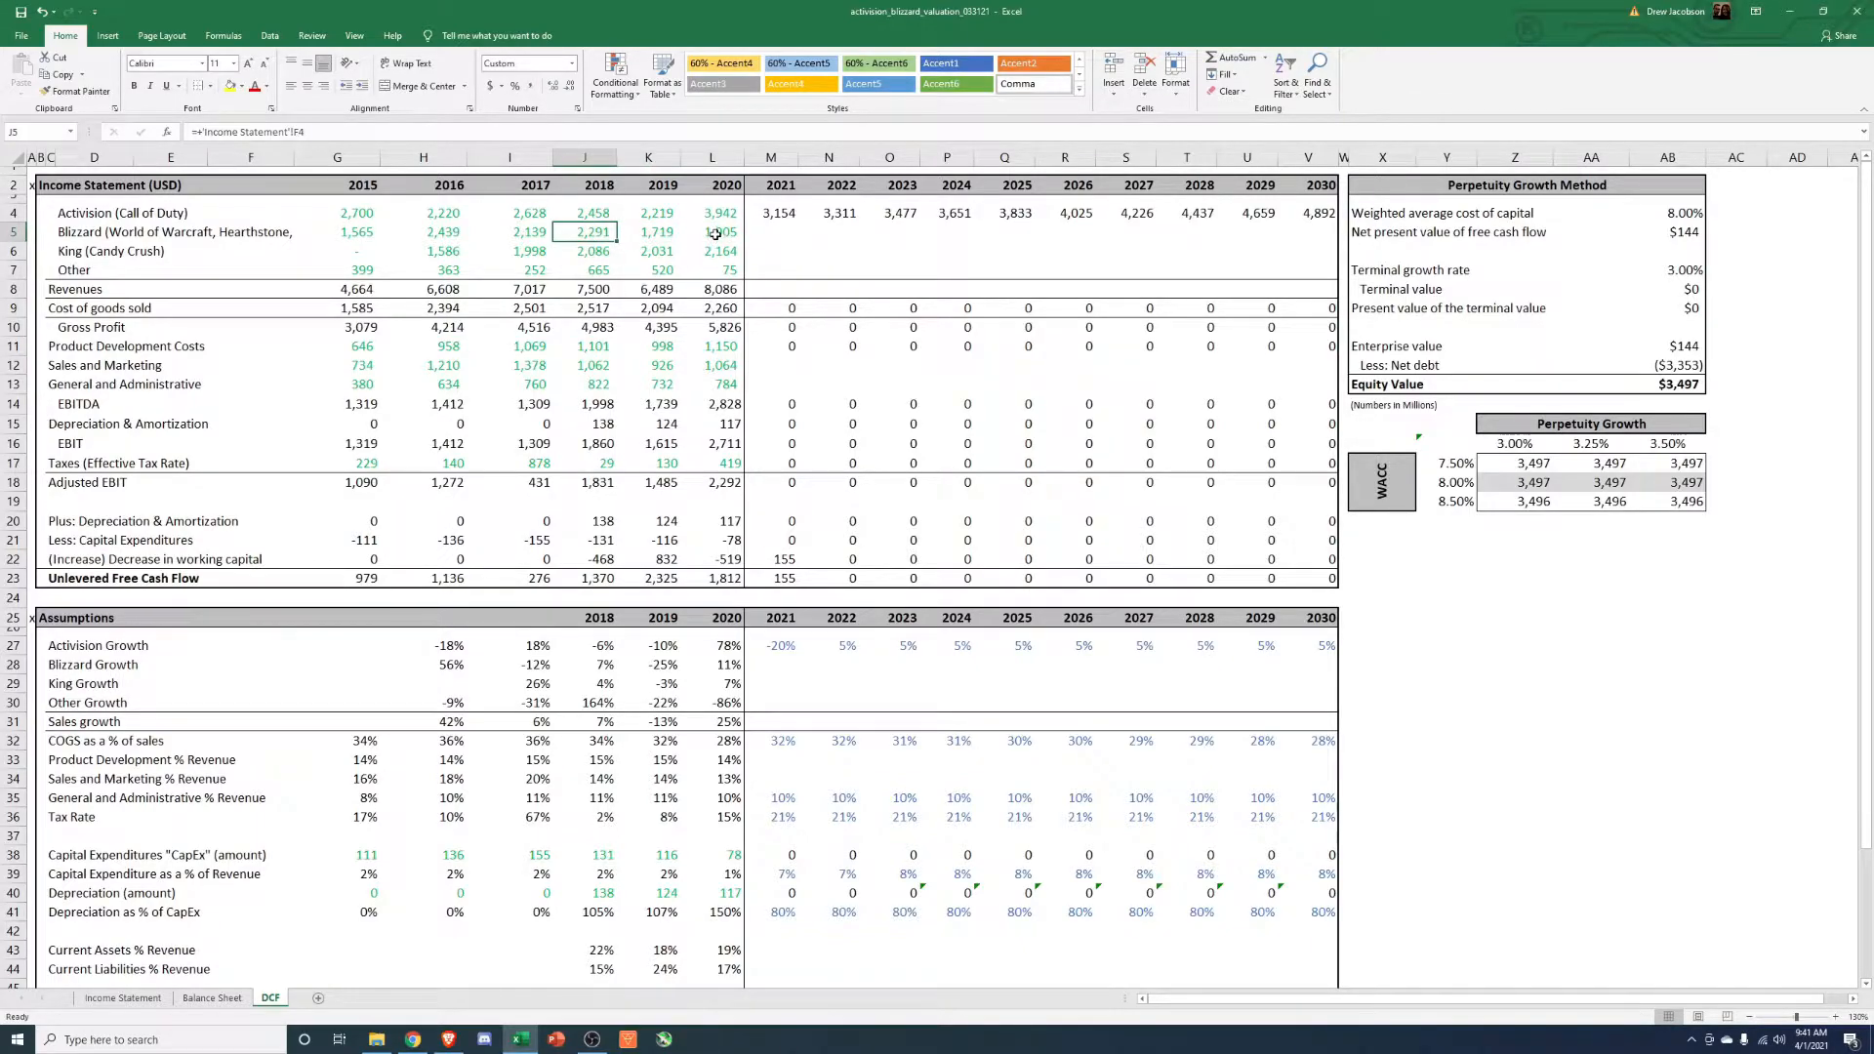
Set 2021 Blizzard growth to 7% and paste =M28-0.02 across the row, stepping down to 0%.
click(771, 664)
text(7)
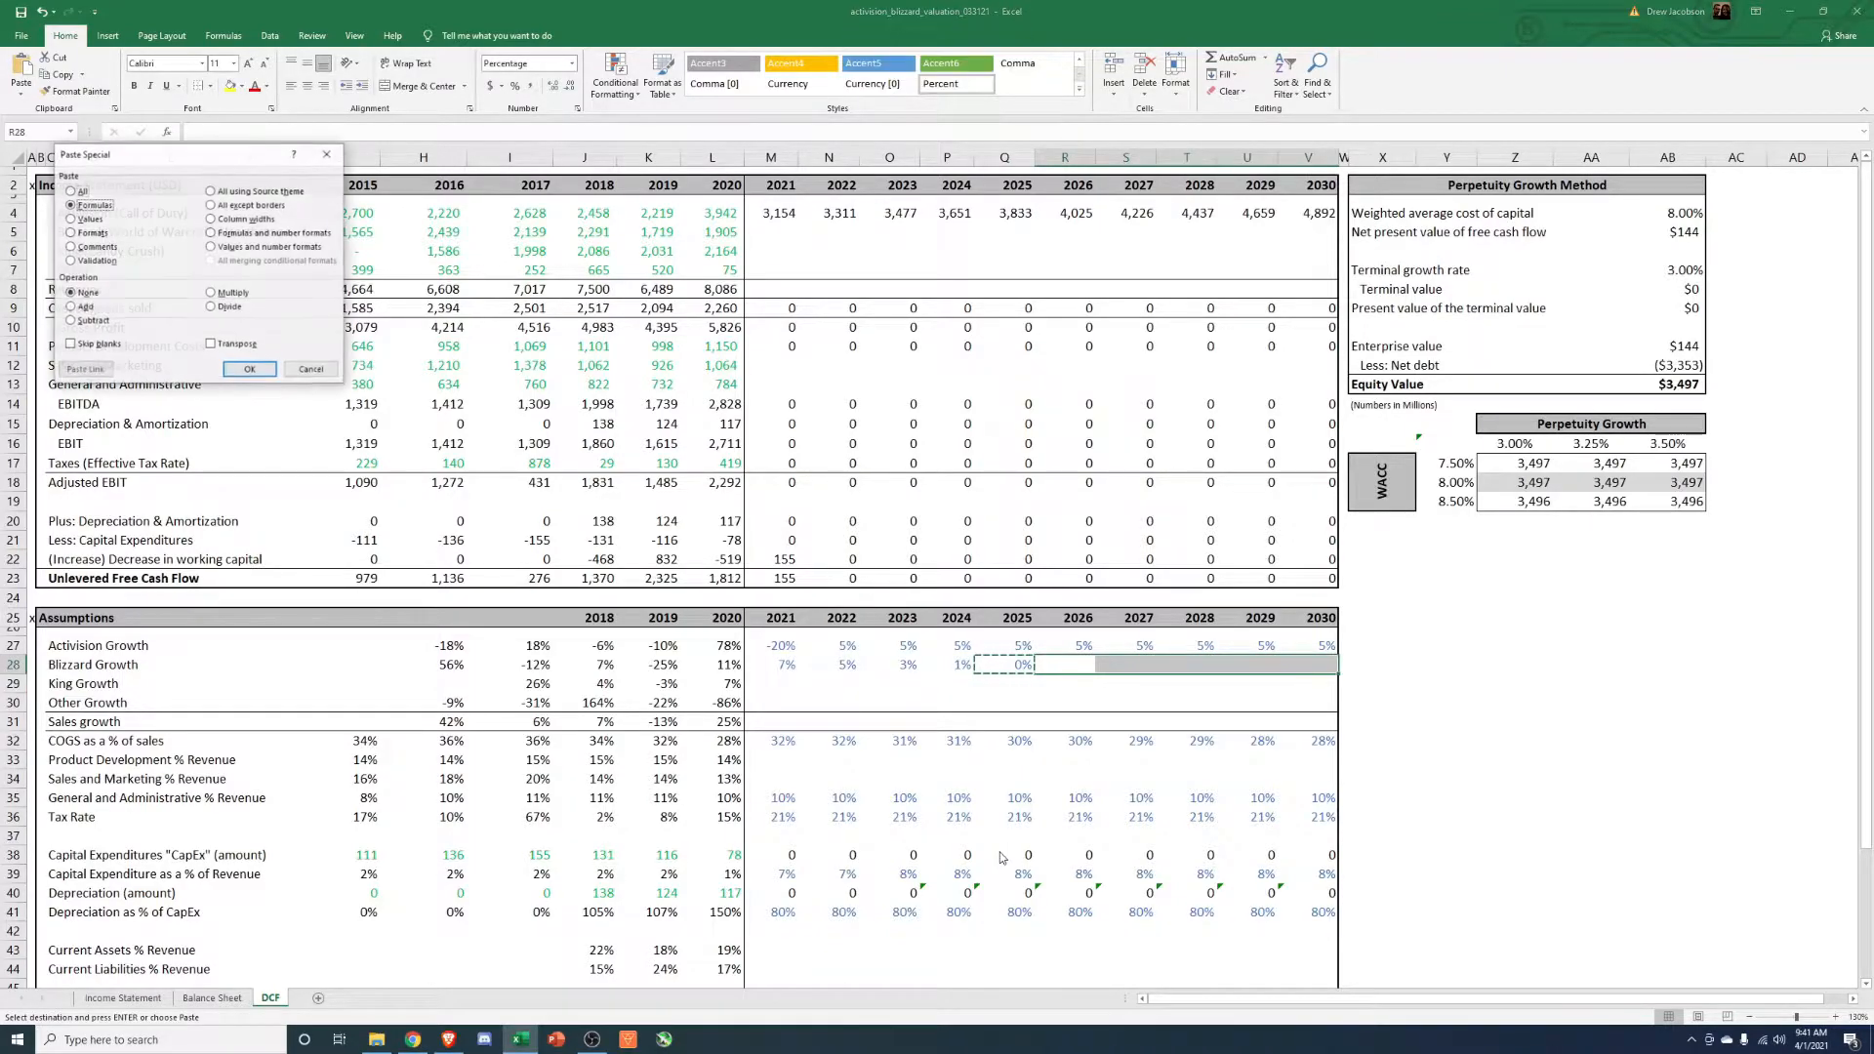
click(250, 369)
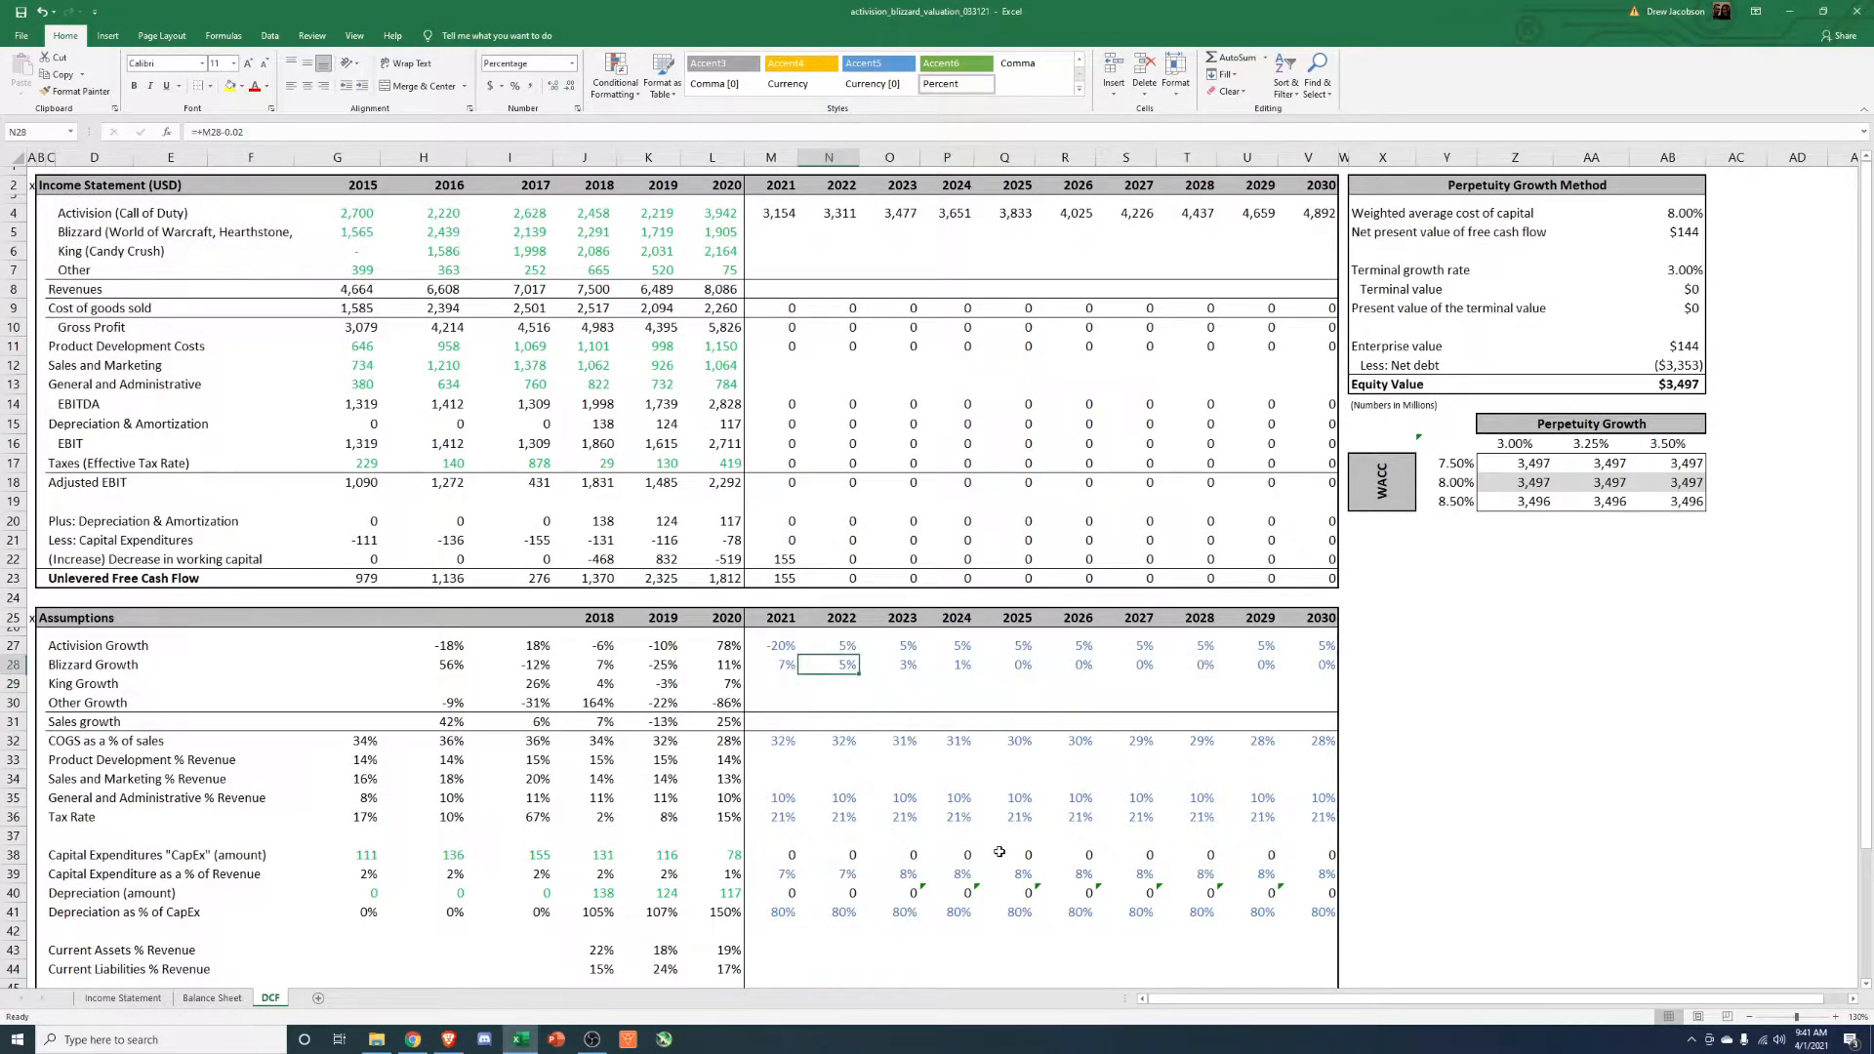
click(781, 664)
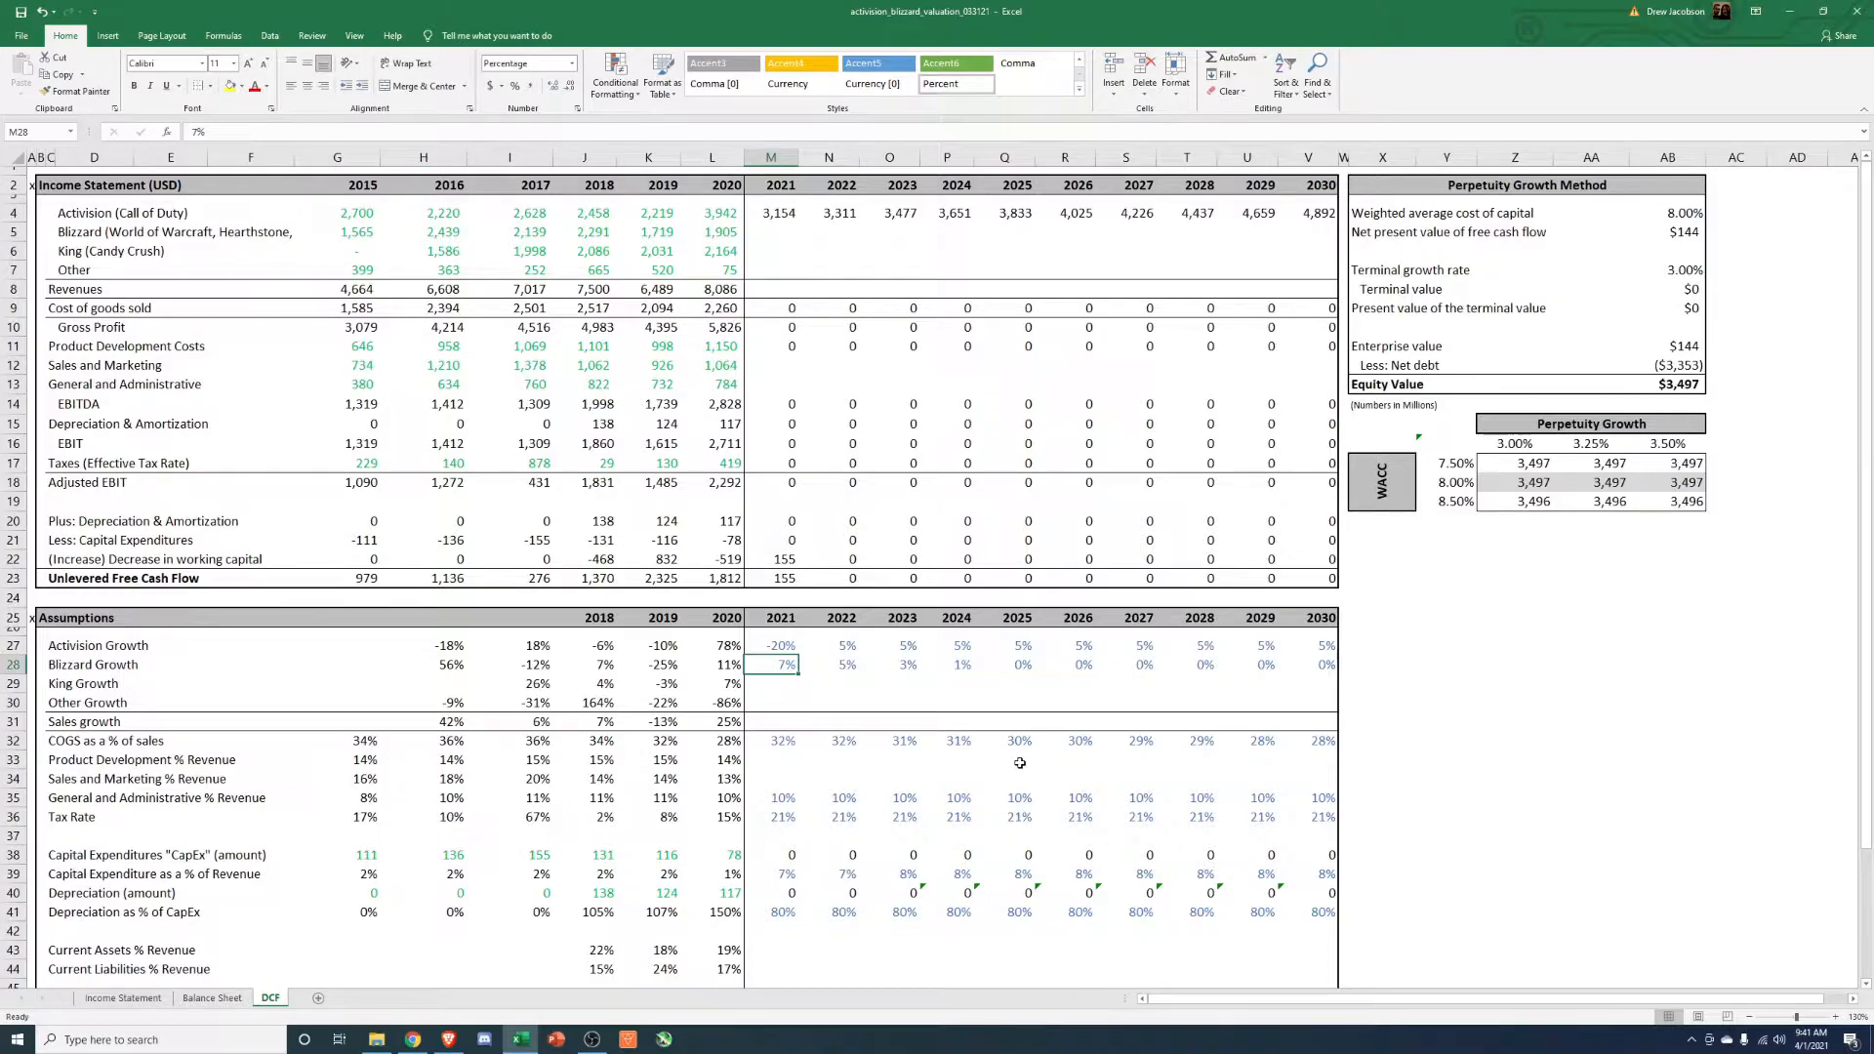
mouse_move(832, 734)
text(=L5)
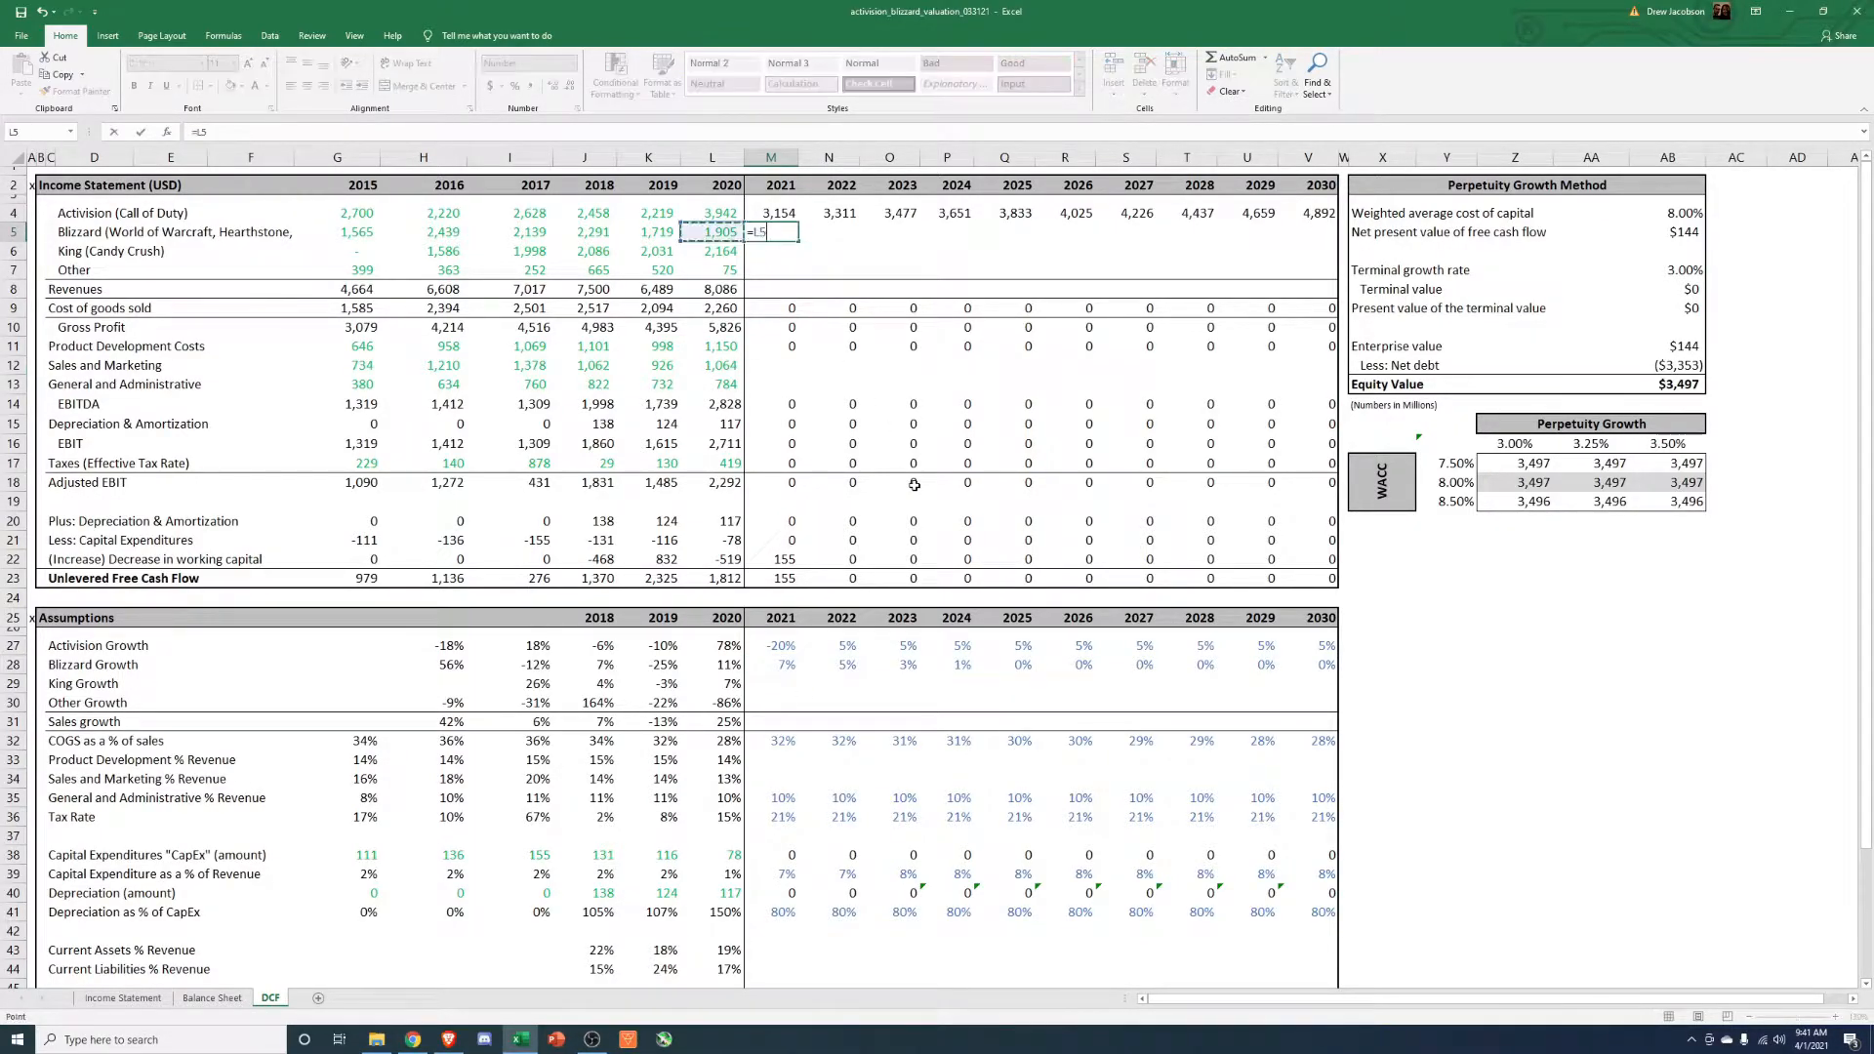
Project Blizzard revenue as =L5*(1+M28) filled right, and set King growth to 3% every year.
text(*(1+)
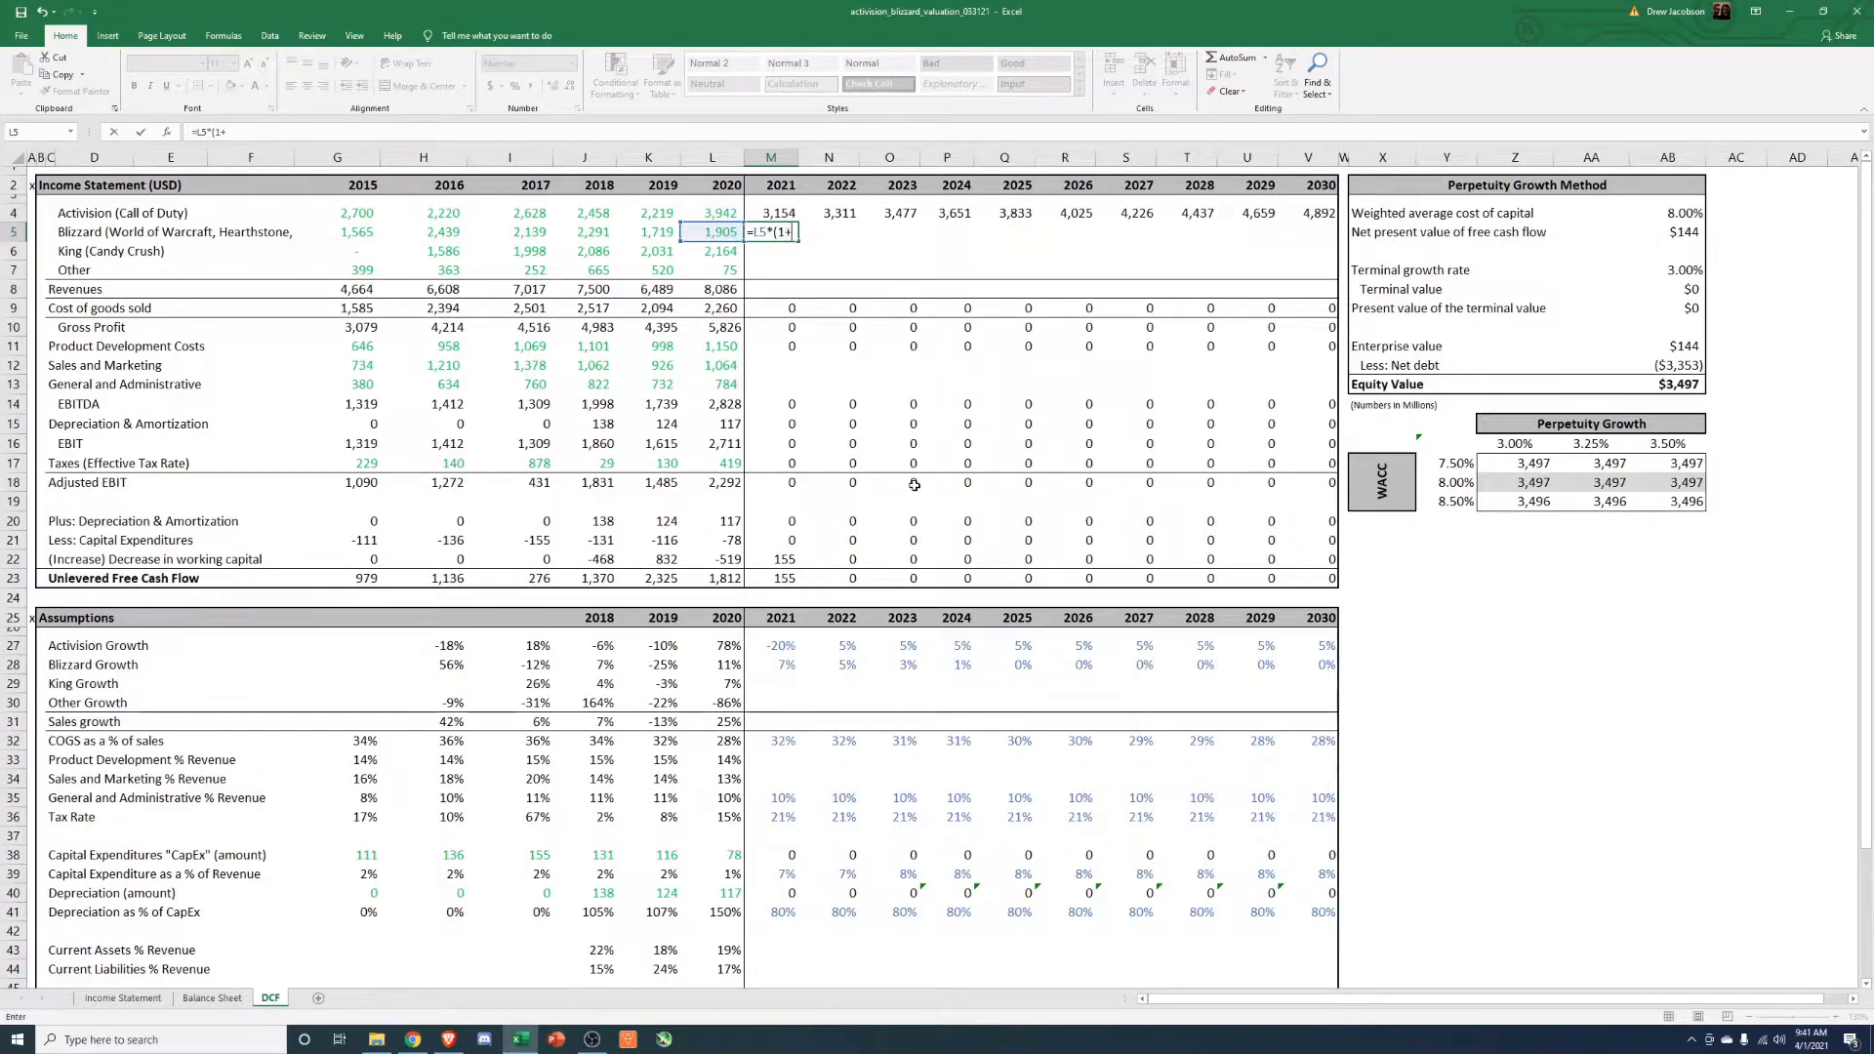
click(779, 664)
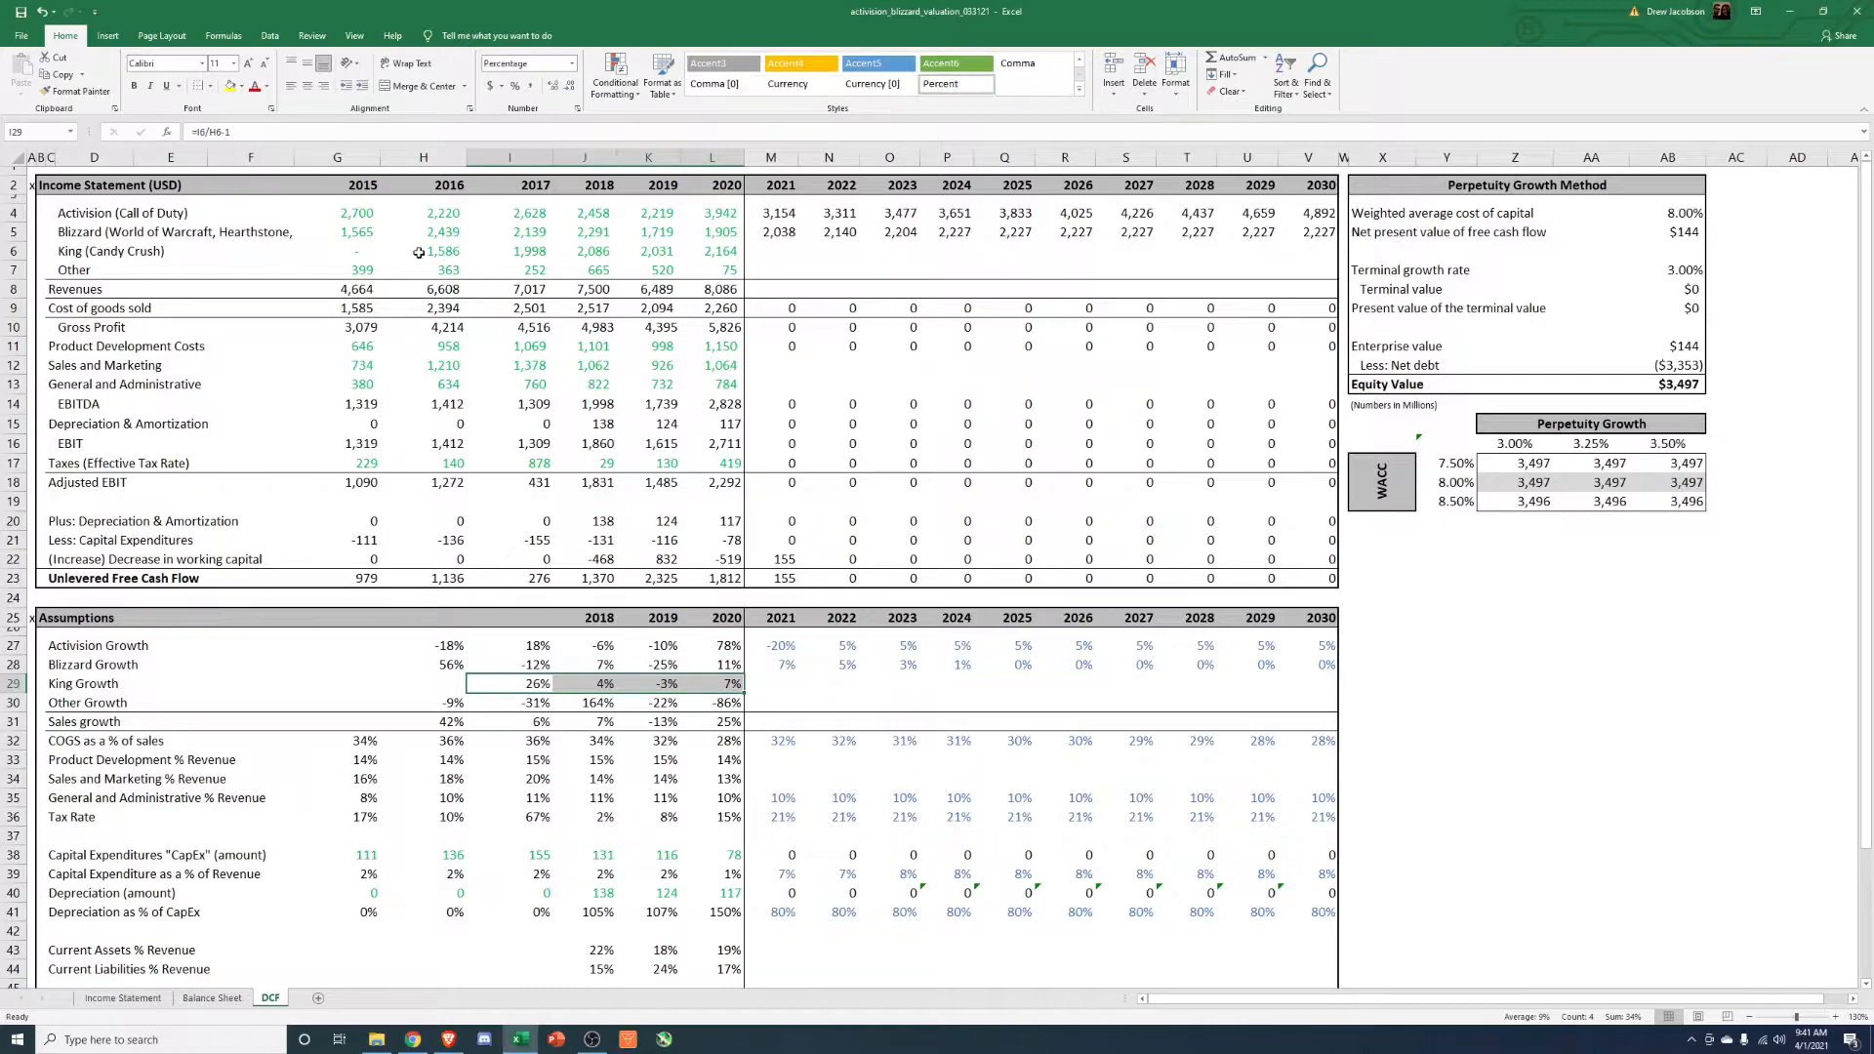
click(773, 683)
text(=L29*0.03)
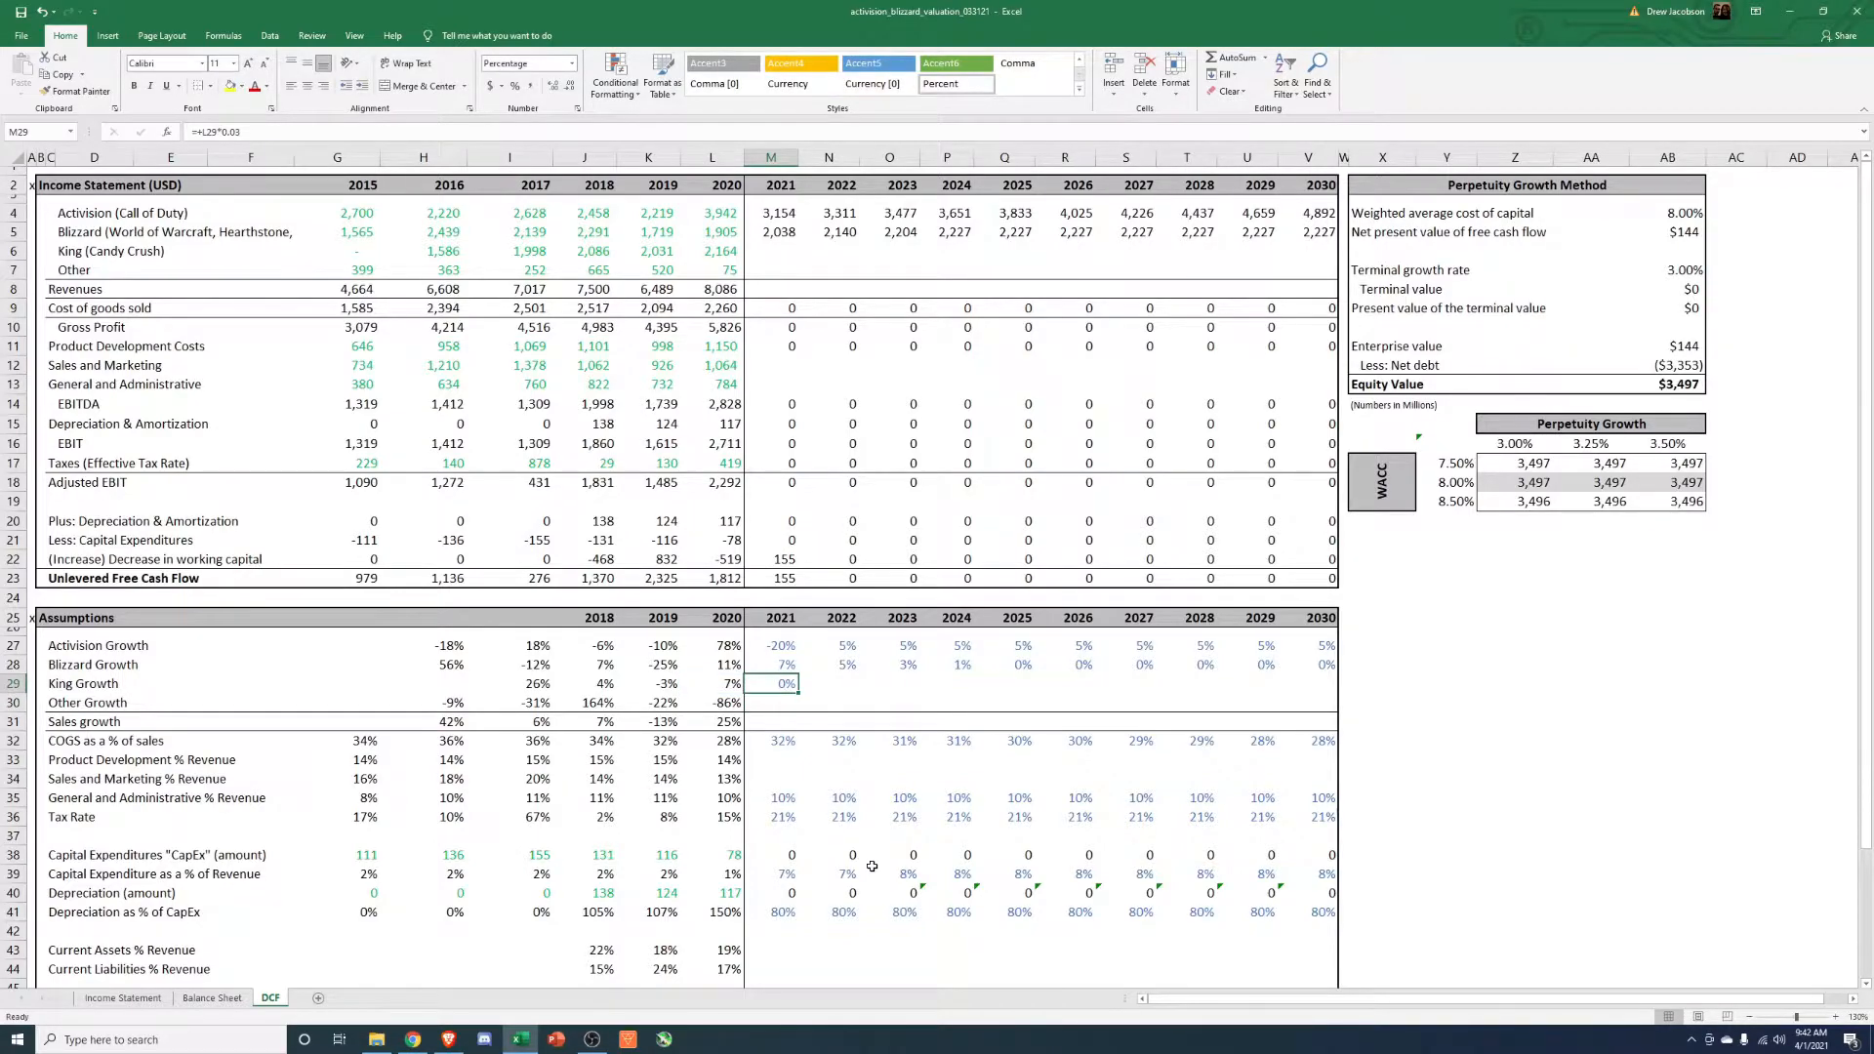
key(Return)
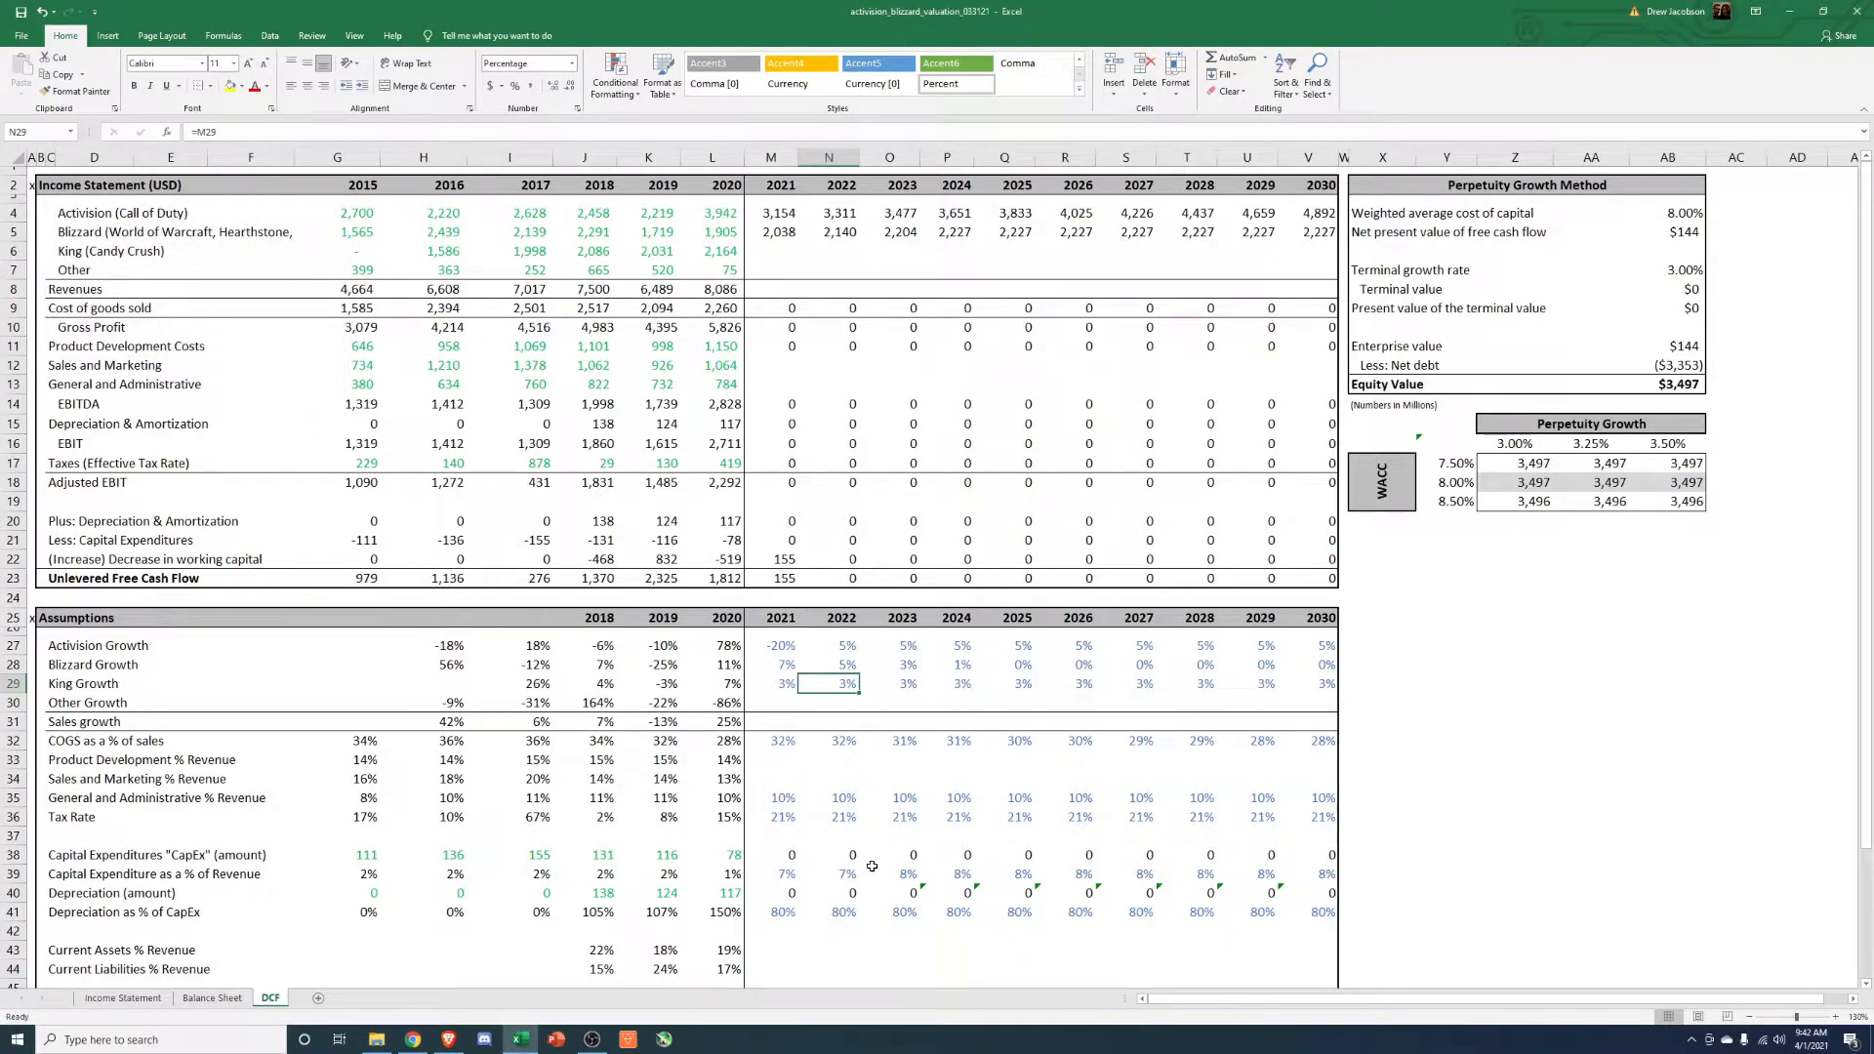
click(772, 252)
text(=L6)
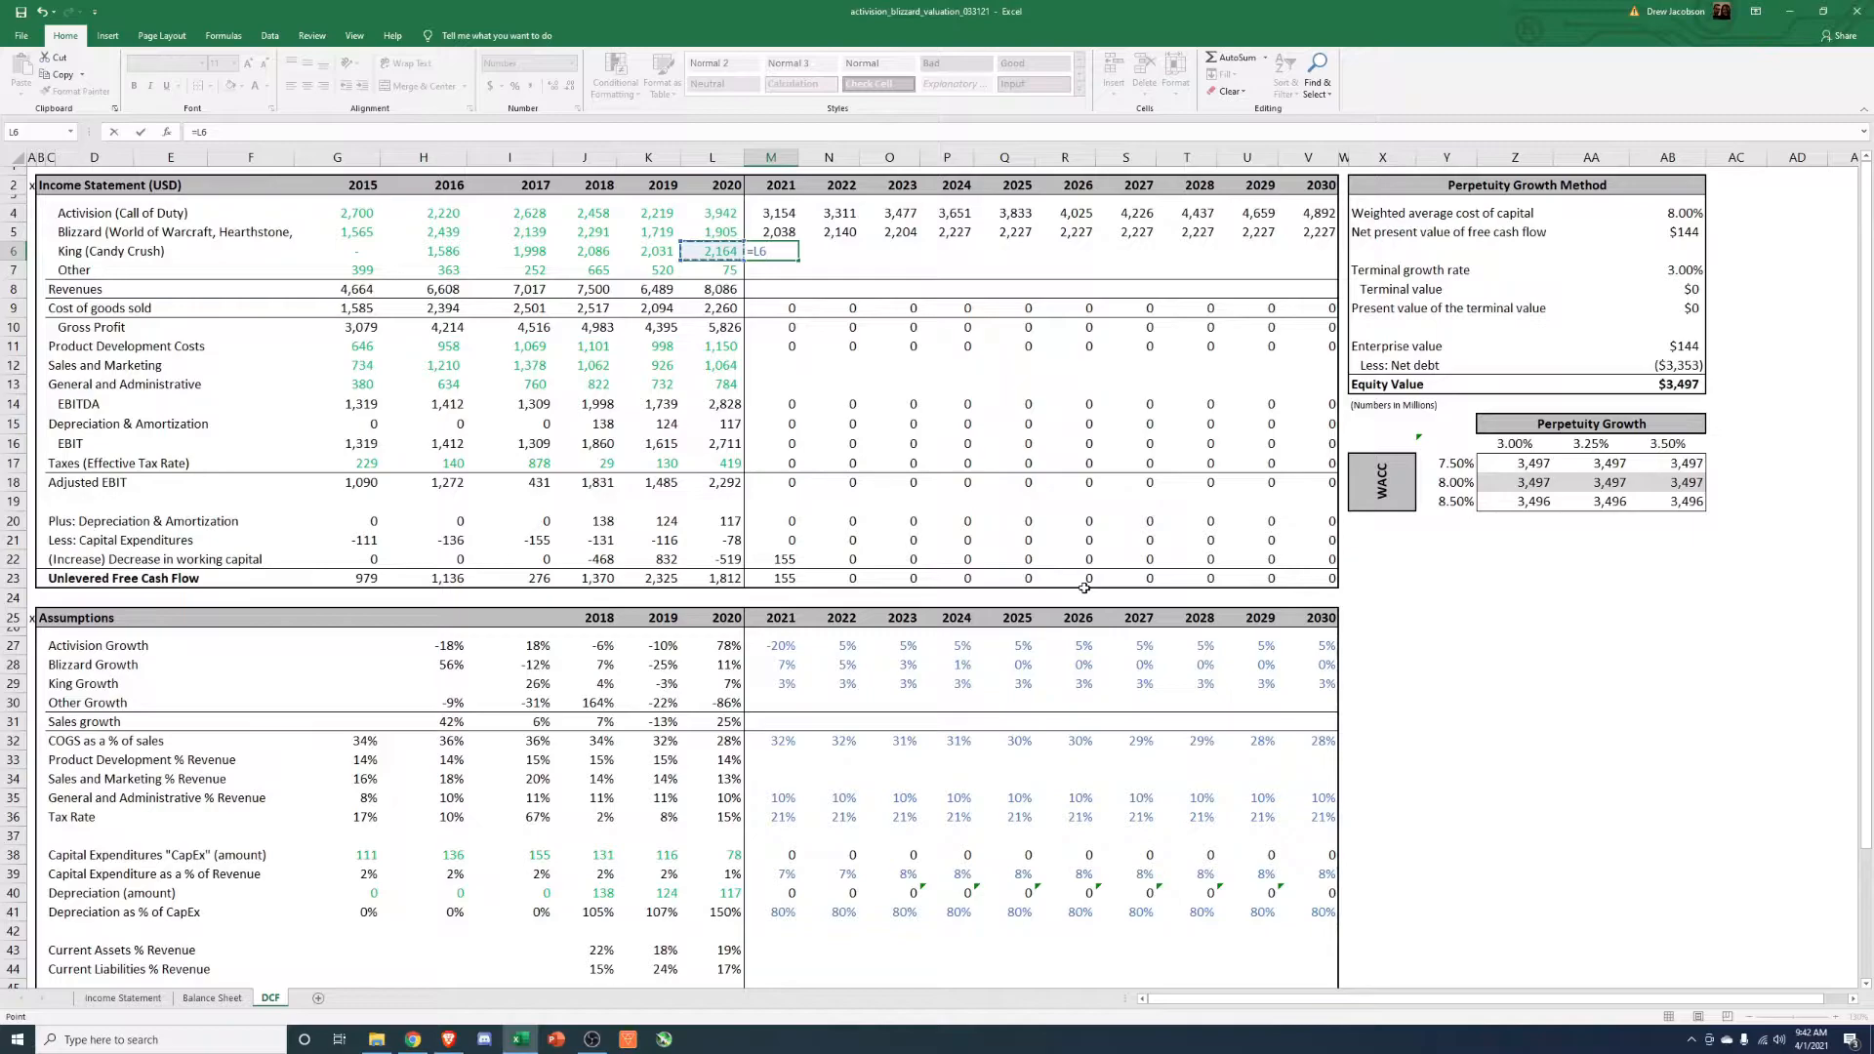
Project King revenue as =L6*(1+M29) through 2030, reaching 2,908, and review the cash-flow formulas below.
text(*(1+)
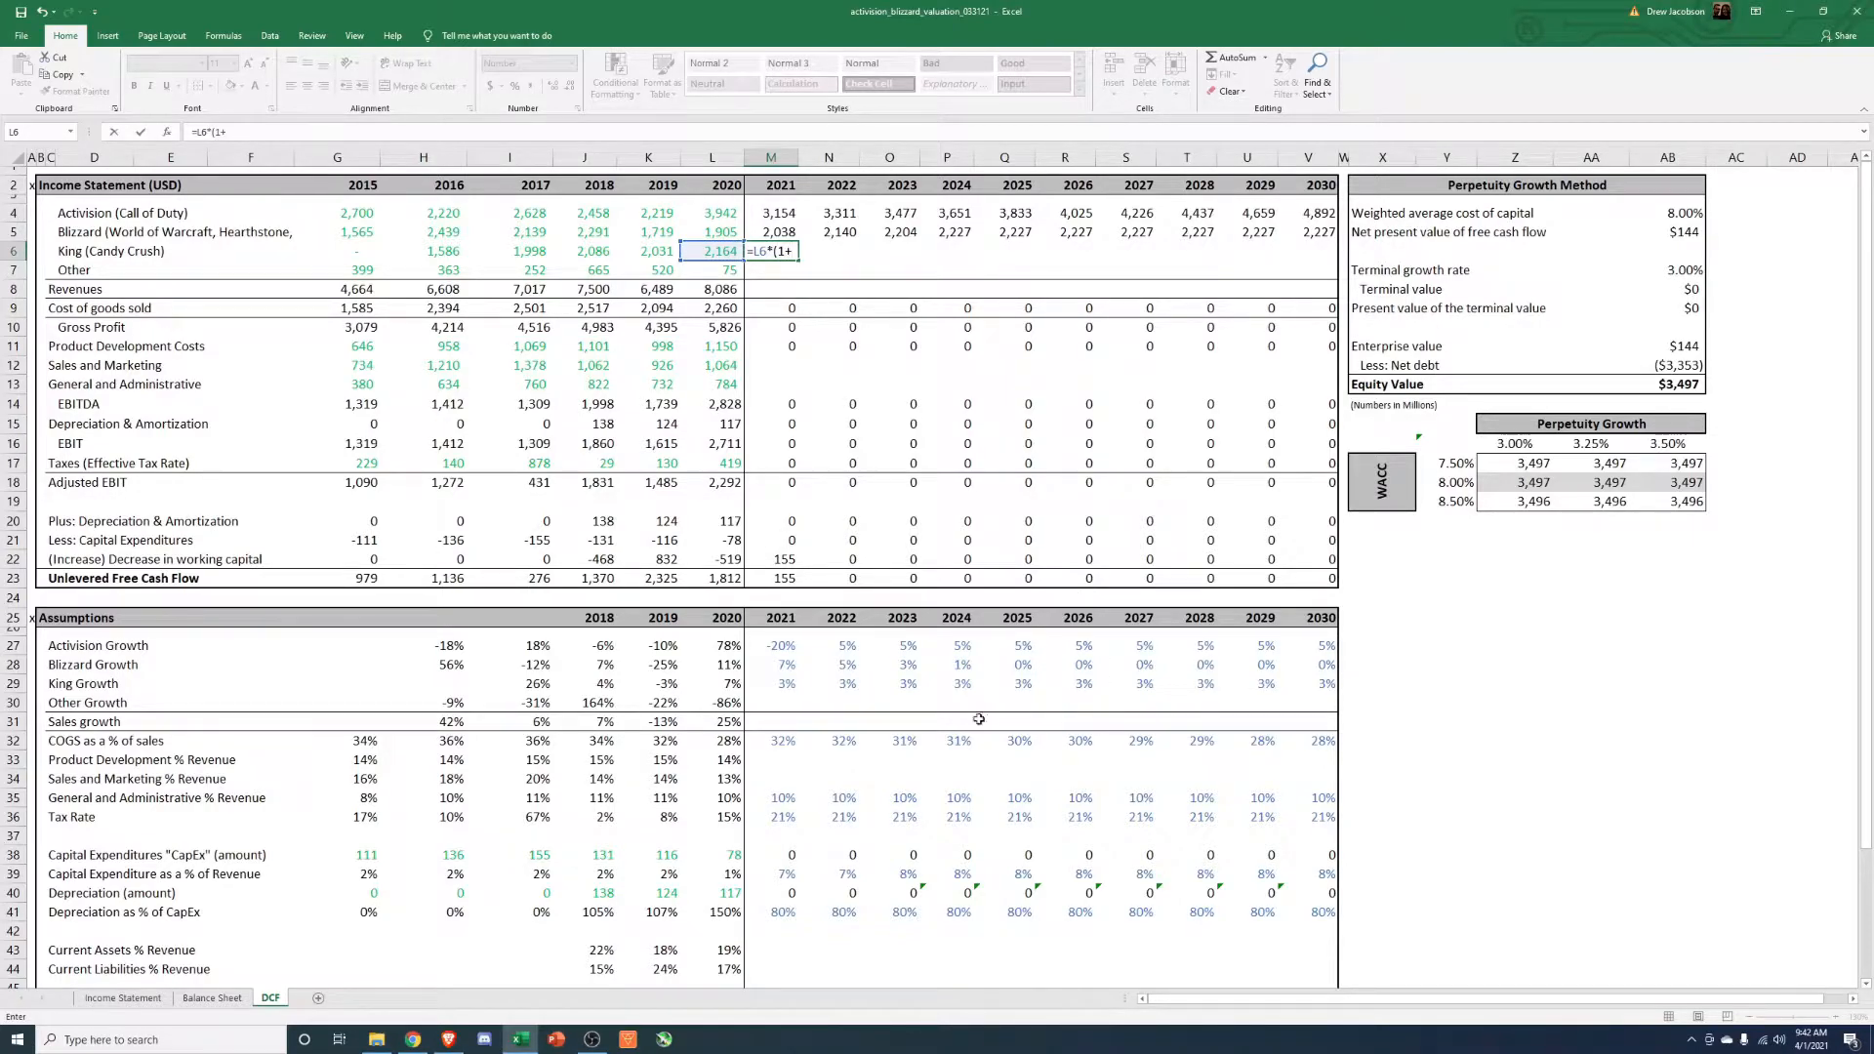
key(Return)
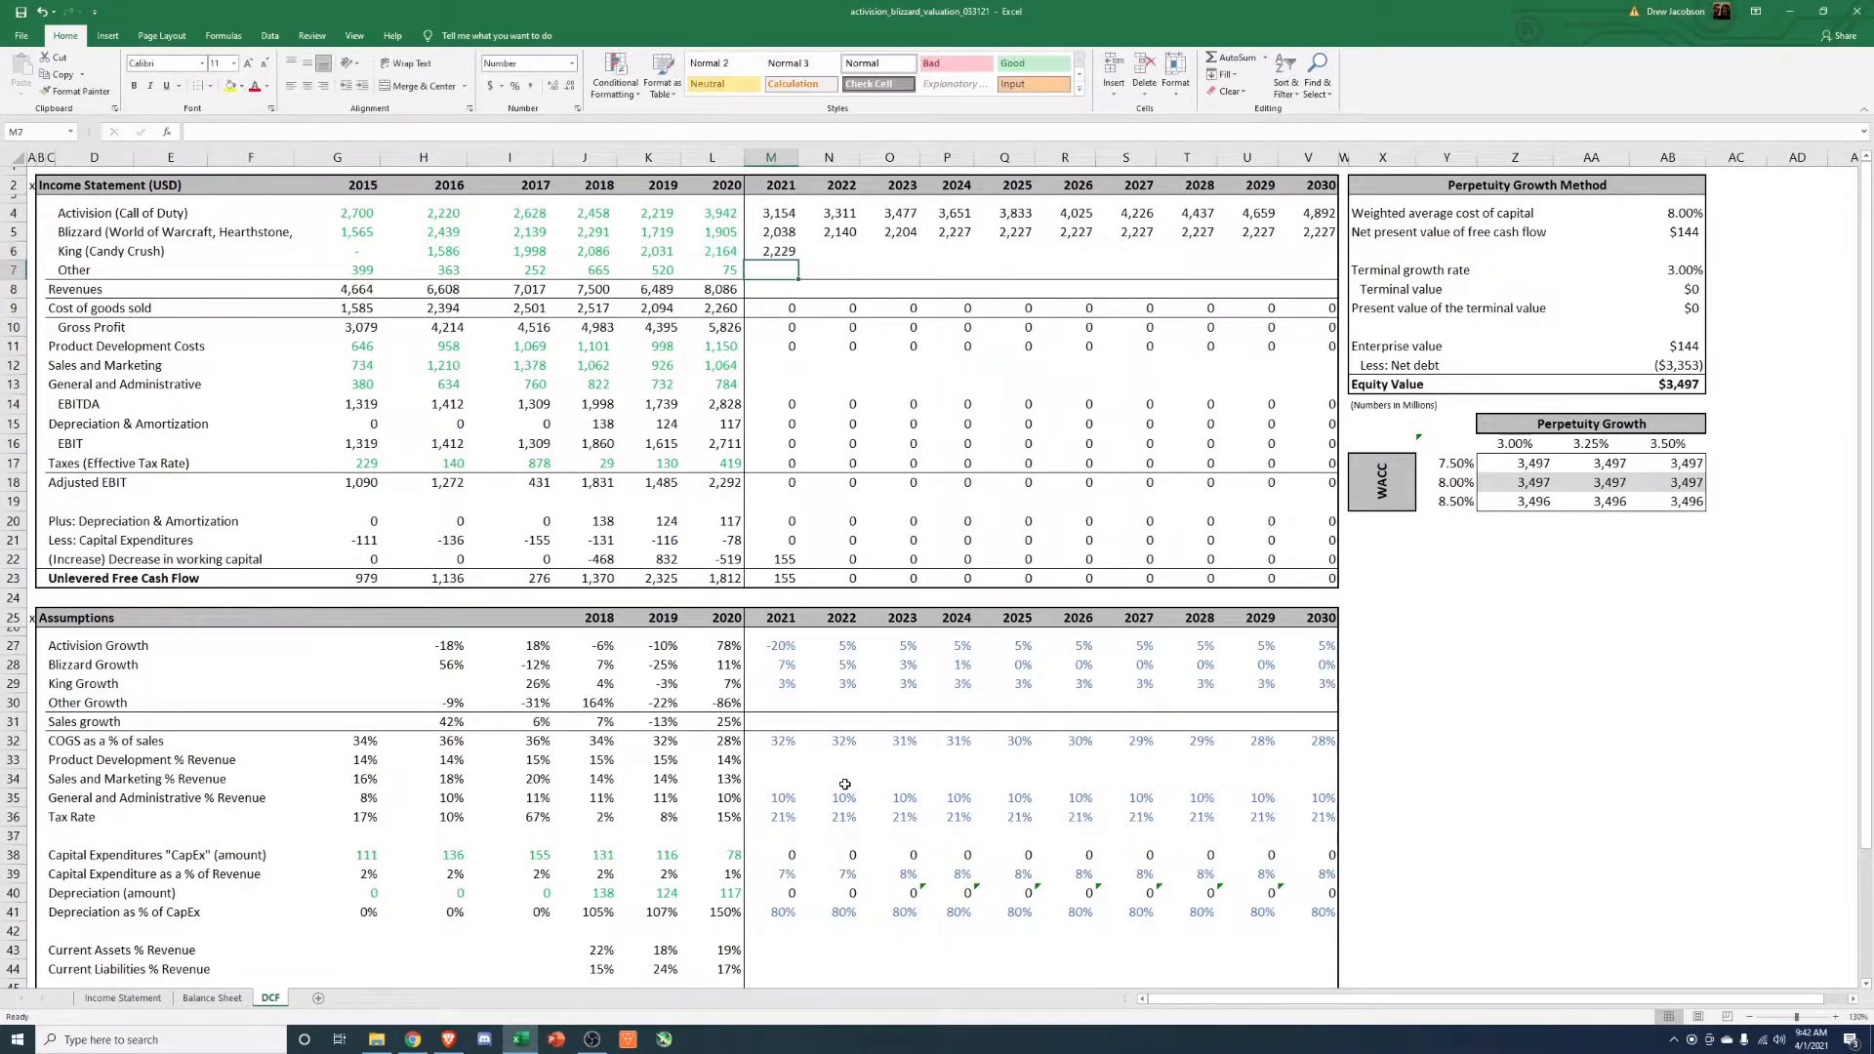
click(772, 251)
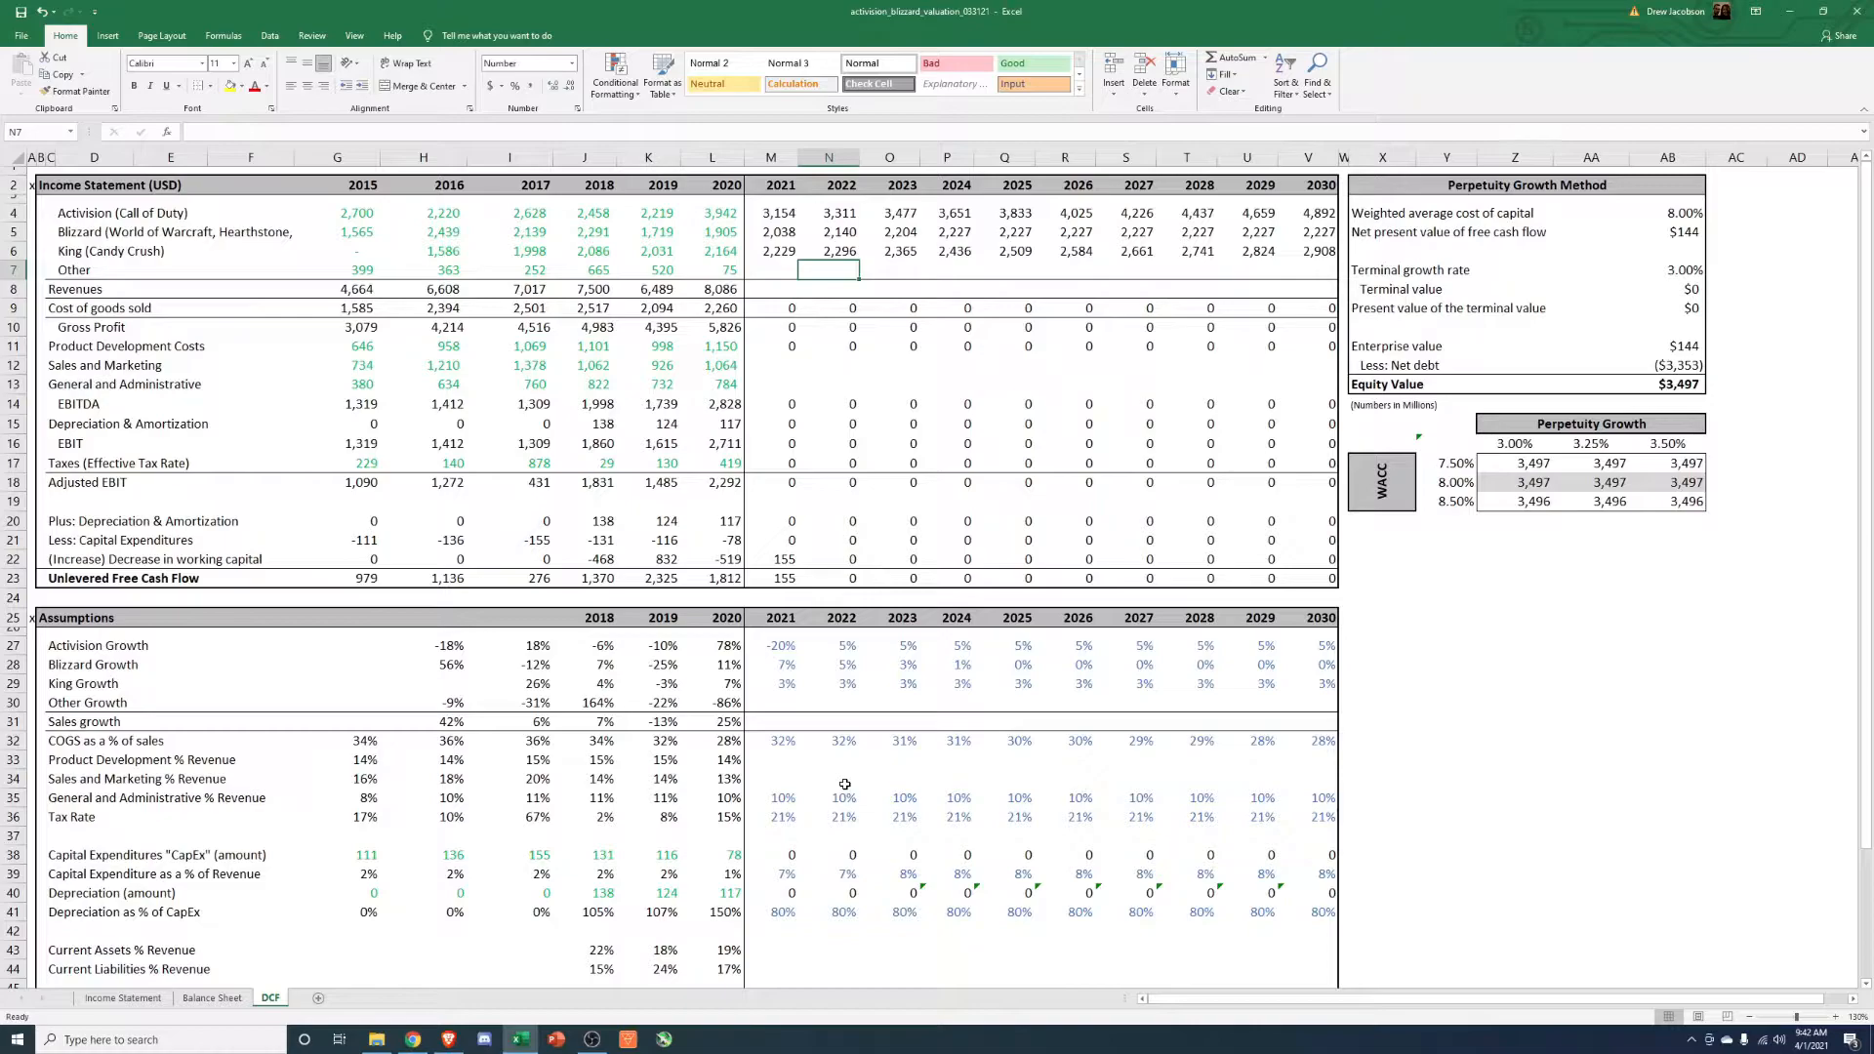
click(772, 546)
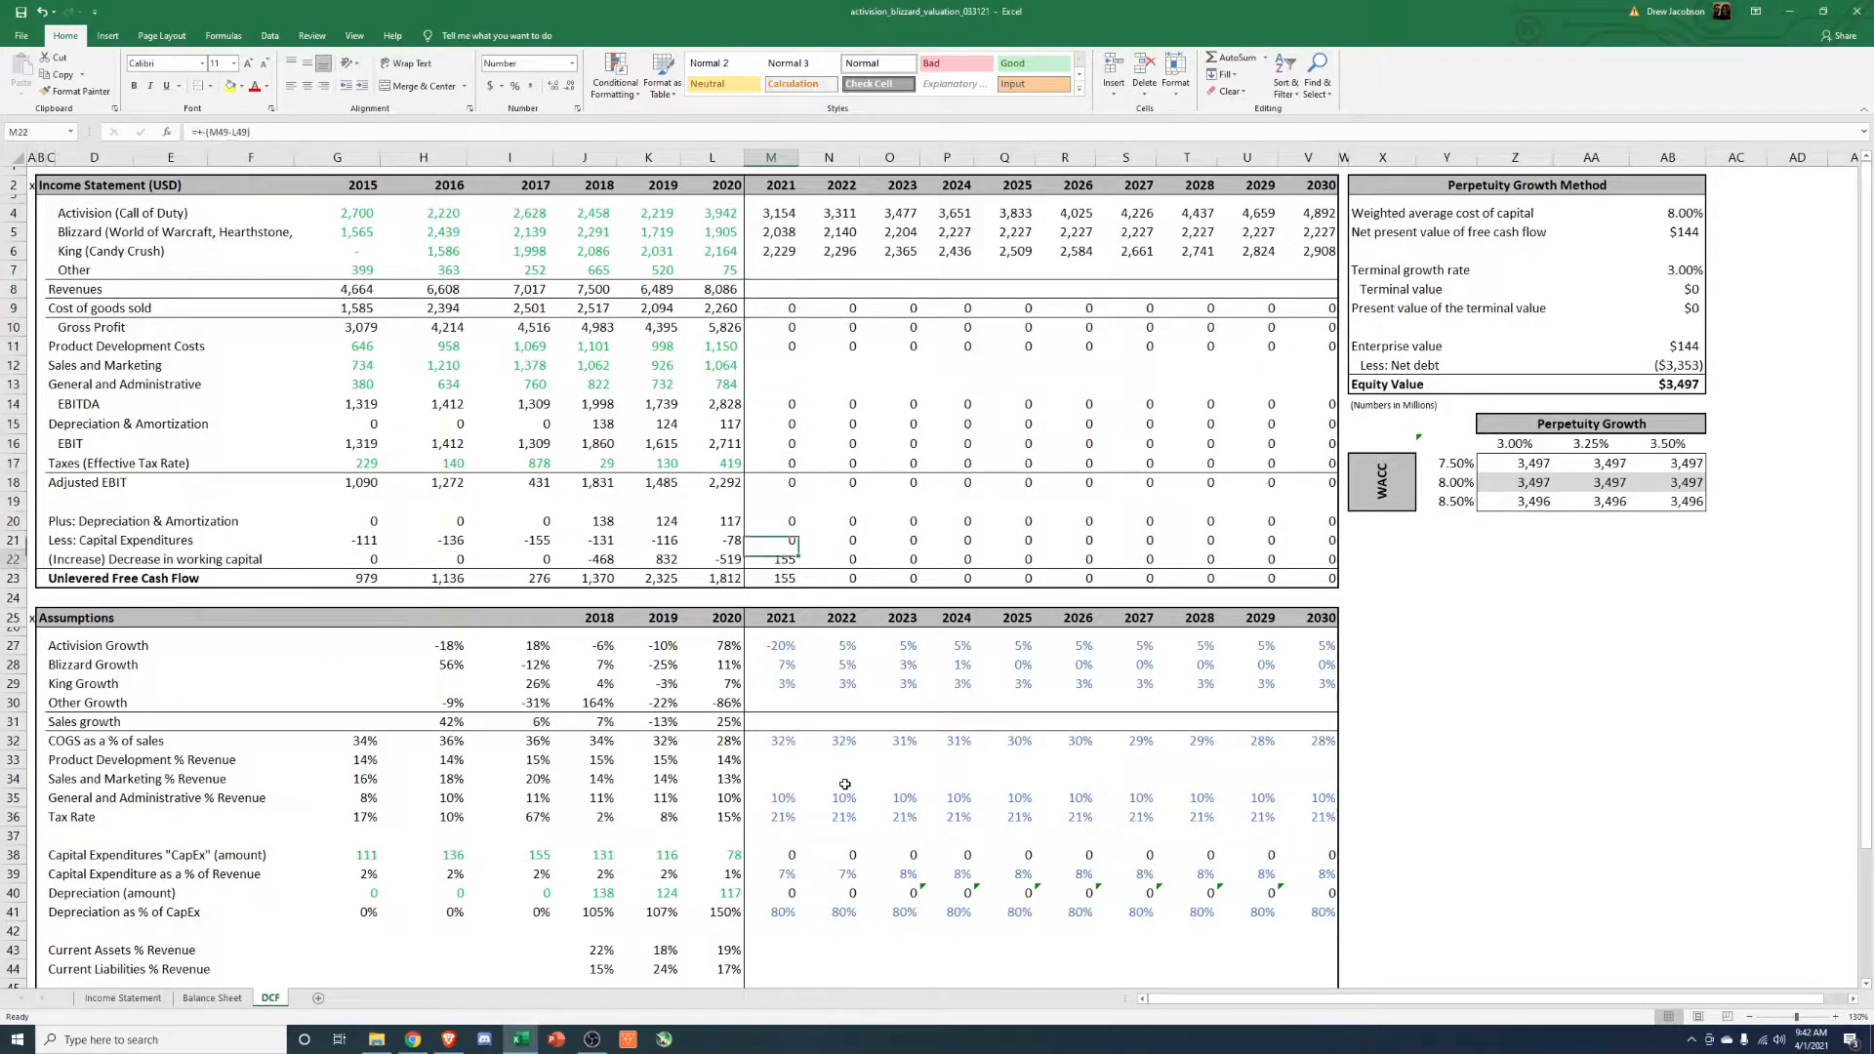
click(711, 270)
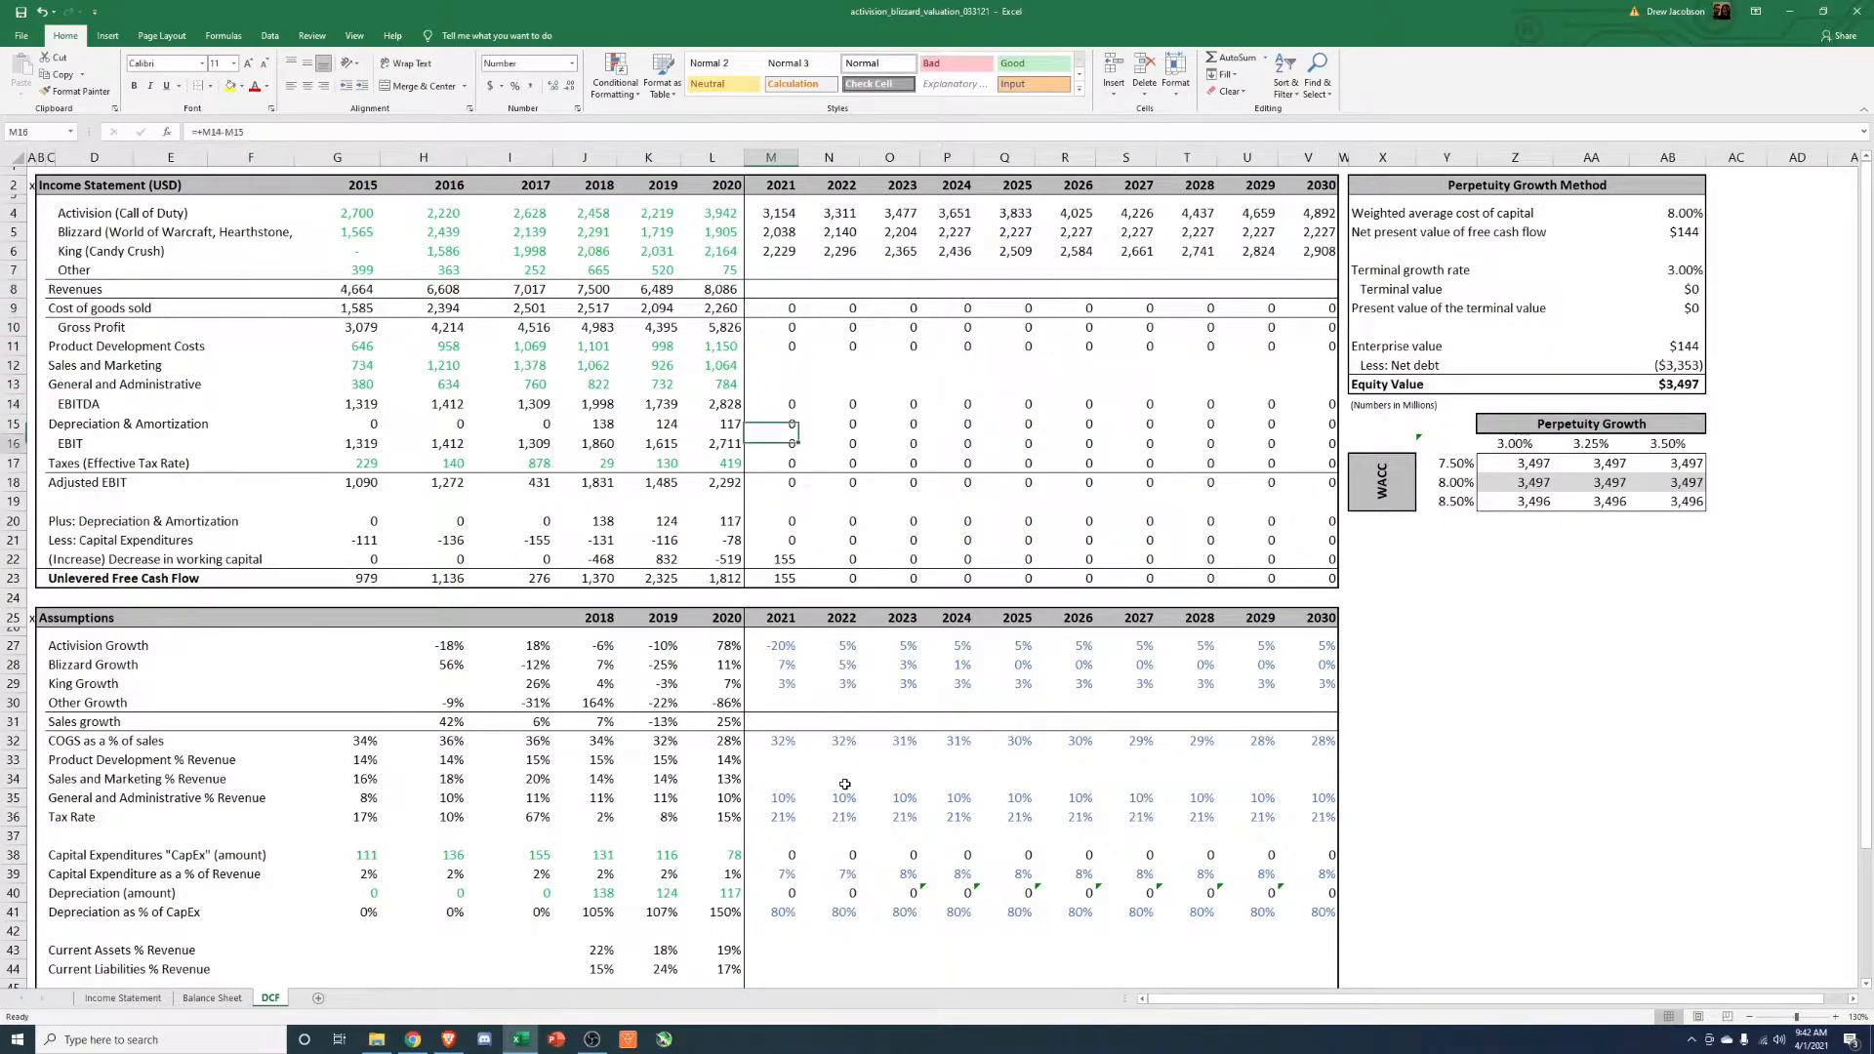
click(771, 703)
text(=L7*)
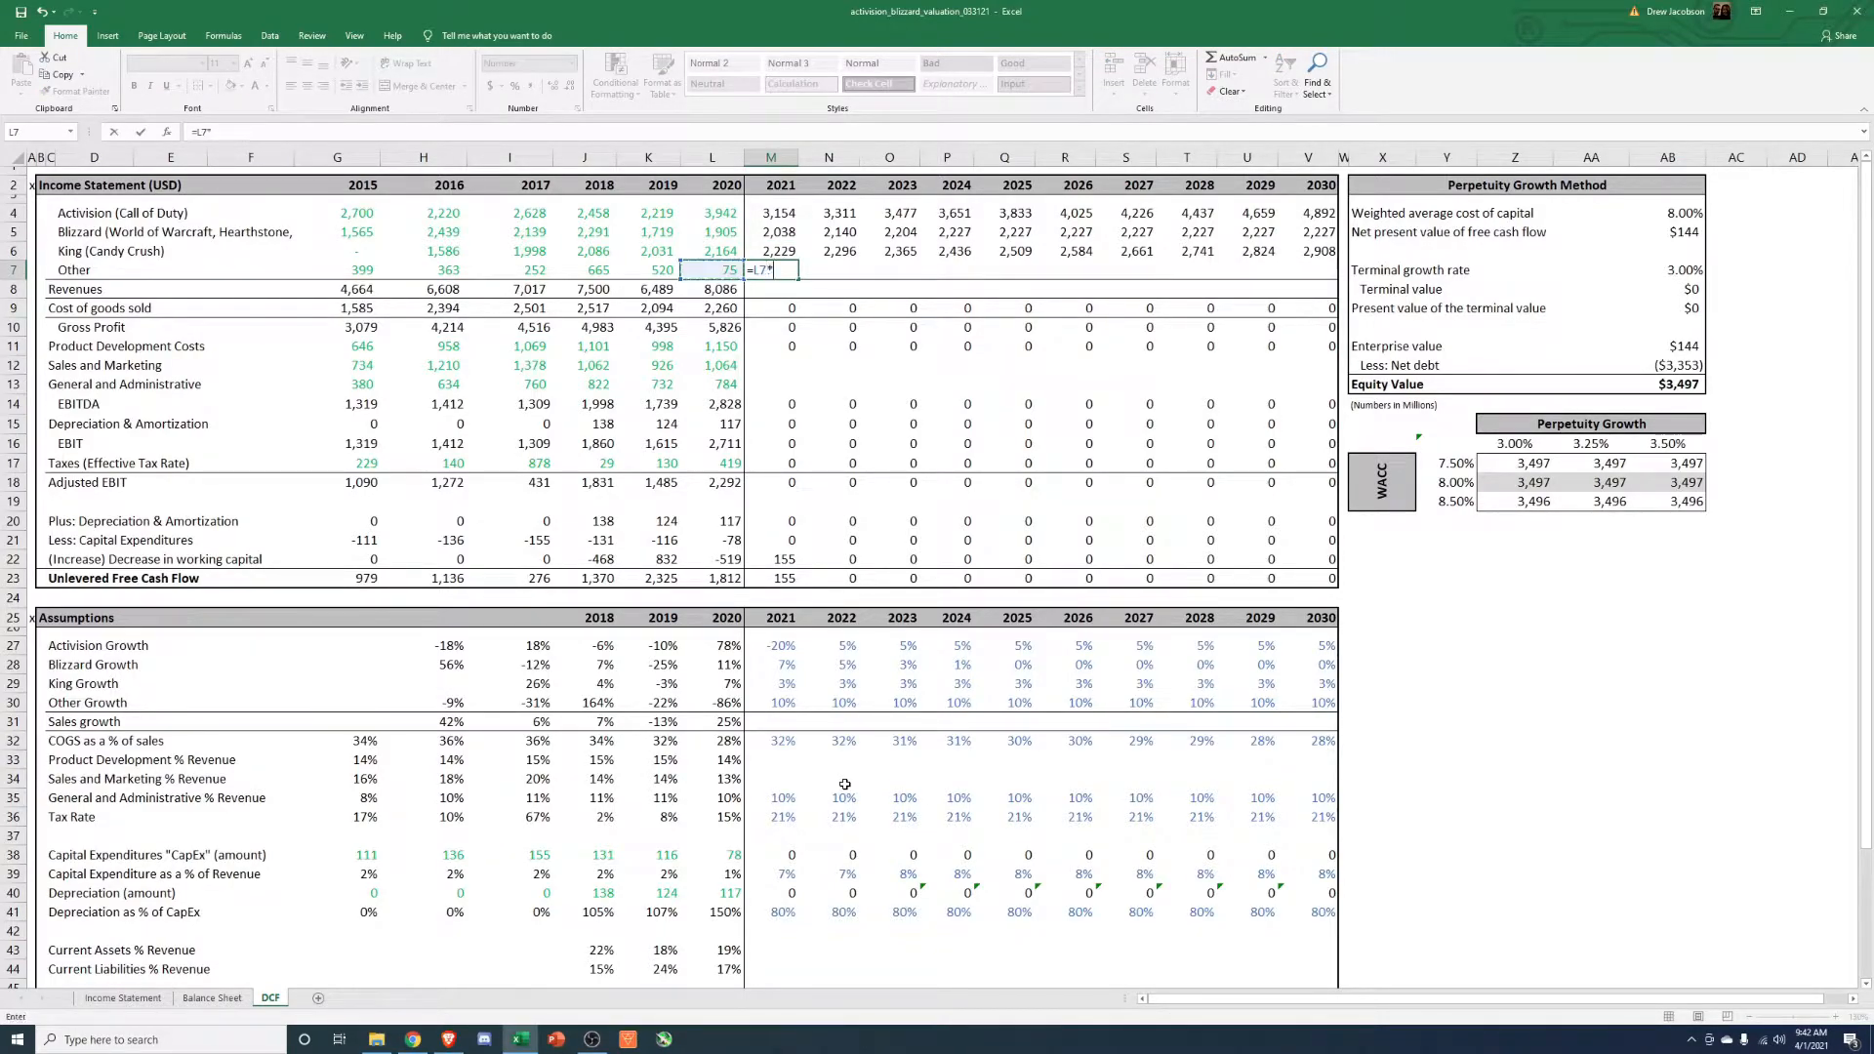
Project Other revenue as =L7*(1+M30) filled across 2021–2030, rising from 83 to 195.
text((1+)
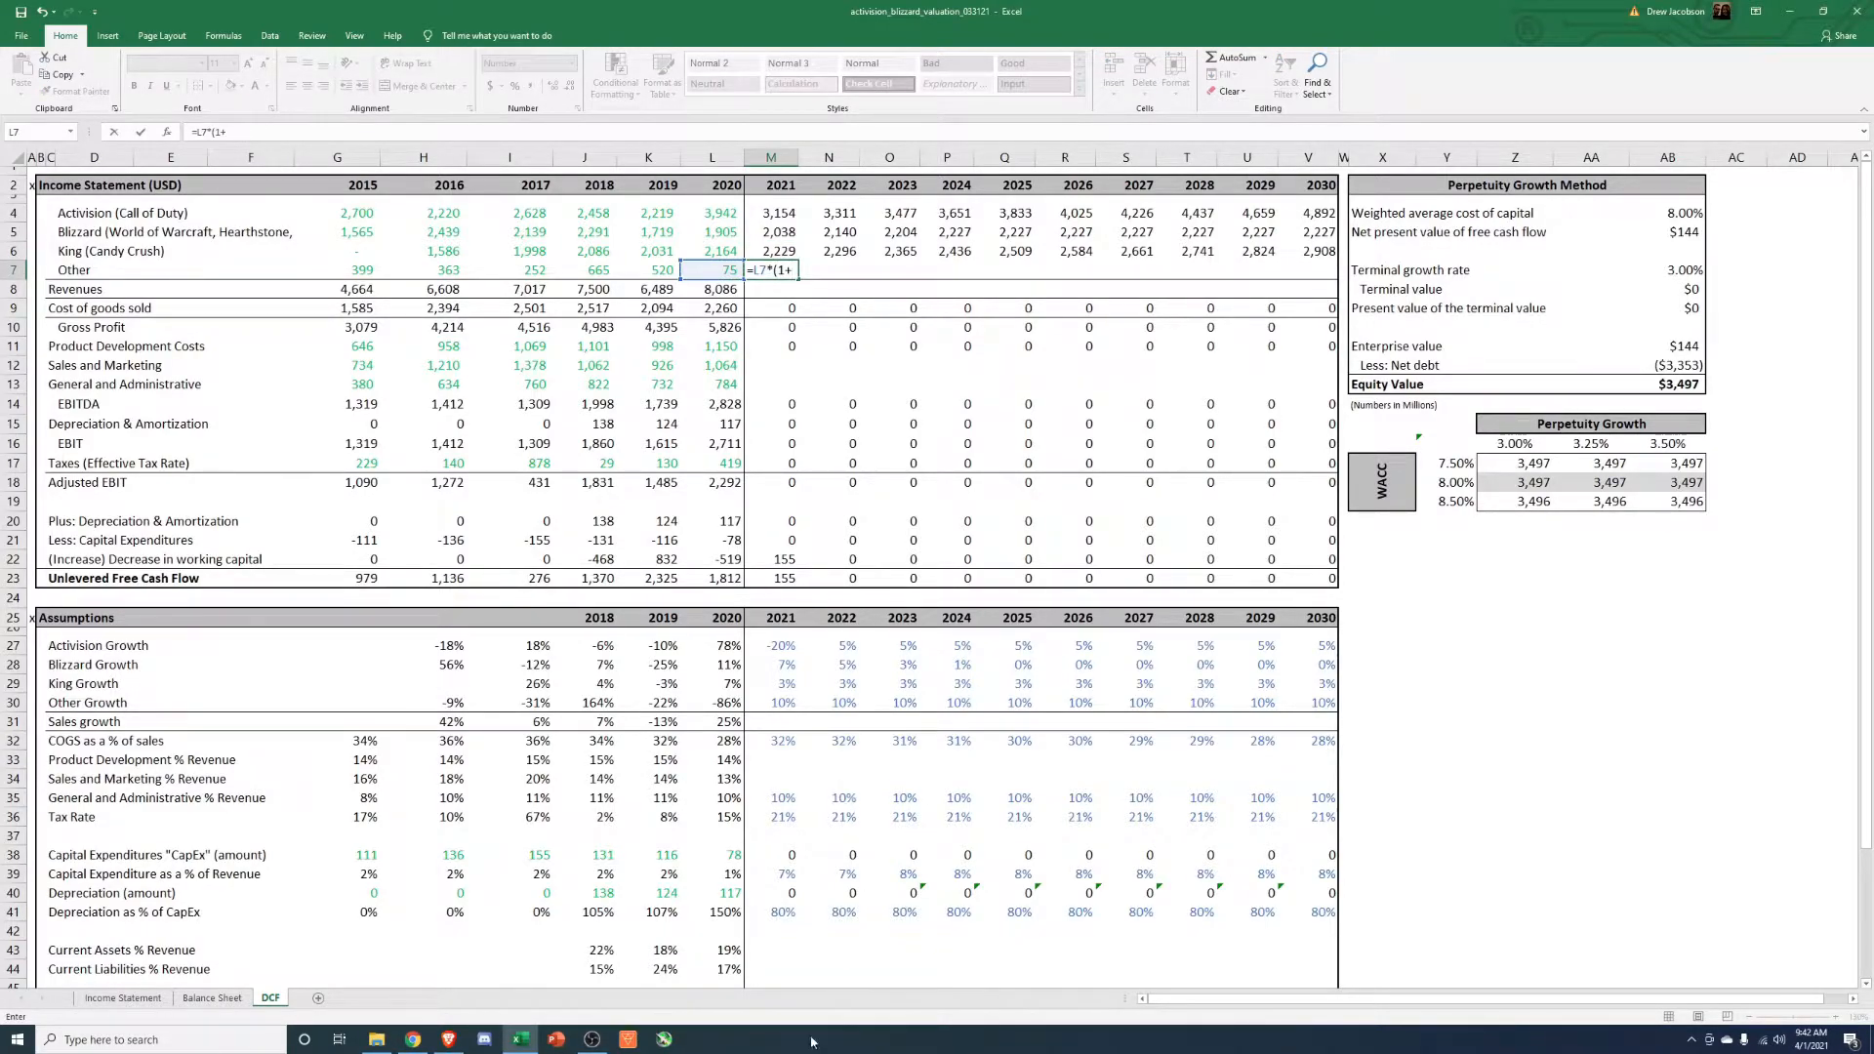
key(Return)
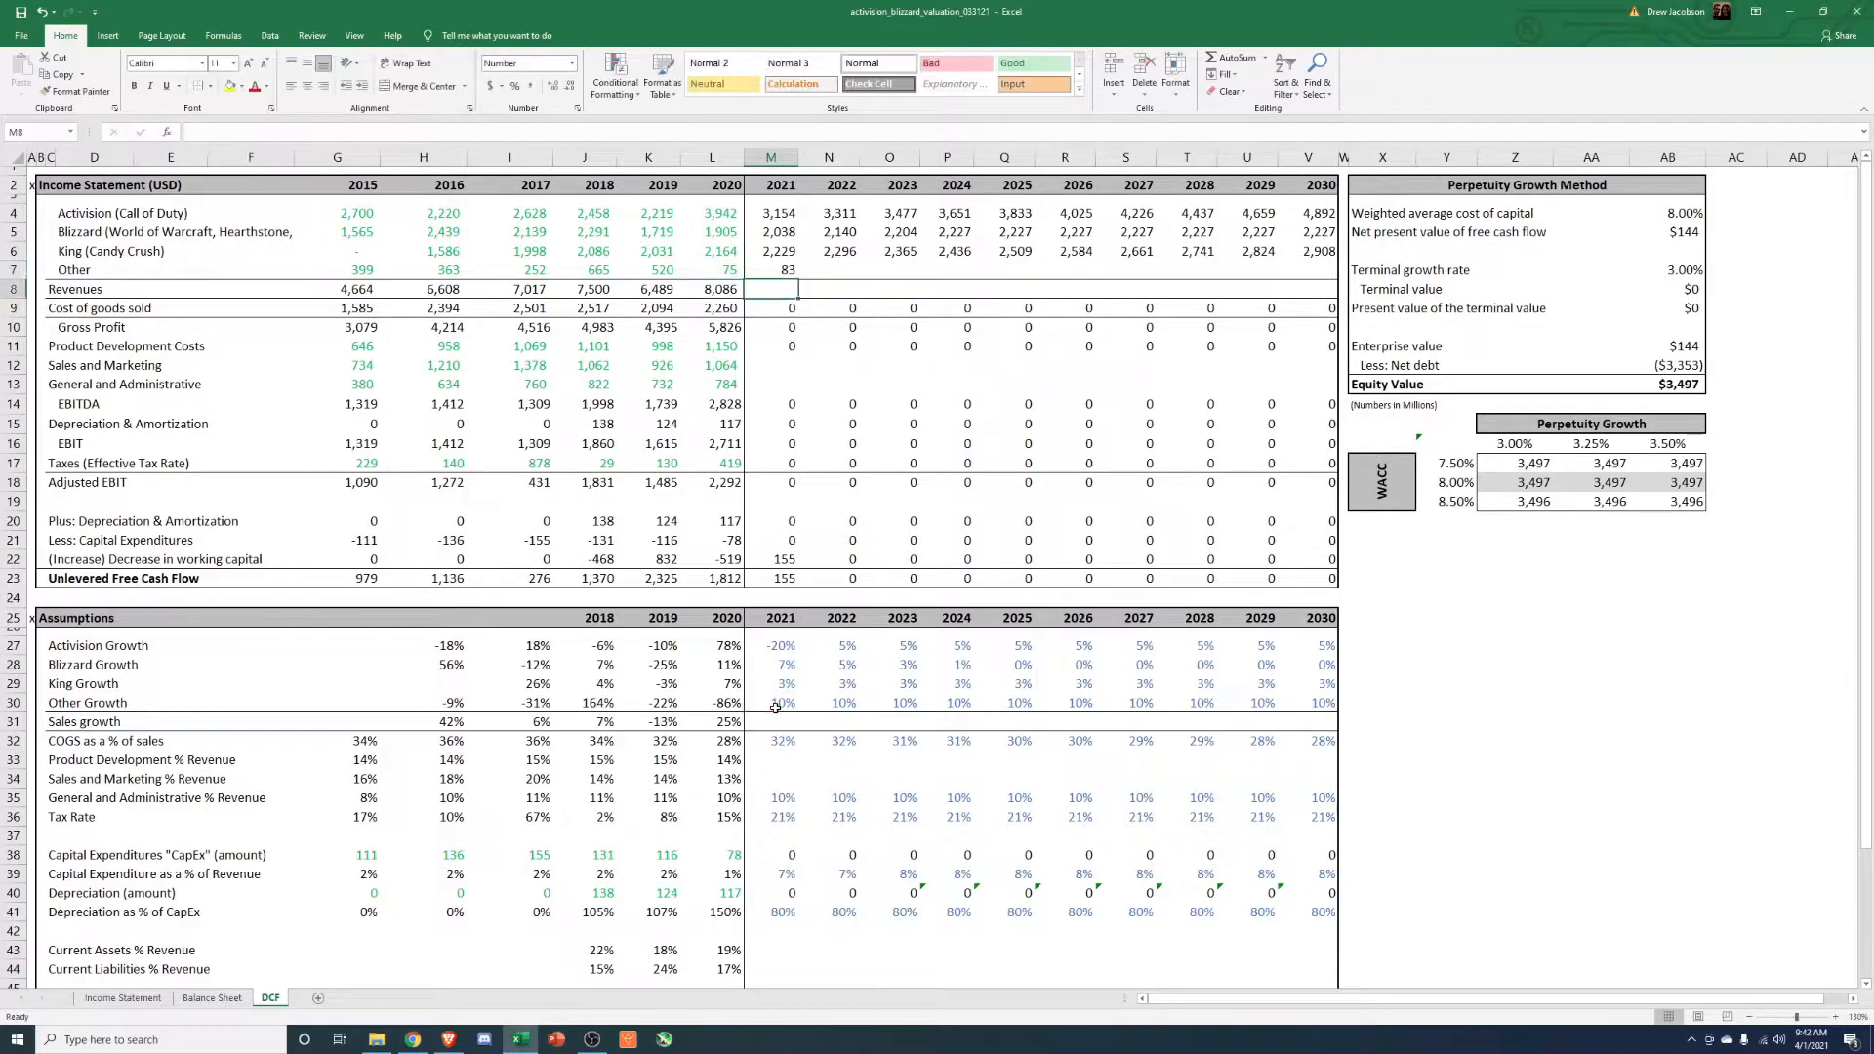
click(1248, 269)
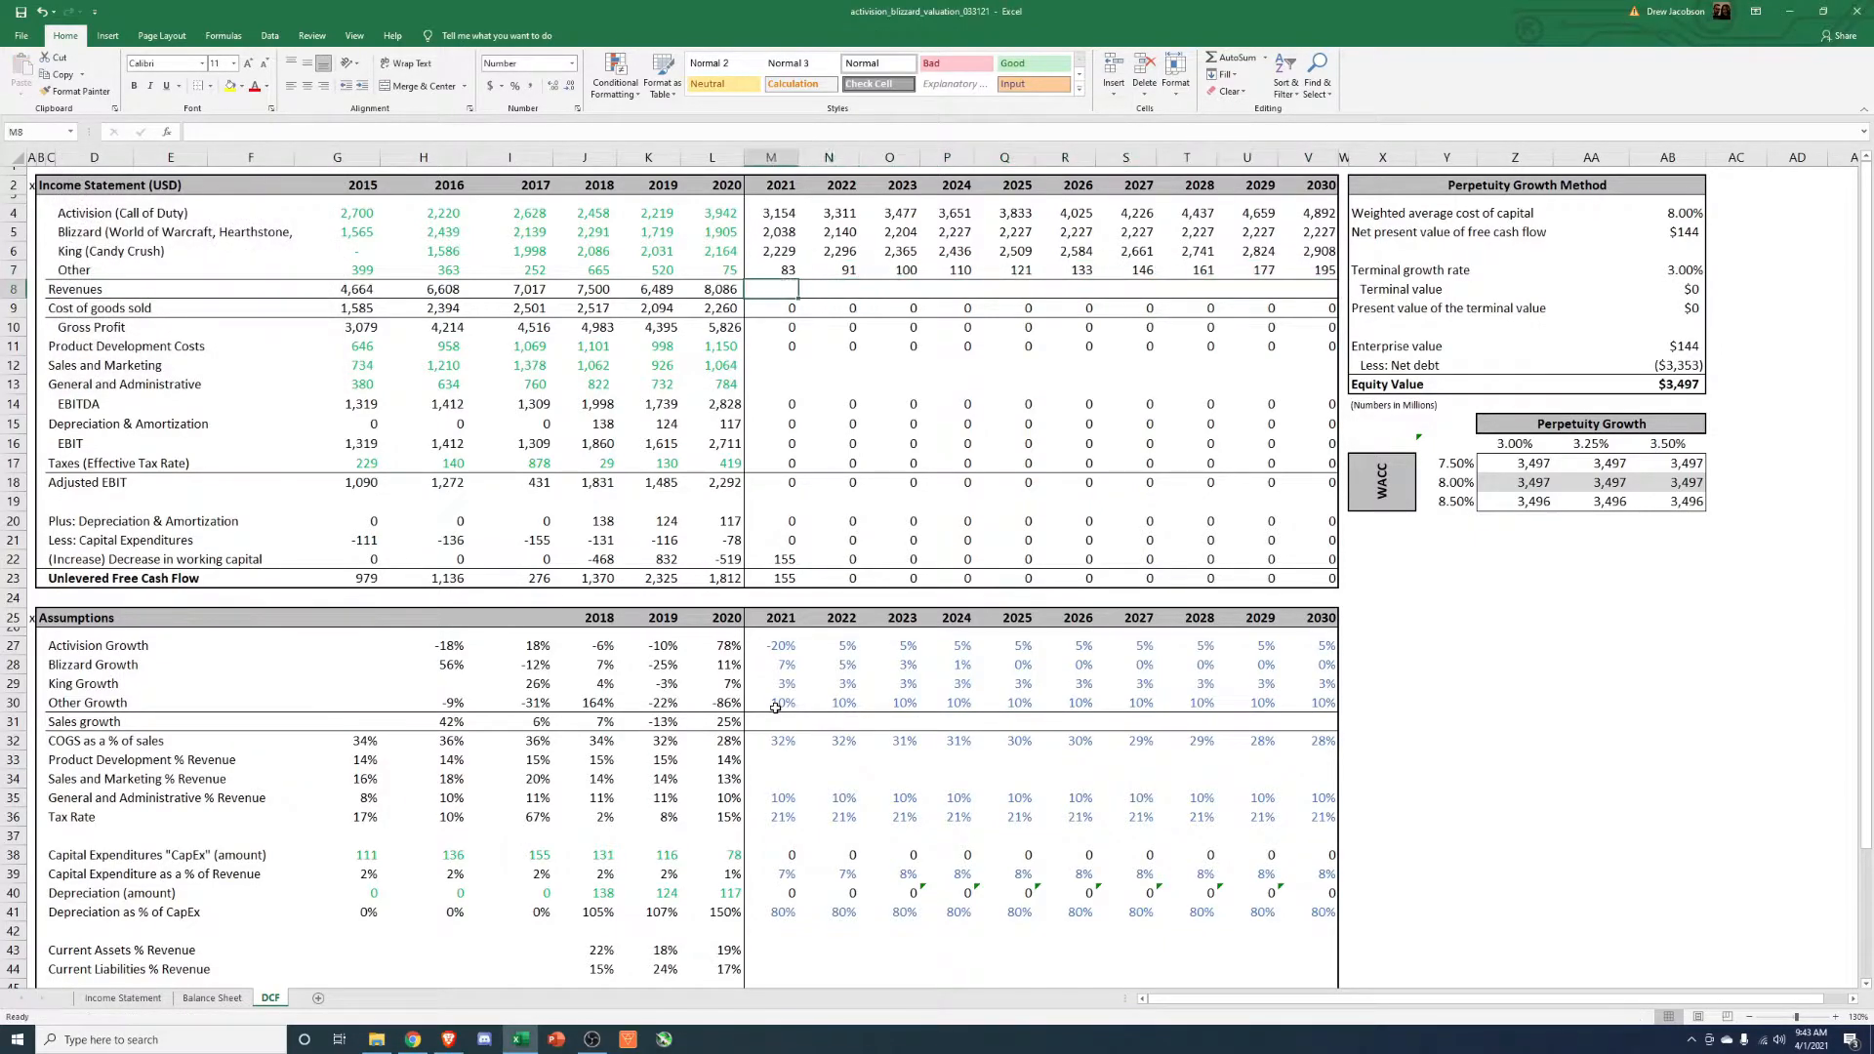
click(1187, 269)
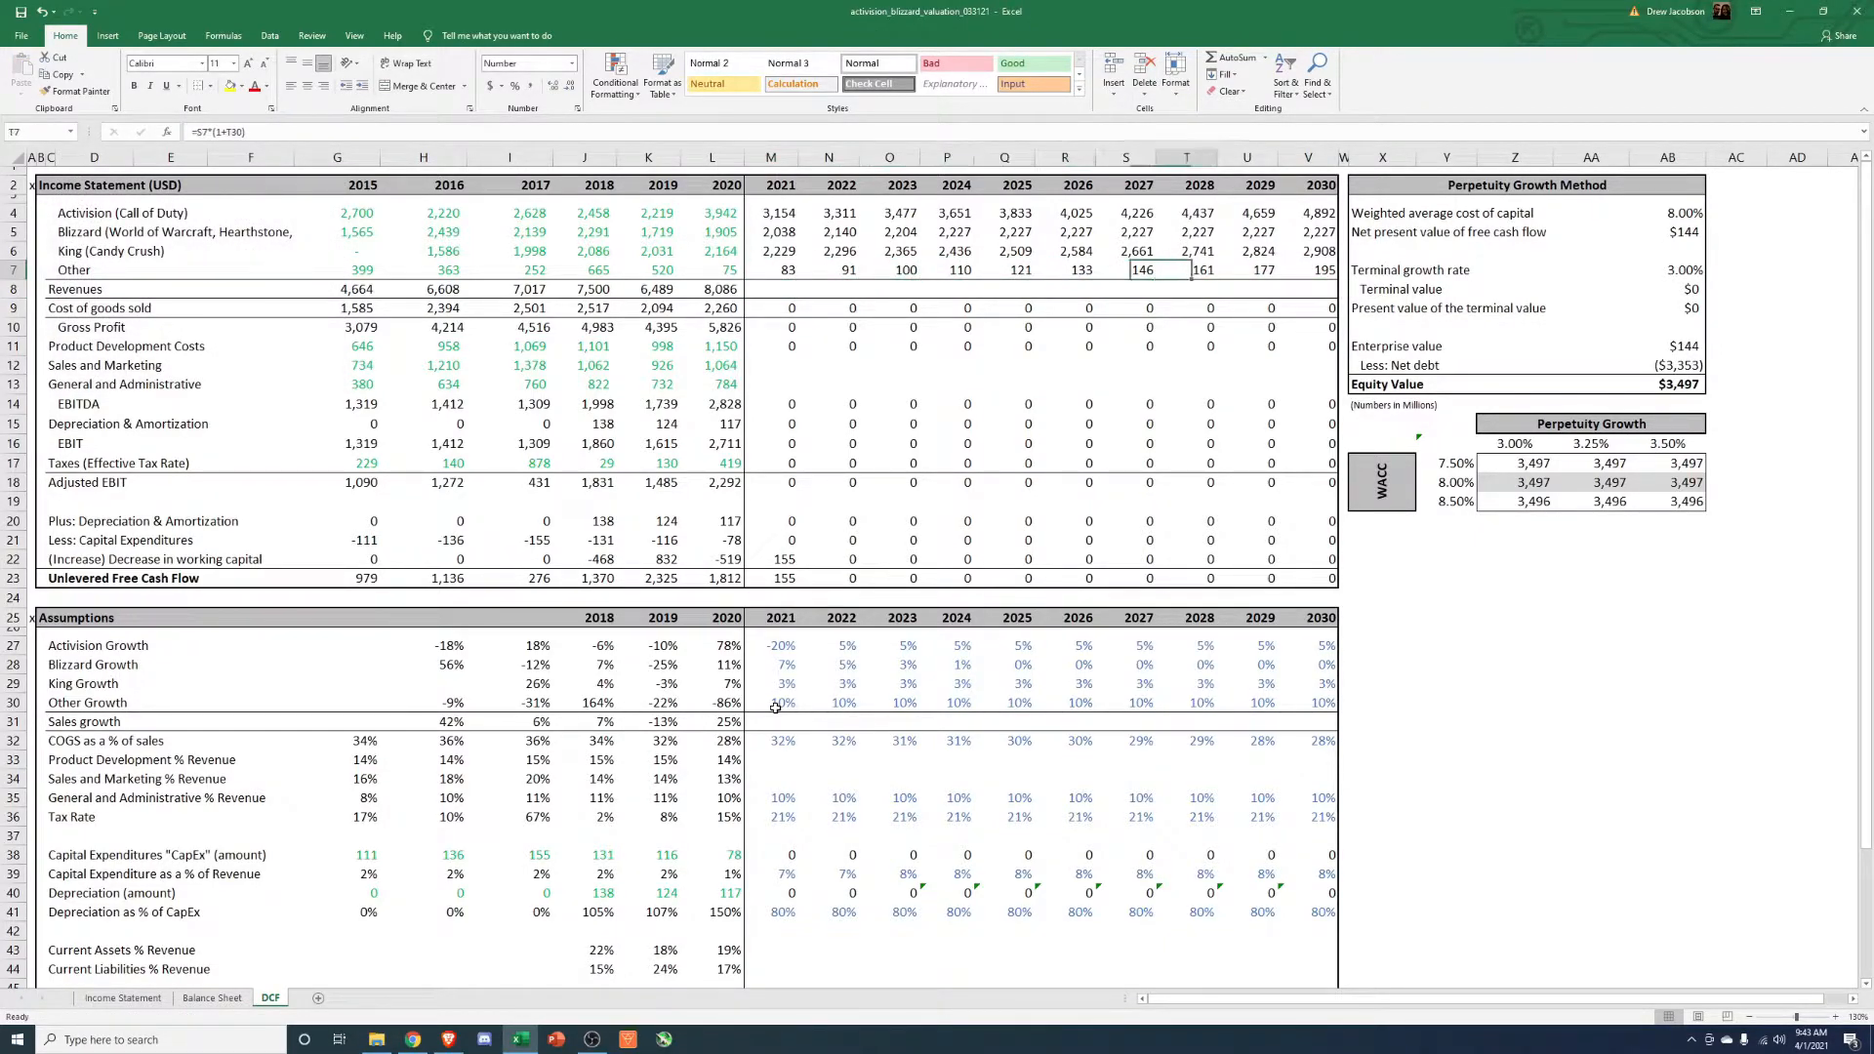
click(422, 269)
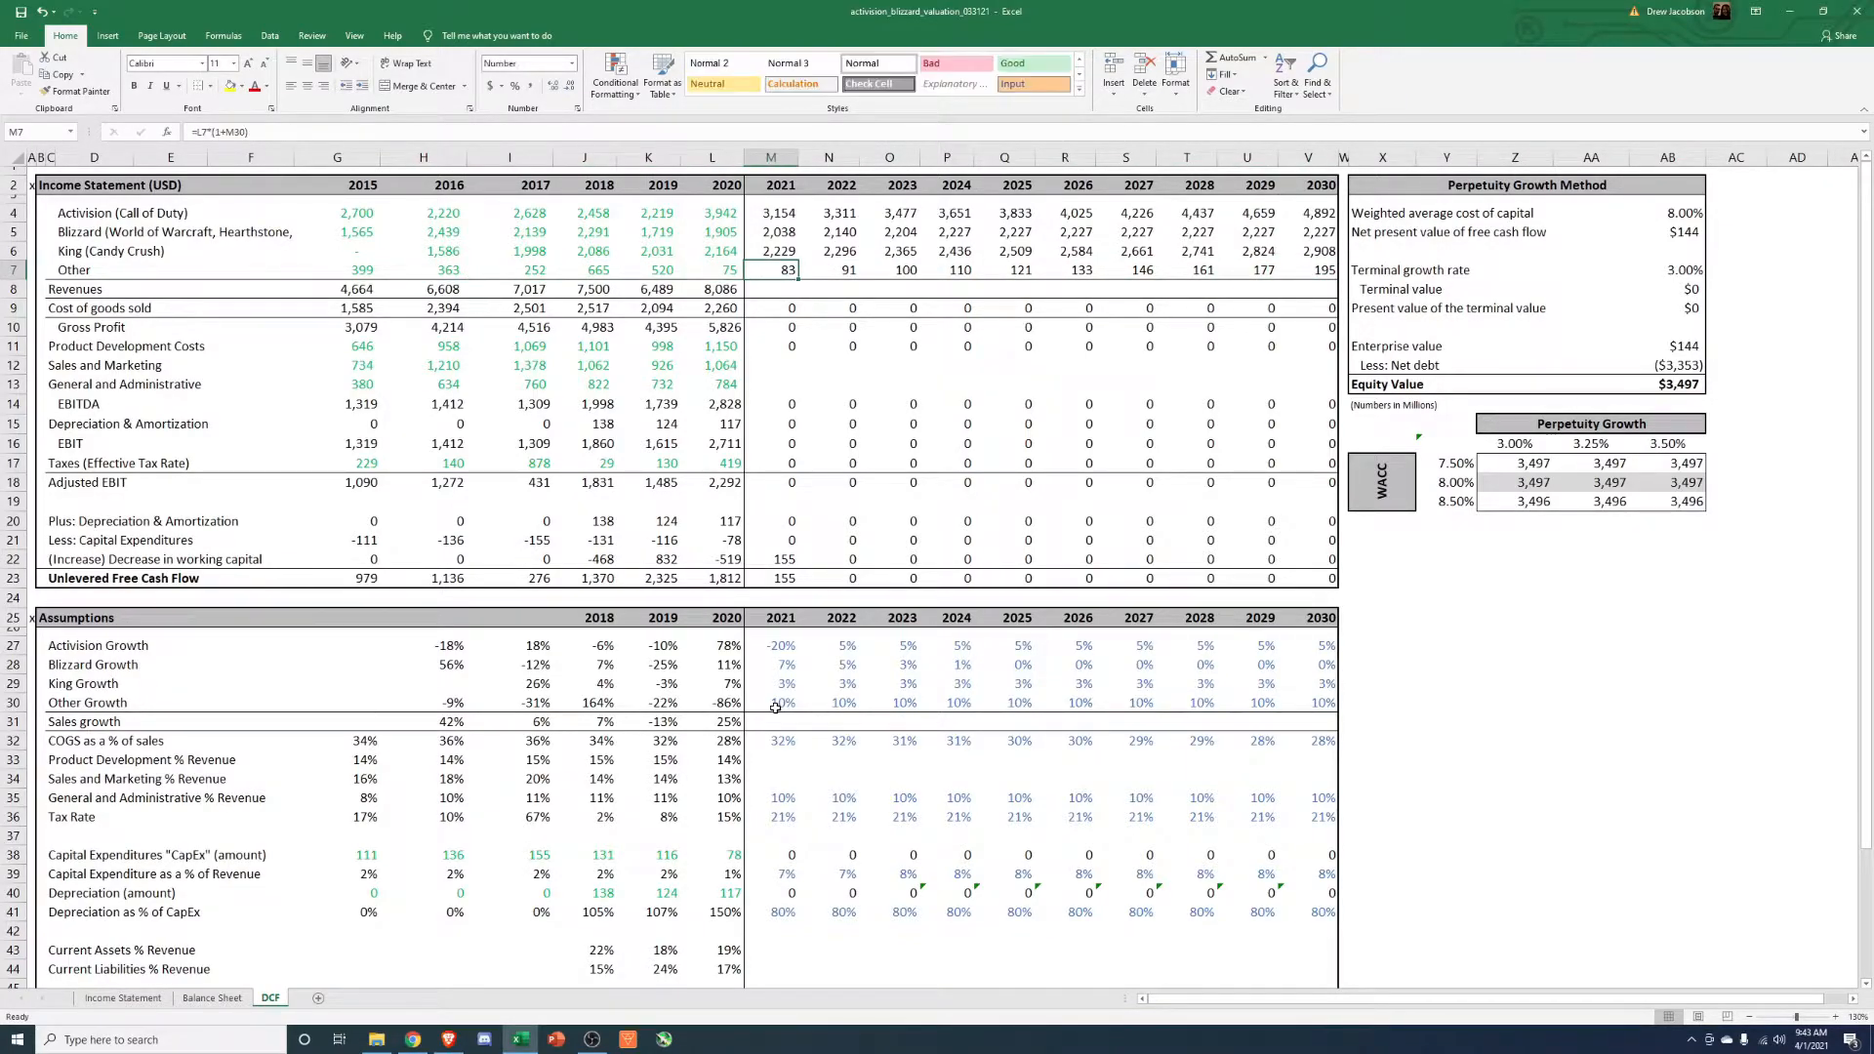
Copy the SUM total-revenue formula across 2021–2030 and verify totals and gross profit formulas.
click(713, 213)
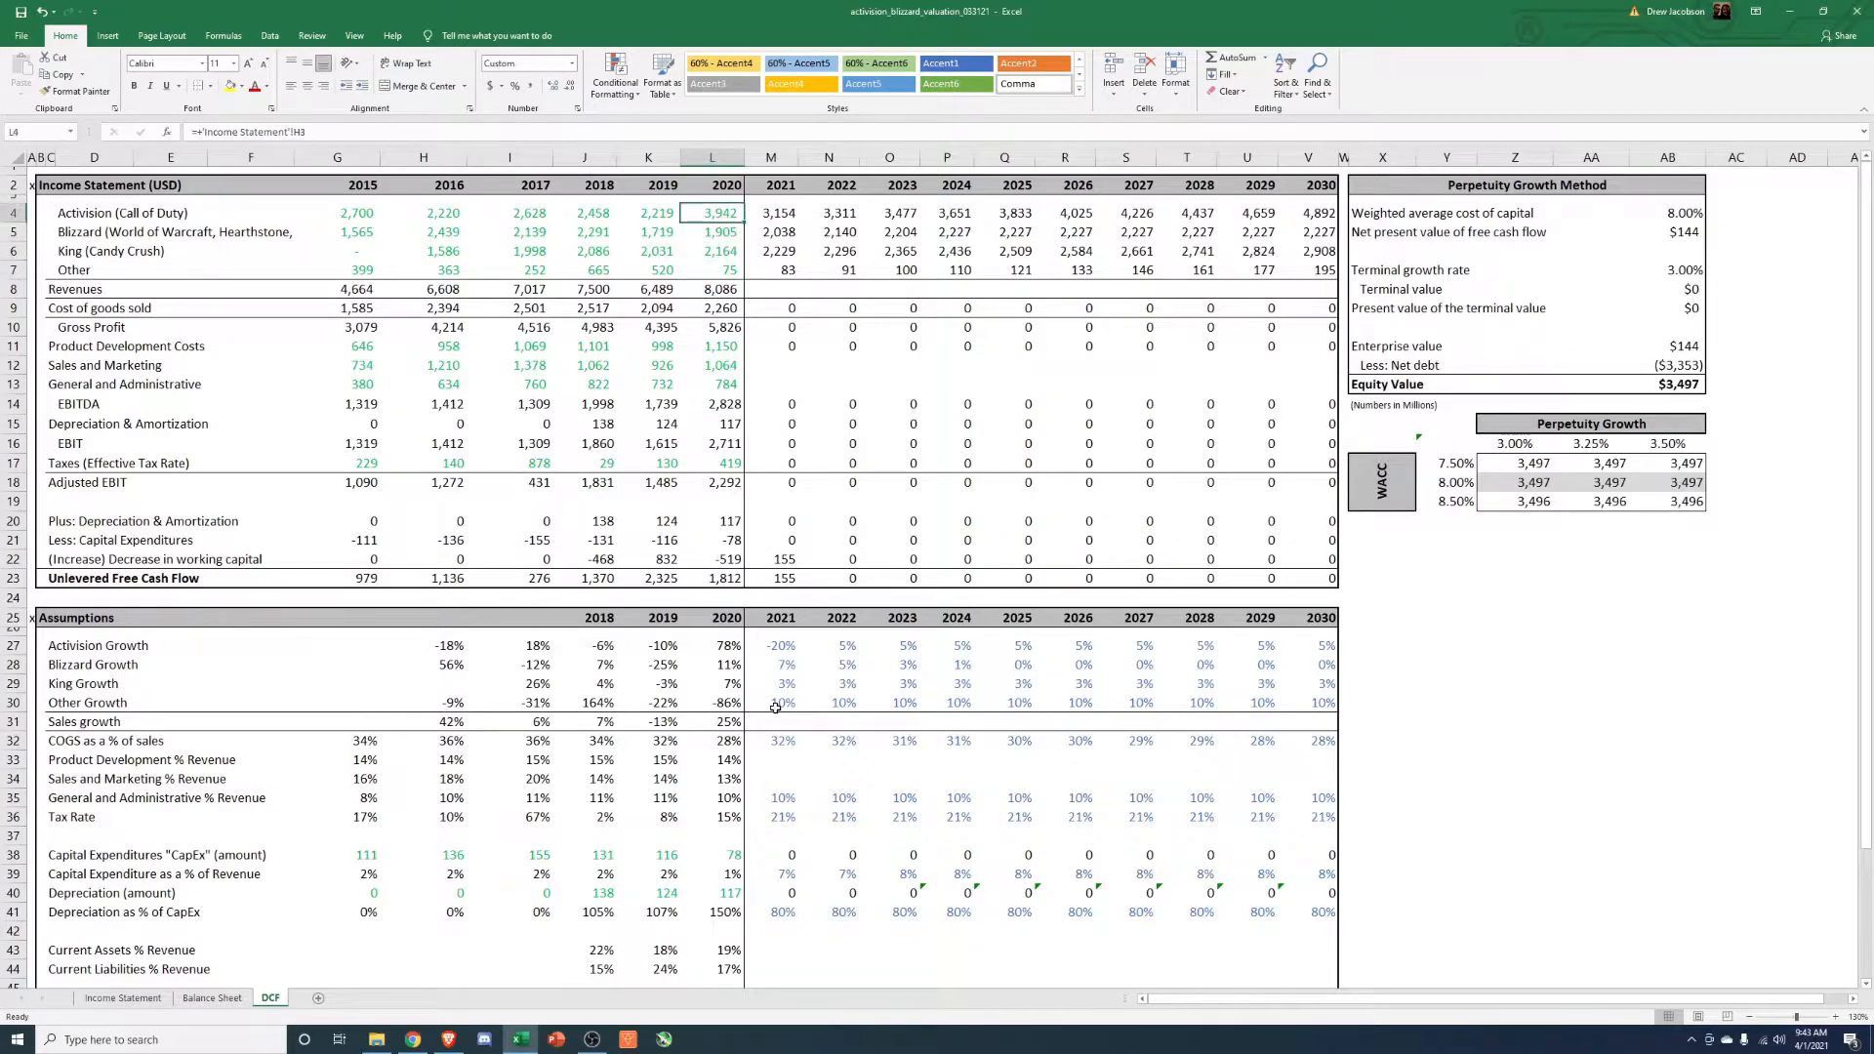
click(827, 269)
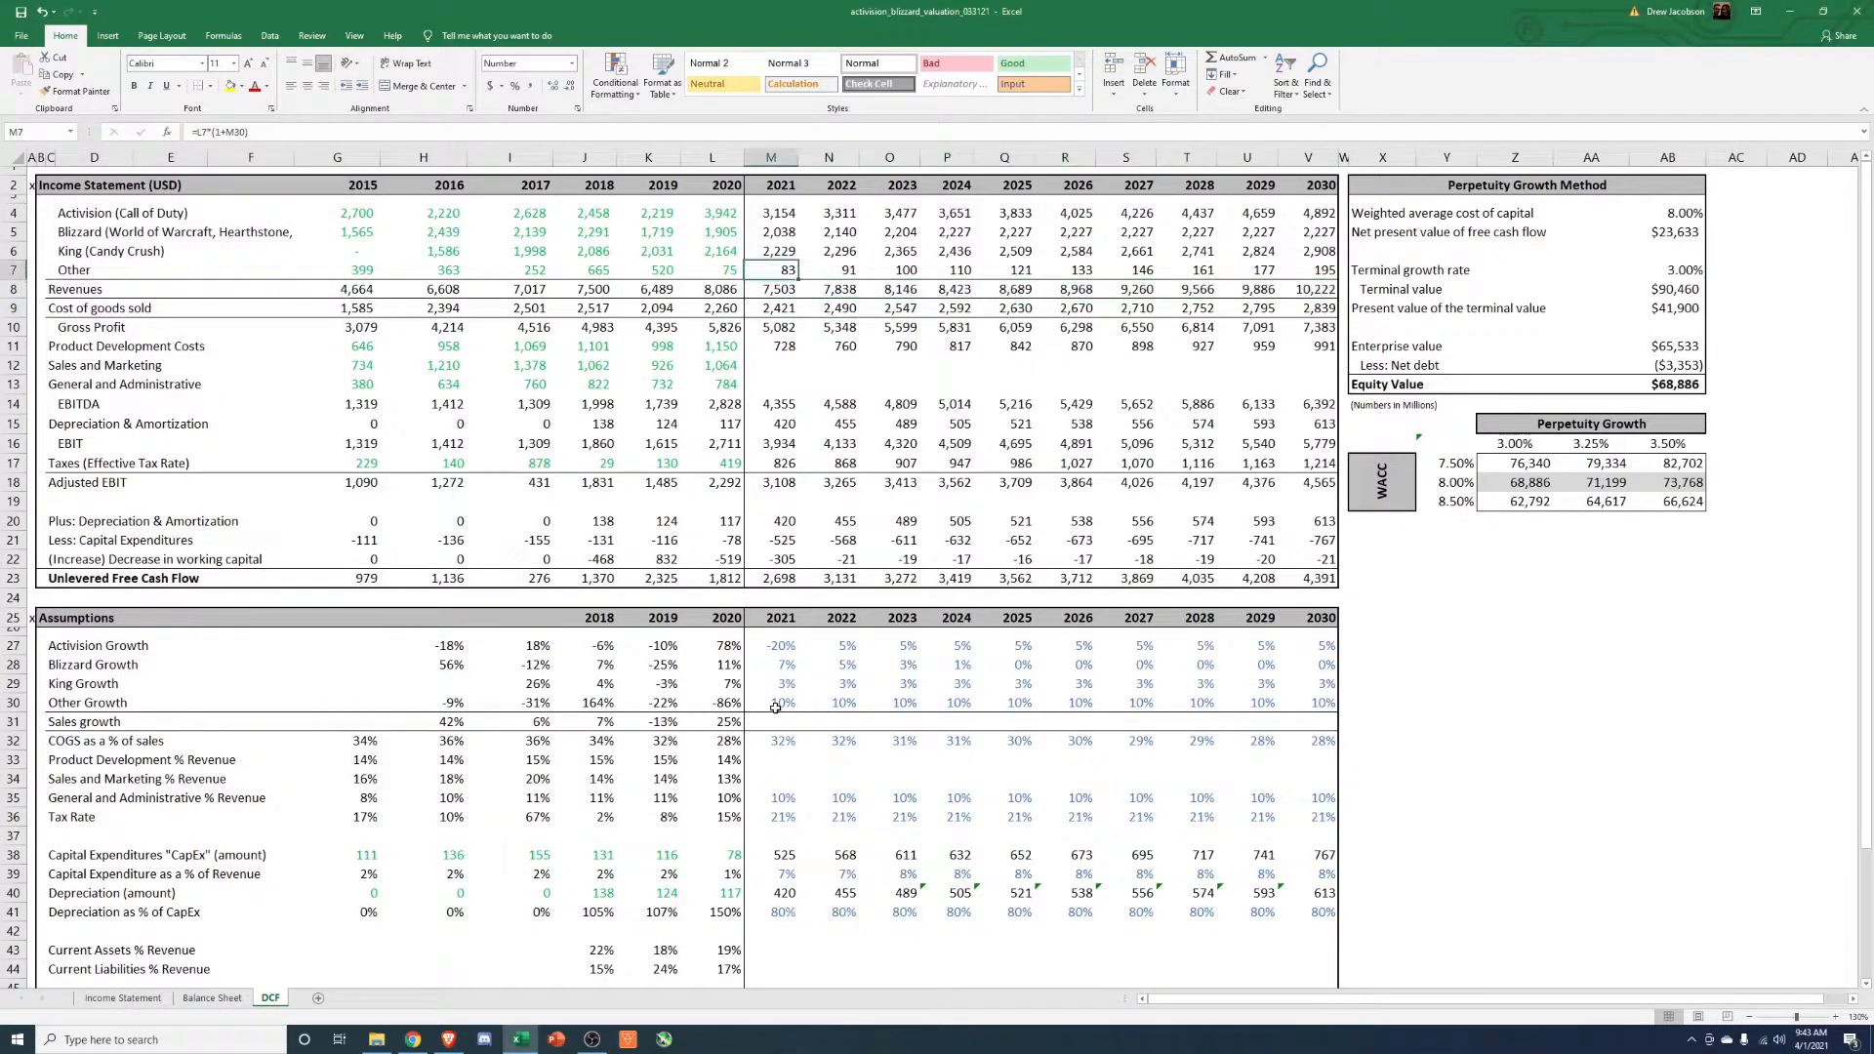
click(713, 288)
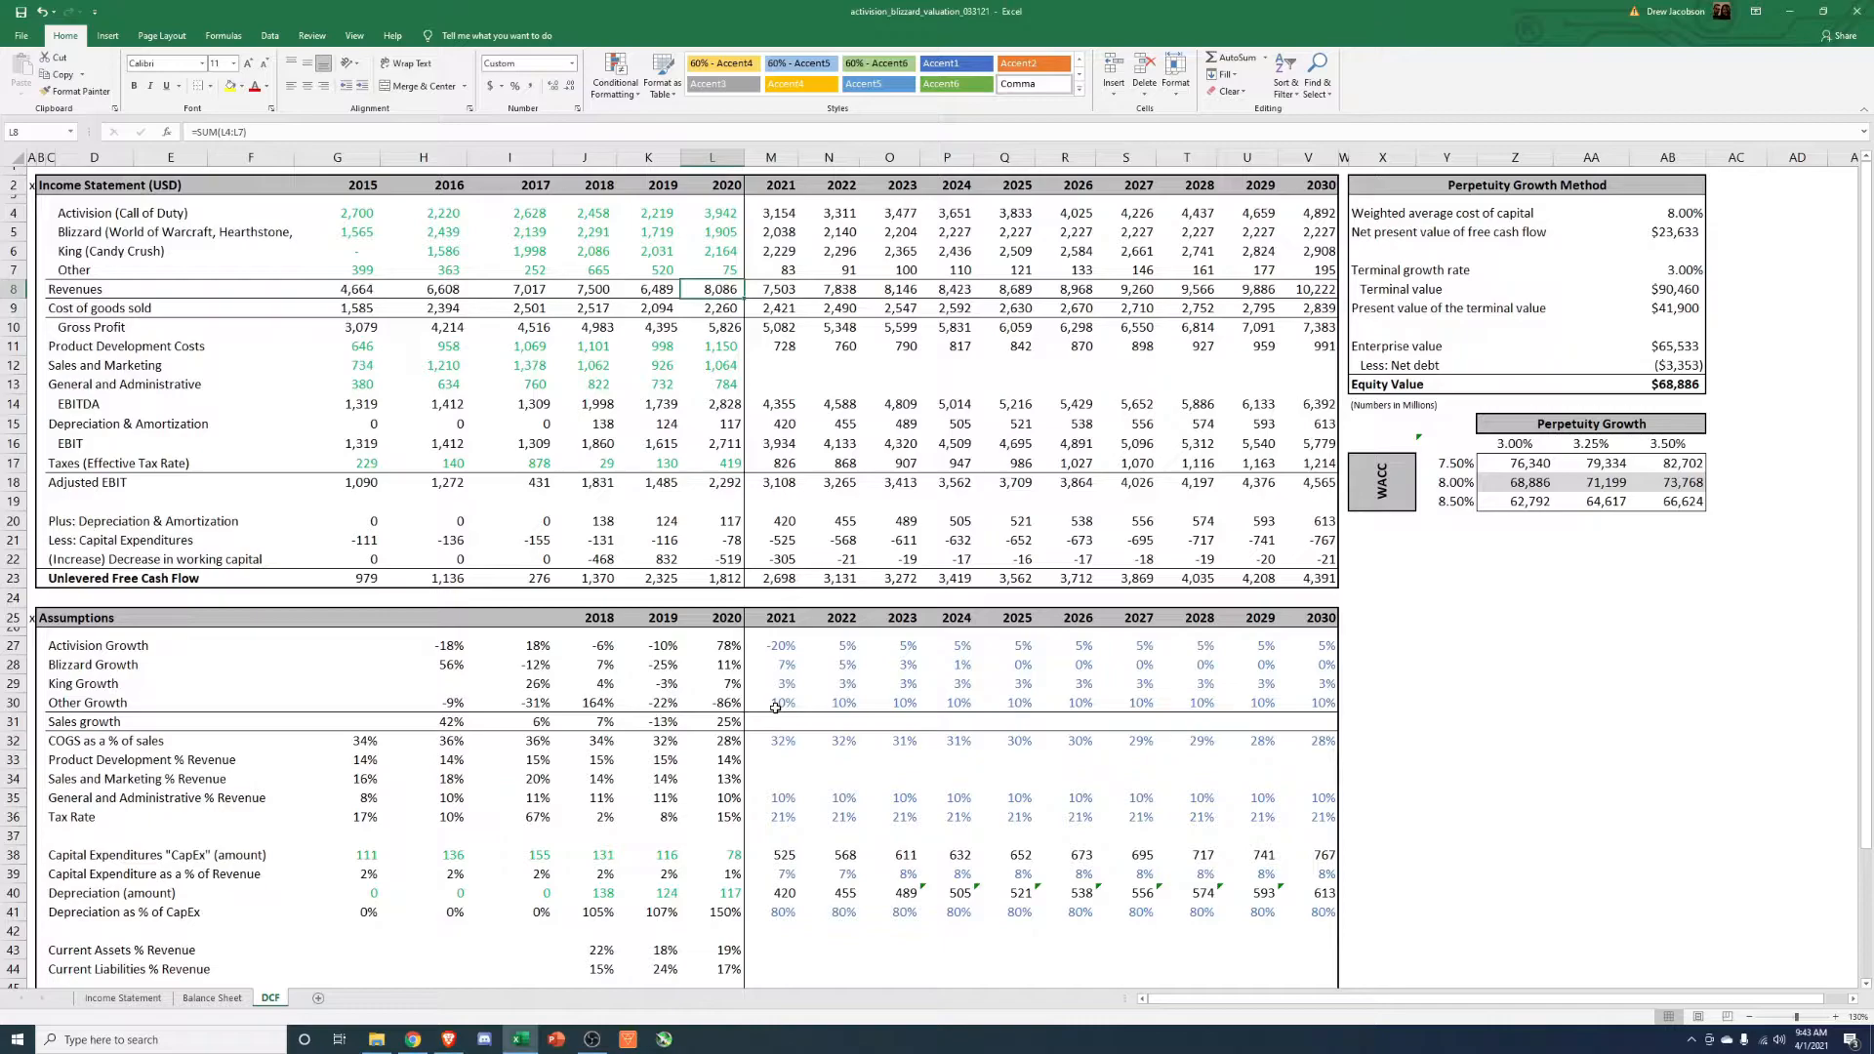
click(771, 289)
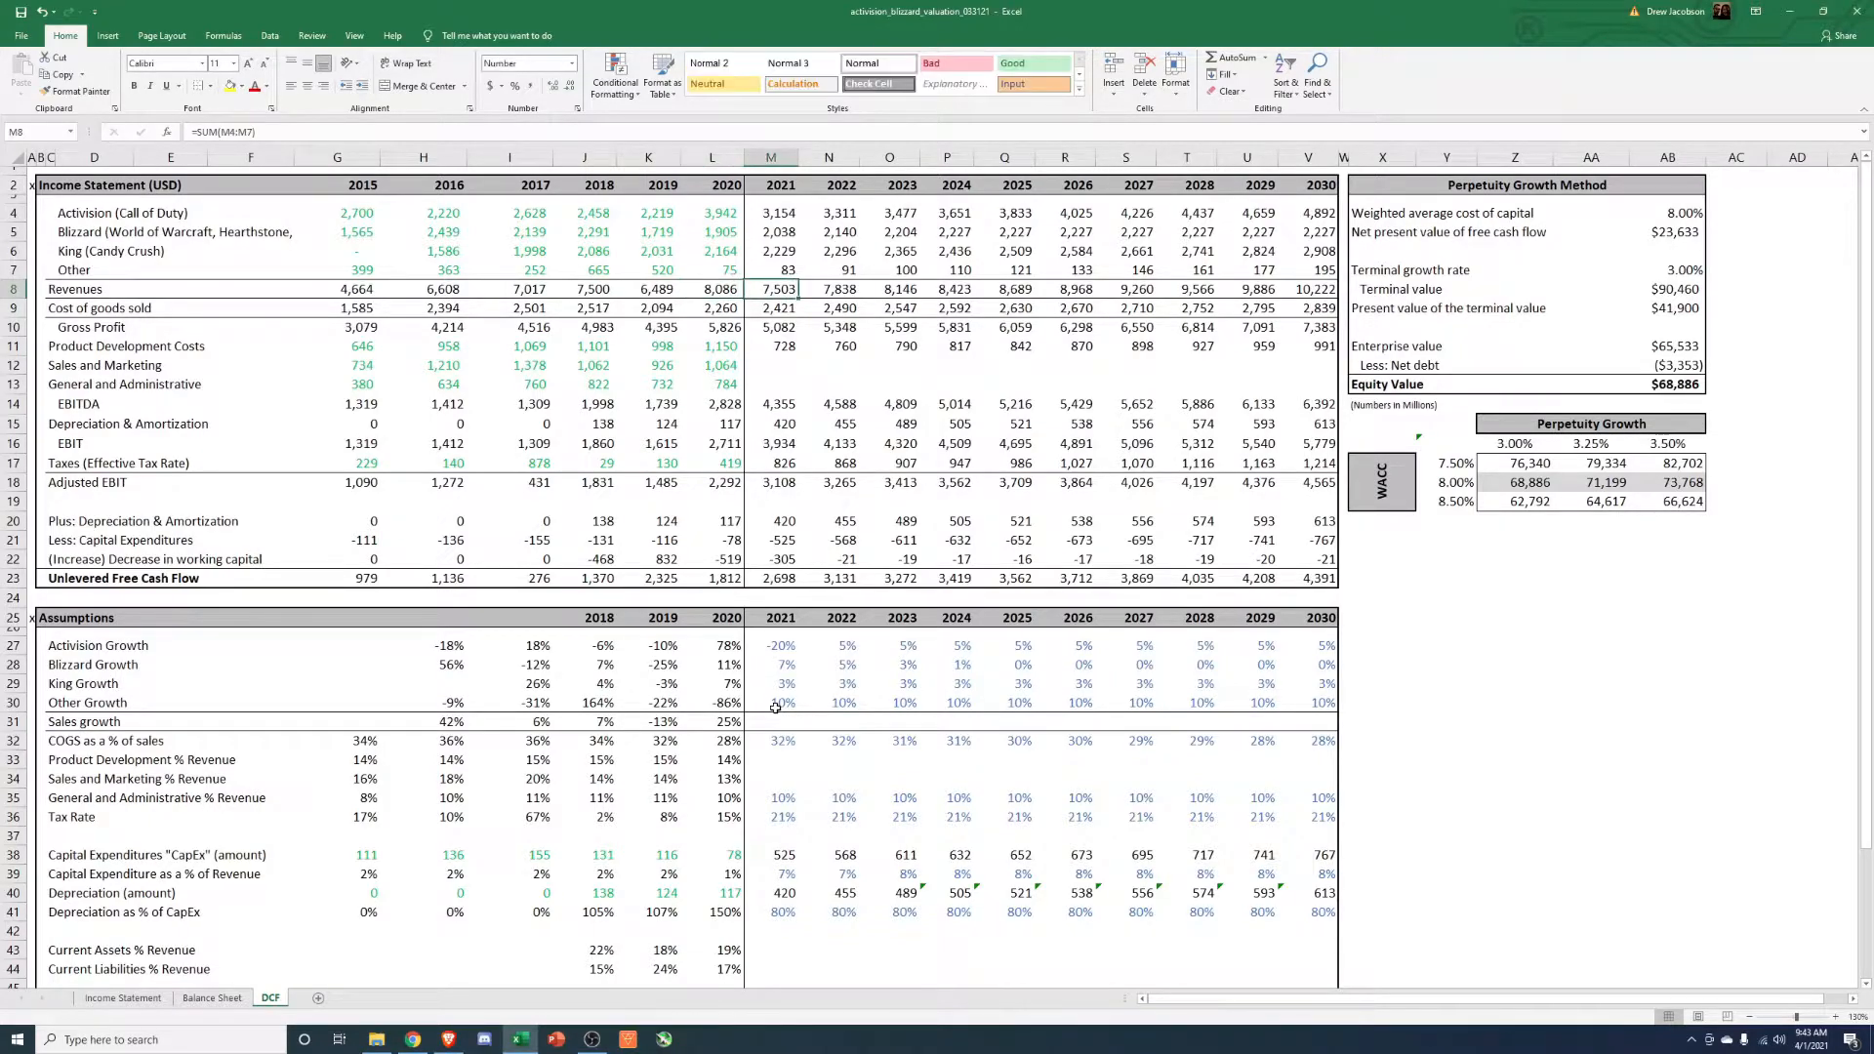
click(891, 289)
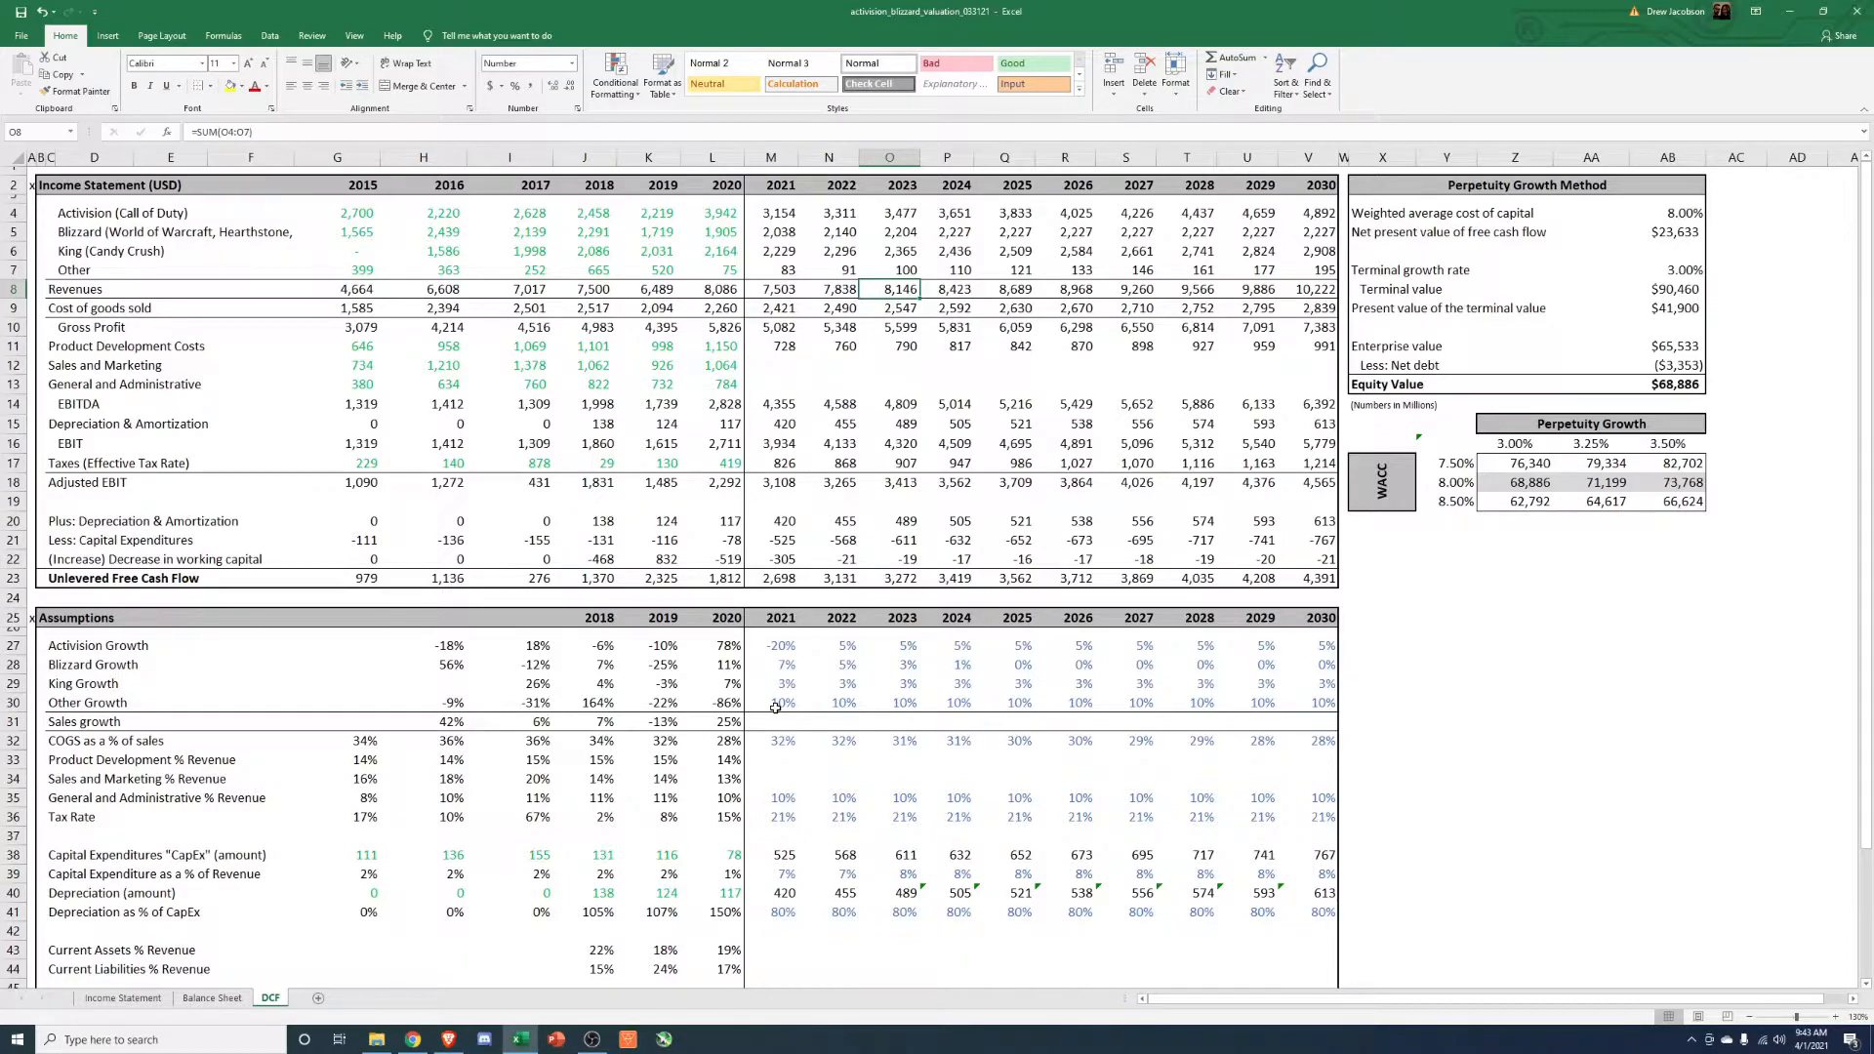
click(1189, 289)
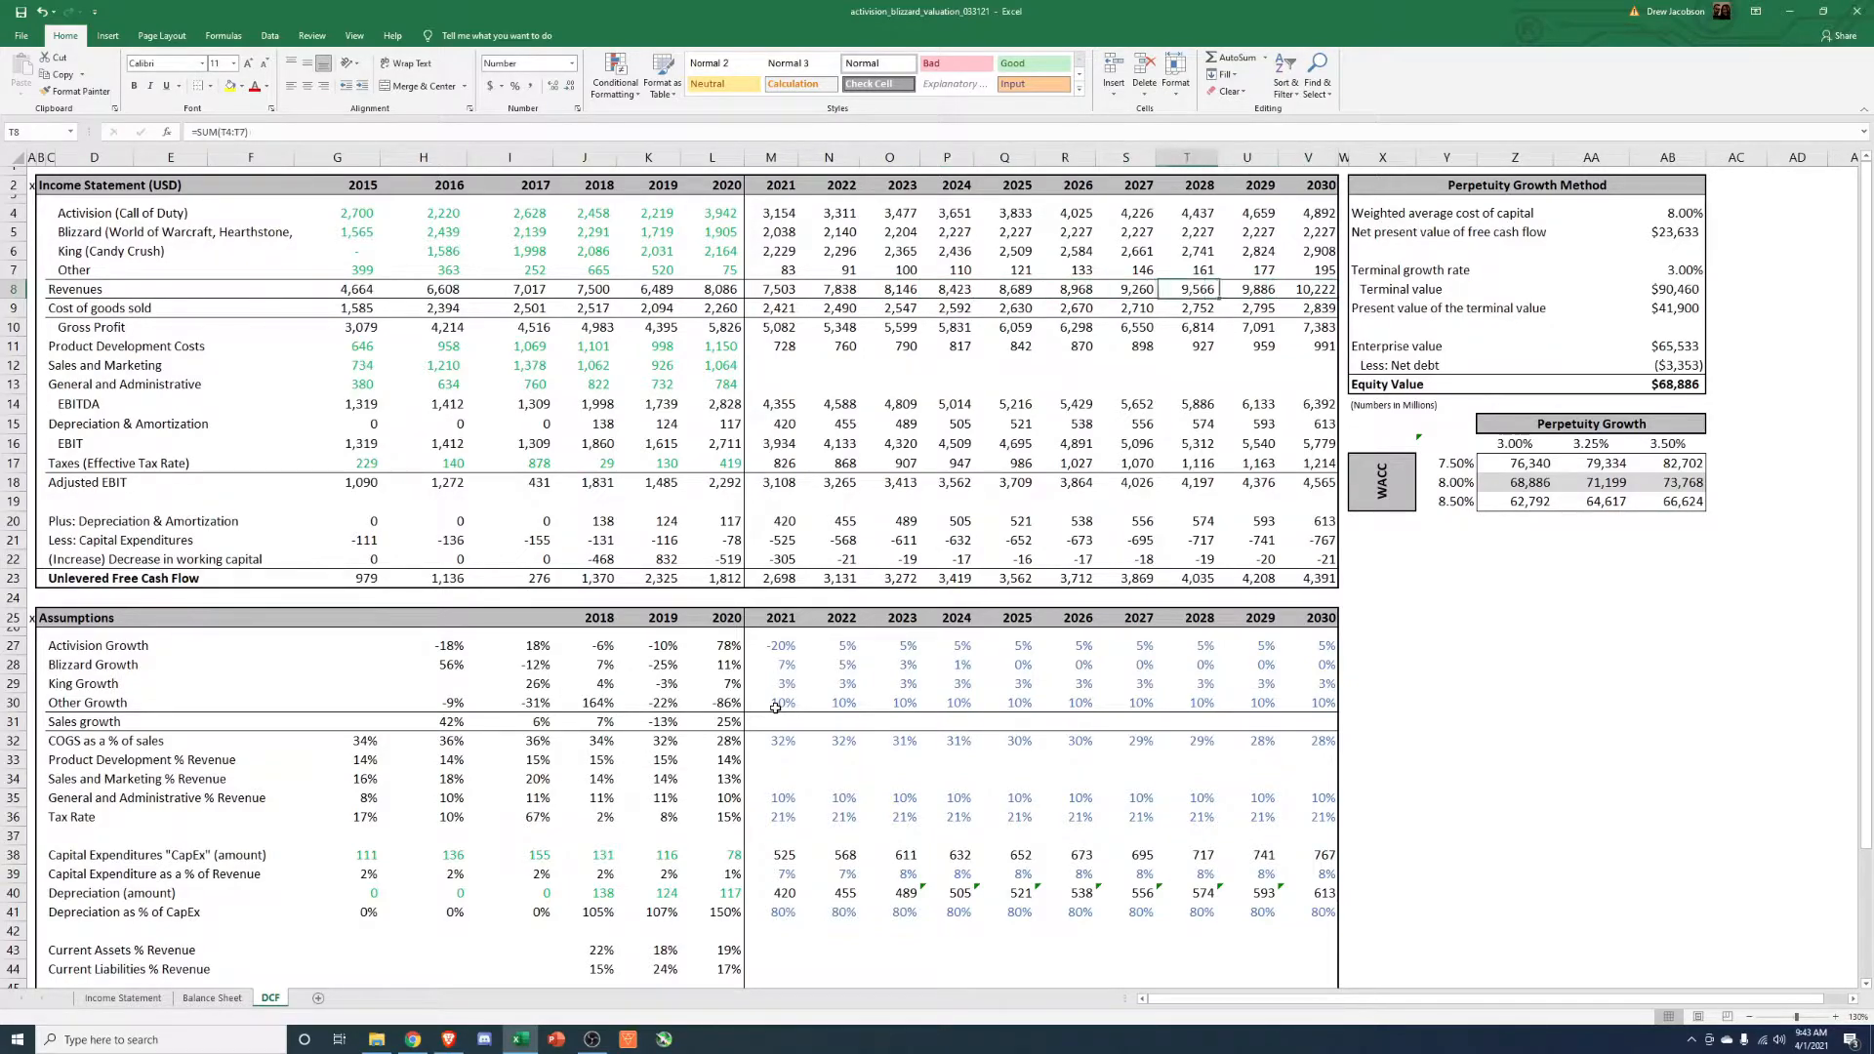
click(1006, 326)
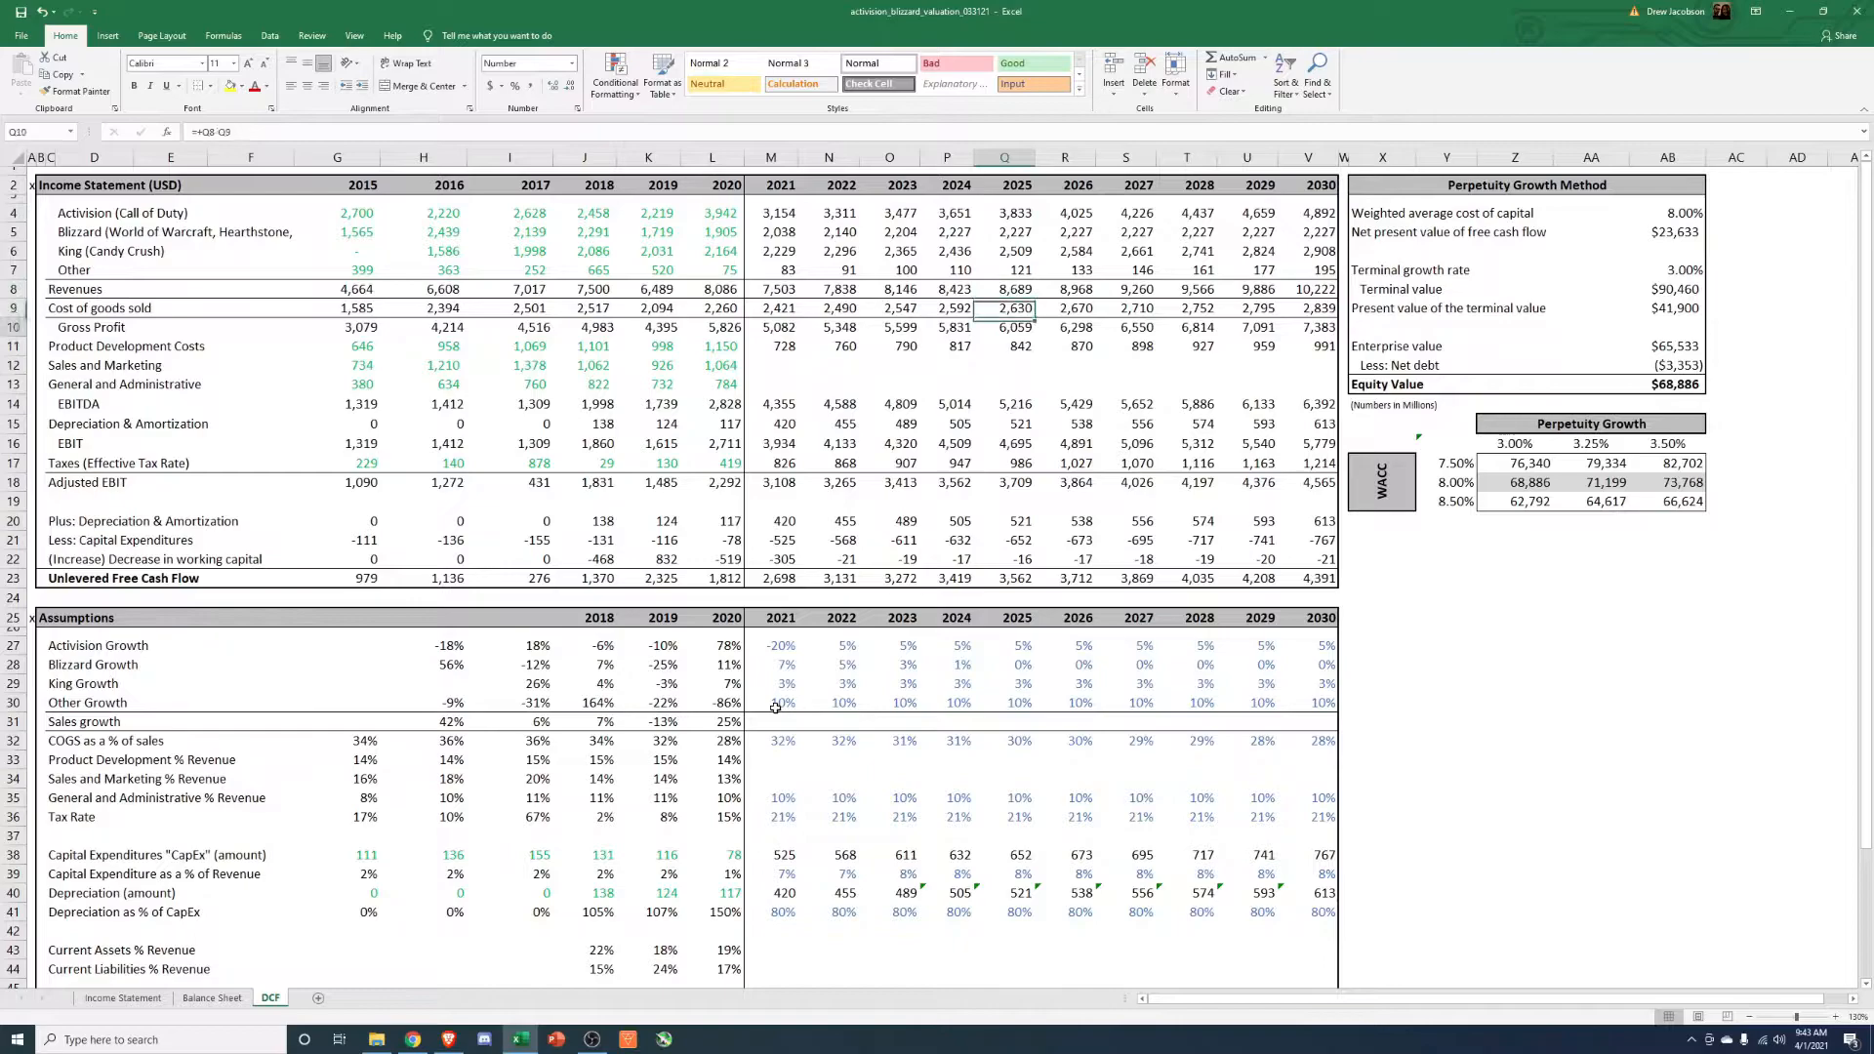
click(711, 720)
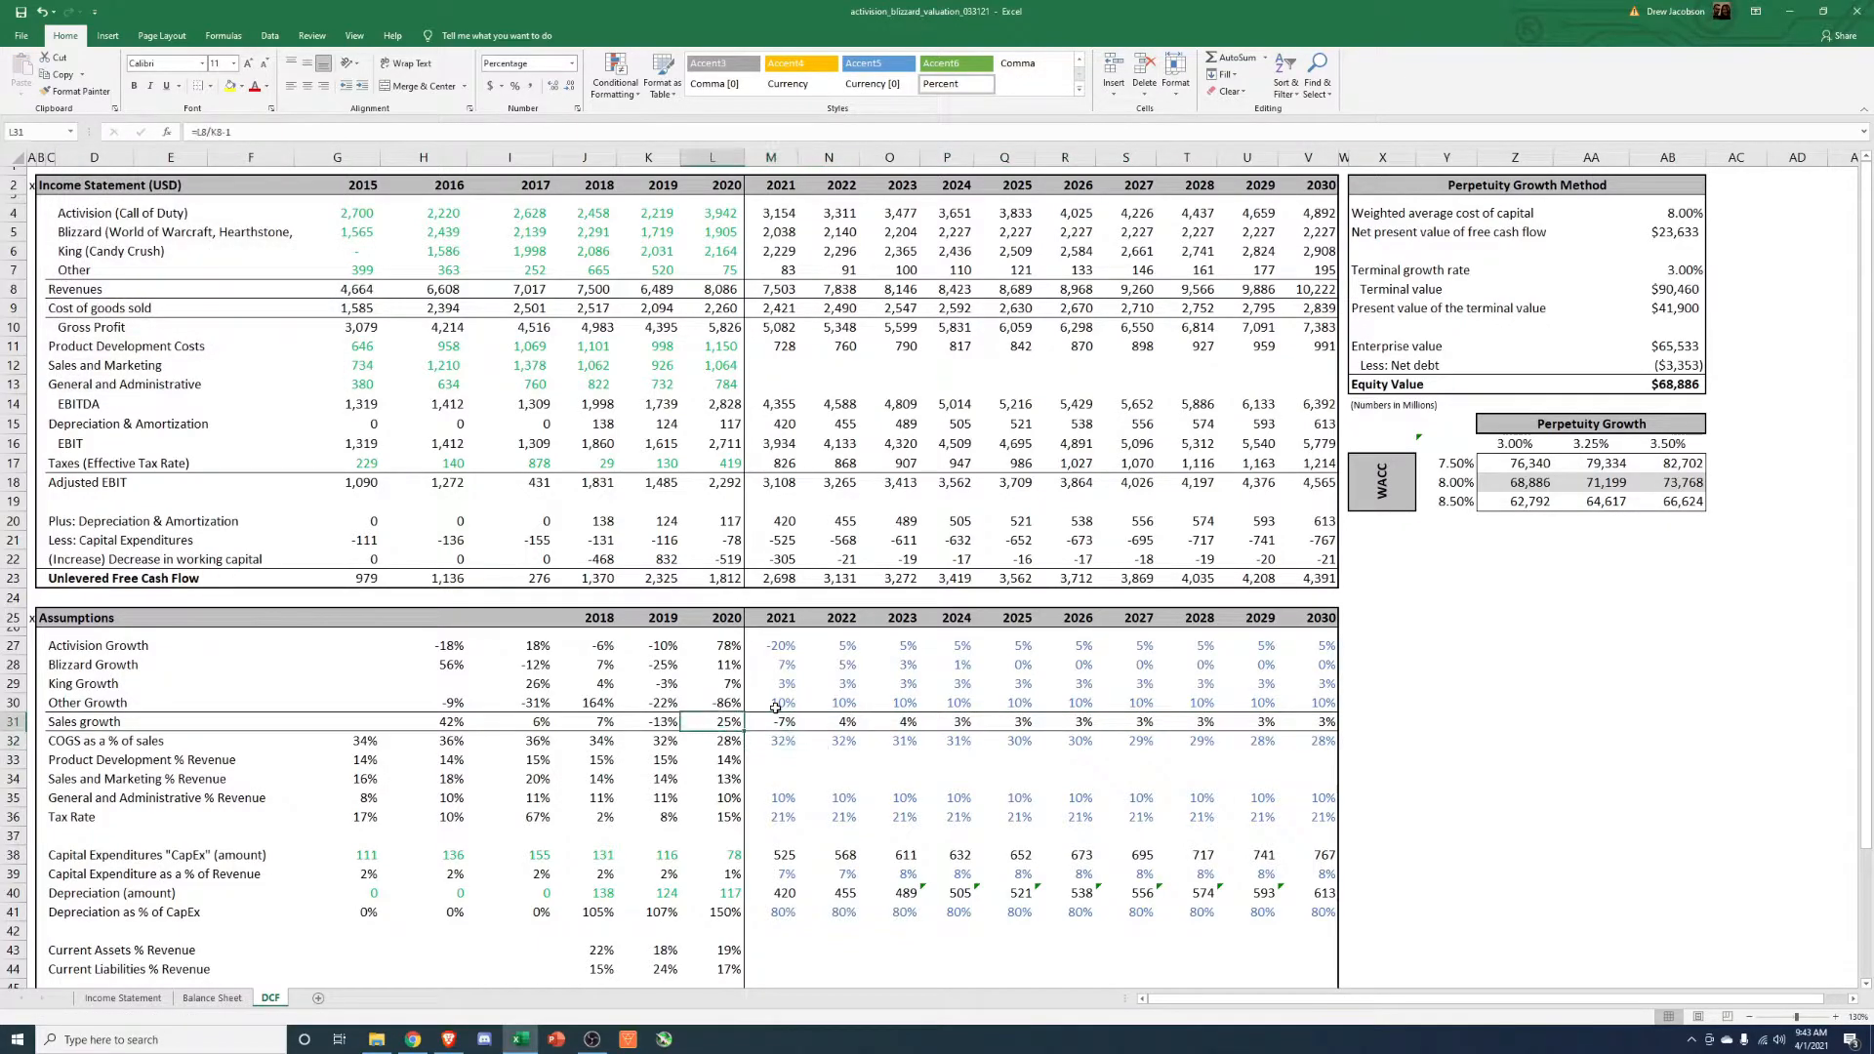
Fill the =L8/K8-1 sales growth formula across 2021–2030 and verify 2030 shows 3%.
click(1308, 721)
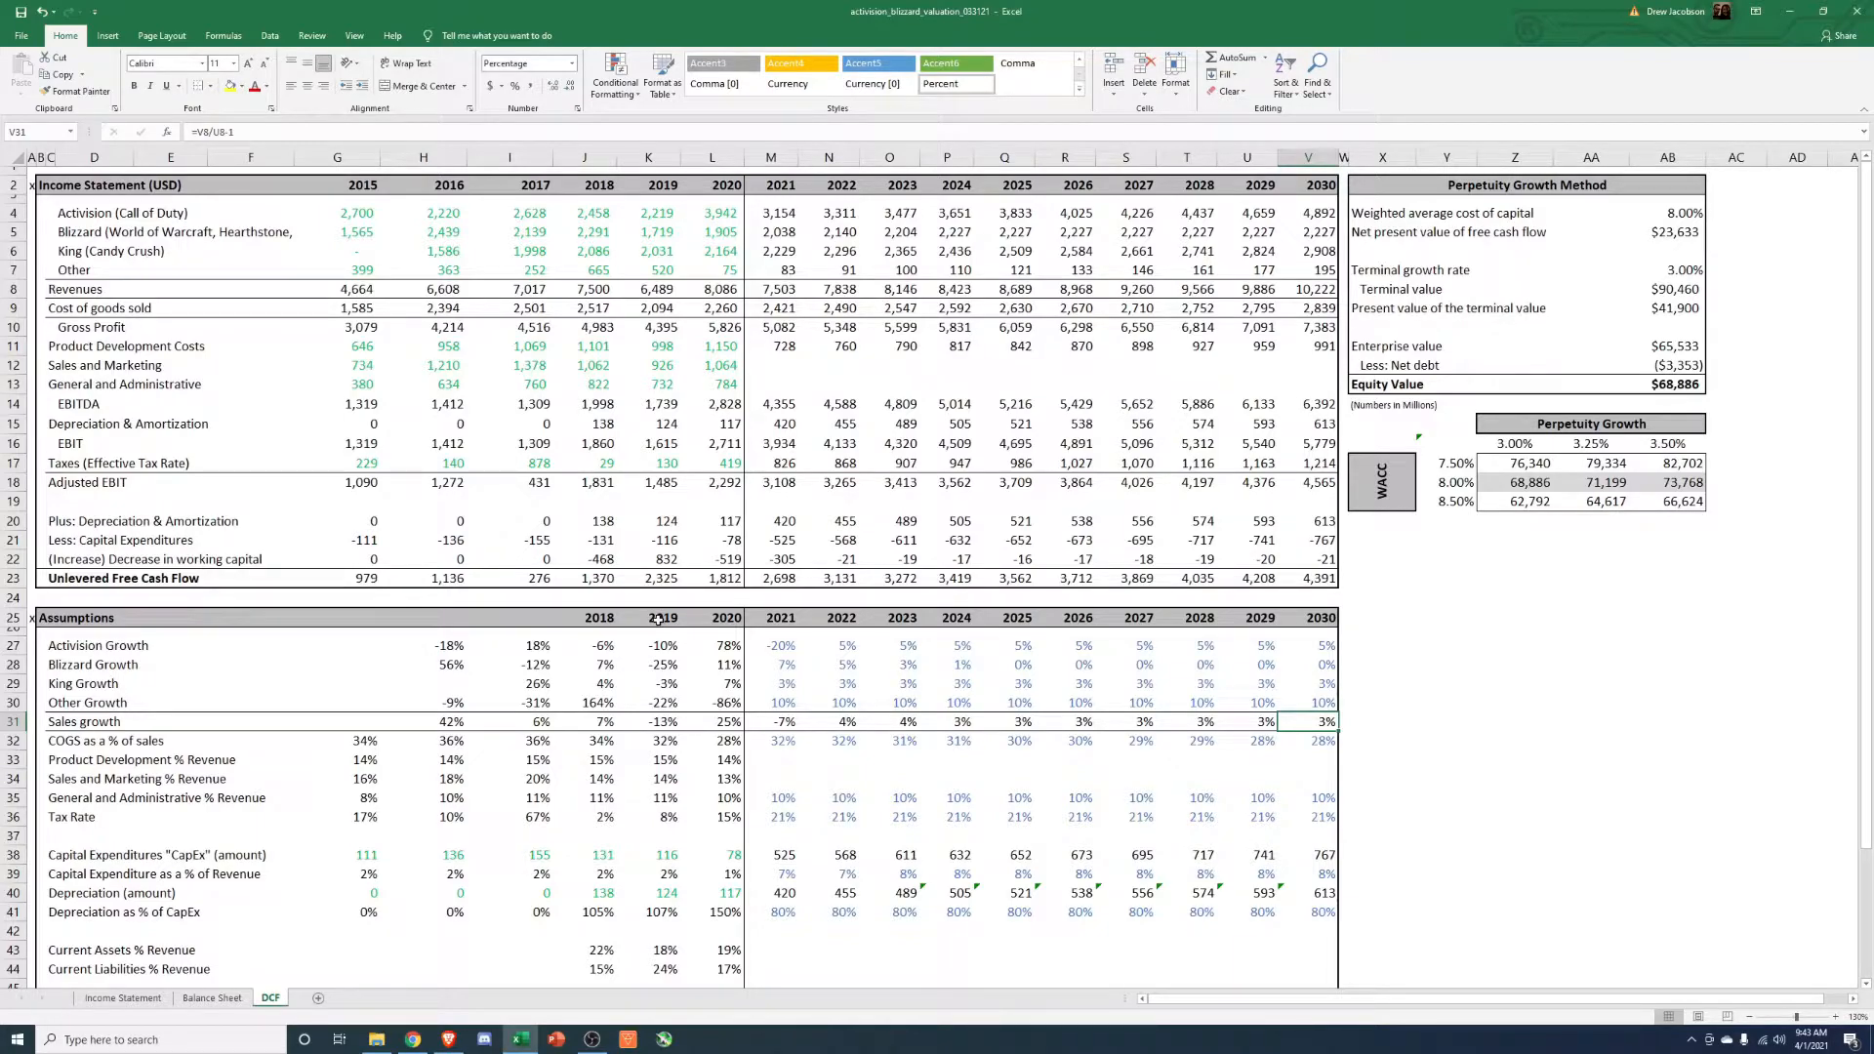
Clear the 2021–2030 COGS-as-%-of-sales assumptions in M32:V32, leaving forecast COGS at zero.
click(774, 740)
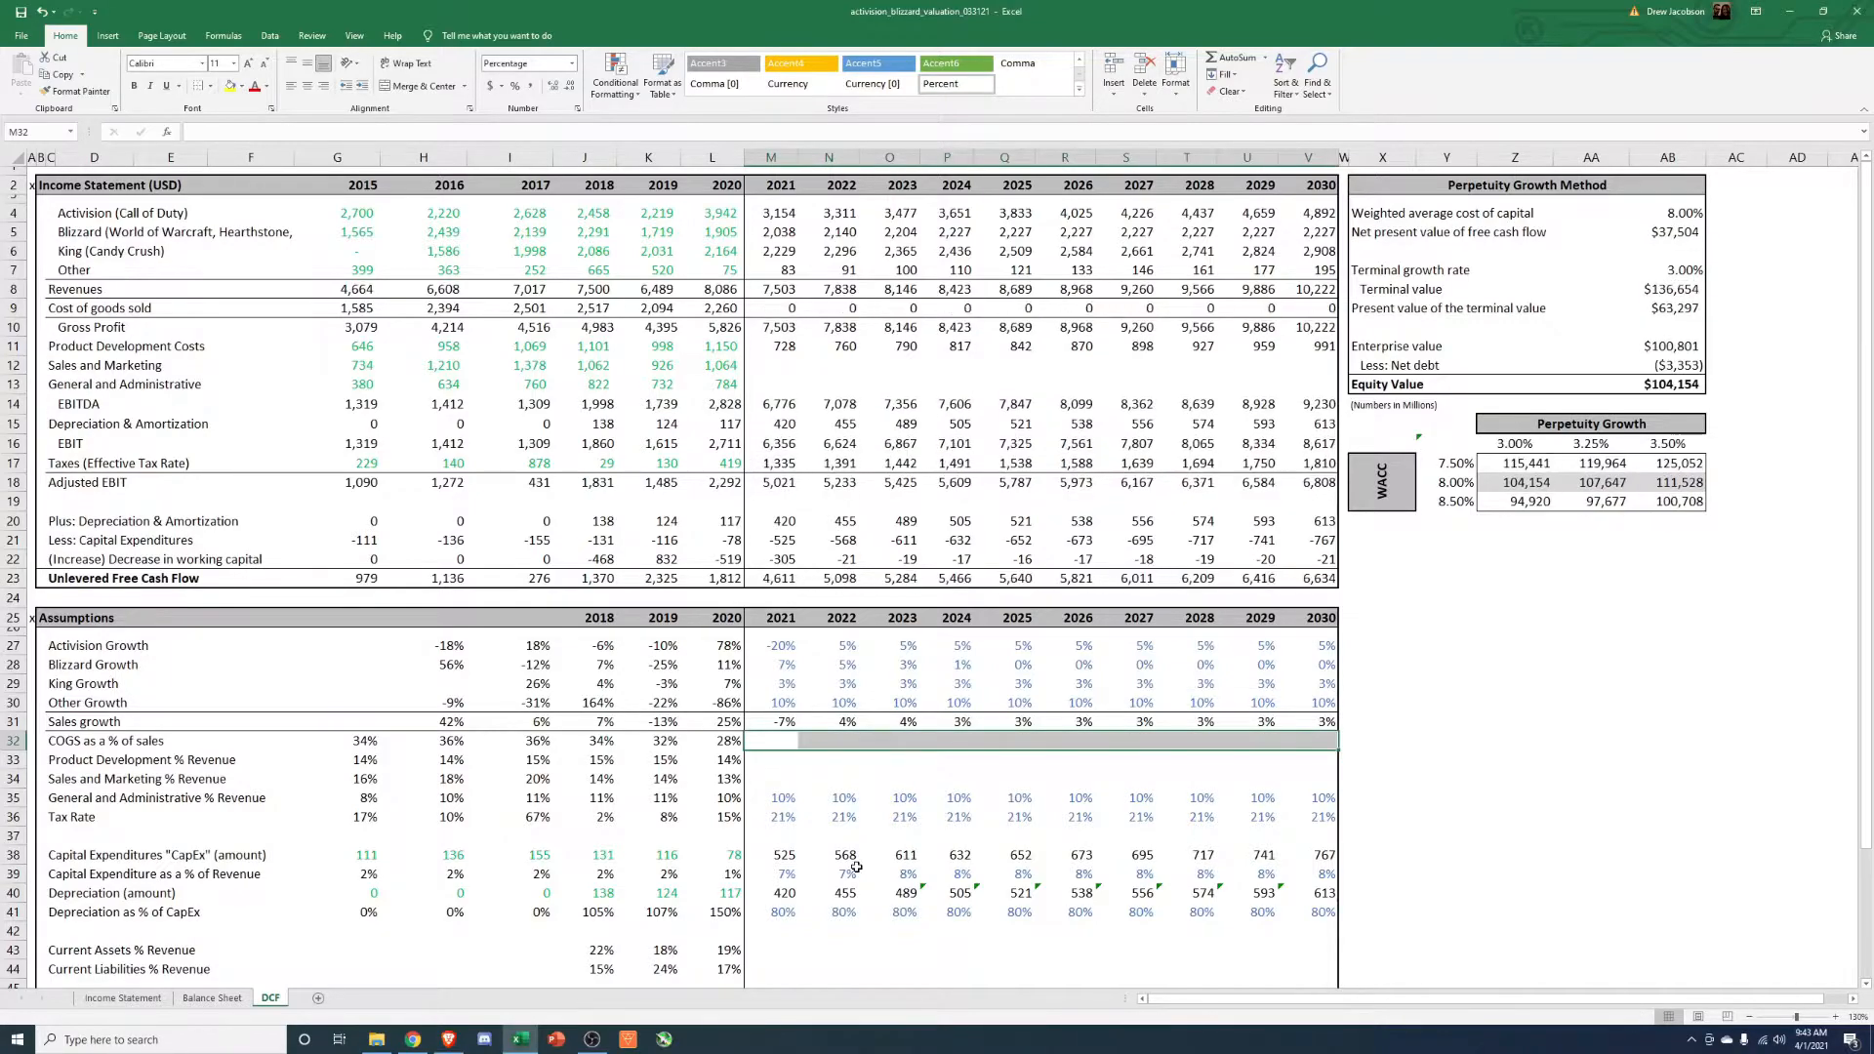
click(772, 740)
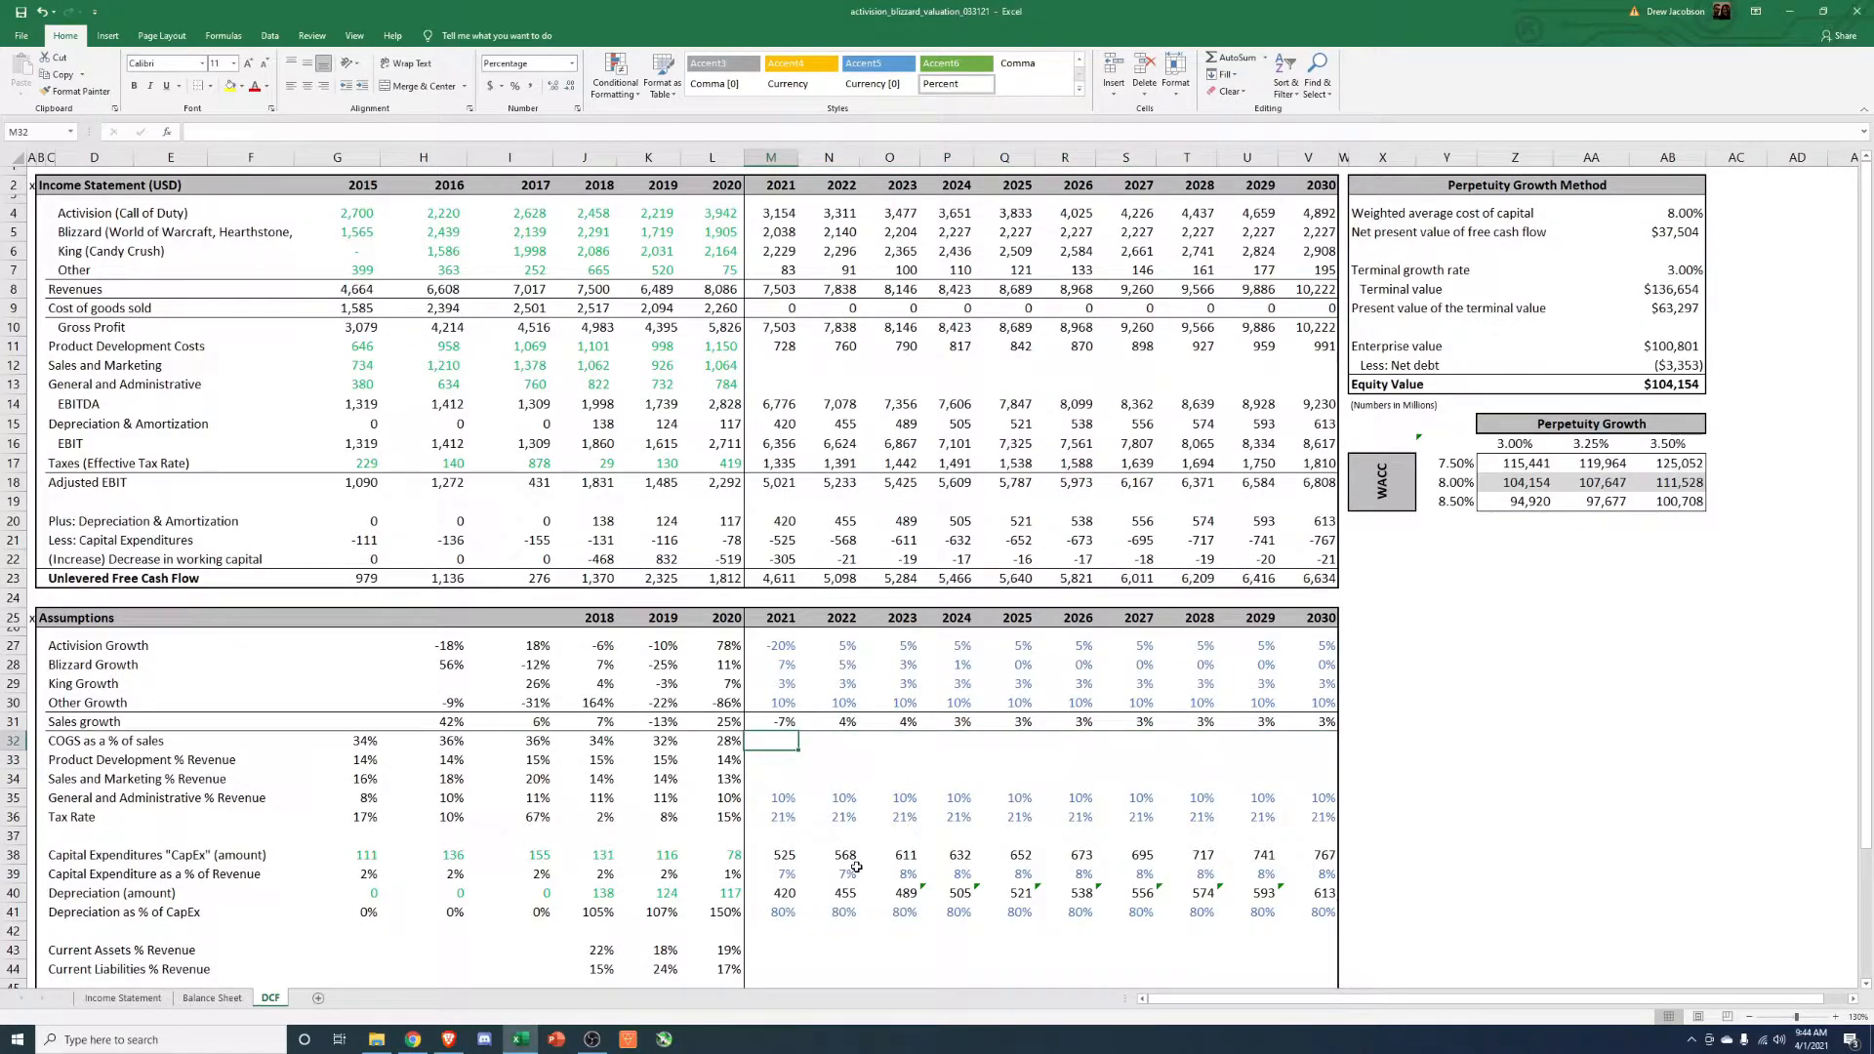
click(781, 721)
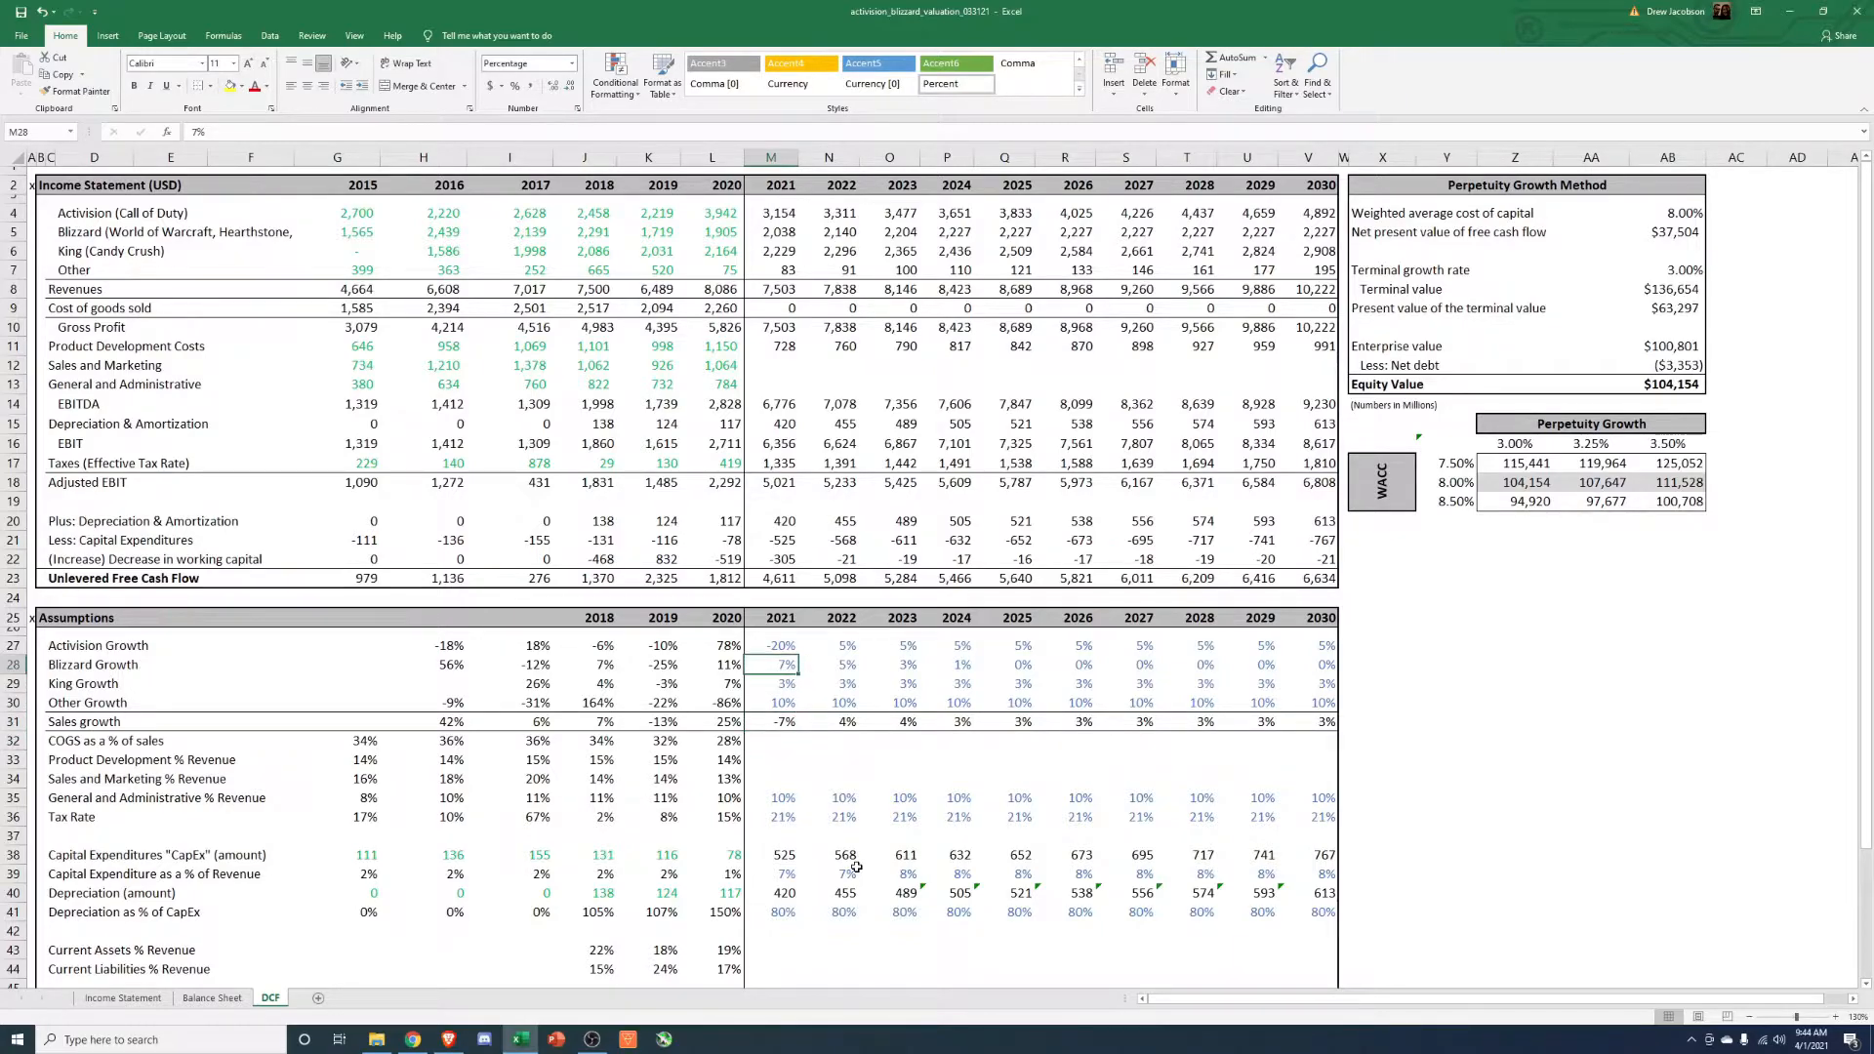
Review the 2018–2021 Activision, Blizzard and Other growth formulas in the assumptions rows.
click(586, 664)
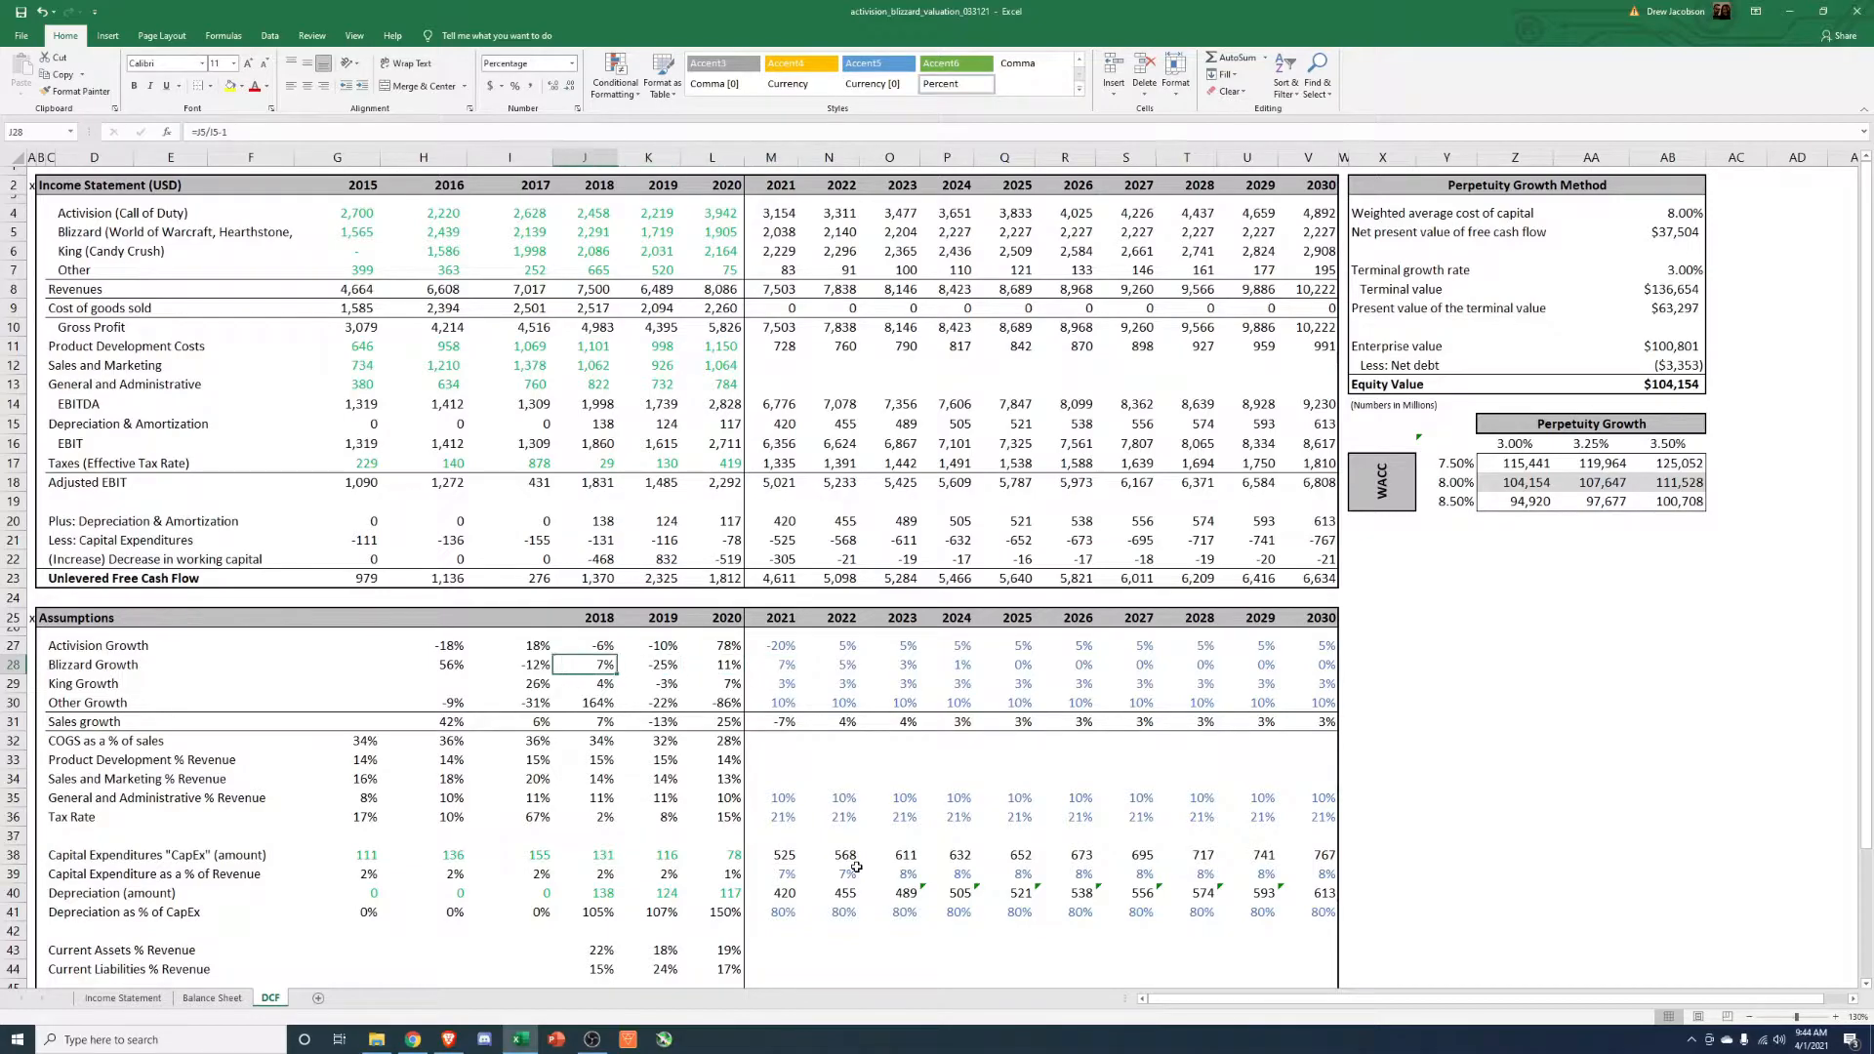
click(649, 701)
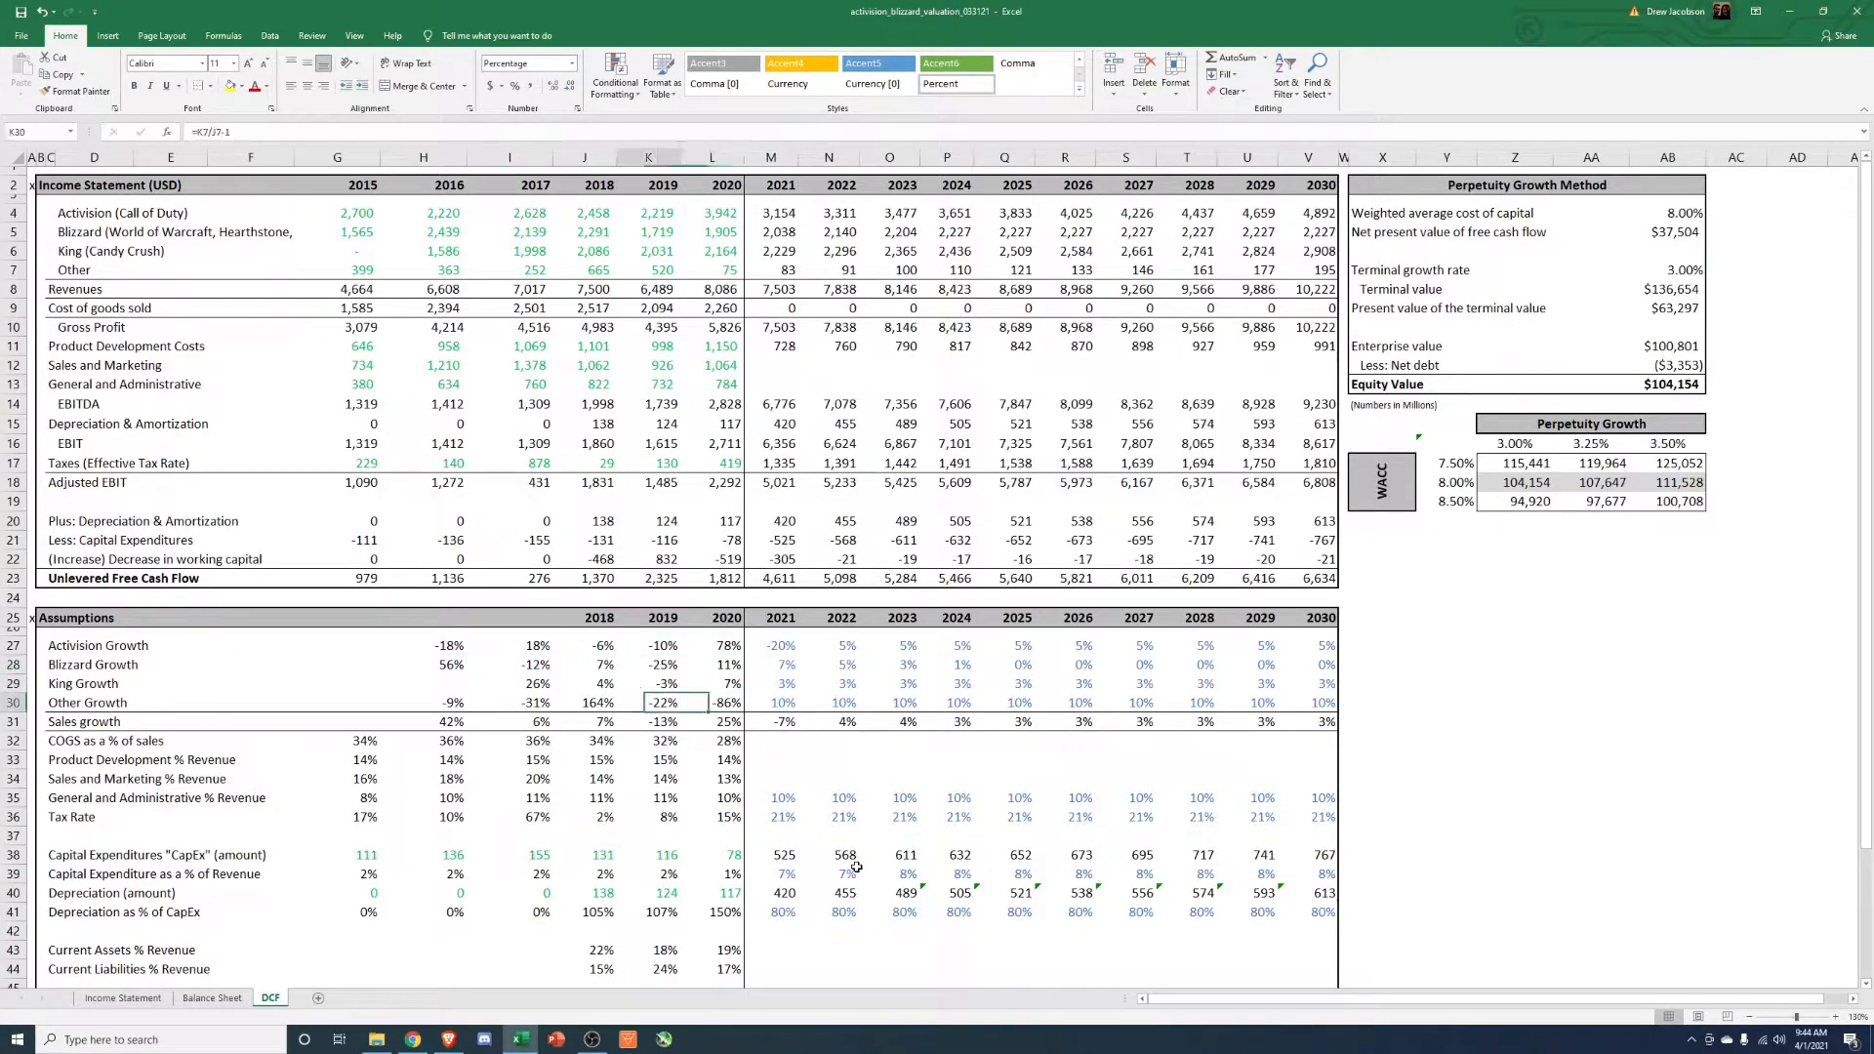
click(604, 646)
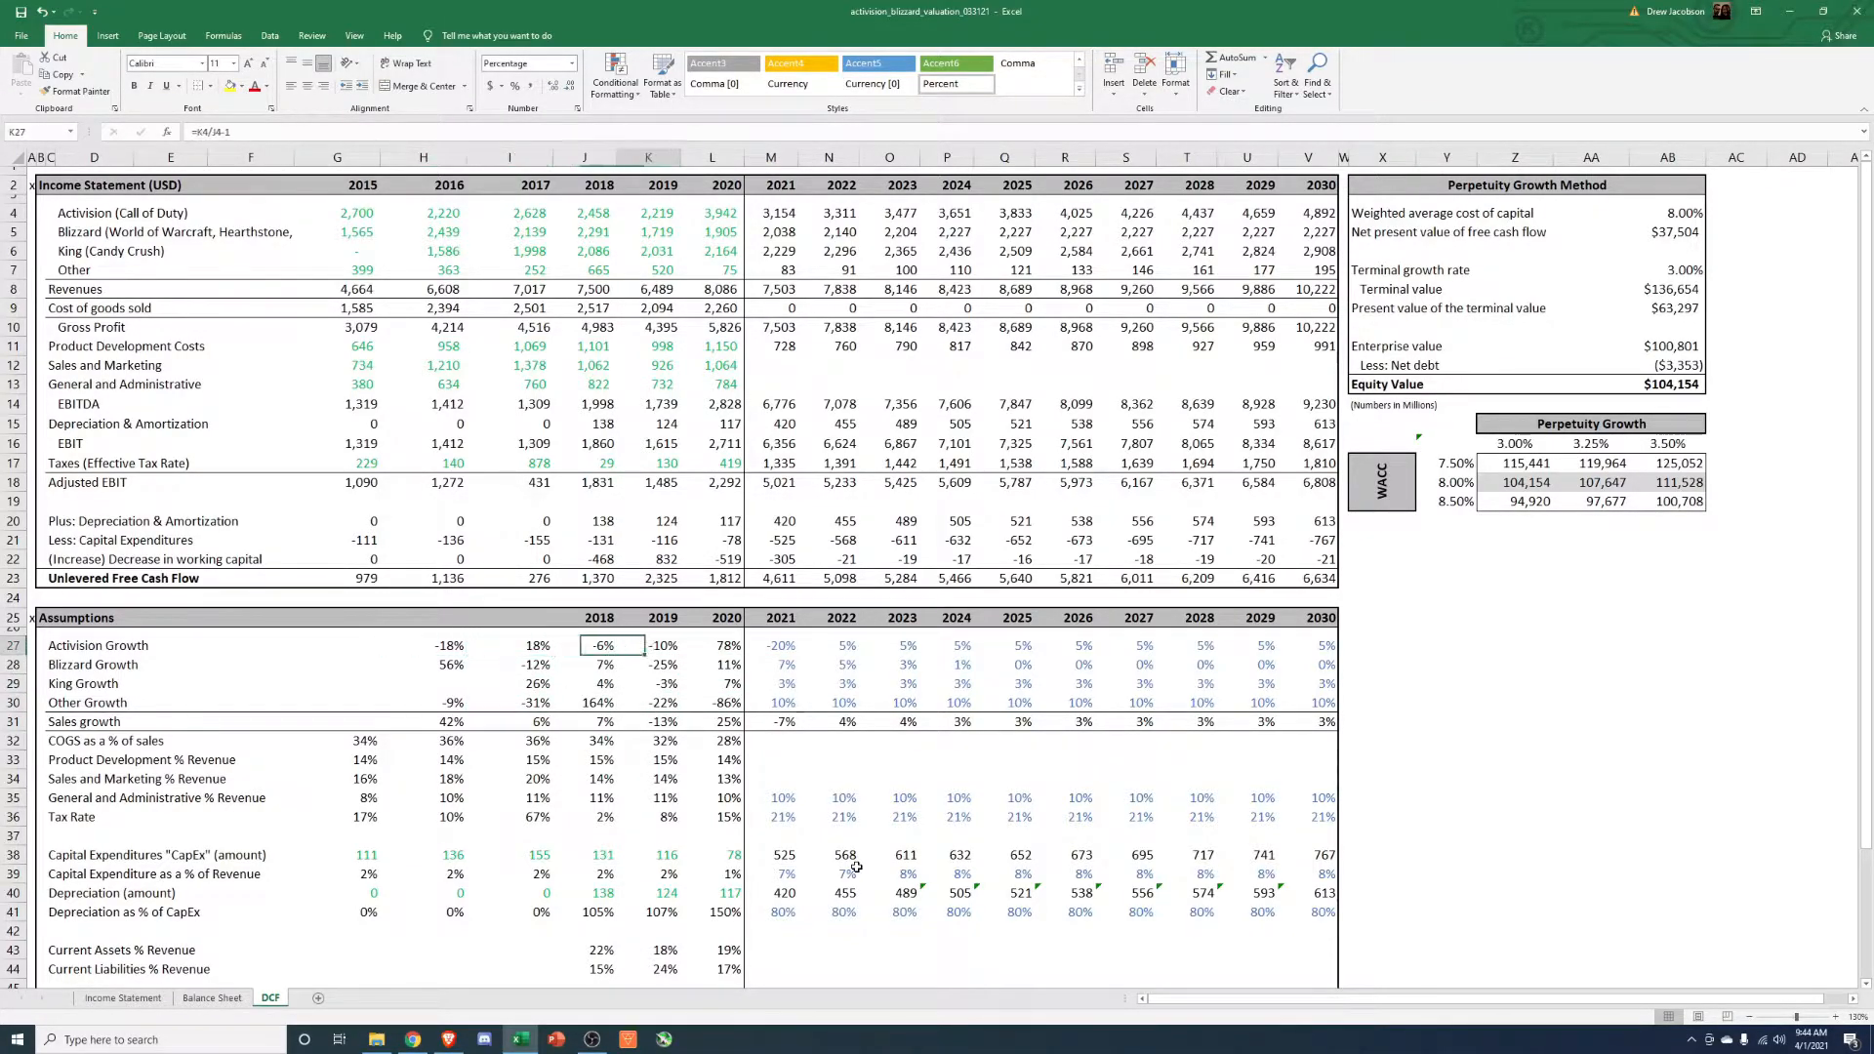
click(712, 646)
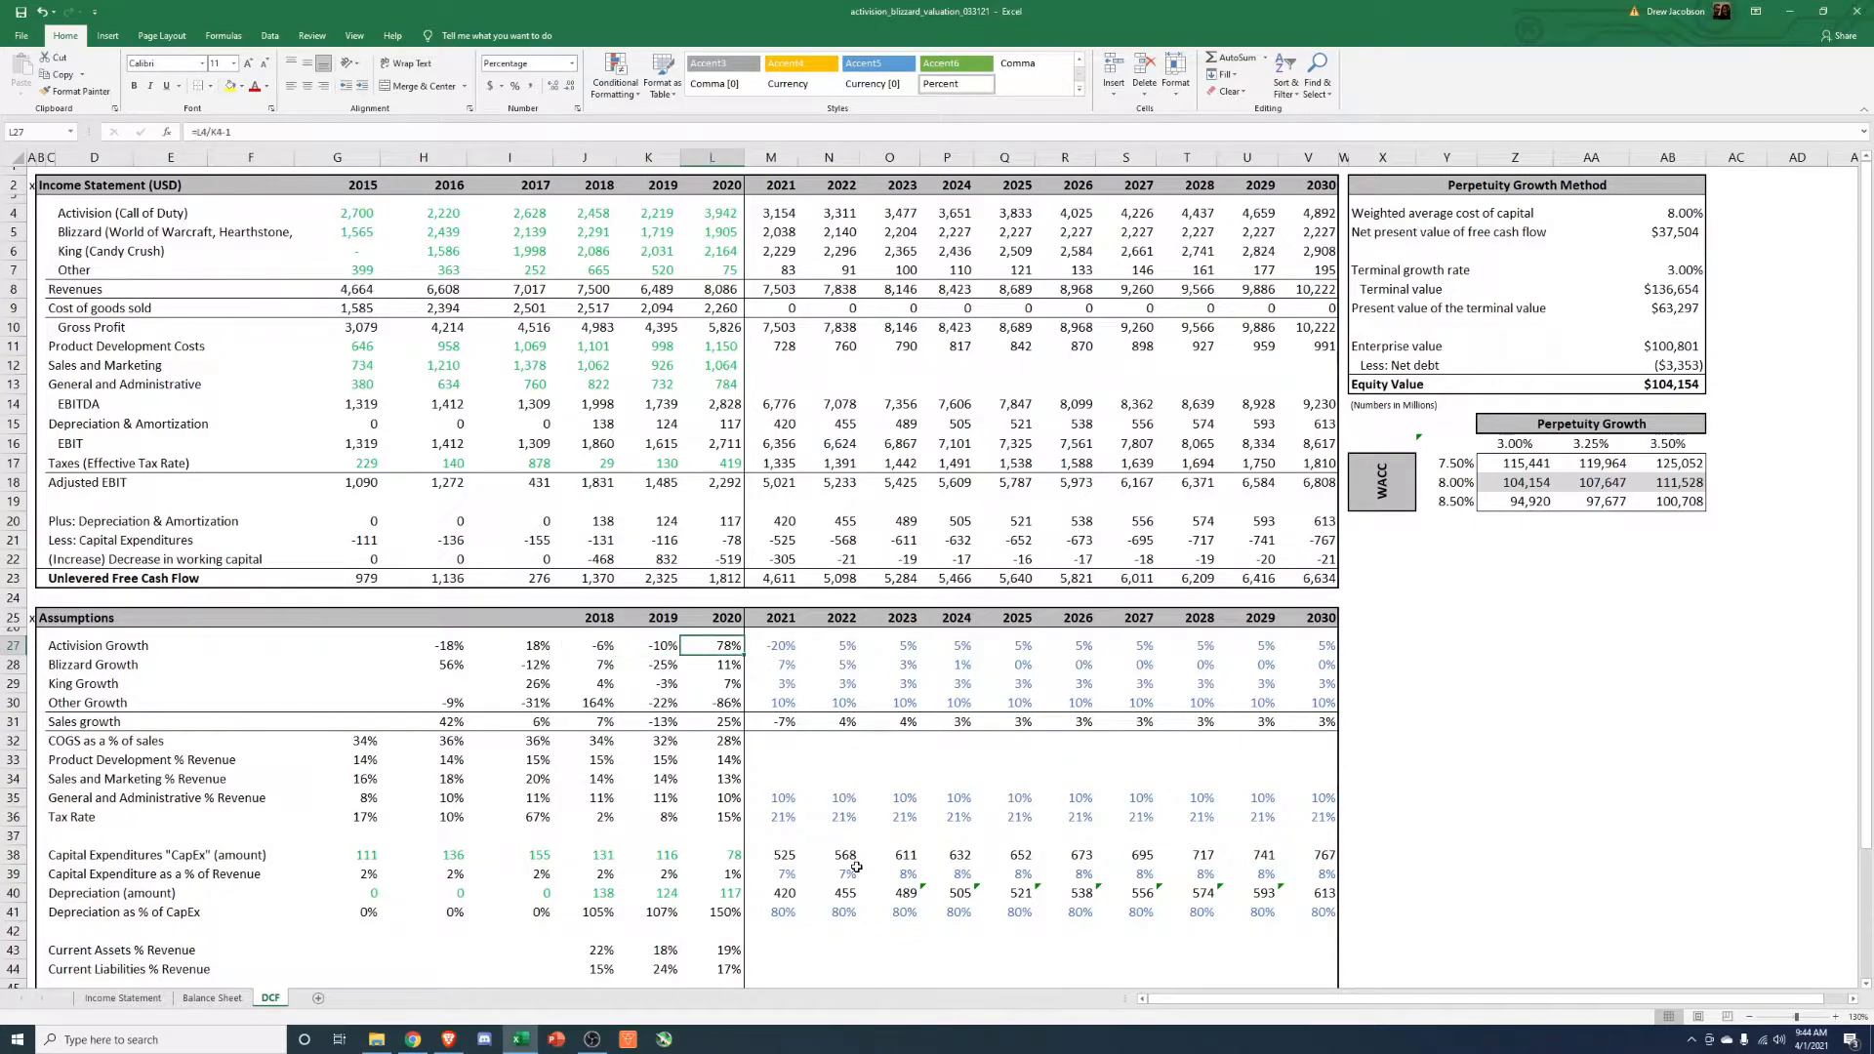
click(771, 646)
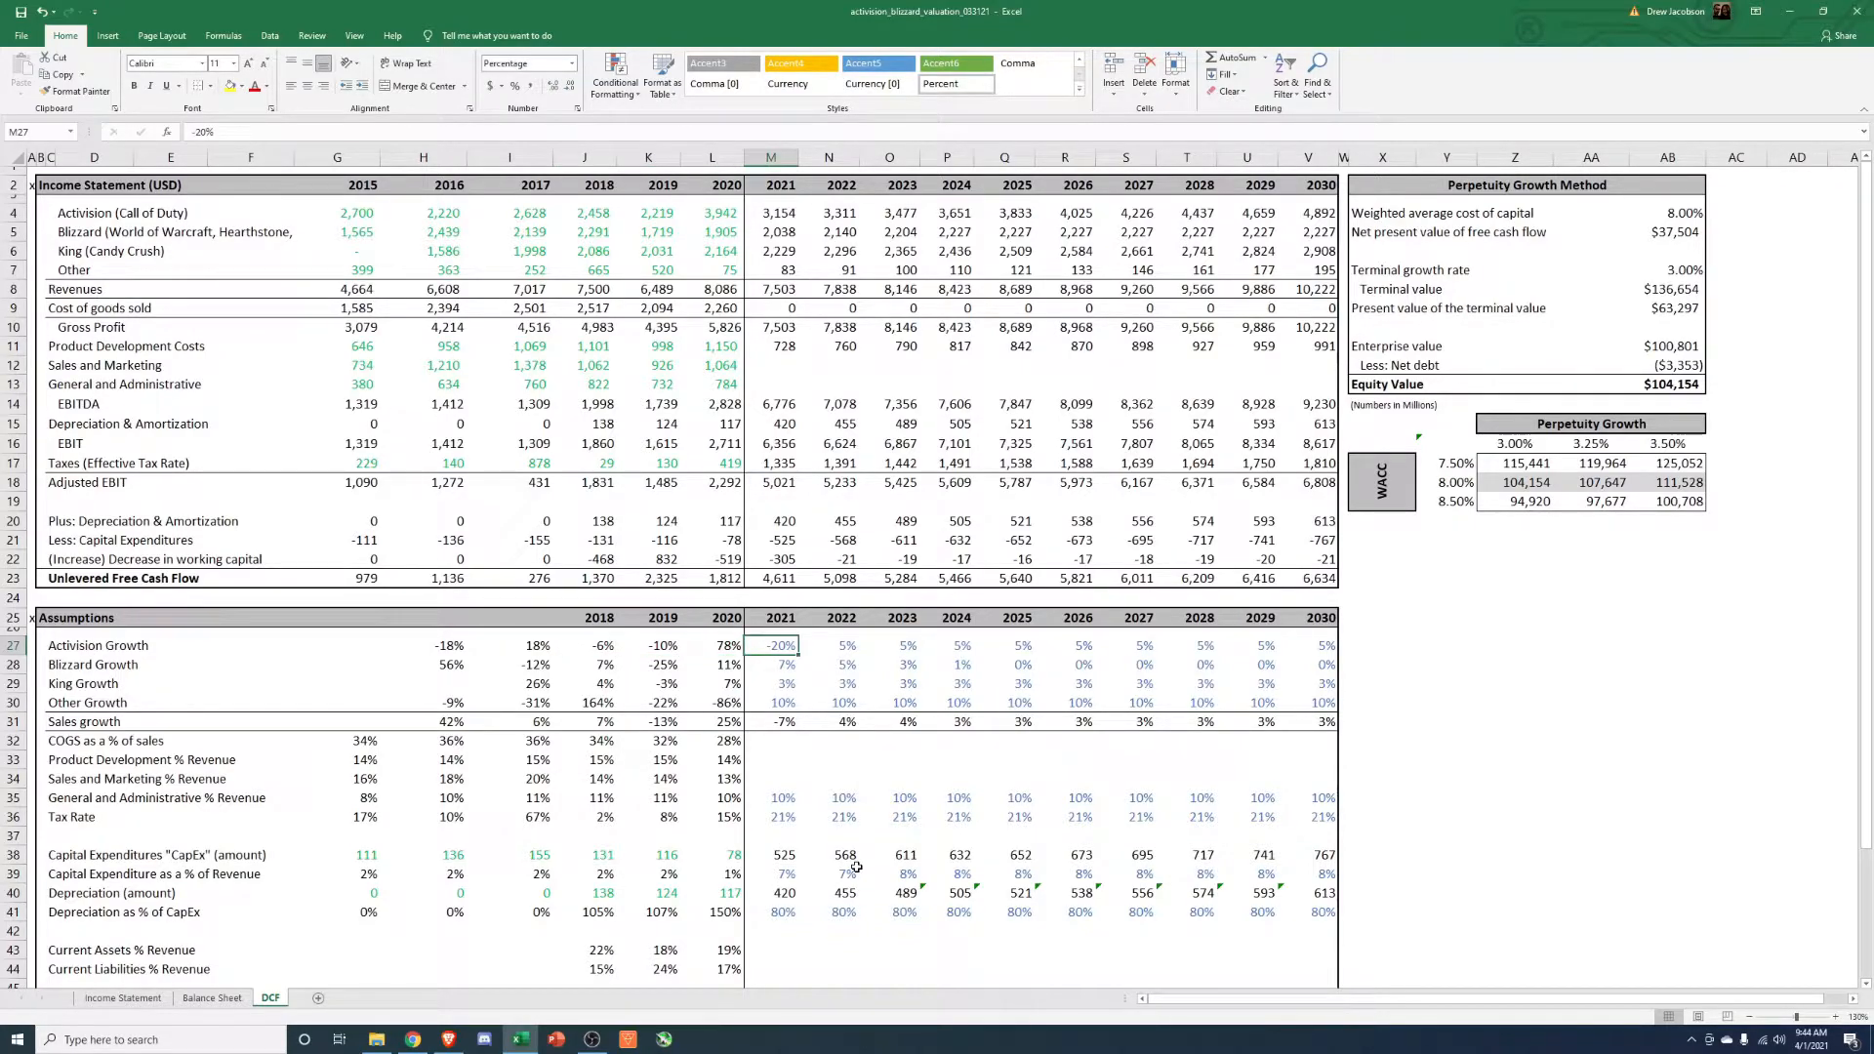
Review the 2017 and 2019 COGS ratio formulas and return to the 2021 COGS cell.
click(781, 740)
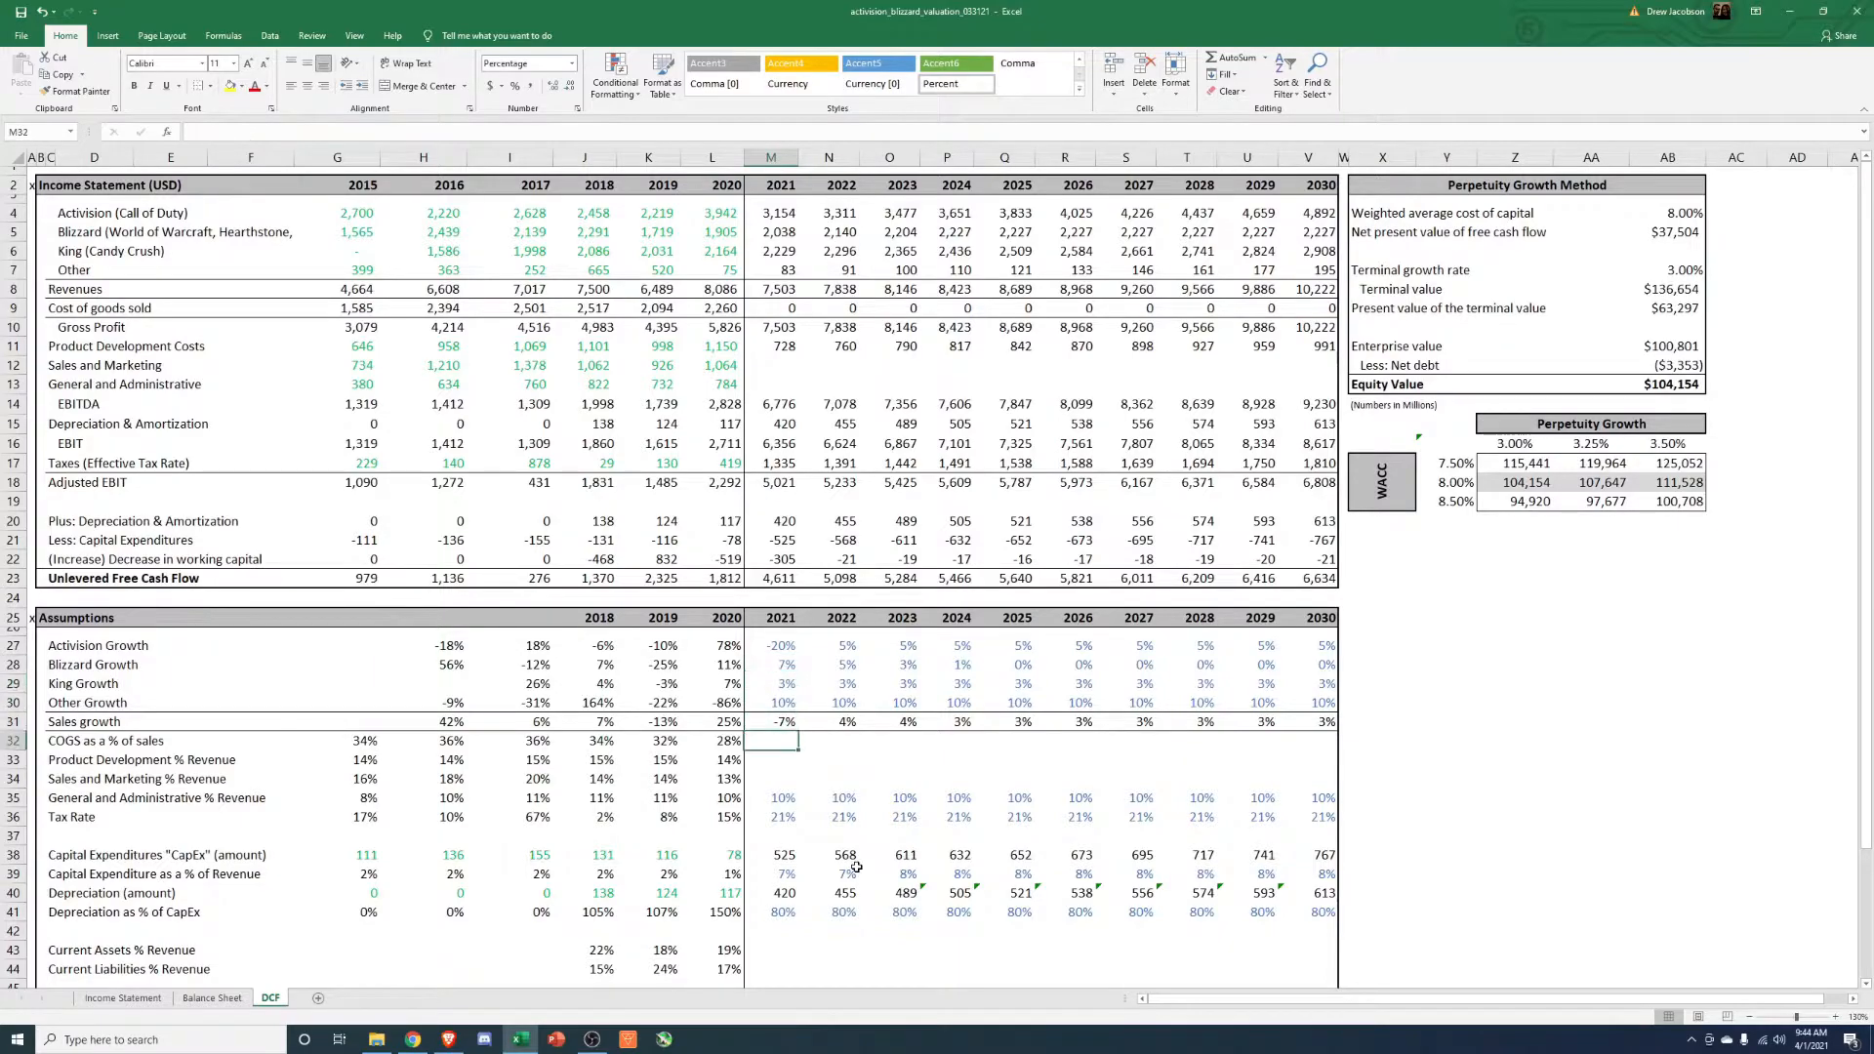
click(648, 740)
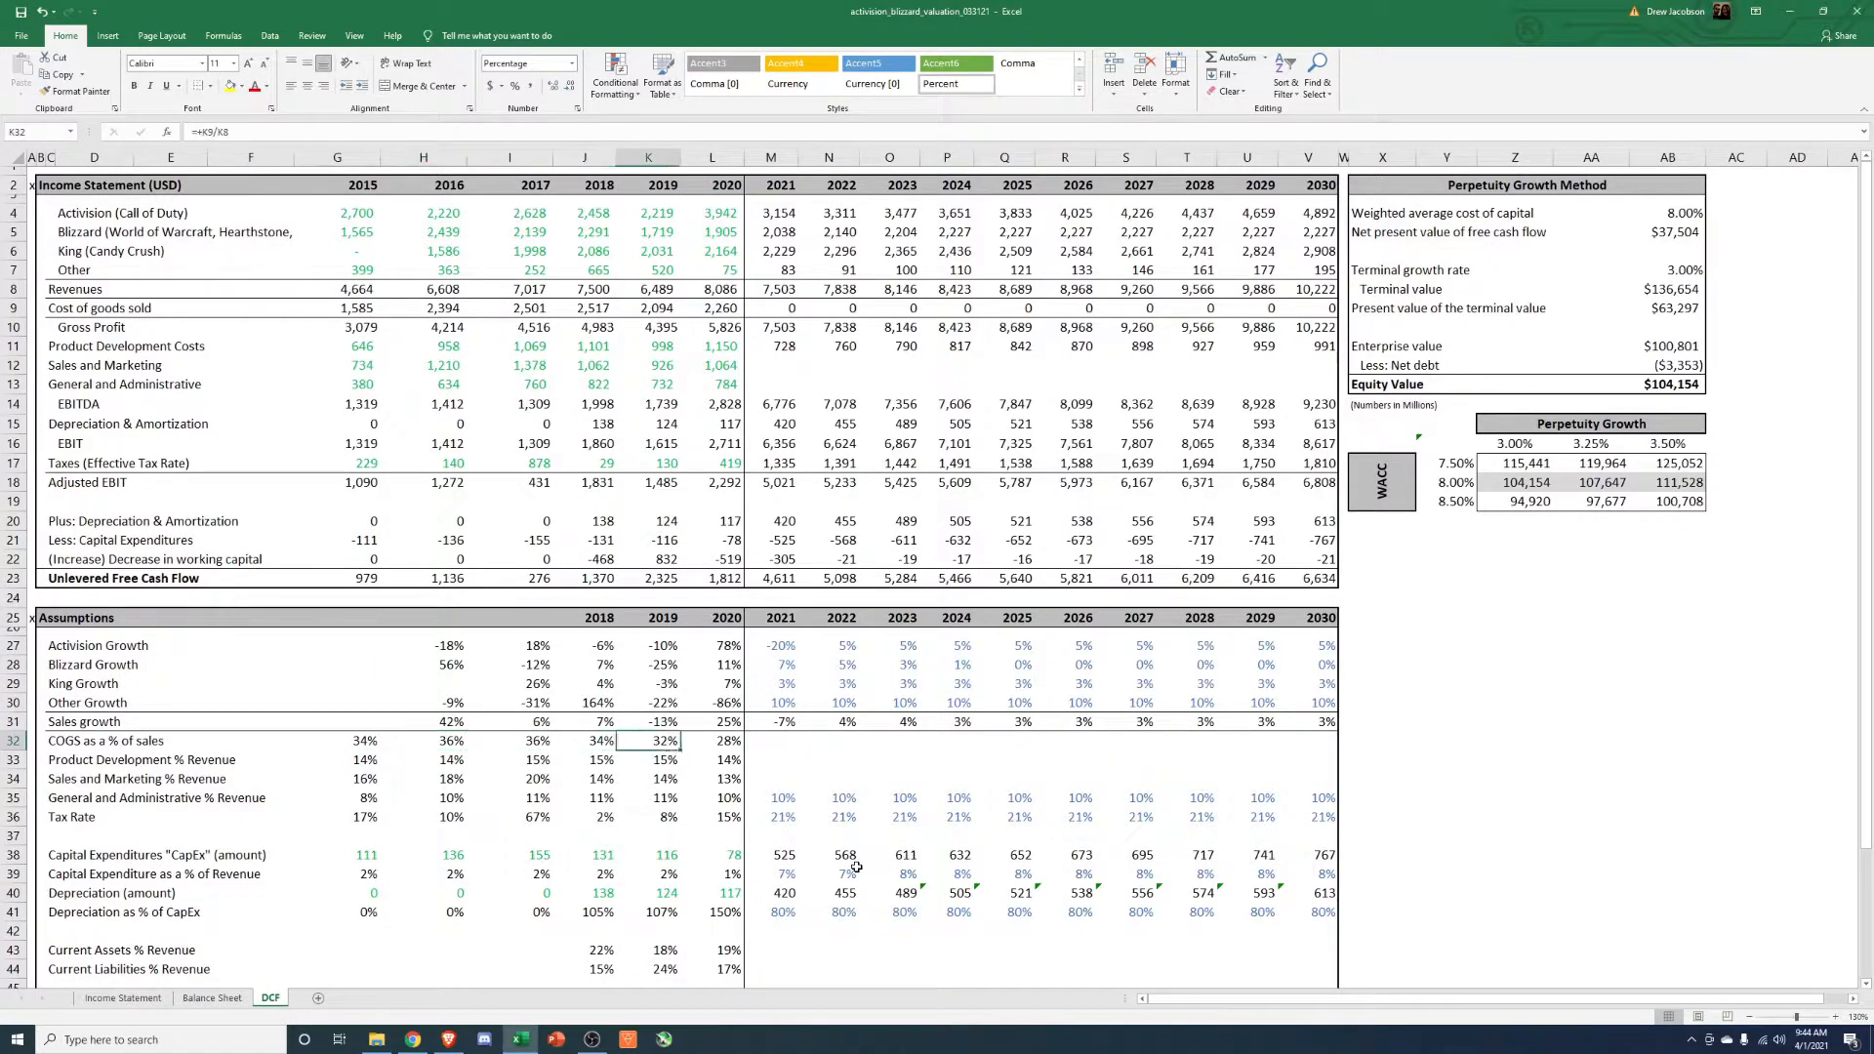
click(509, 740)
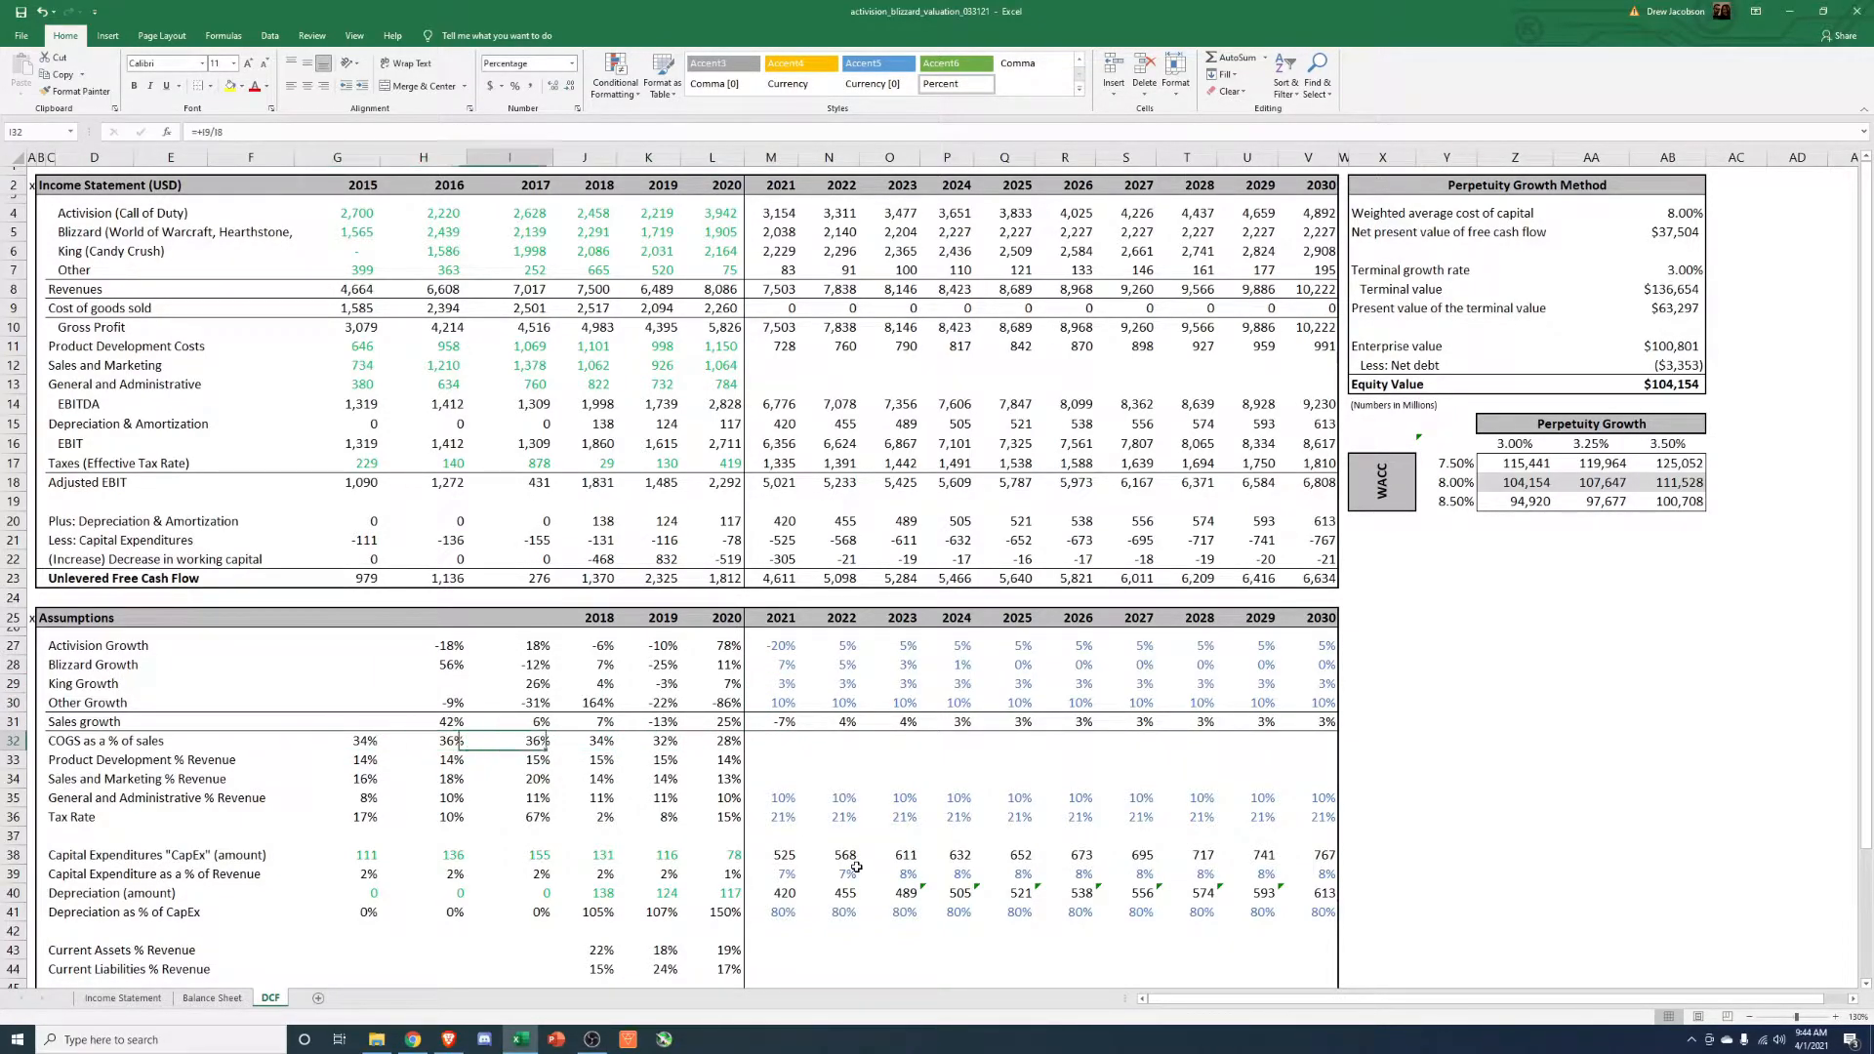
click(771, 740)
text(=)
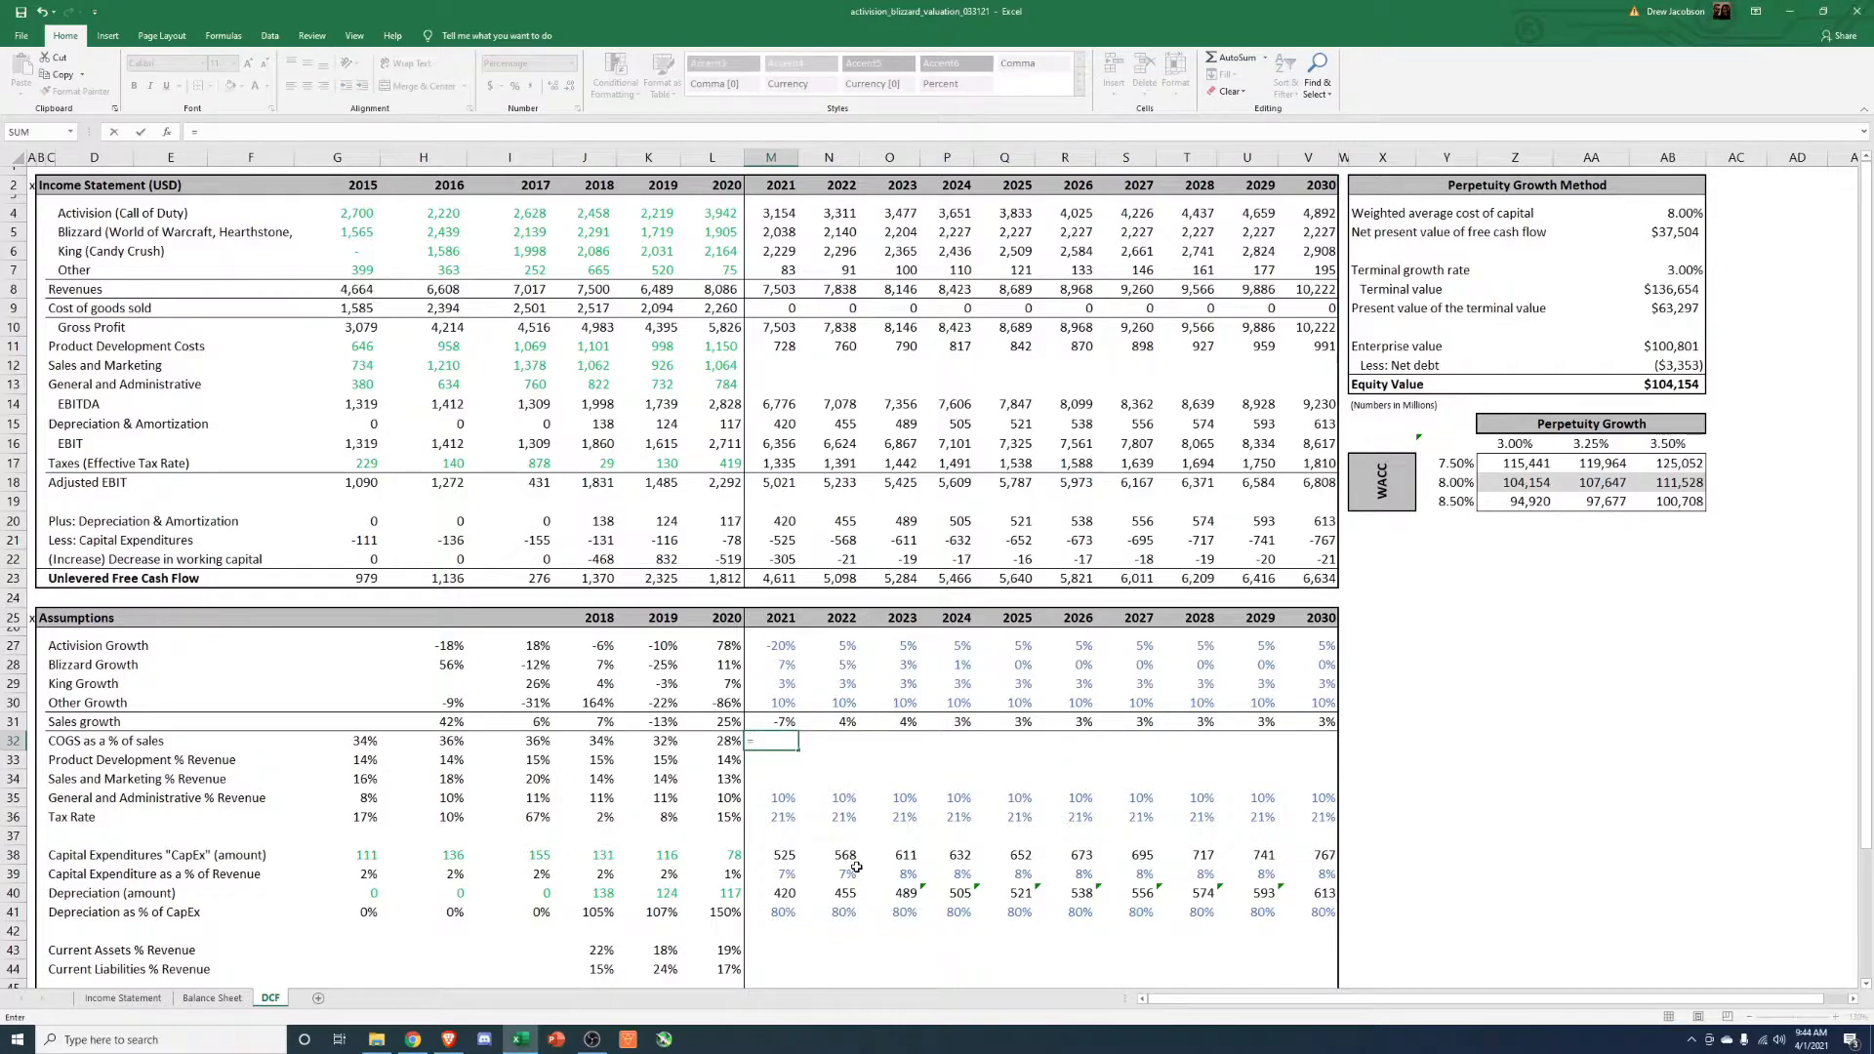
Enter 30% COGS of sales for 2021 and fill it across 2022–2030, giving equity value $67,259.
text(30)
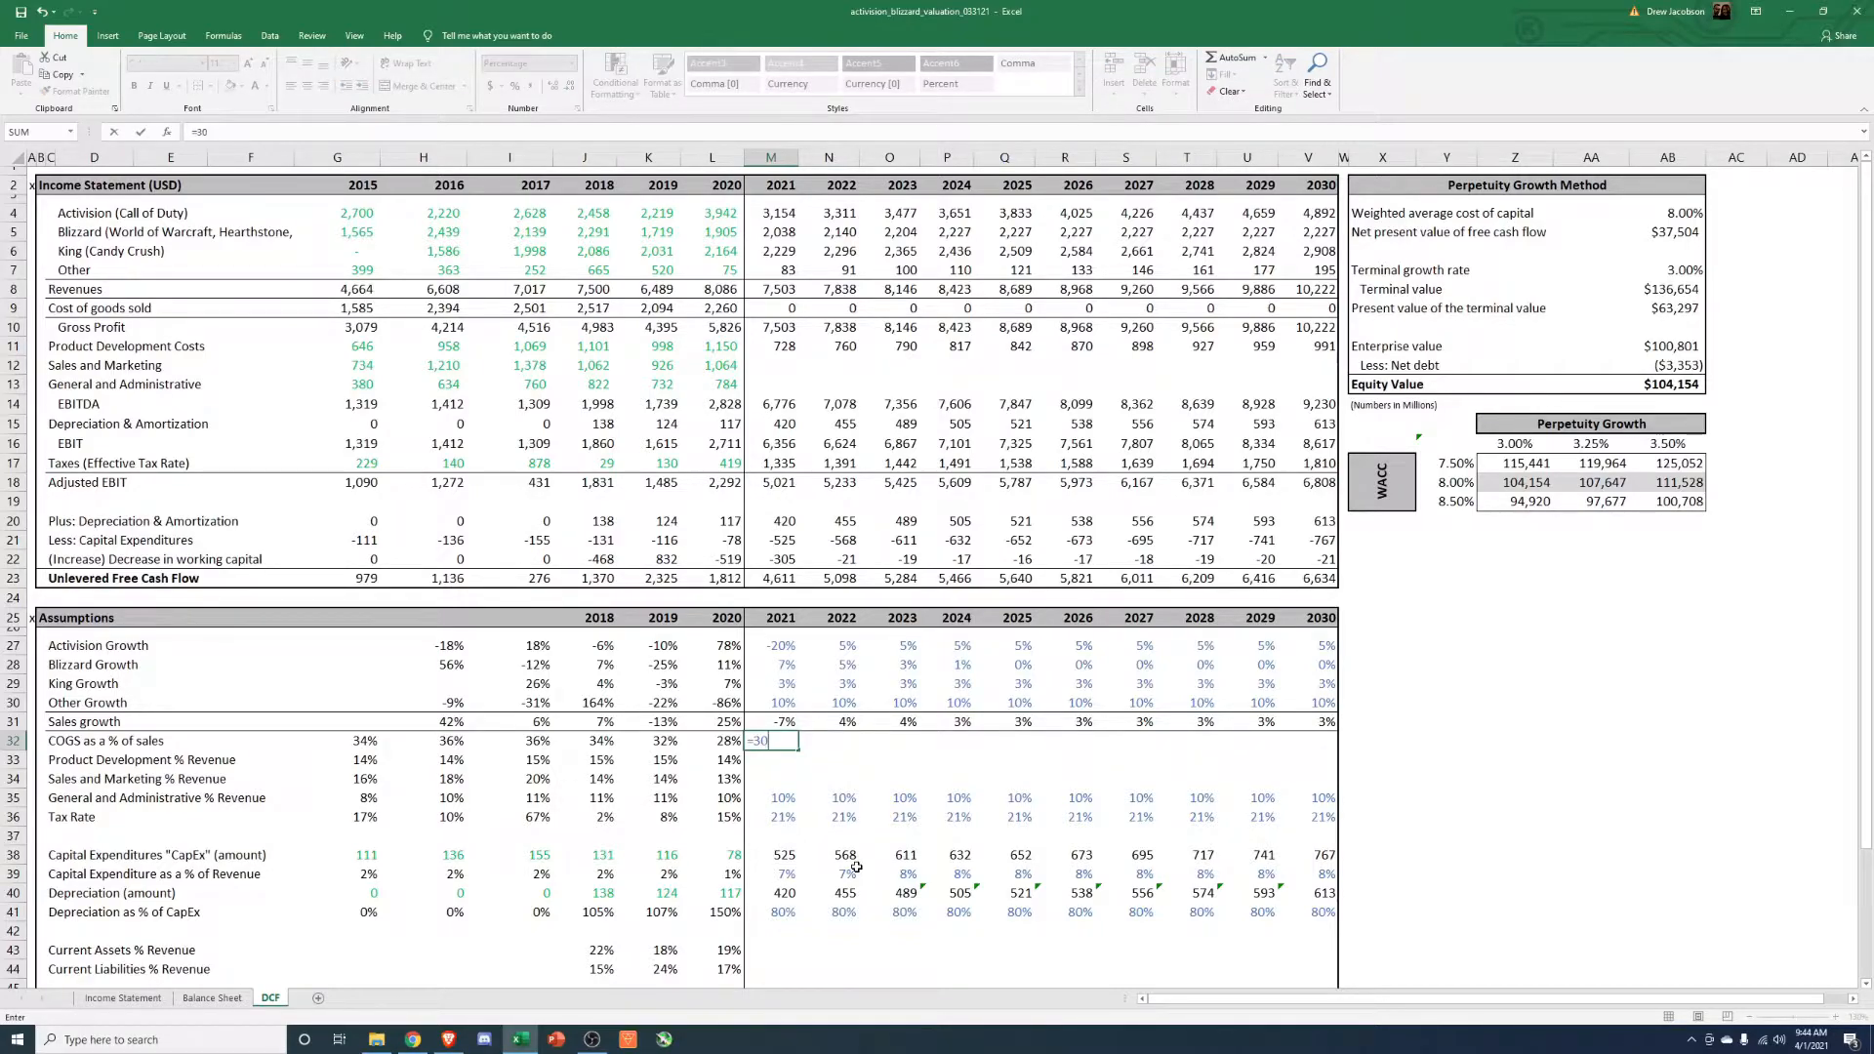
key(Return)
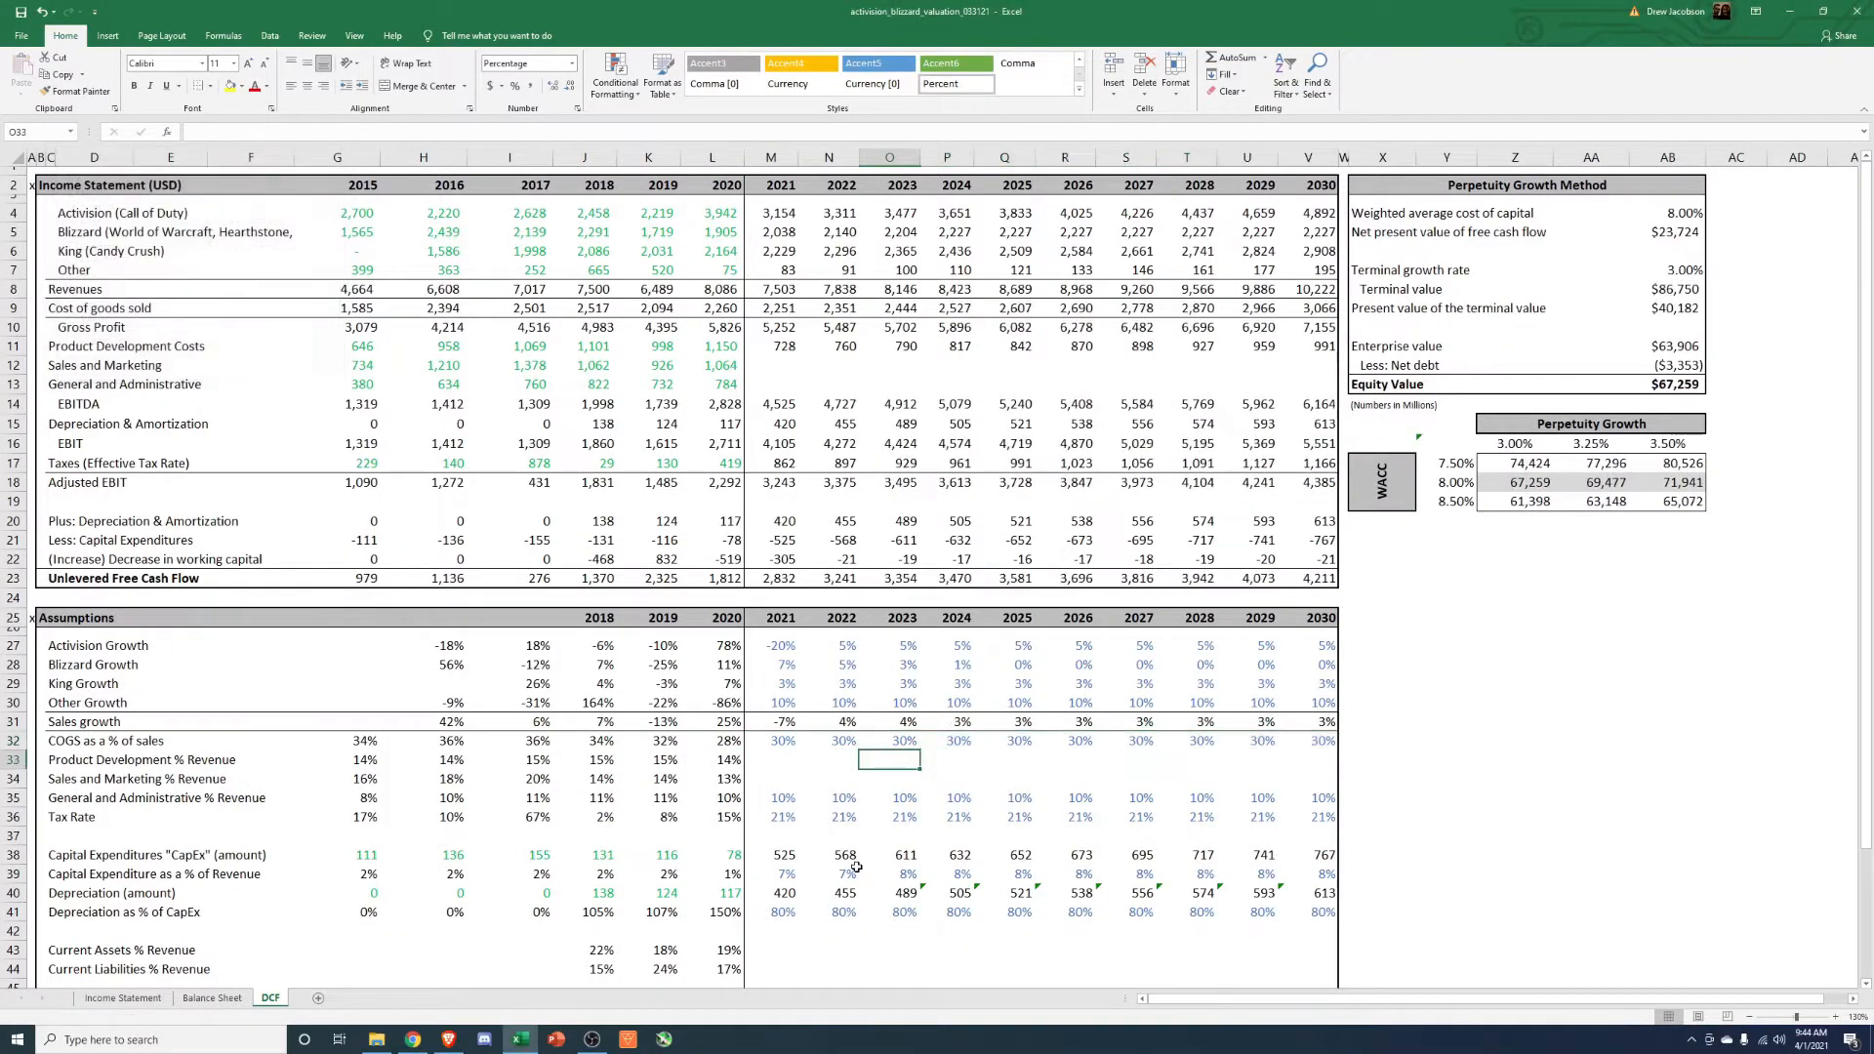
click(781, 740)
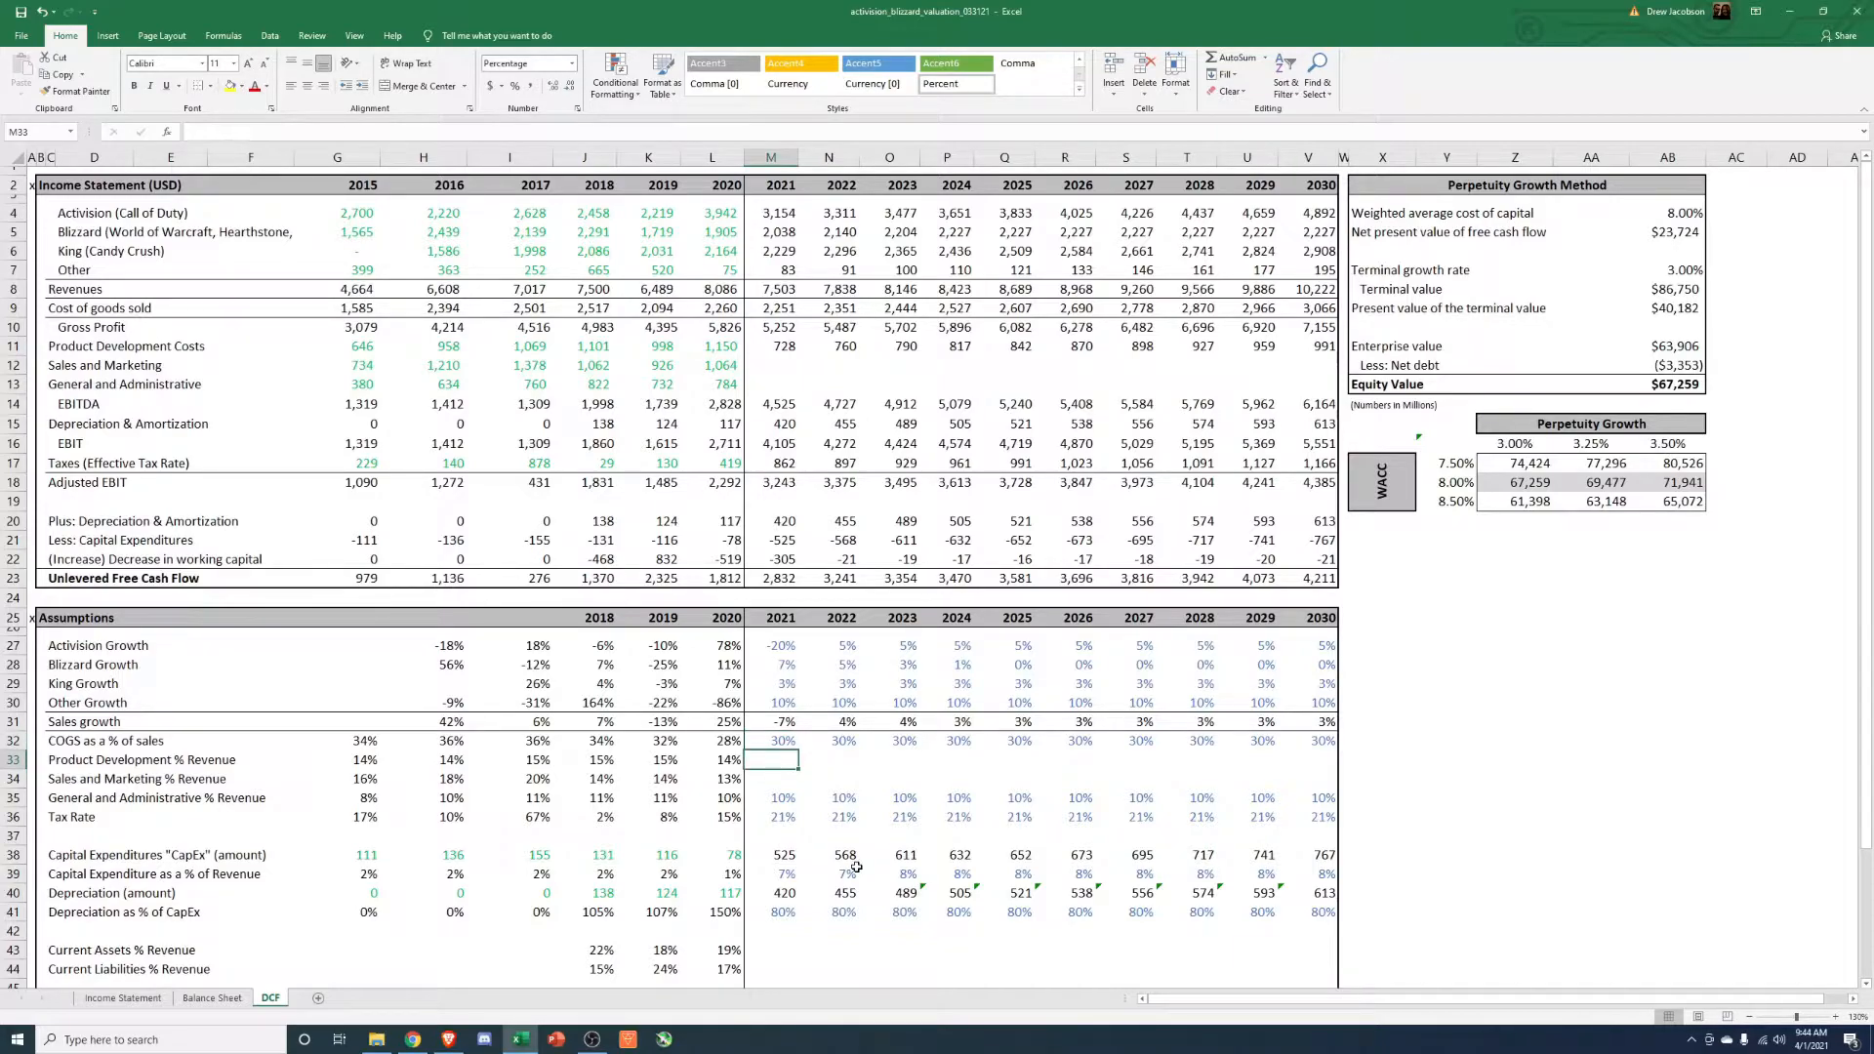
click(584, 759)
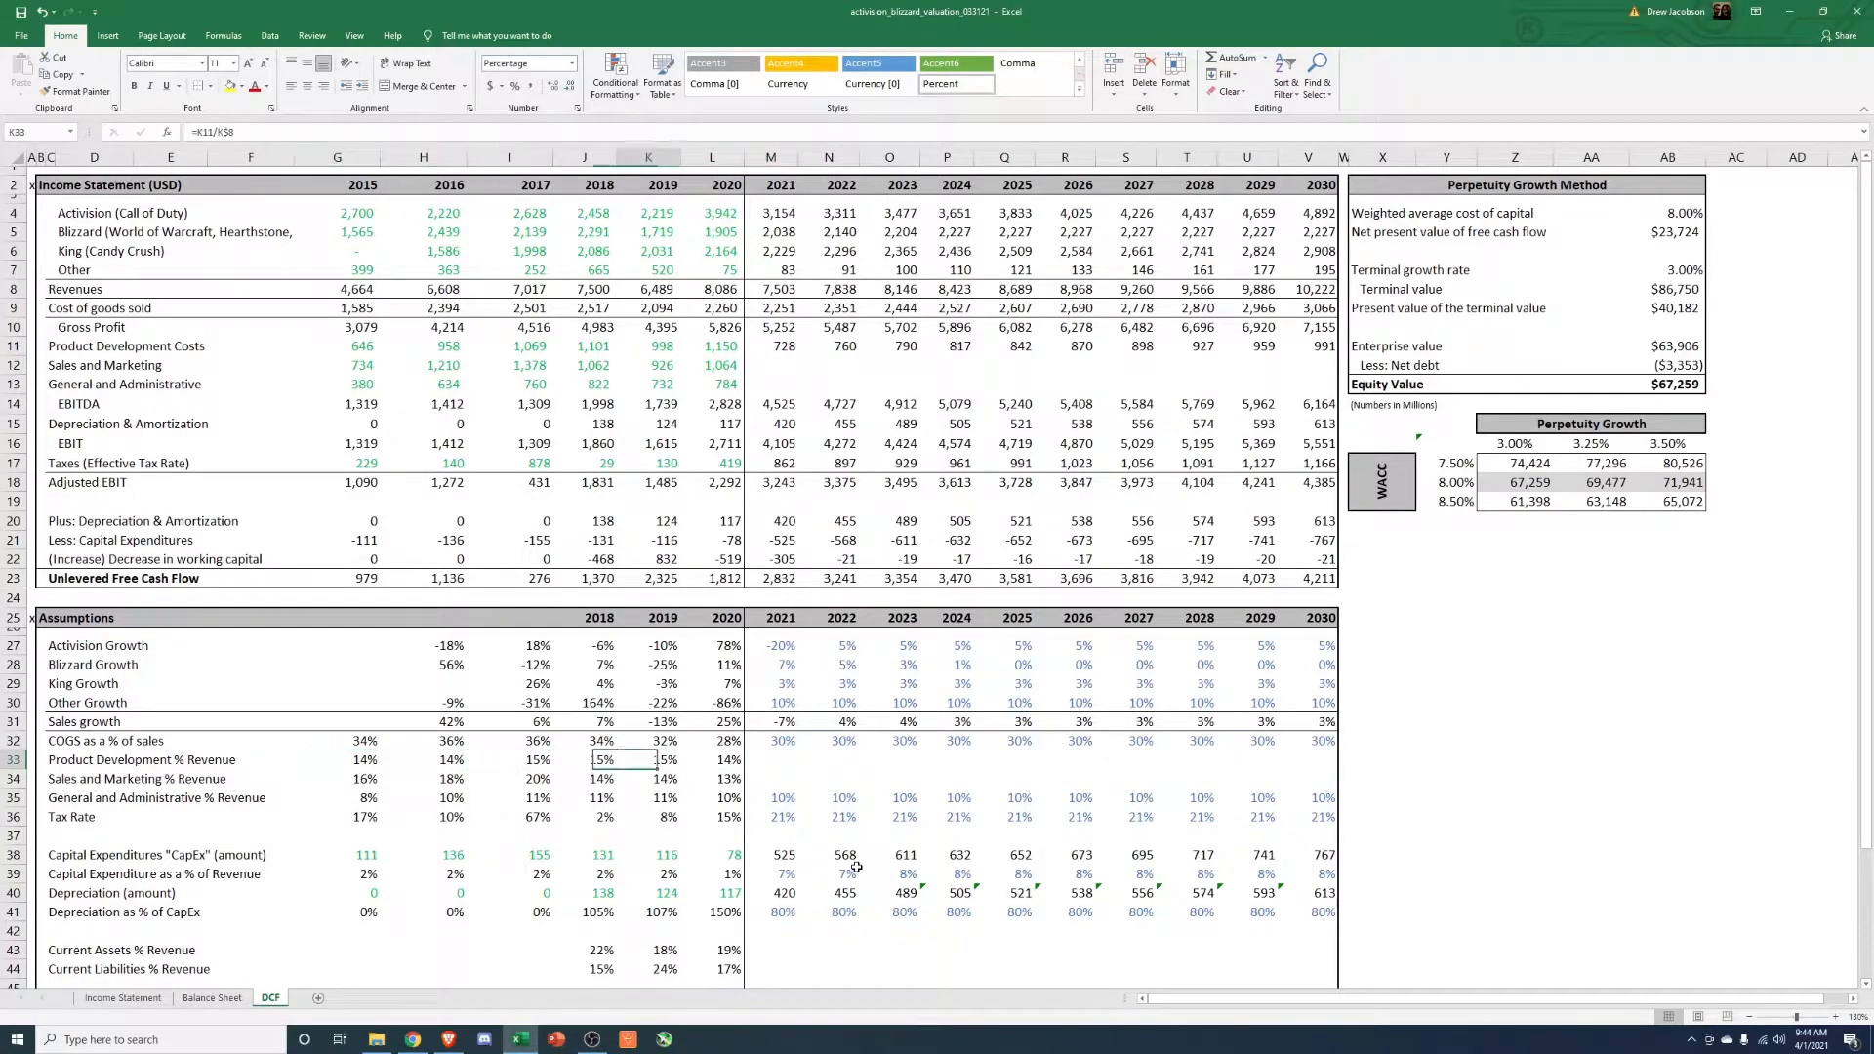
click(772, 759)
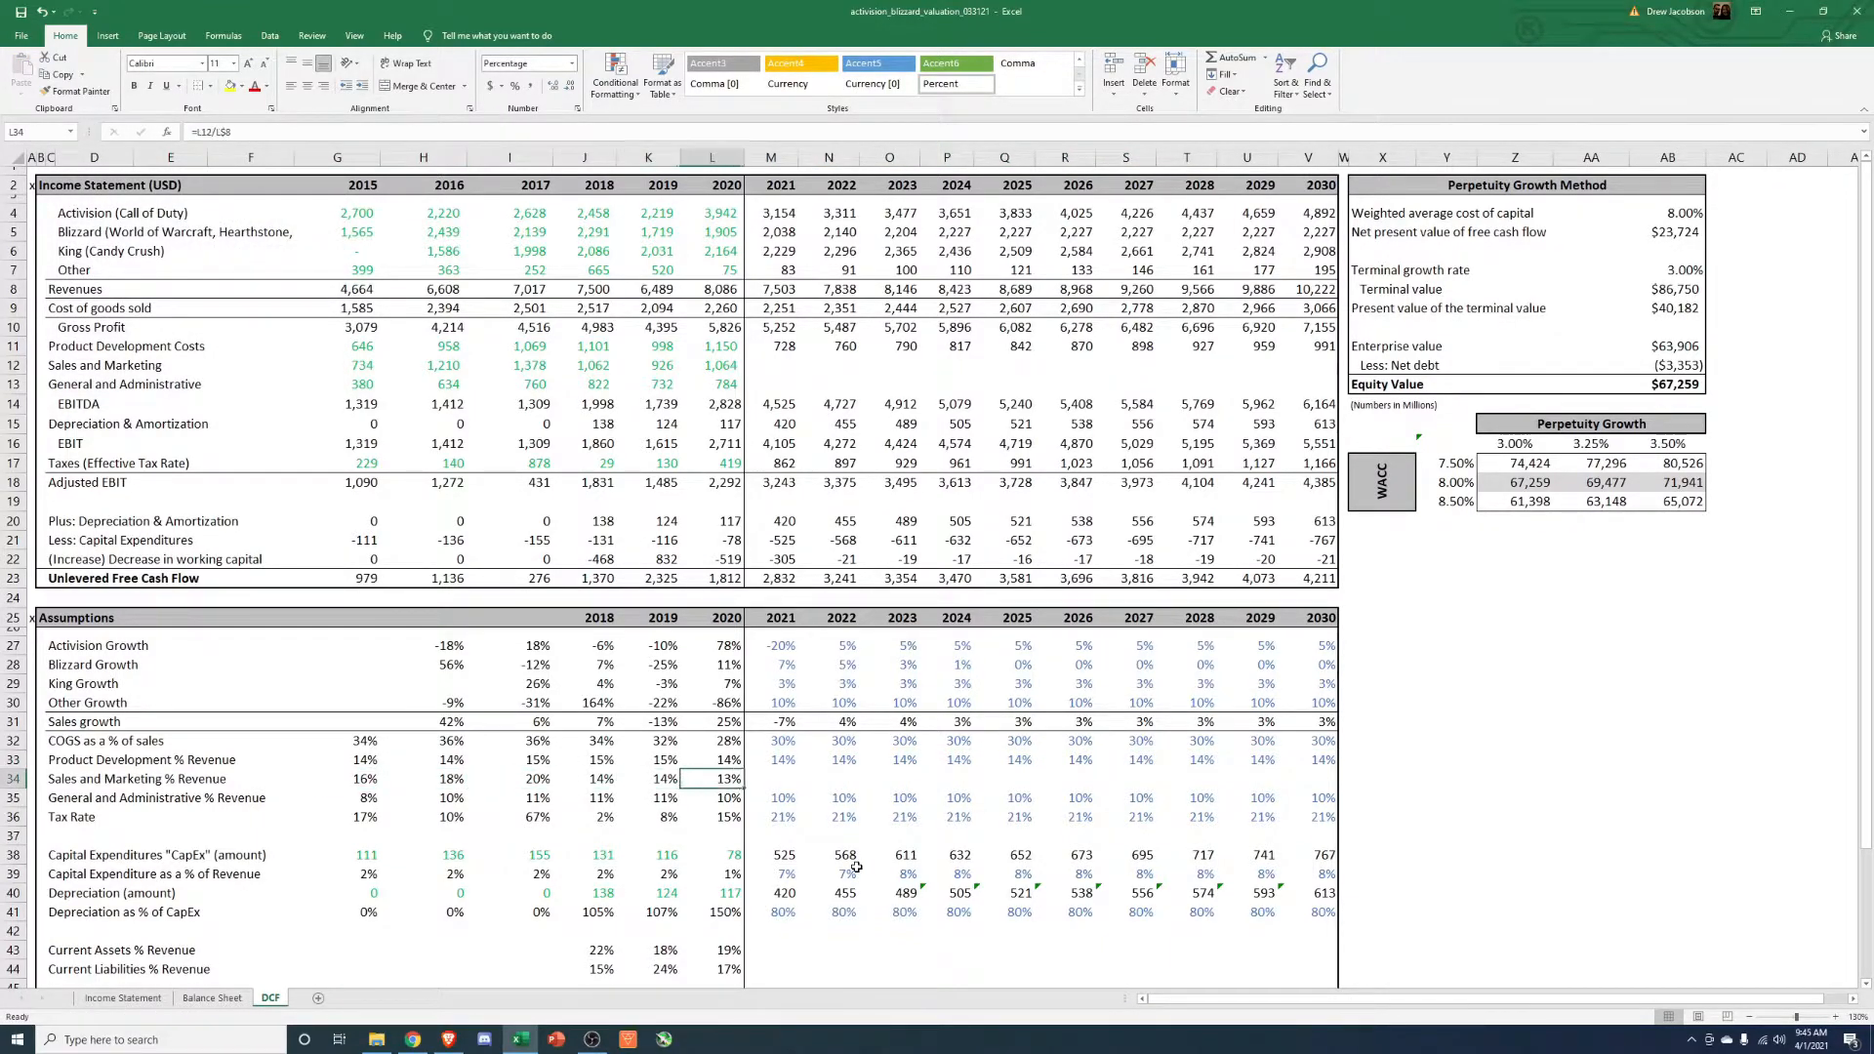
click(771, 779)
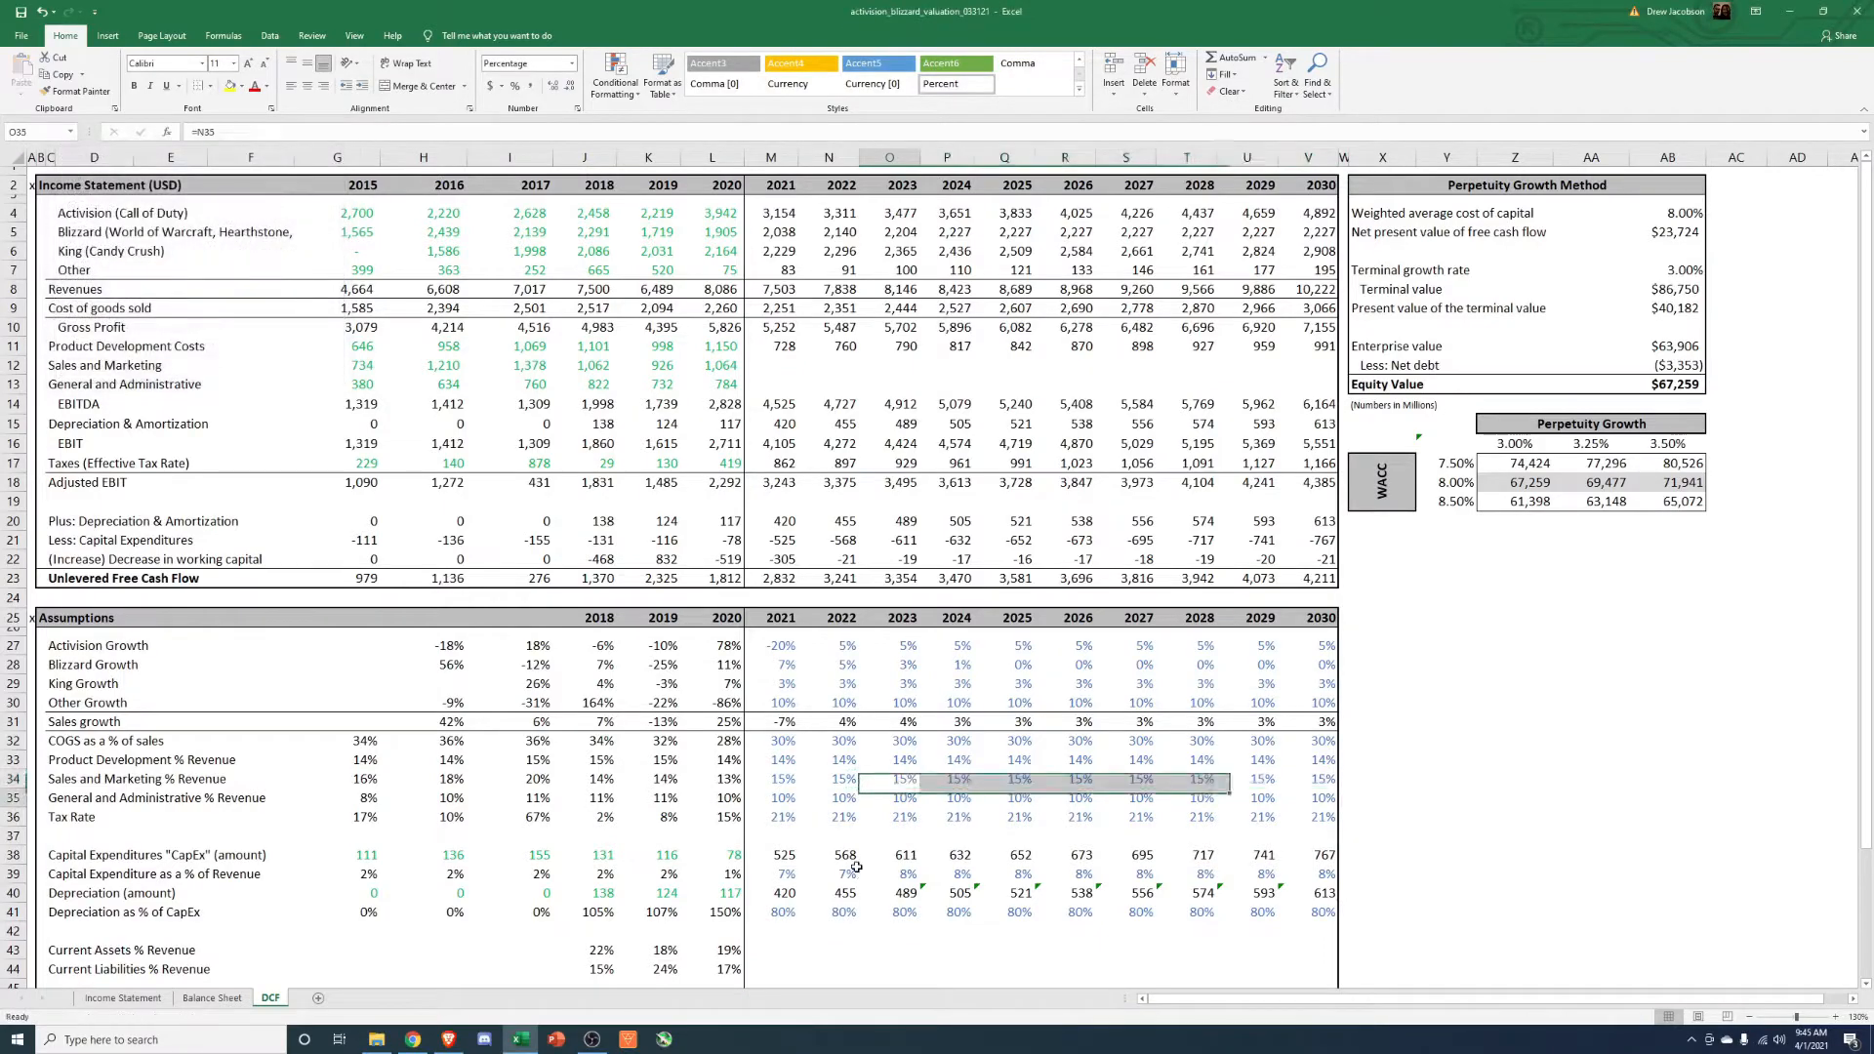
click(771, 779)
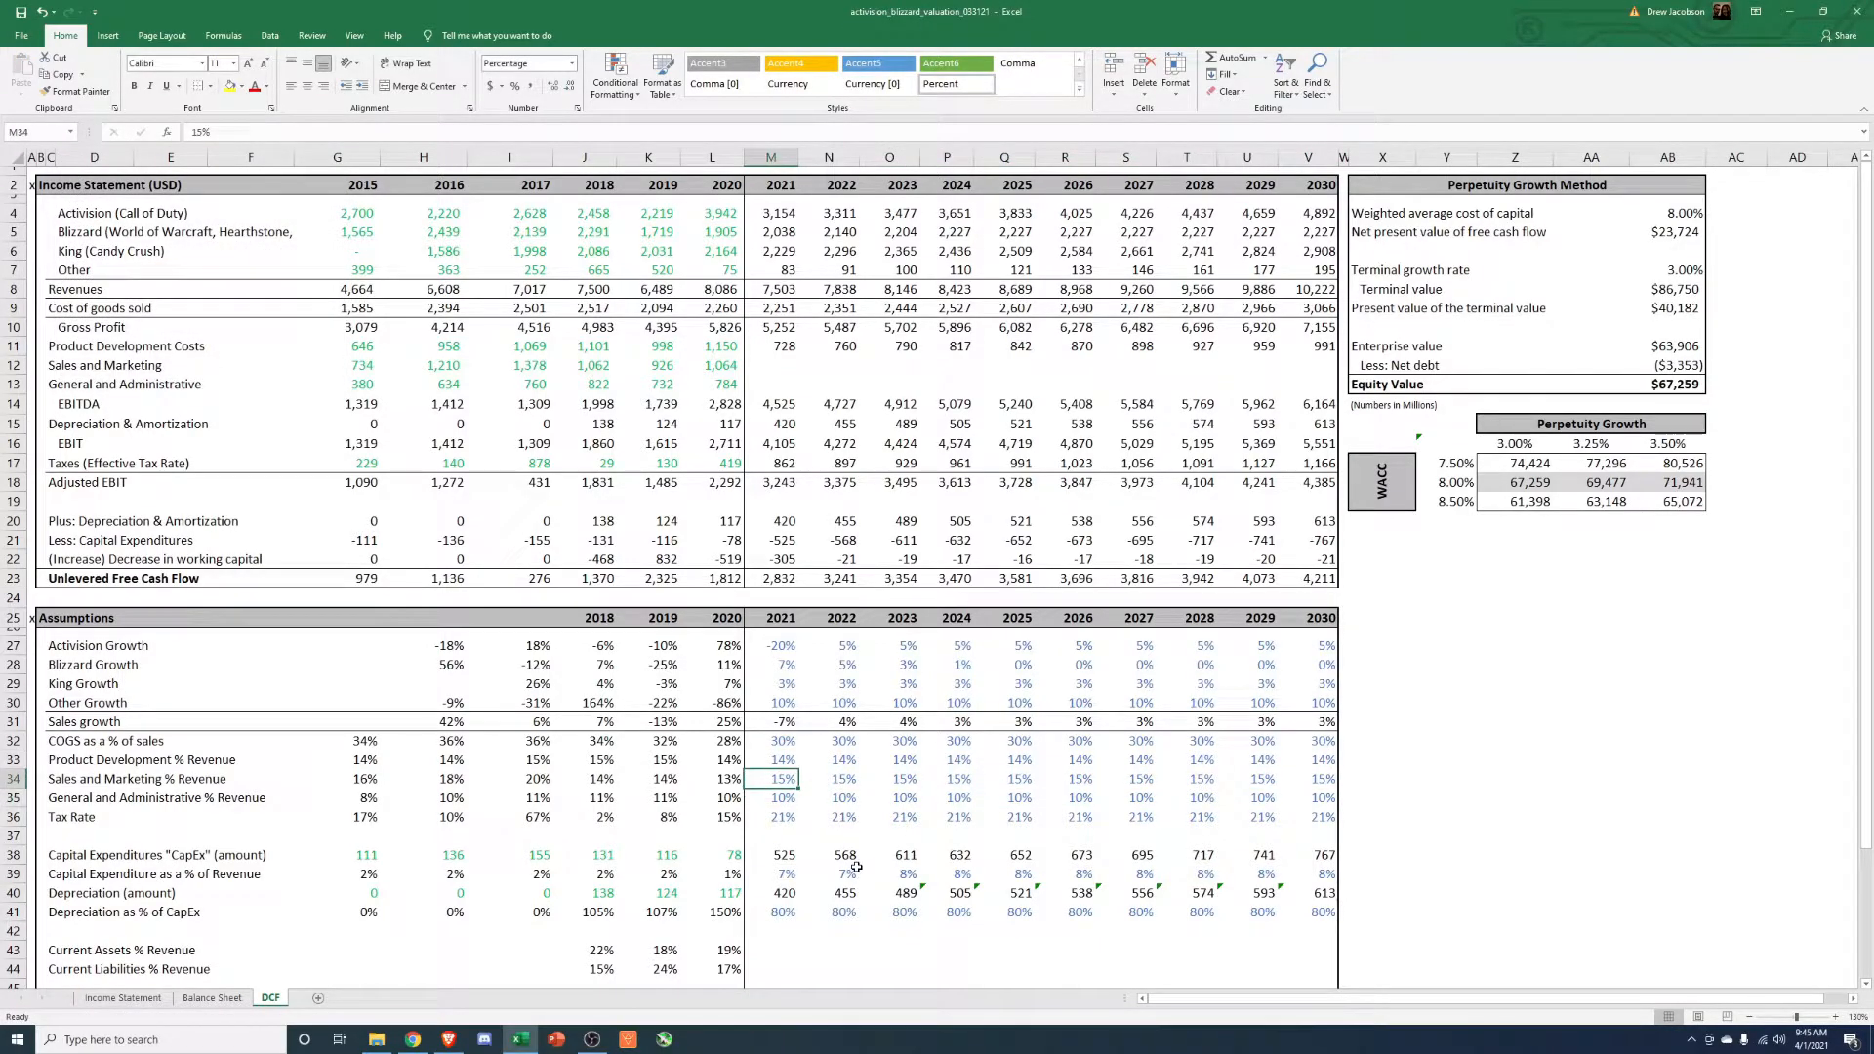
click(843, 779)
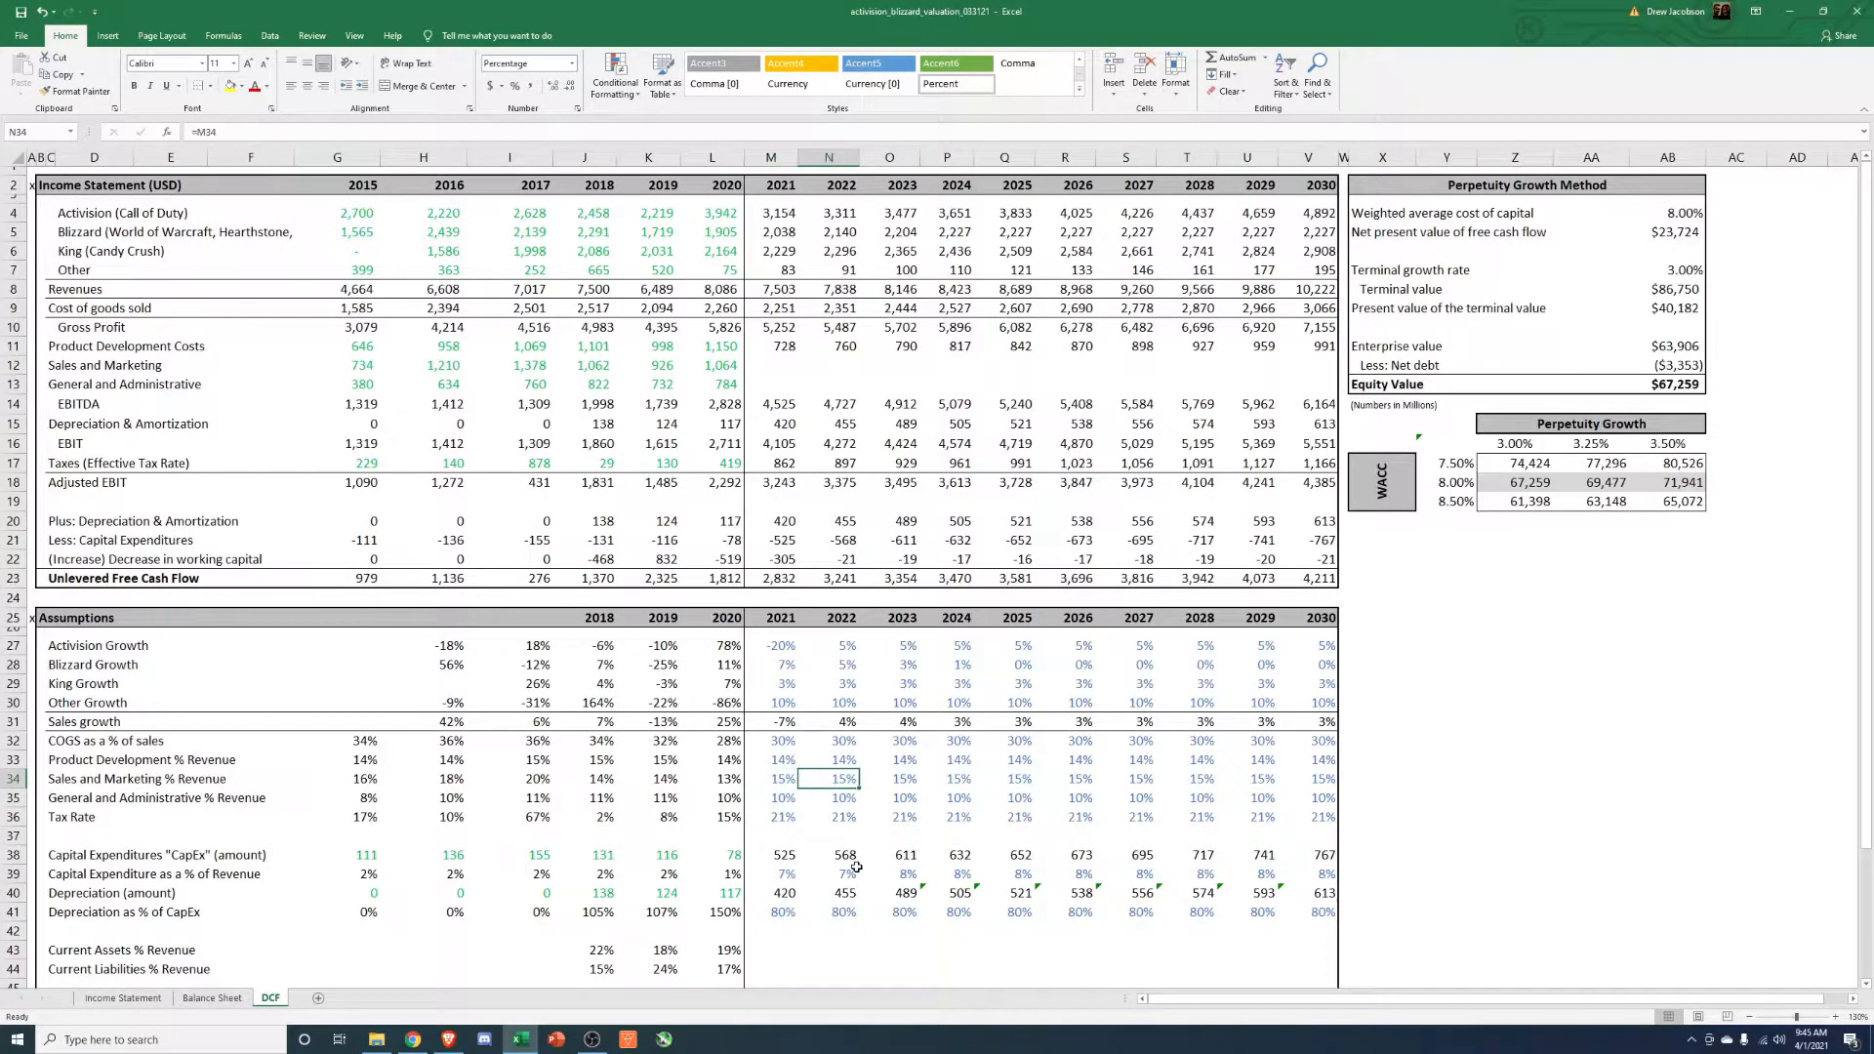
click(585, 779)
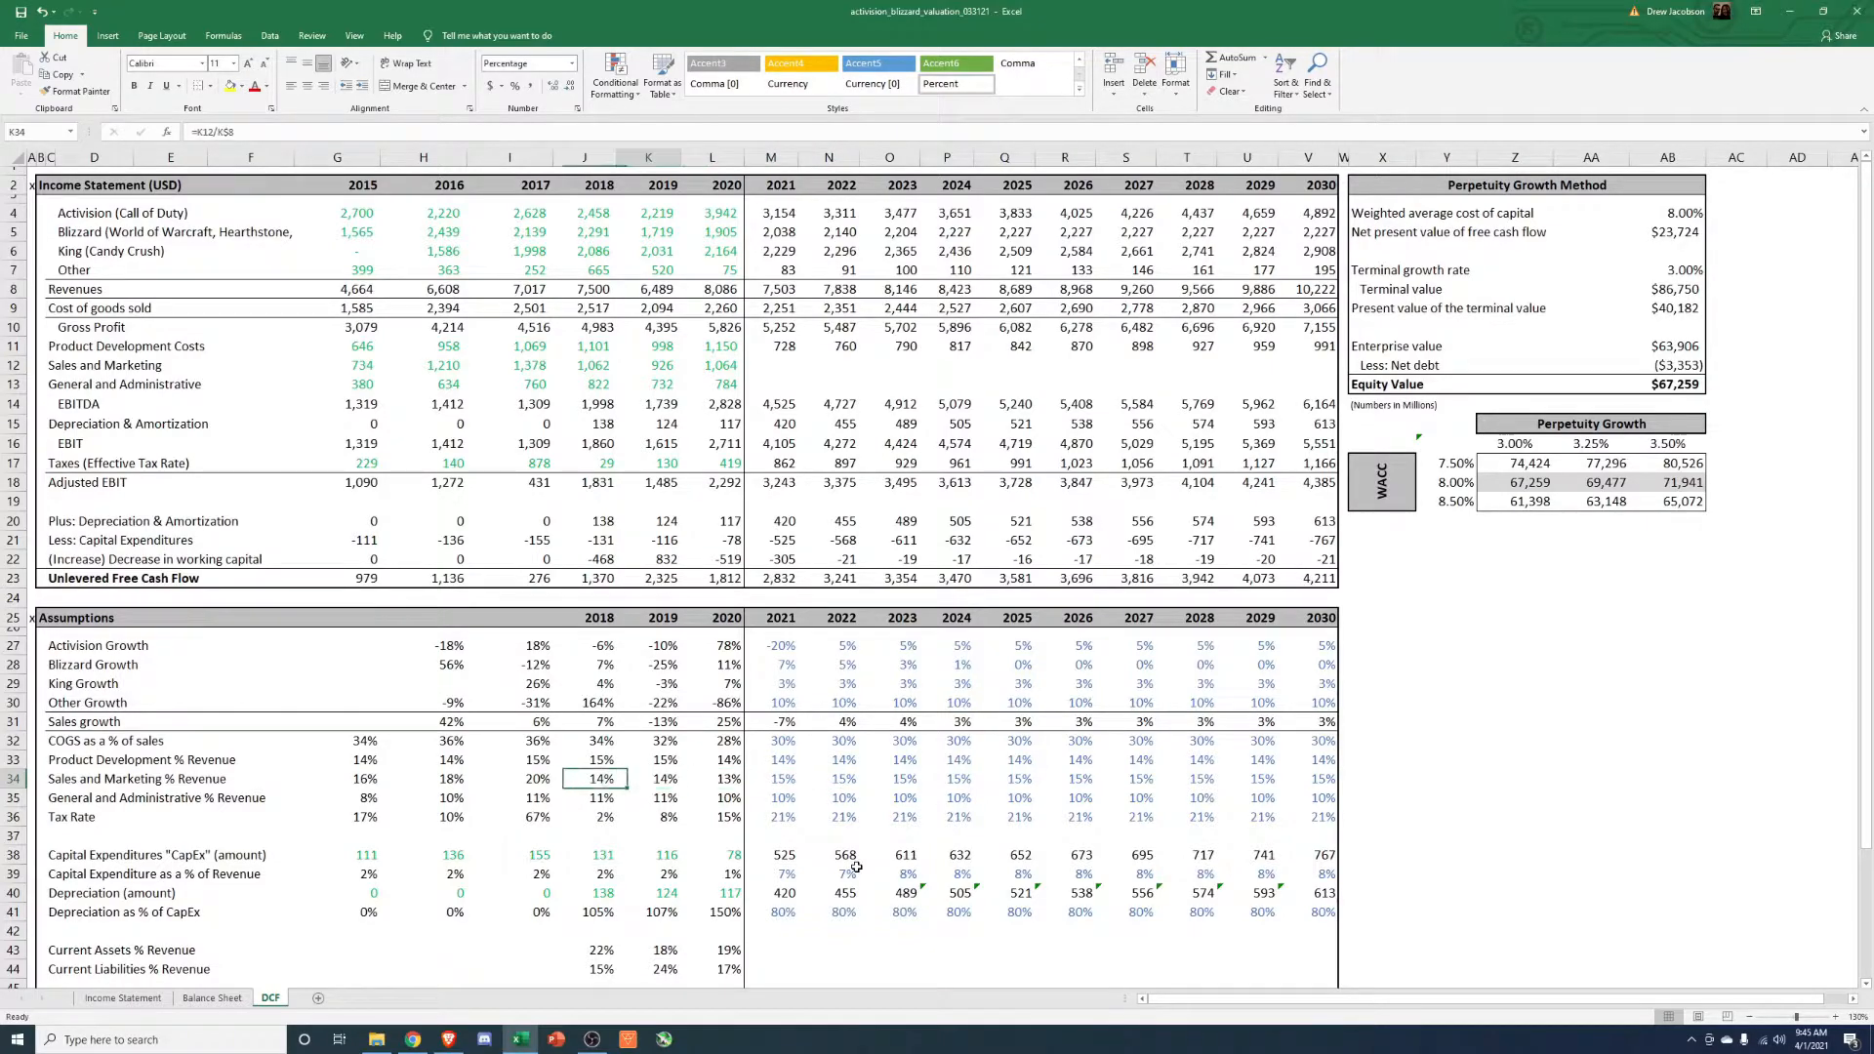
click(1247, 779)
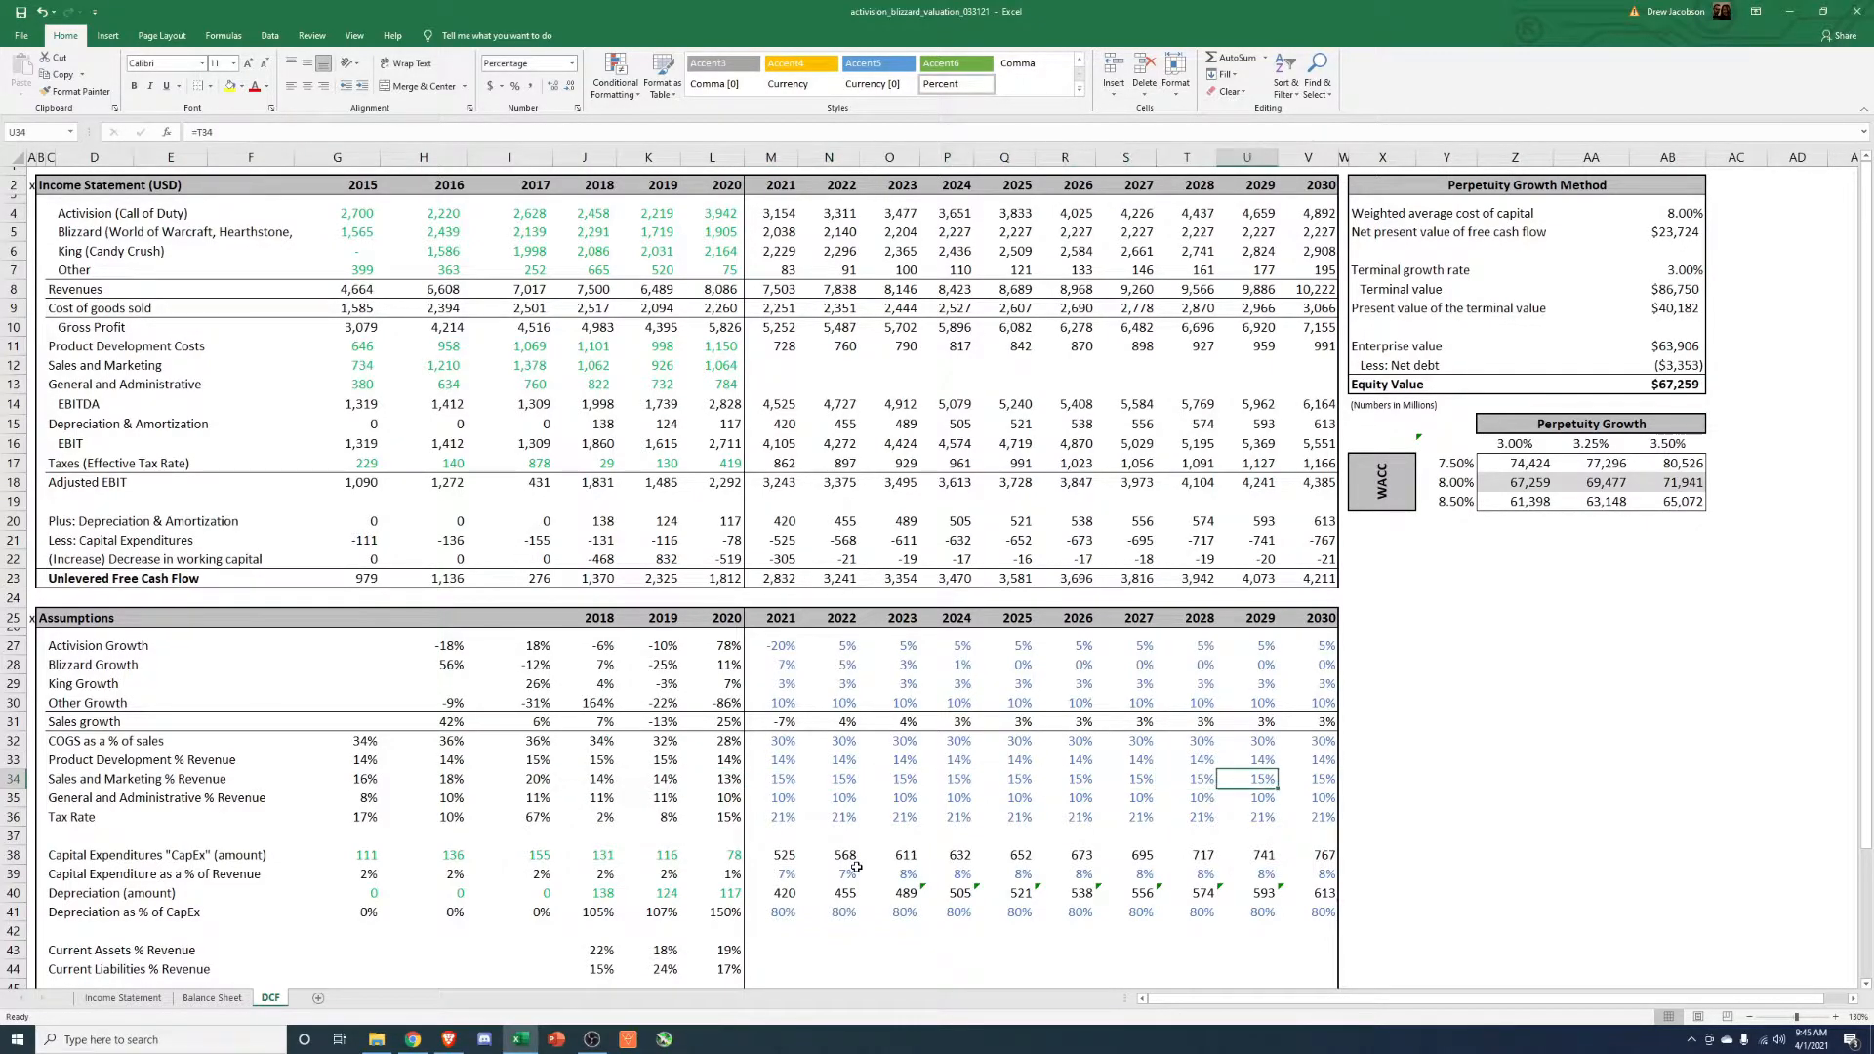
click(711, 779)
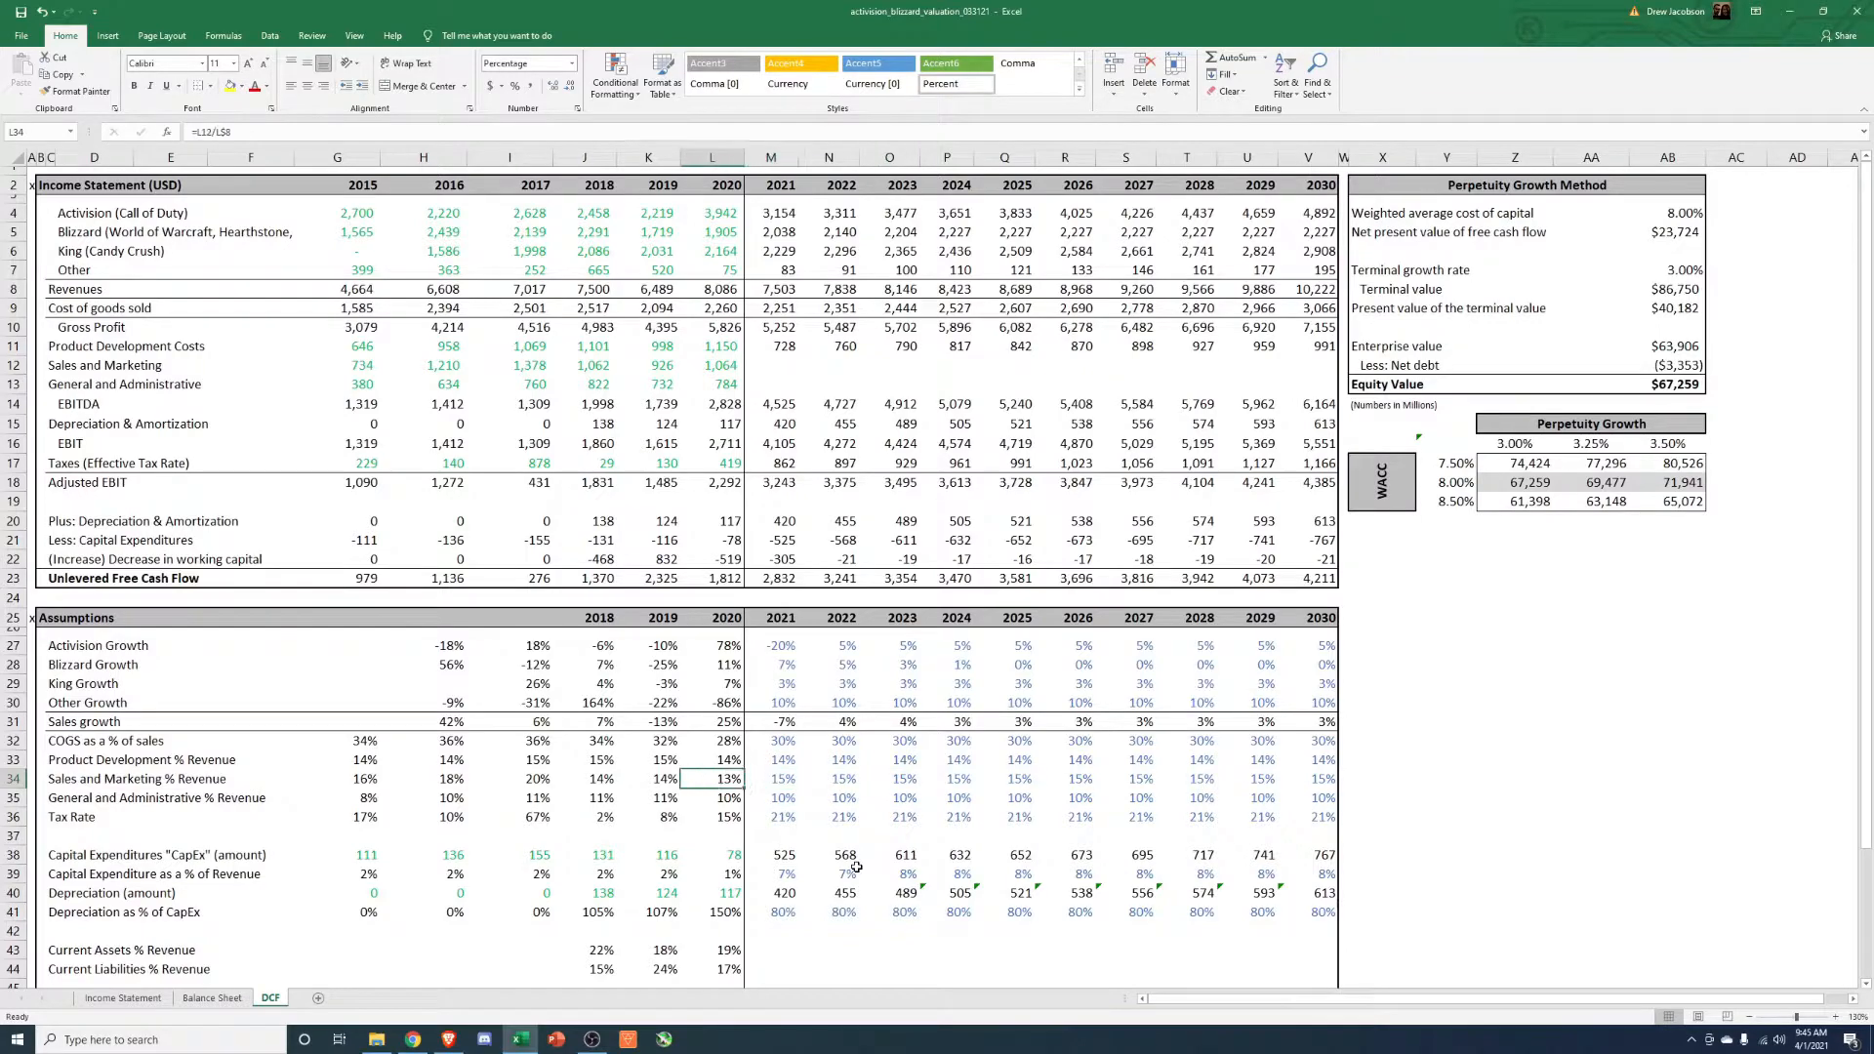
click(828, 796)
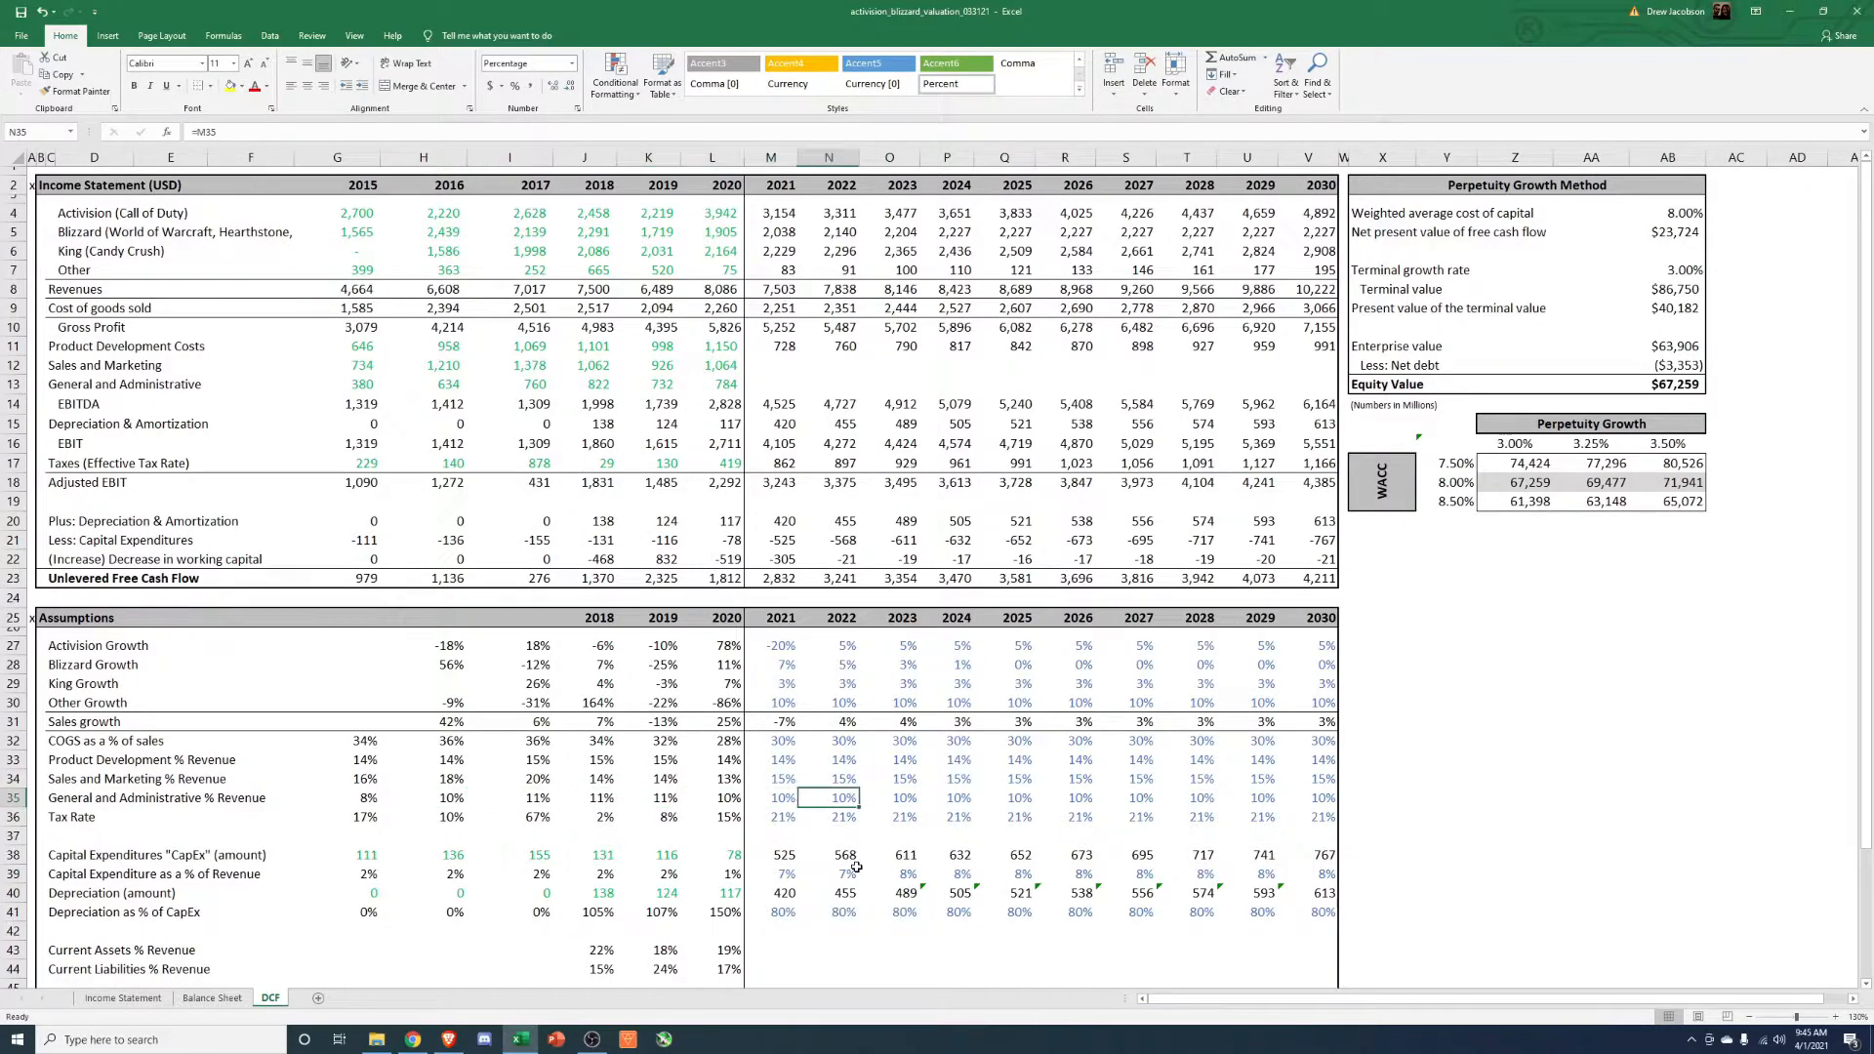
click(338, 816)
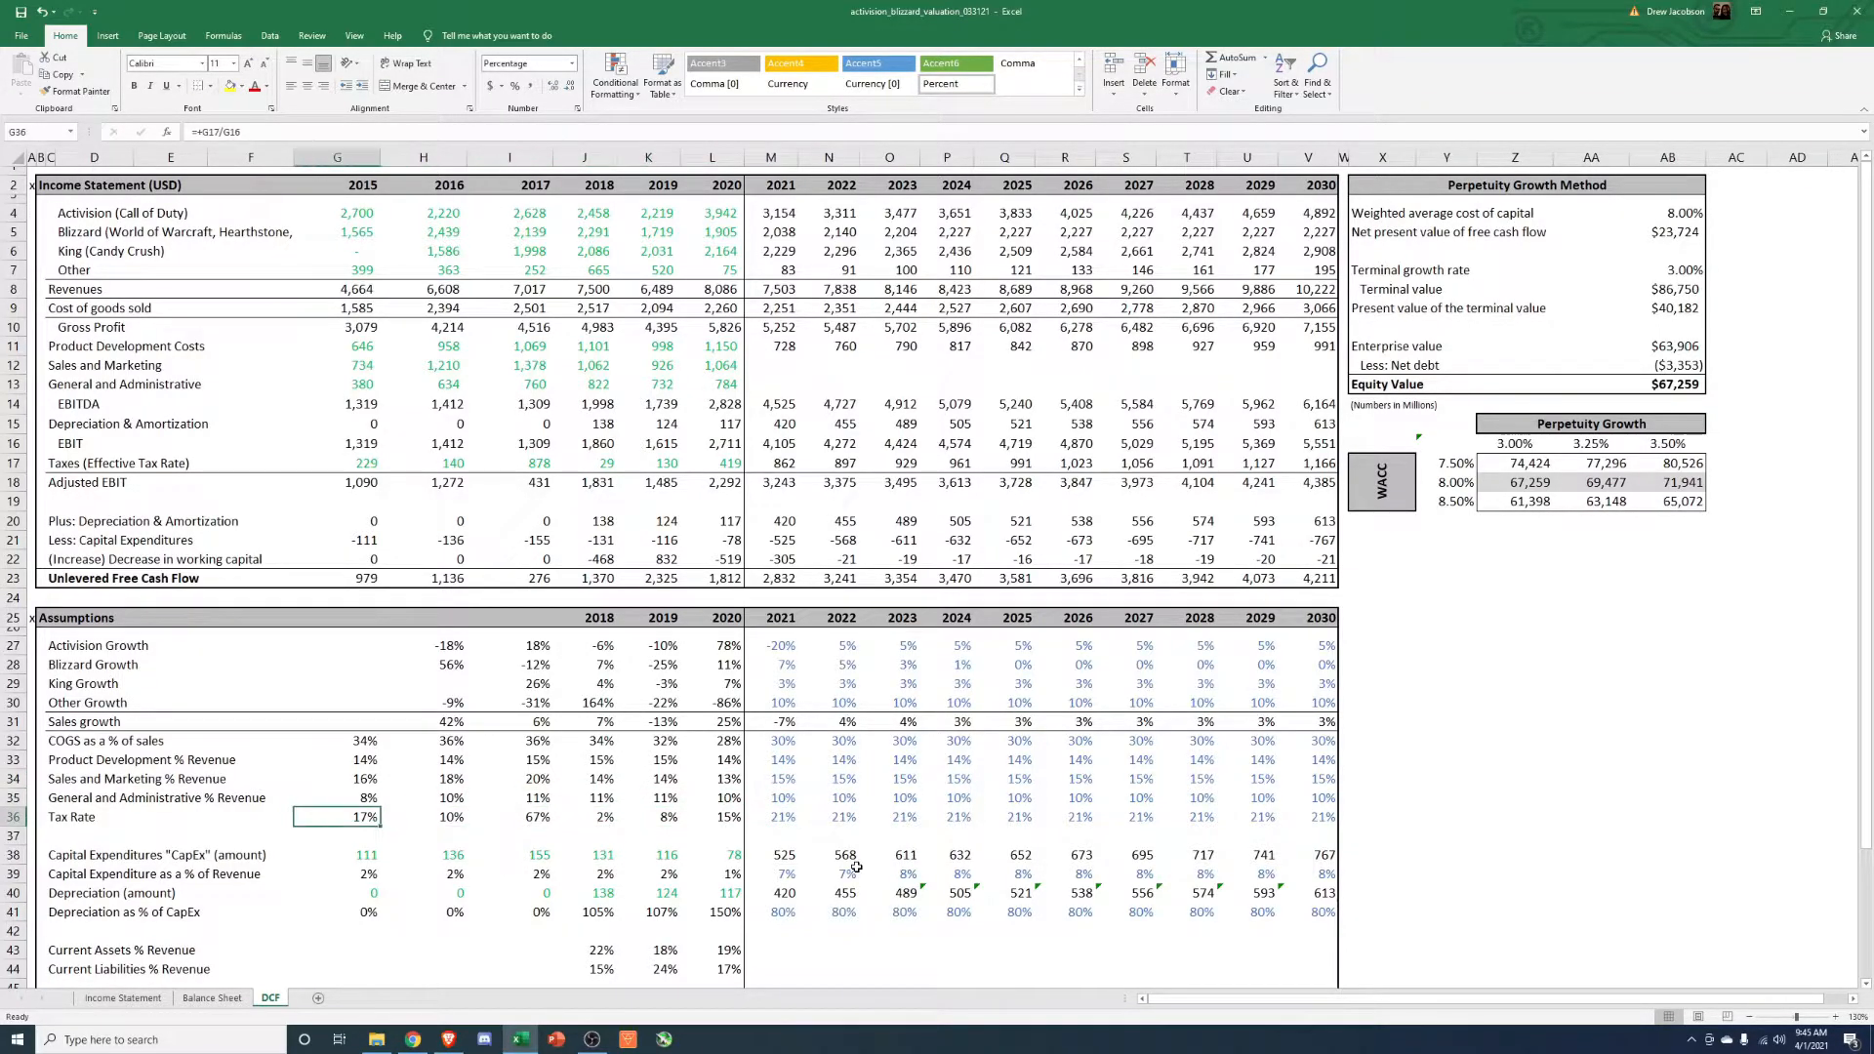
click(712, 816)
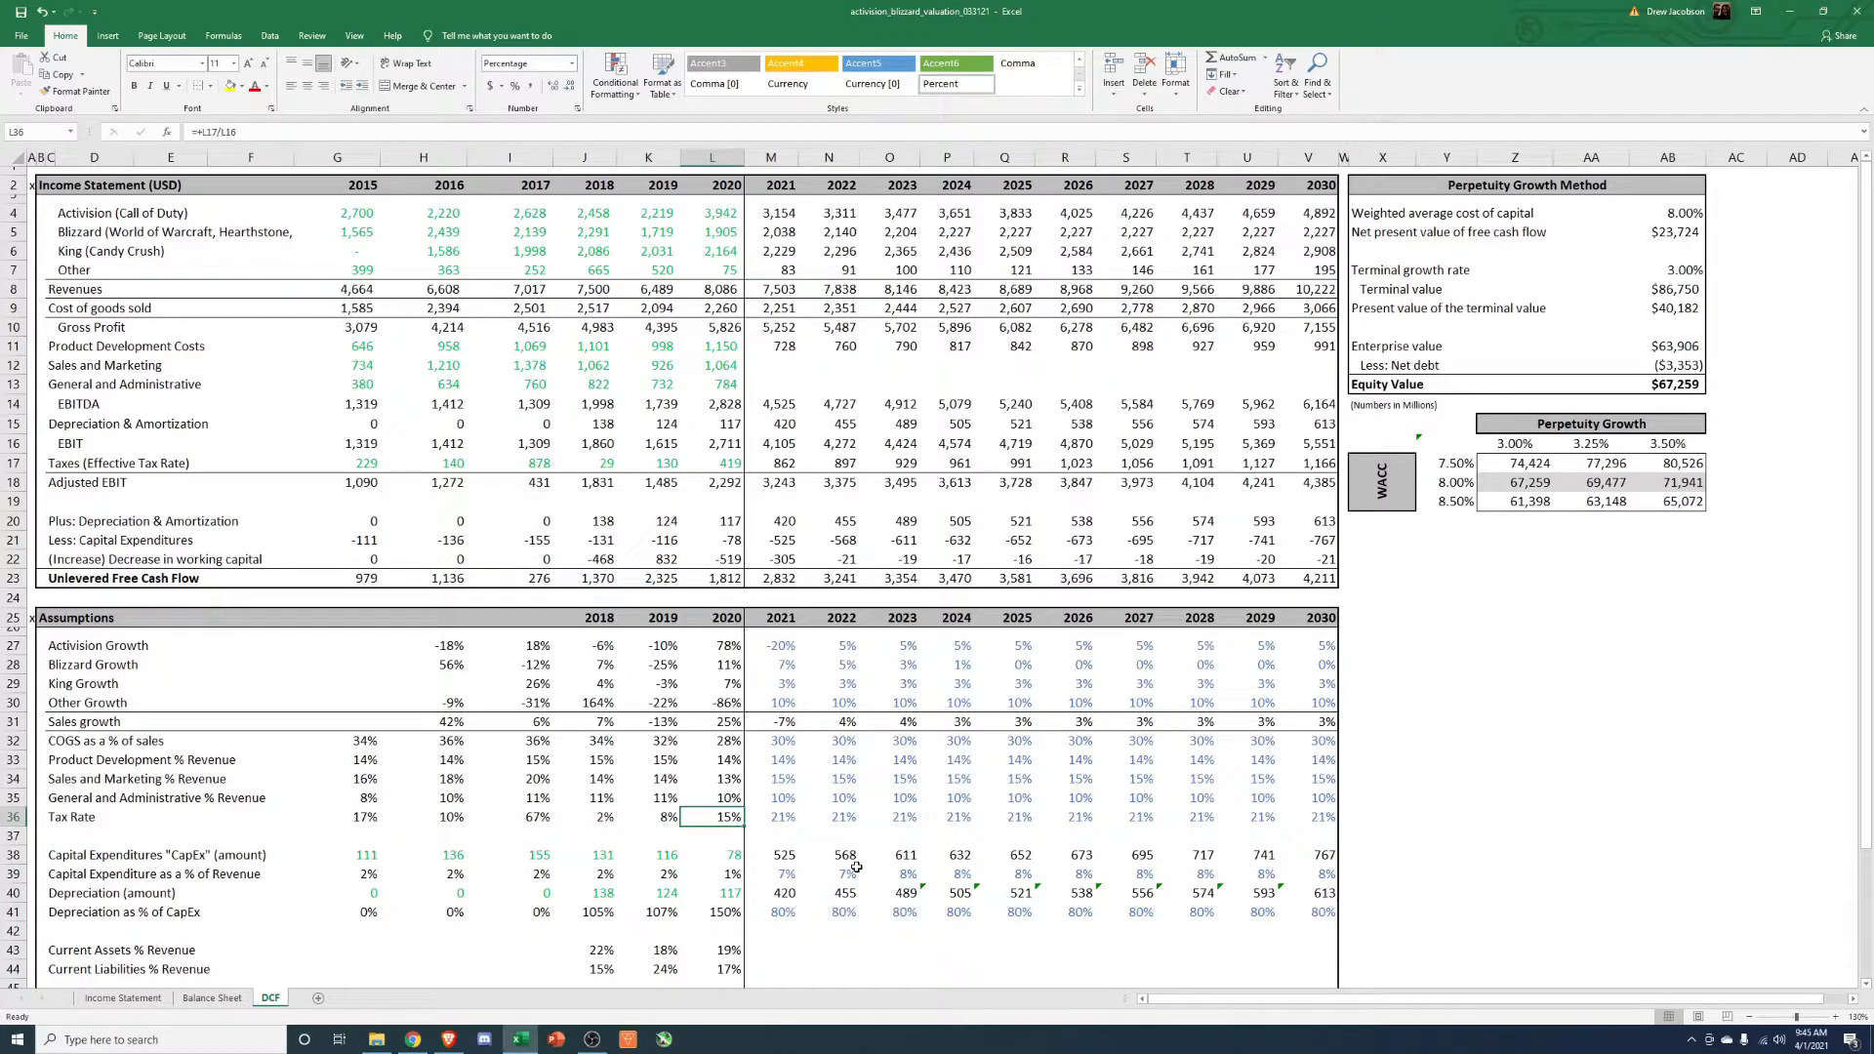
click(771, 816)
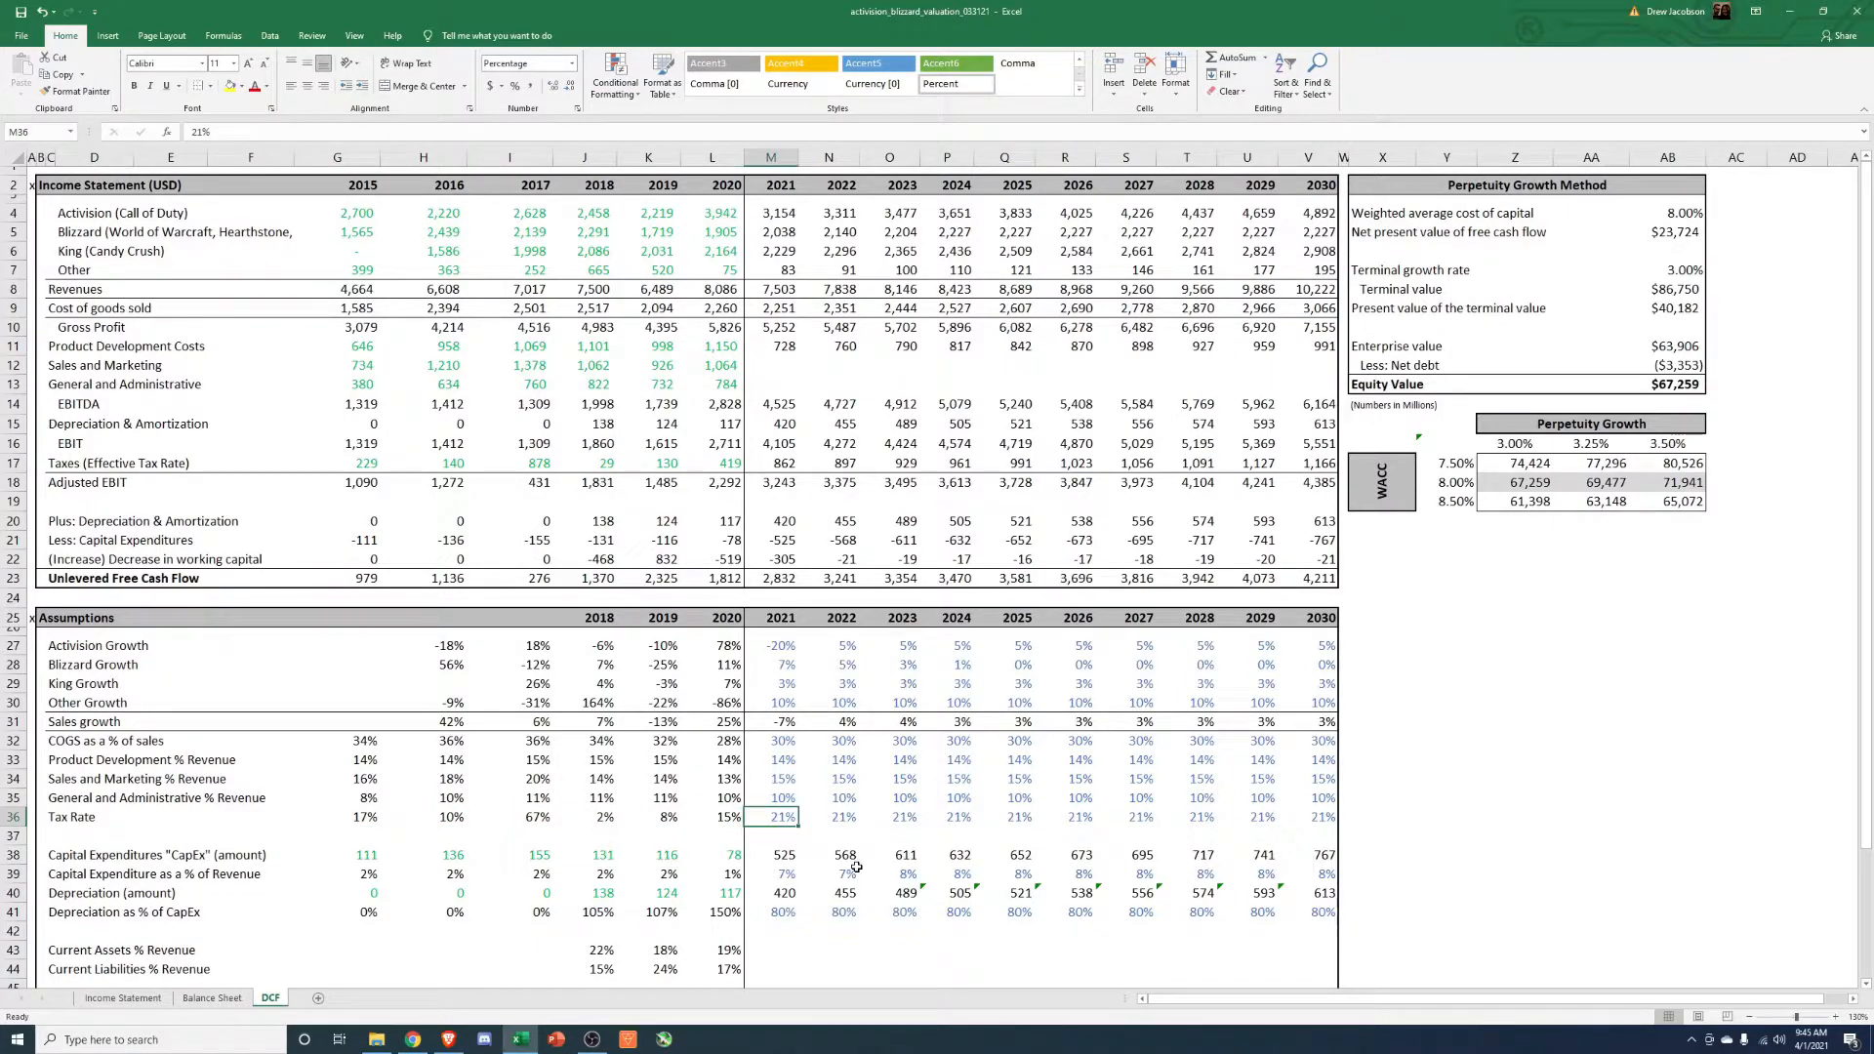
click(535, 816)
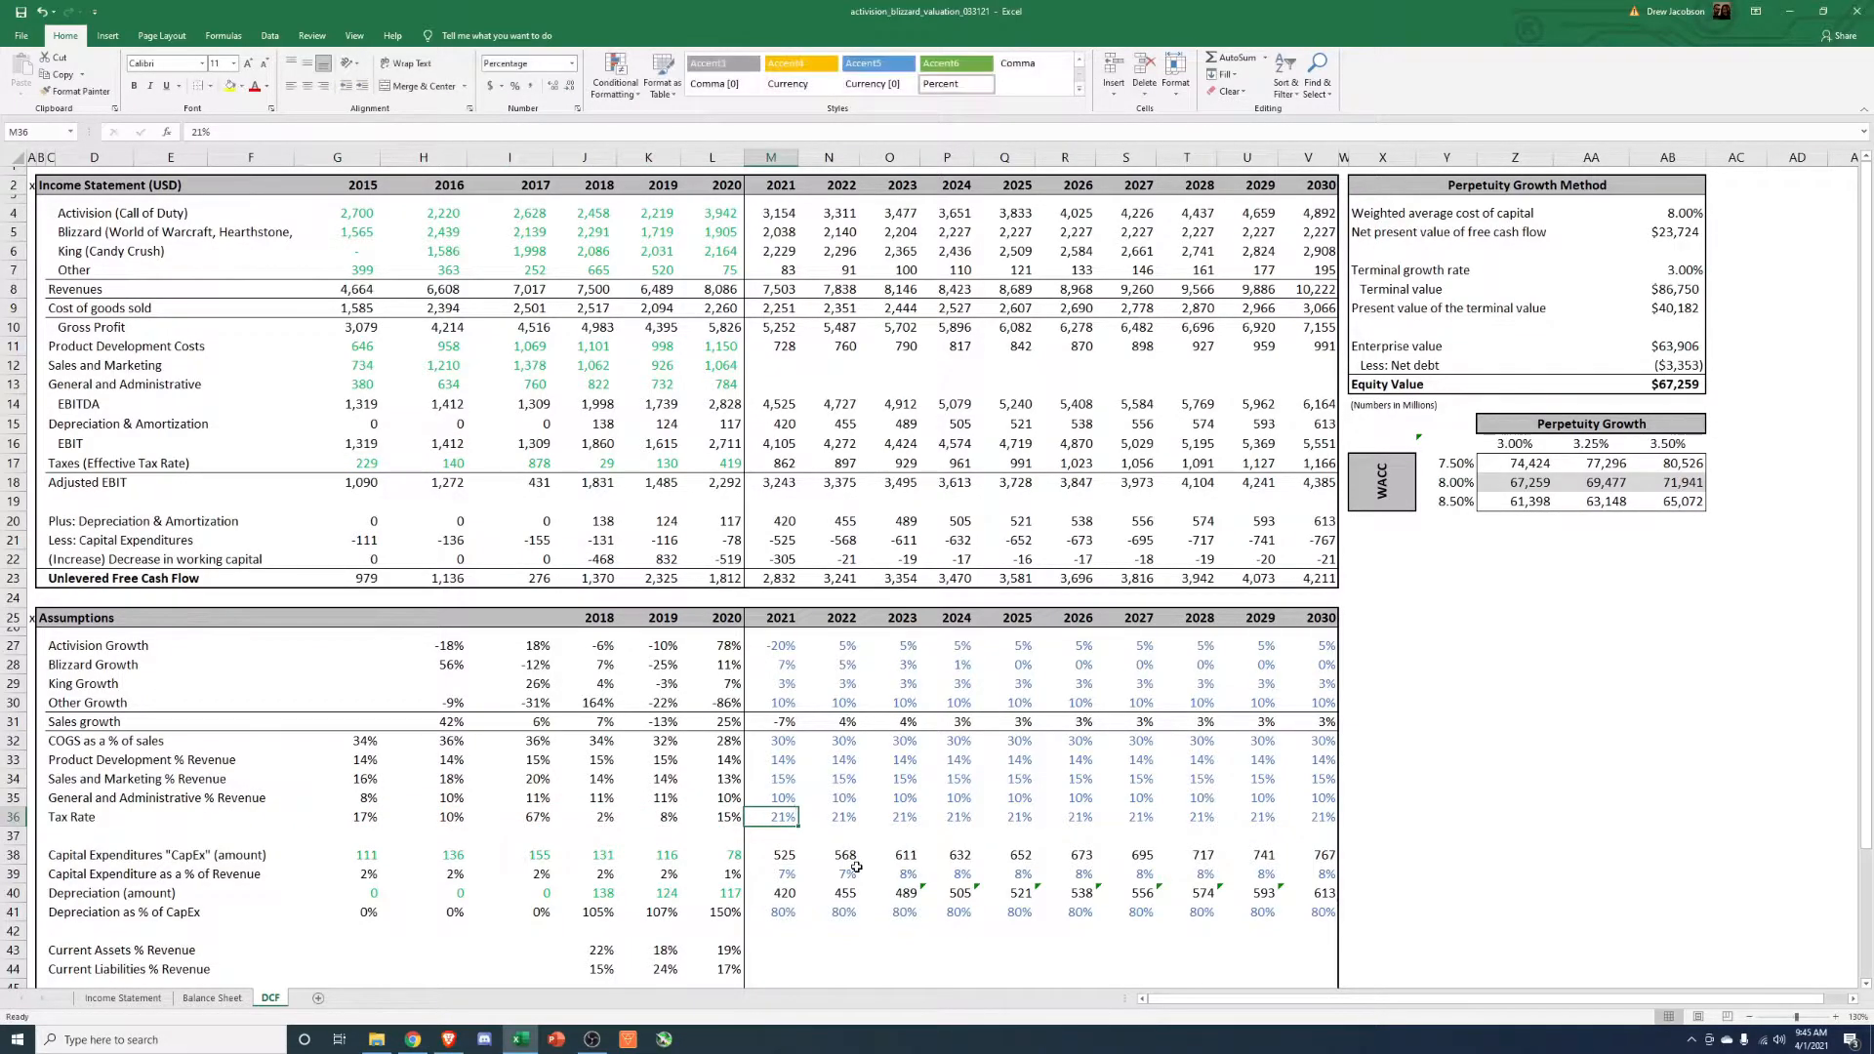
Enter 2015 in G25 so the Assumptions header shows 2015–2017 year labels.
click(779, 646)
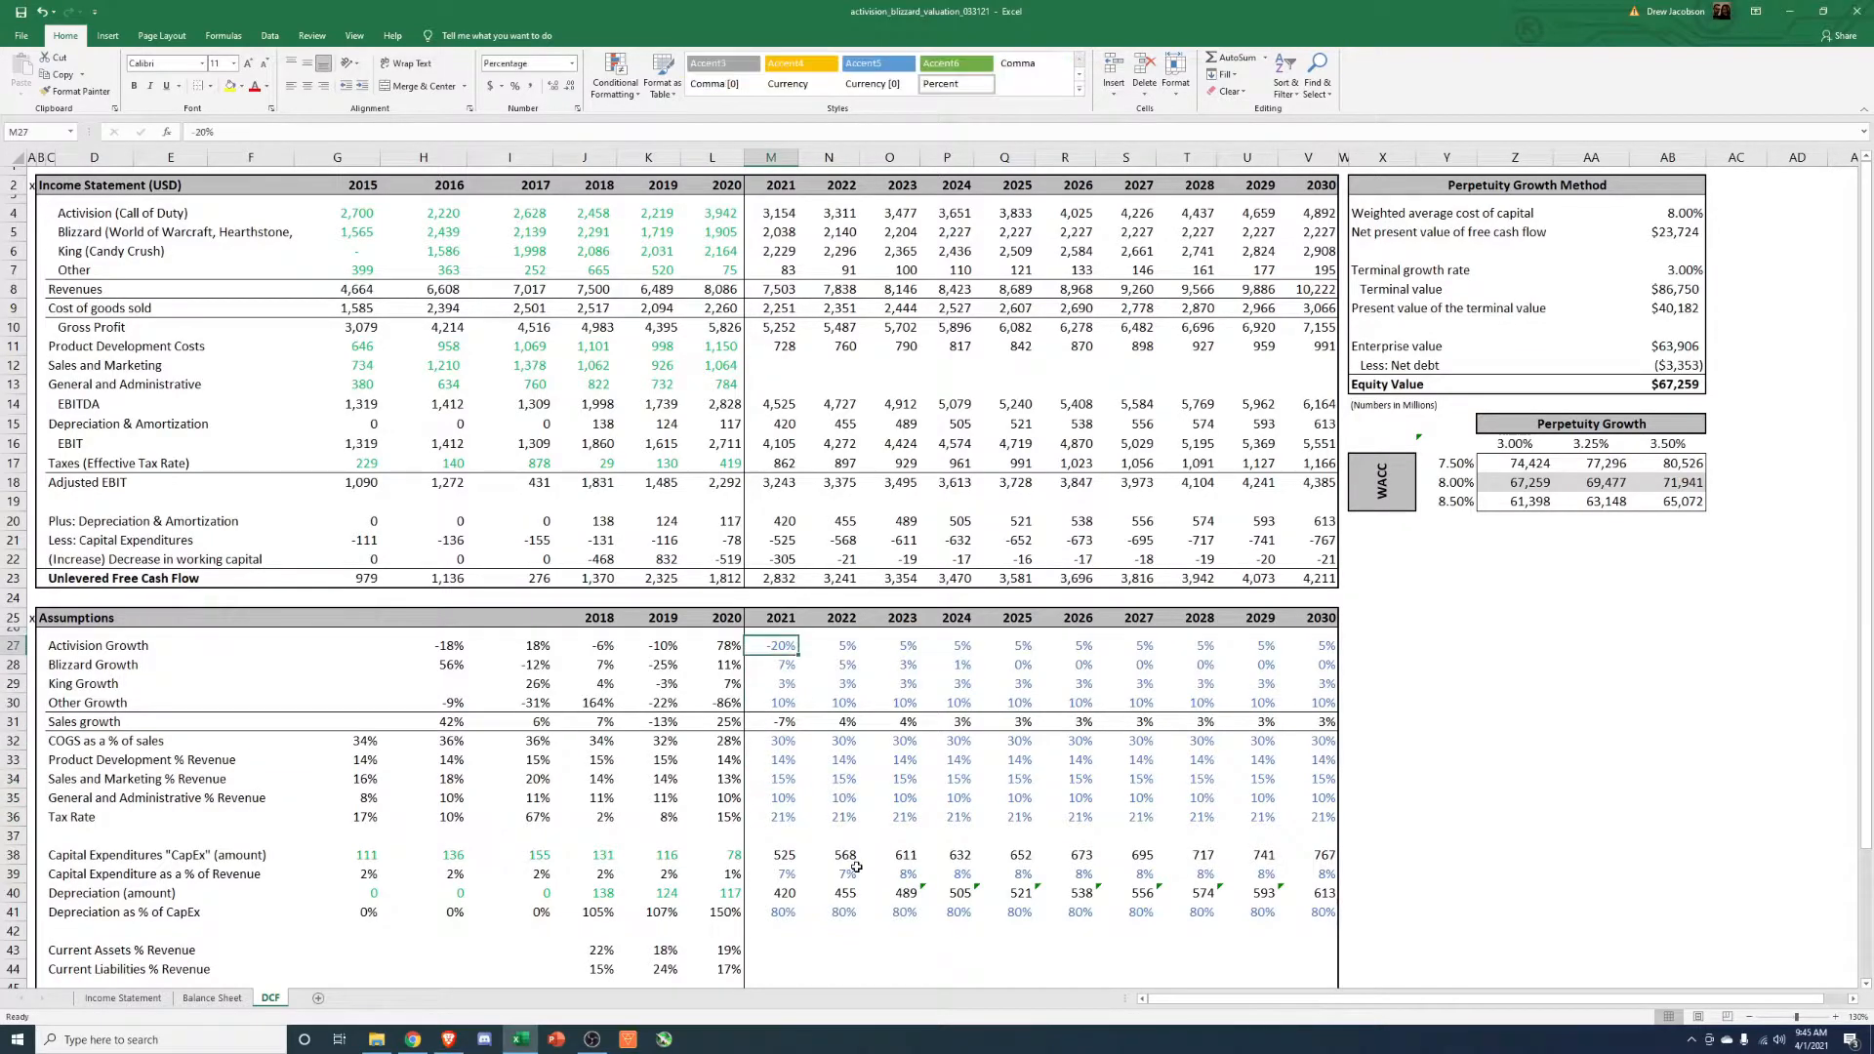
click(586, 835)
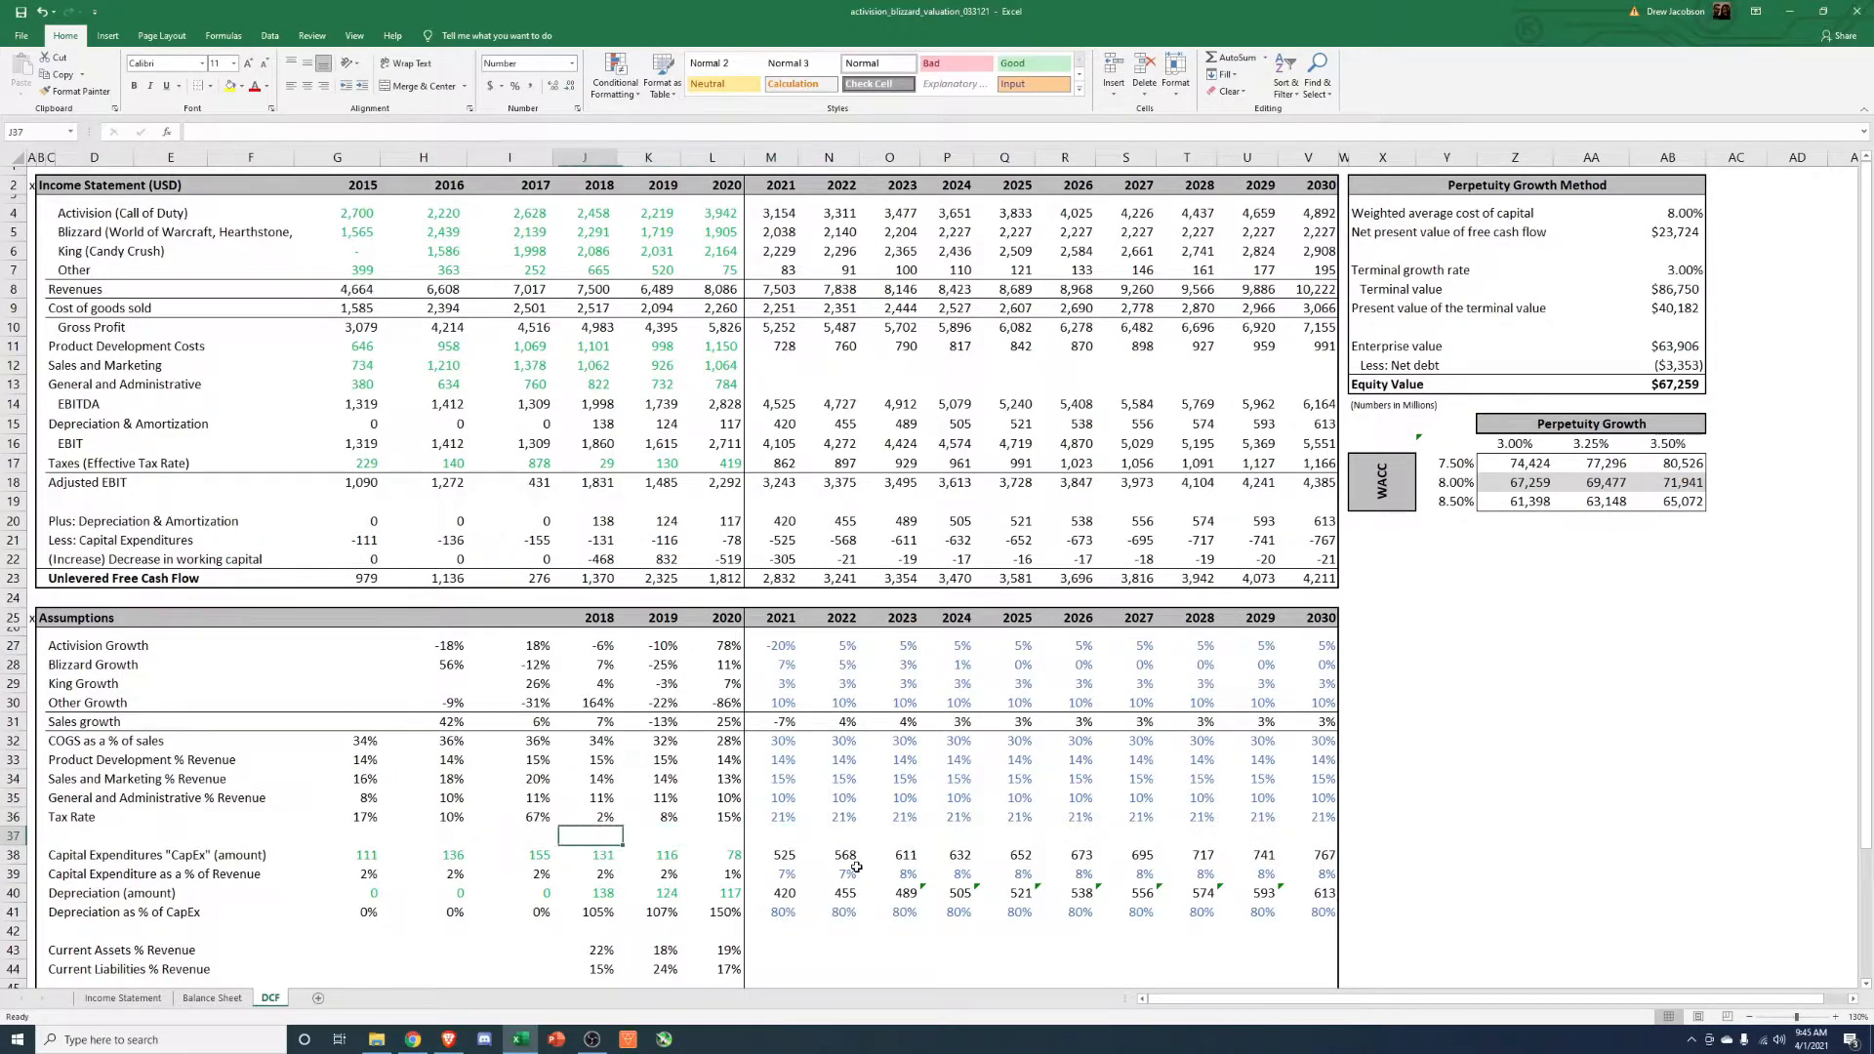
click(509, 816)
text(2015)
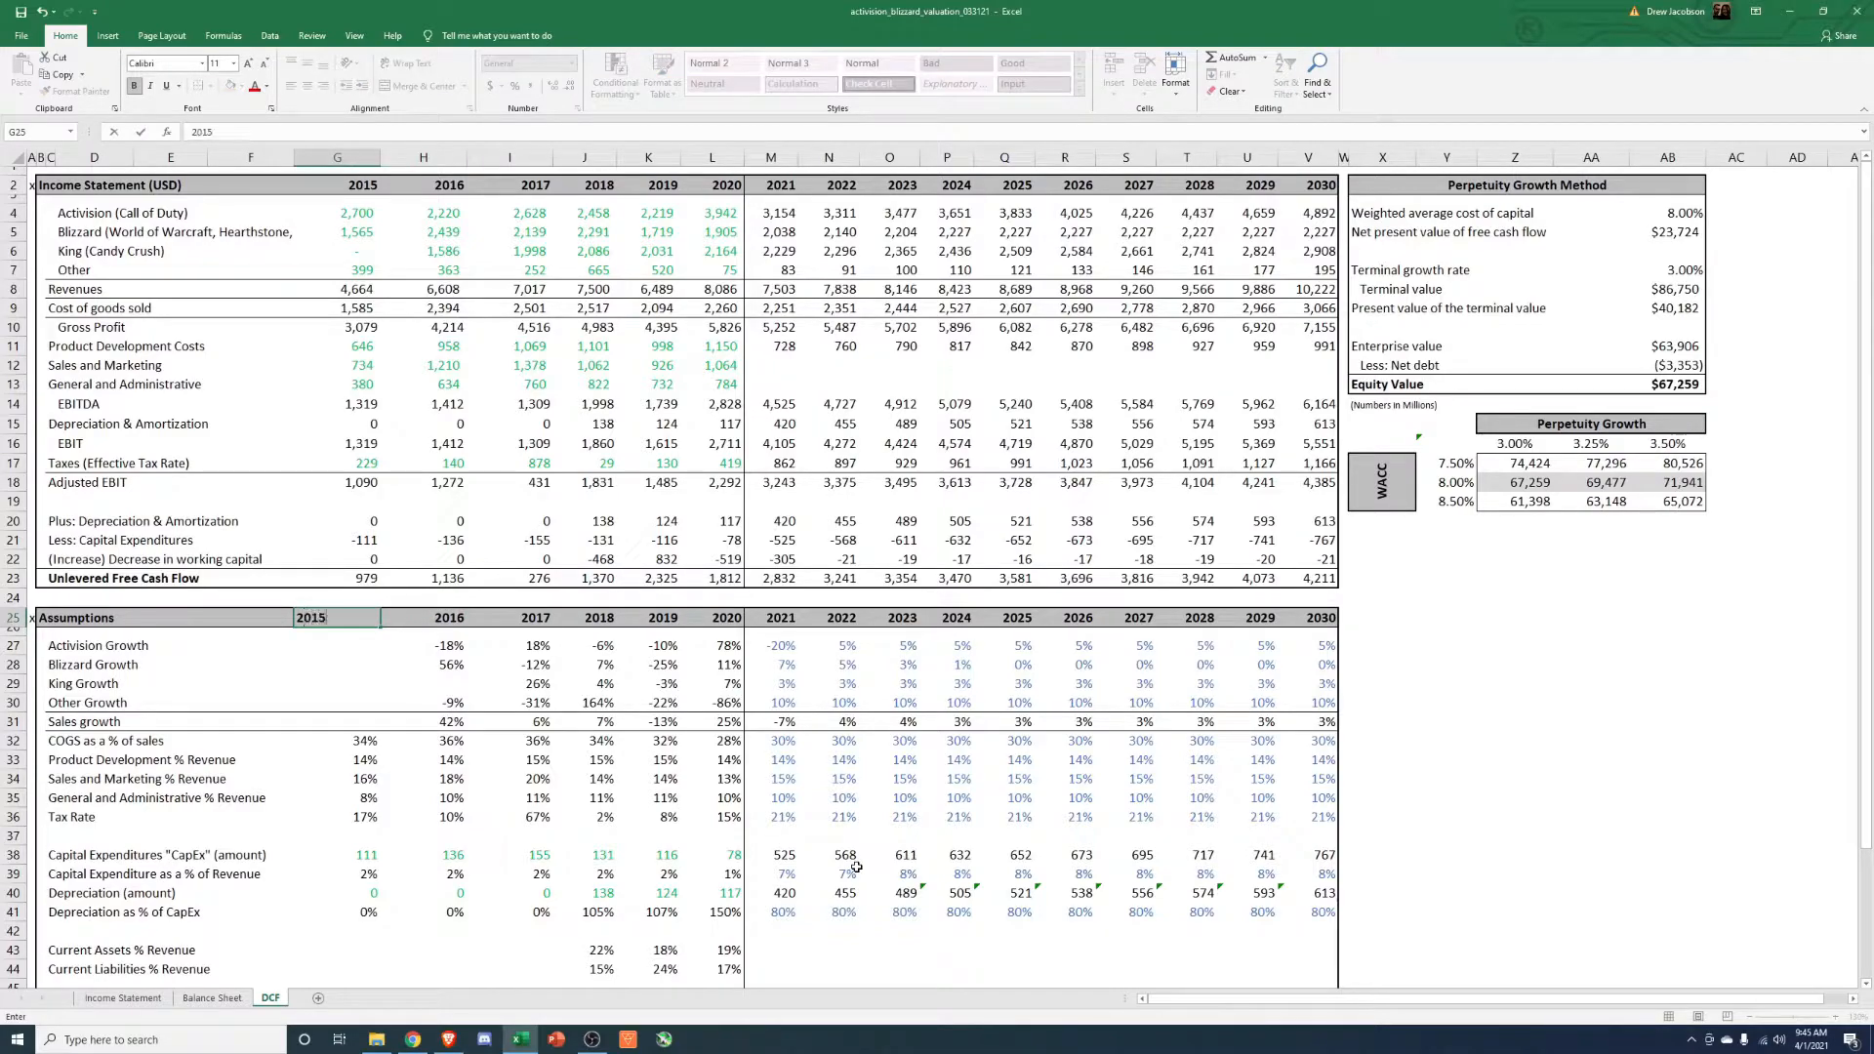
click(422, 779)
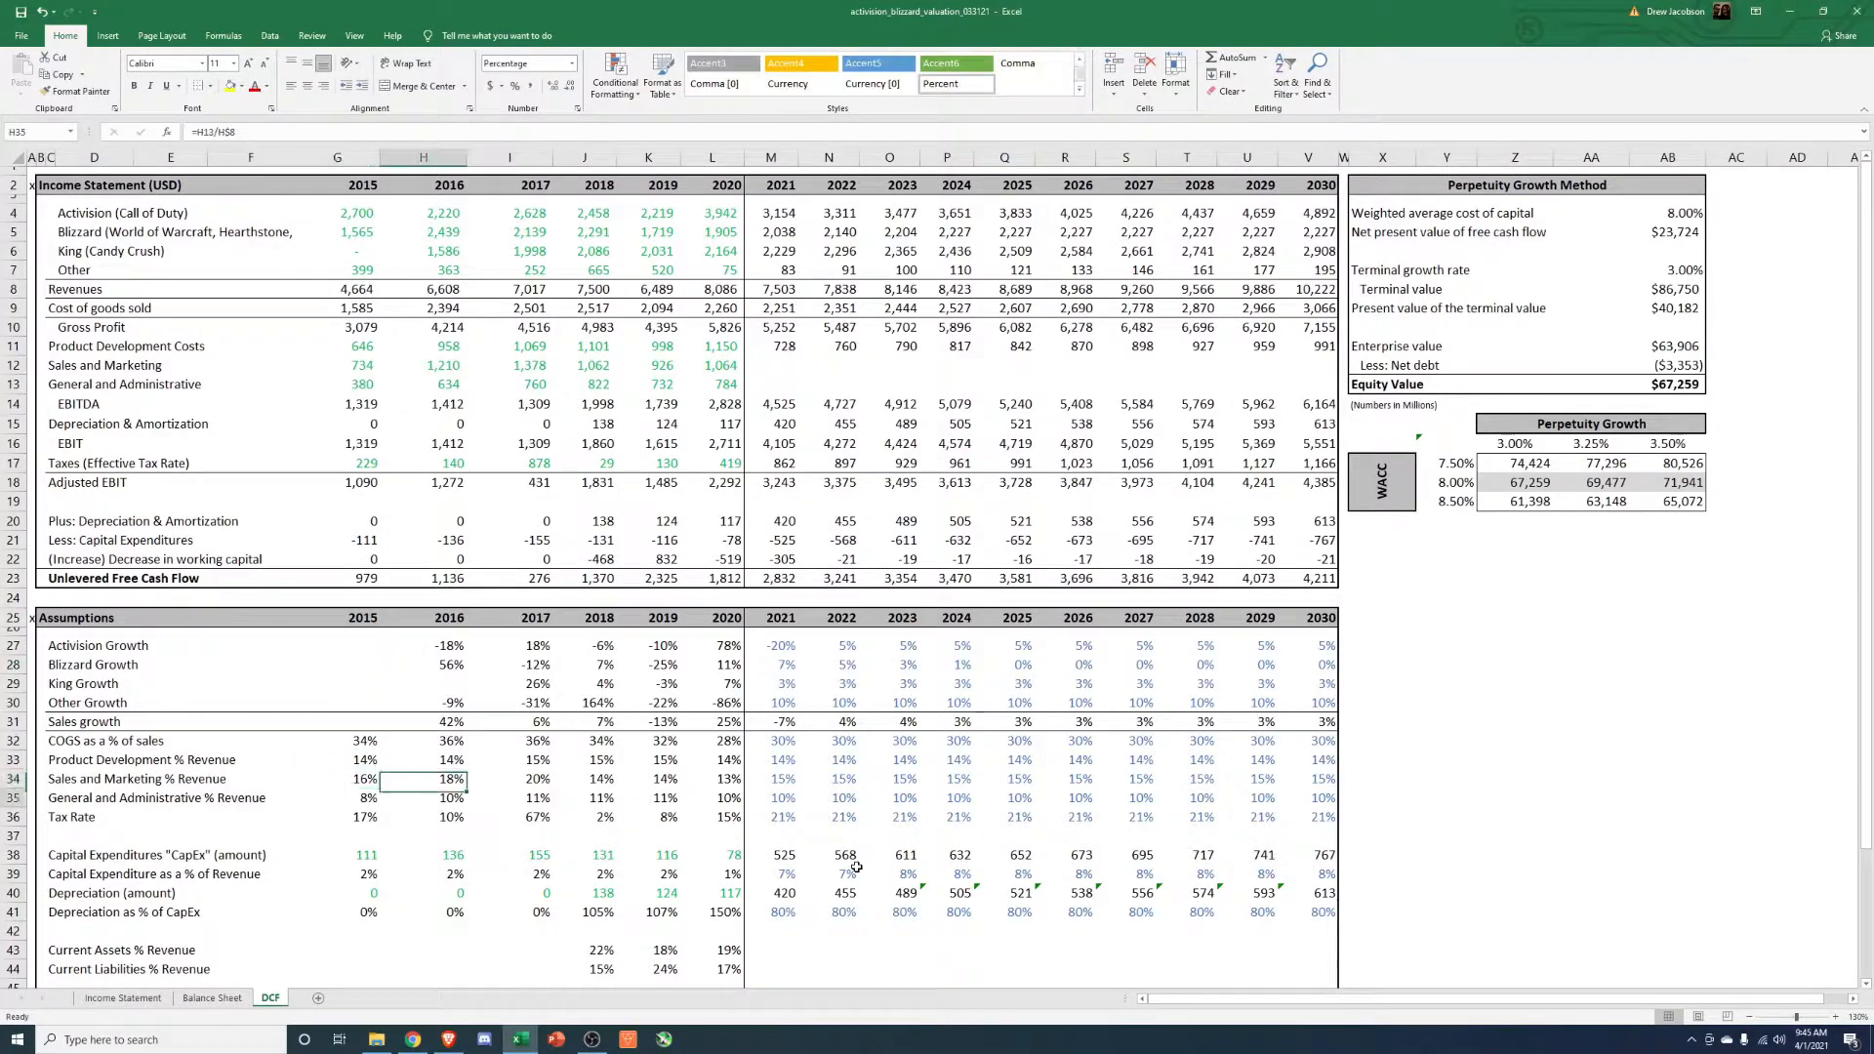
Check the 2018 depreciation-to-CapEx and 2017–2018 tax rate formulas.
click(586, 911)
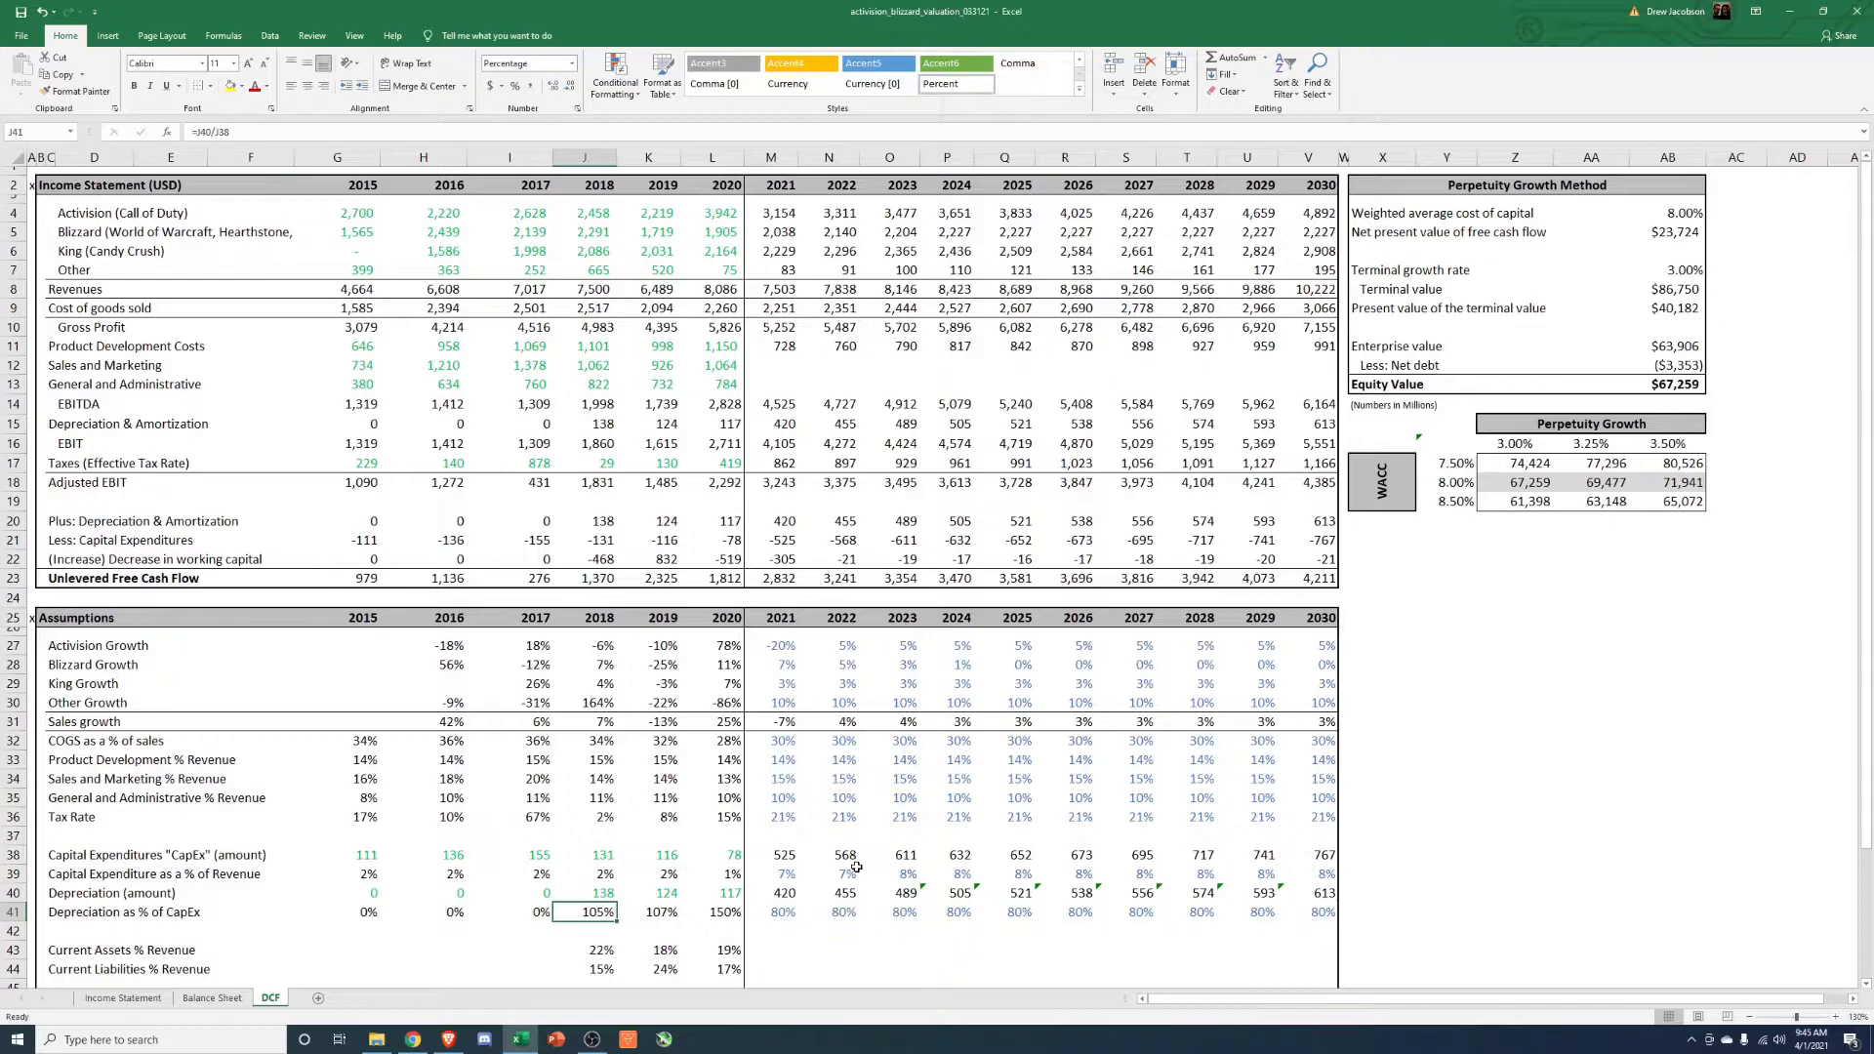
click(588, 816)
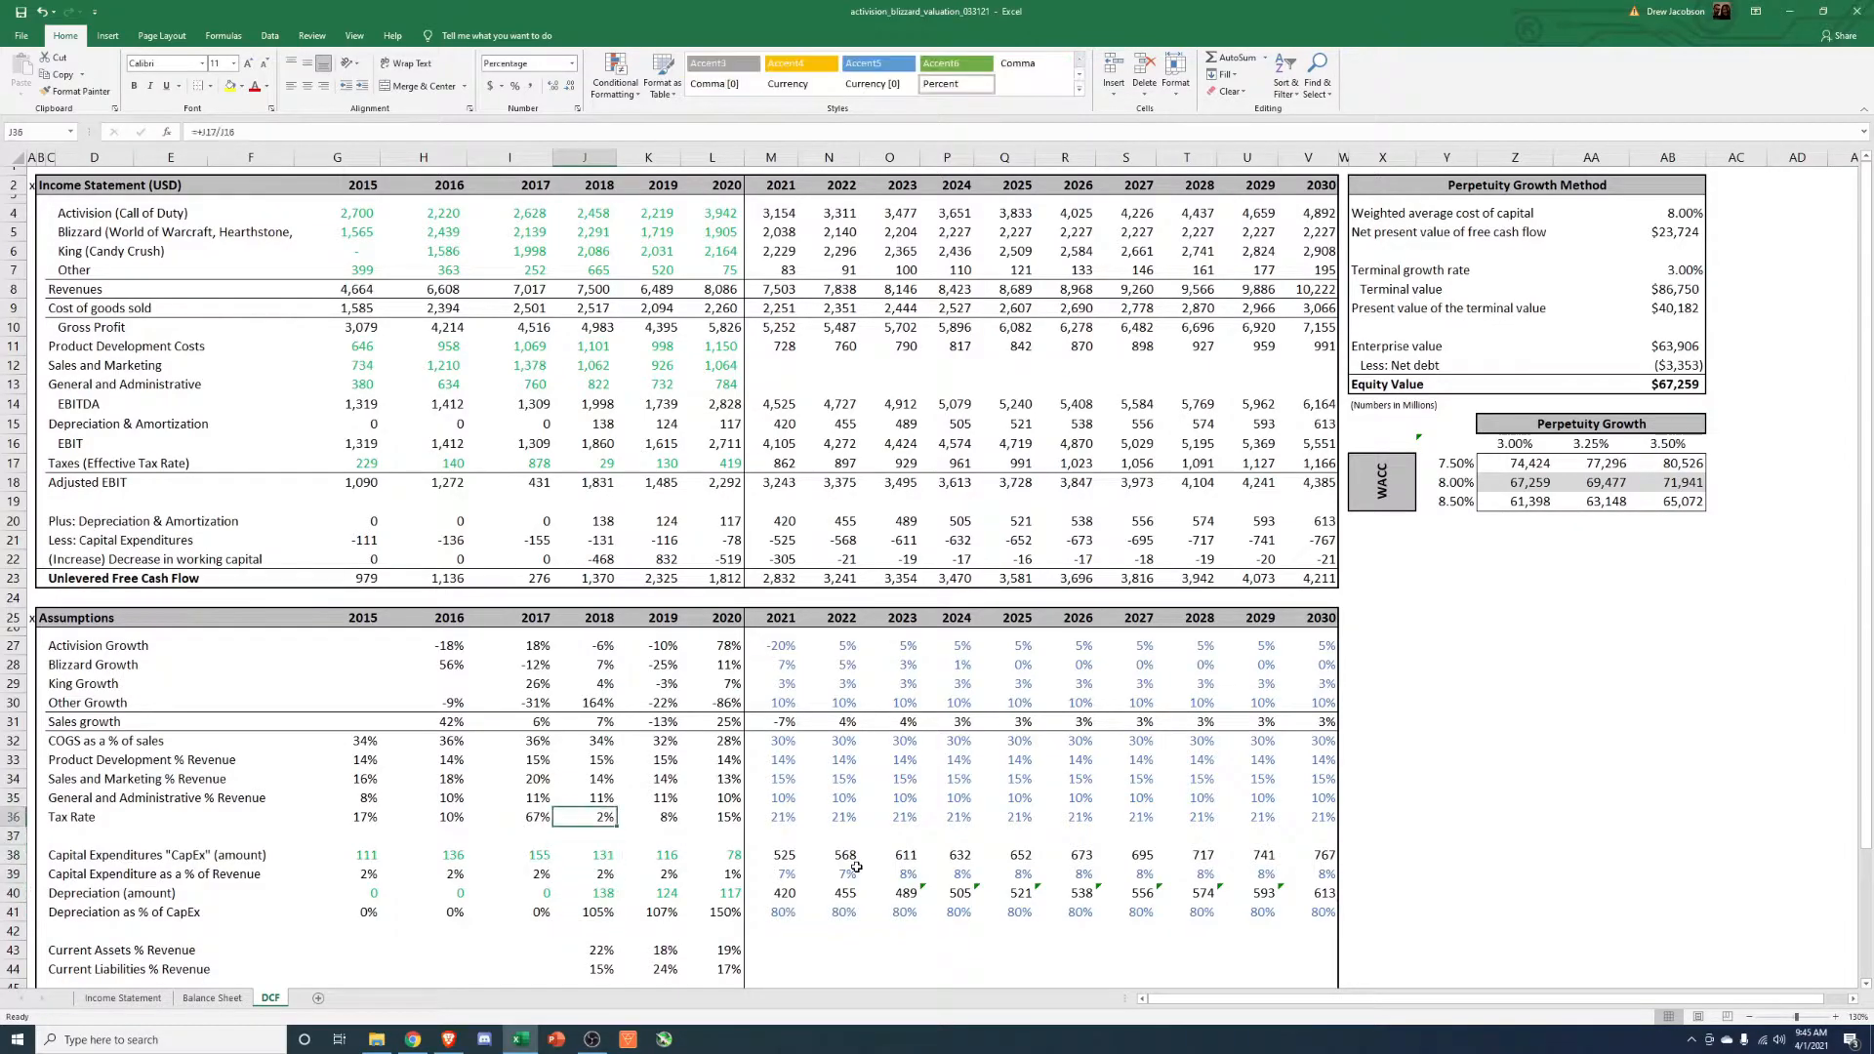
click(508, 816)
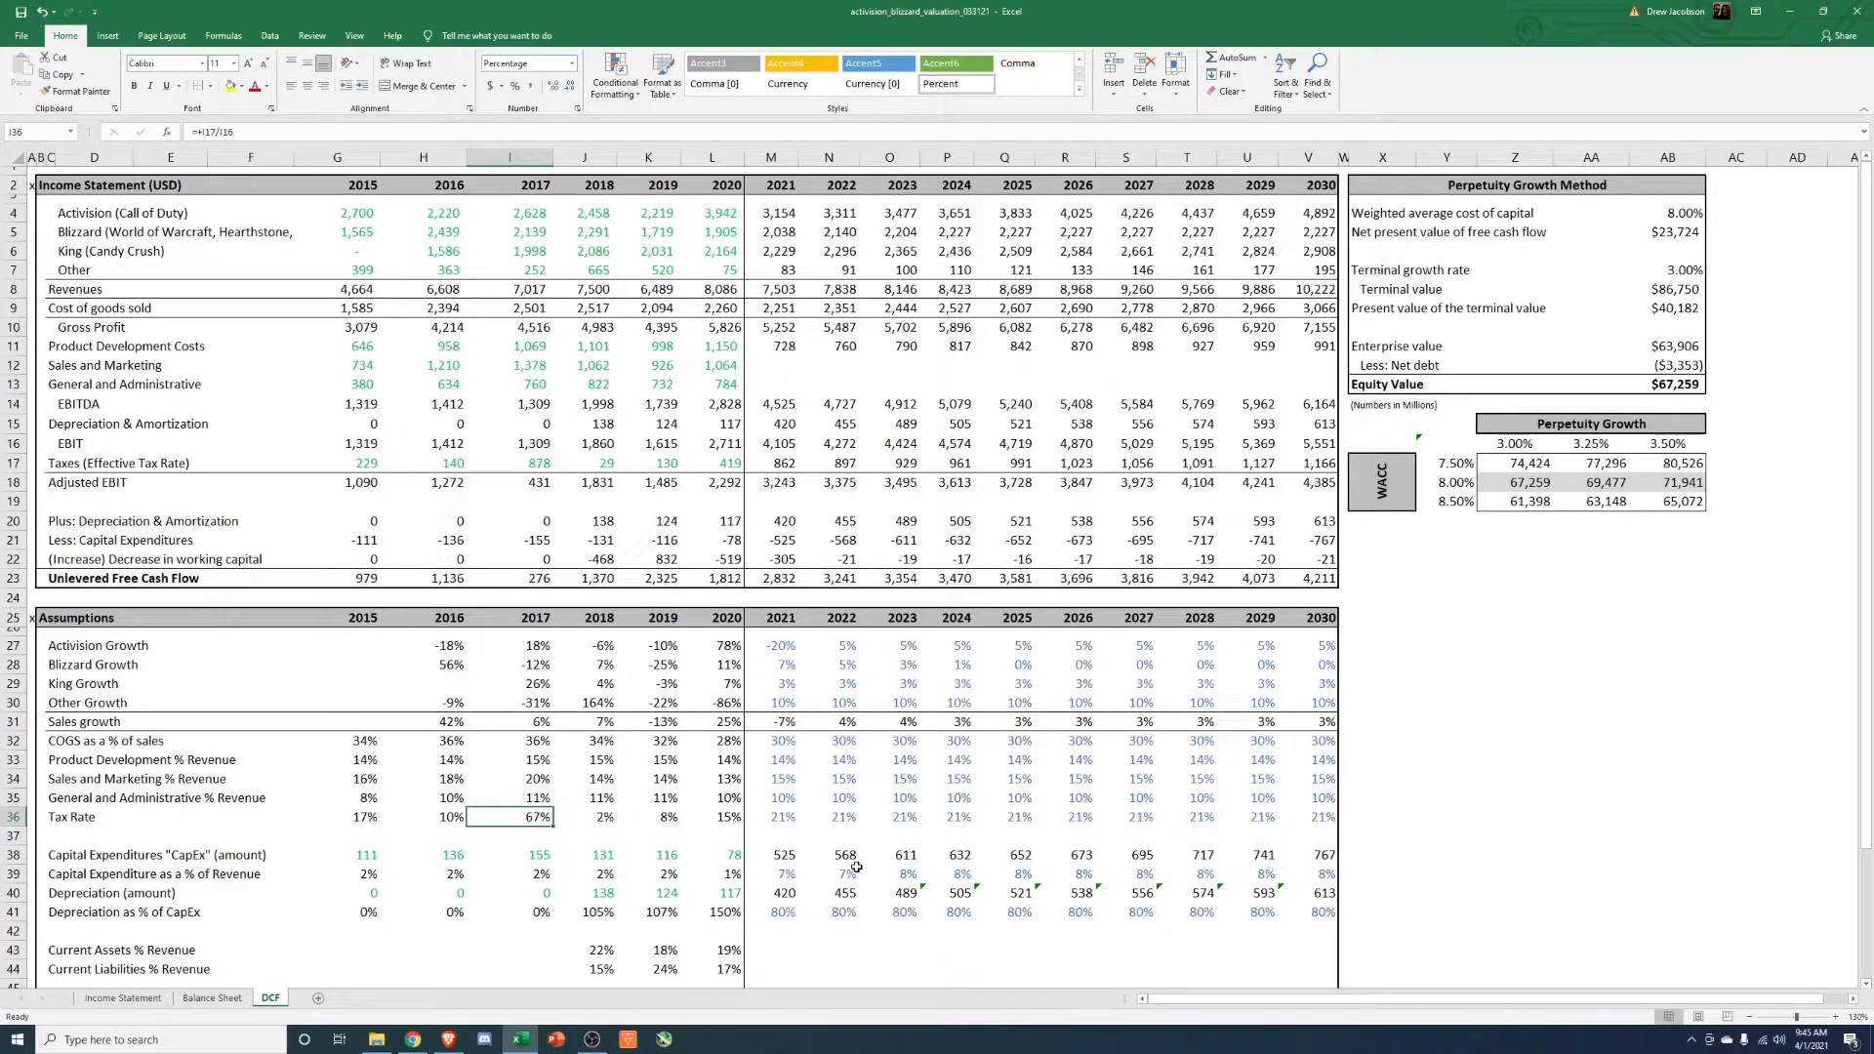
Review depreciation-to-CapEx, current-assets share of revenue and 2018 working capital turnover.
scroll(down, 3)
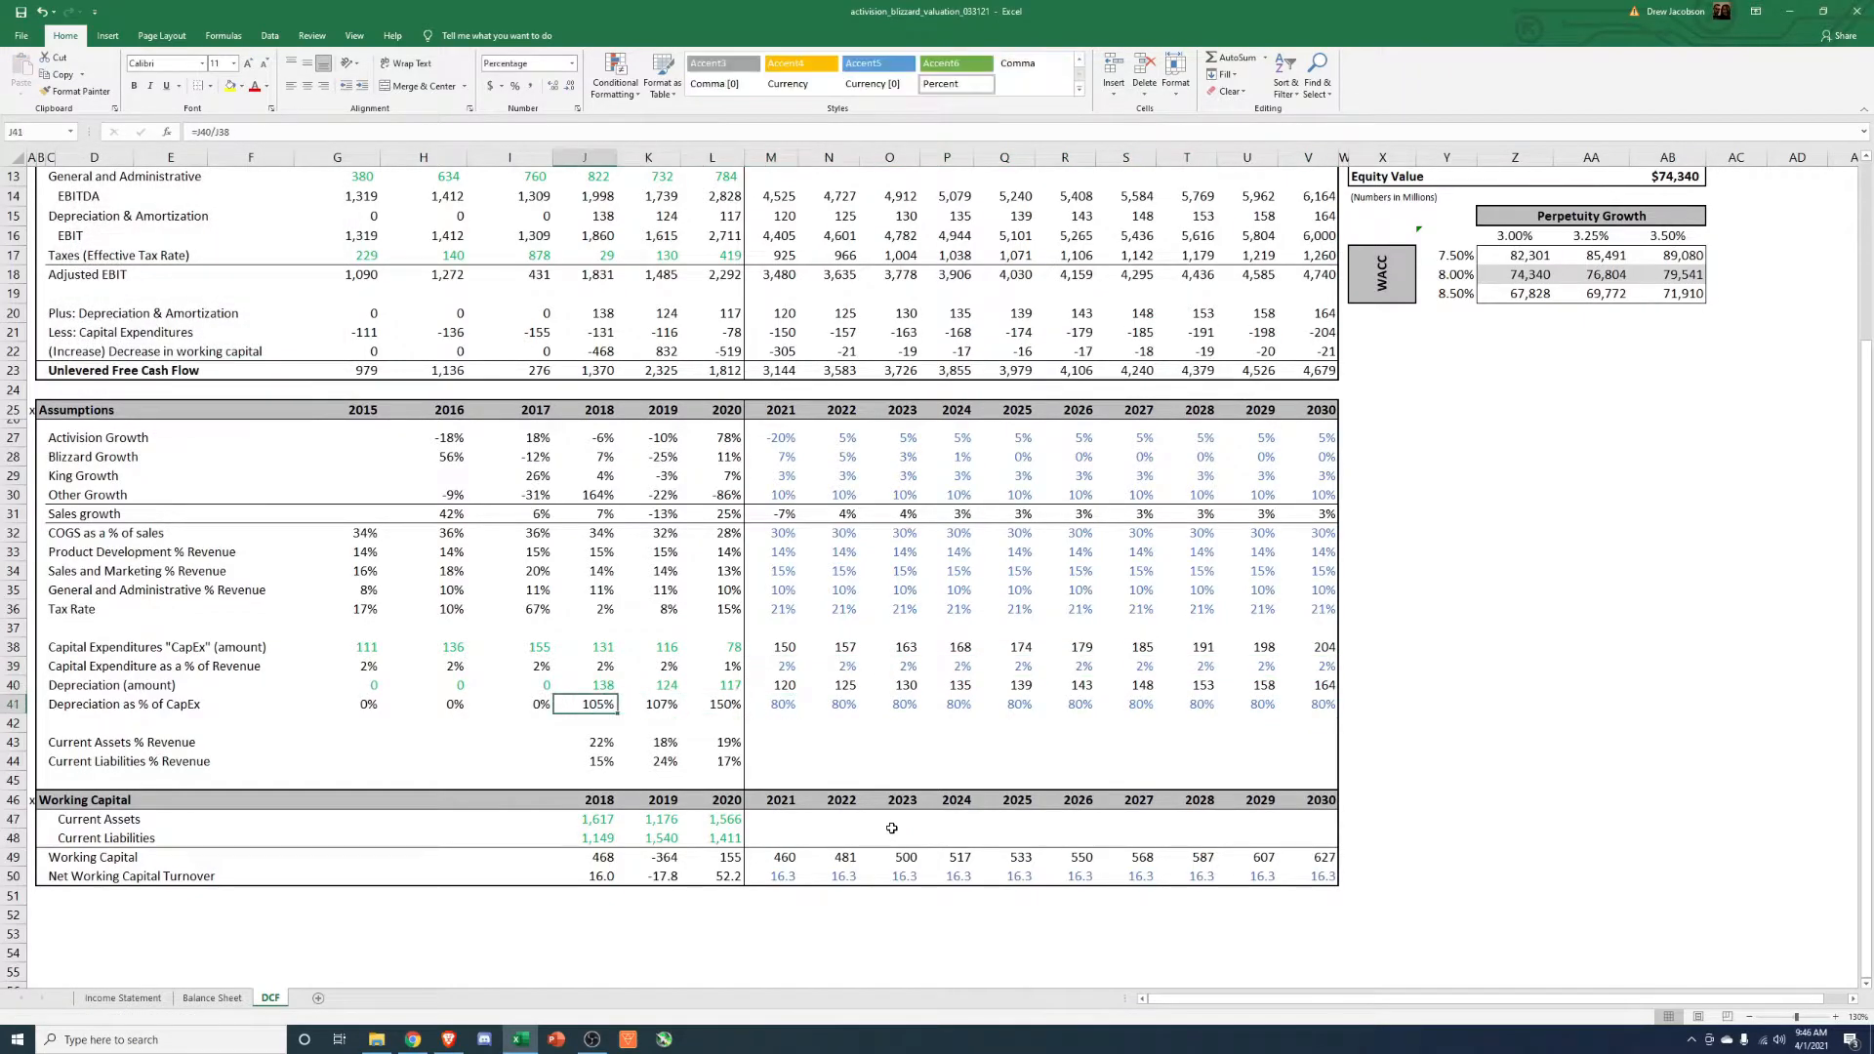
click(648, 703)
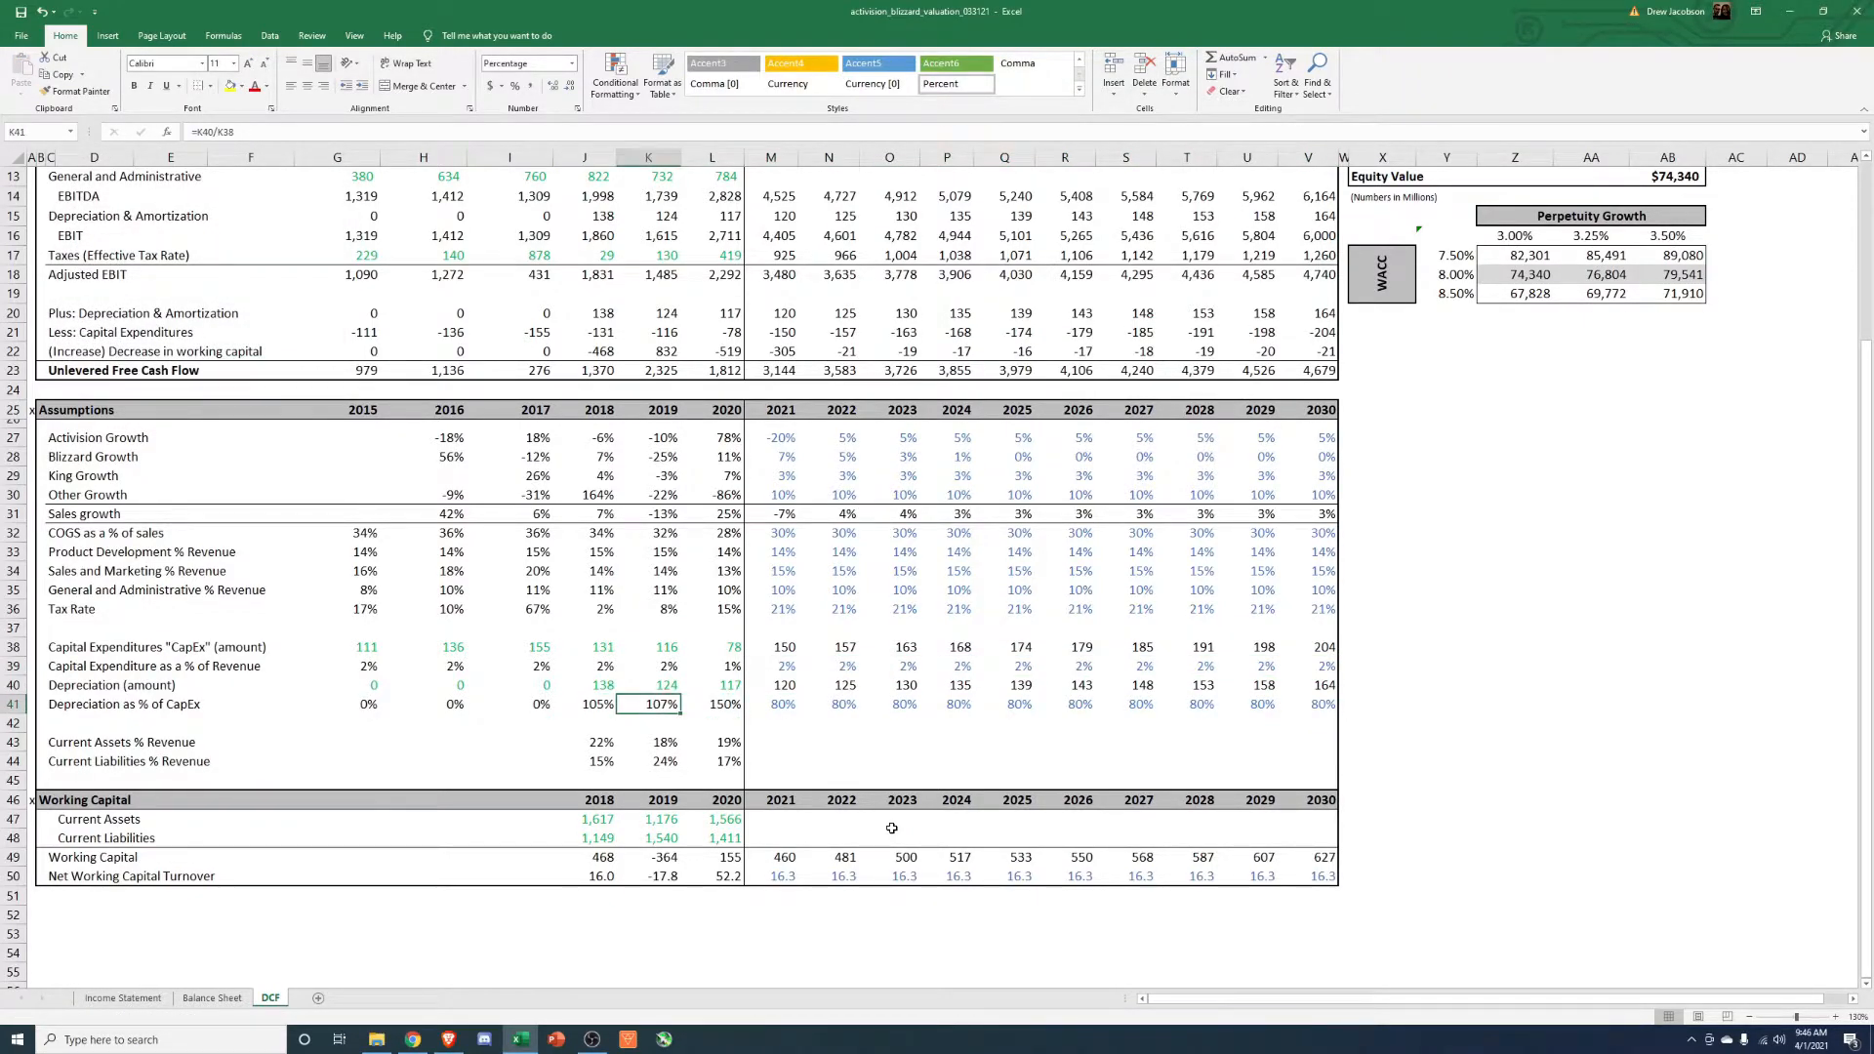
click(771, 705)
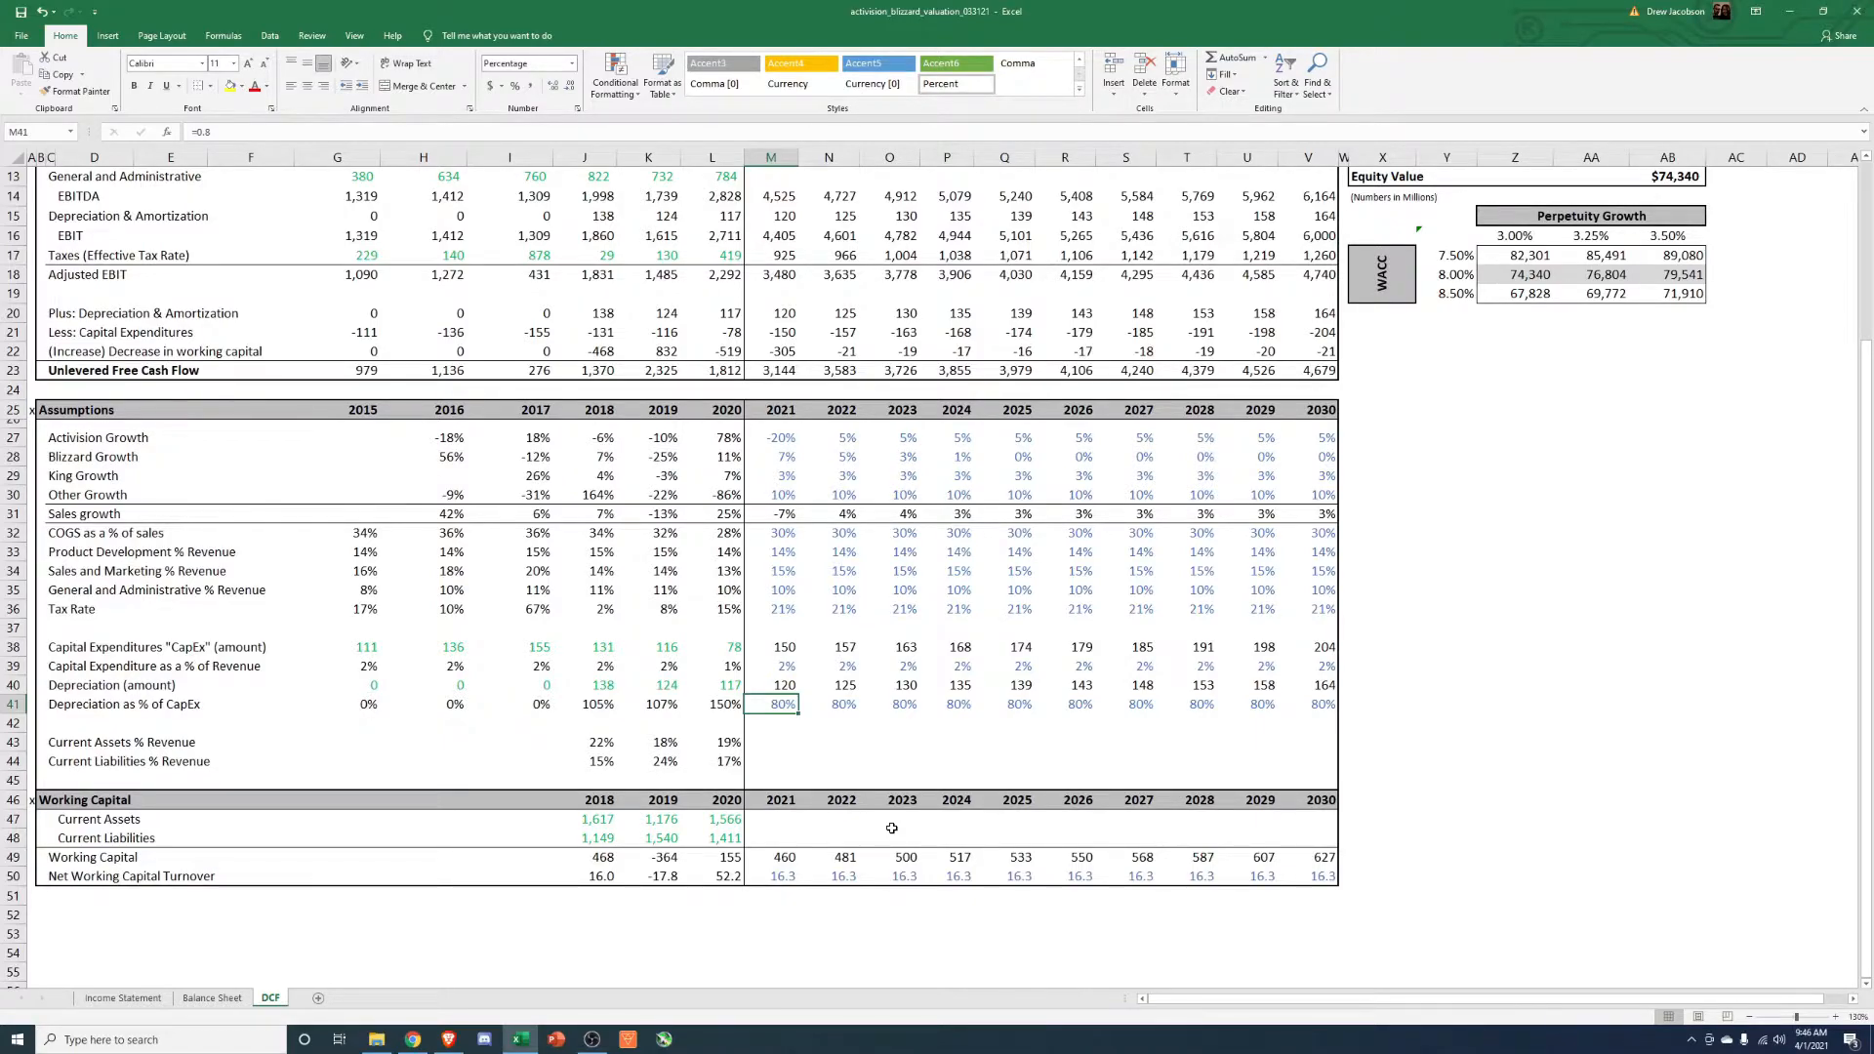
click(712, 742)
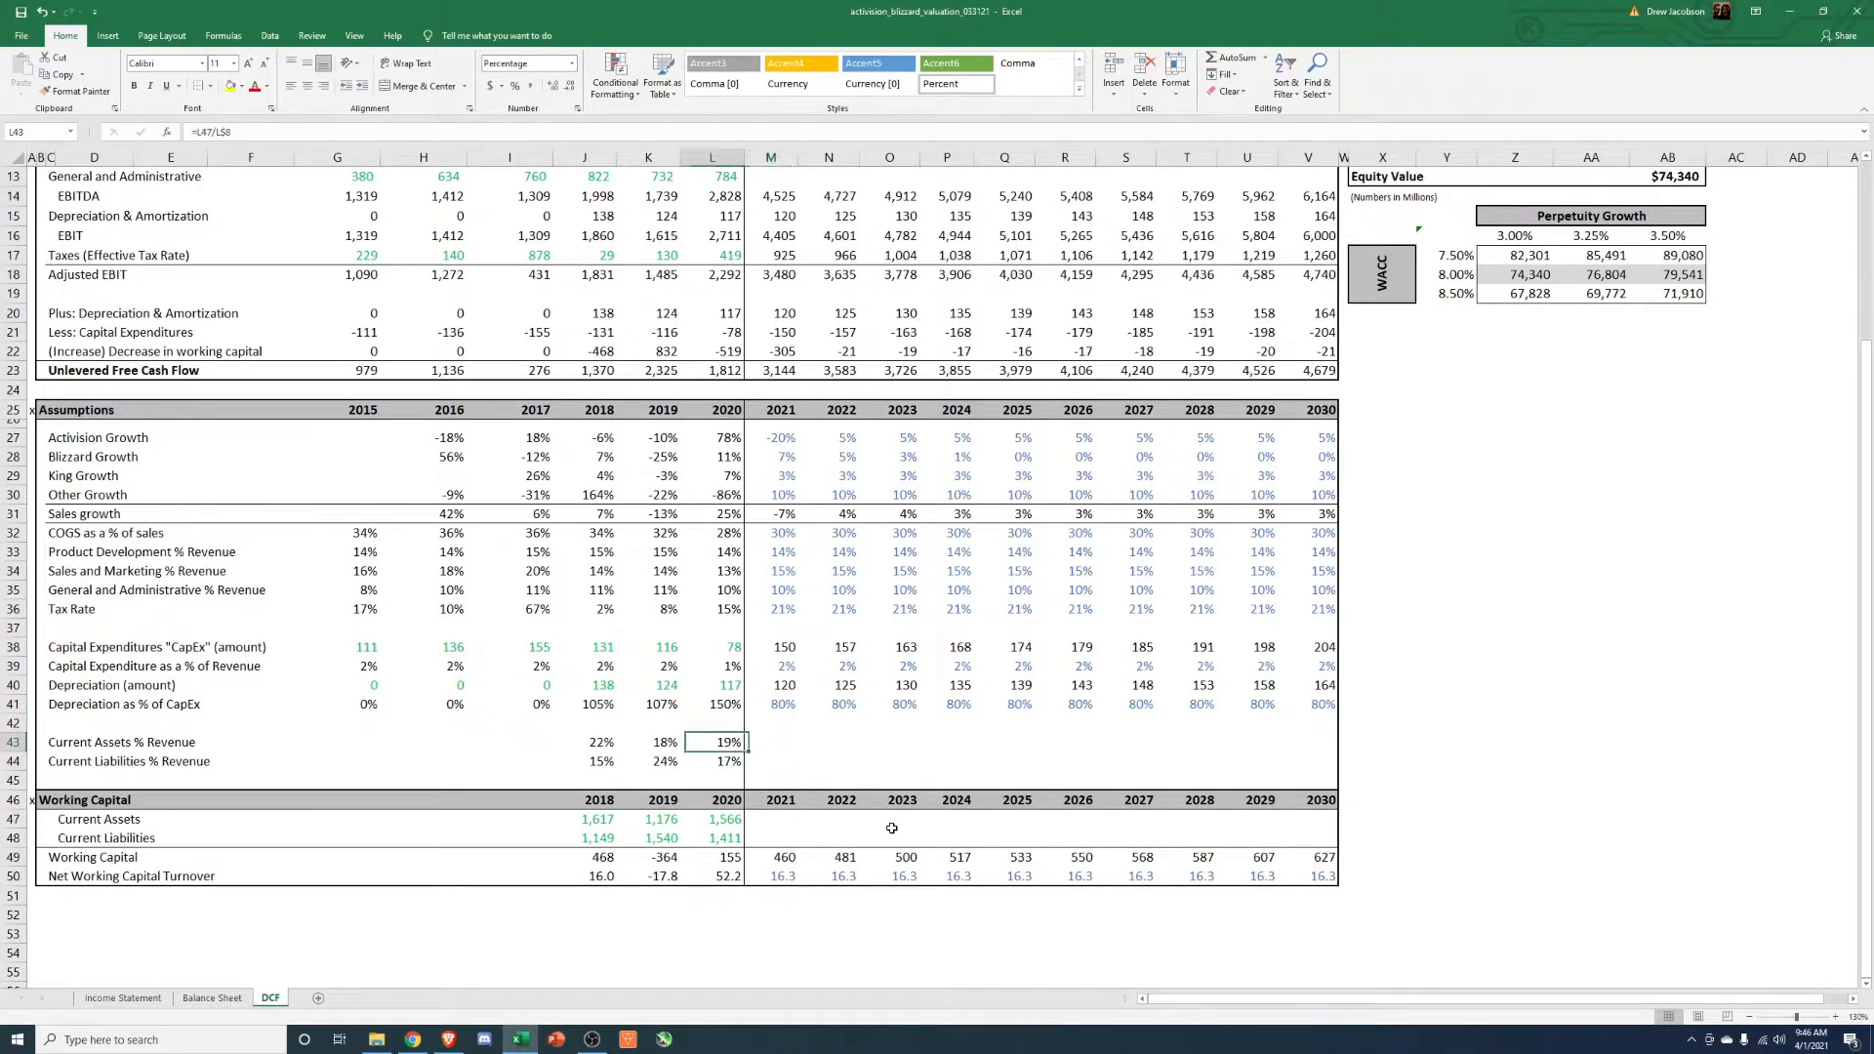
click(828, 801)
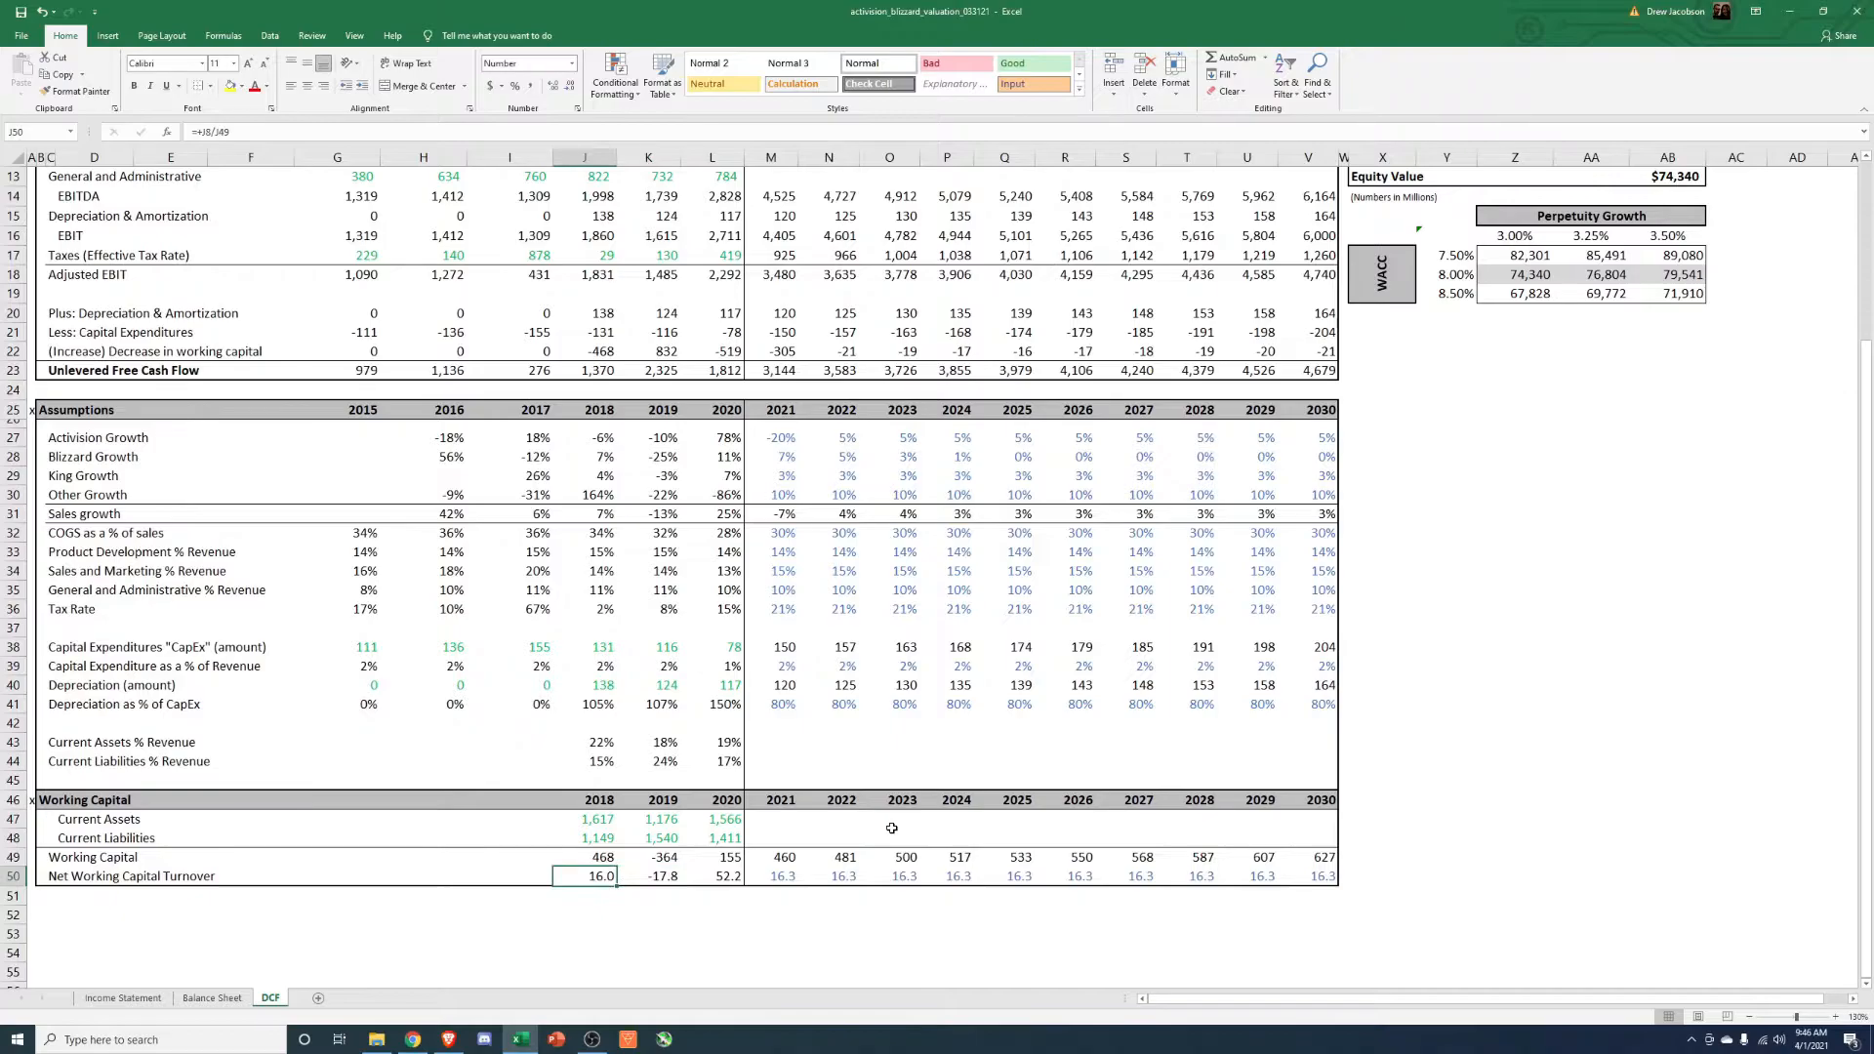
Inspect the 2018 turnover formula unchanged and move to the 2021 current liabilities ratio.
double_click(586, 877)
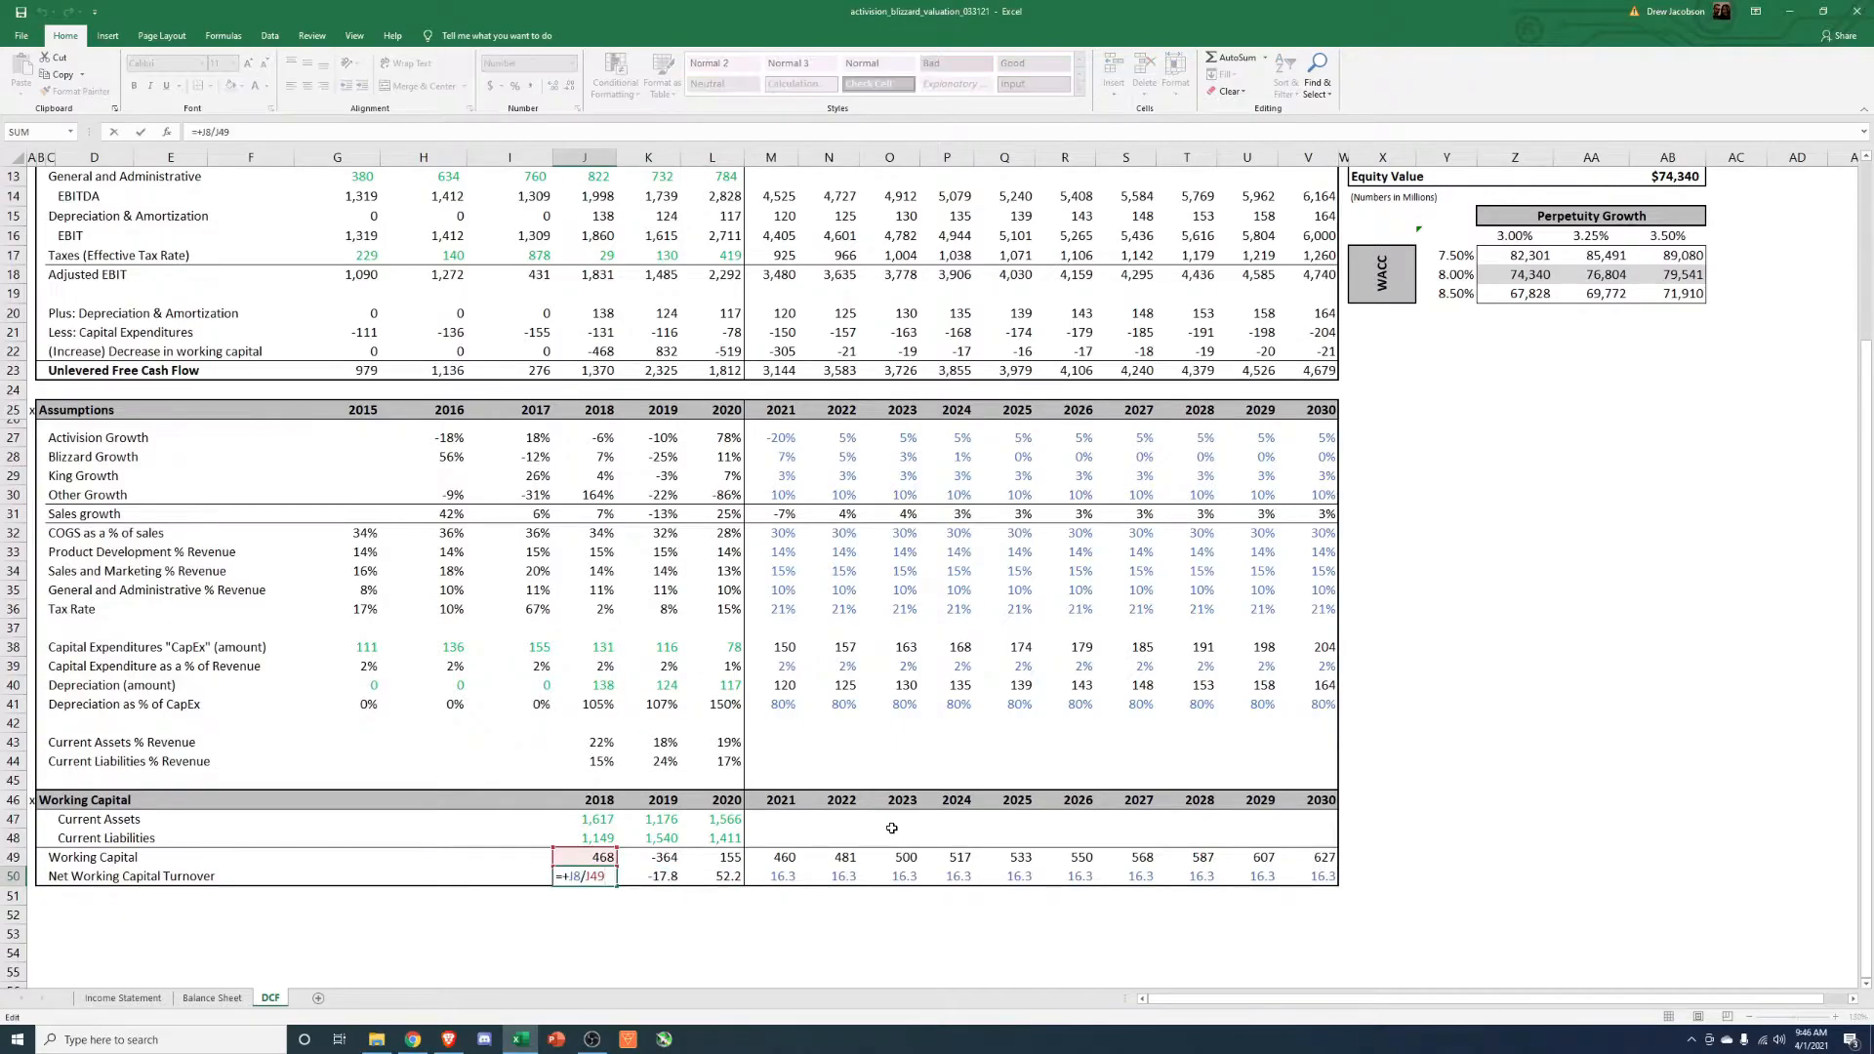
scroll(down, 3)
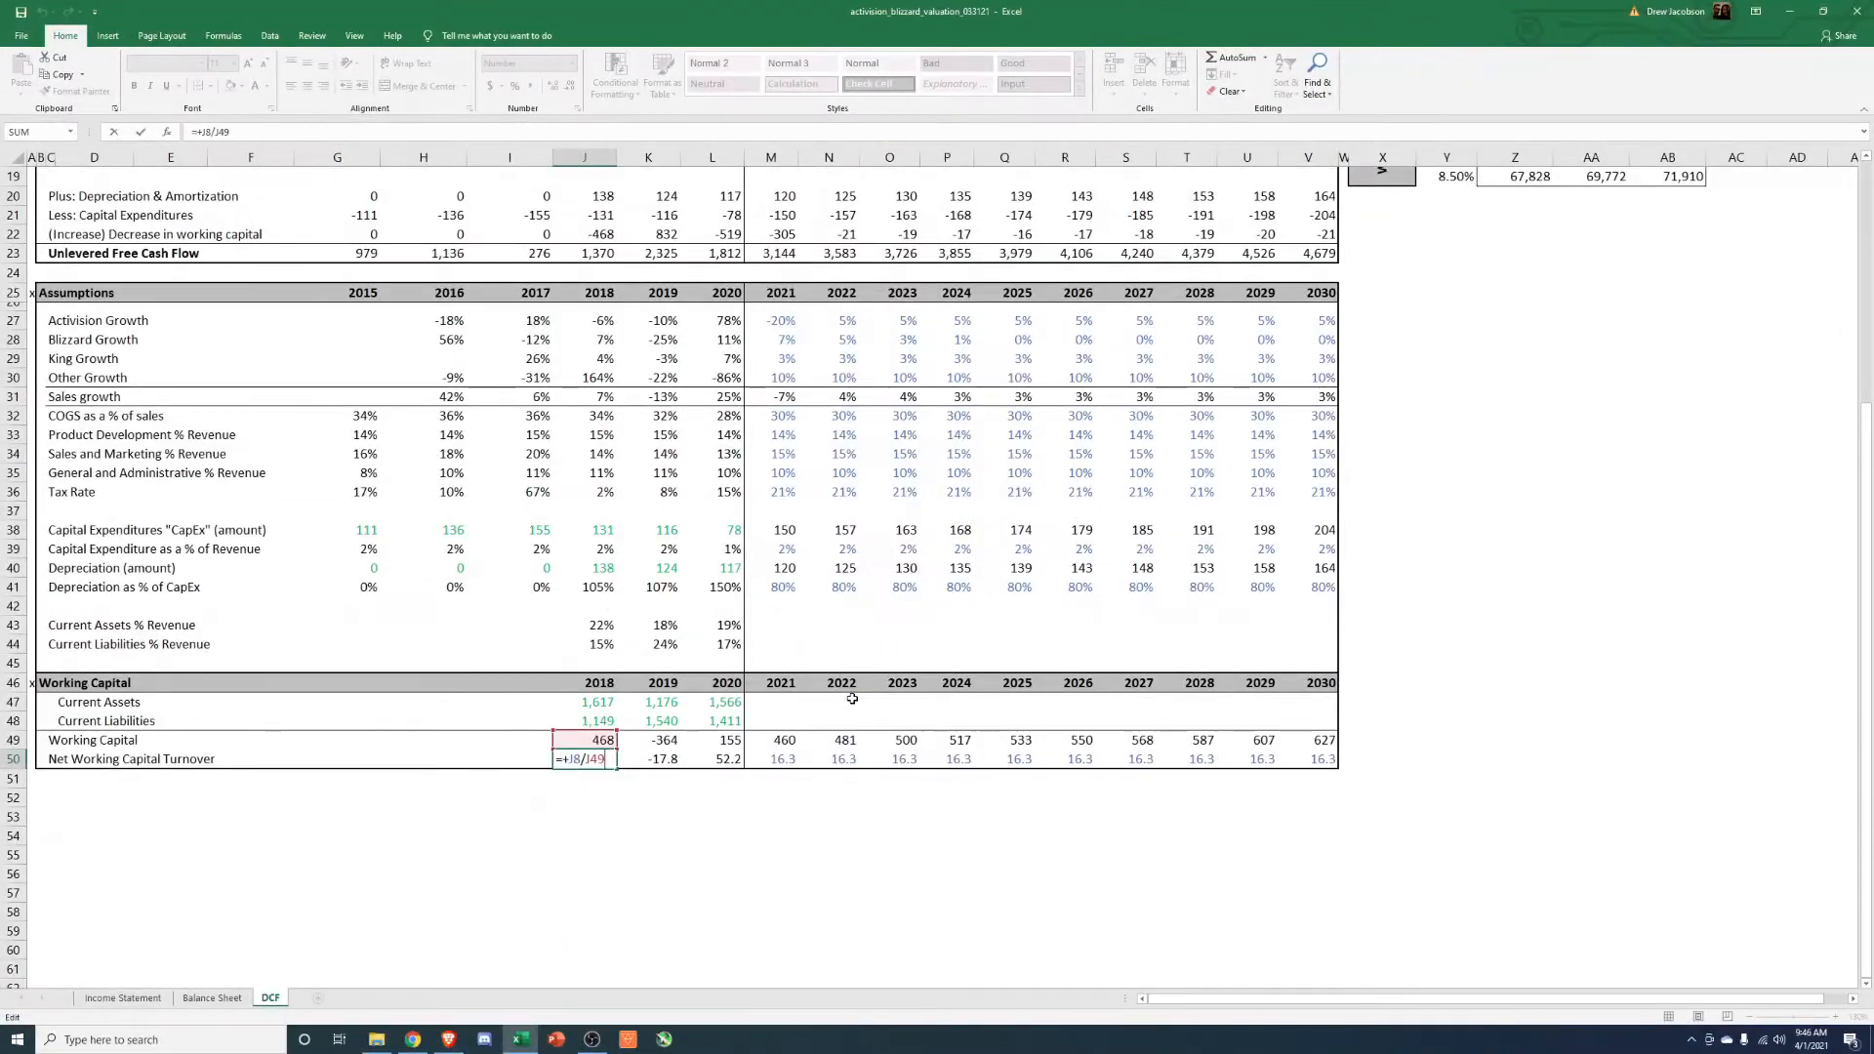
key(Return)
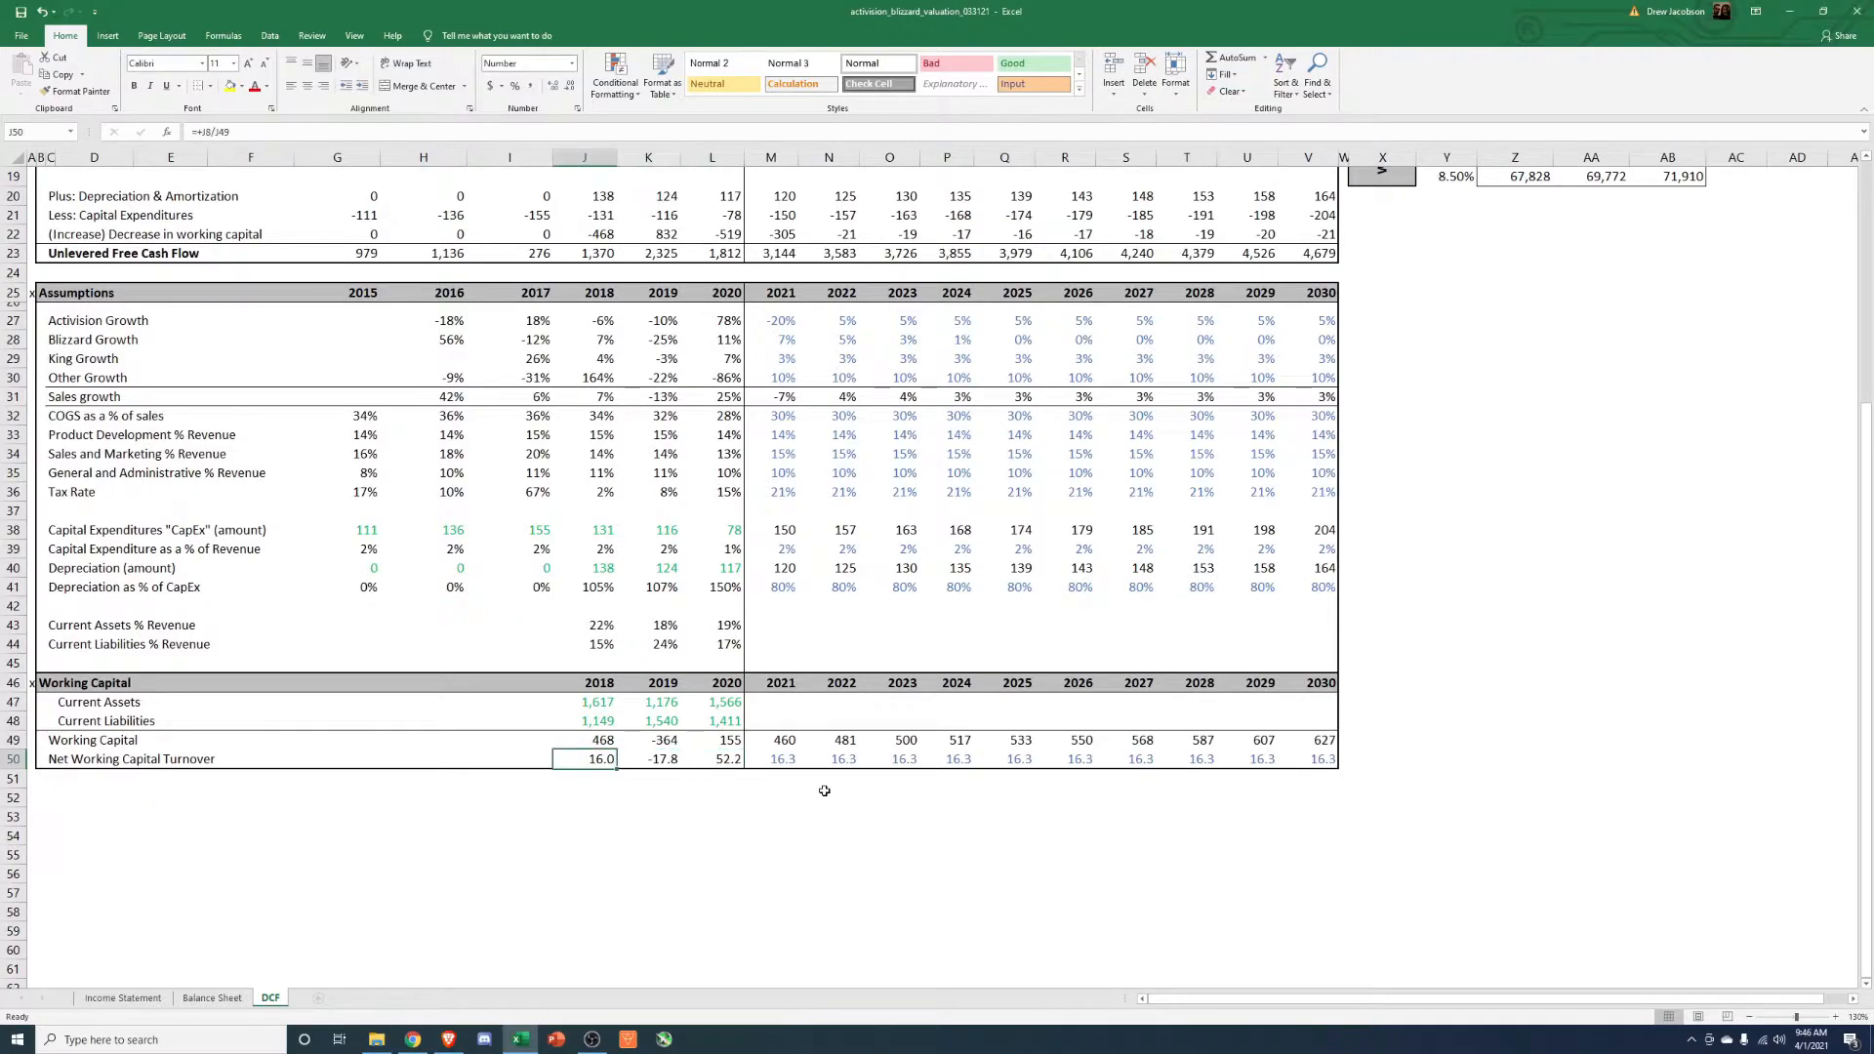
click(648, 624)
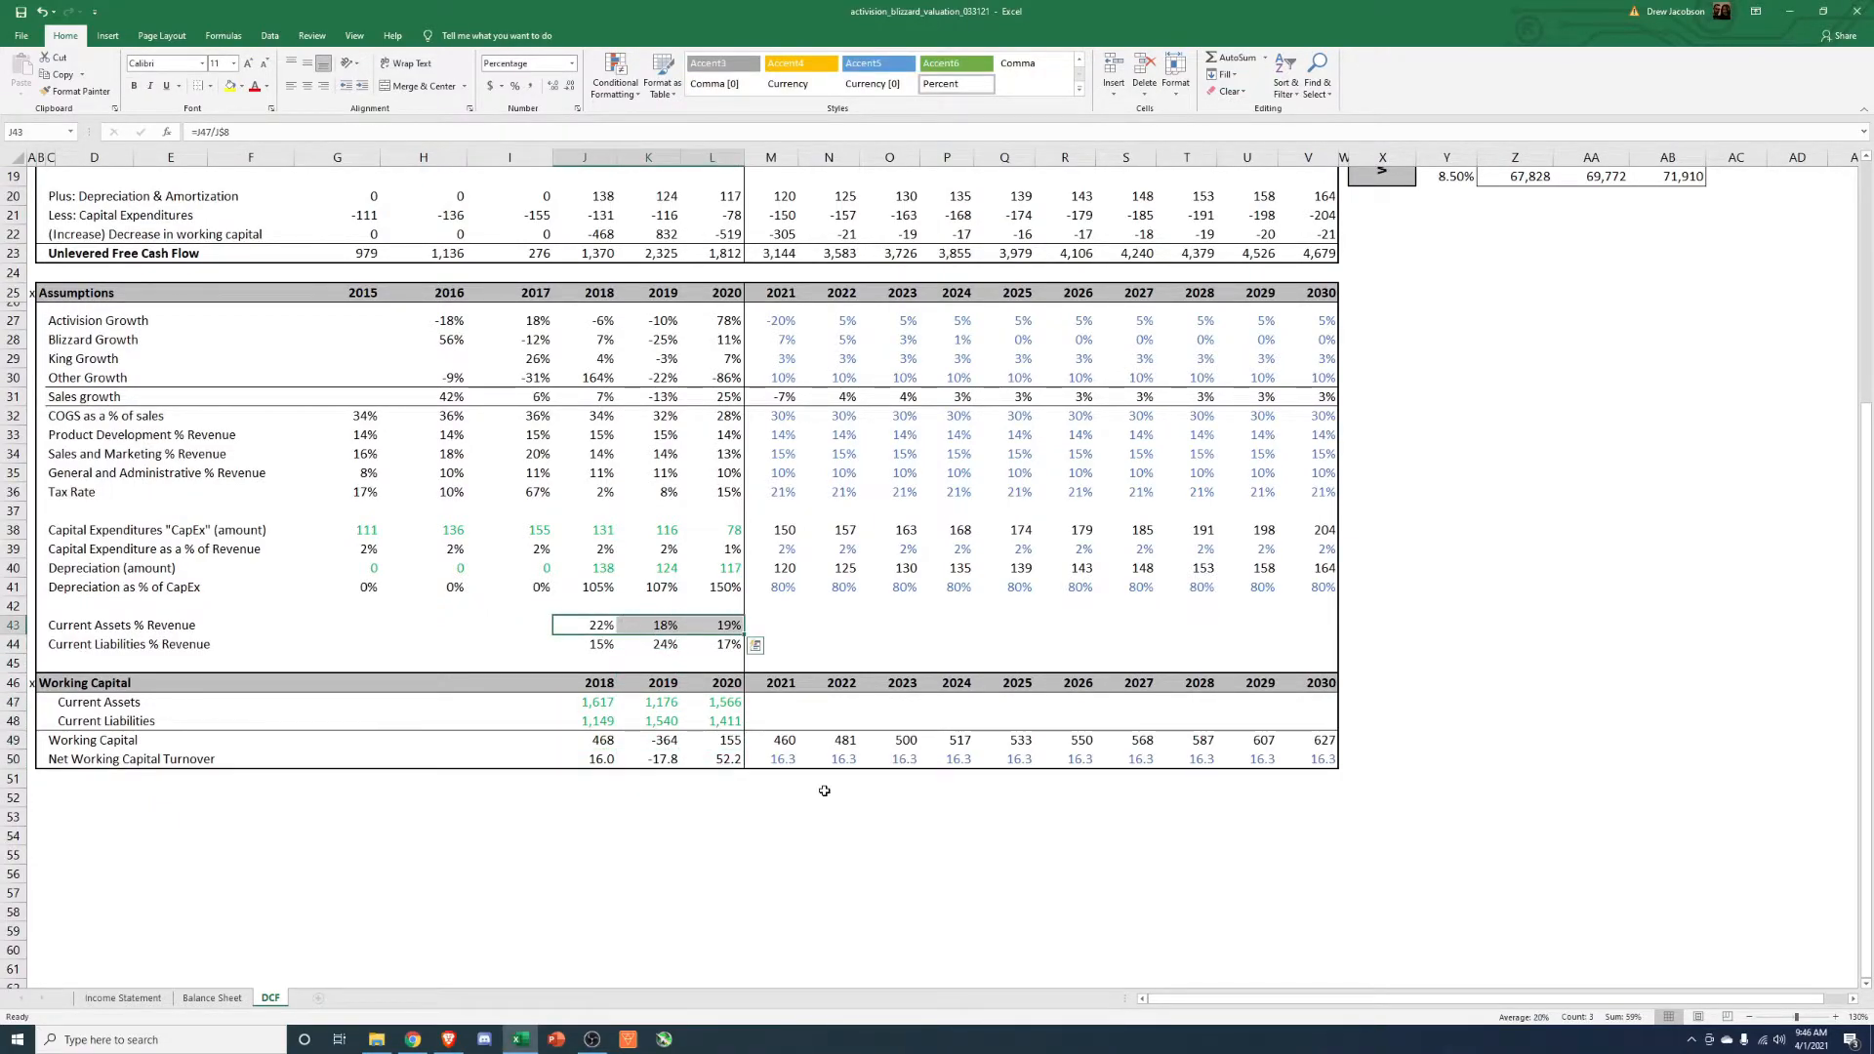
click(774, 644)
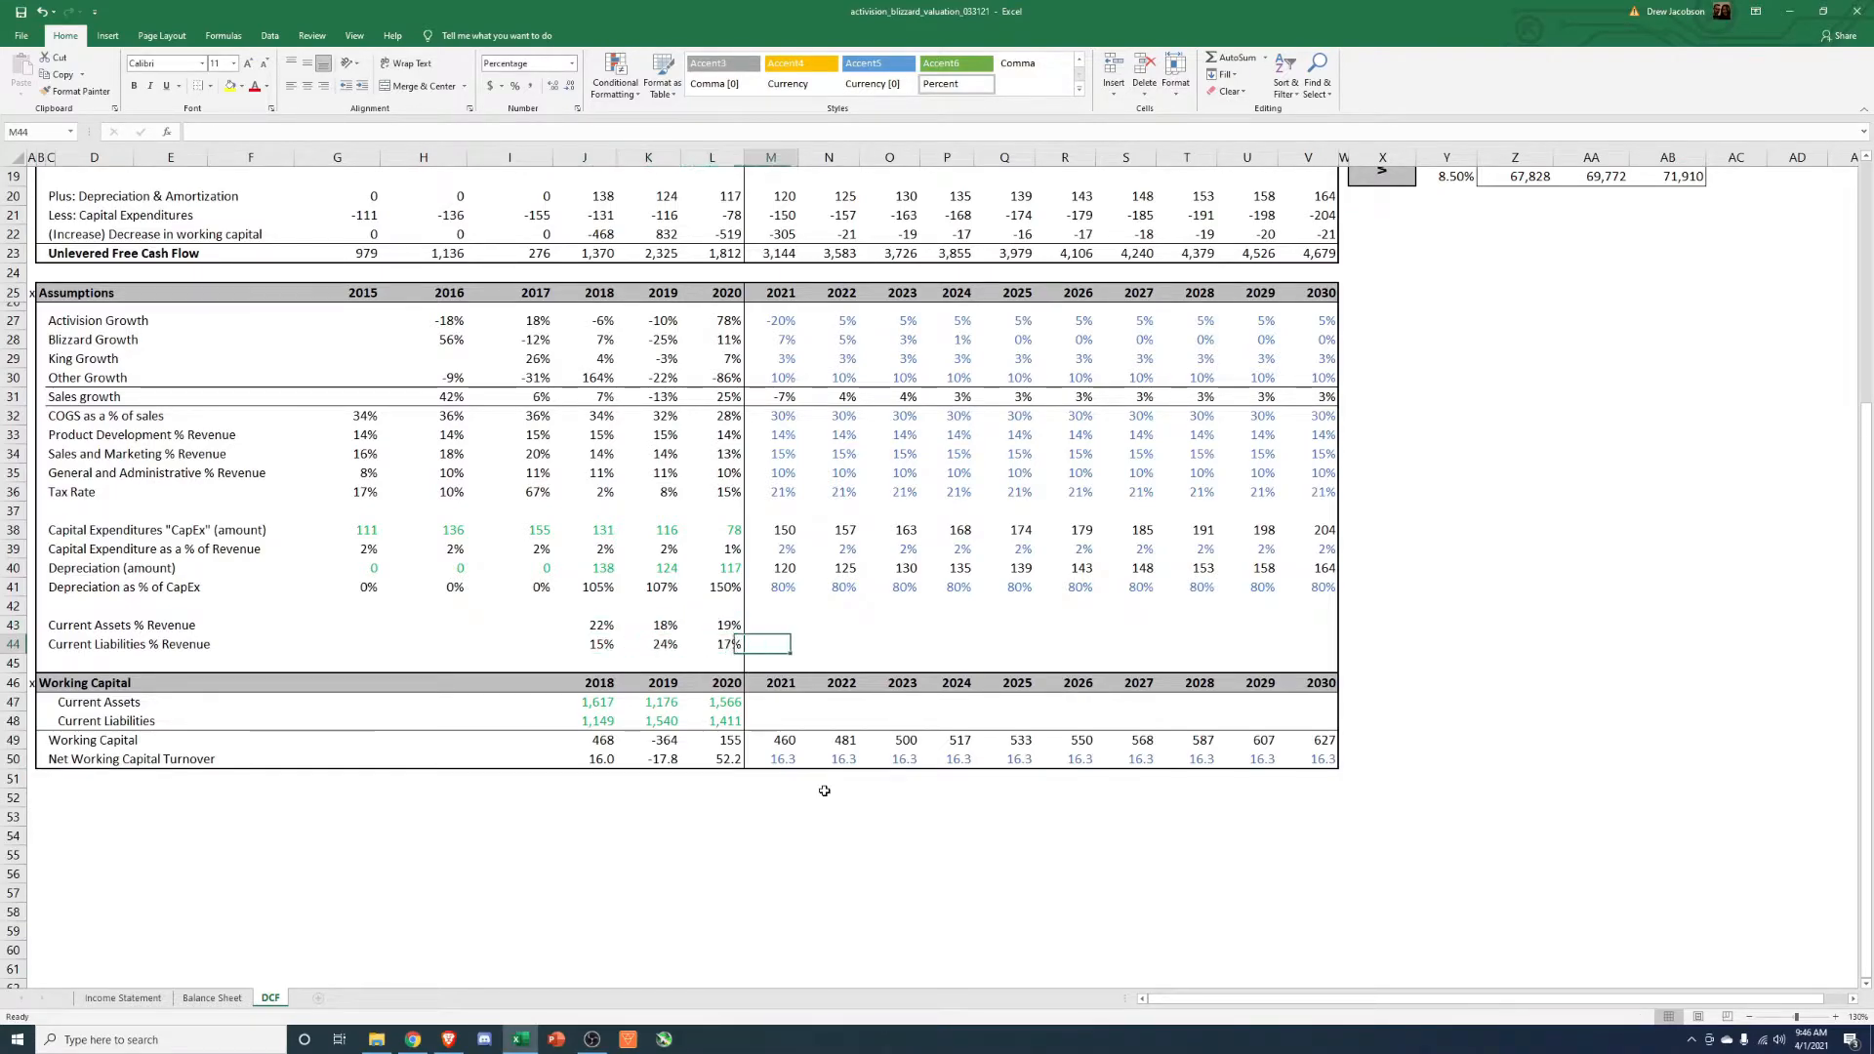
Set 20% current assets and 19% current liabilities of revenue in M43:V44 and paste =M43*M$8 formulas across M47:V48.
click(771, 625)
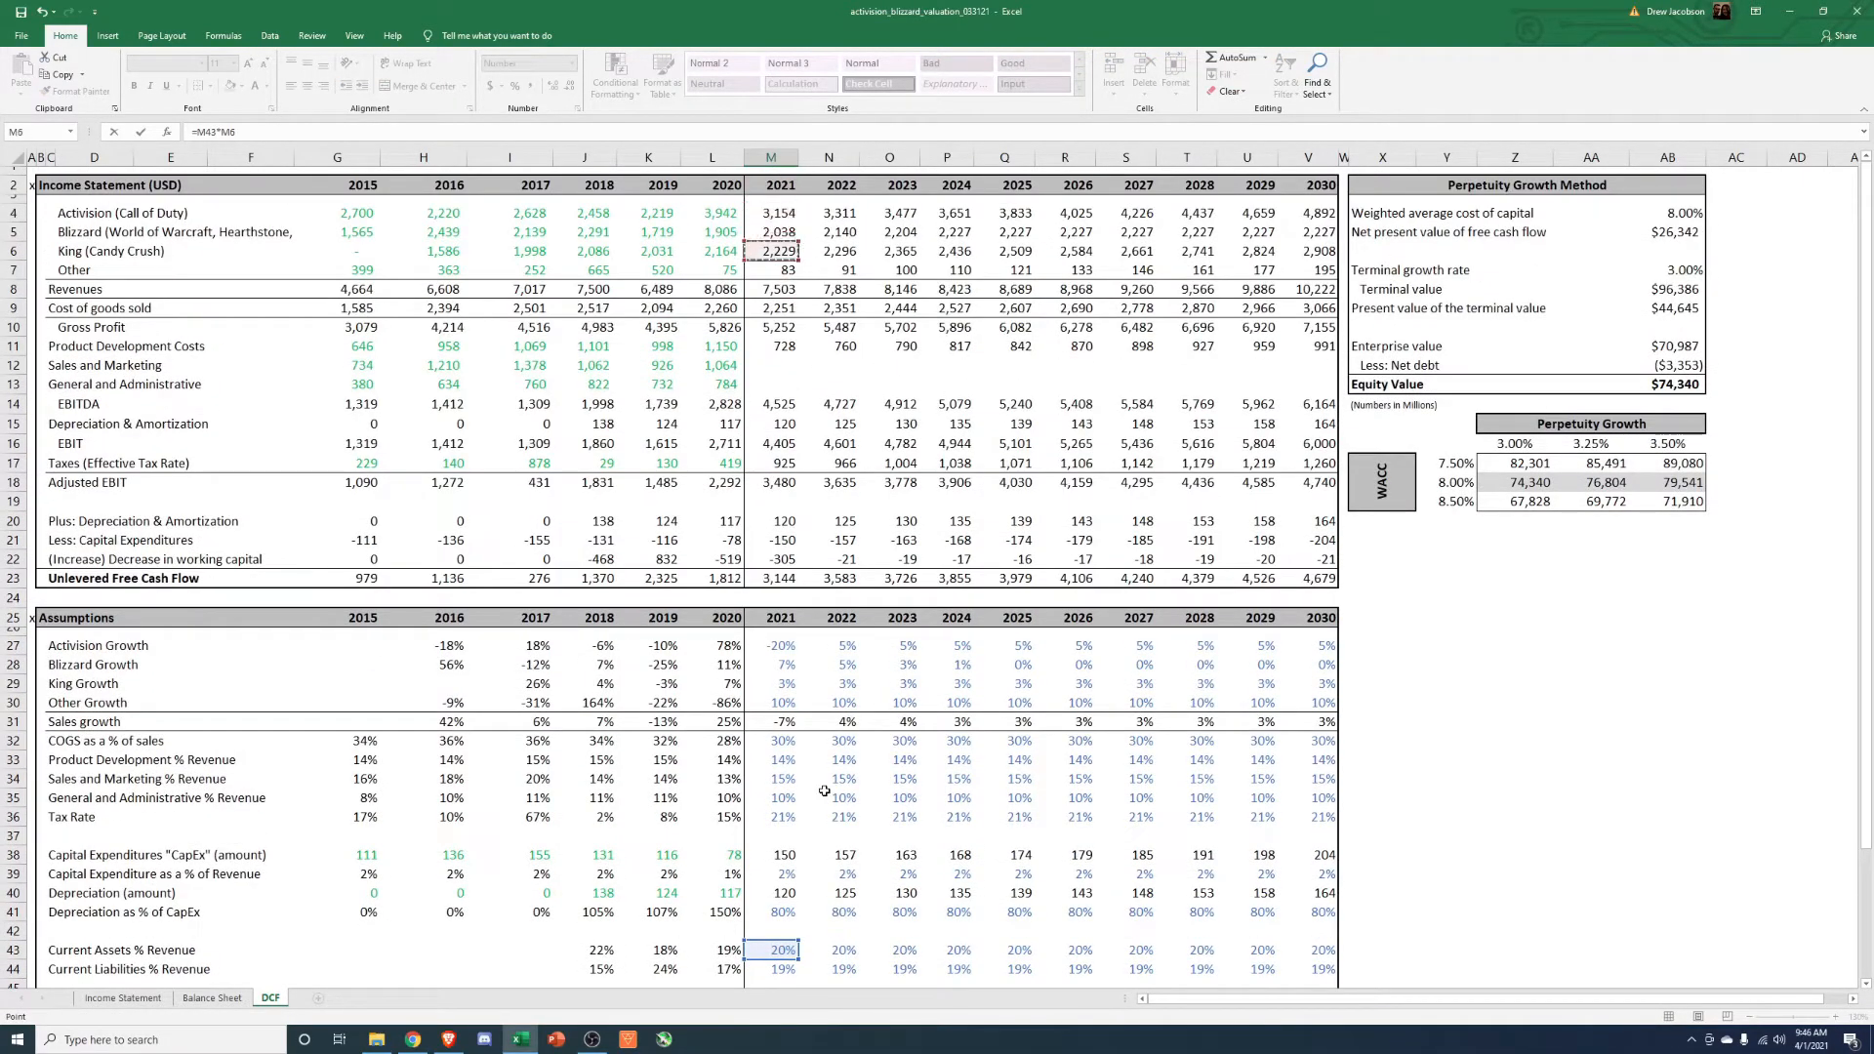
scroll(down, 3)
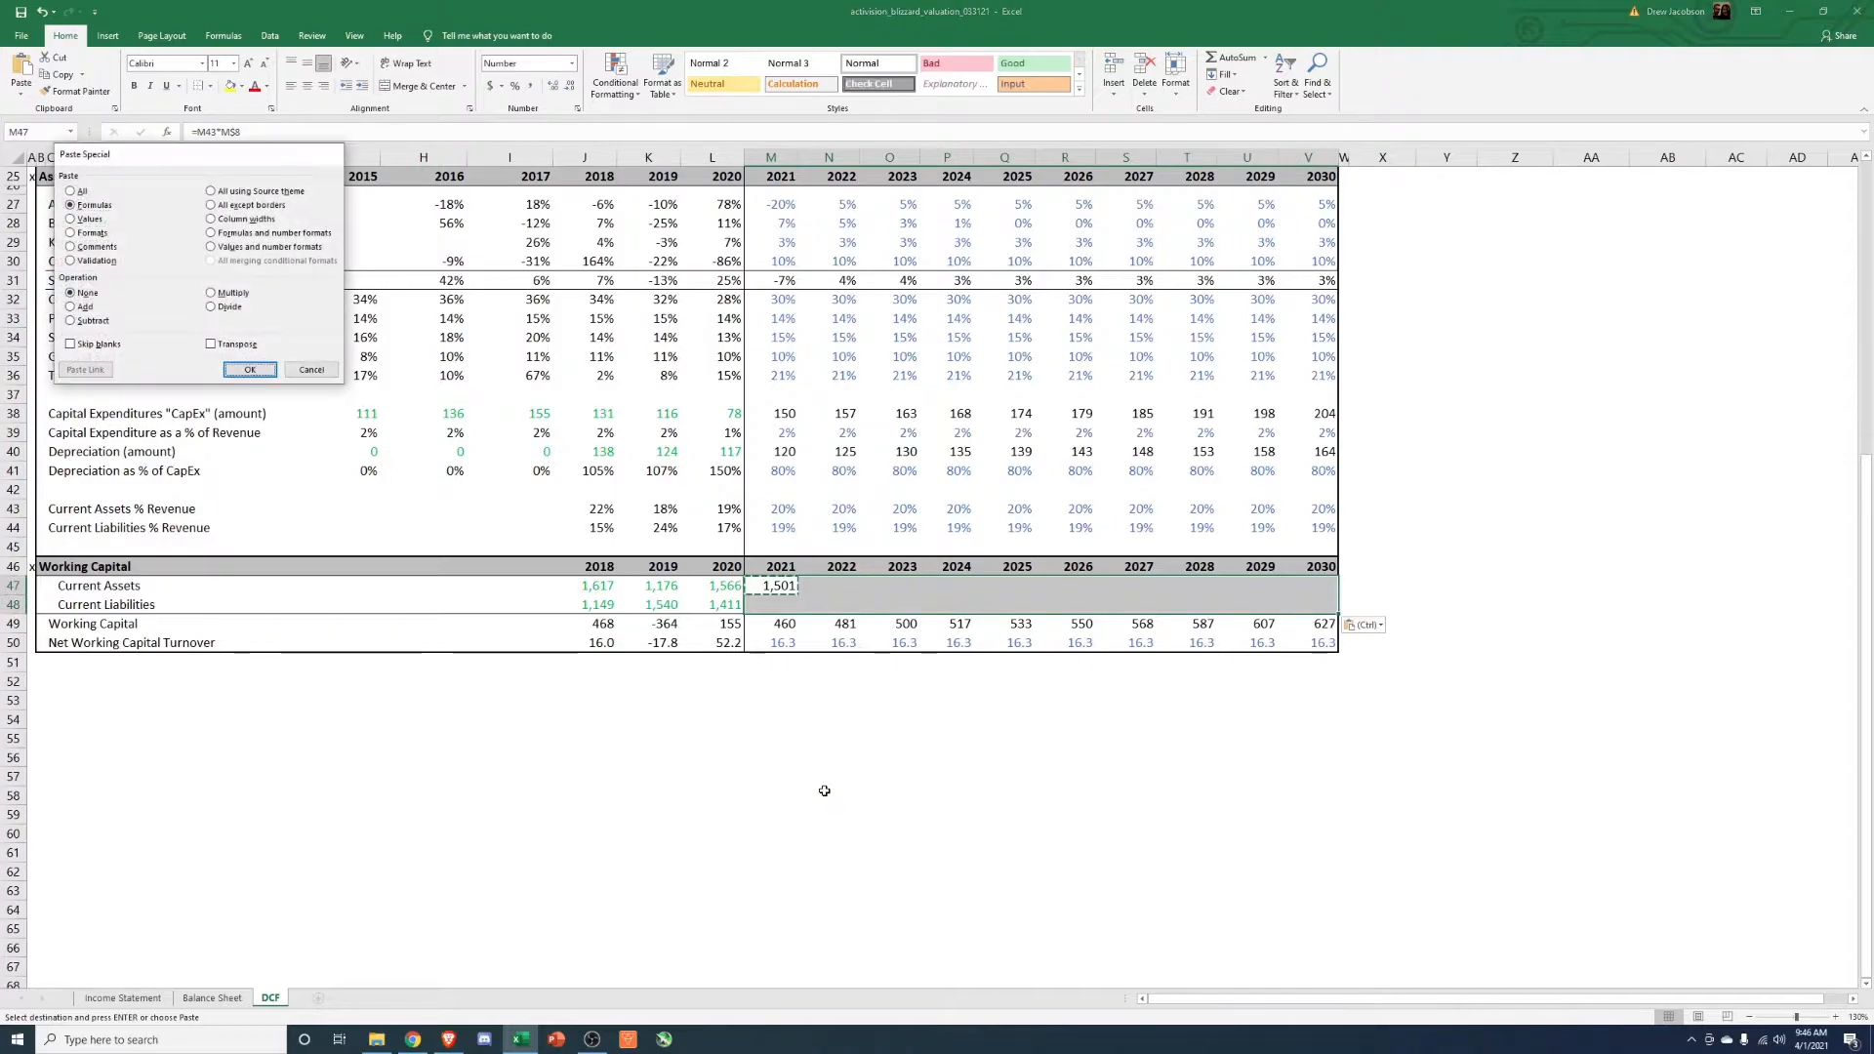
click(248, 369)
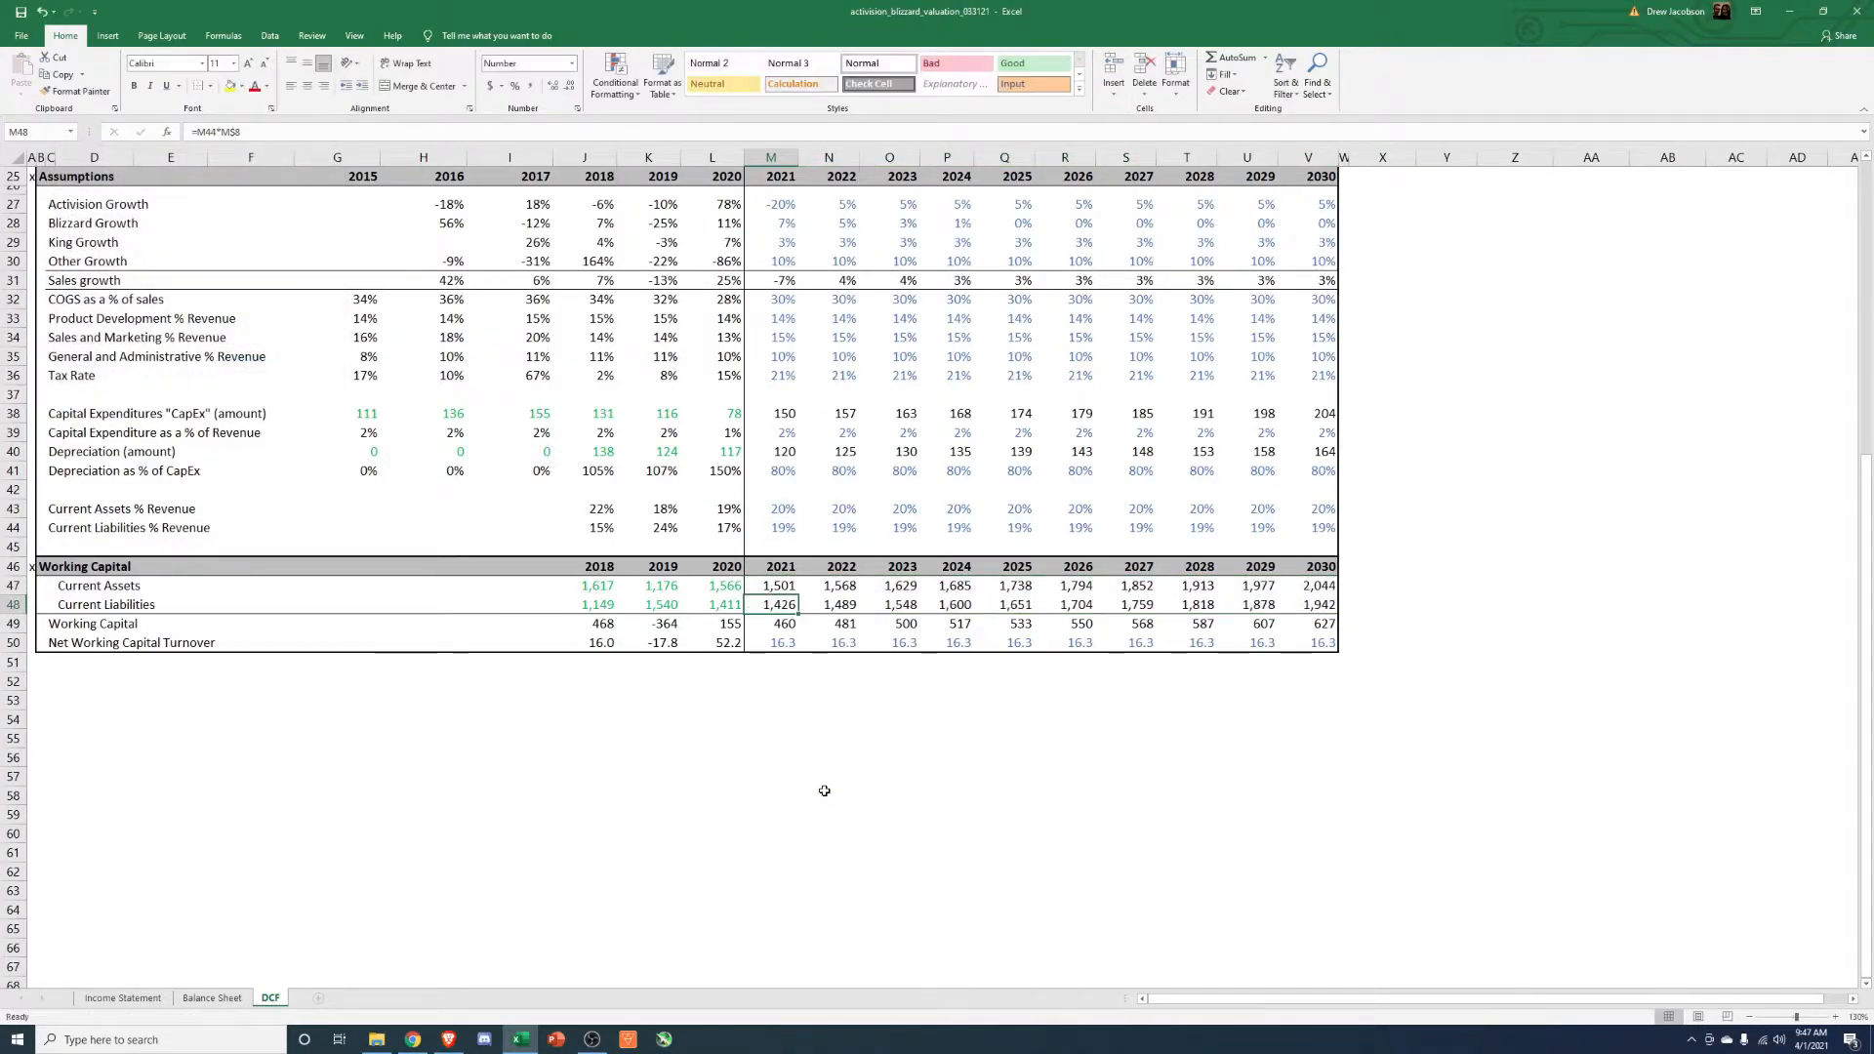
click(828, 623)
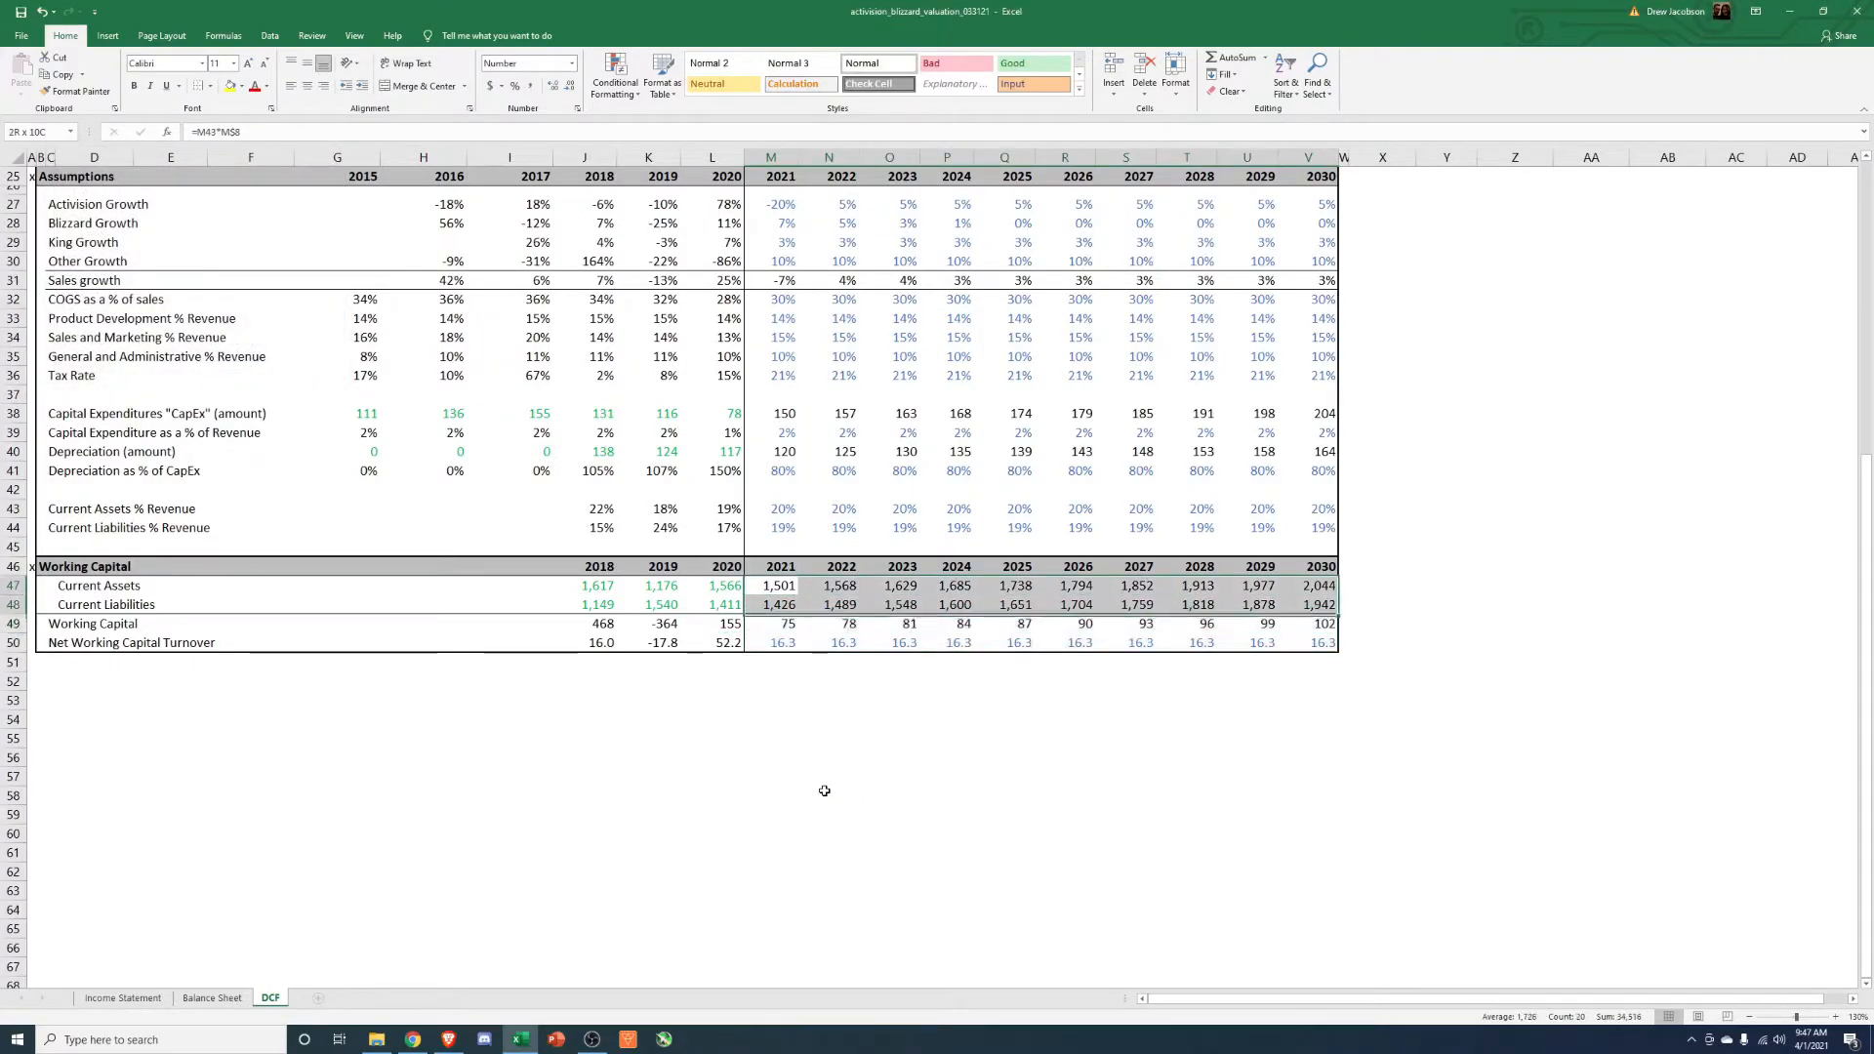
Set black font on M47:V48 and M50:V50 and compute turnover =M8/M49 across 2021–2030.
click(771, 586)
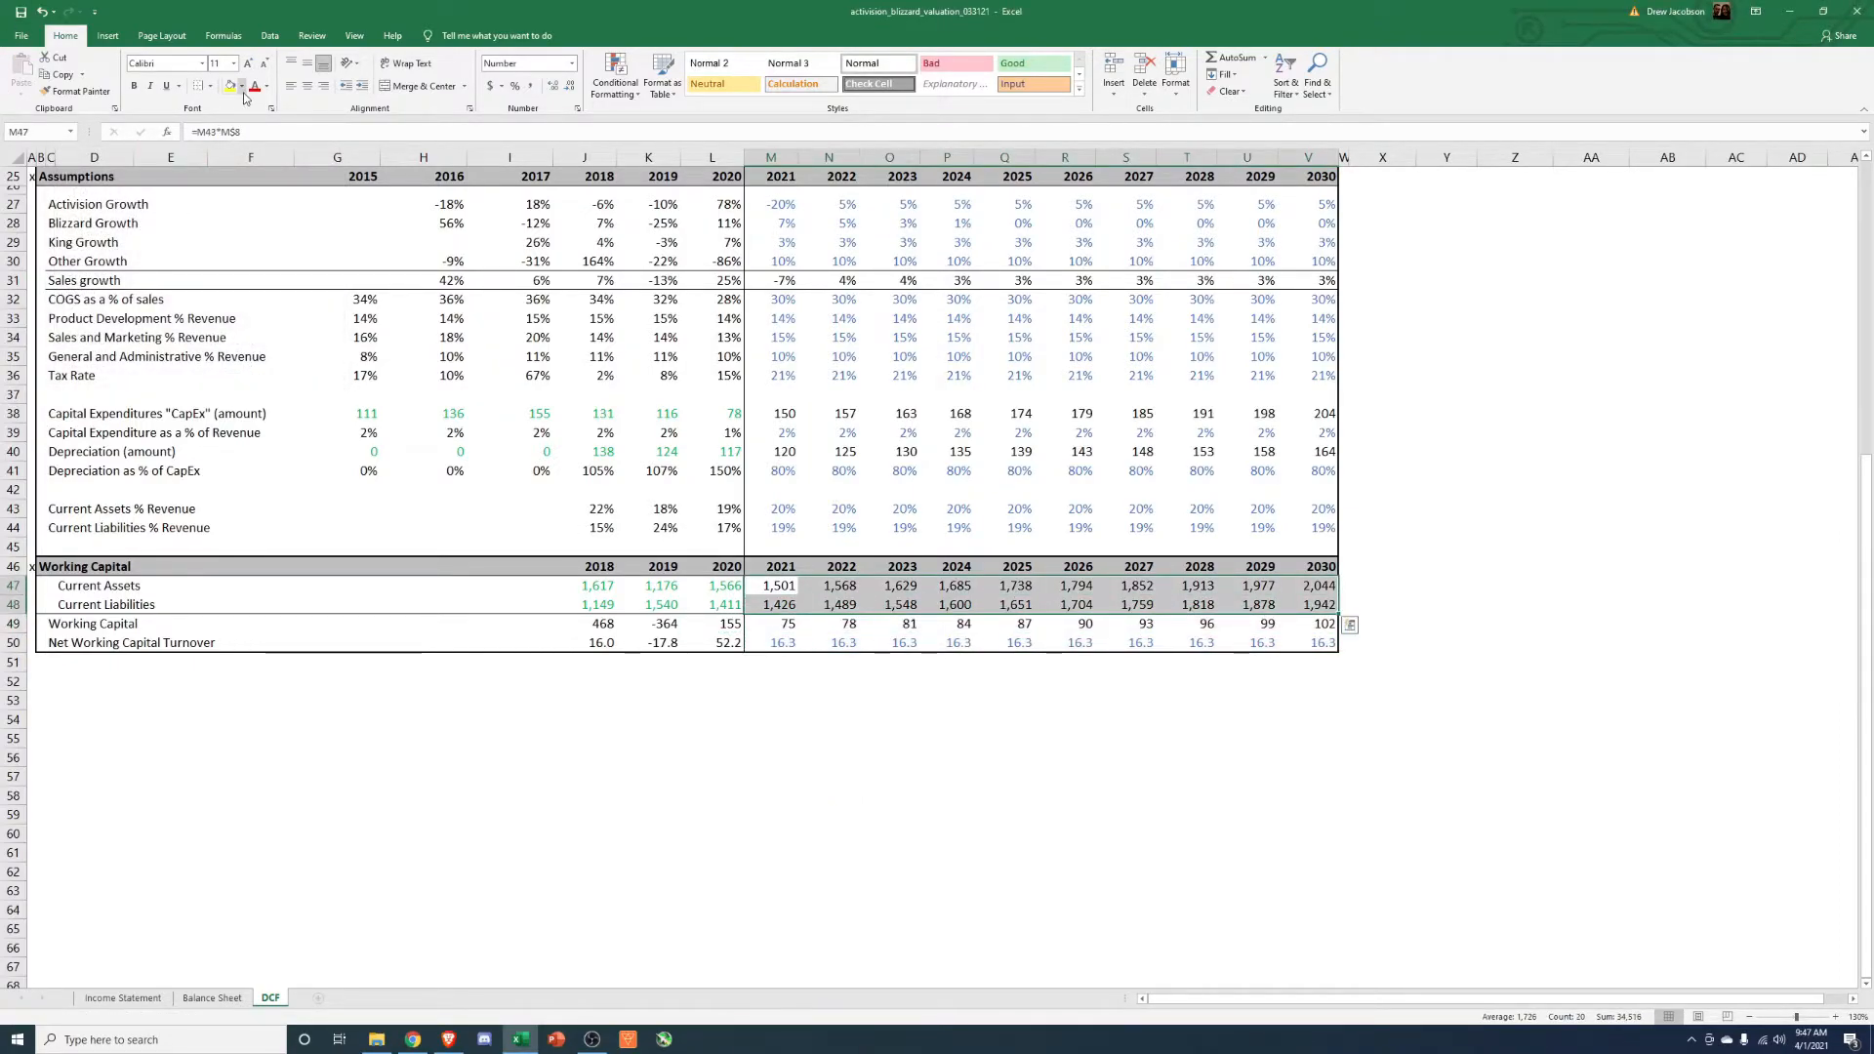
click(242, 86)
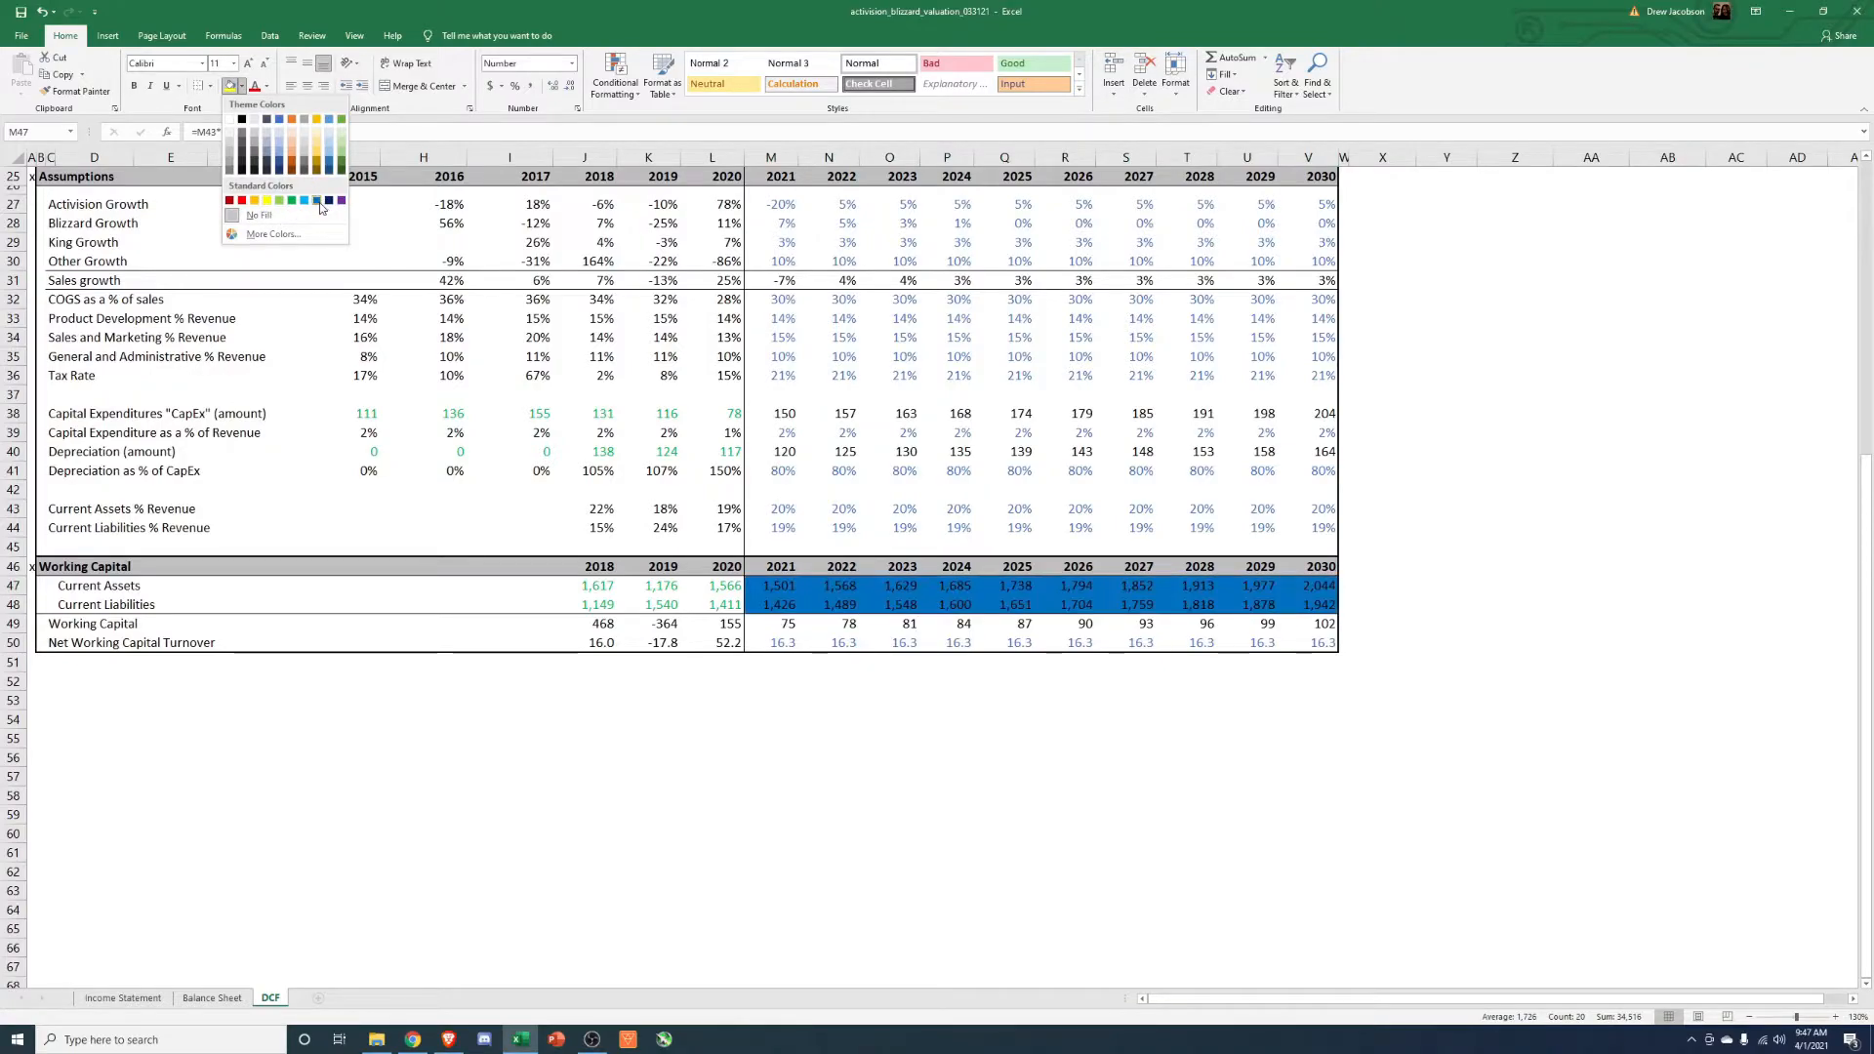
click(260, 215)
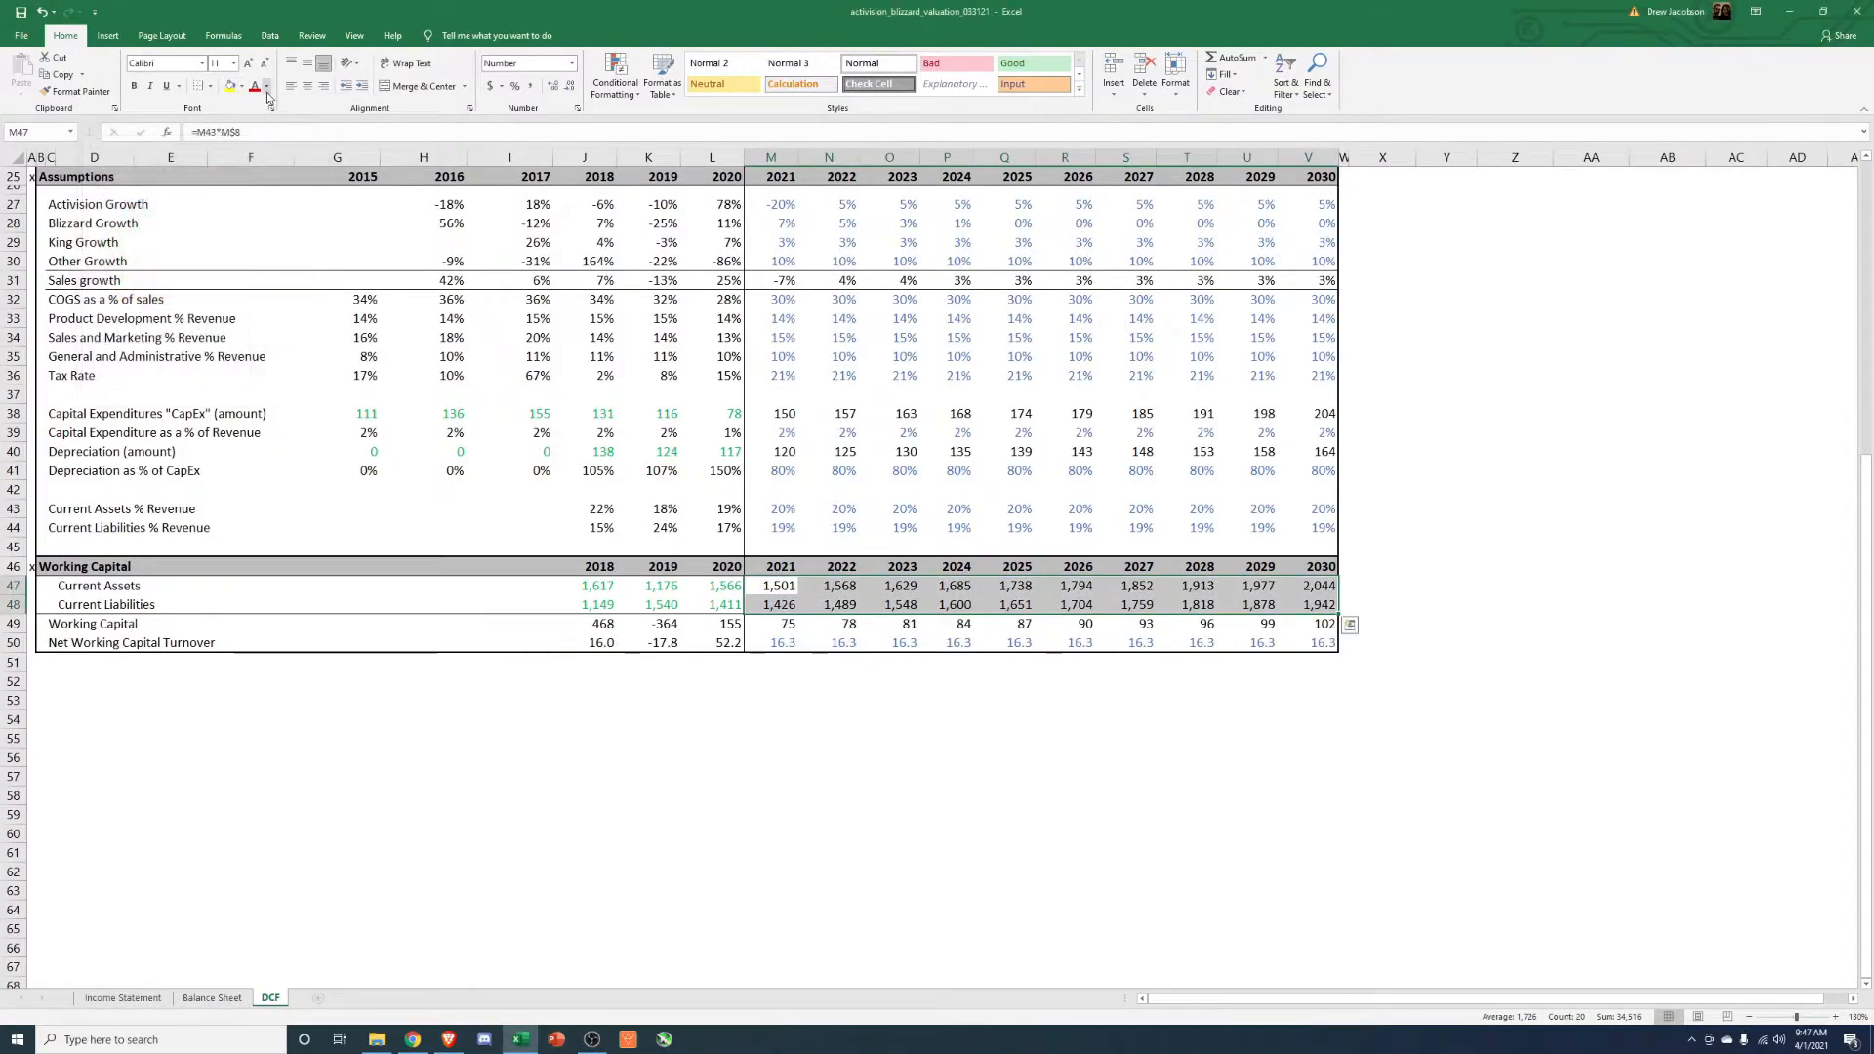
click(268, 84)
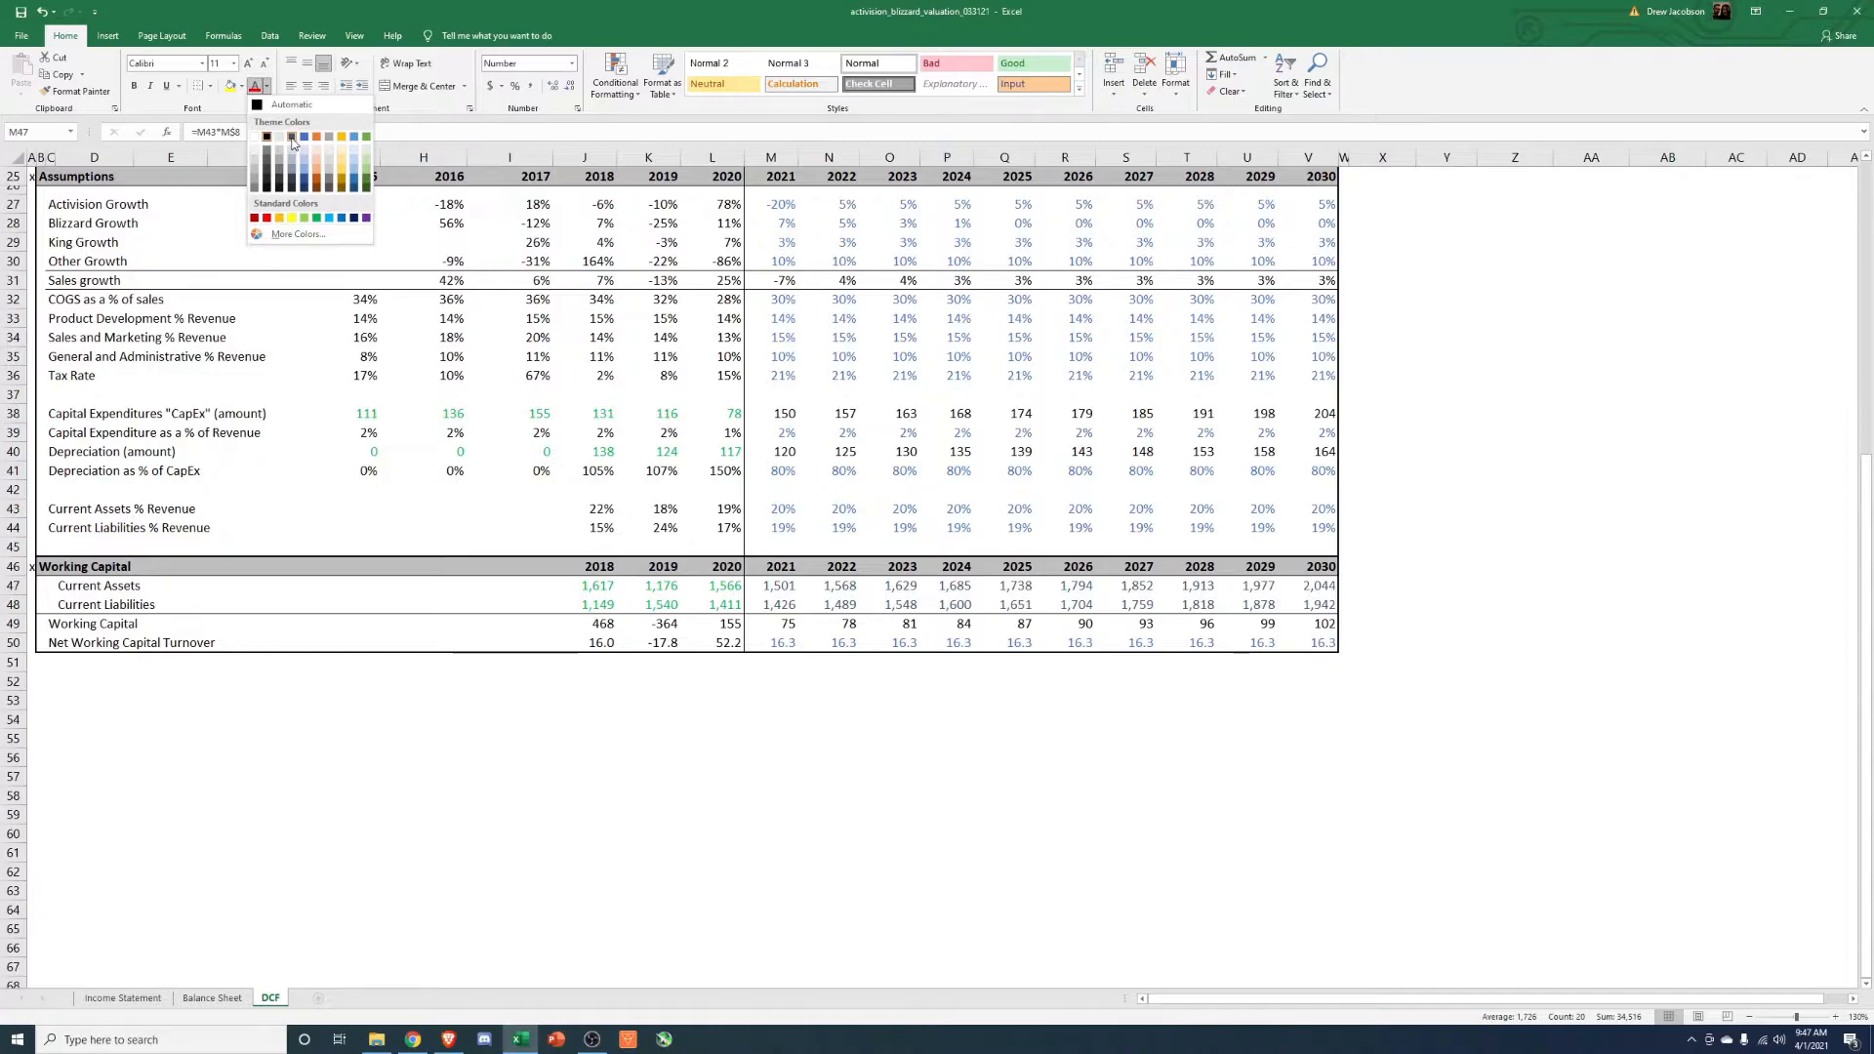
click(828, 718)
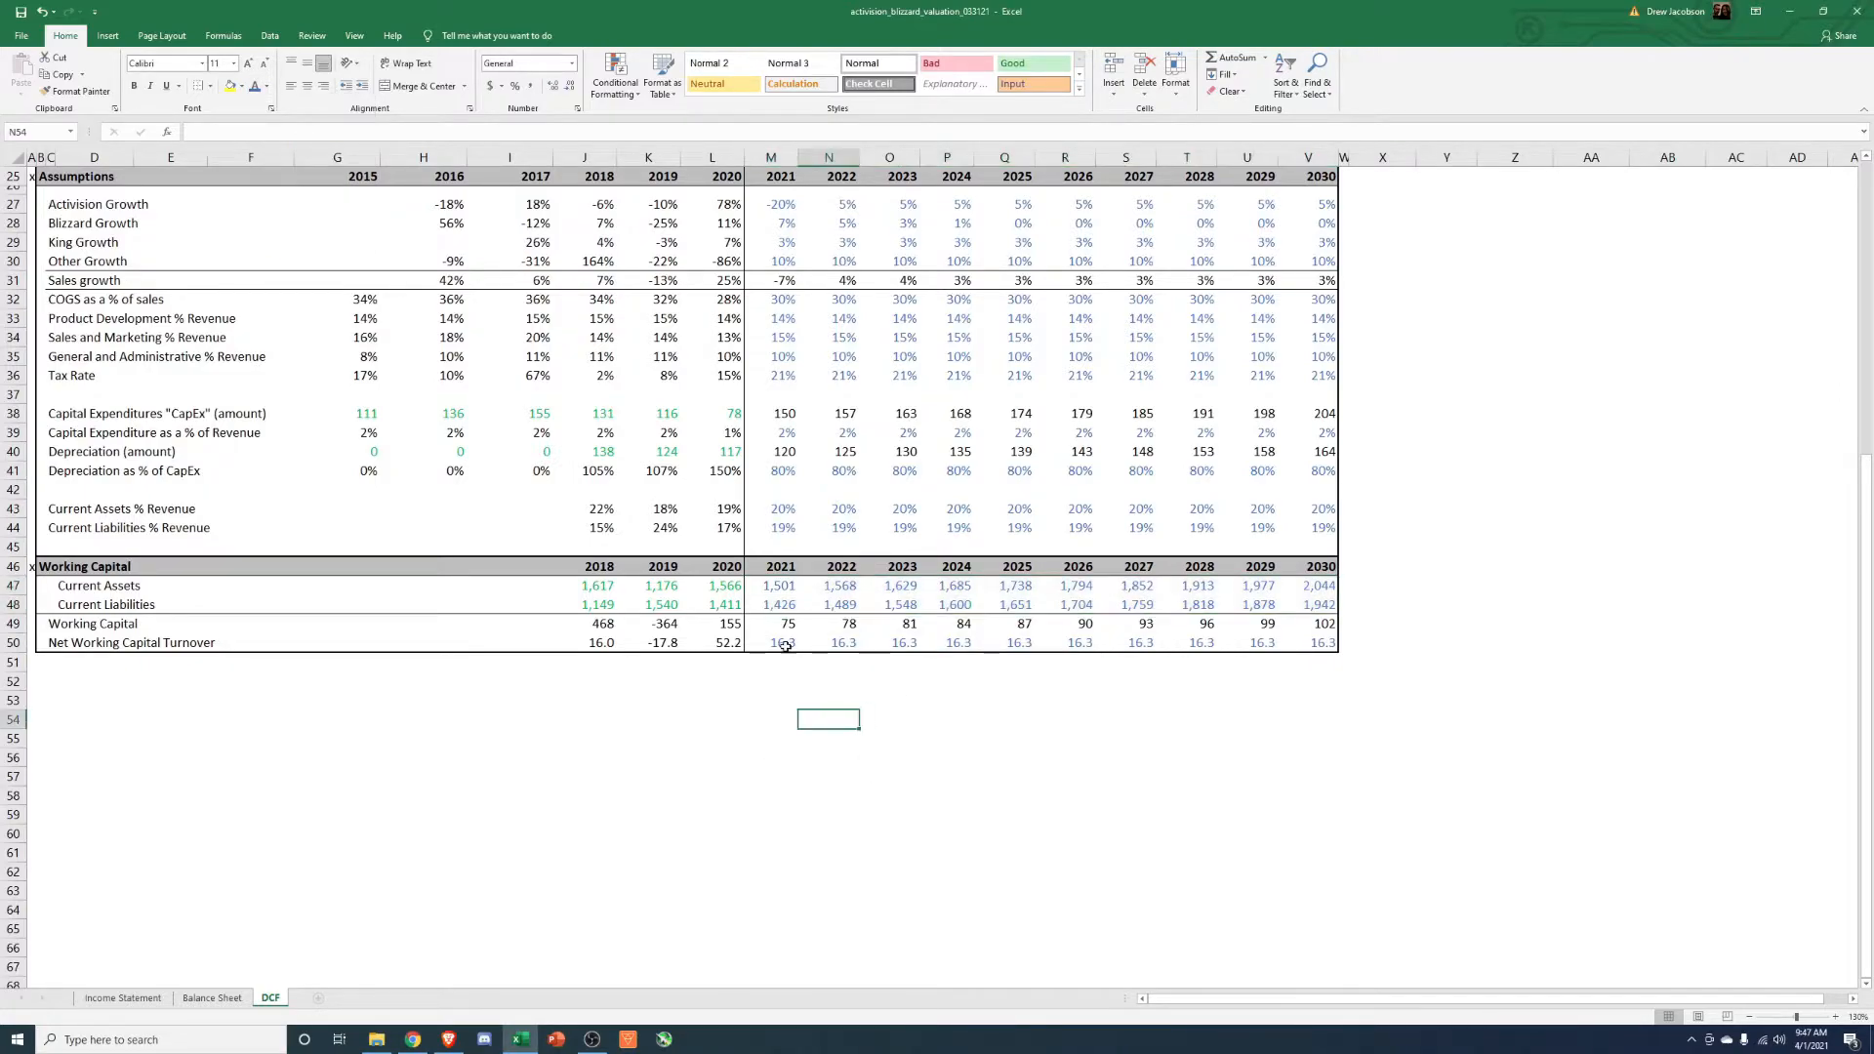
click(255, 86)
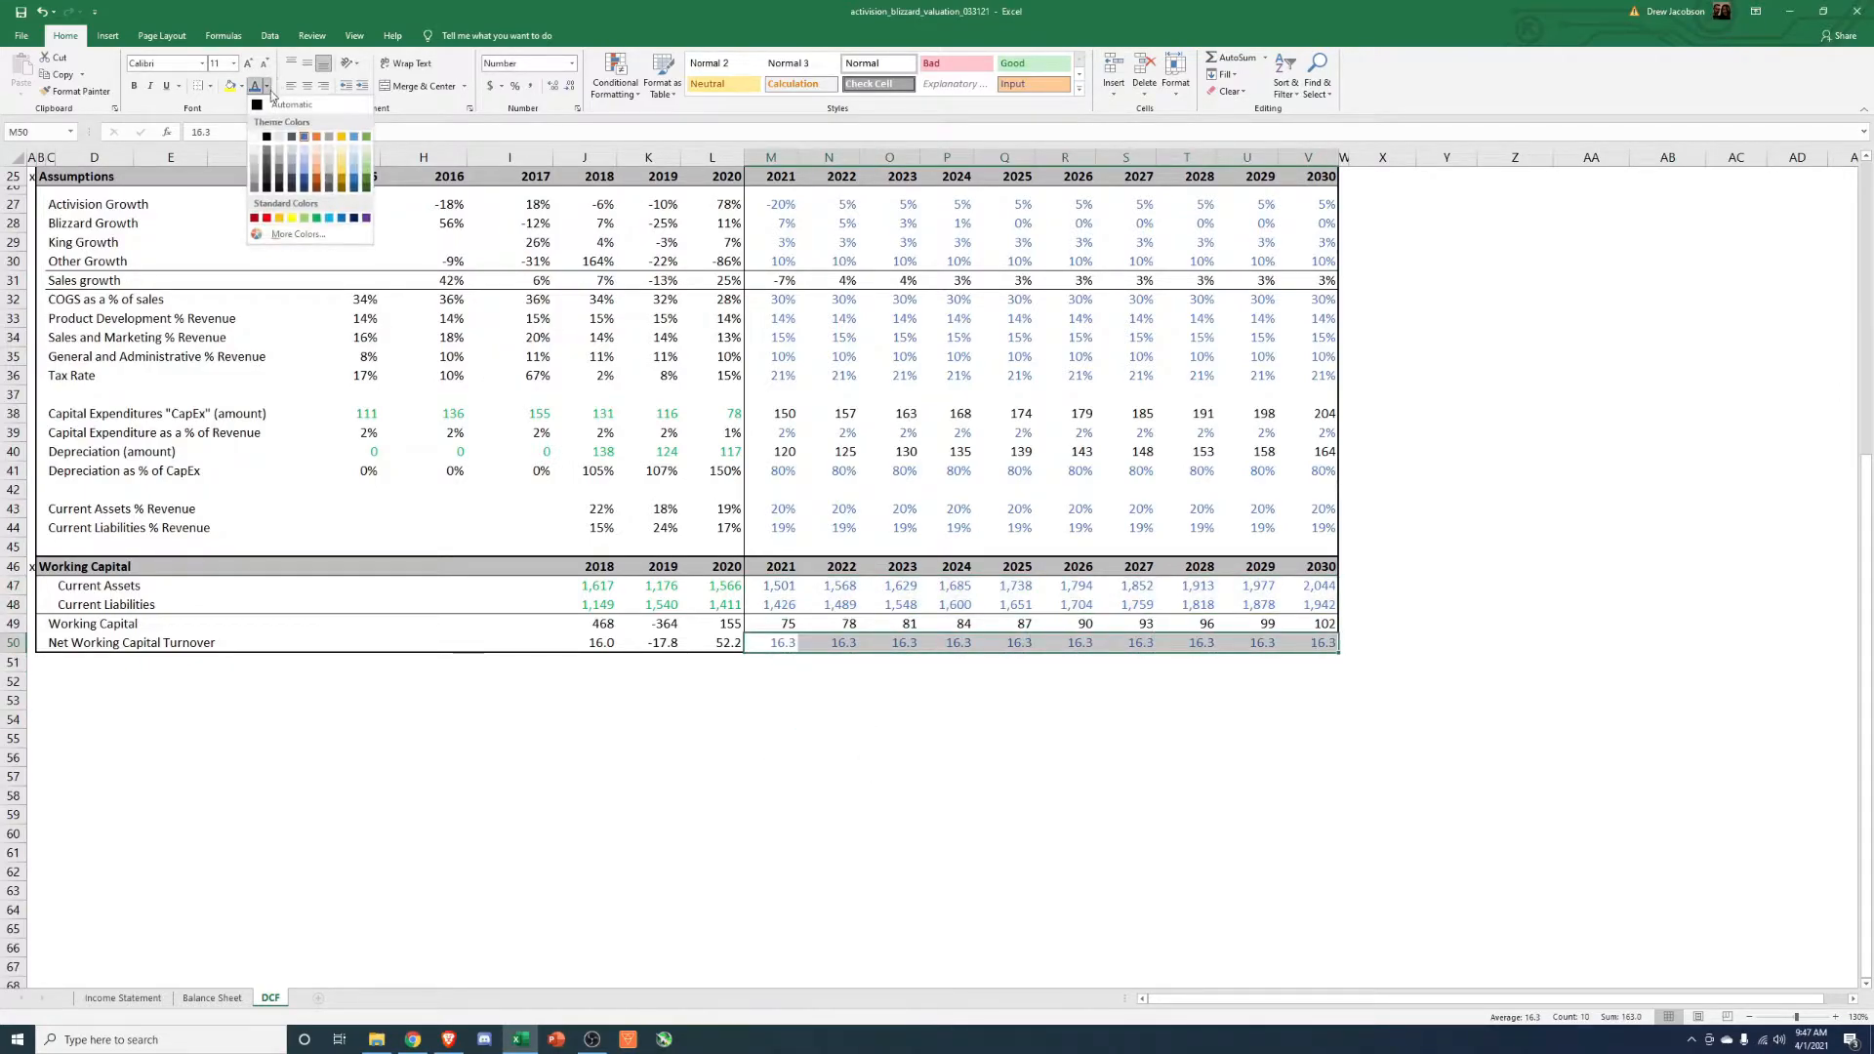
click(711, 643)
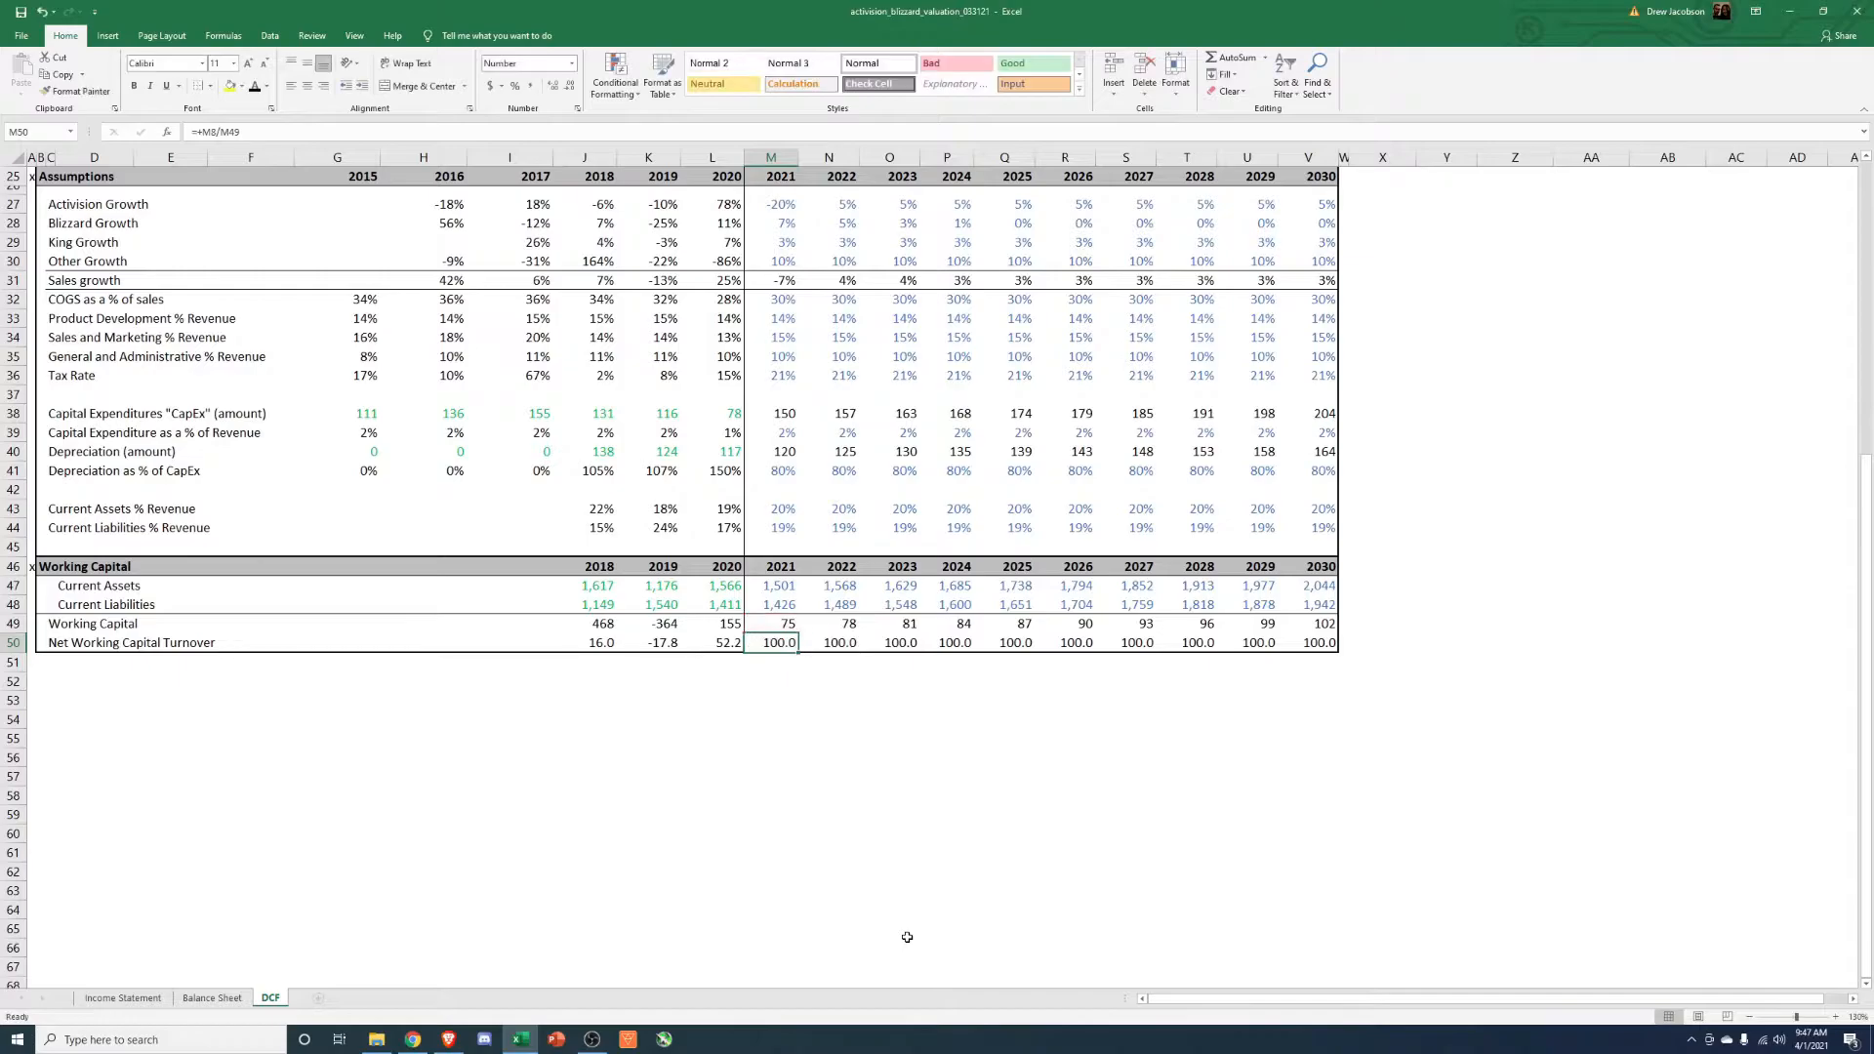
scroll(up, 3)
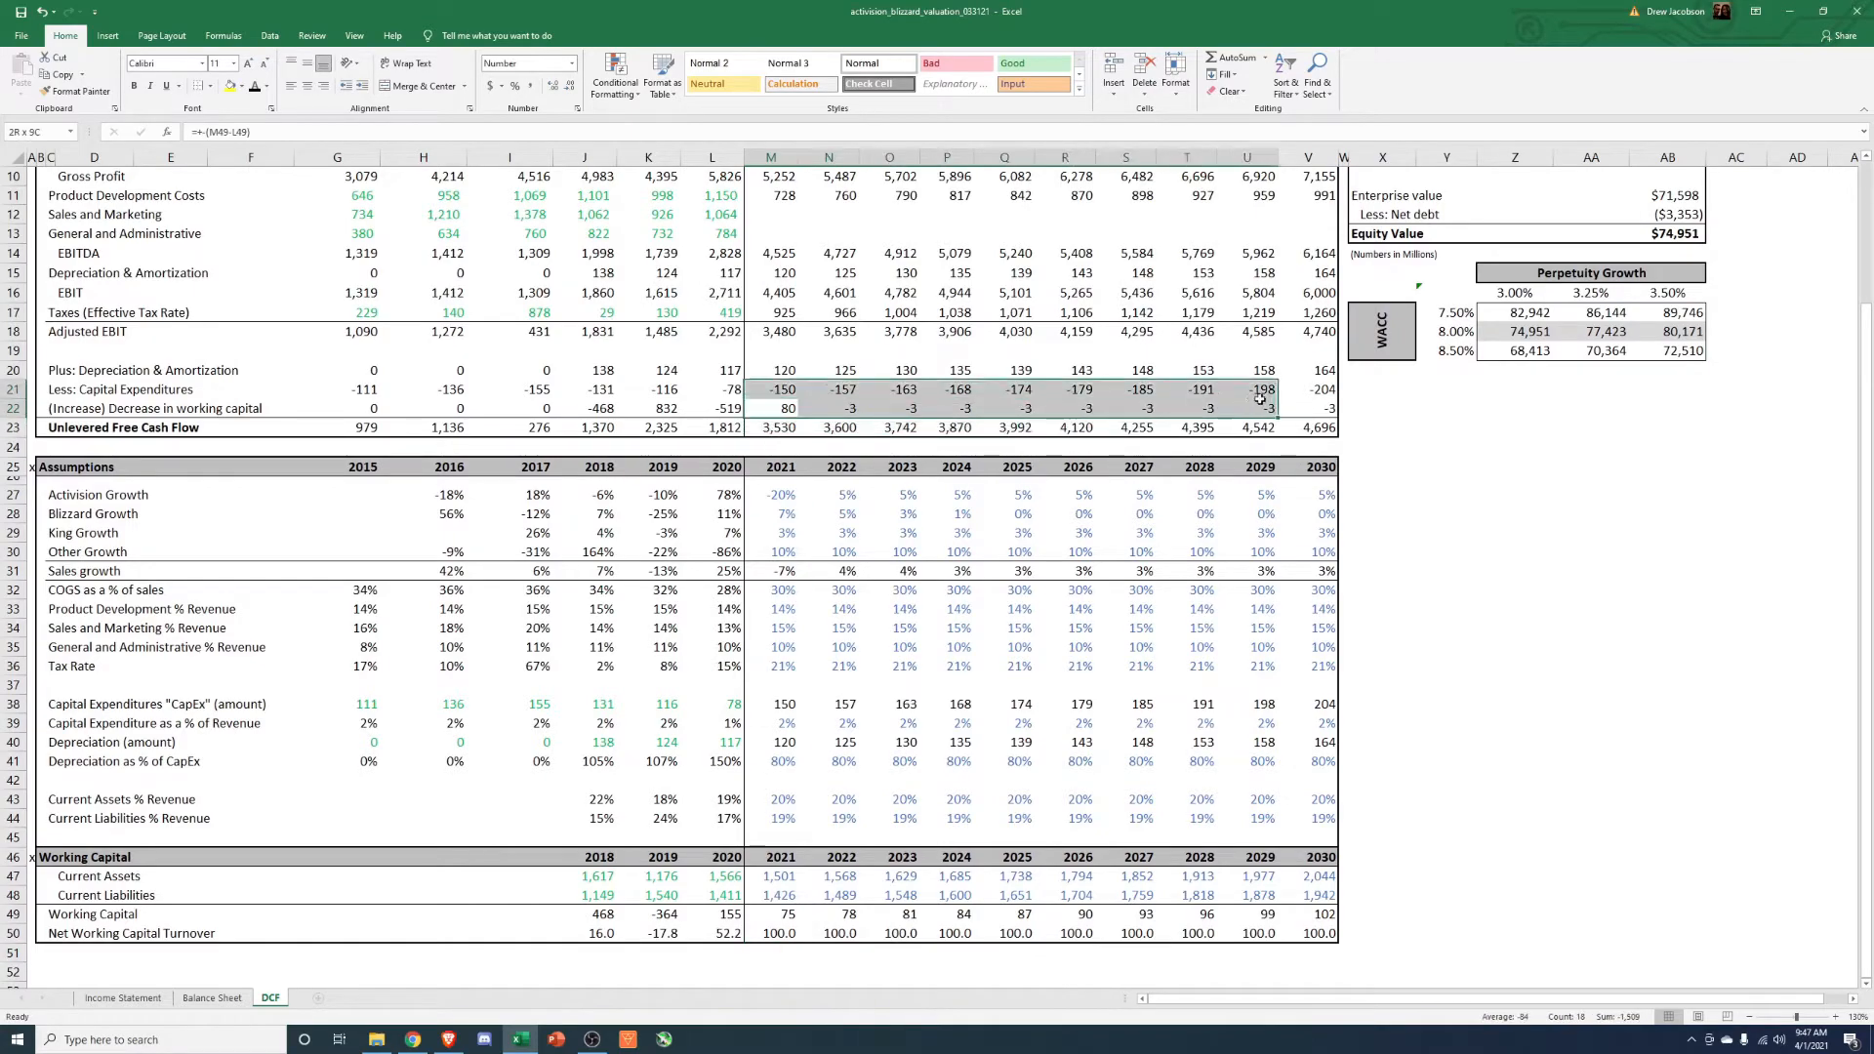
Set WACC in AB4 to 12% (equity value $43,004) and widen column F to fit Blizzard's title.
click(772, 408)
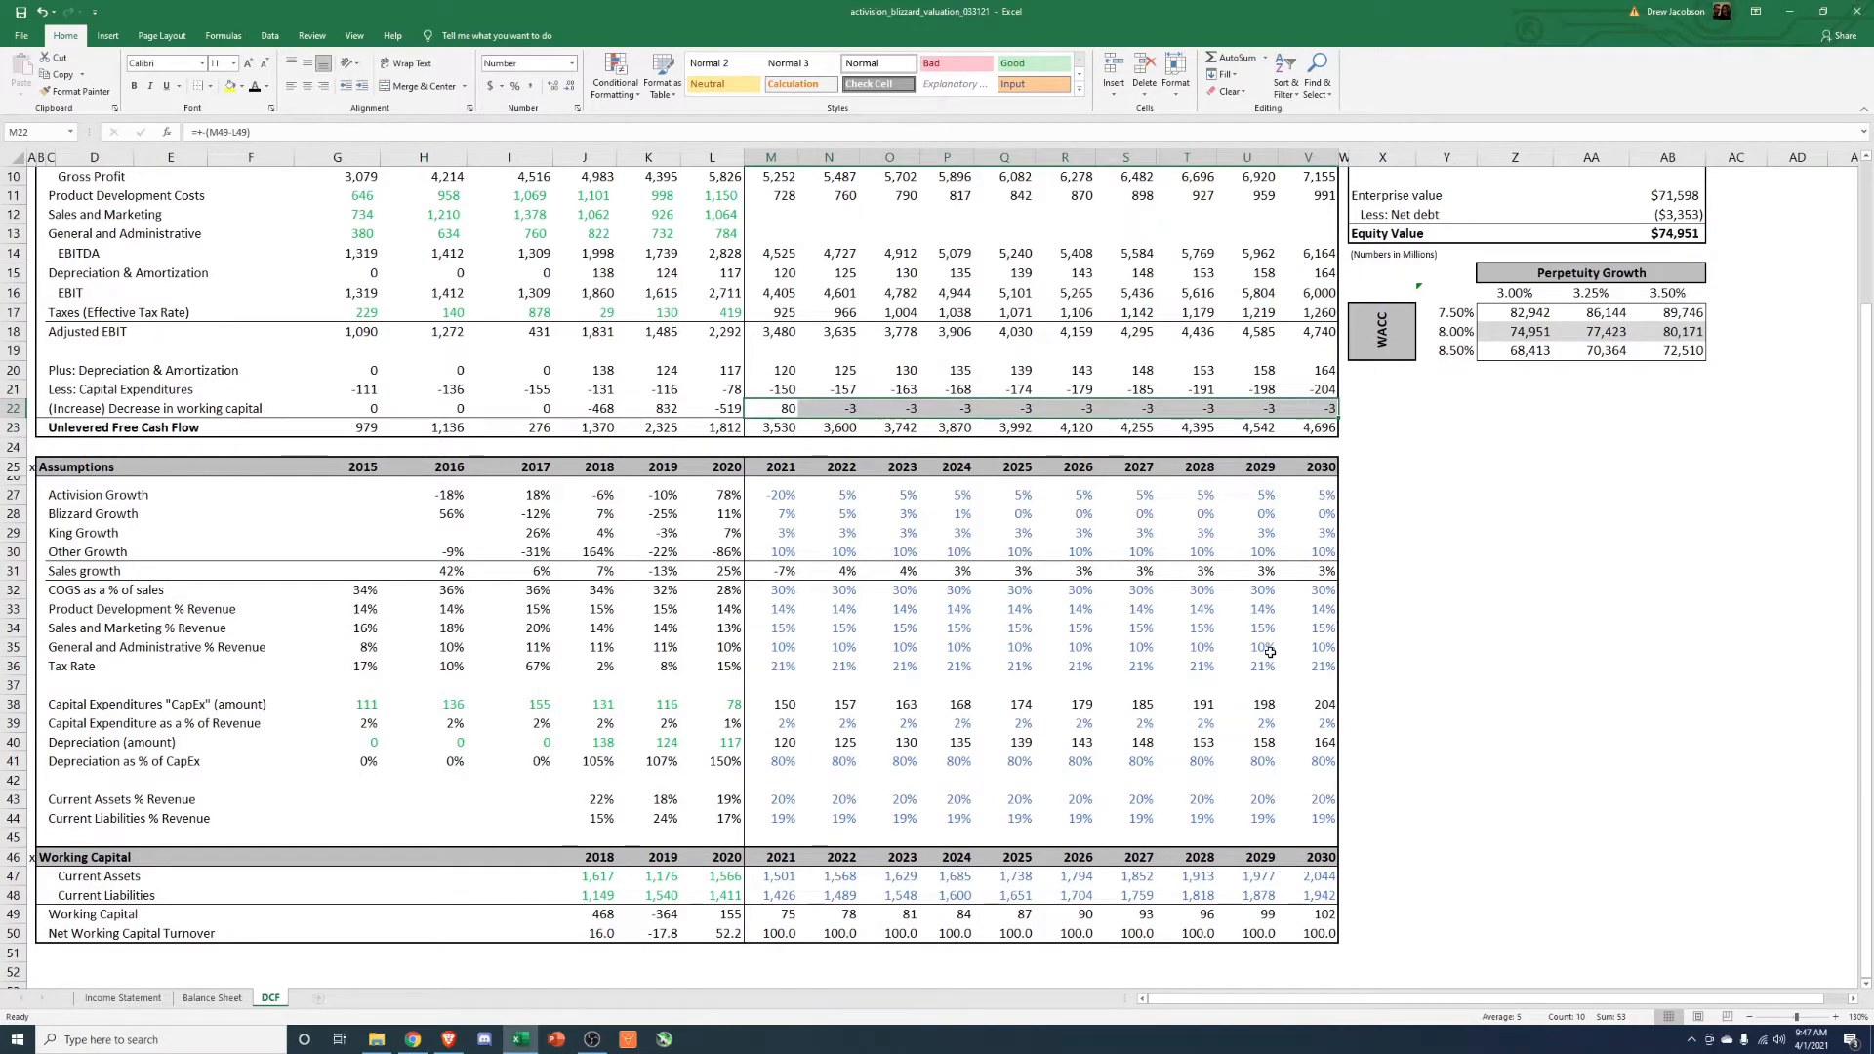
mouse_move(574, 488)
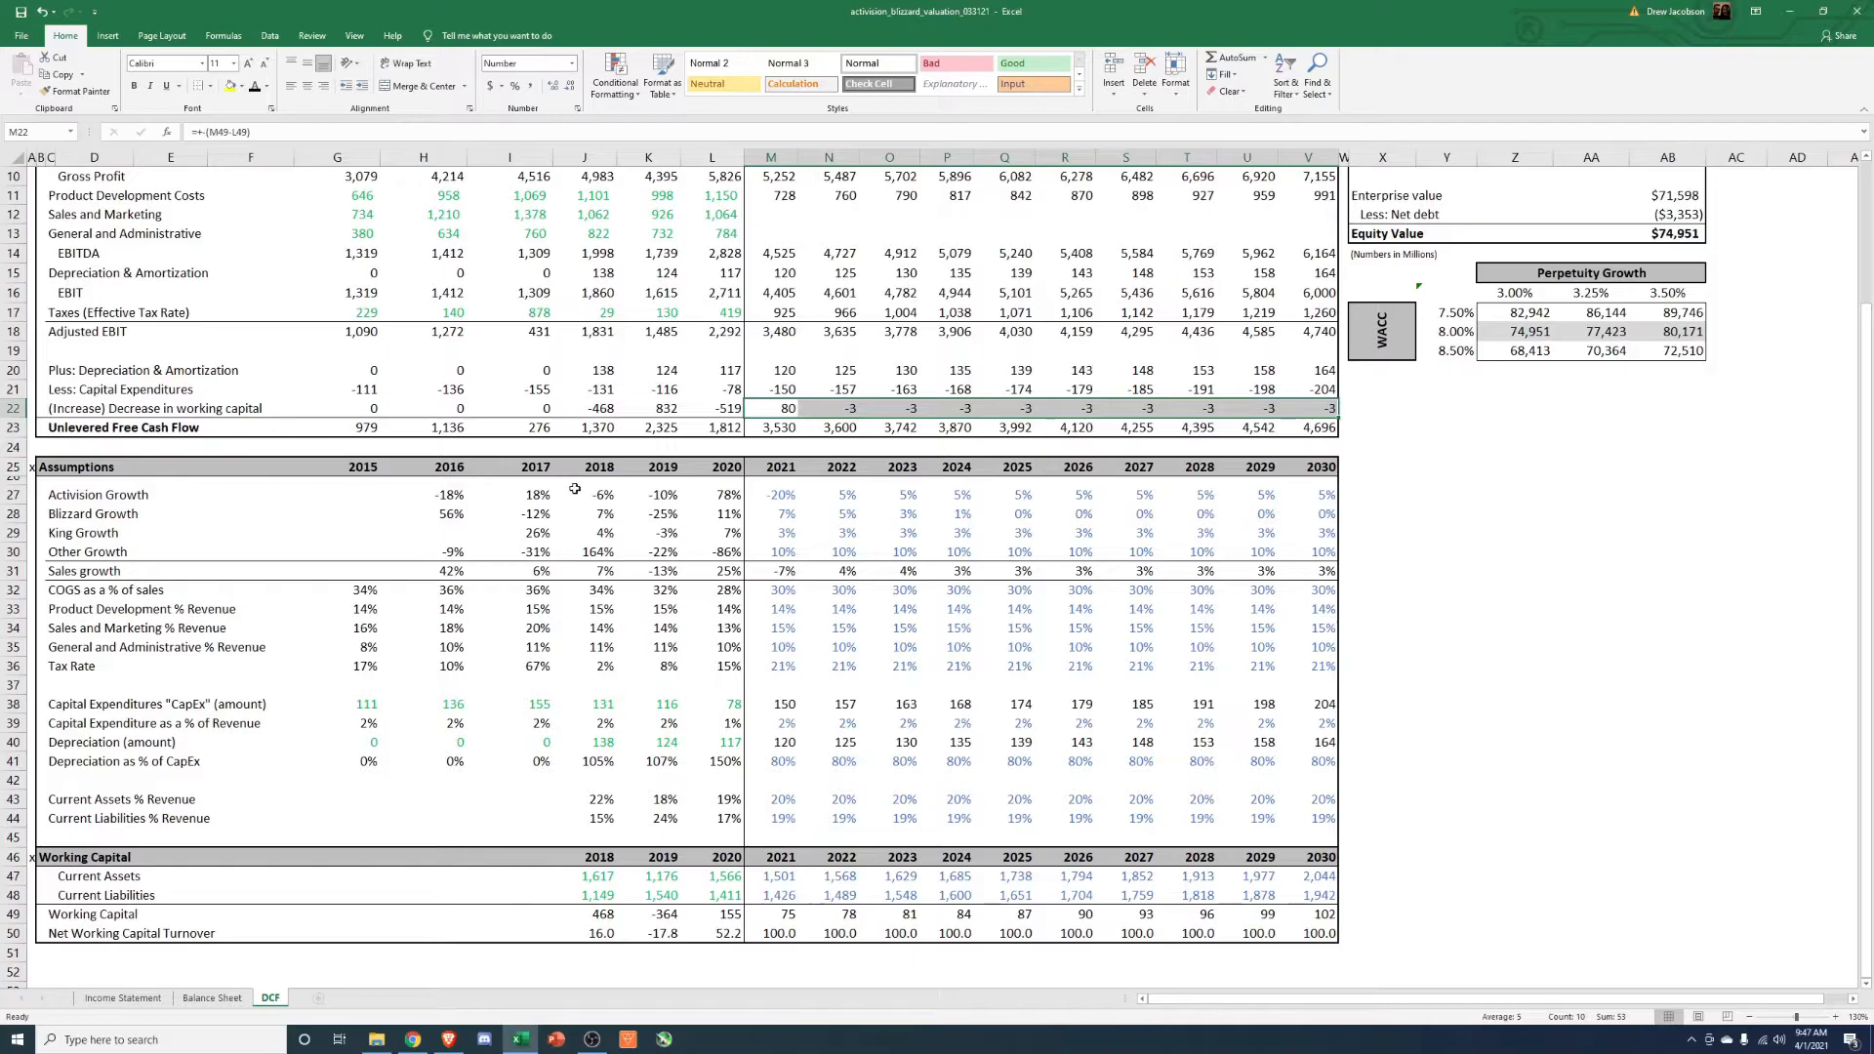
click(1444, 531)
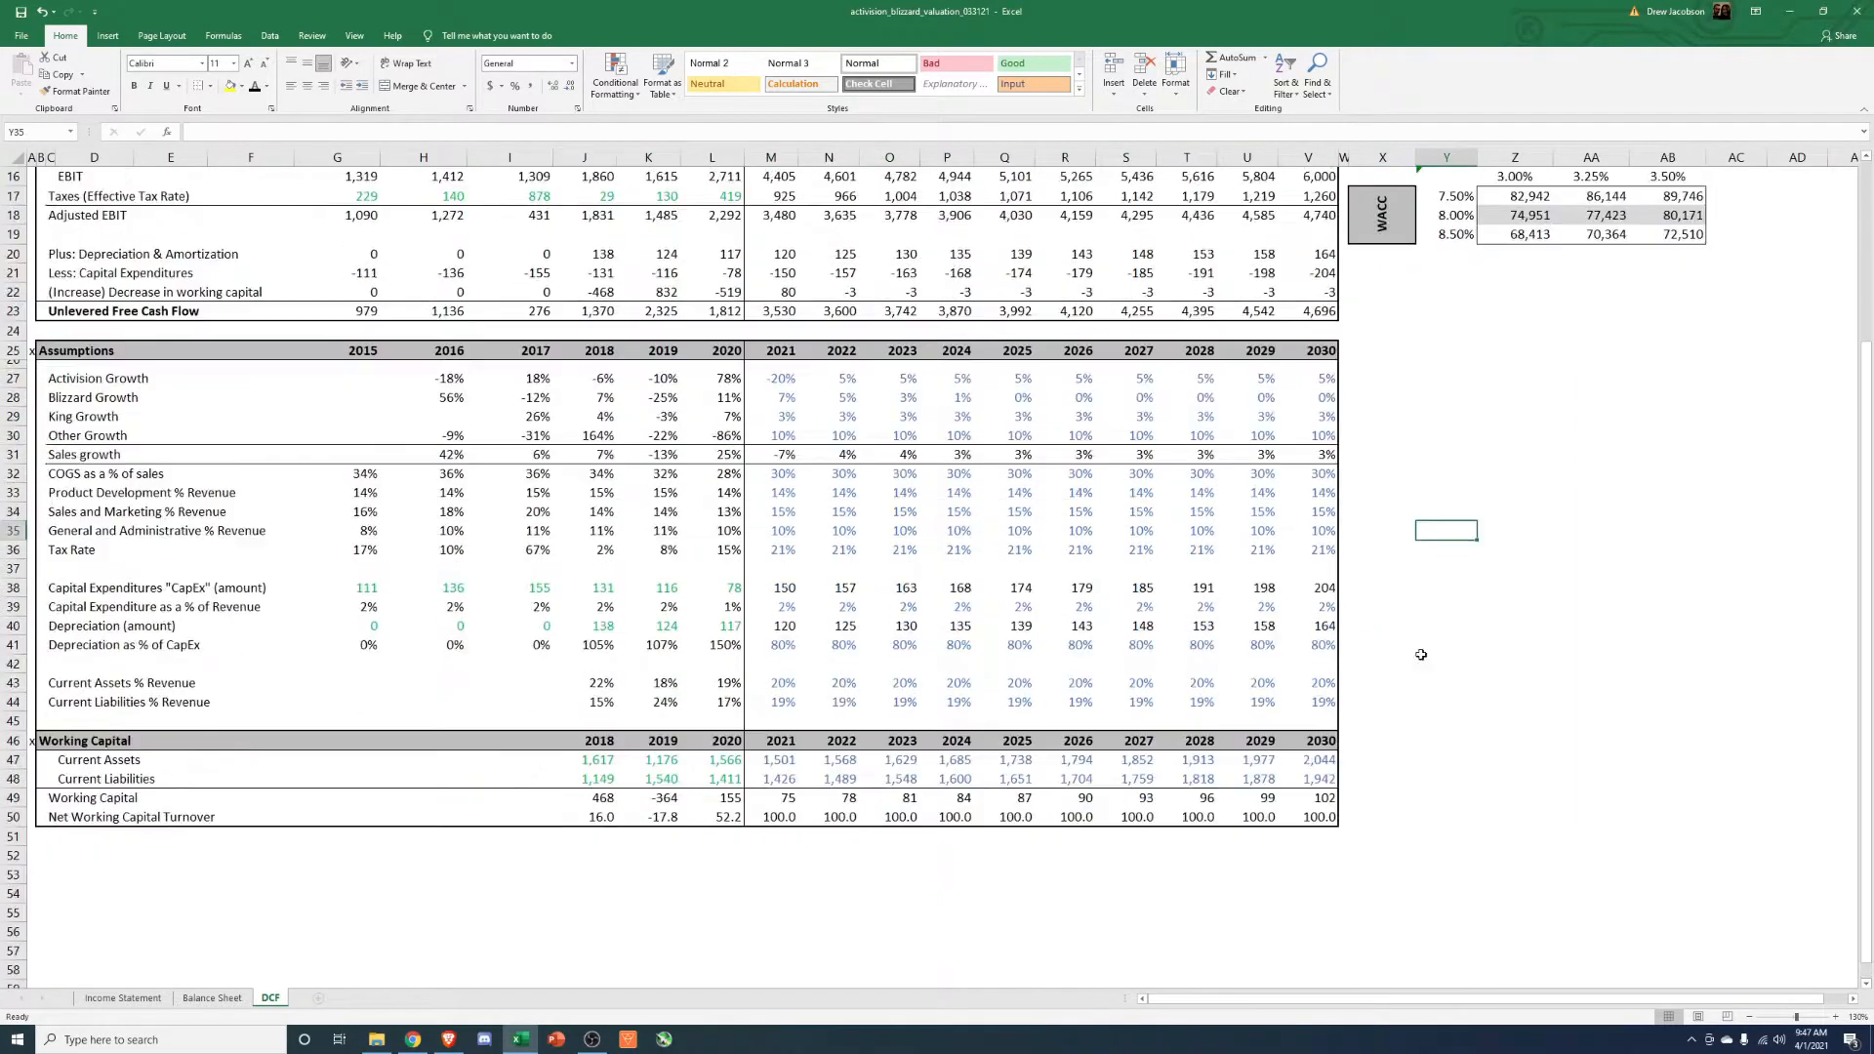
scroll(up, 3)
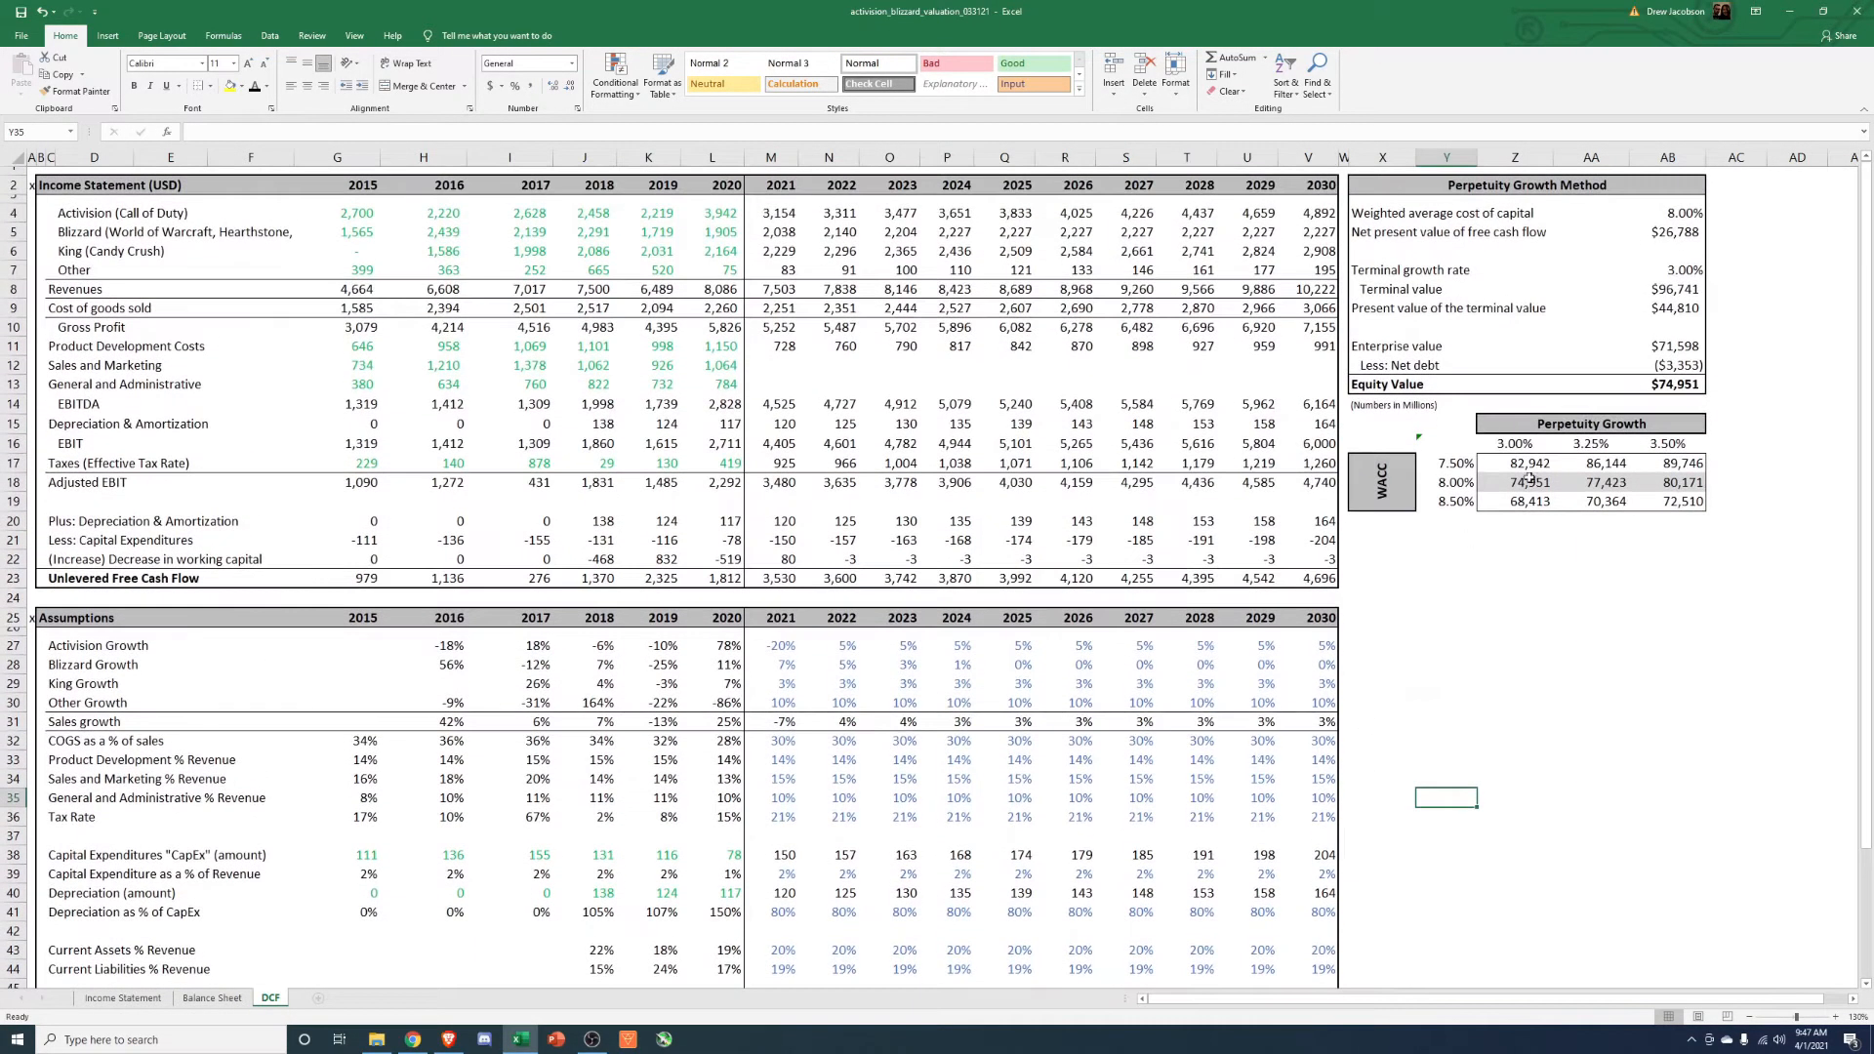
click(1796, 365)
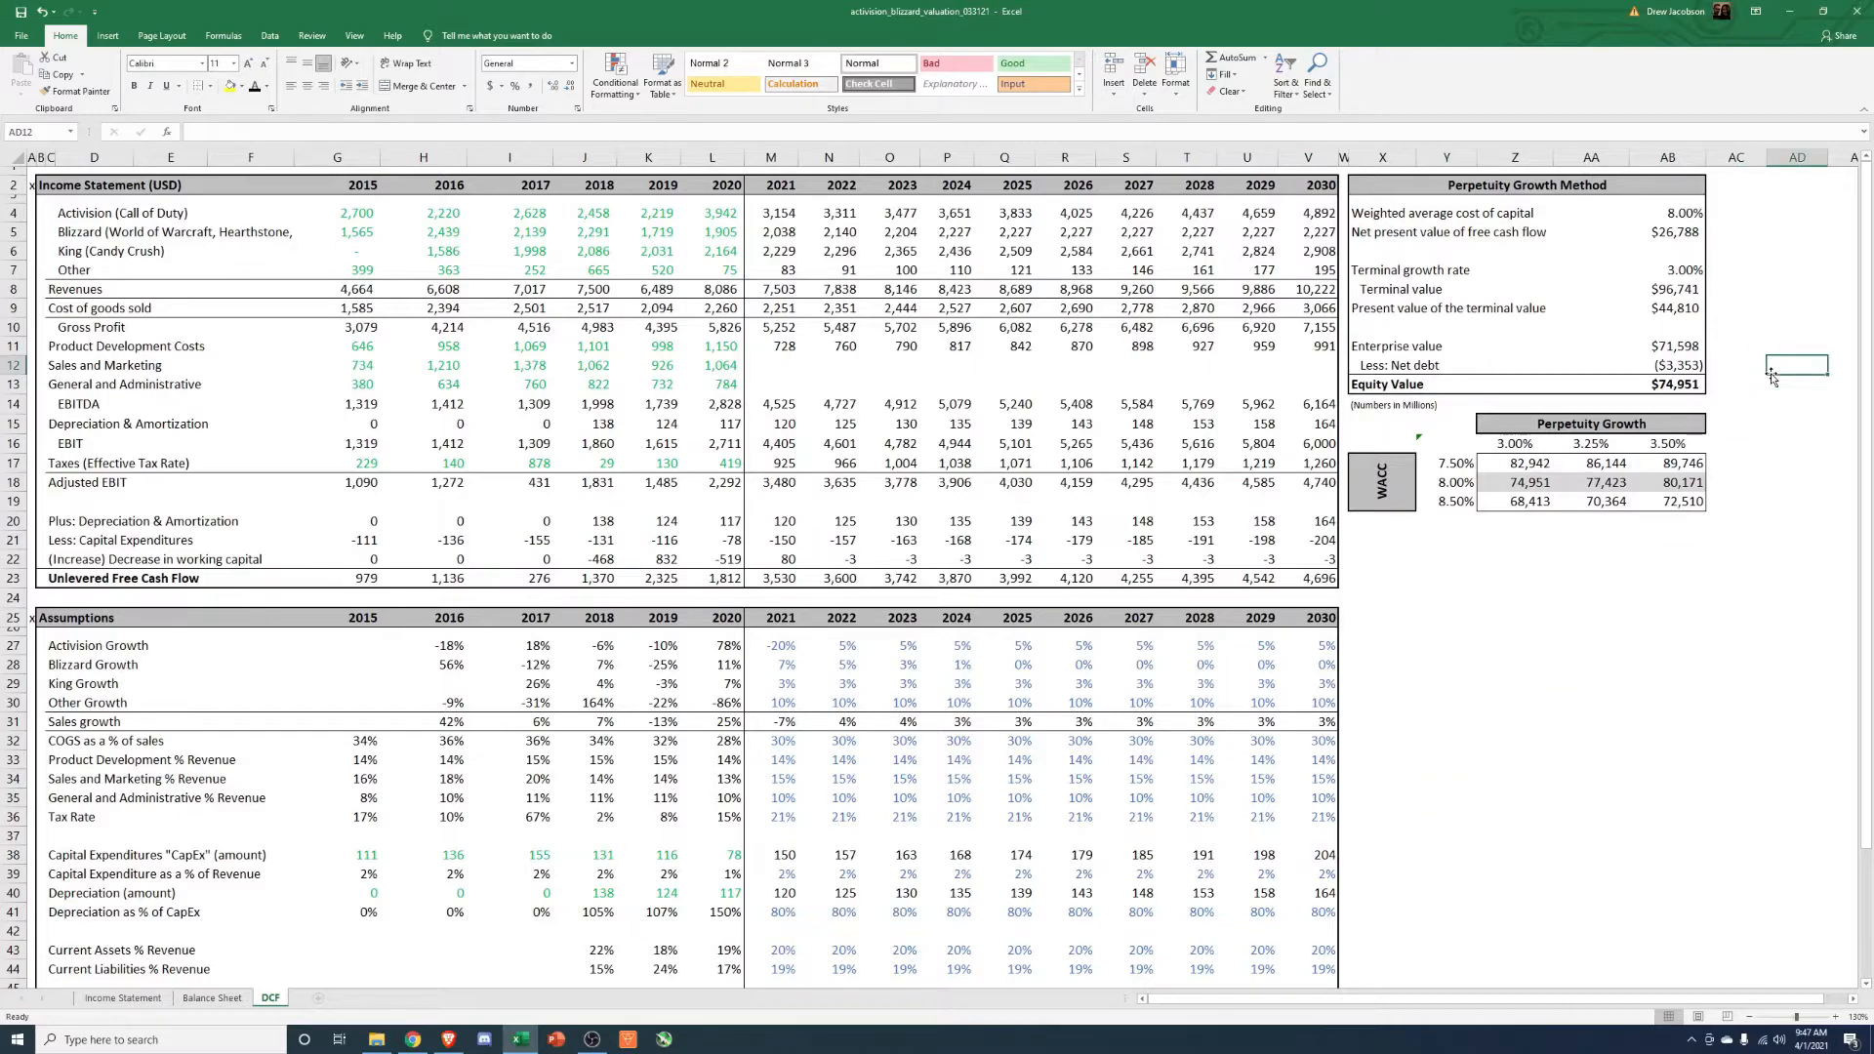
click(1668, 213)
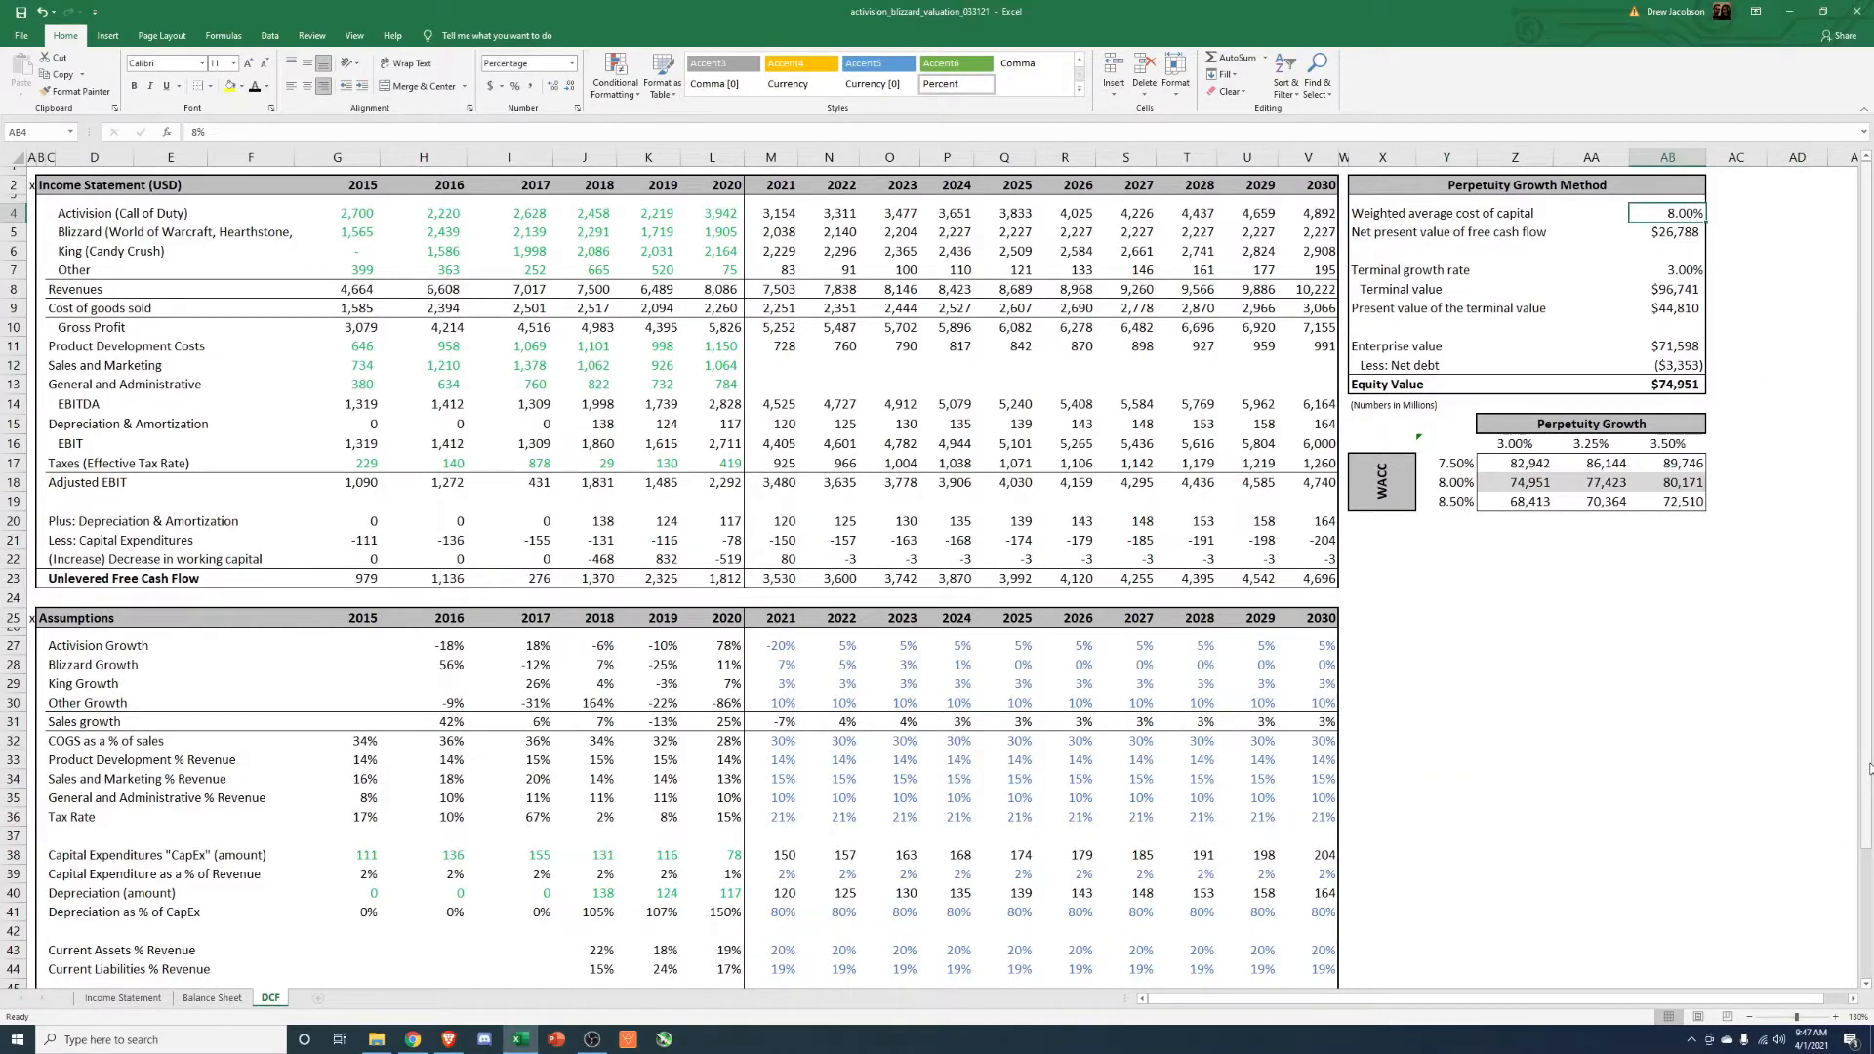
text(12%)
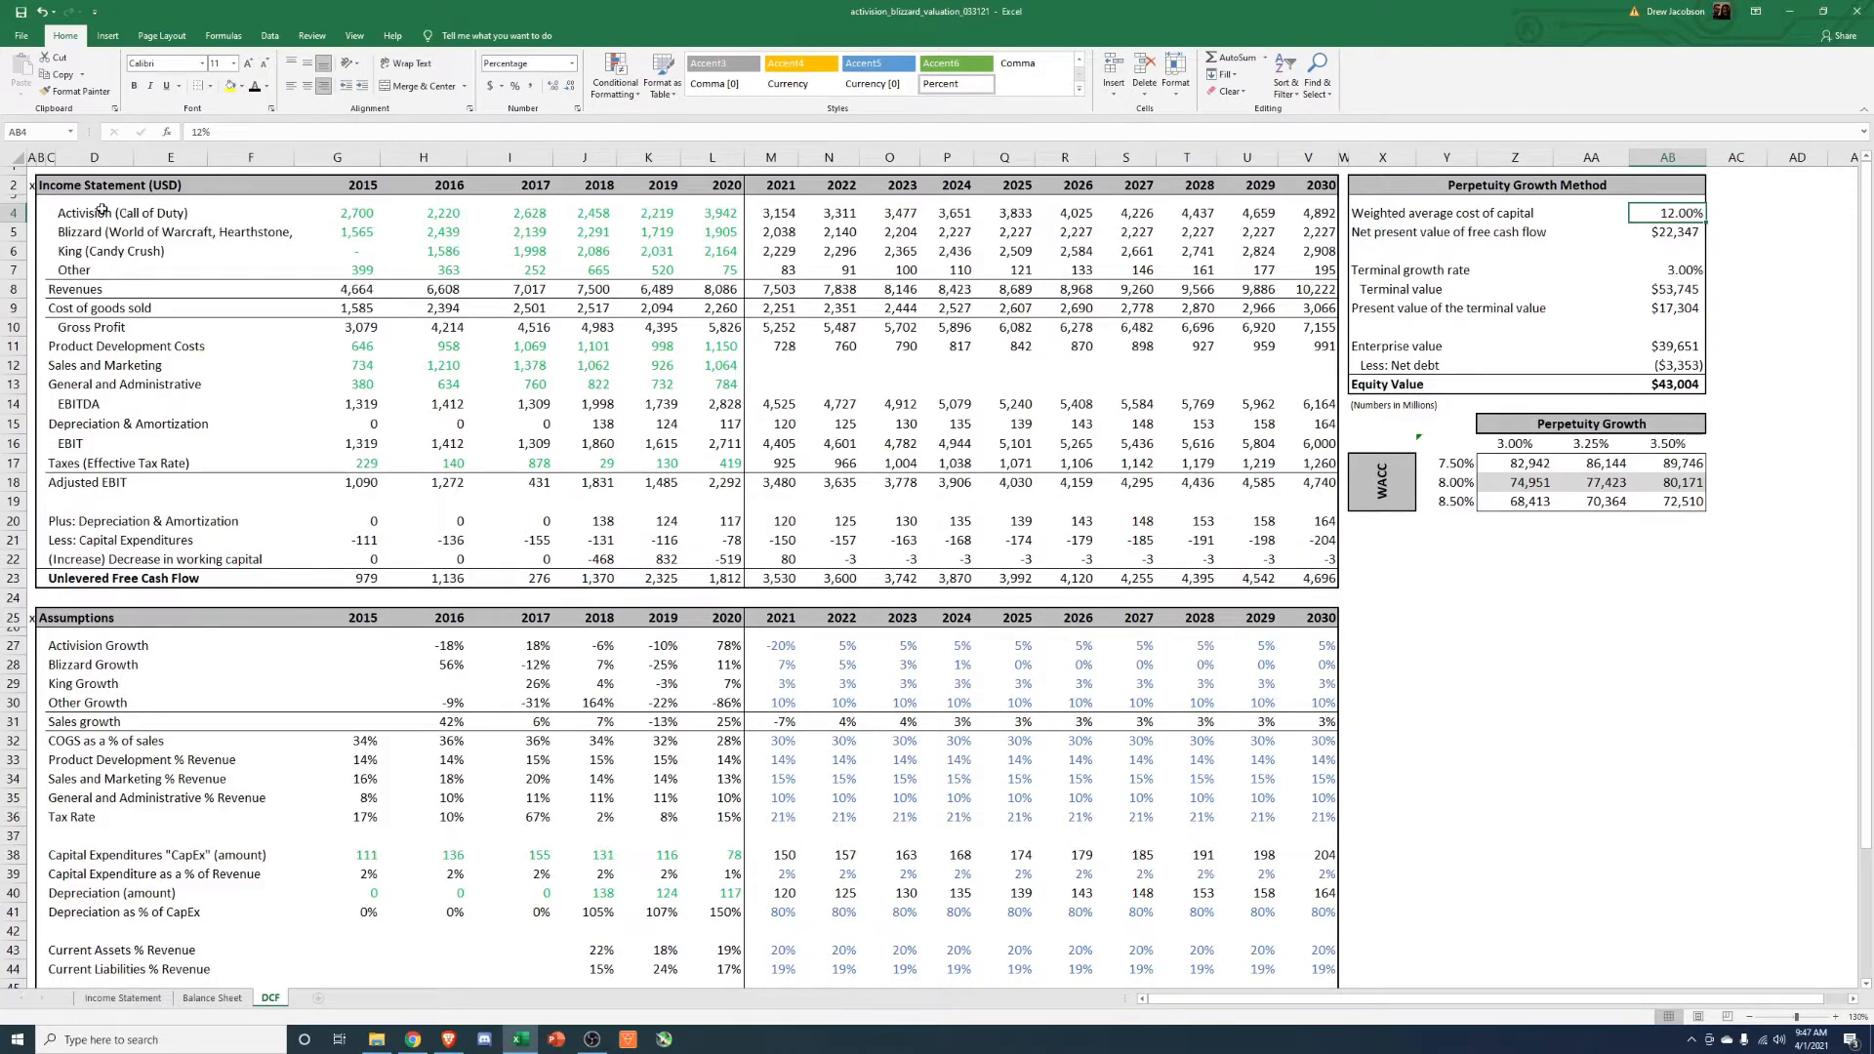
click(94, 213)
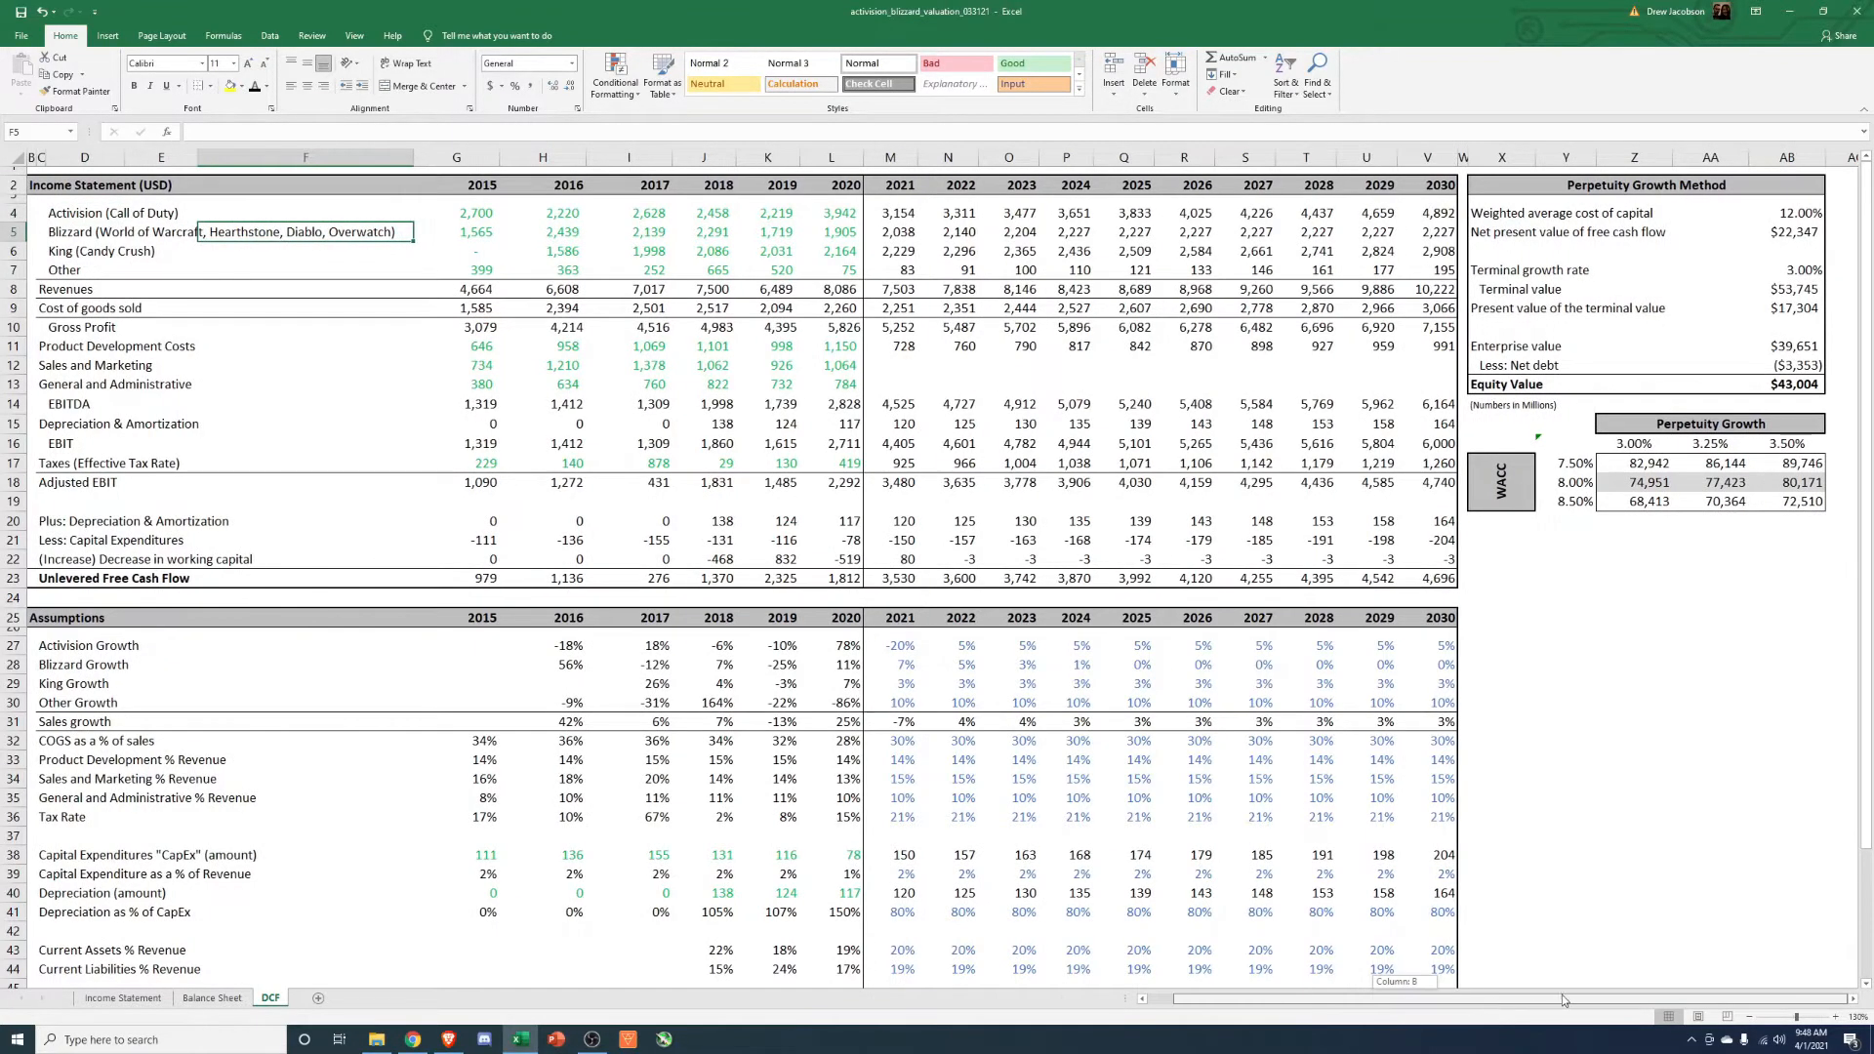
Inspect =NPV(AB4,M23:V23) in AB5 and begin a new formula in the Net debt cell.
click(1792, 213)
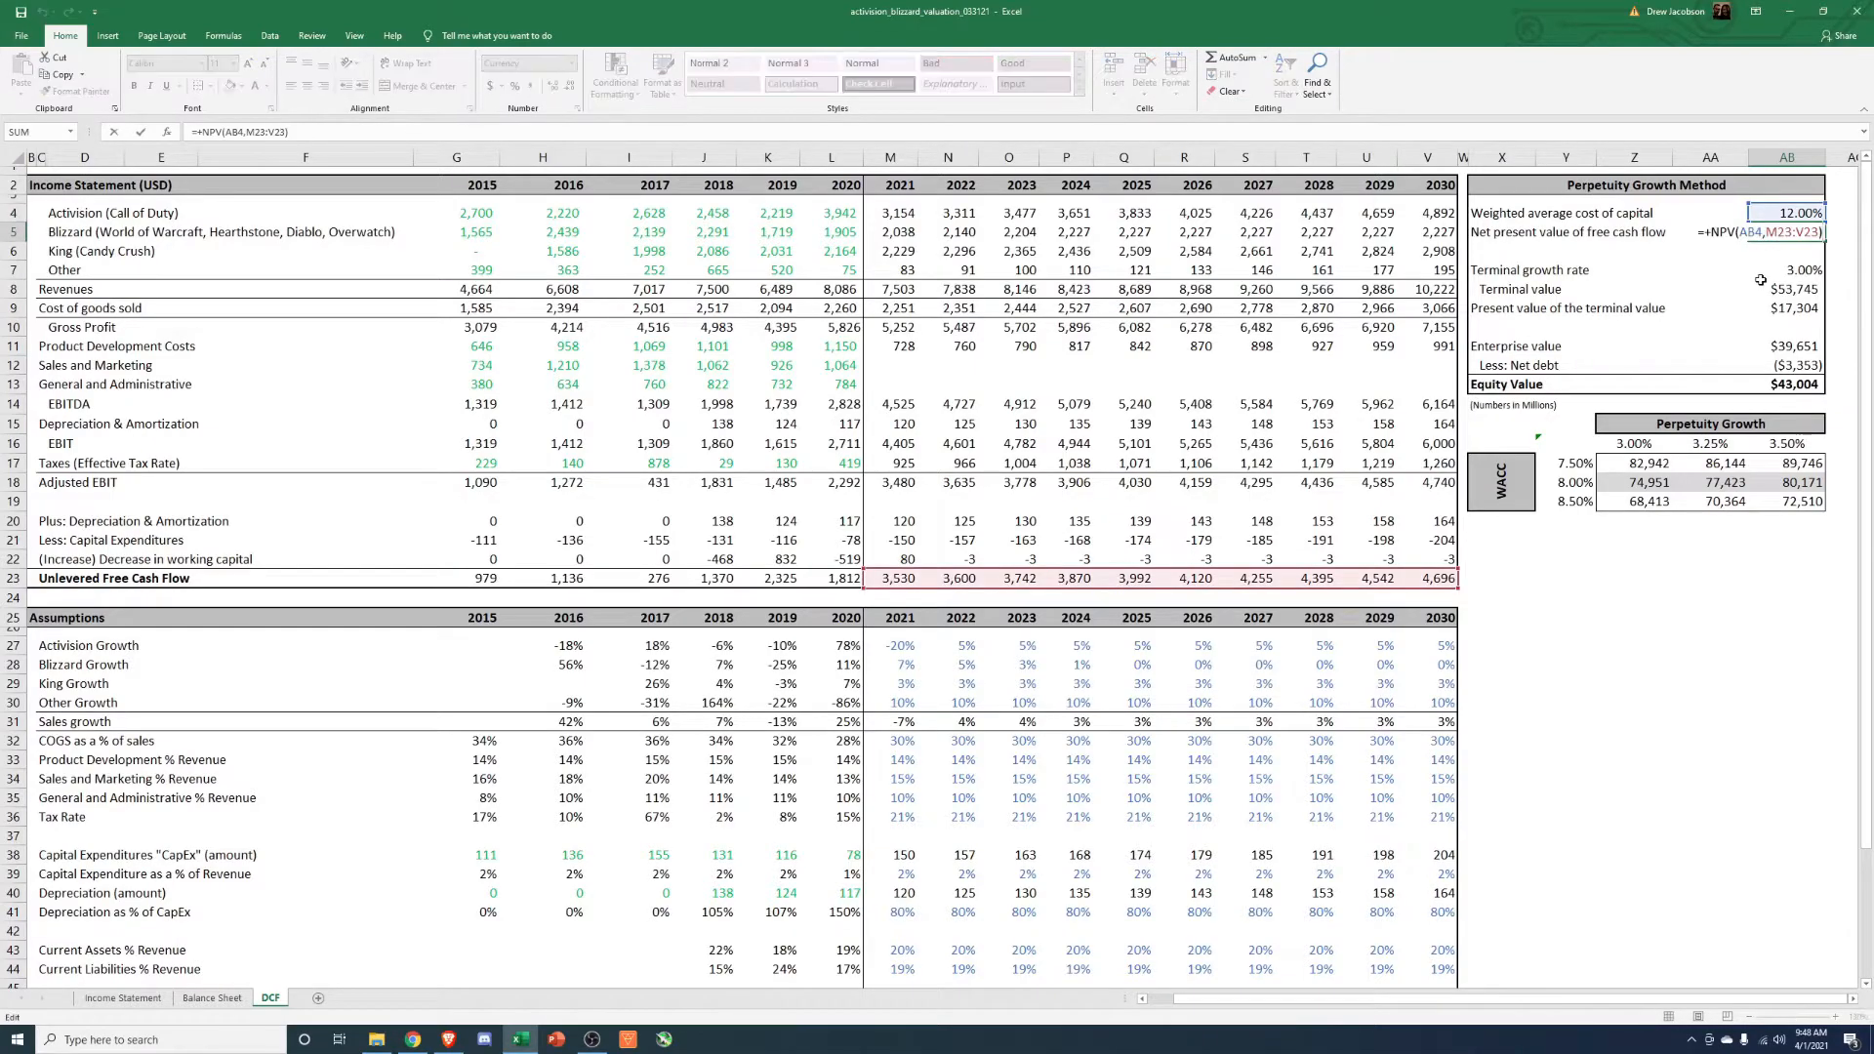
click(1786, 270)
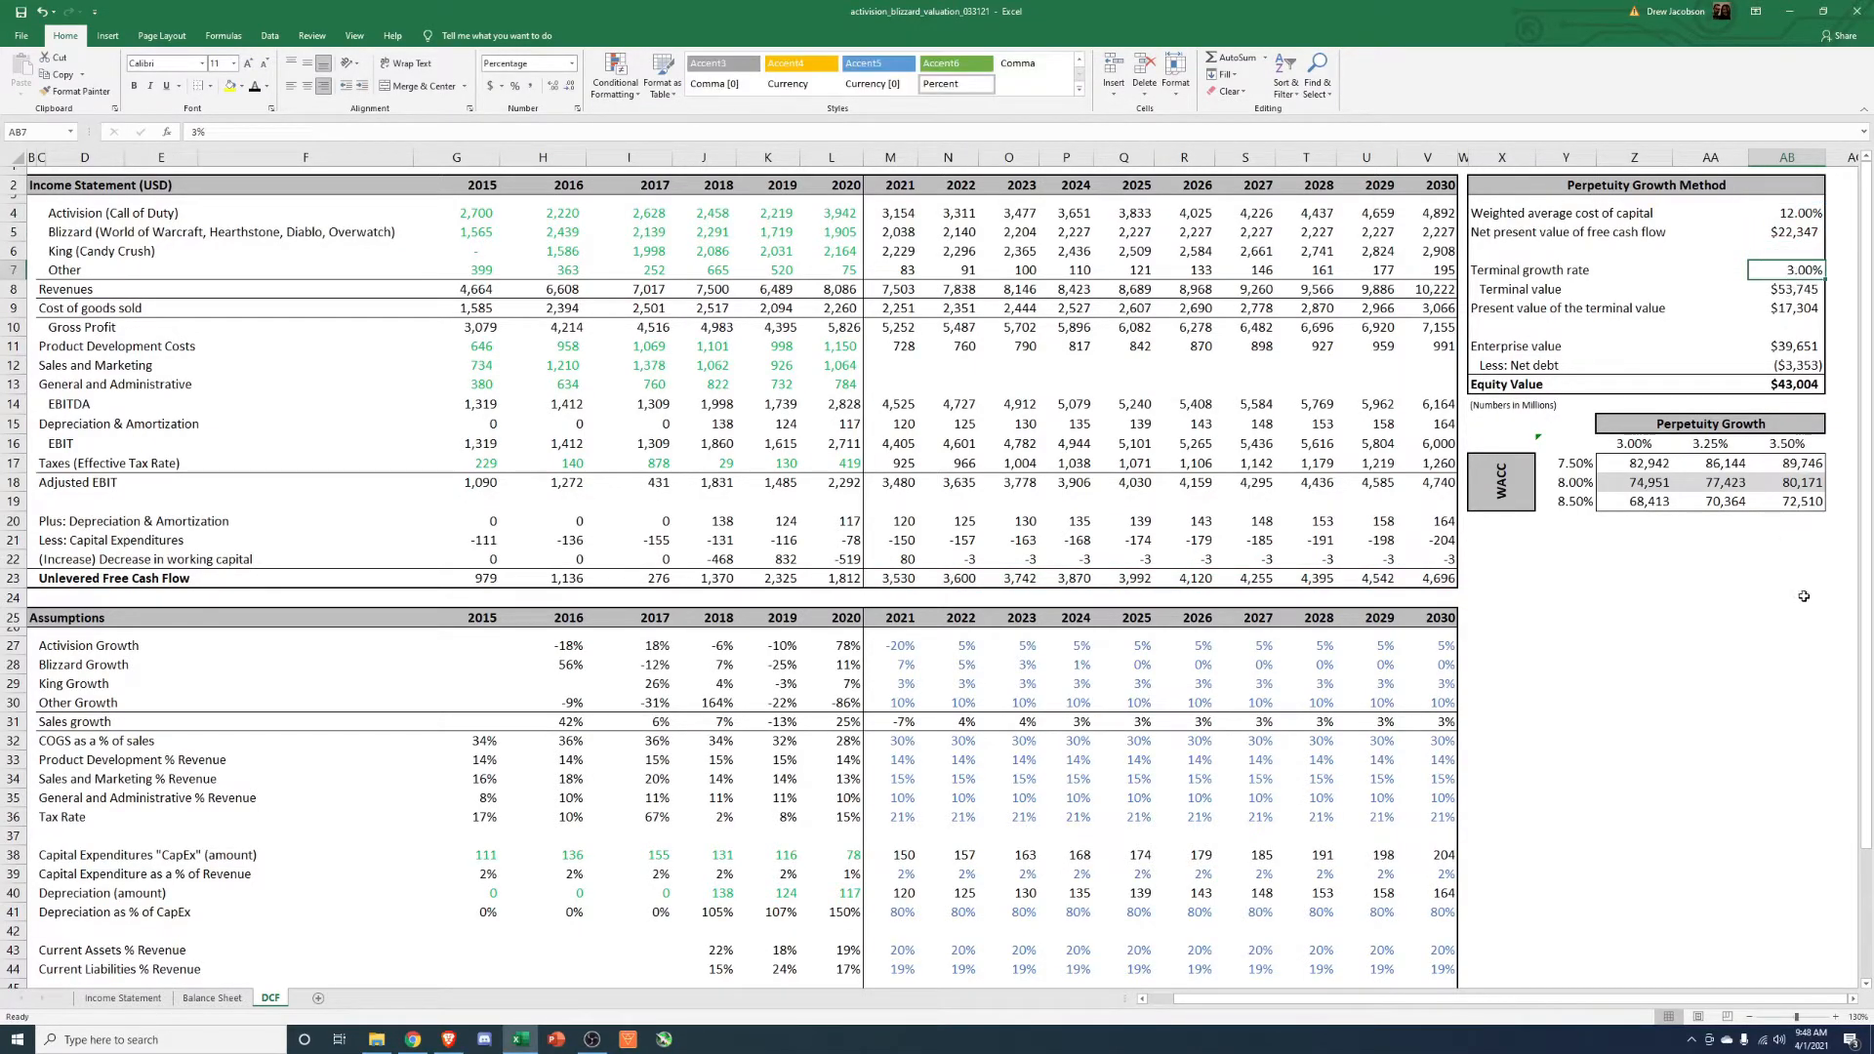
click(1791, 288)
text(+)
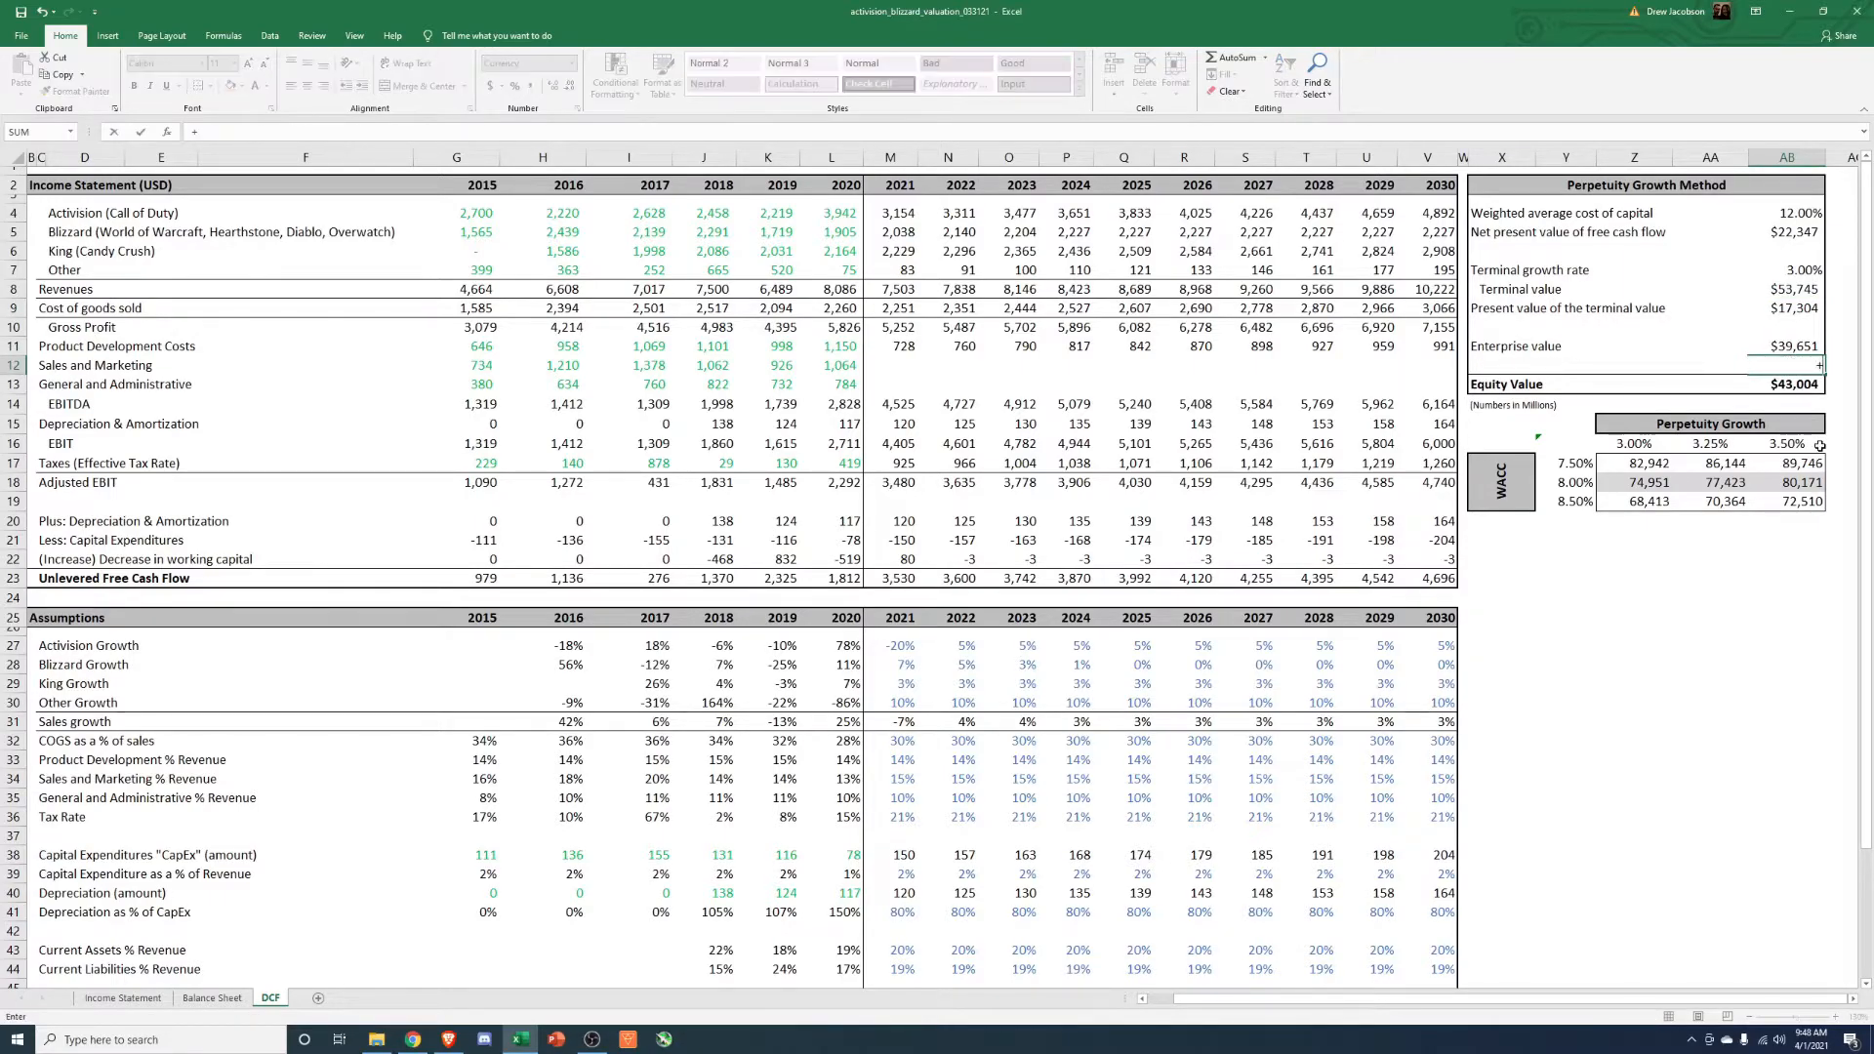
Build net debt as 2020 long-term debt minus cash from the Balance Sheet, giving ($5,042).
click(211, 998)
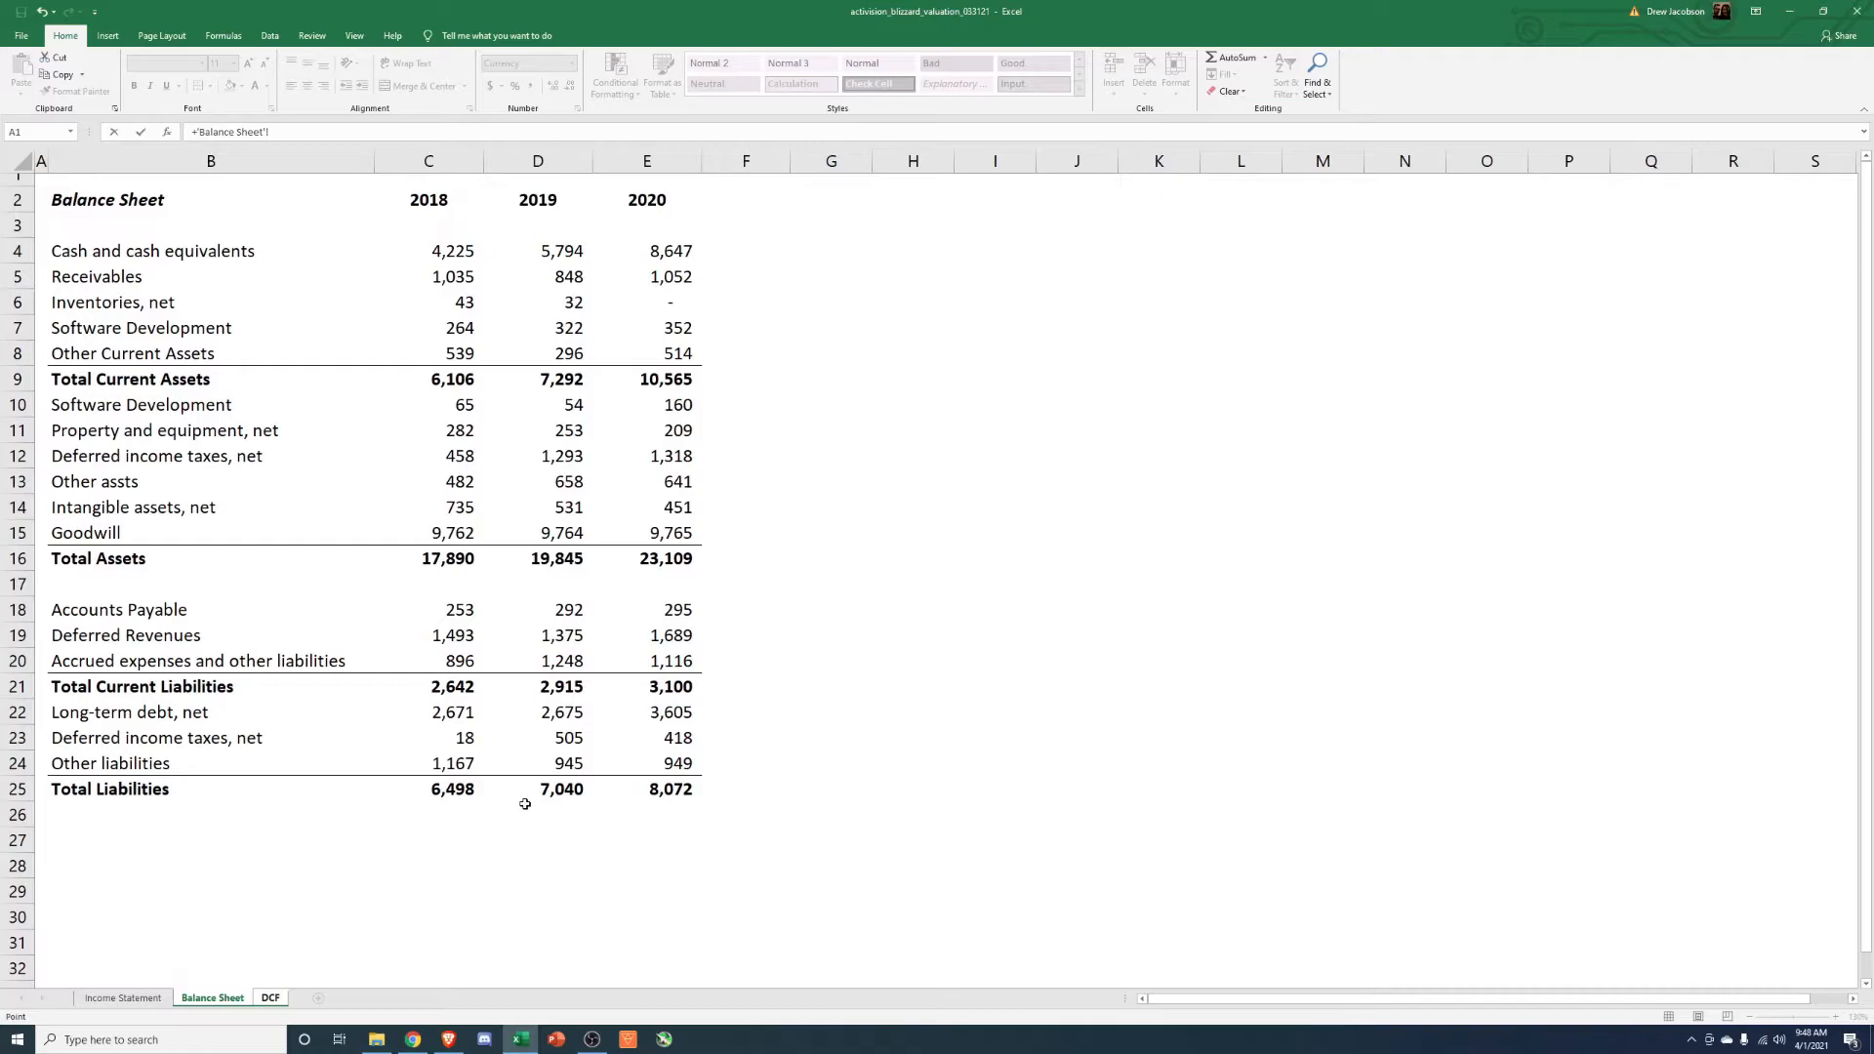
mouse_move(355, 625)
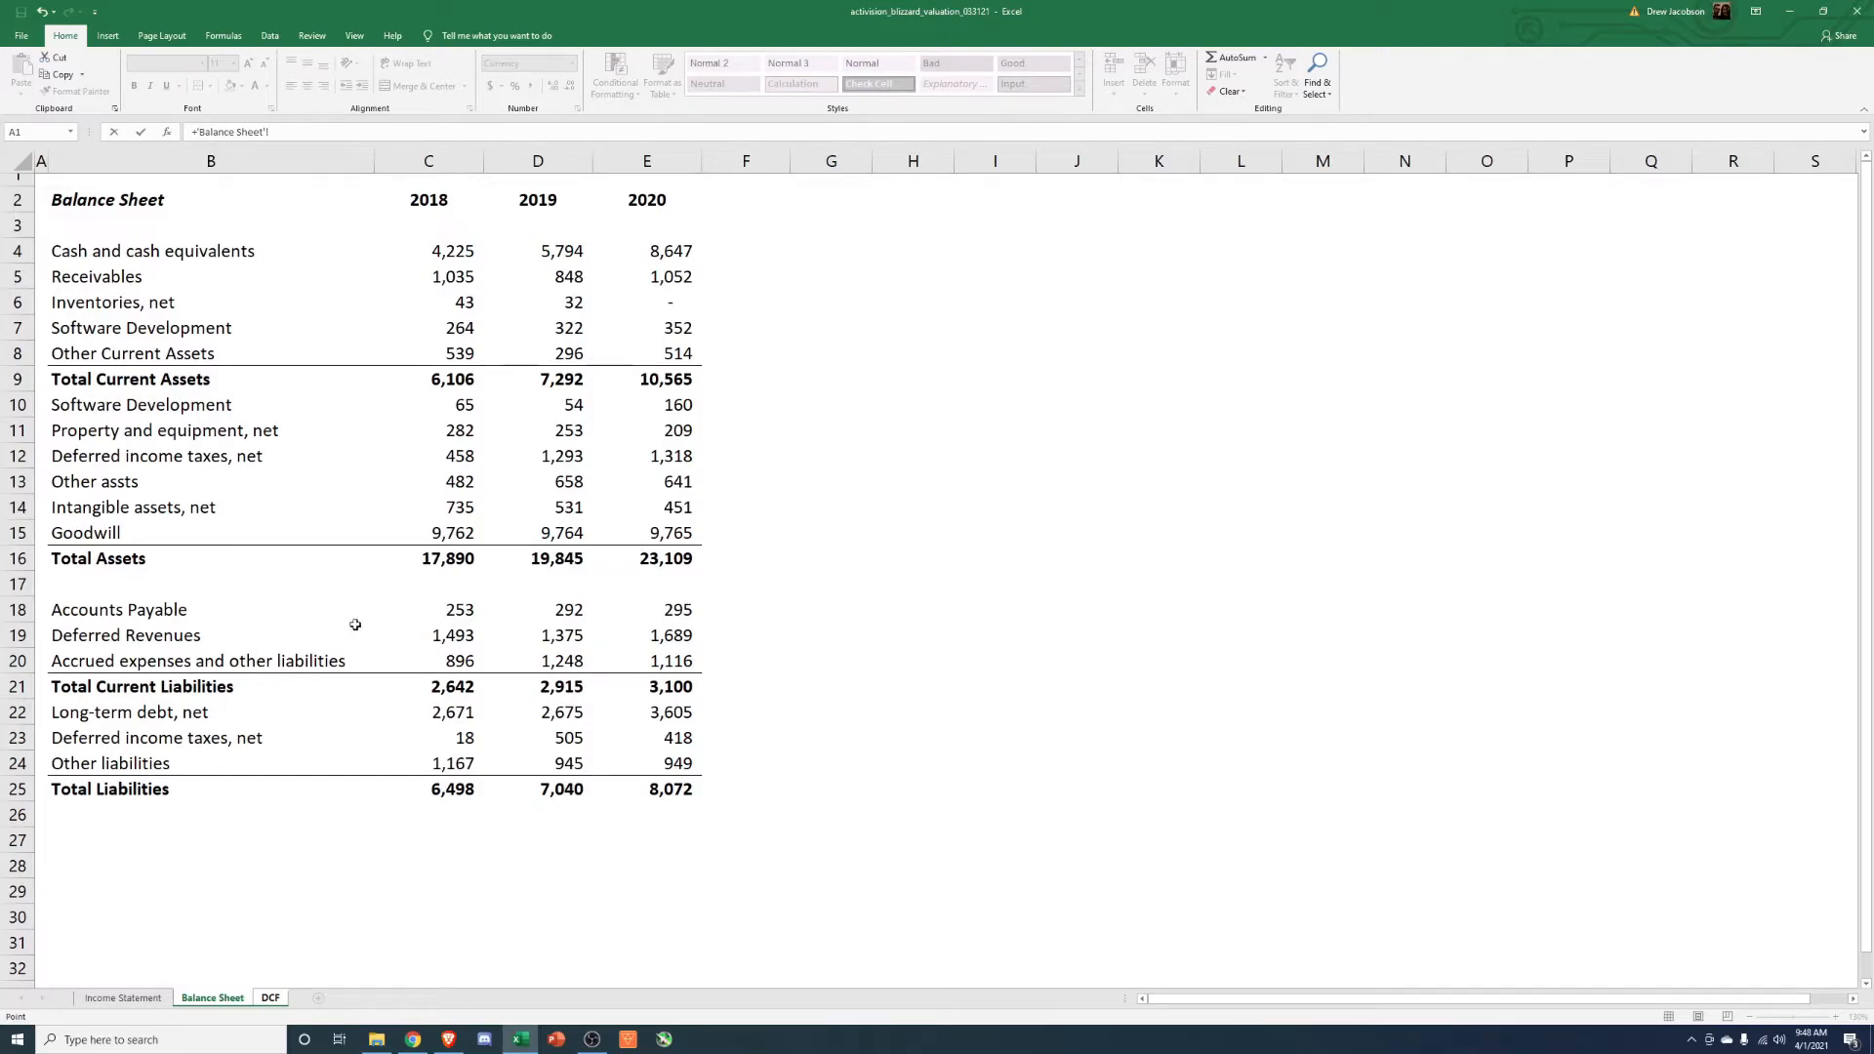
click(646, 713)
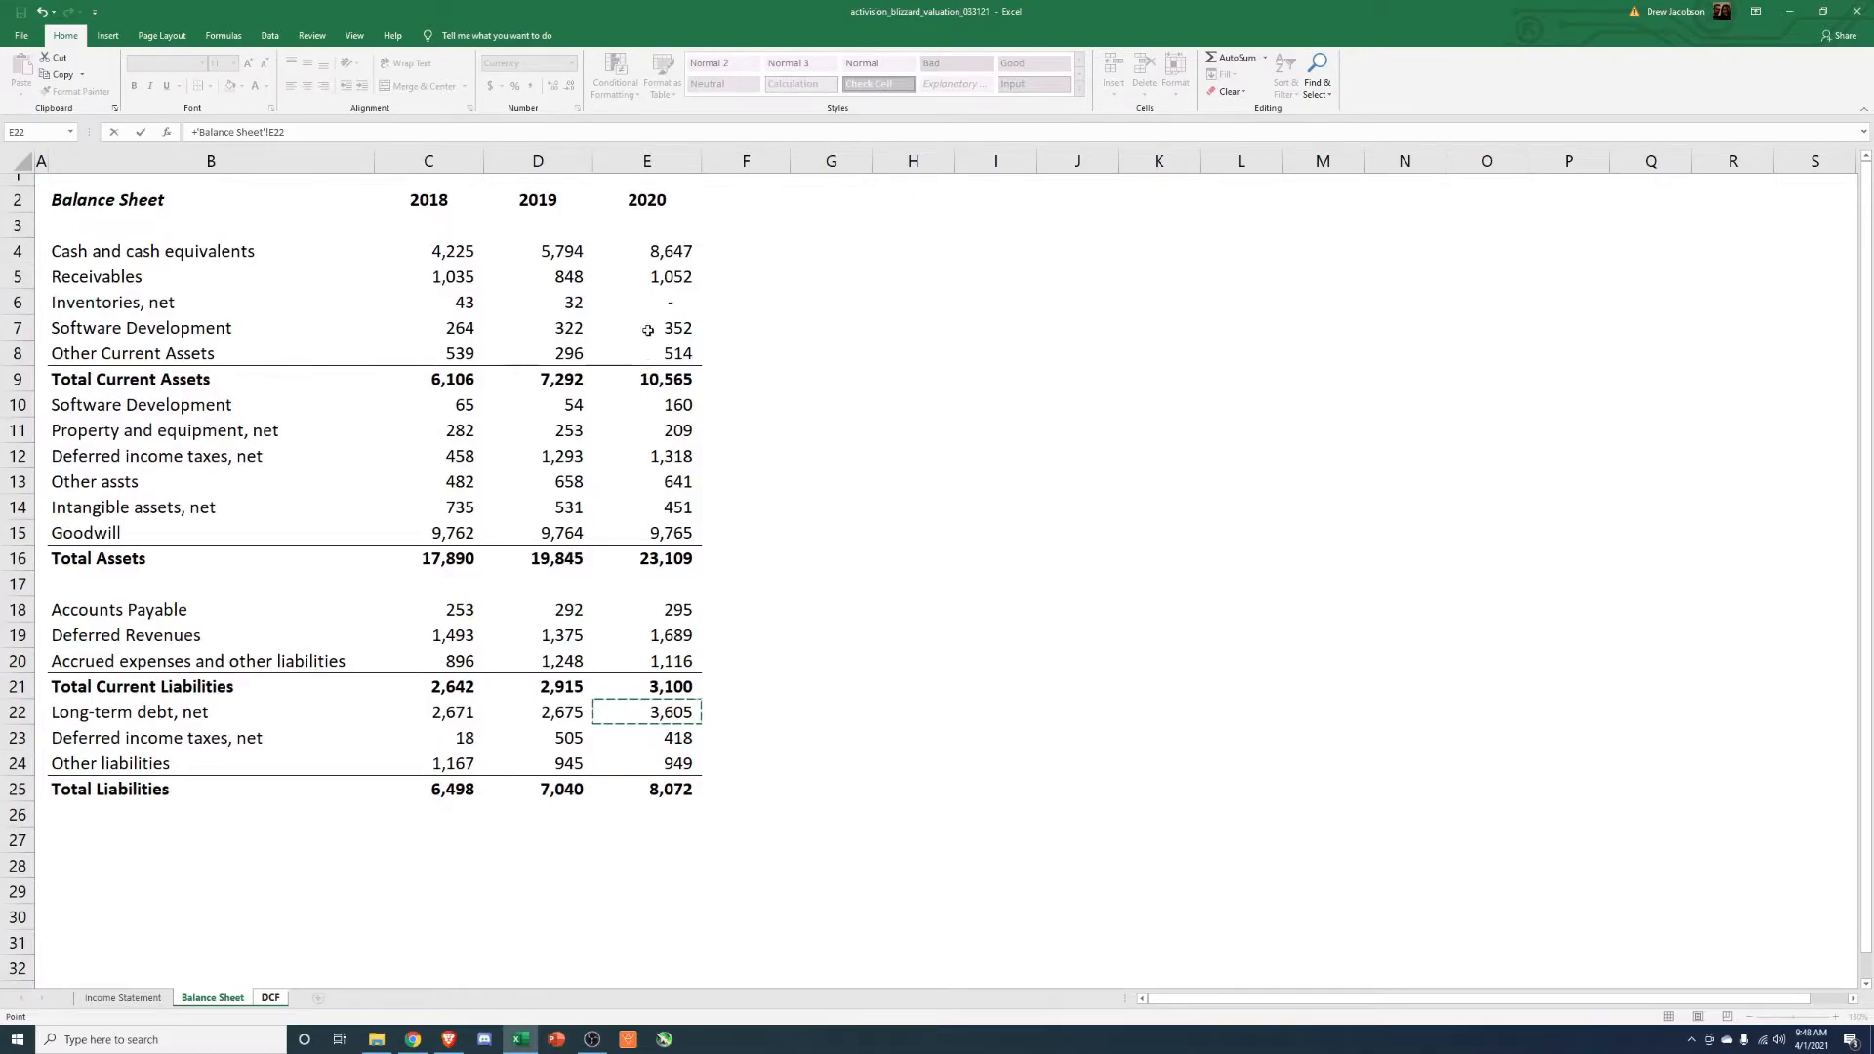
click(646, 249)
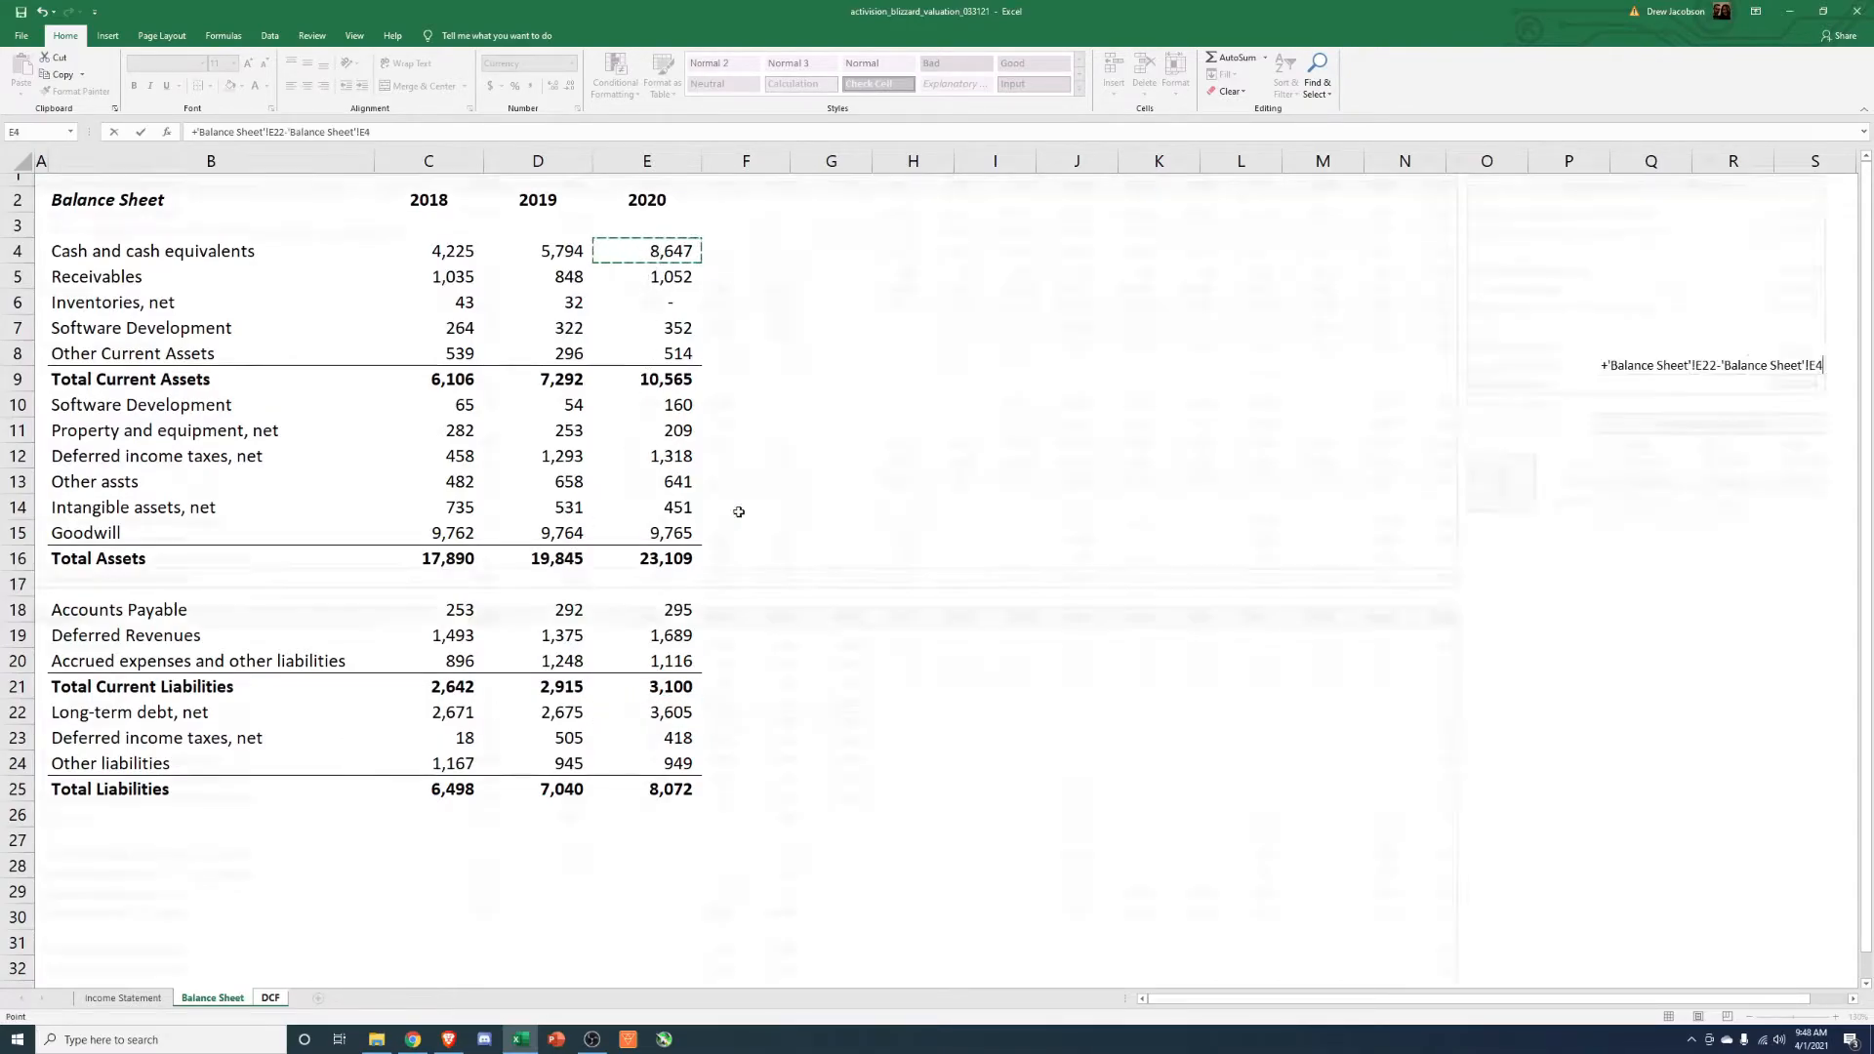
click(269, 998)
text(=+AB11-AB12)
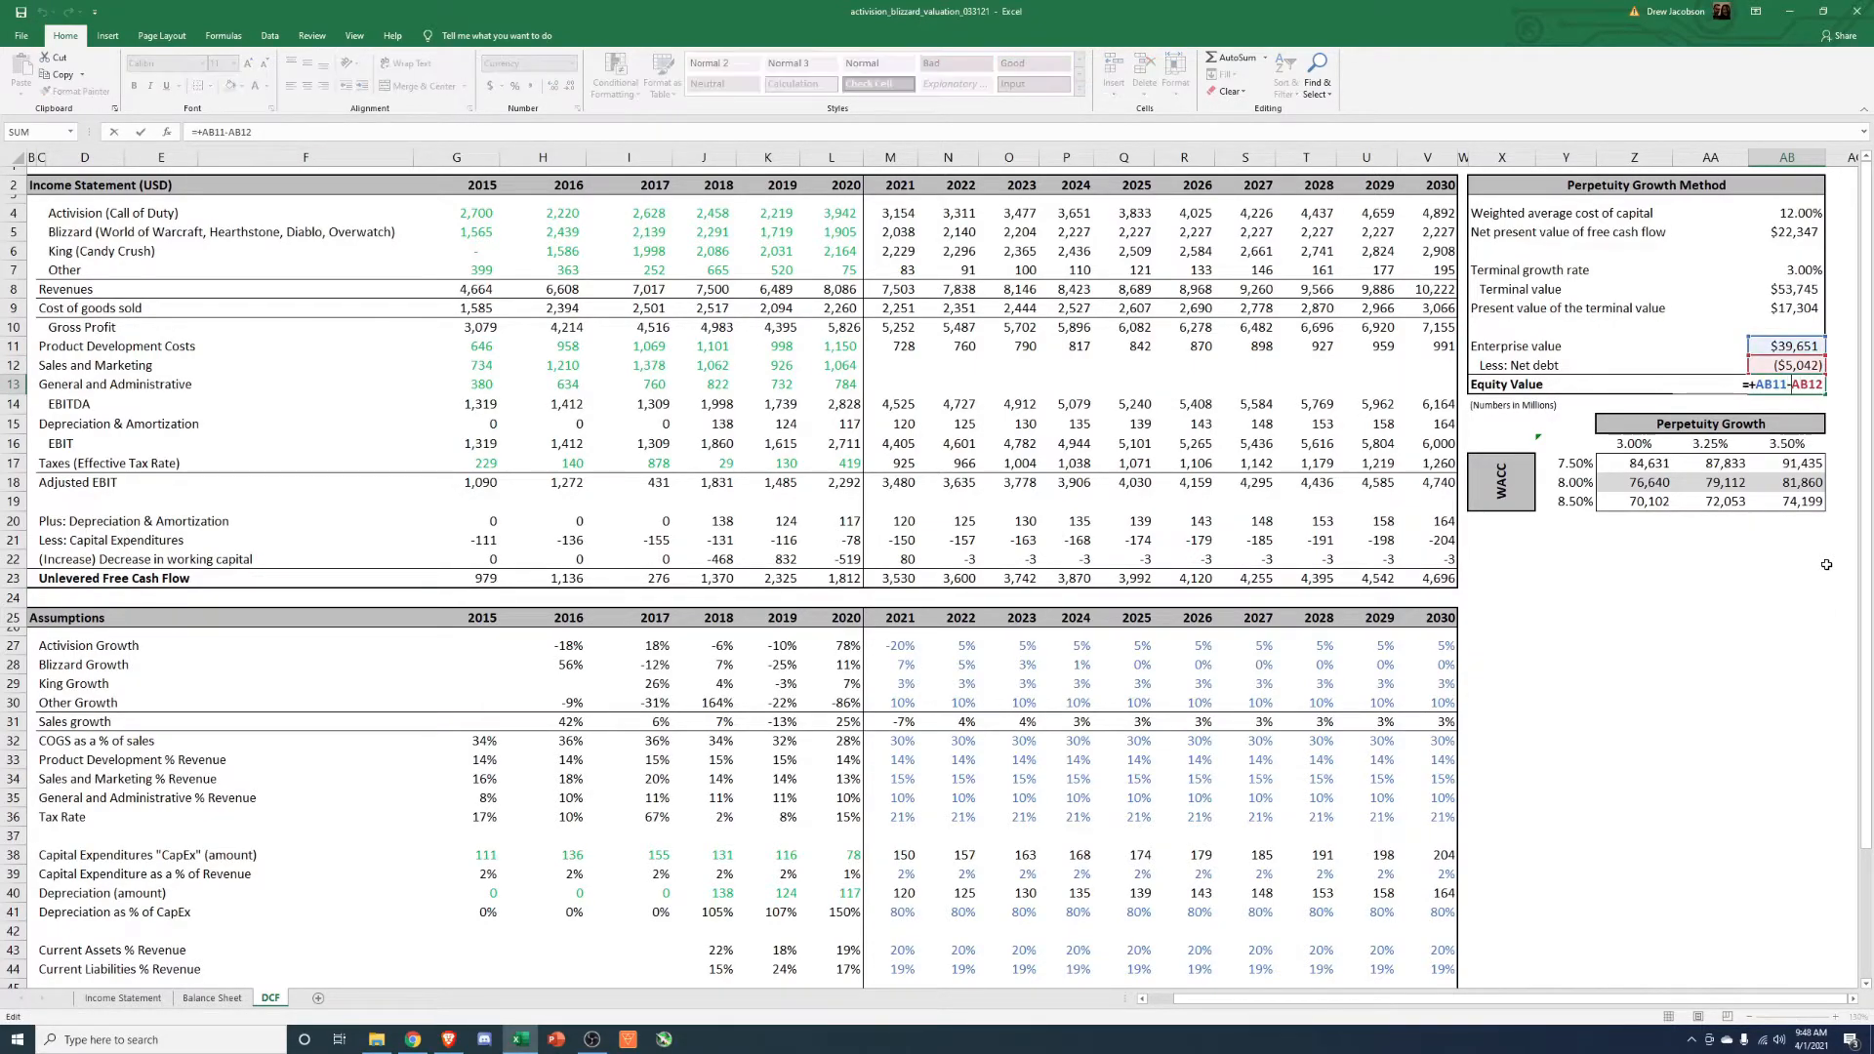
Confirm Equity Value as =+AB11-AB12 and check the net debt and enterprise value formulas.
key(Return)
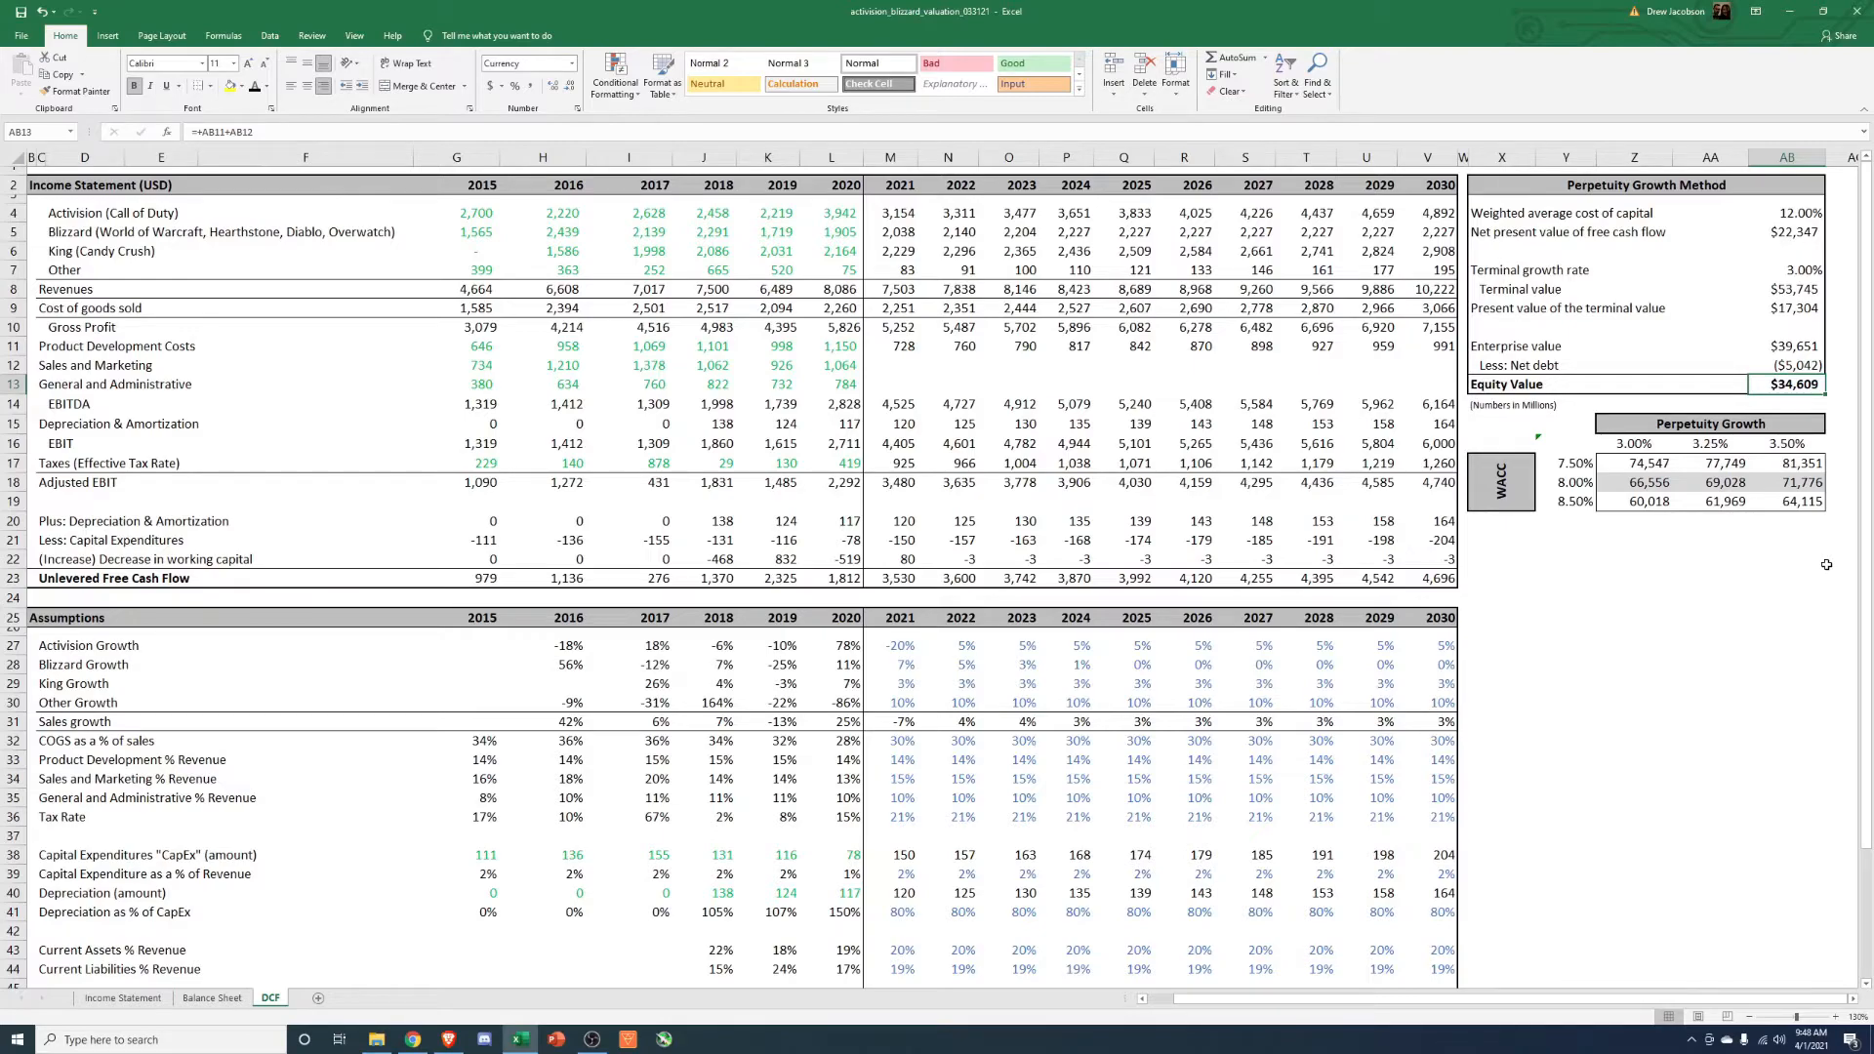
click(1791, 346)
text(-)
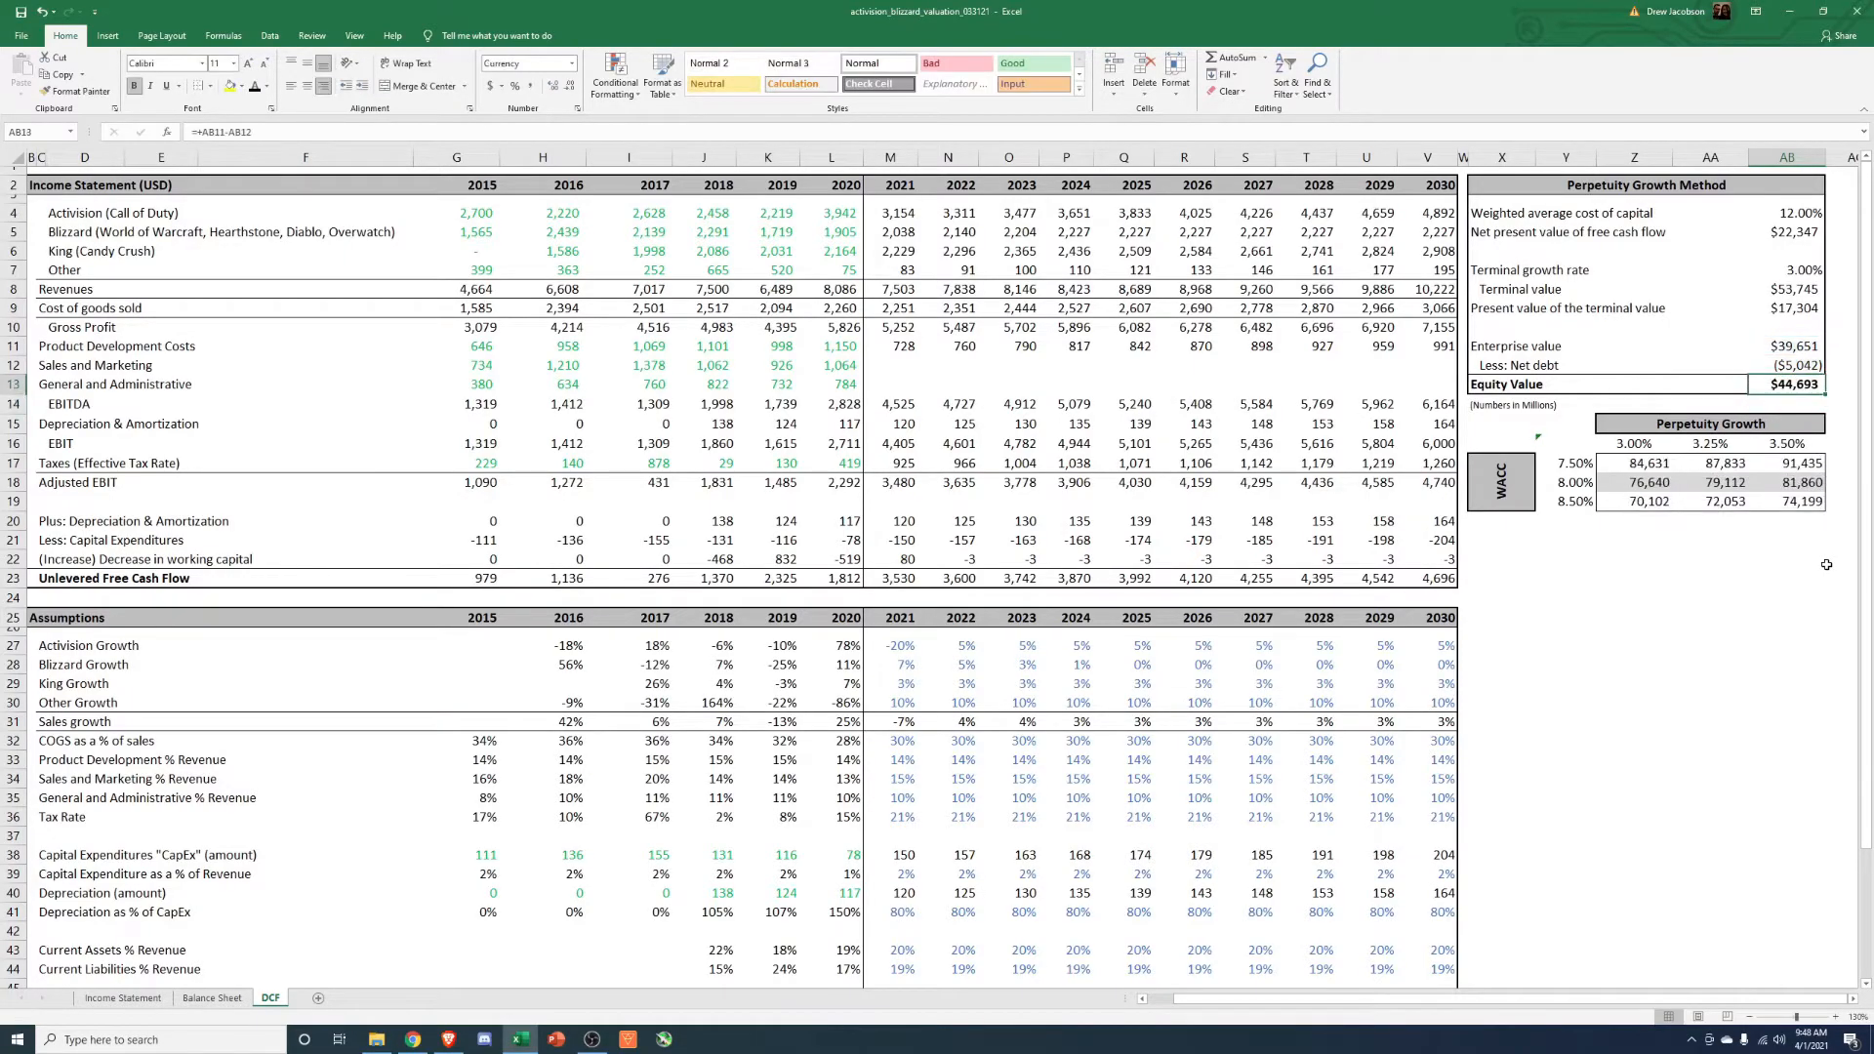
click(1791, 365)
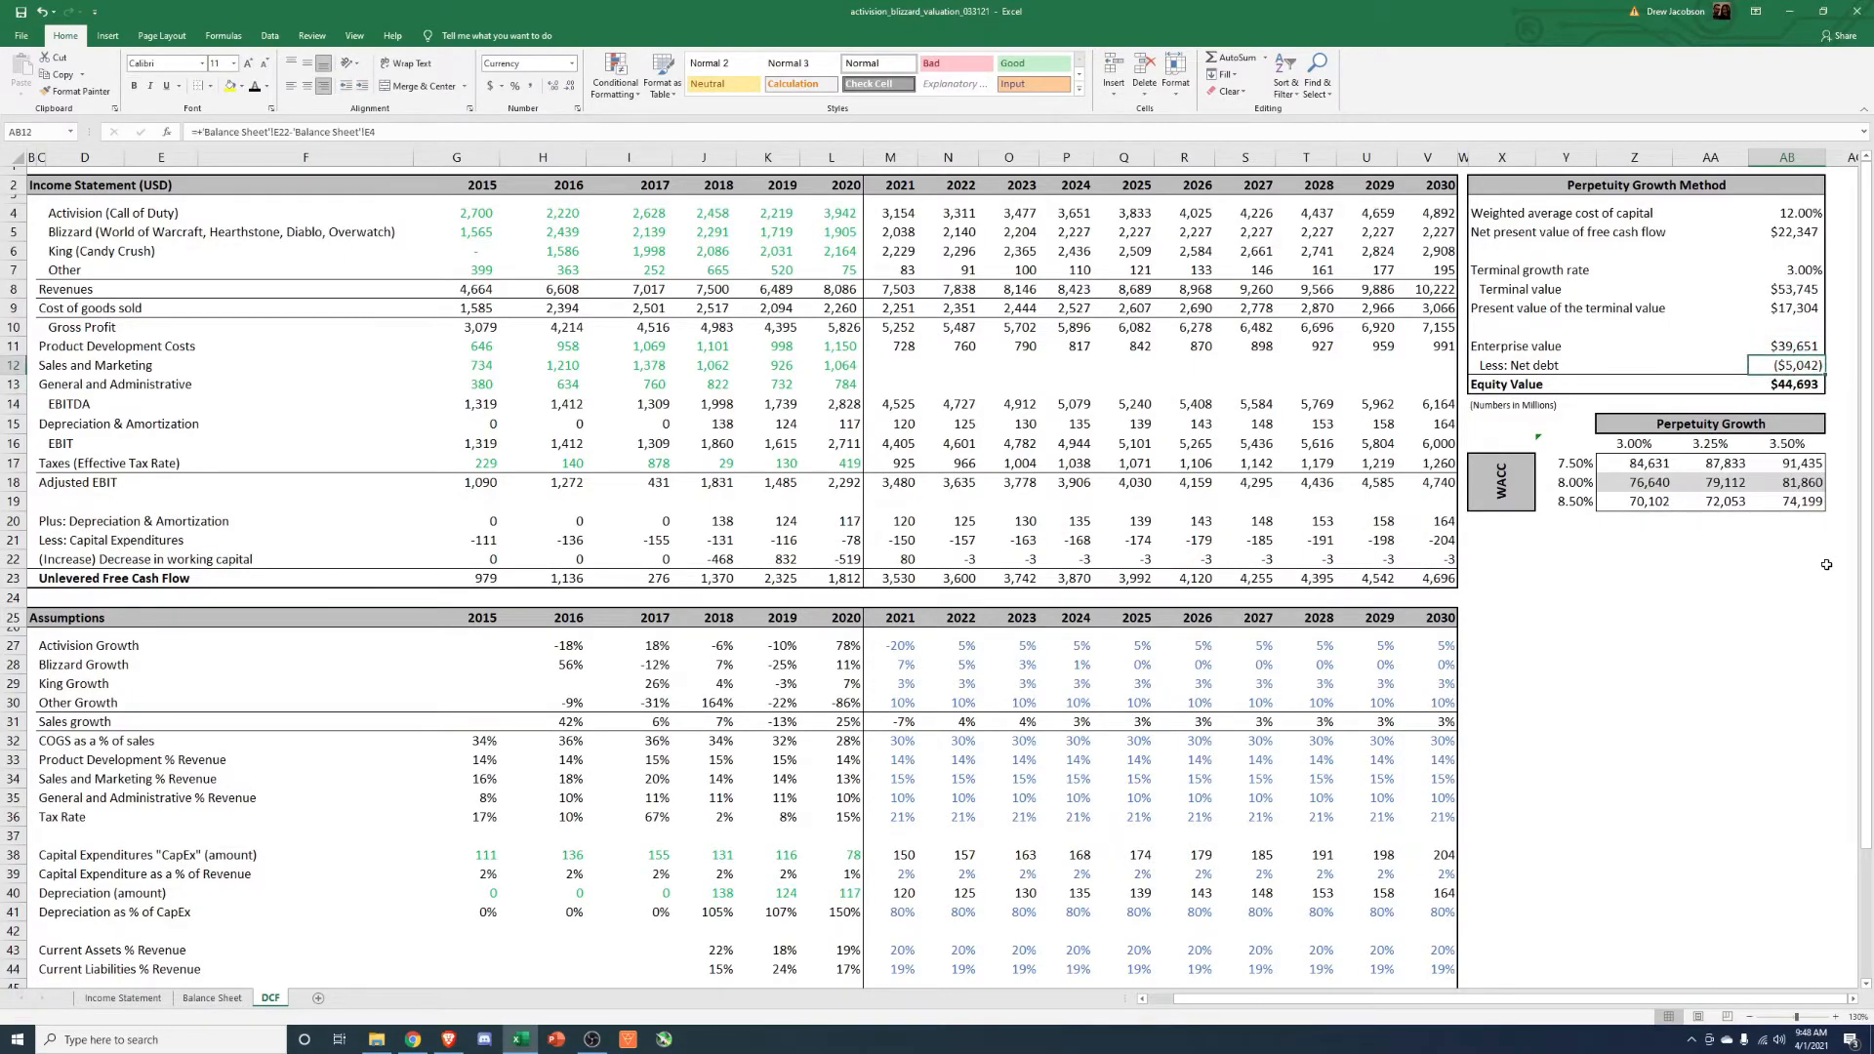
click(1786, 345)
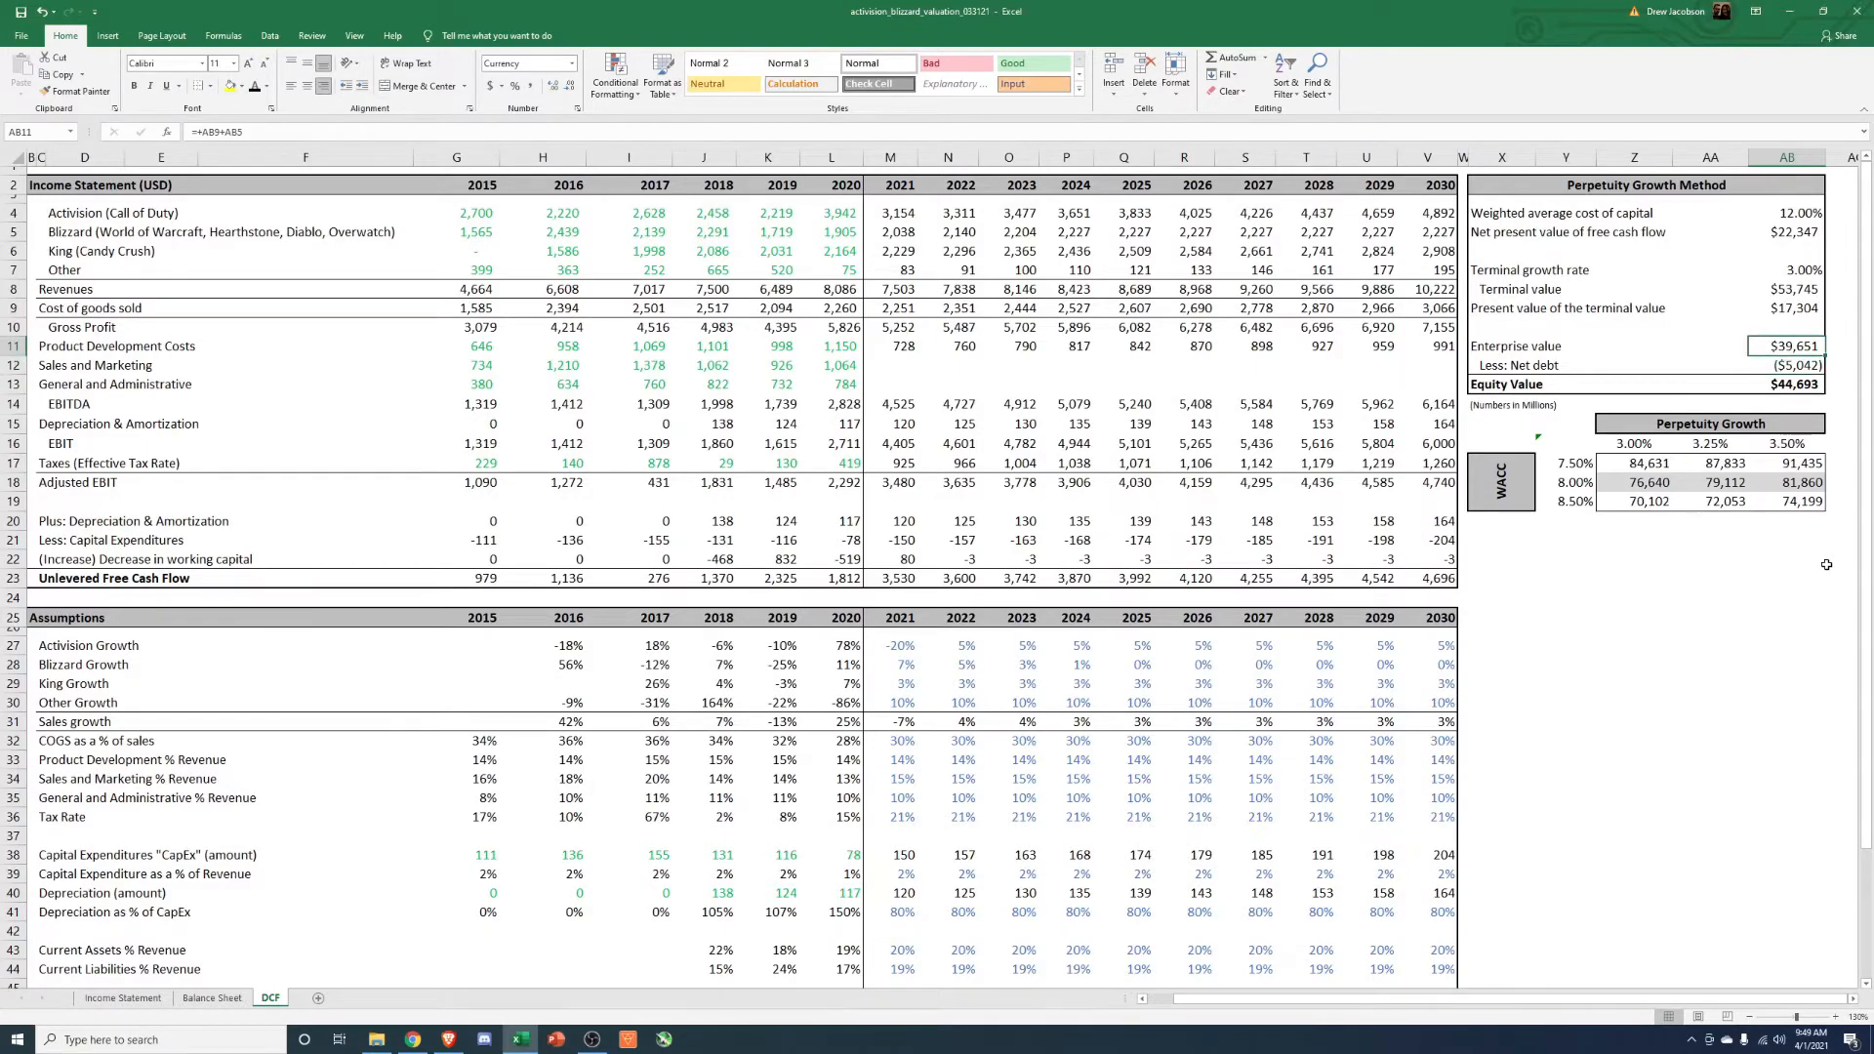
Re-review enterprise value, net debt and Equity Value formulas, confirming equity value $44,693.
click(1786, 365)
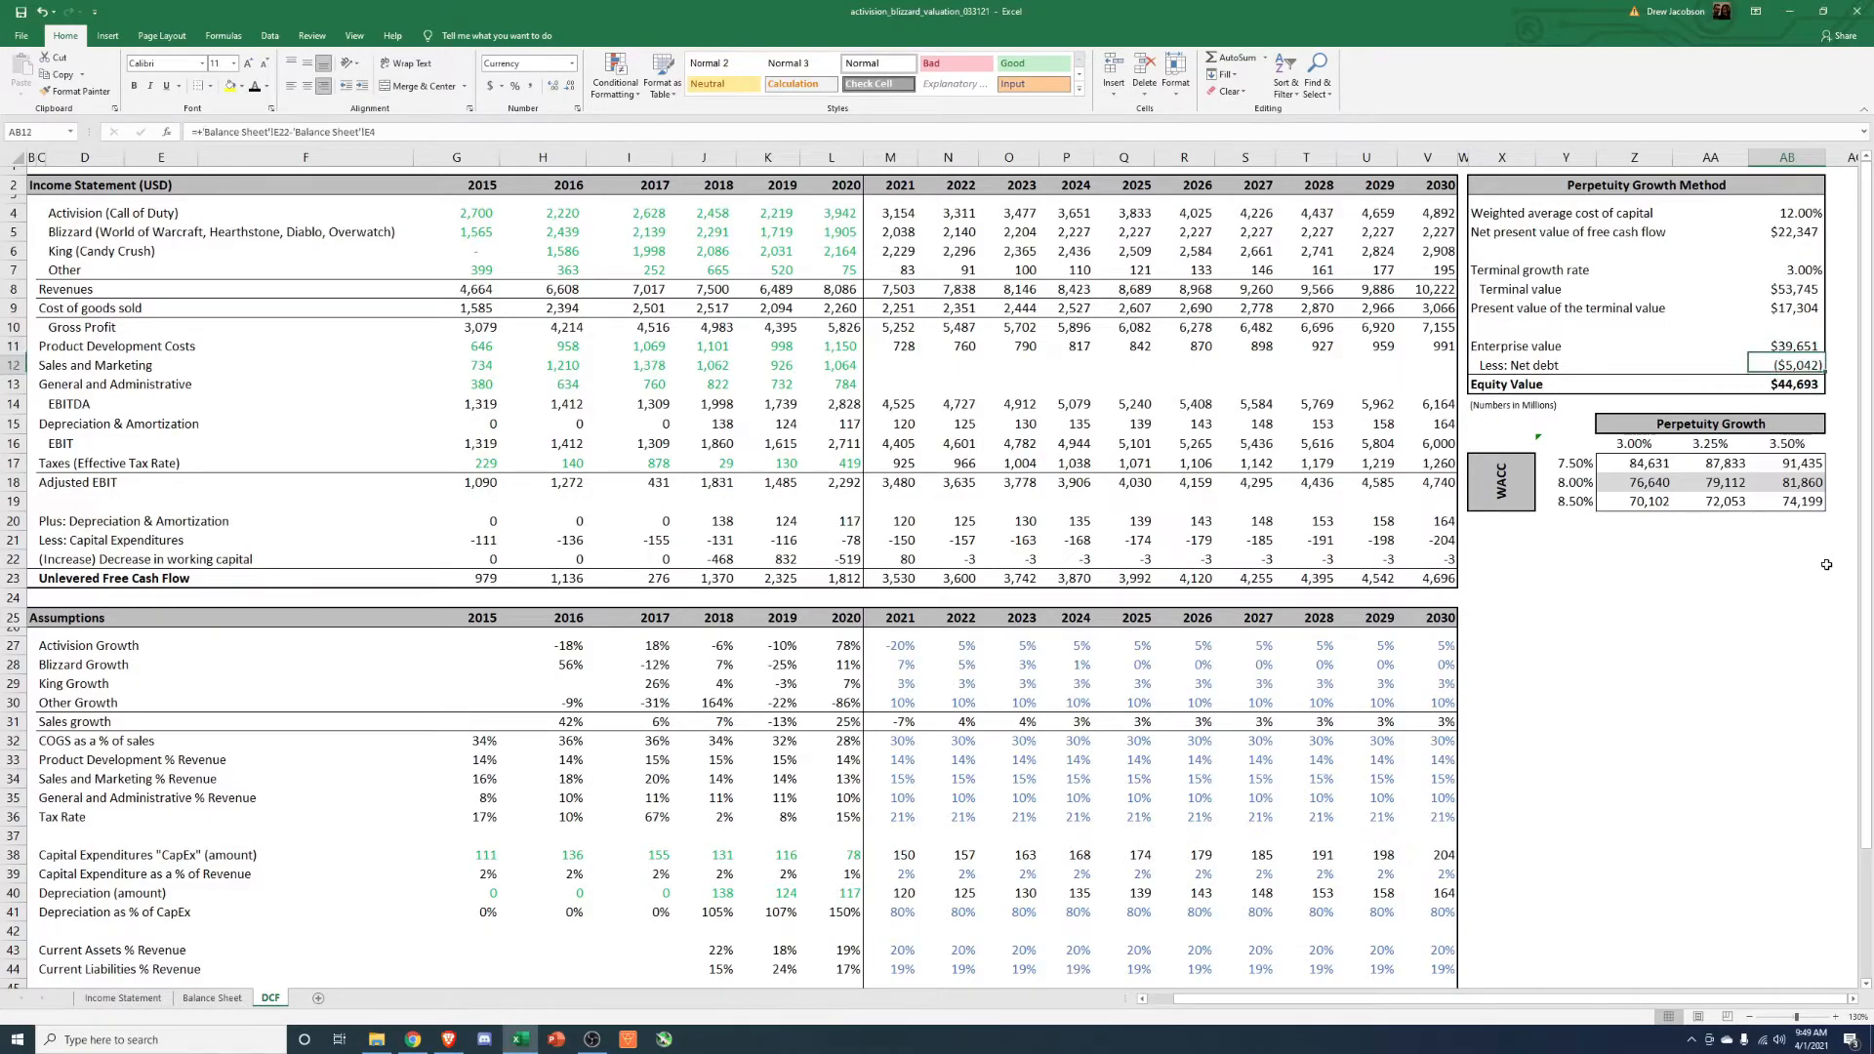
click(1786, 346)
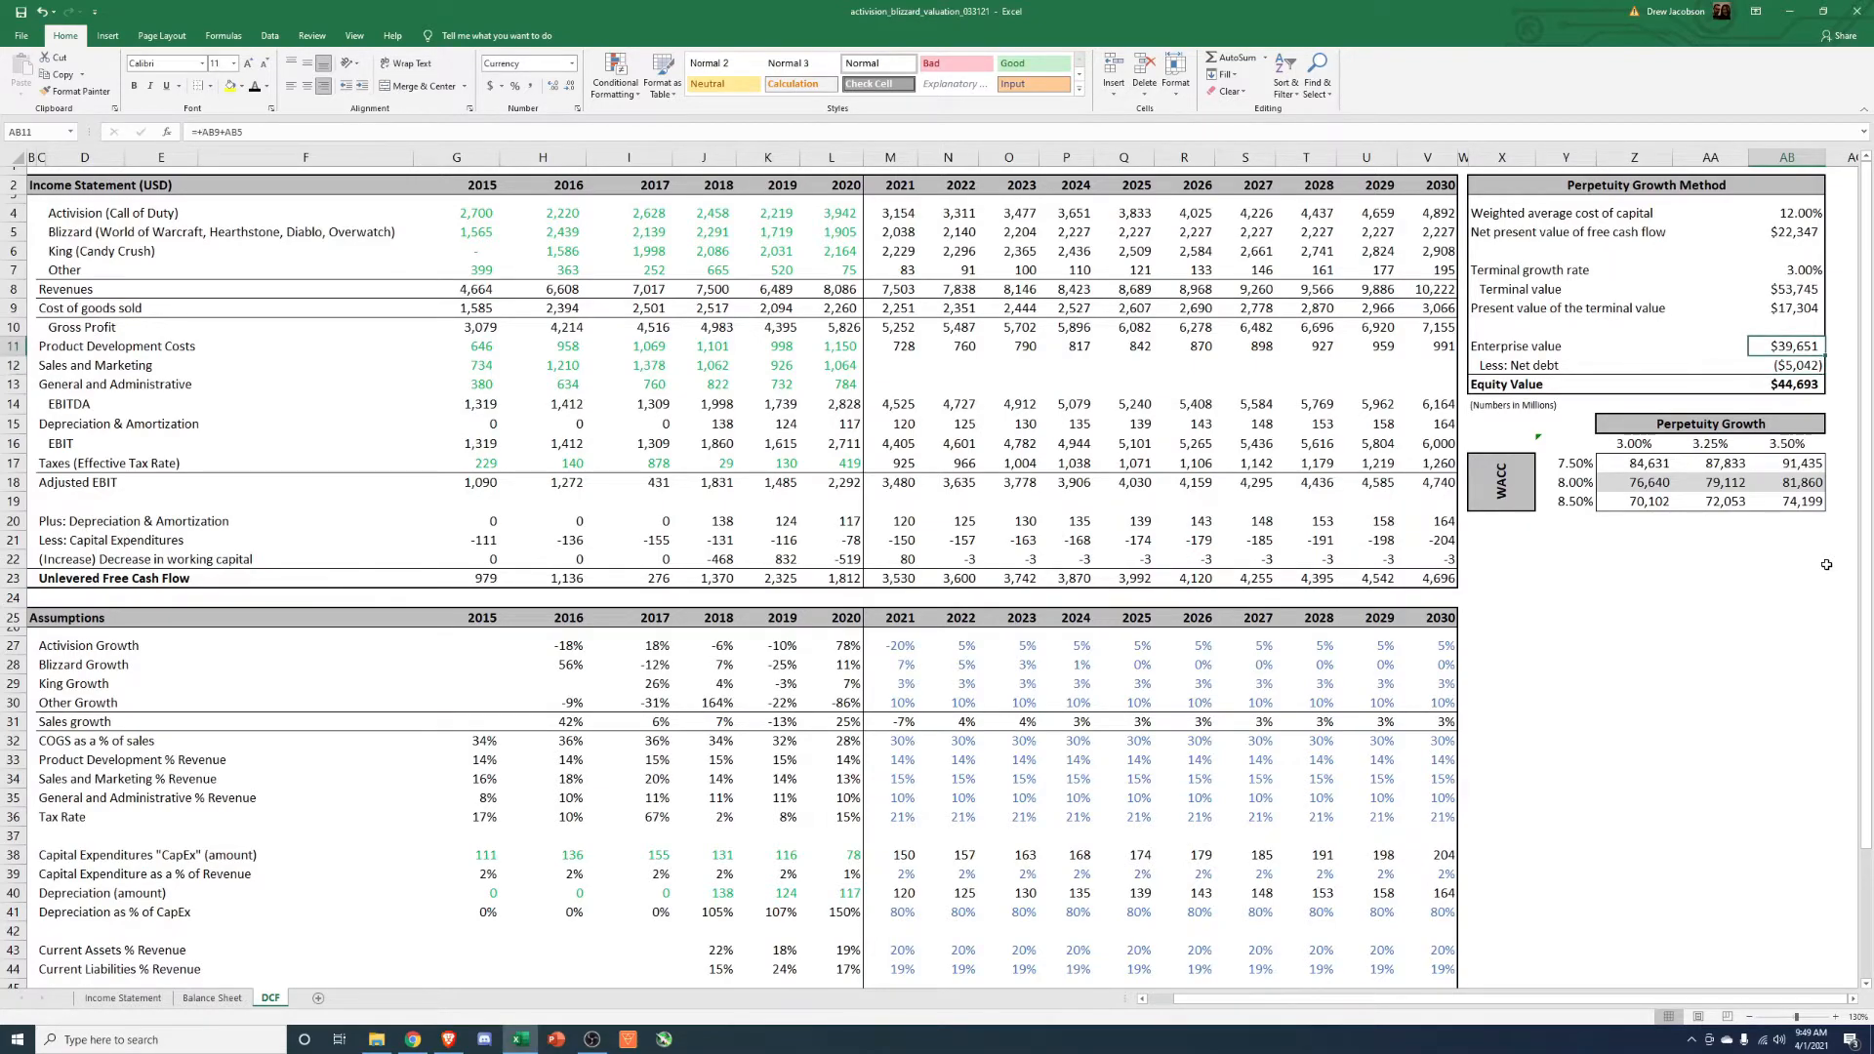
click(1790, 385)
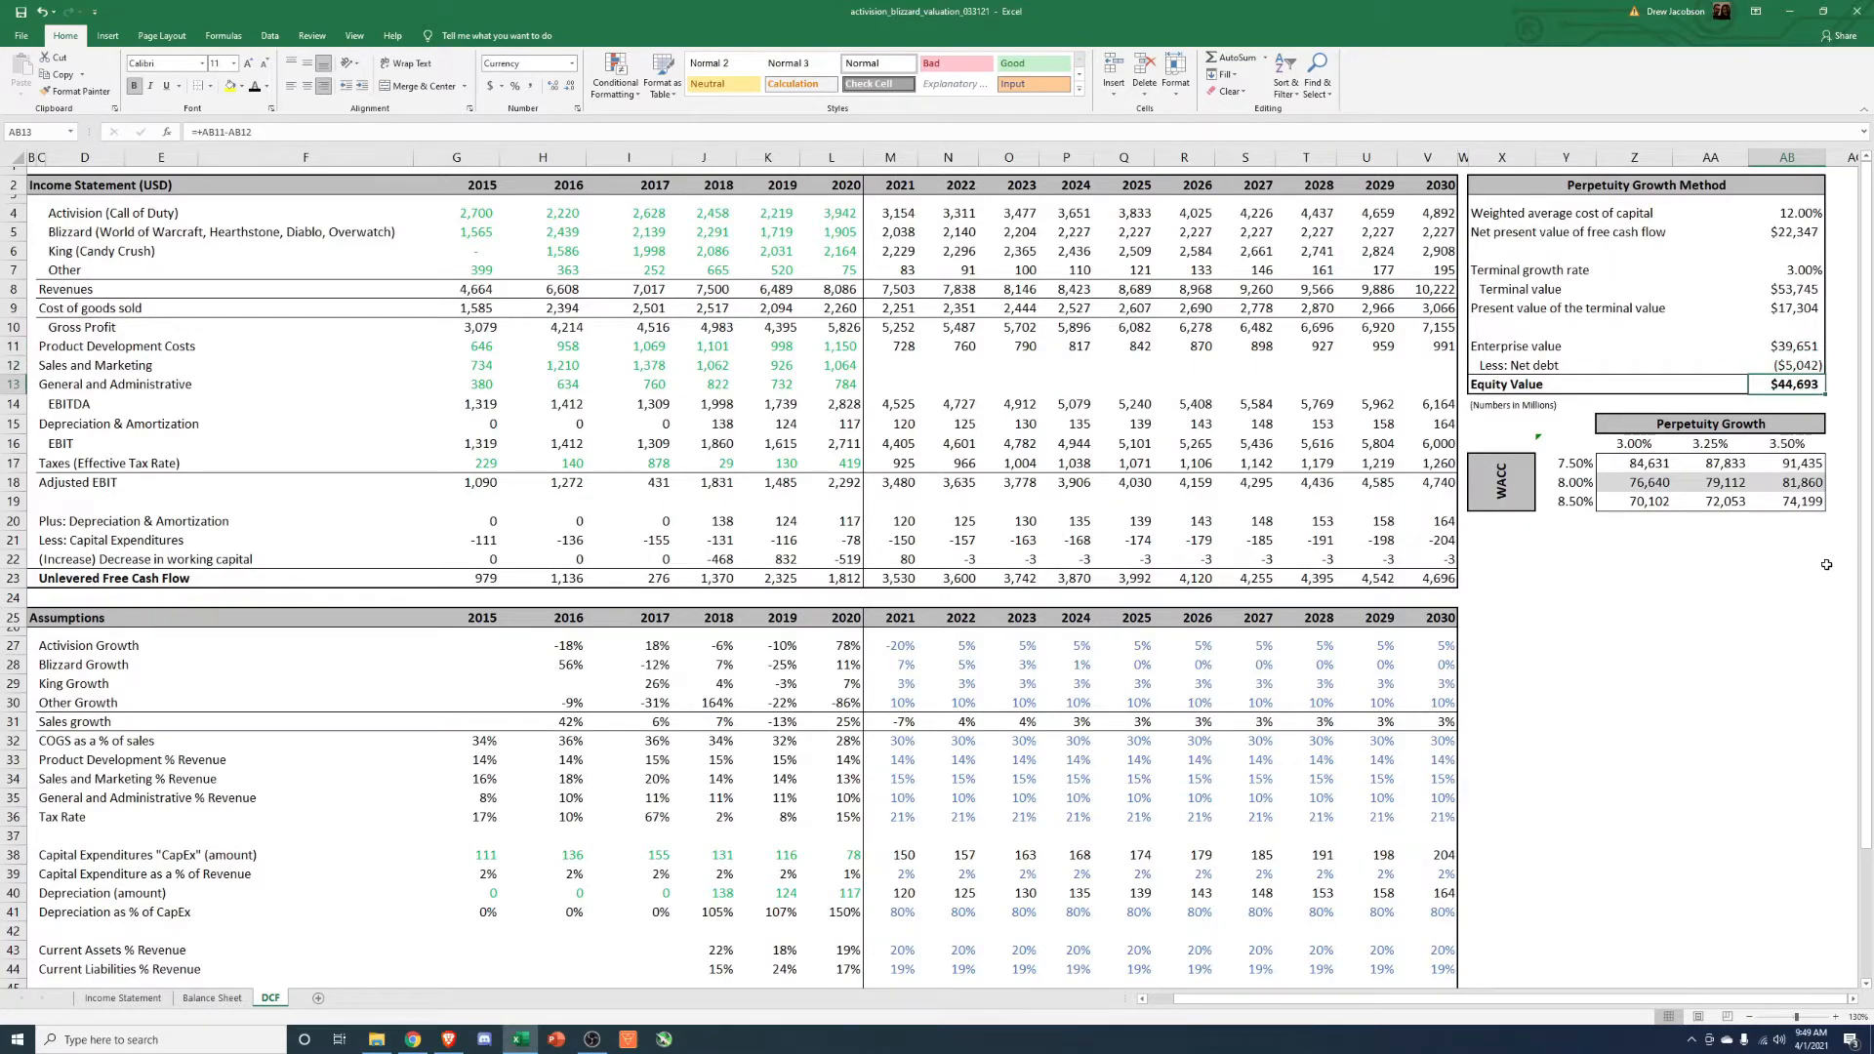
click(1790, 365)
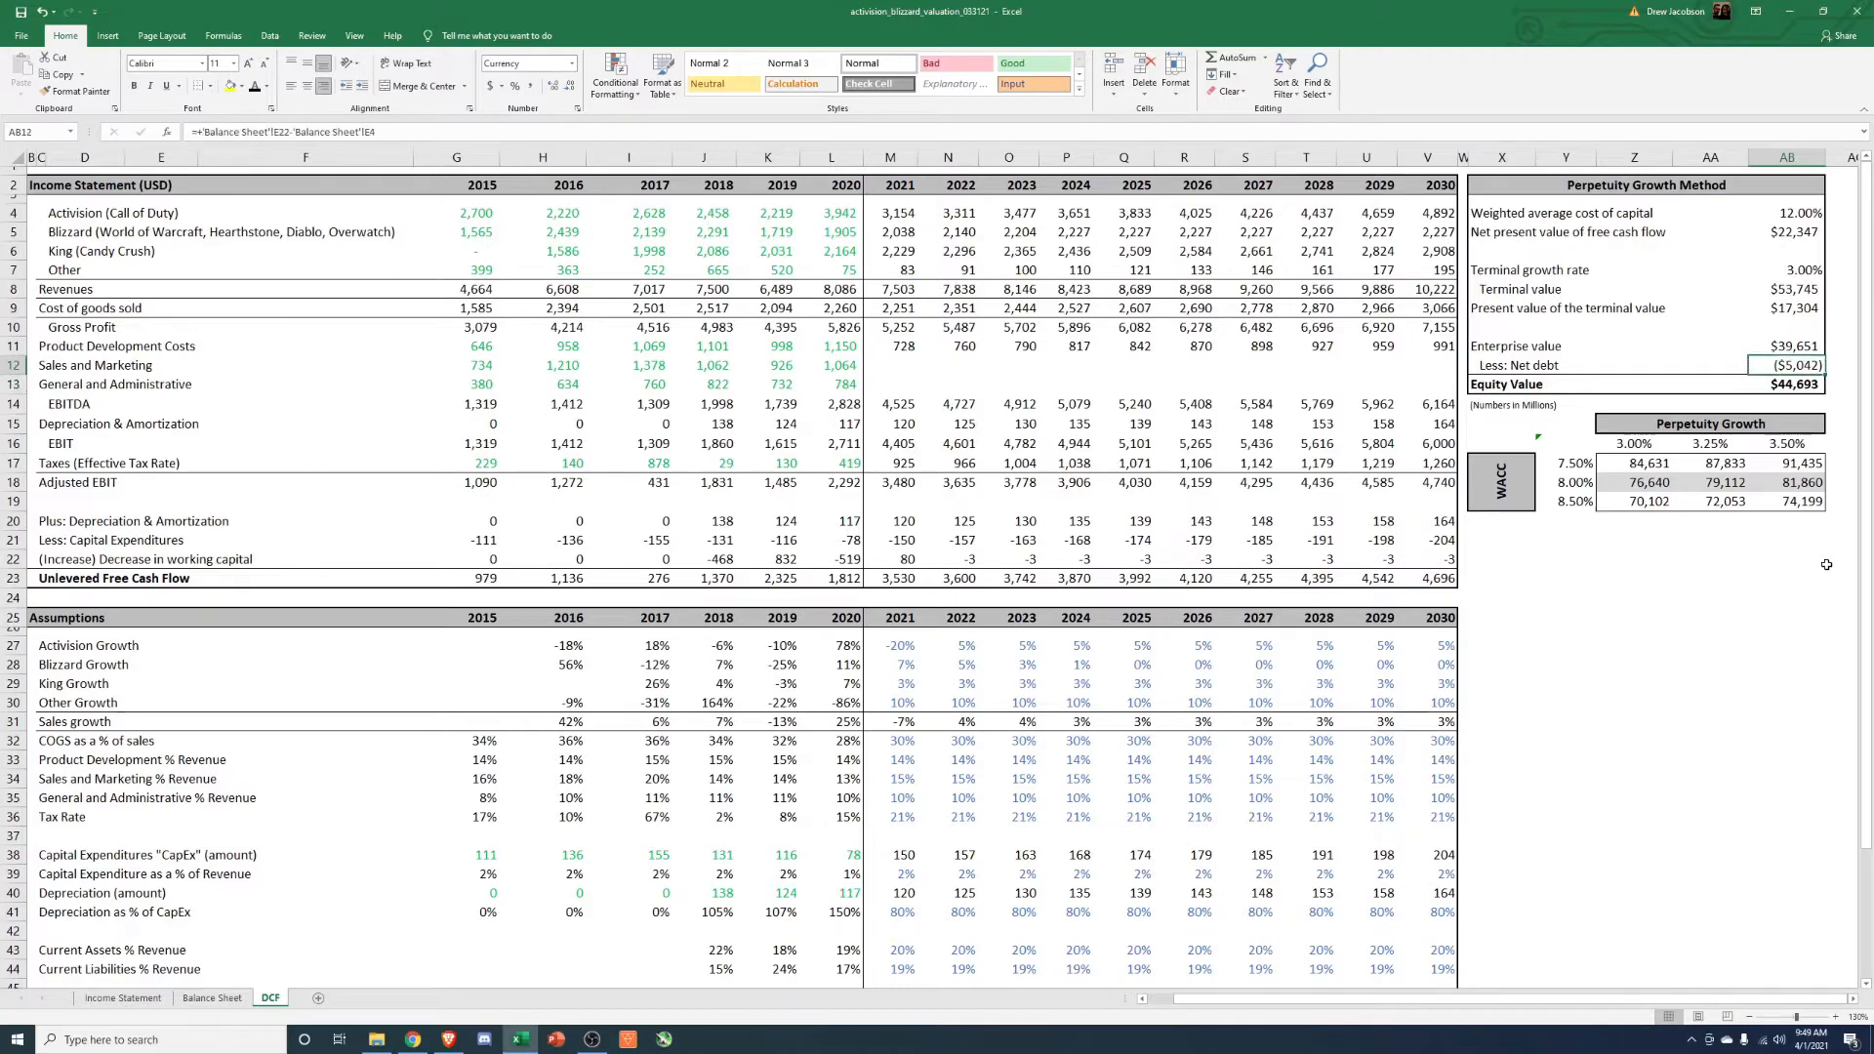
click(1790, 347)
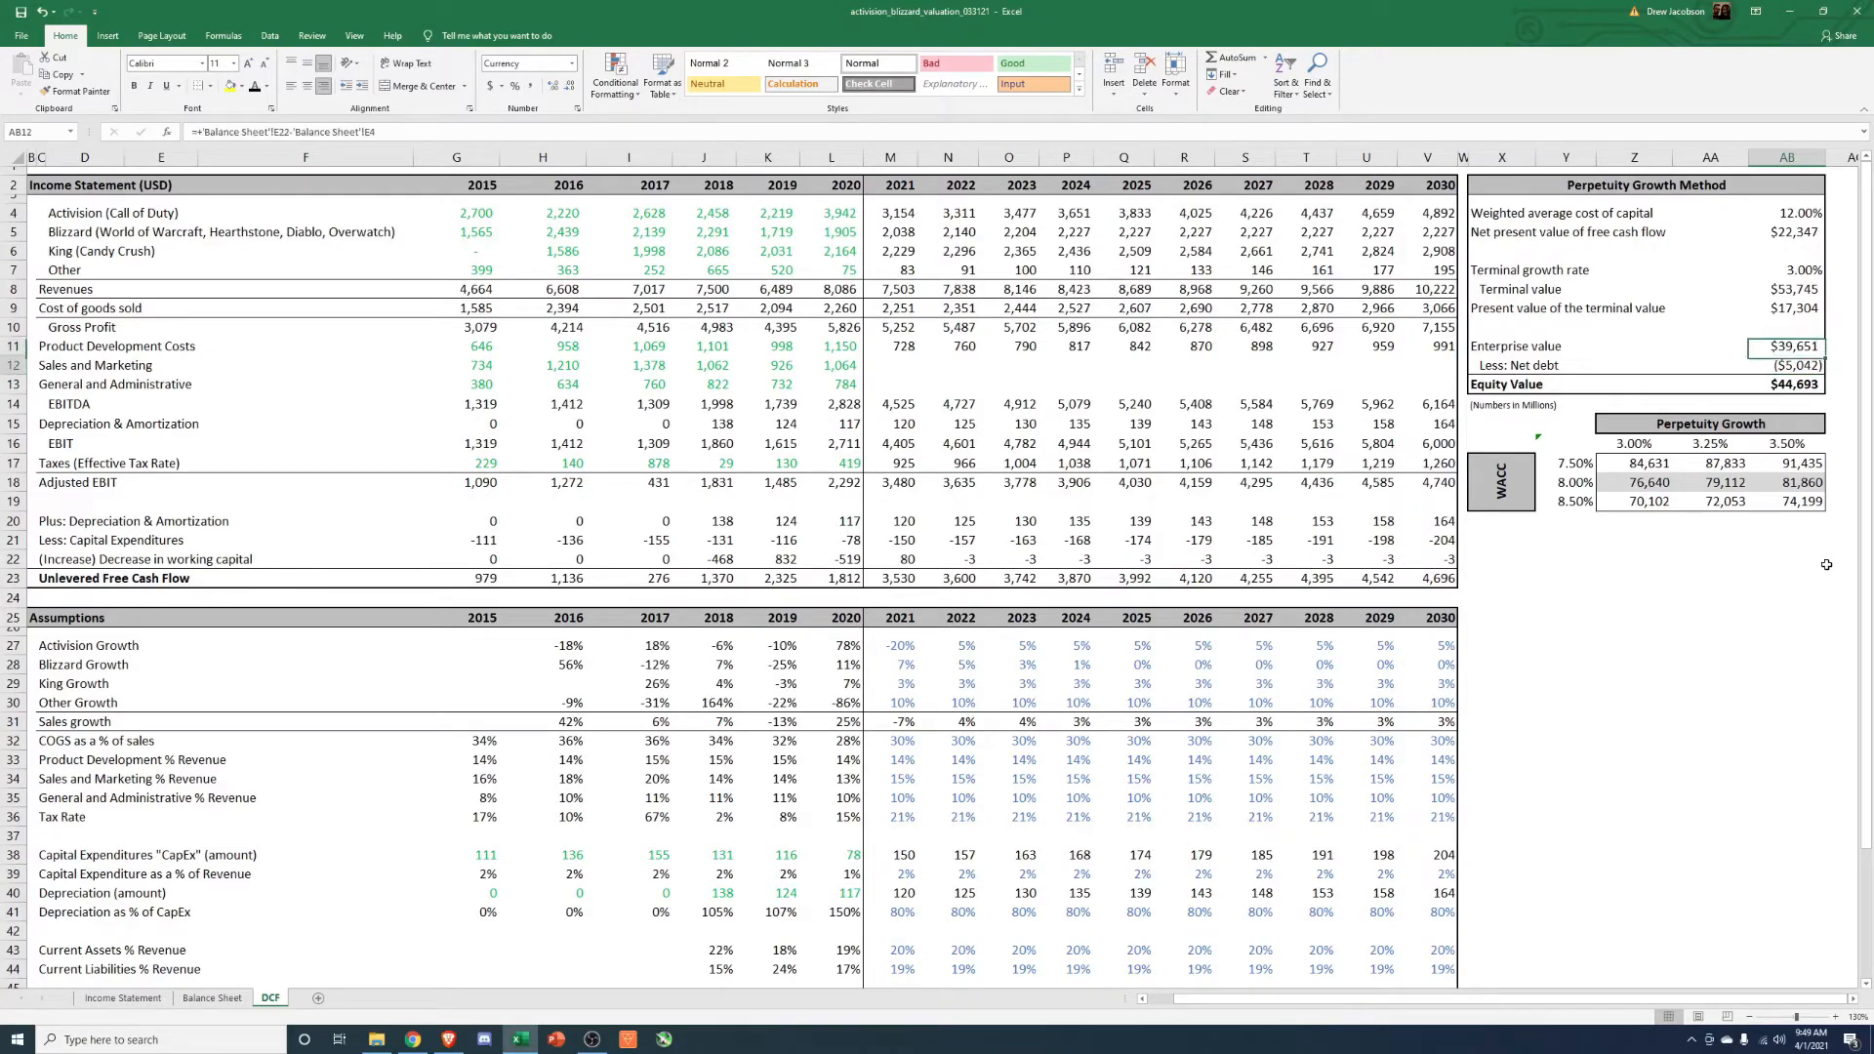
Enter 12% and 13% in the lower WACC rows and review the resulting equity values.
click(1790, 385)
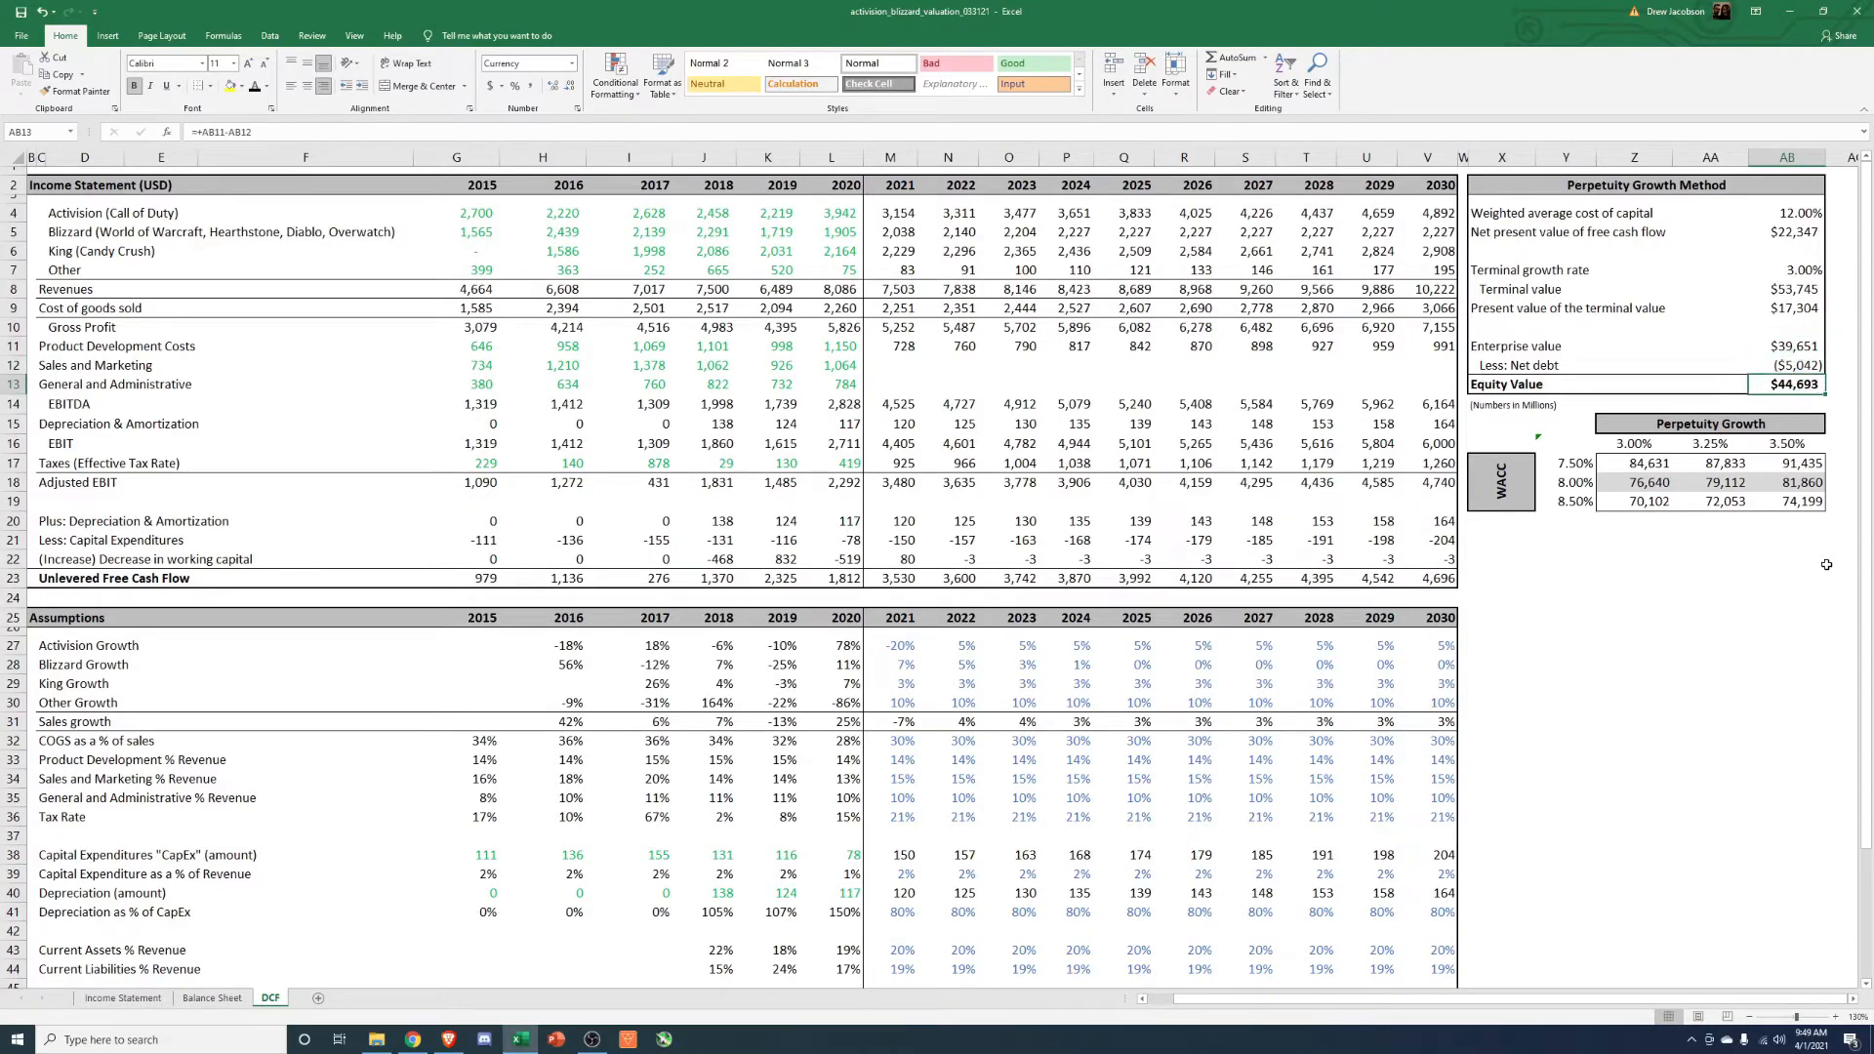
click(1566, 482)
text(10)
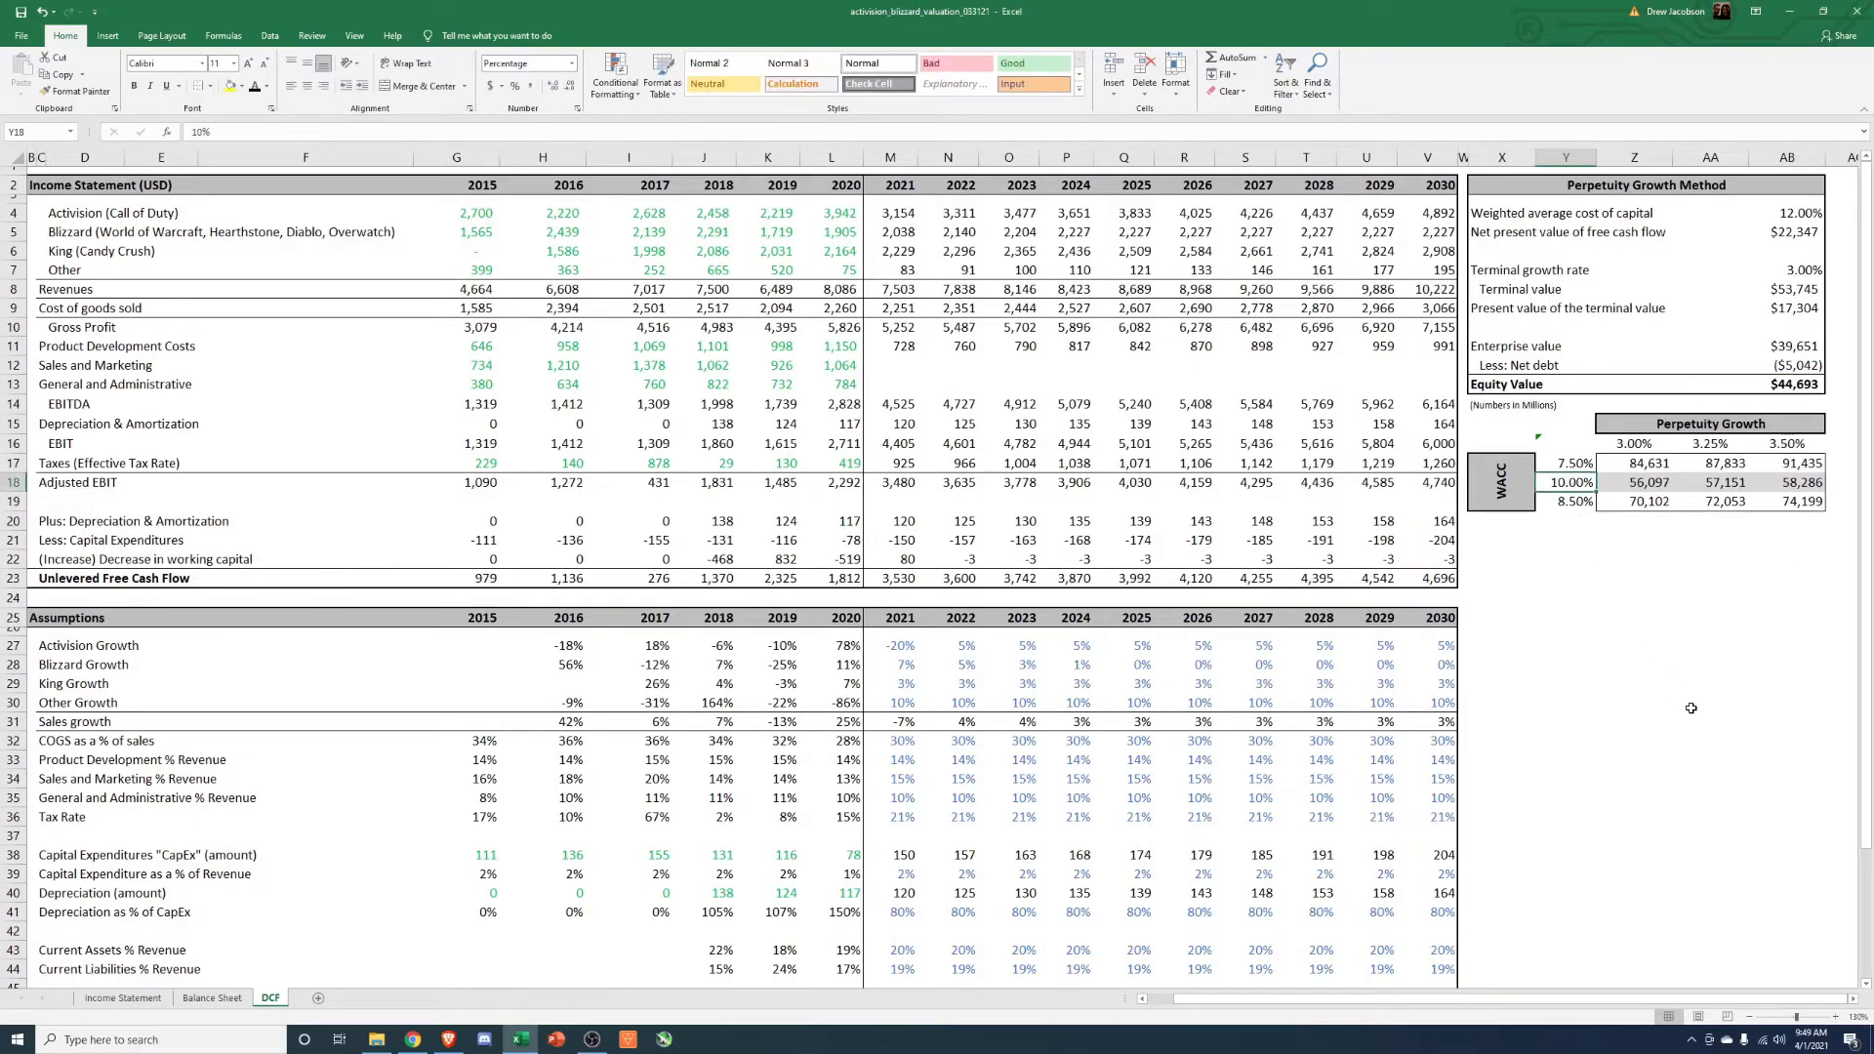
text(12%)
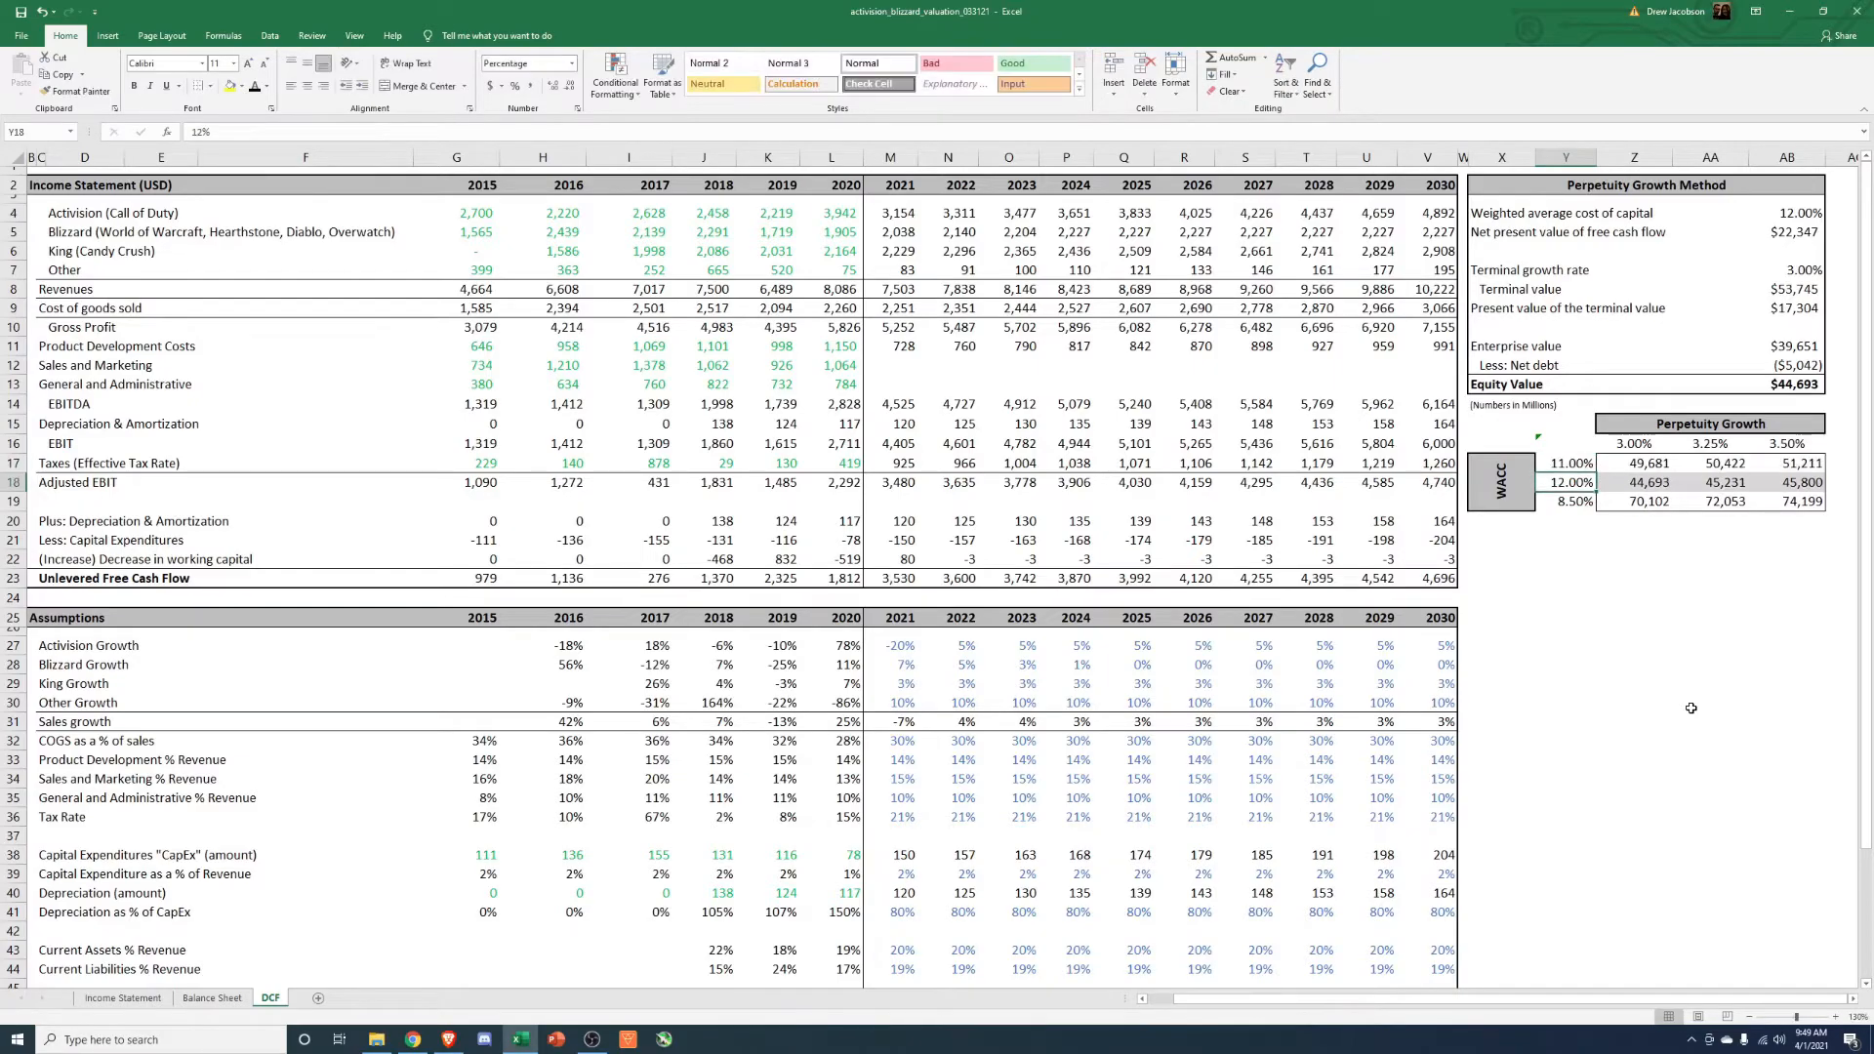
click(1570, 502)
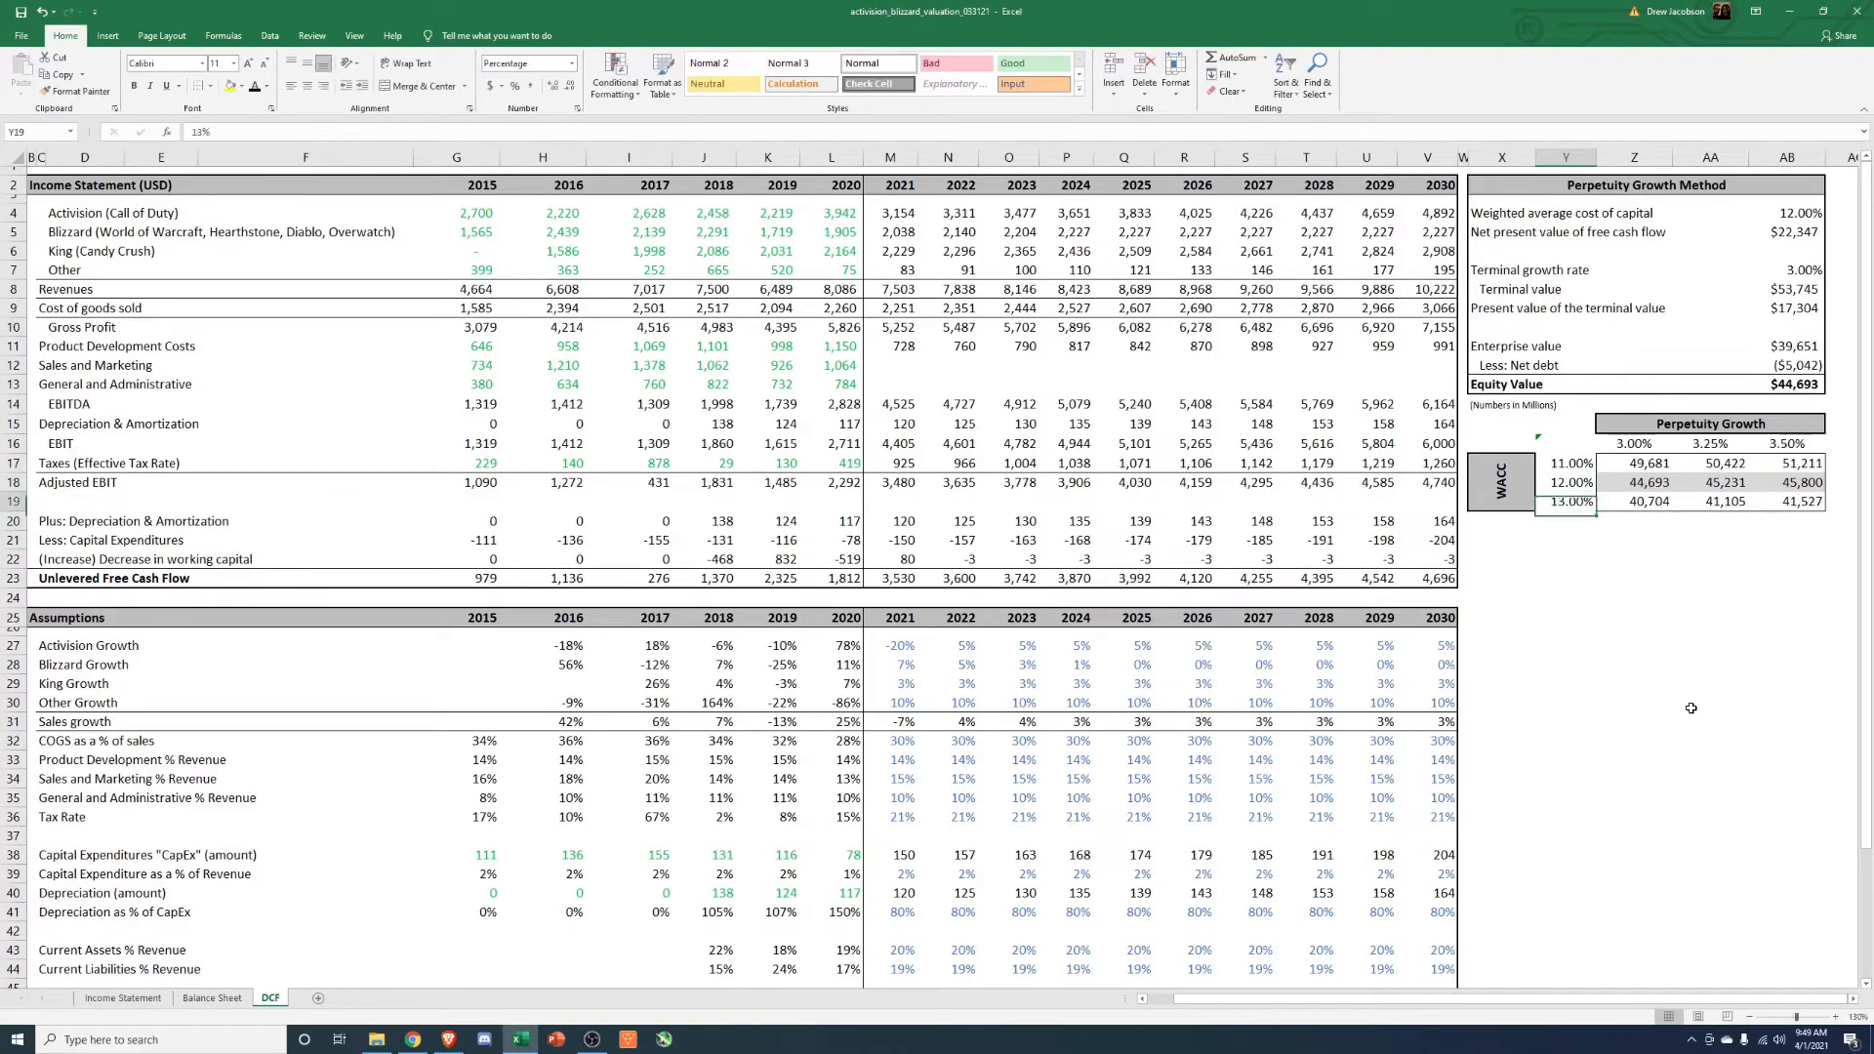
click(1634, 501)
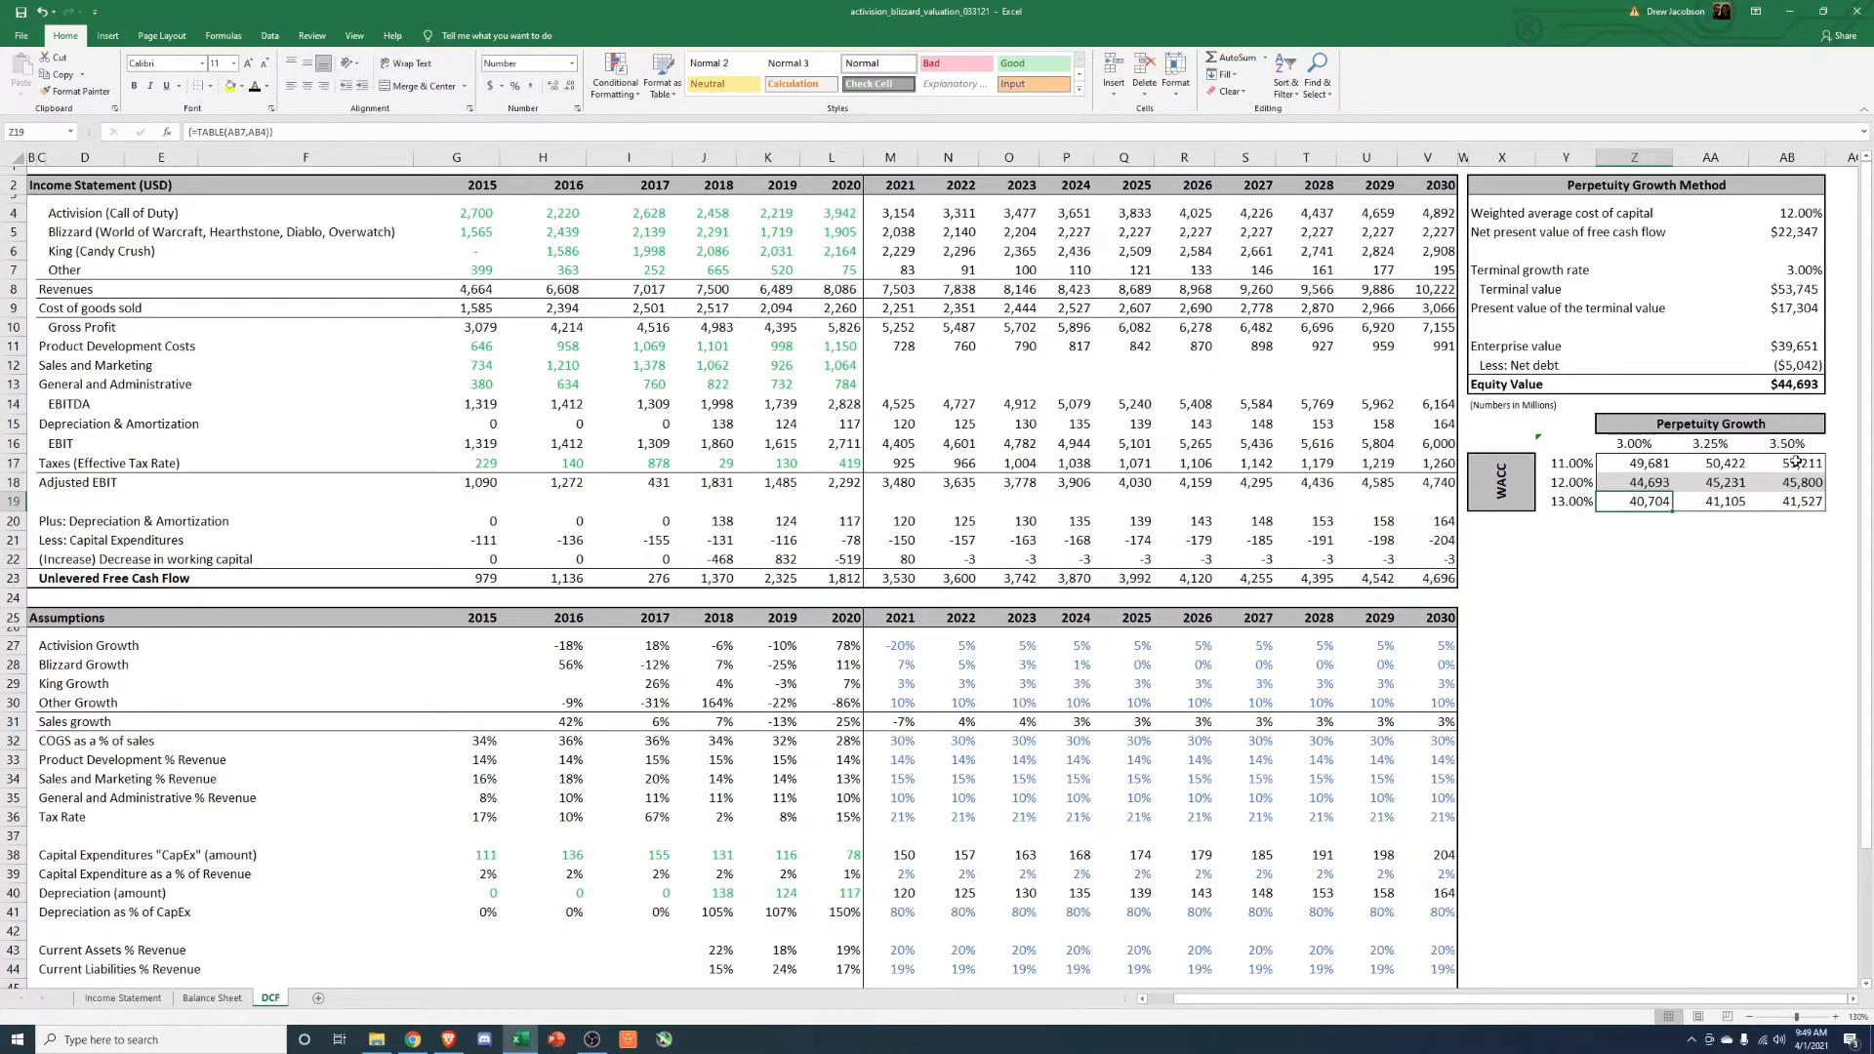
click(1787, 463)
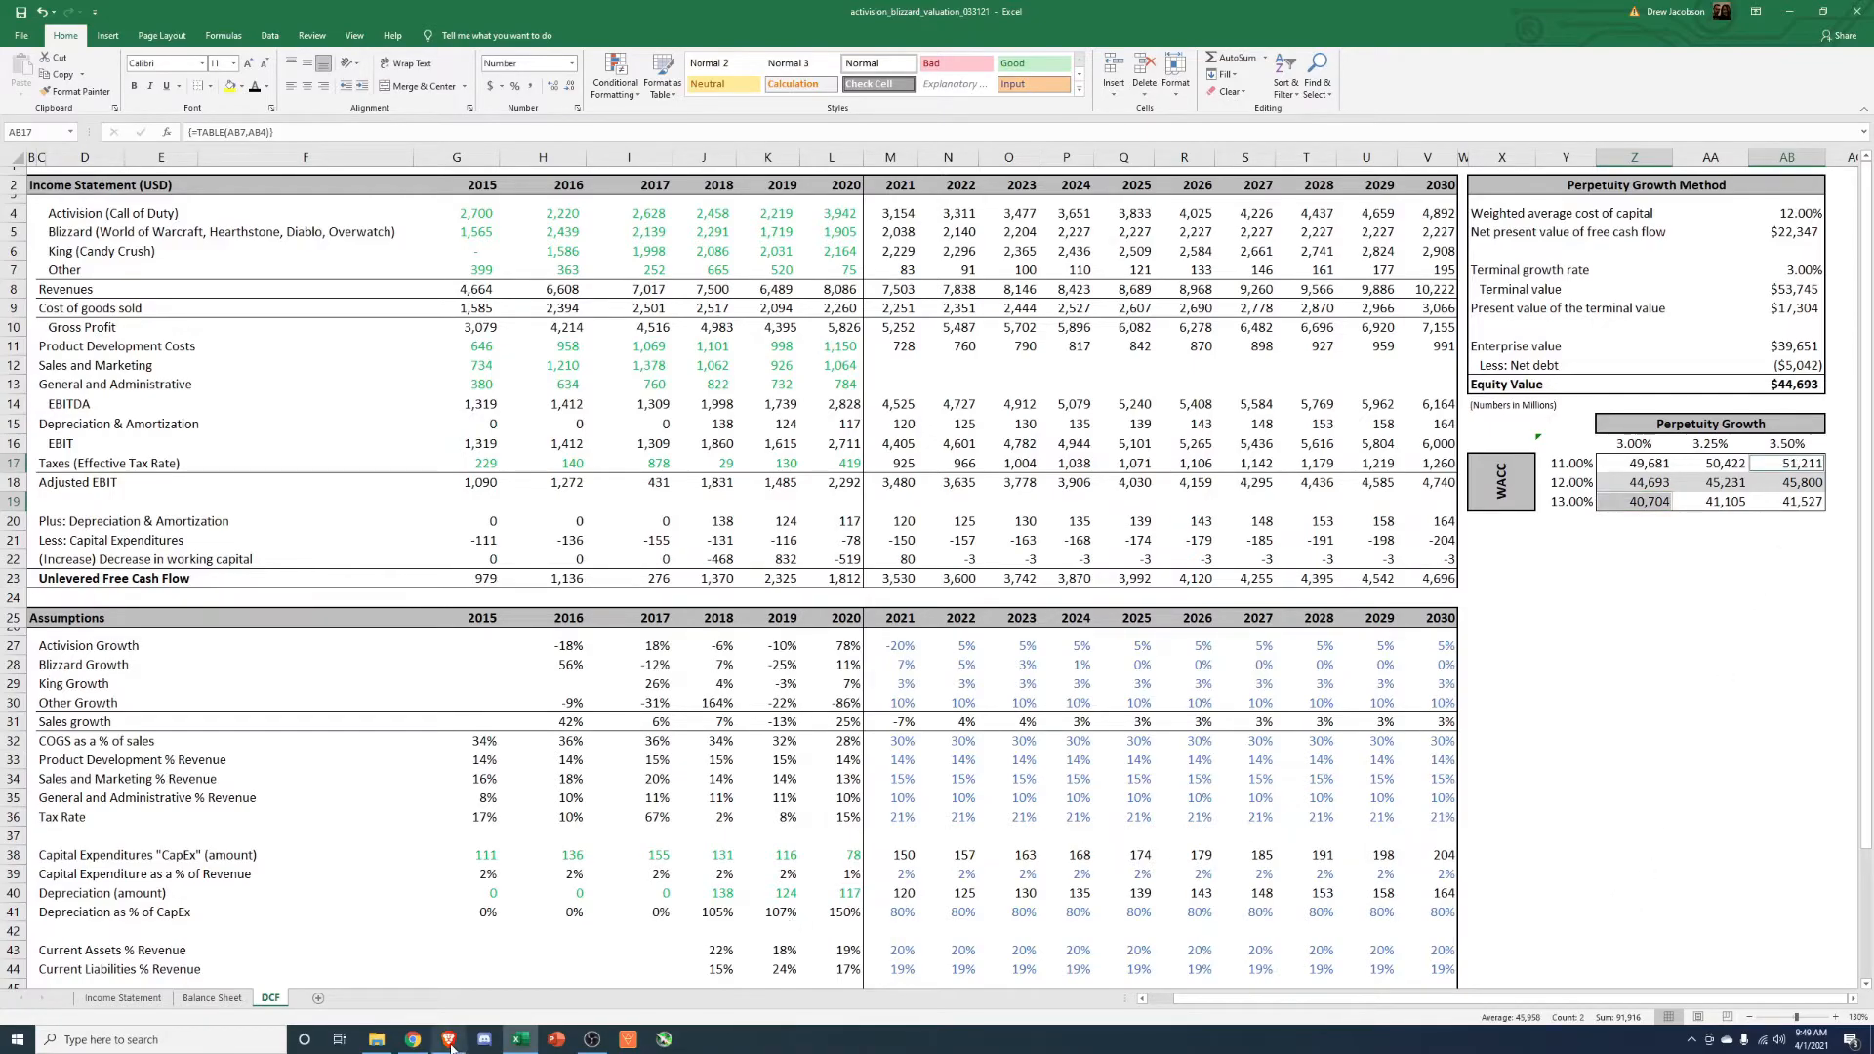
click(412, 1039)
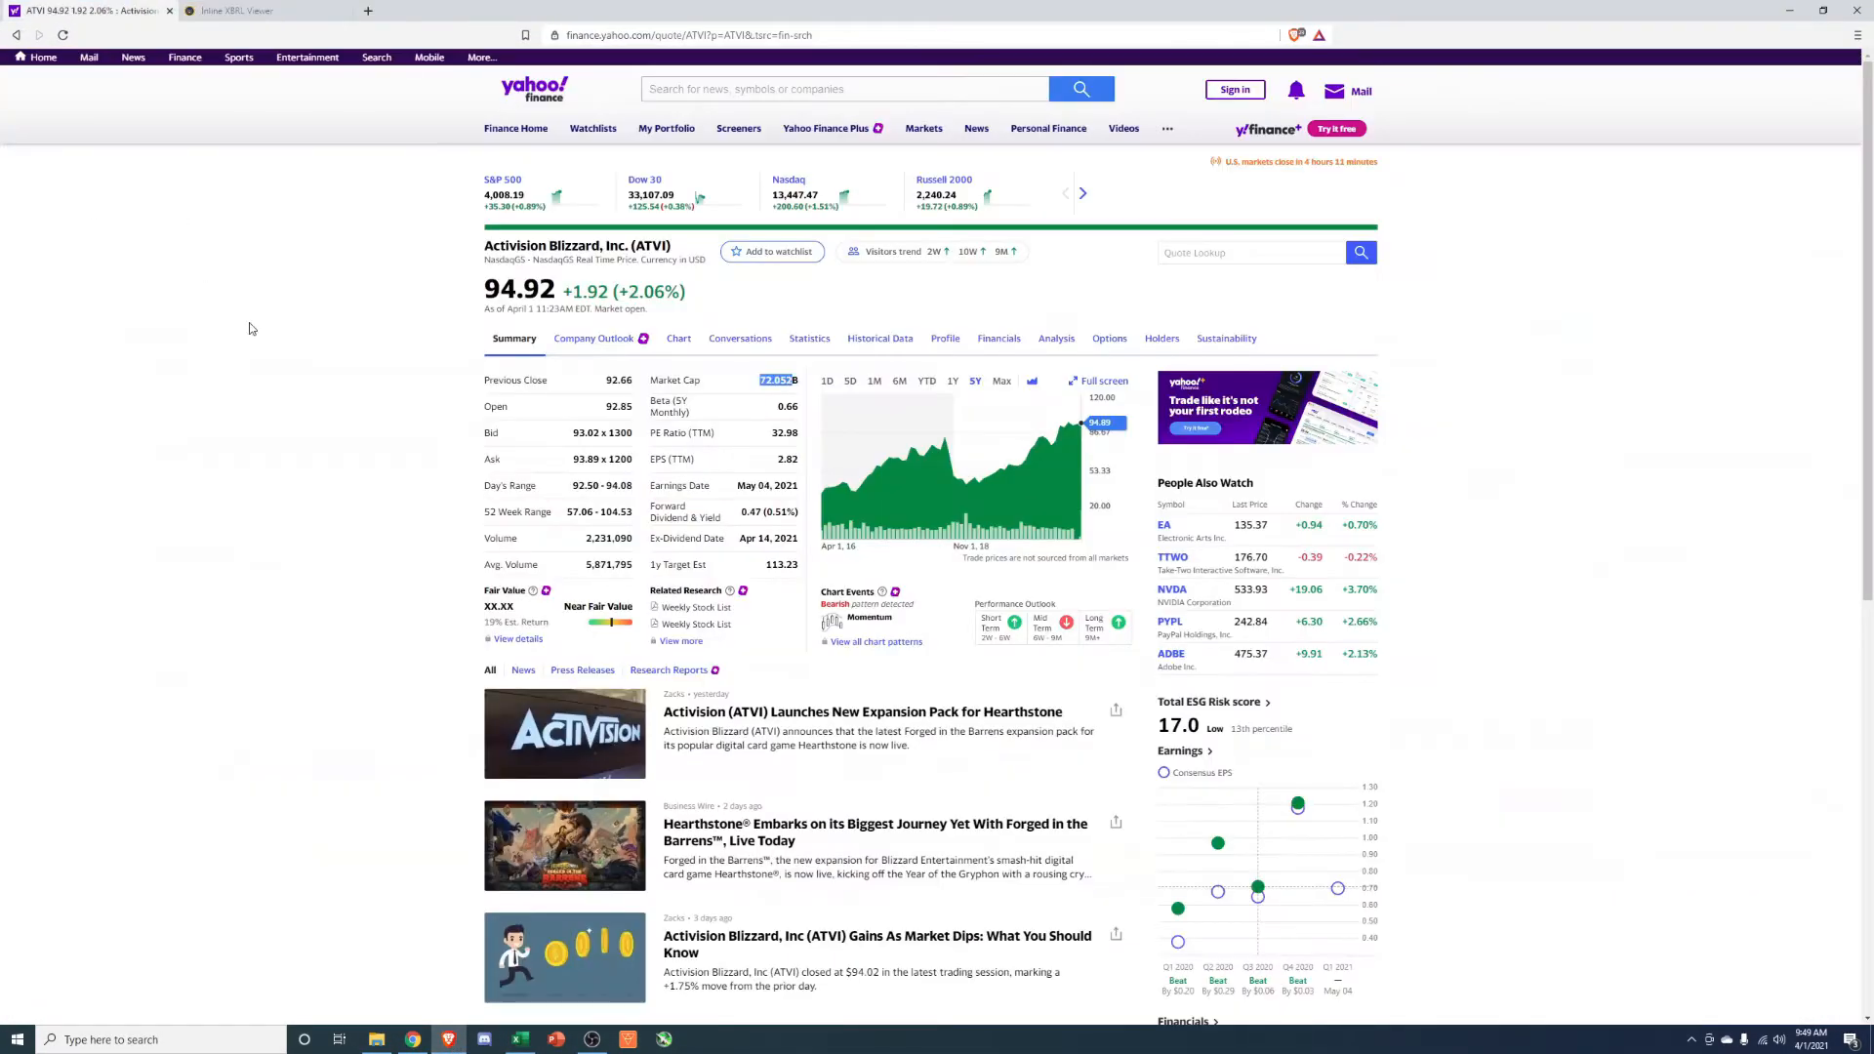
mouse_move(914, 449)
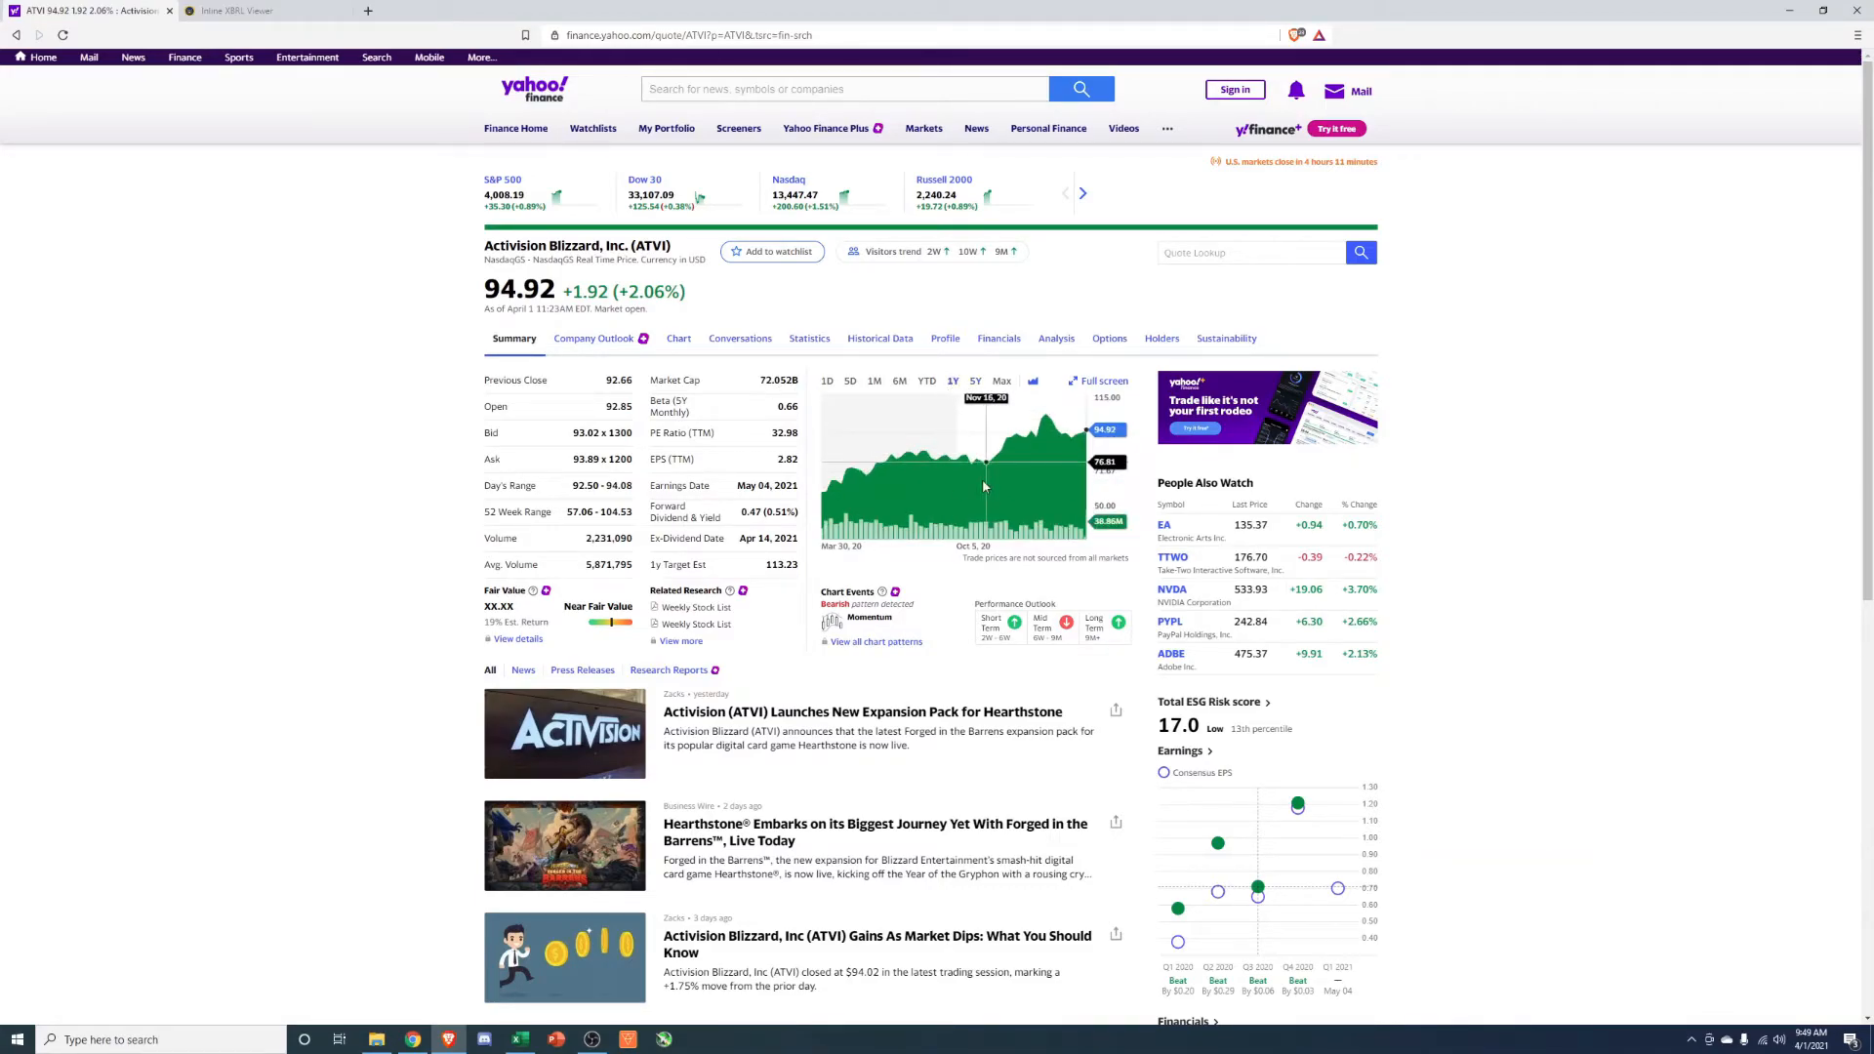
mouse_move(827, 514)
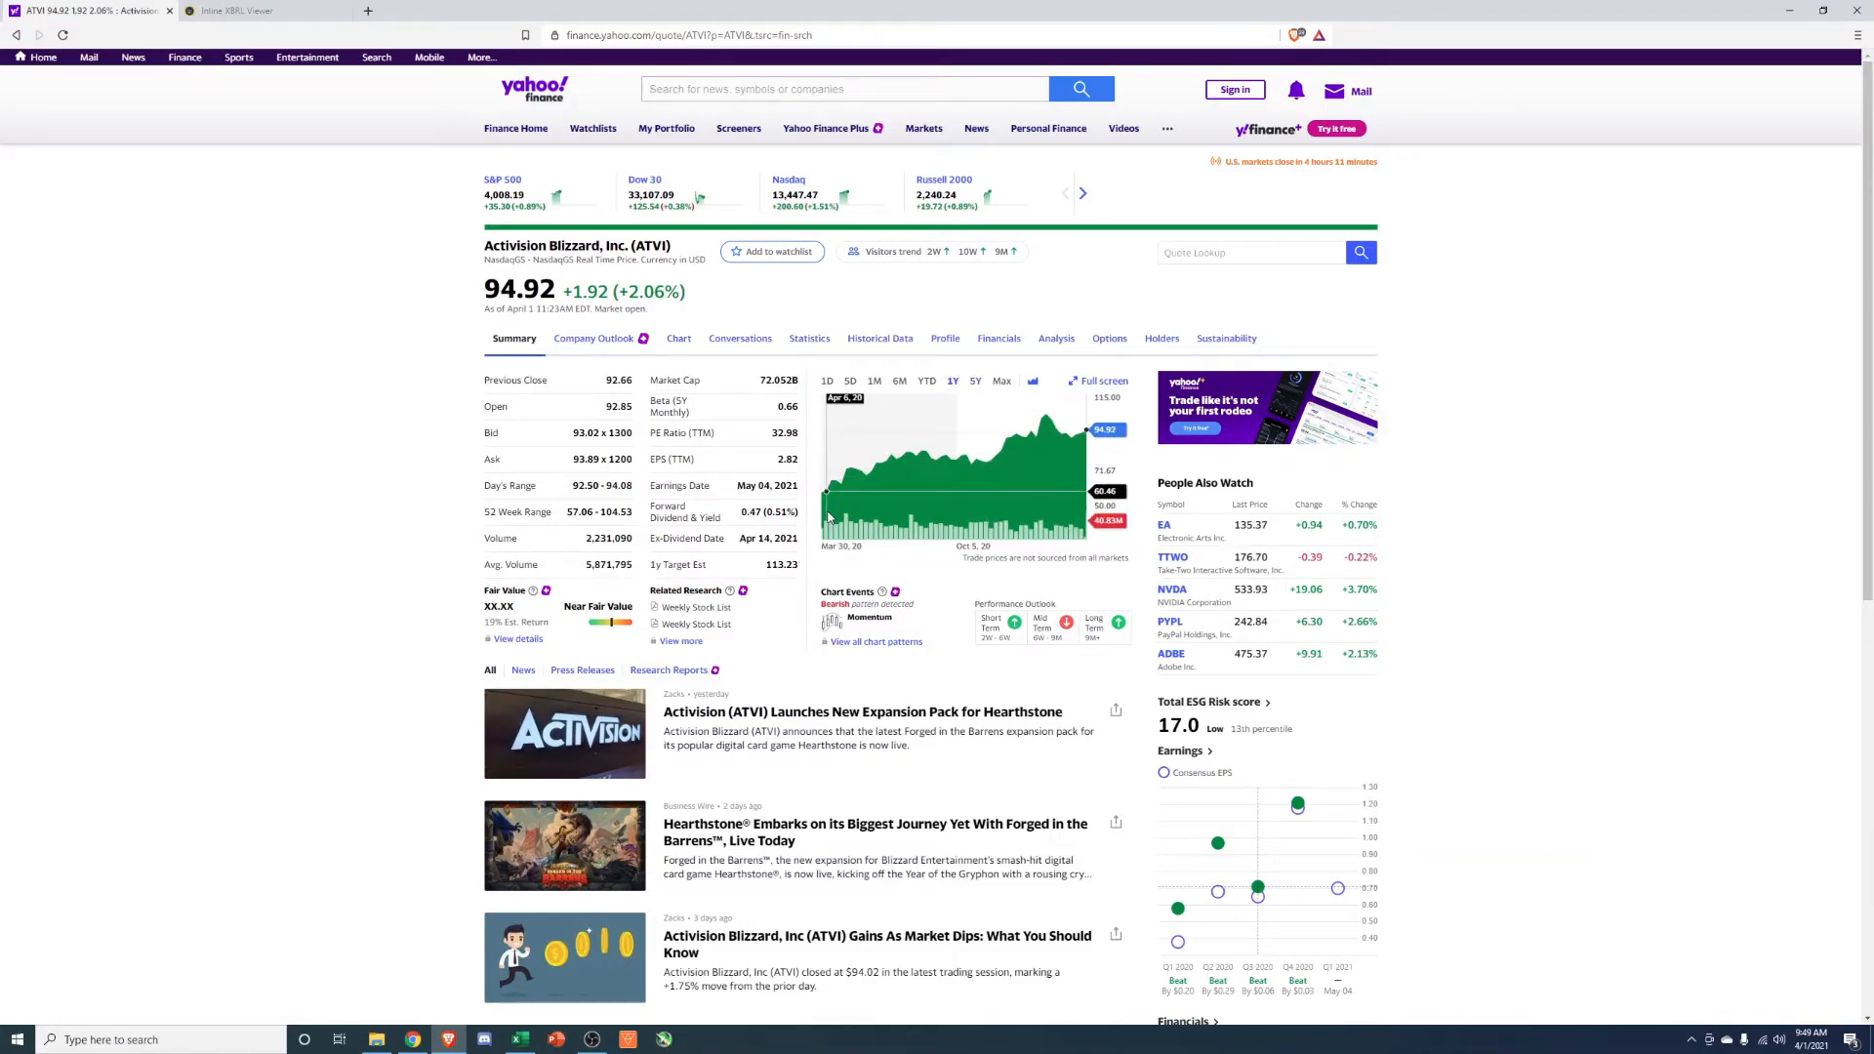
mouse_move(777, 367)
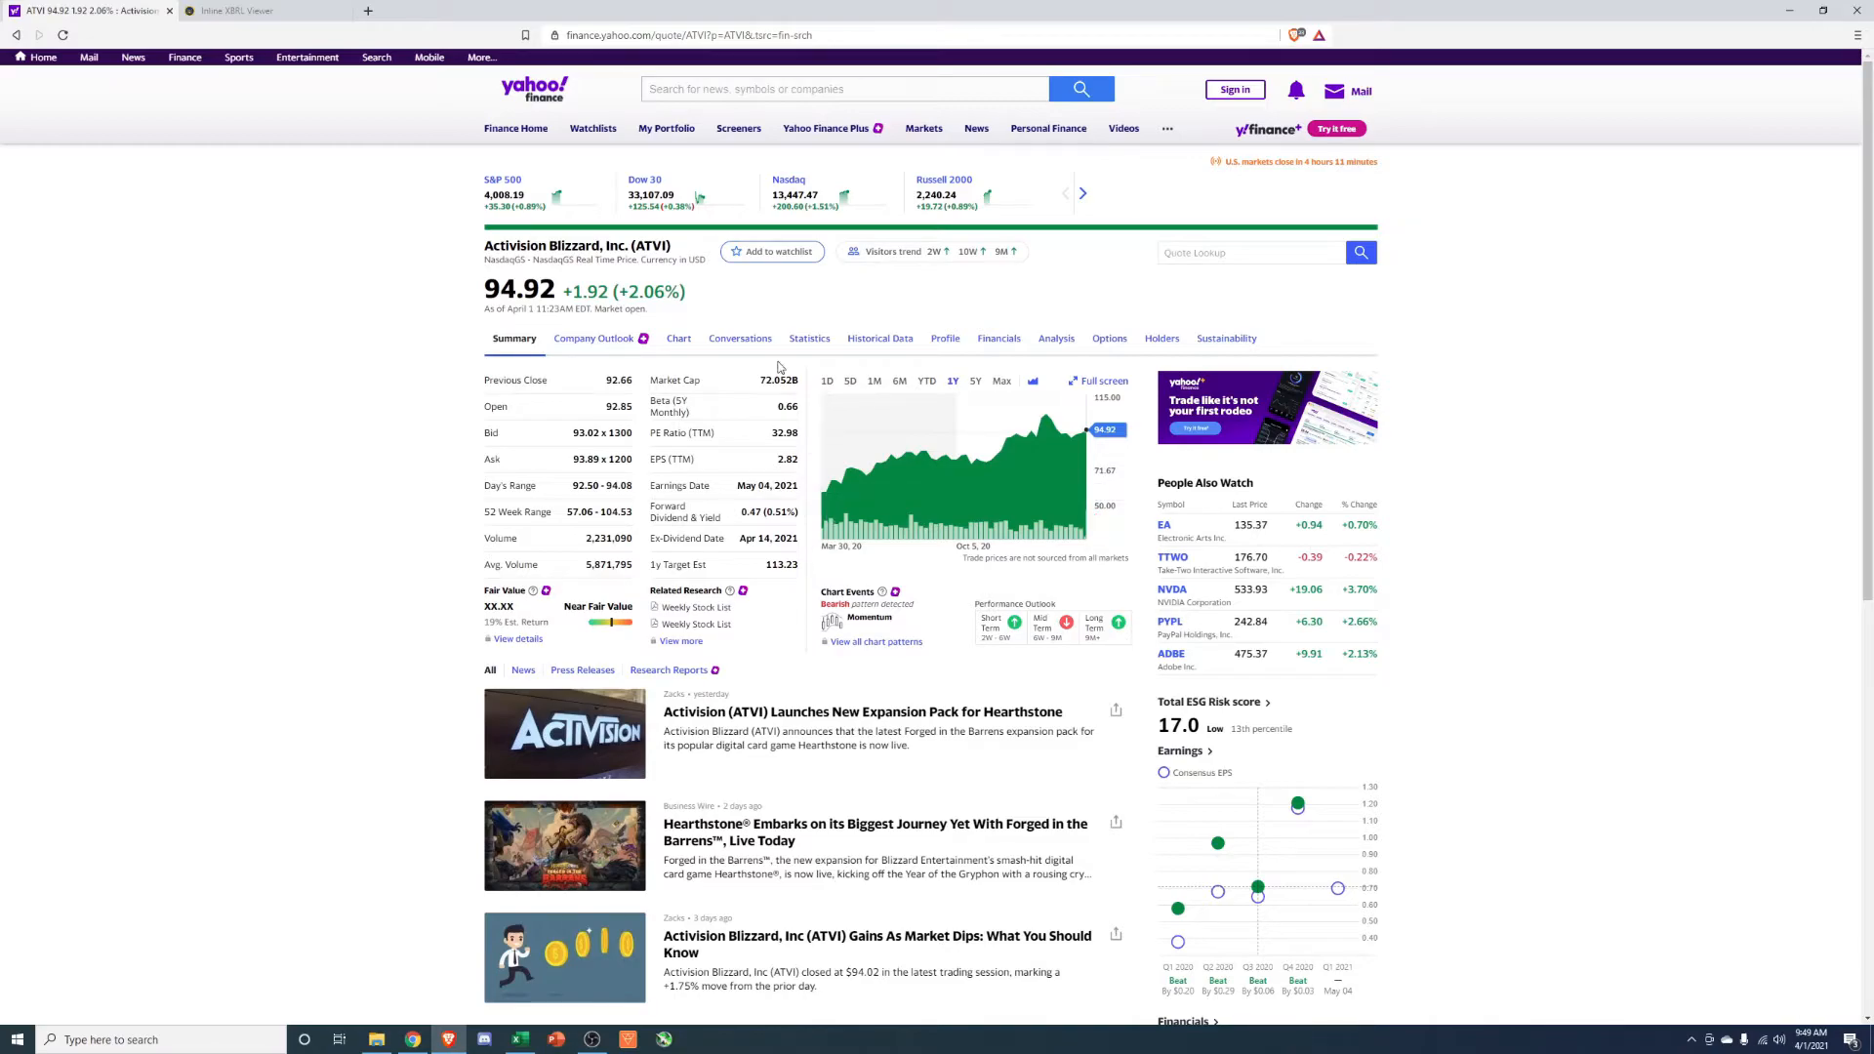
mouse_move(449, 438)
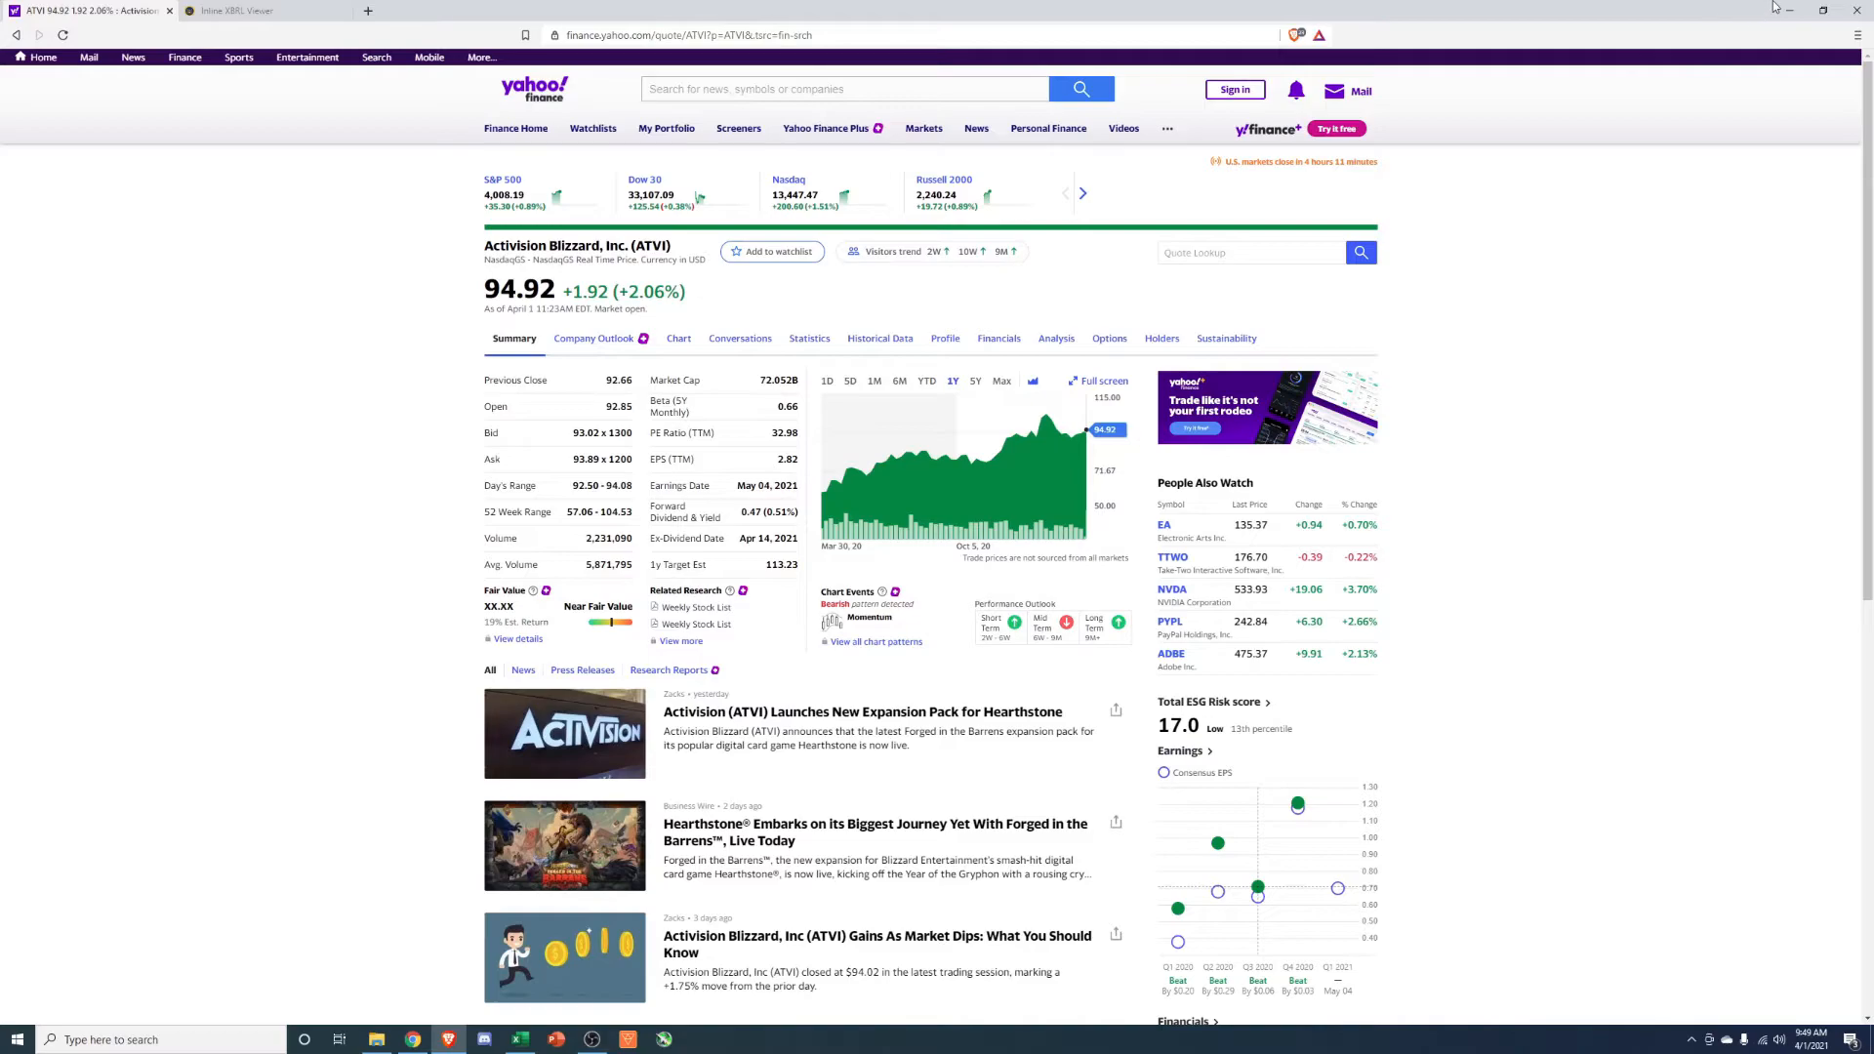
click(519, 1038)
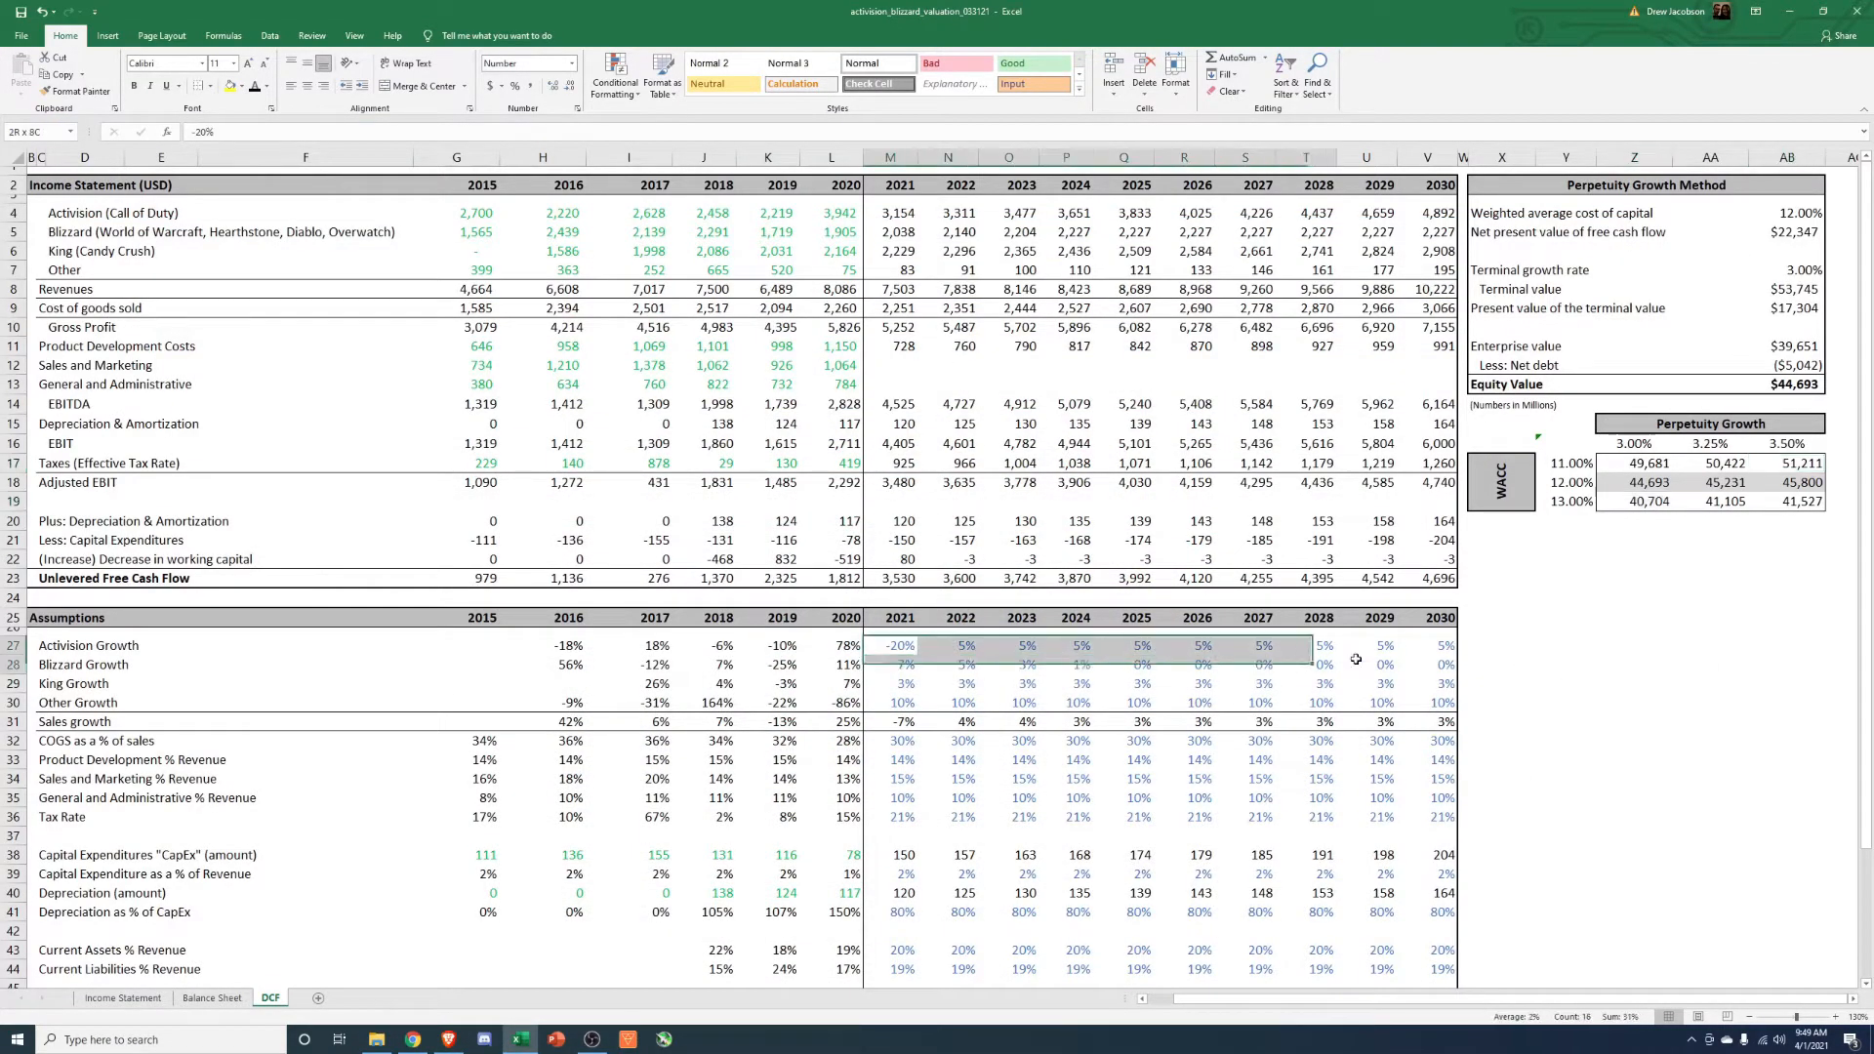
Check the 2020 sales growth formula, then enter a new weighted average cost of capital.
click(1711, 721)
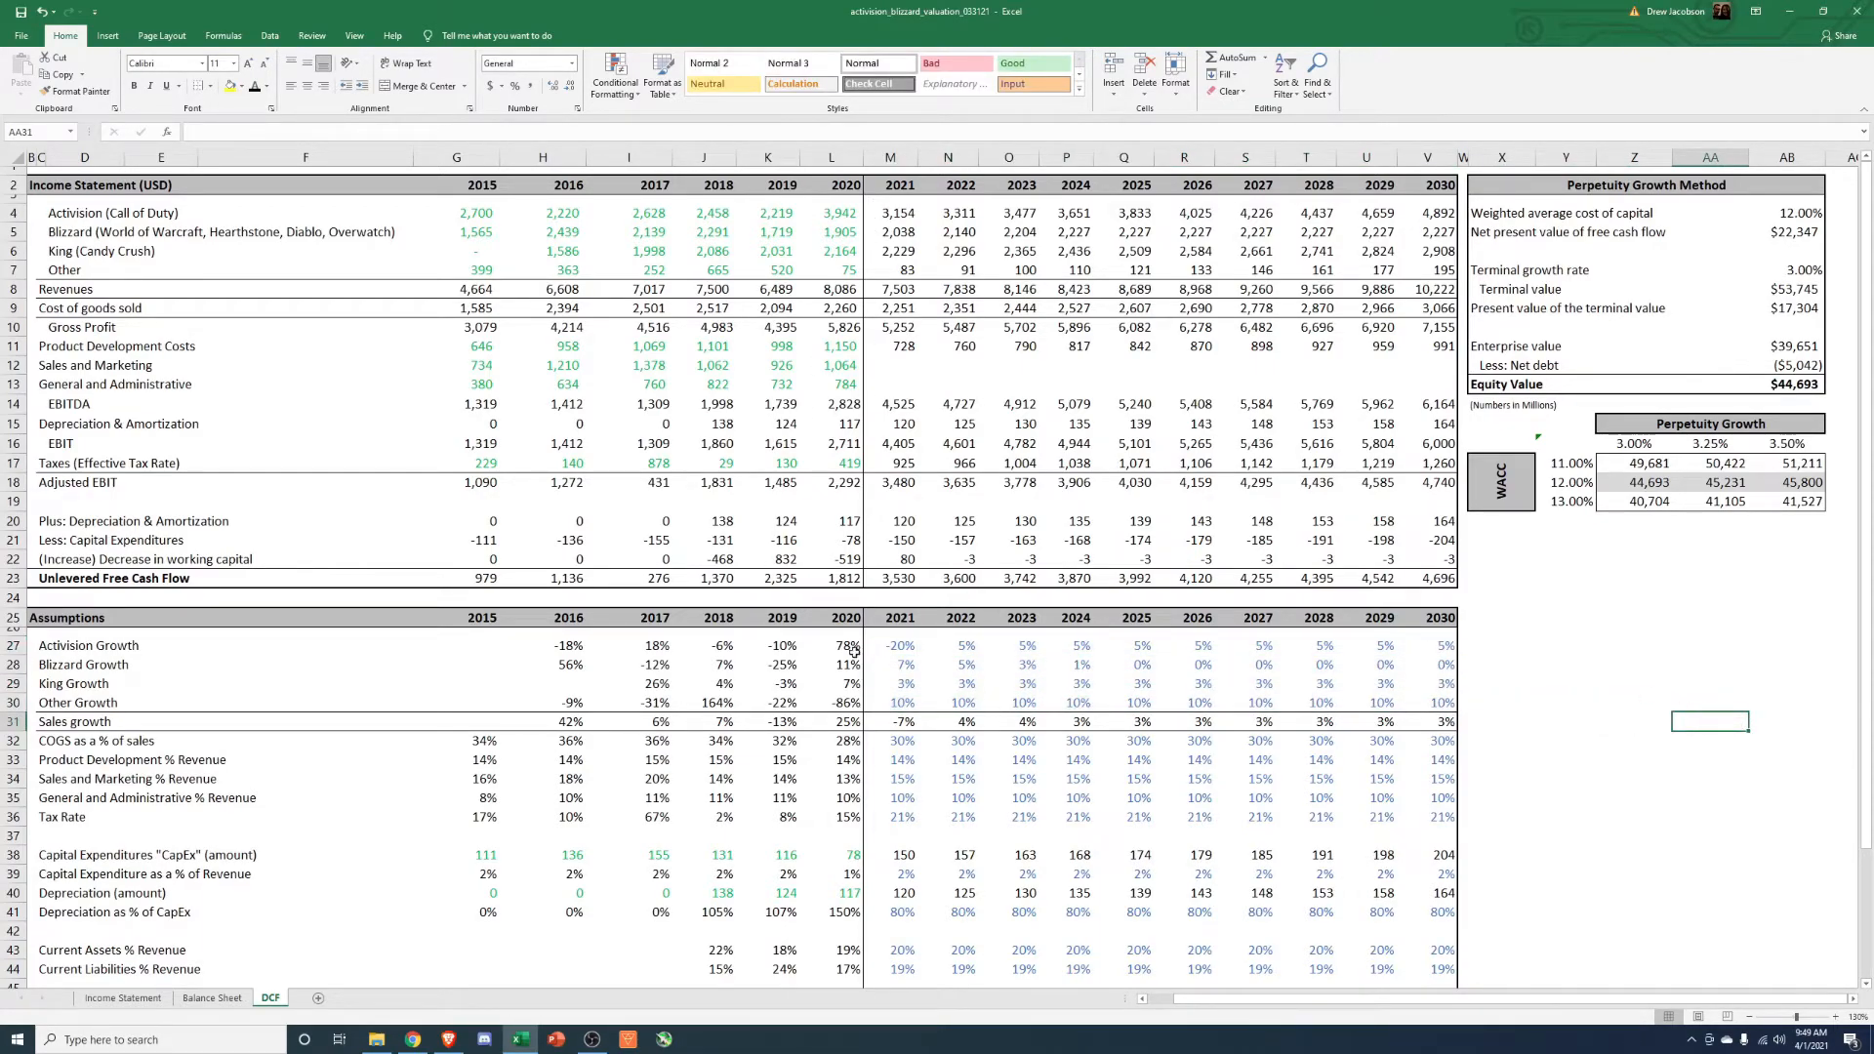
click(834, 646)
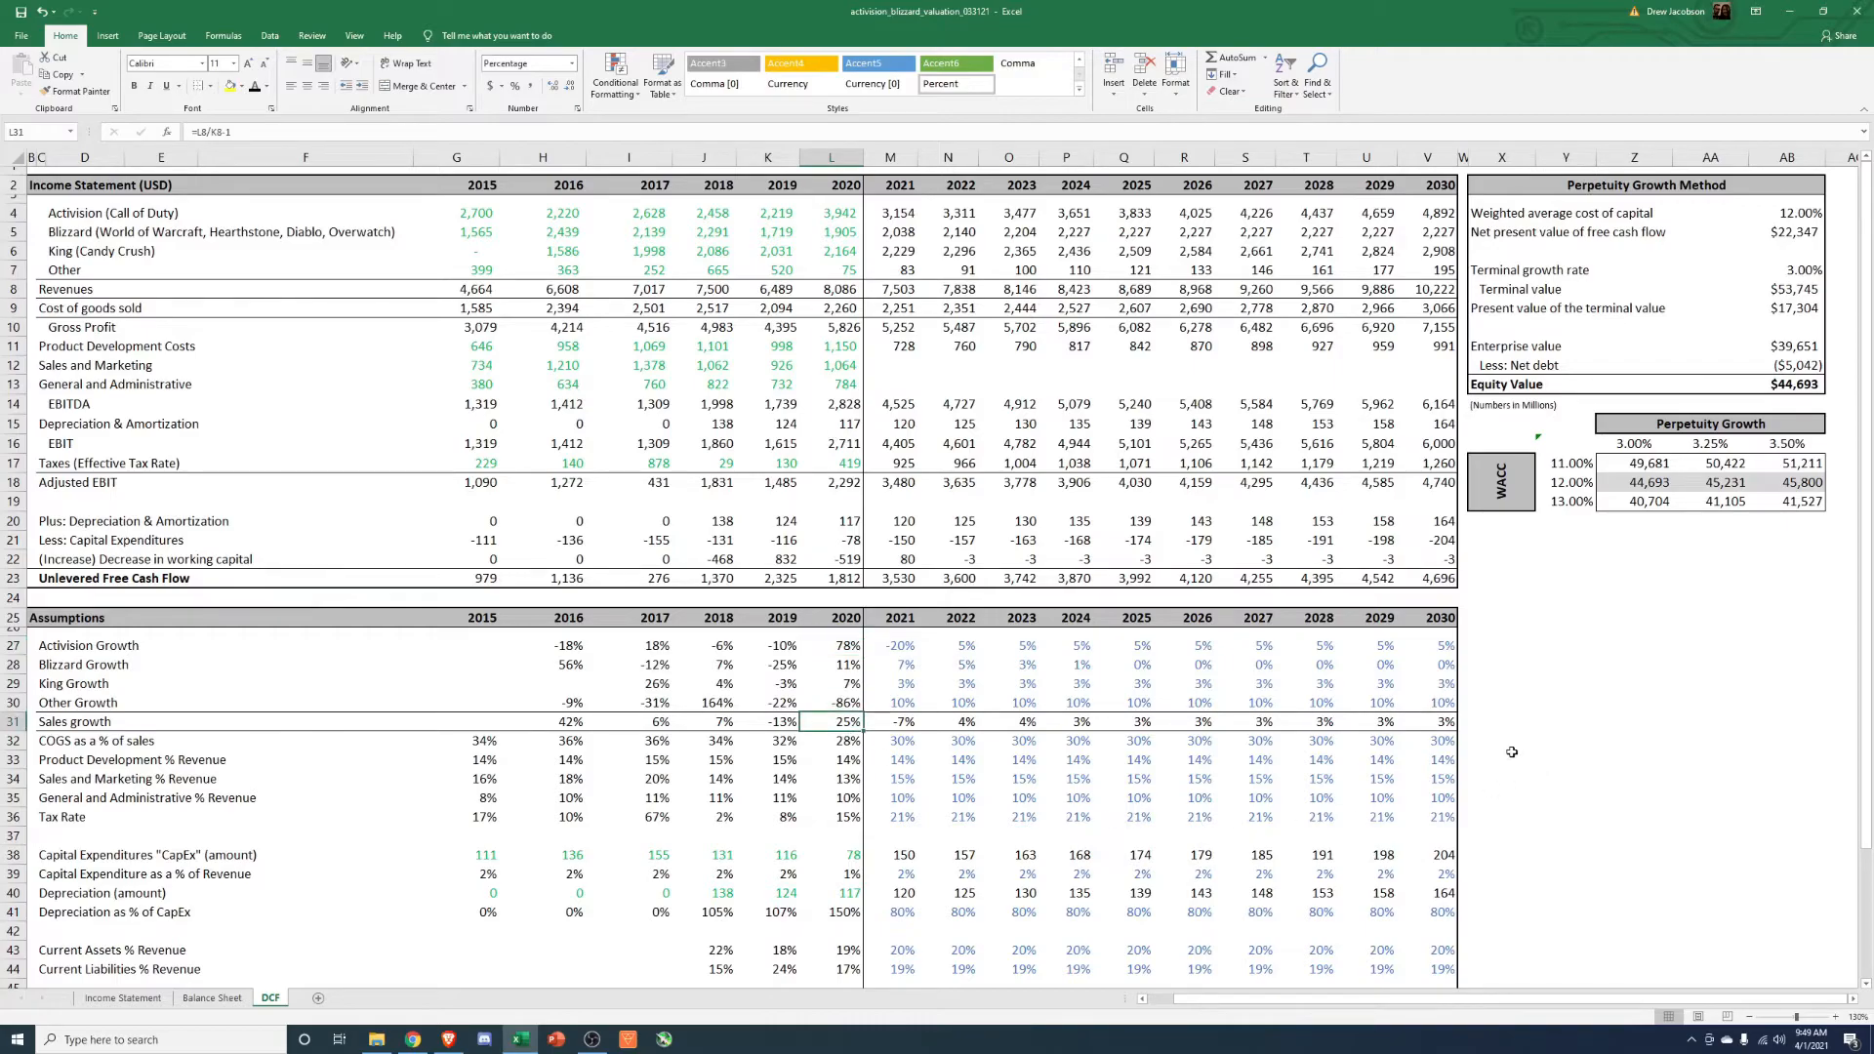
mouse_move(1527, 688)
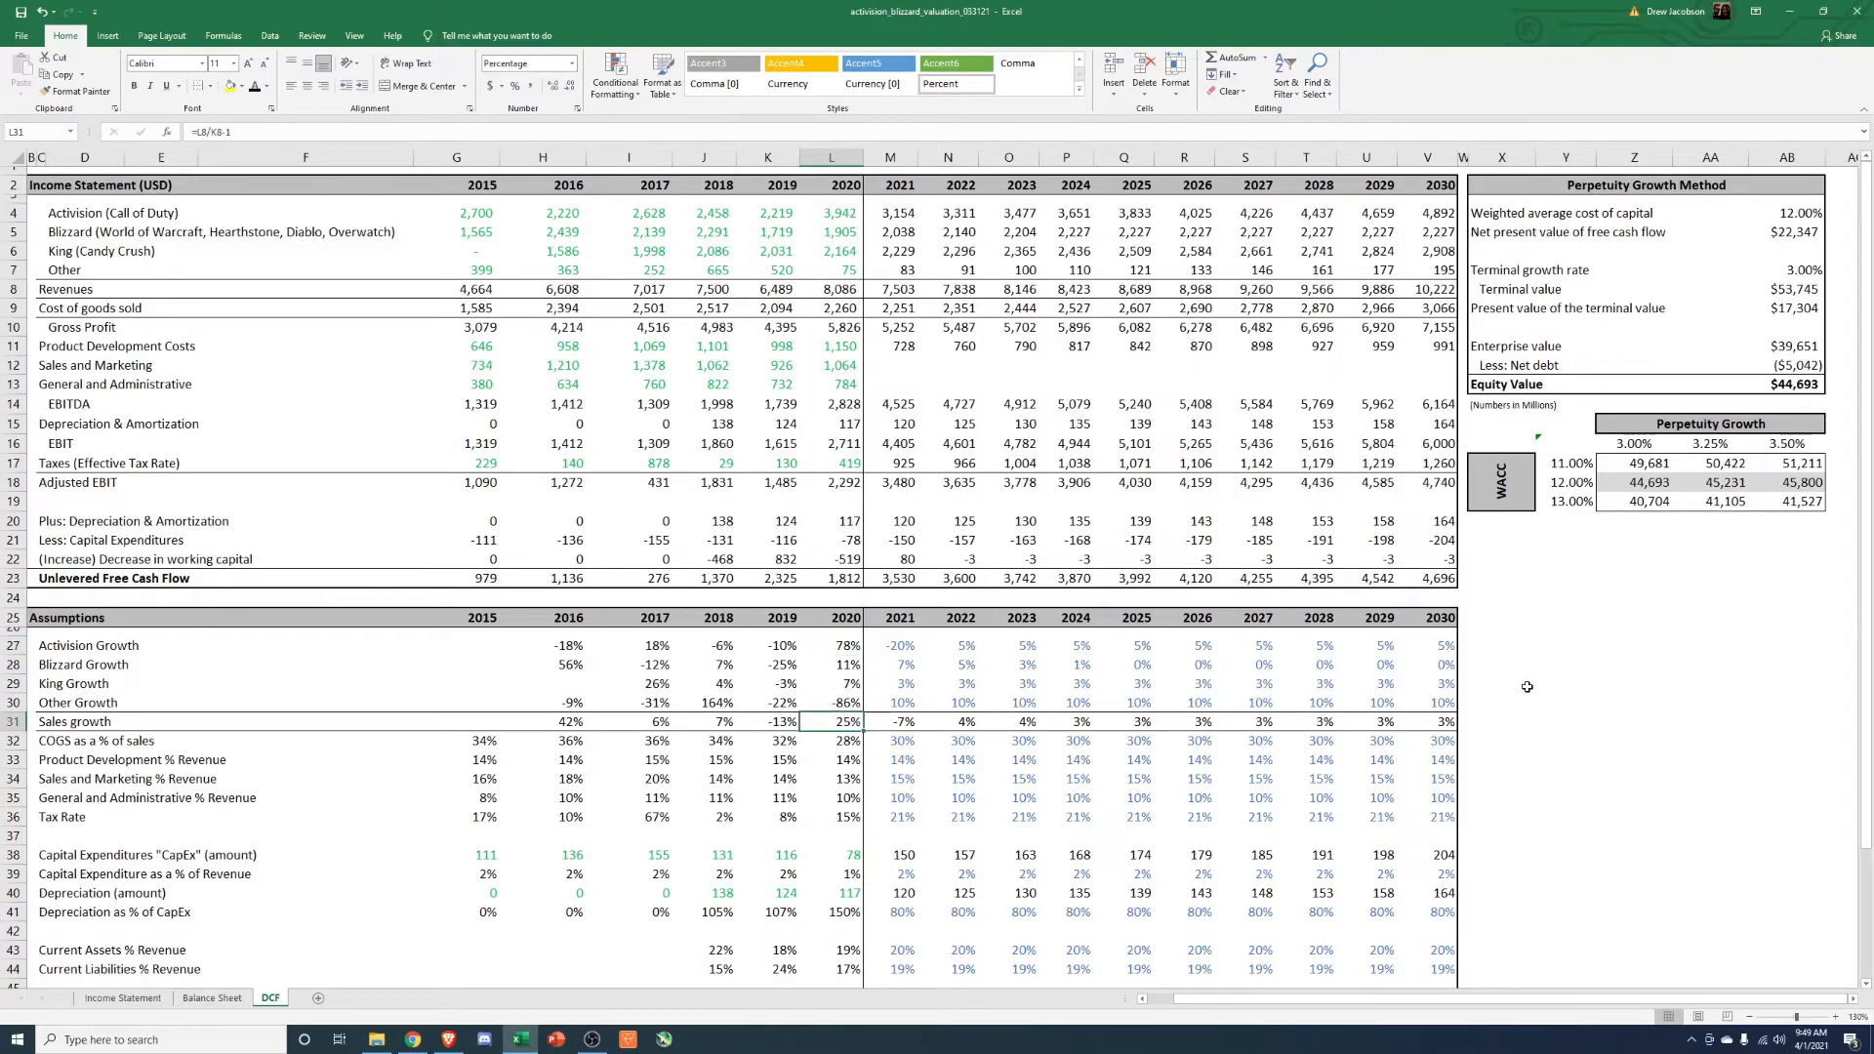
click(1790, 213)
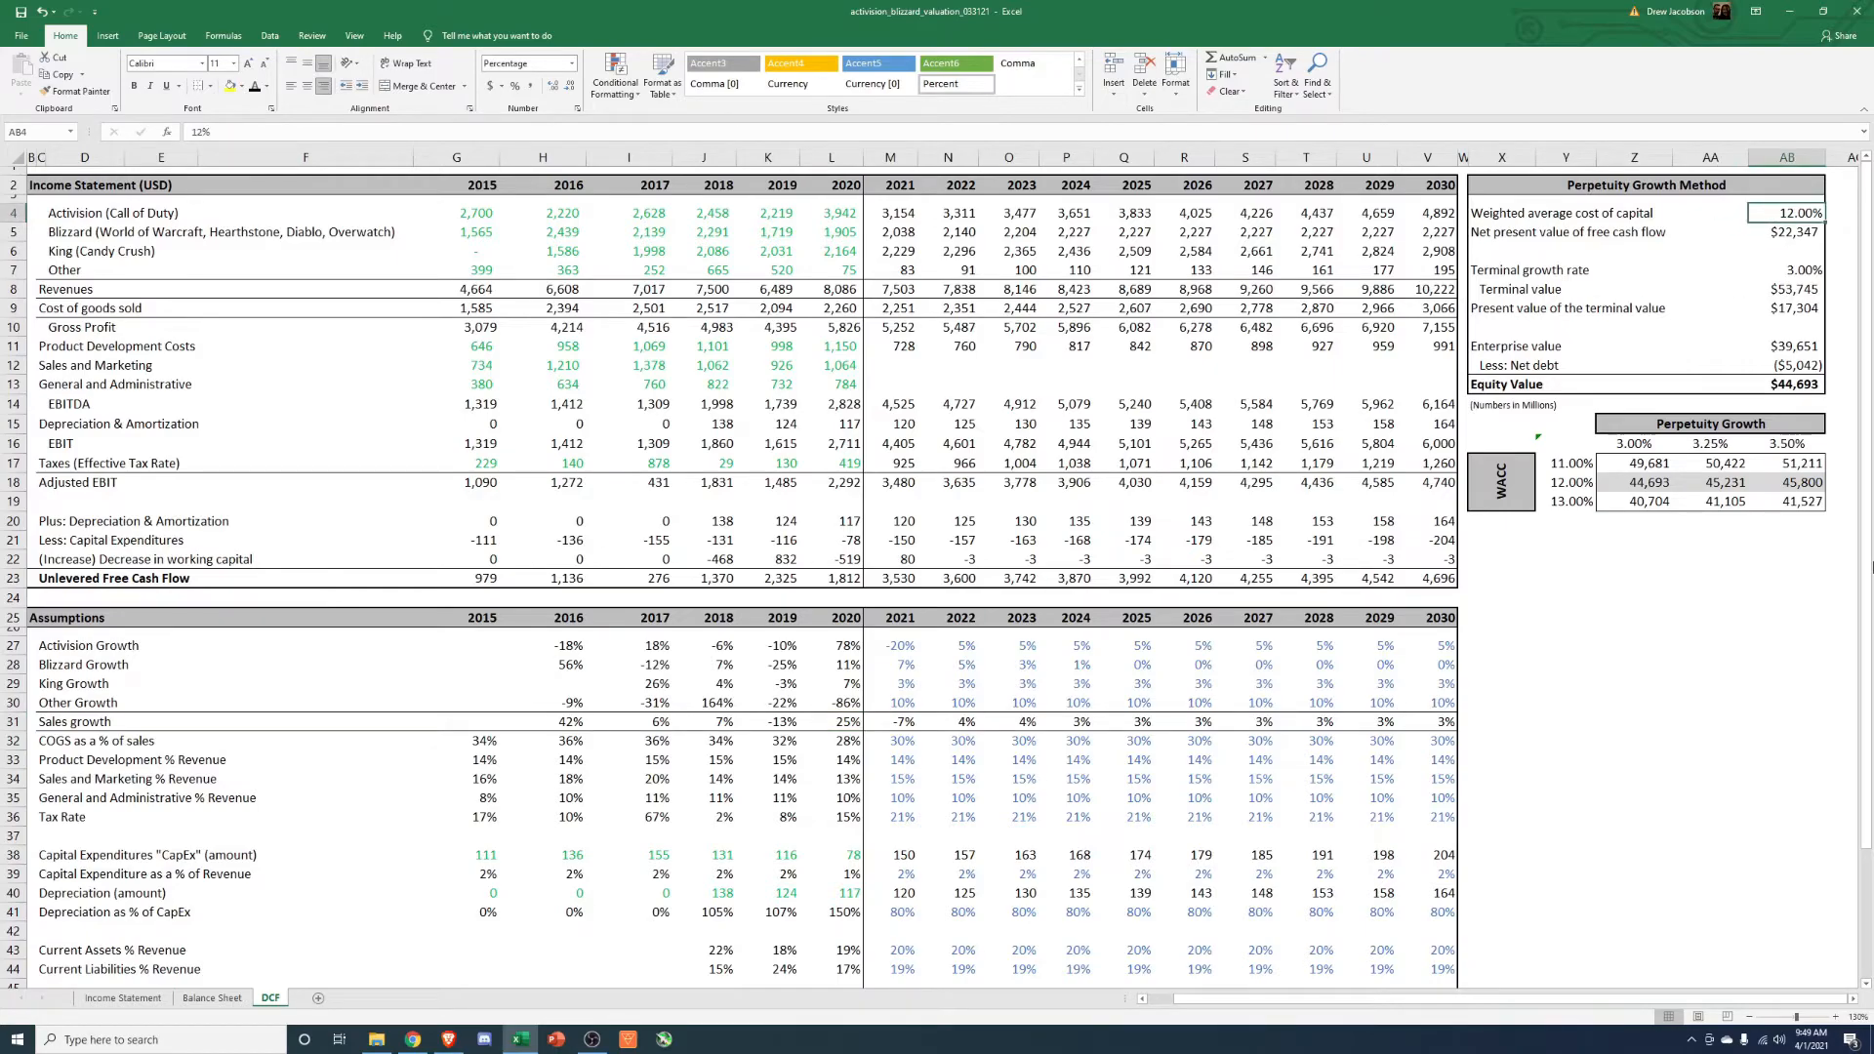
text(9%)
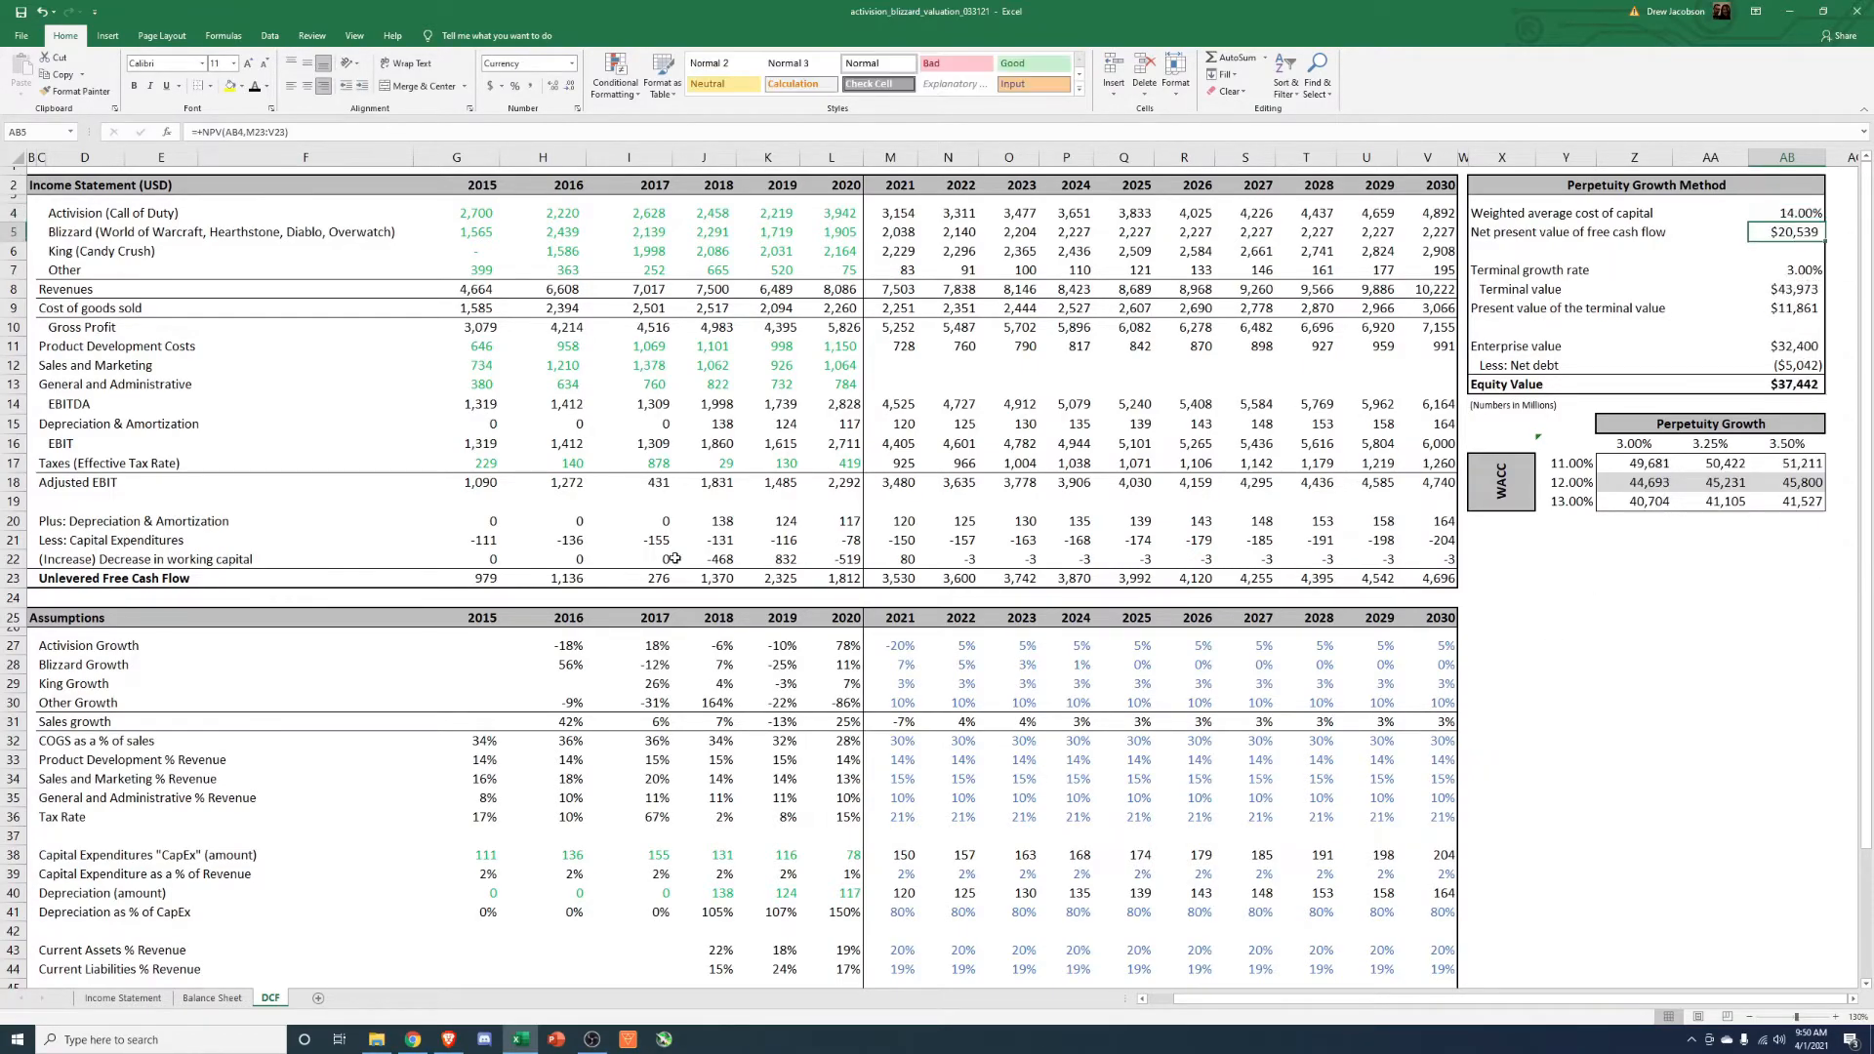
Review the 2021-2022 Activision, Blizzard, Other and sales growth assumptions.
click(890, 646)
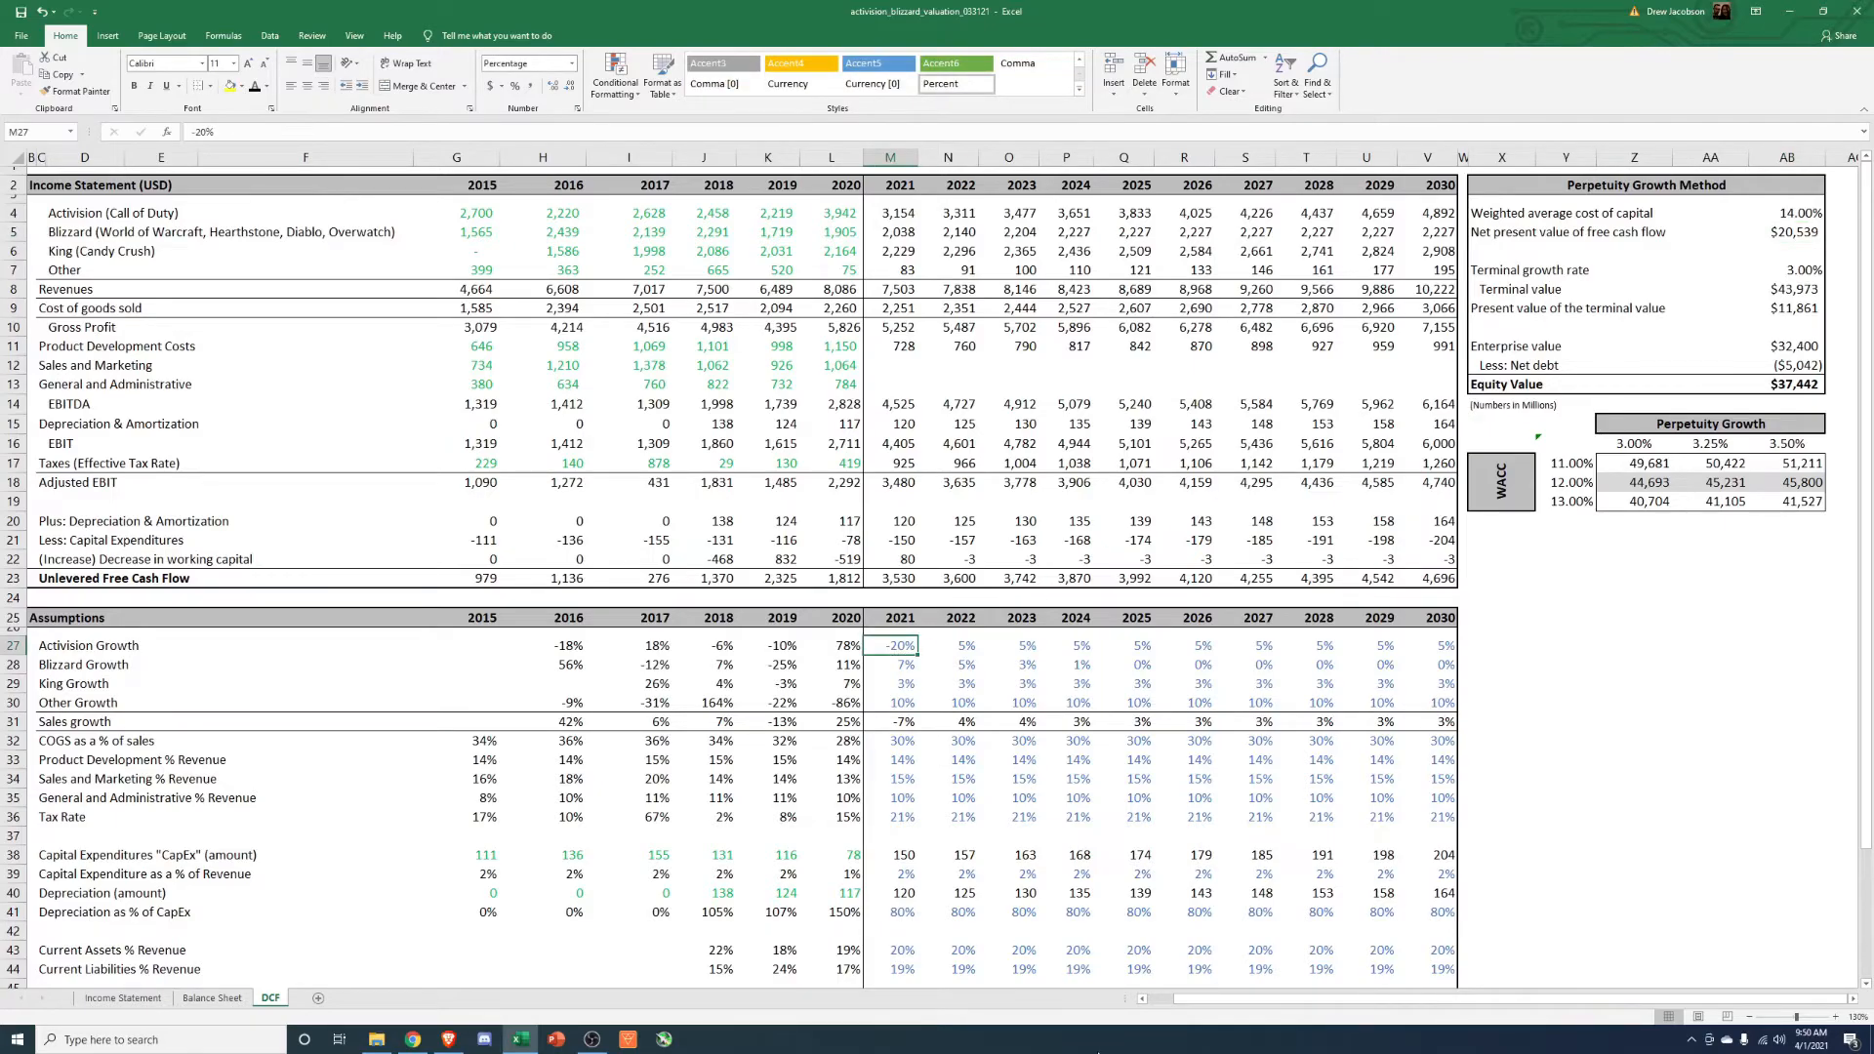
click(949, 664)
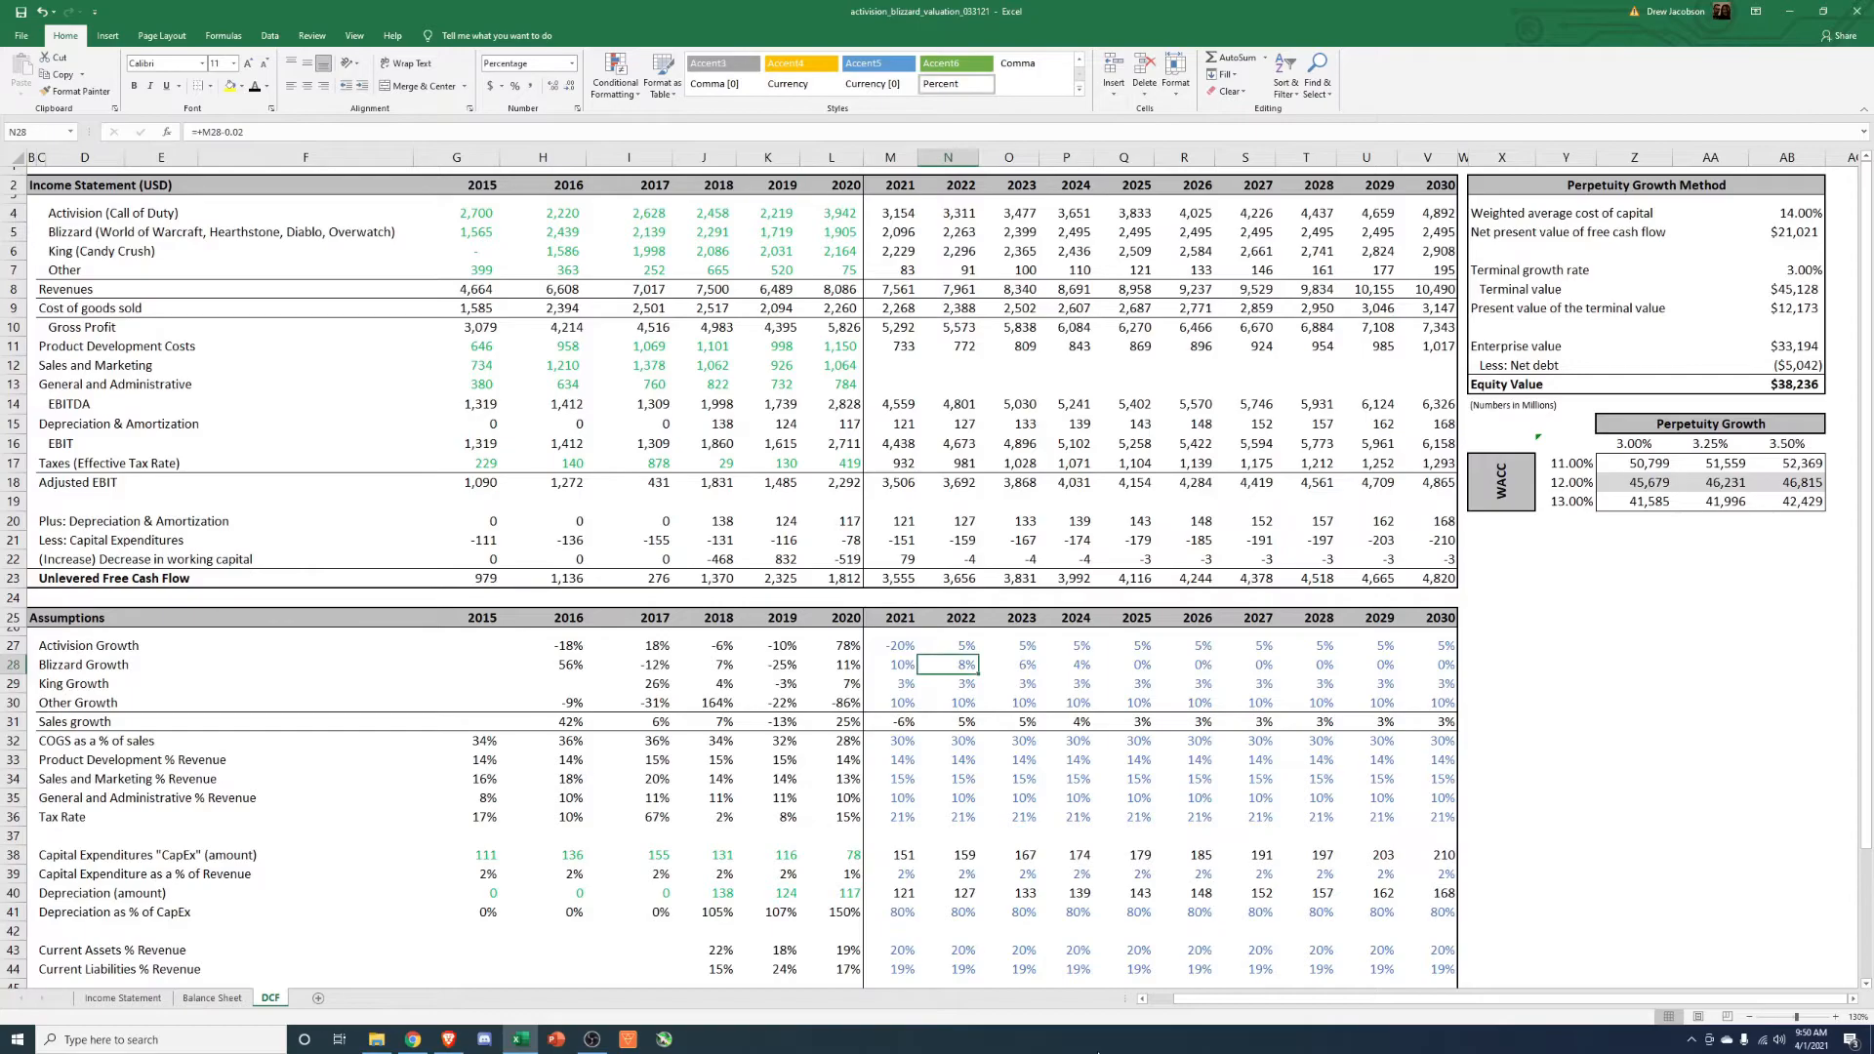
click(890, 683)
text(6)
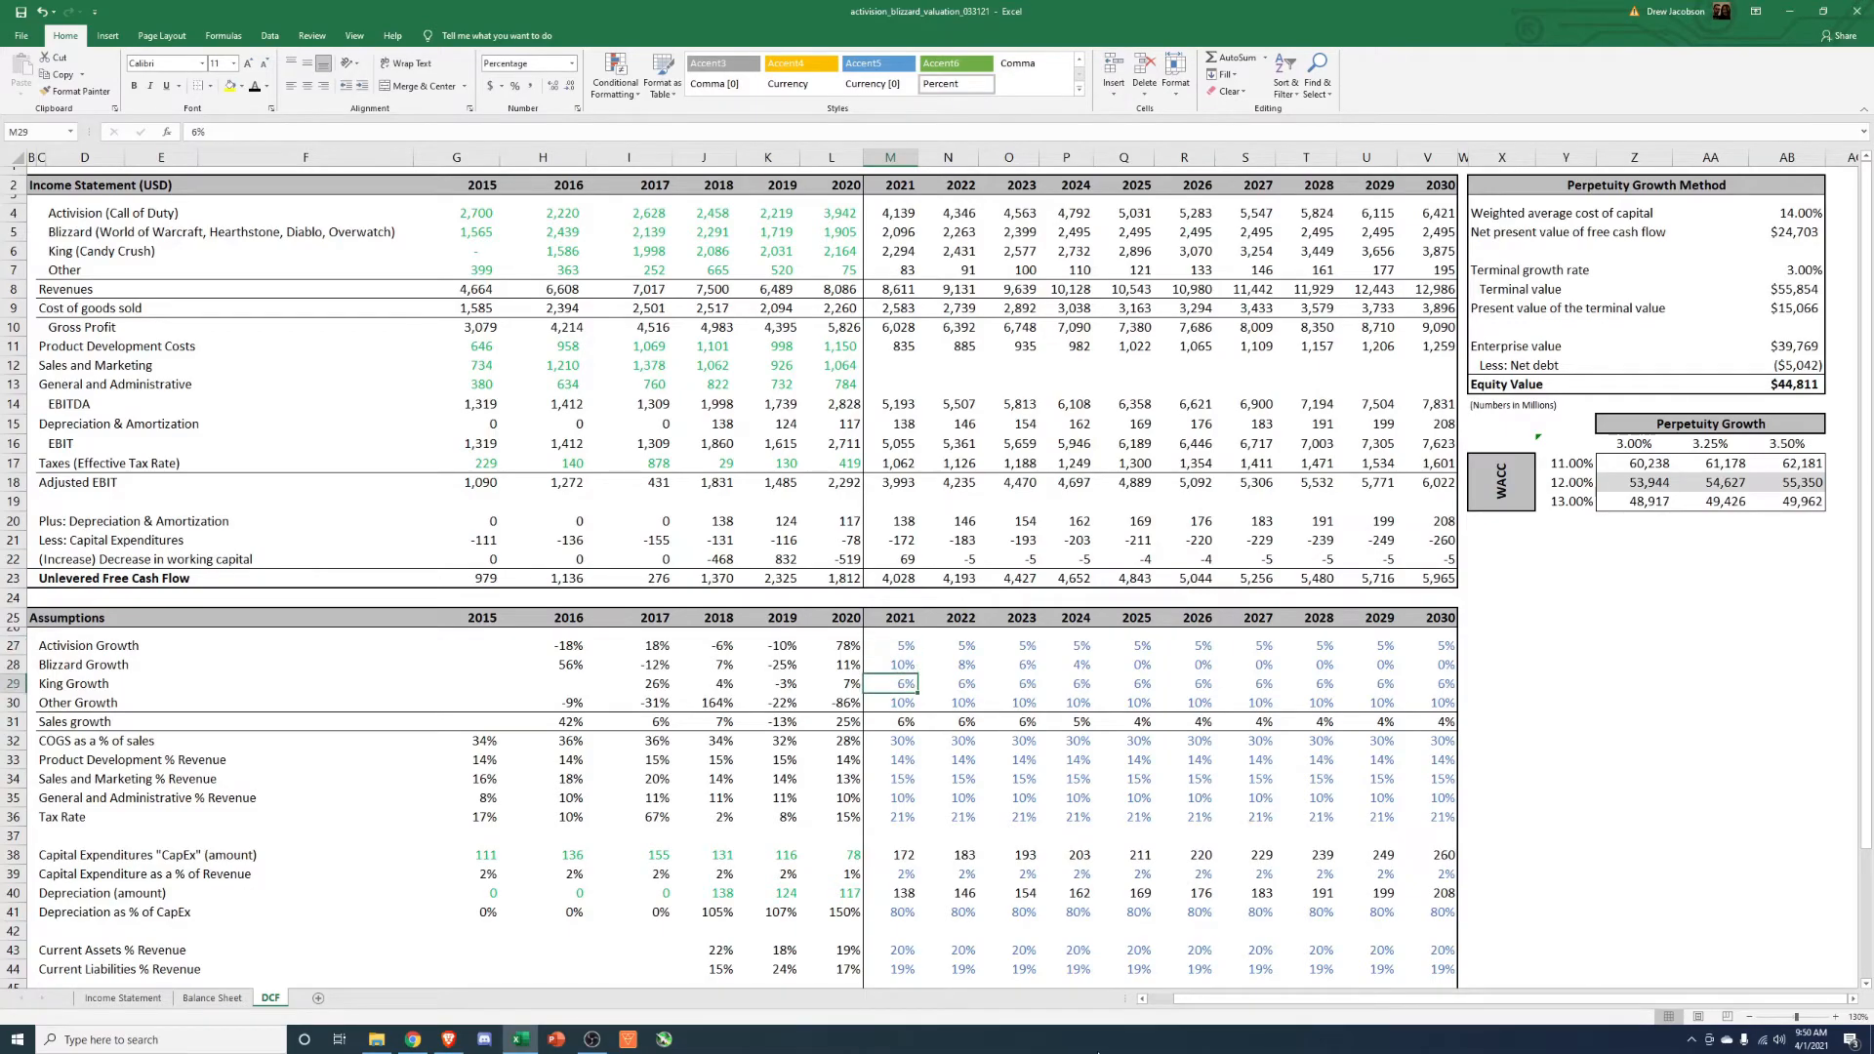
click(891, 701)
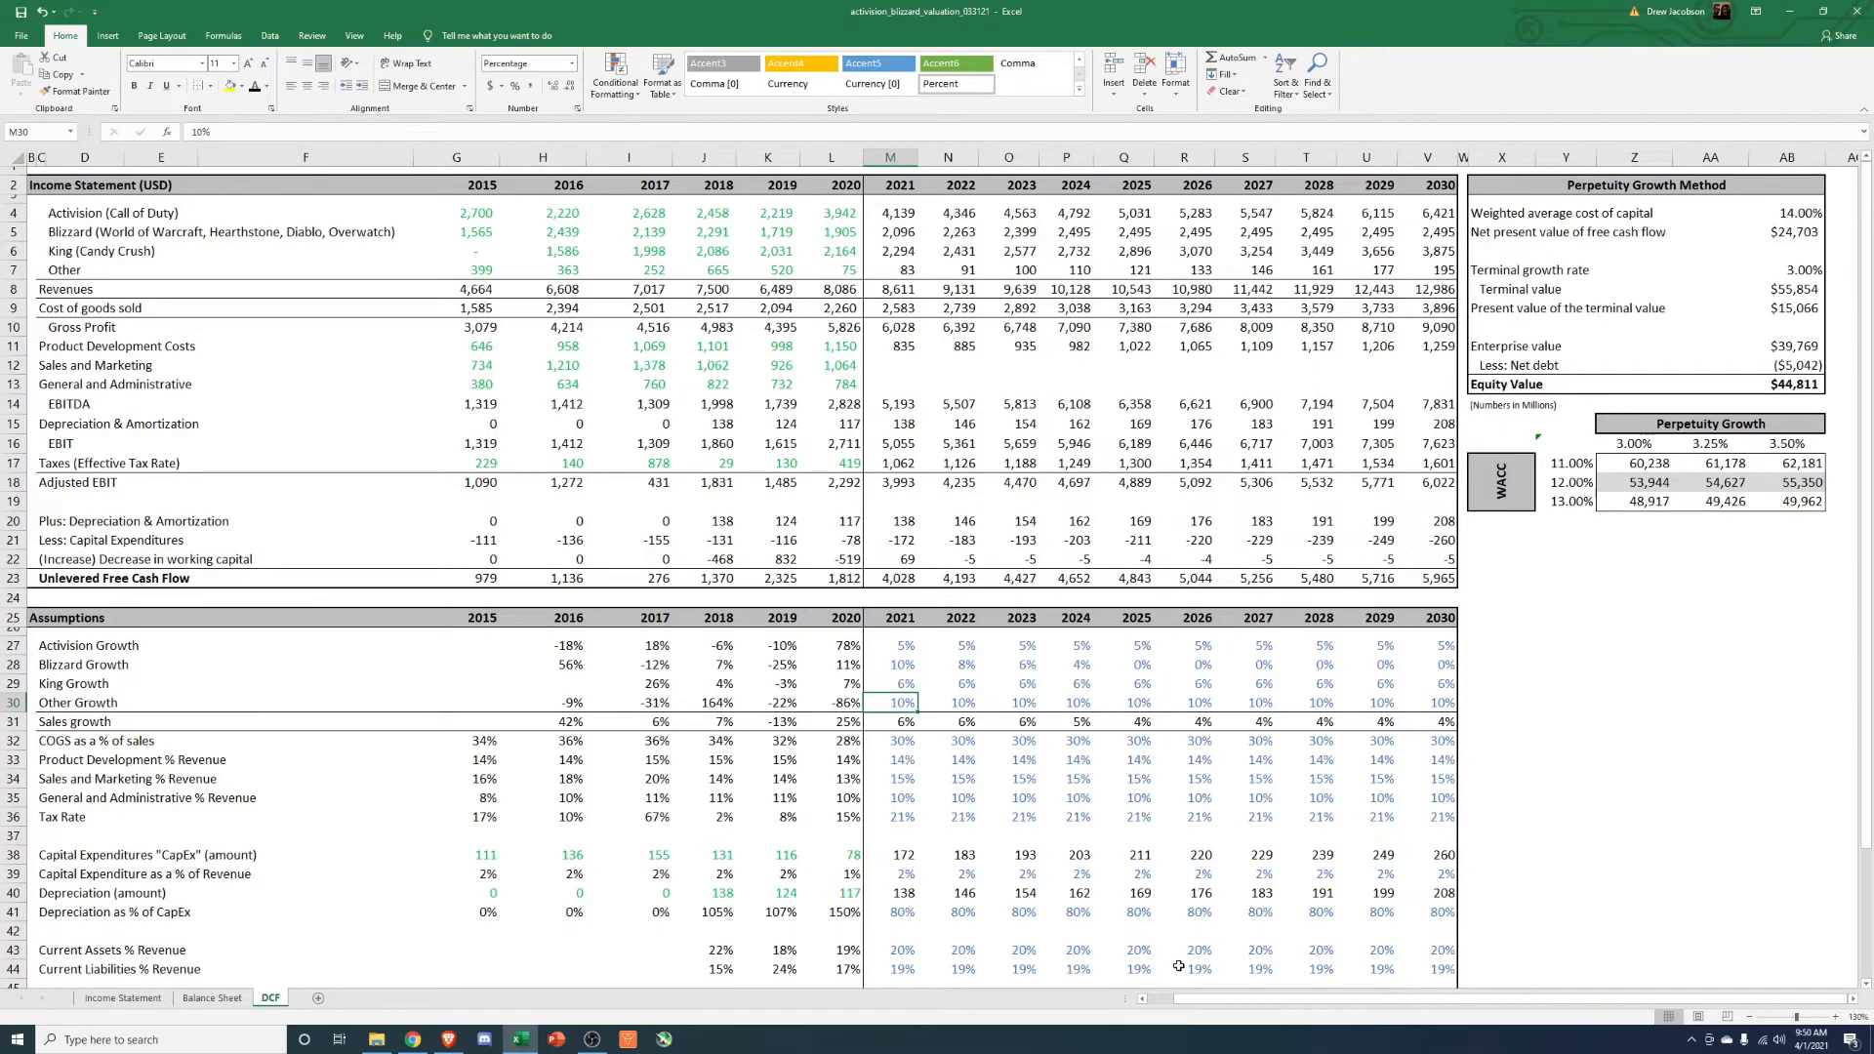
click(1502, 854)
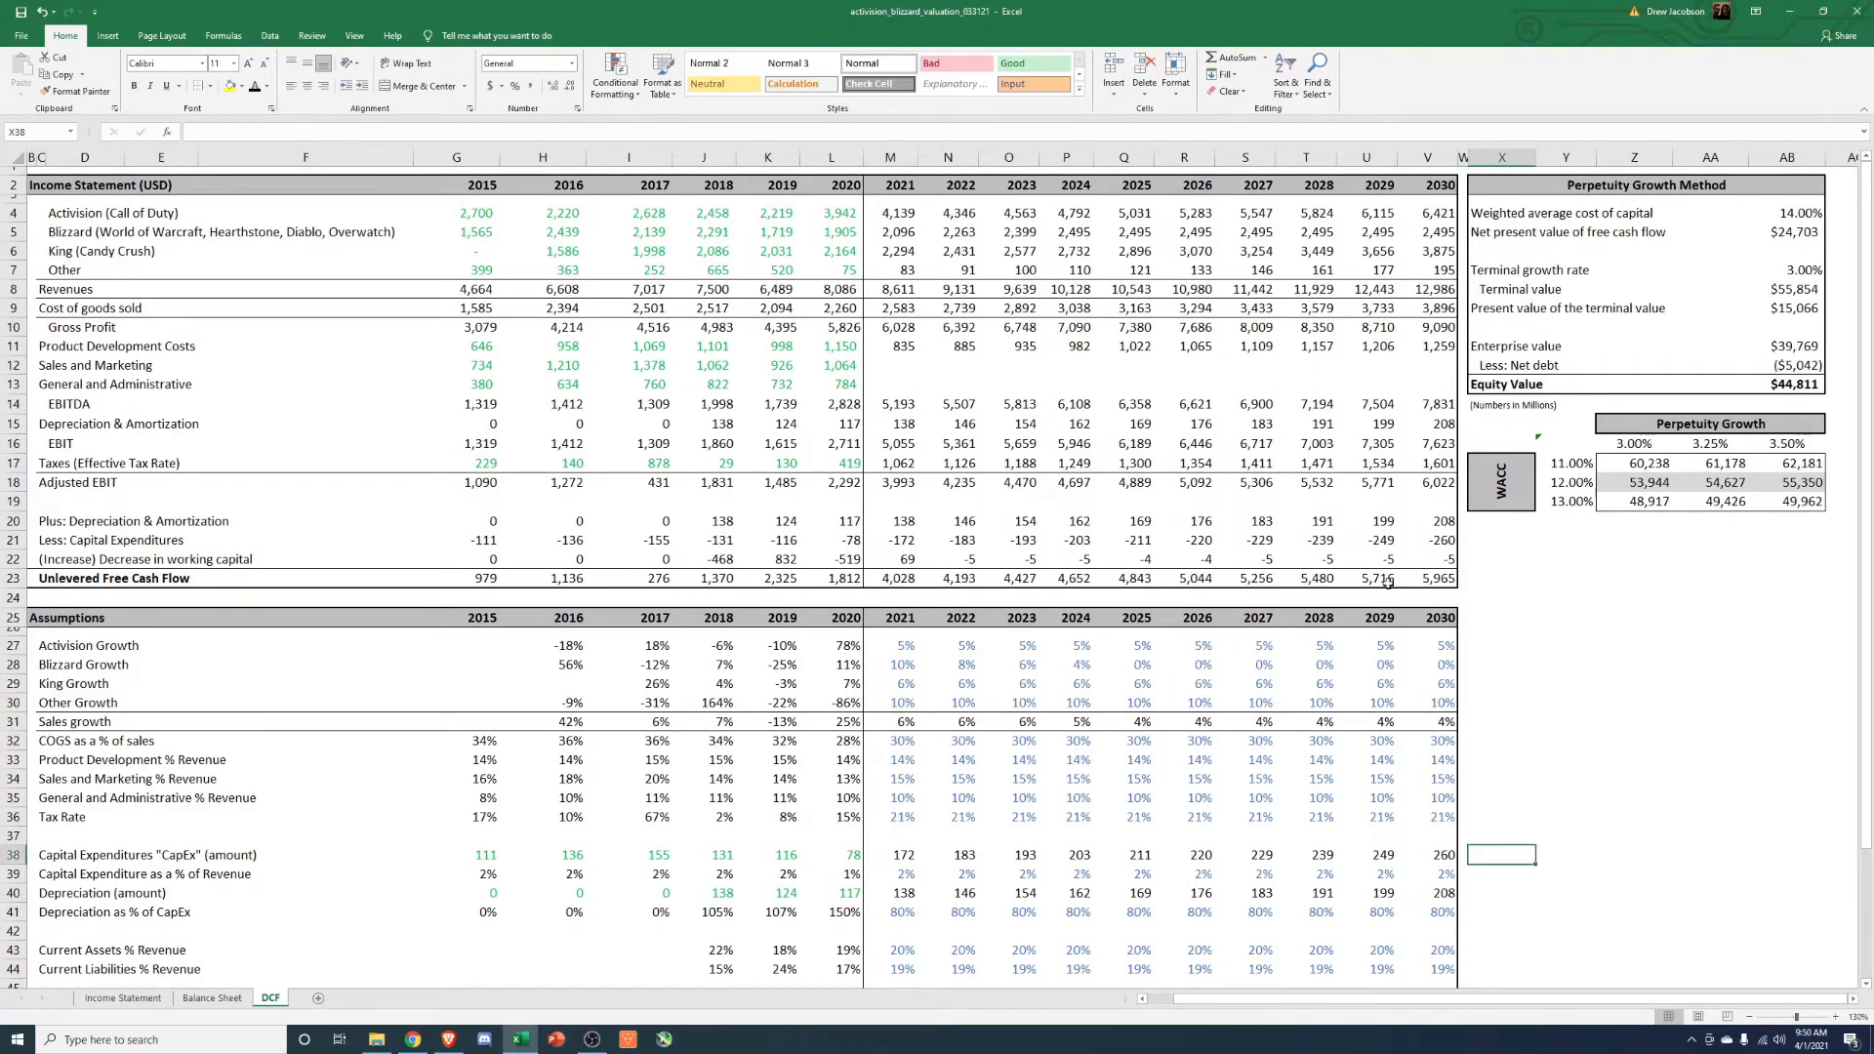
click(949, 721)
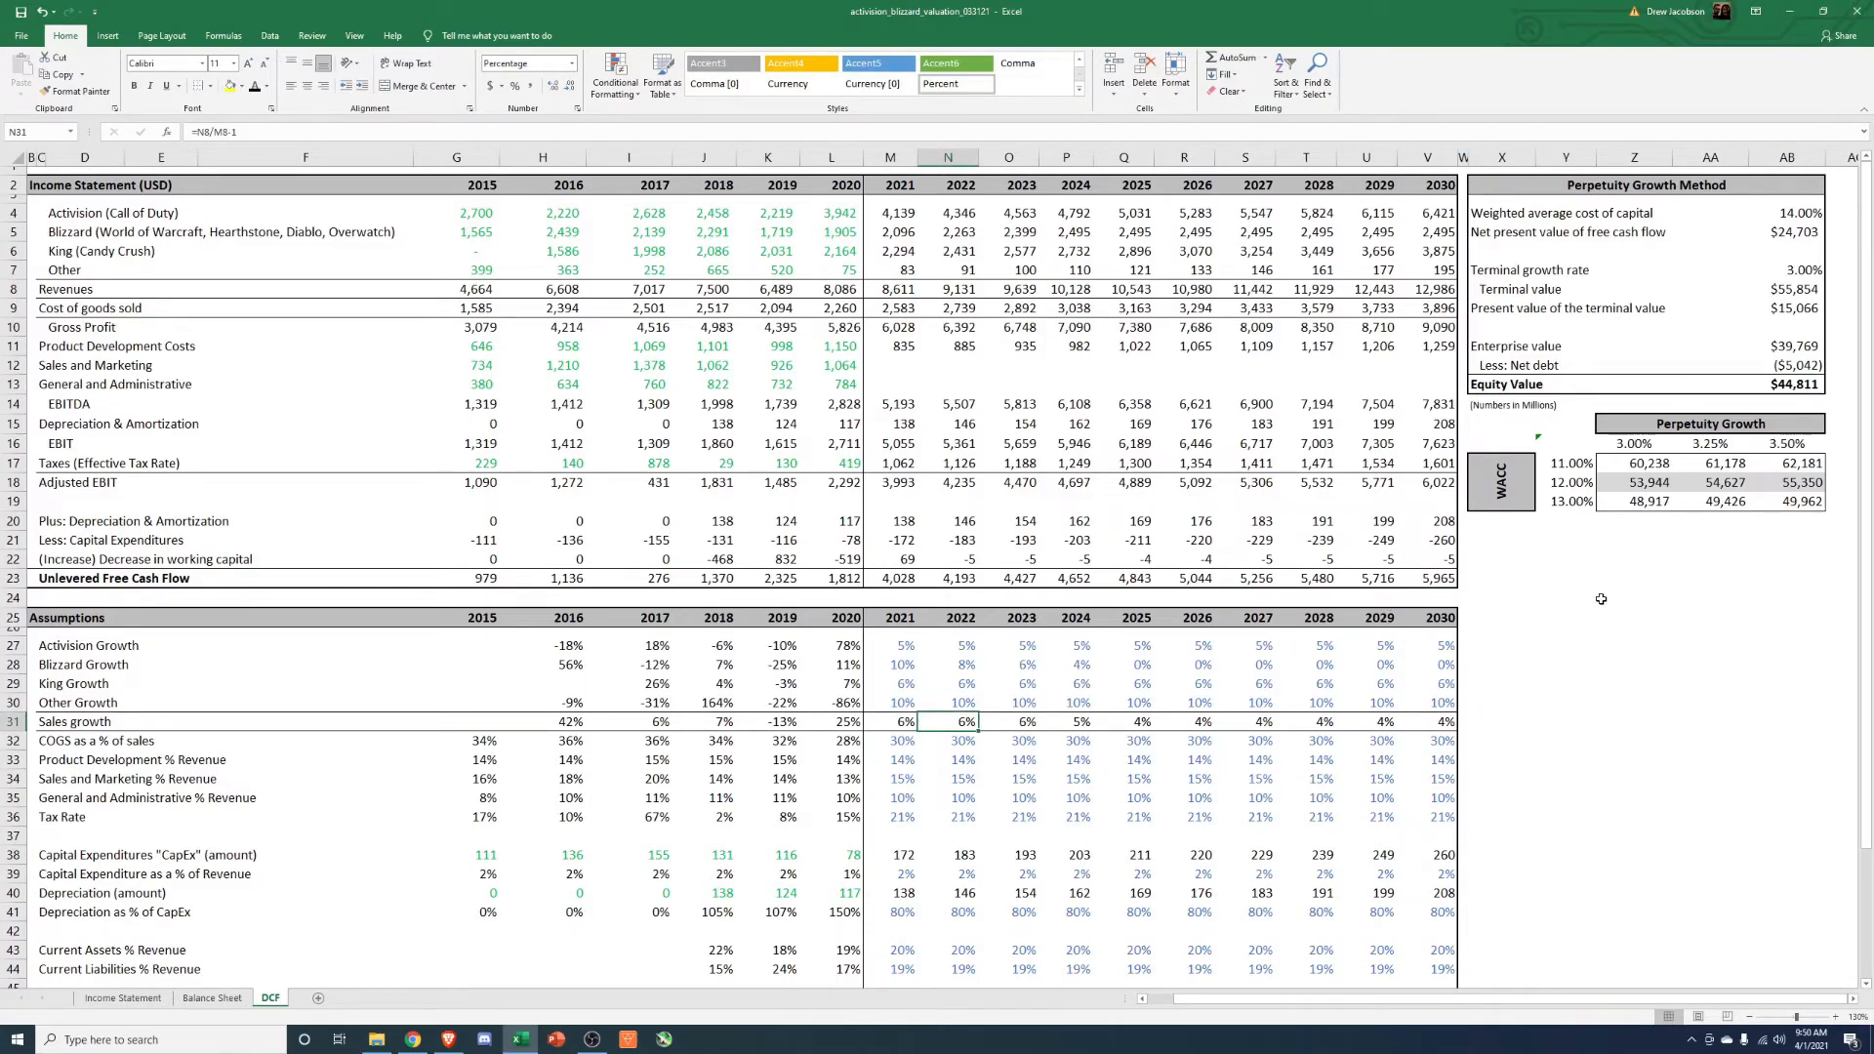
Set WACC to 12% and taper Activision growth from 20% in 2021 down by two points yearly.
click(1790, 213)
text(12)
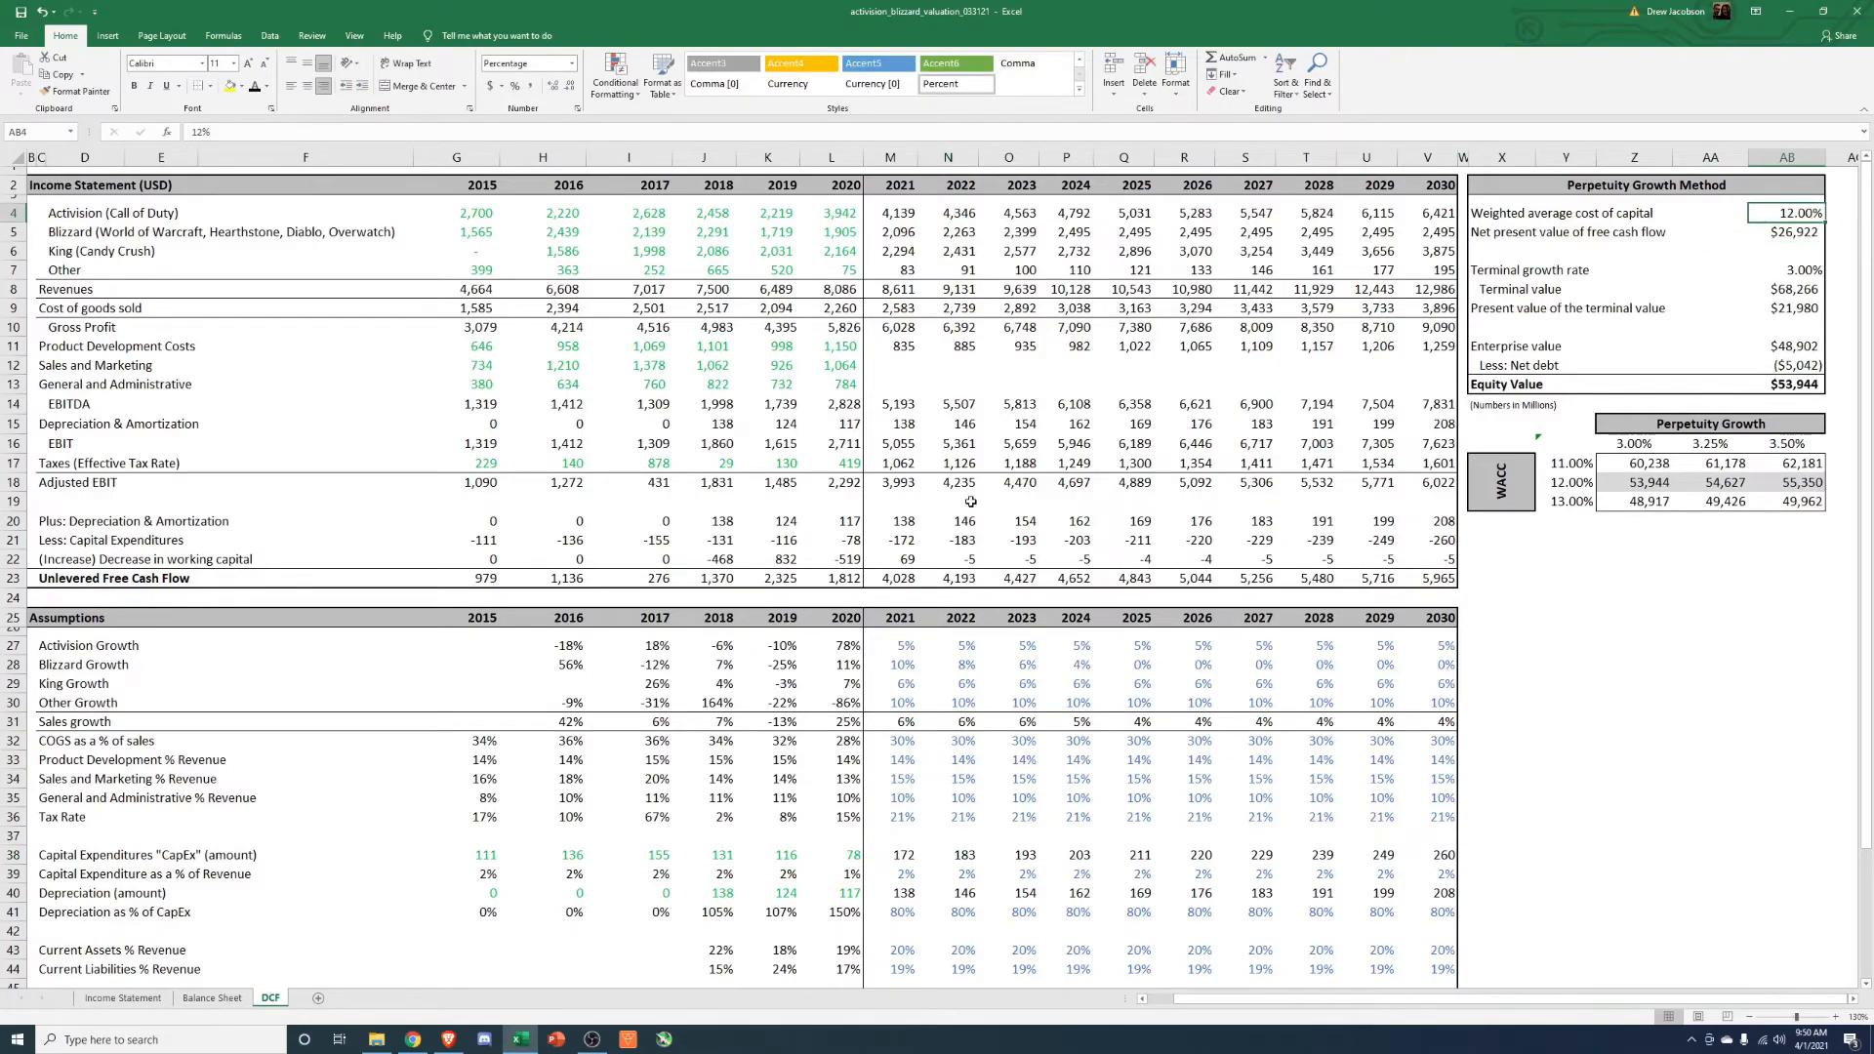
click(891, 646)
text(20)
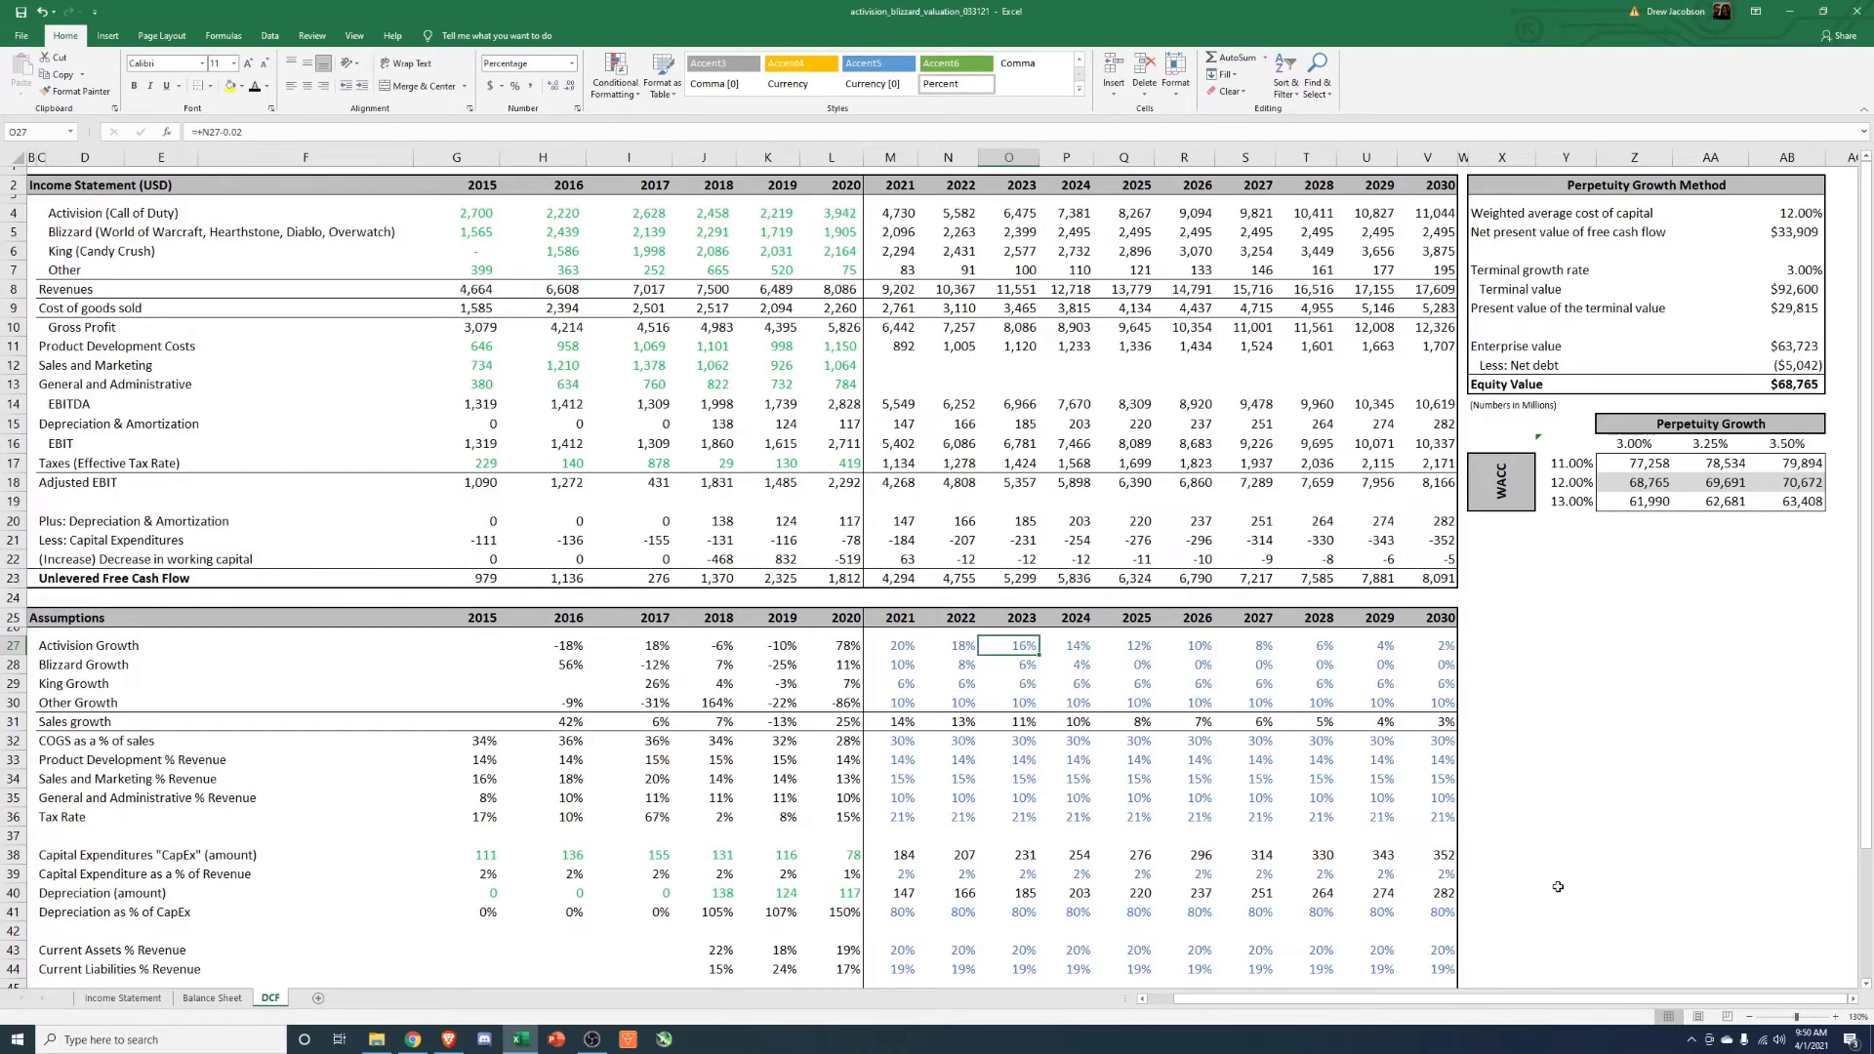
click(1632, 701)
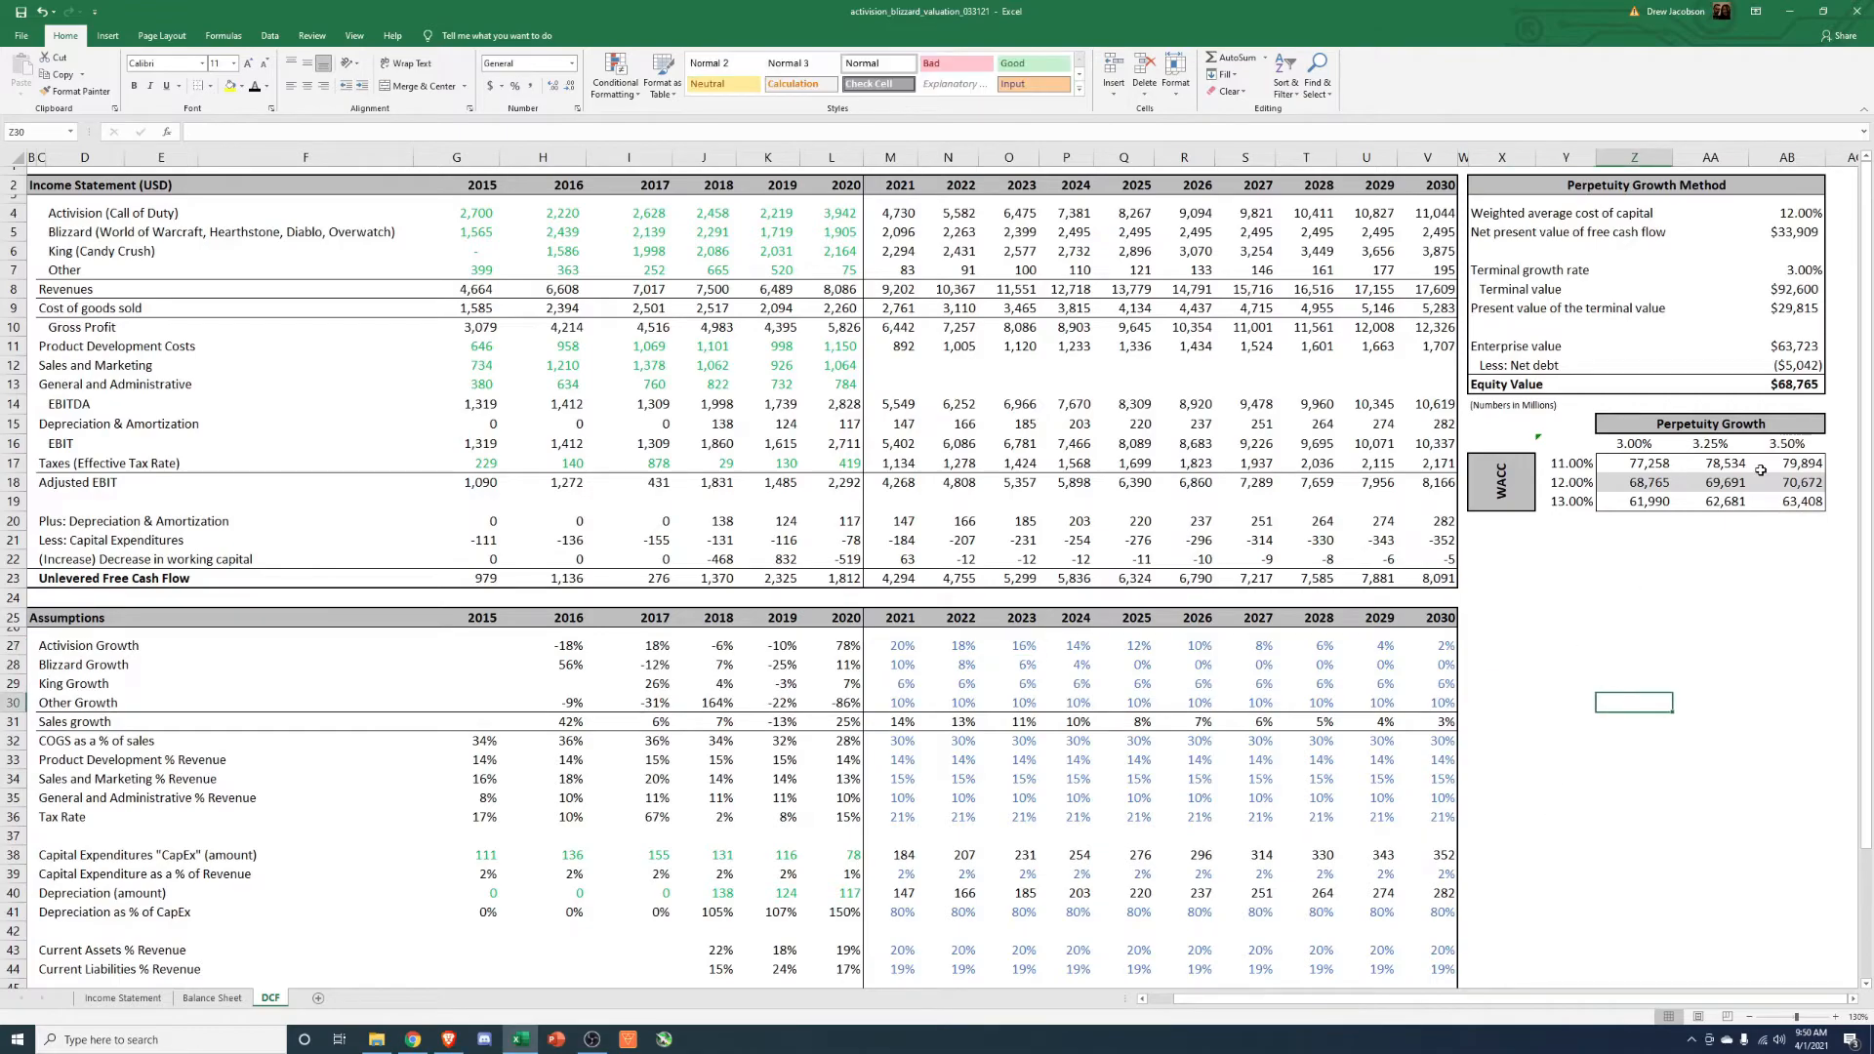
click(1790, 385)
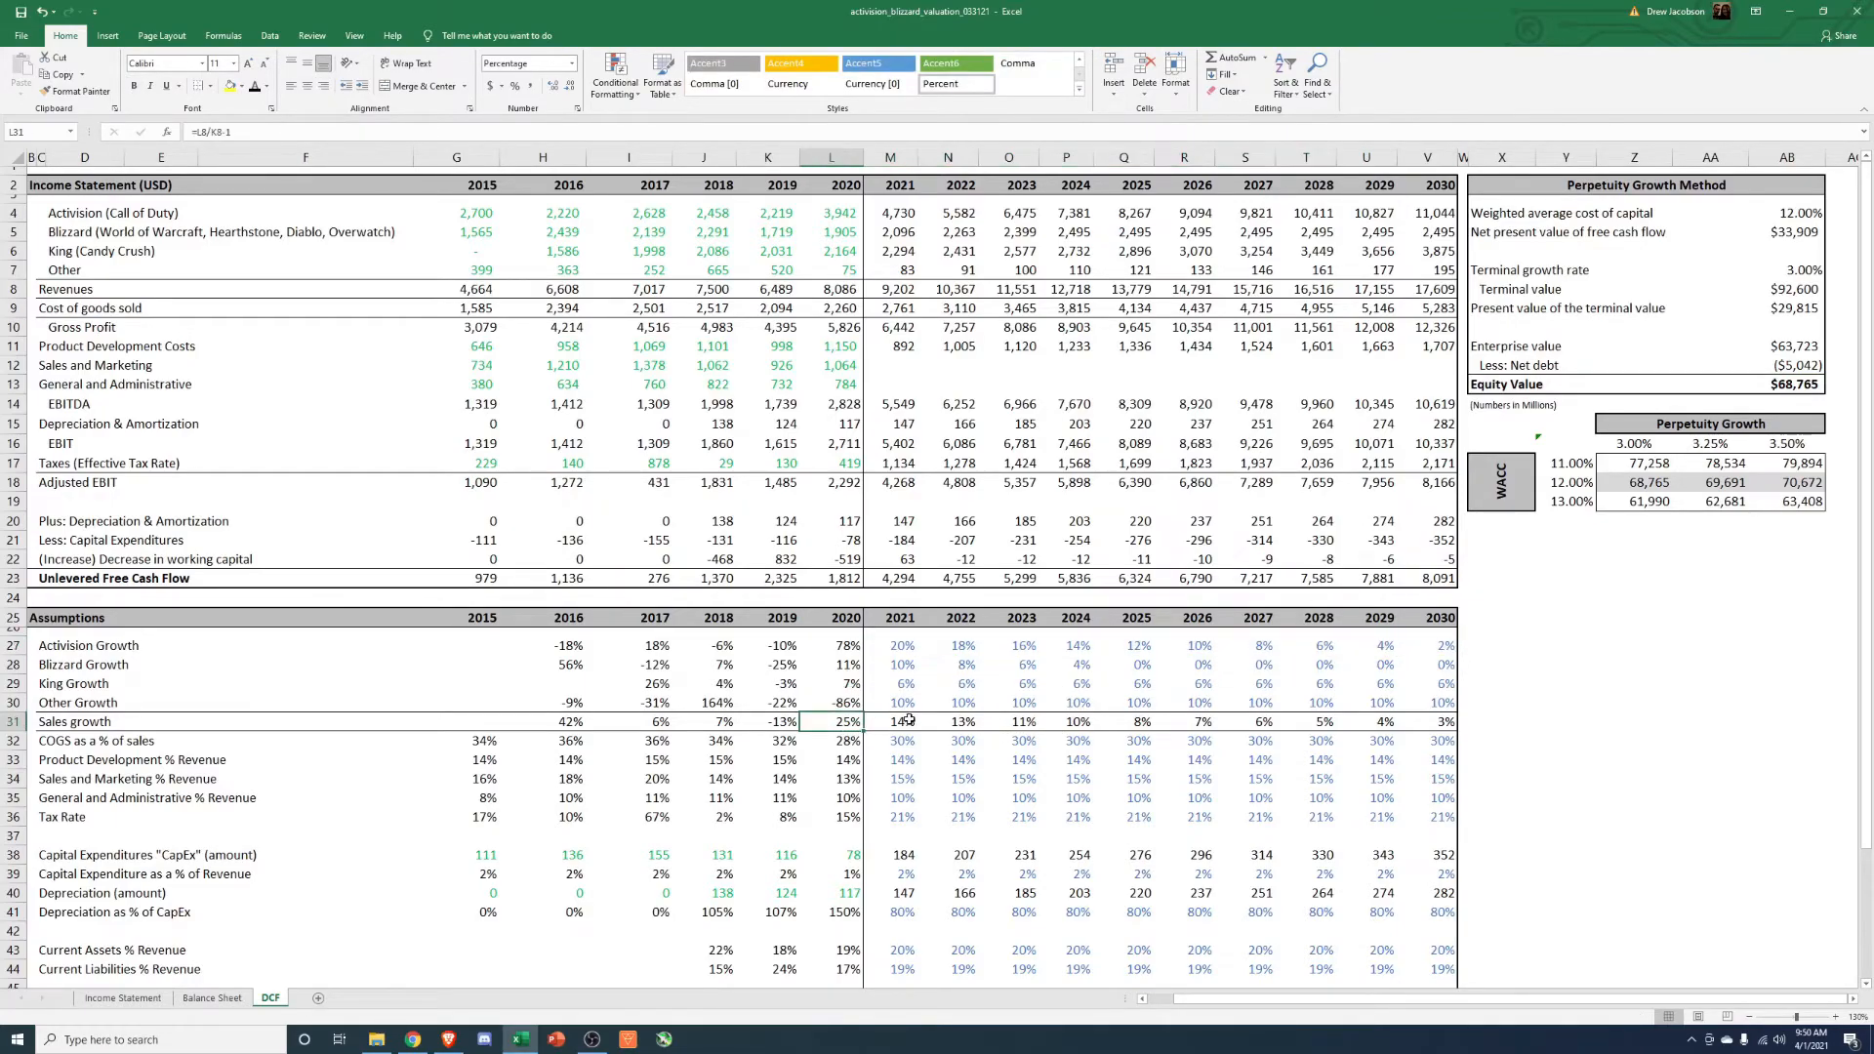
click(949, 720)
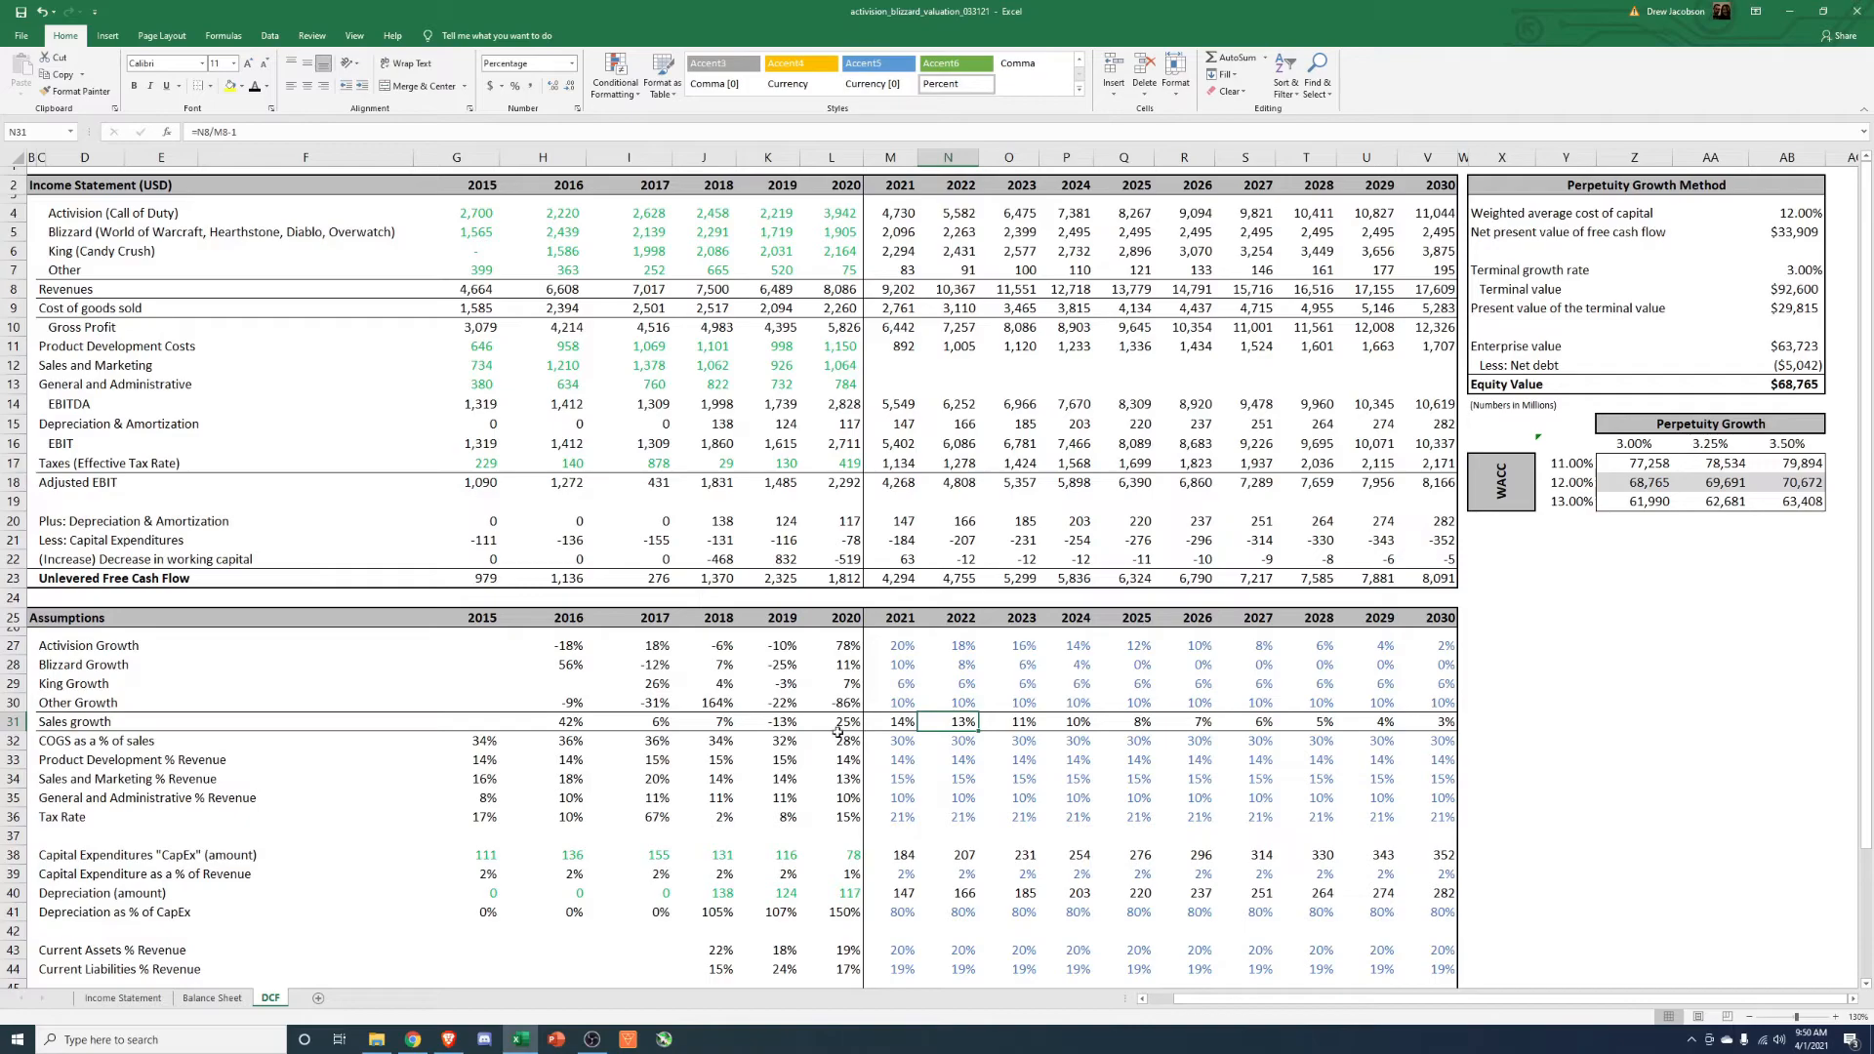
click(1066, 720)
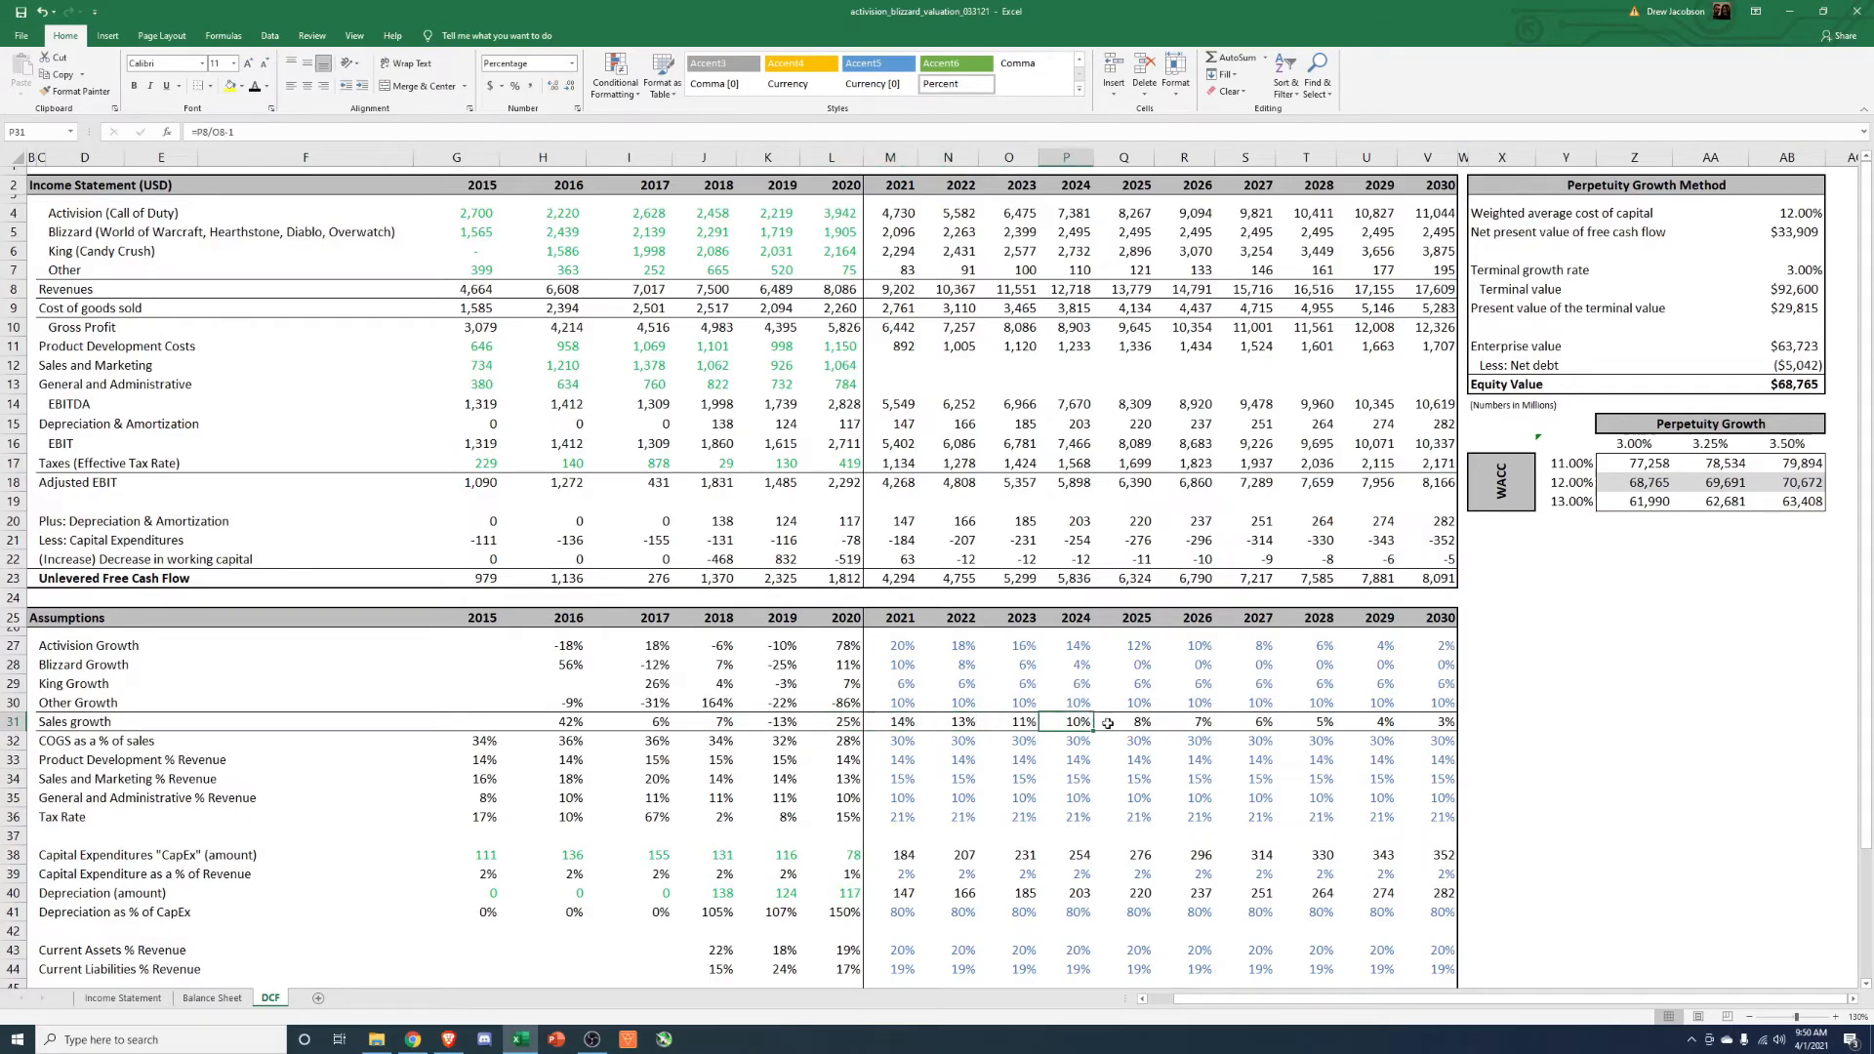
scroll(down, 3)
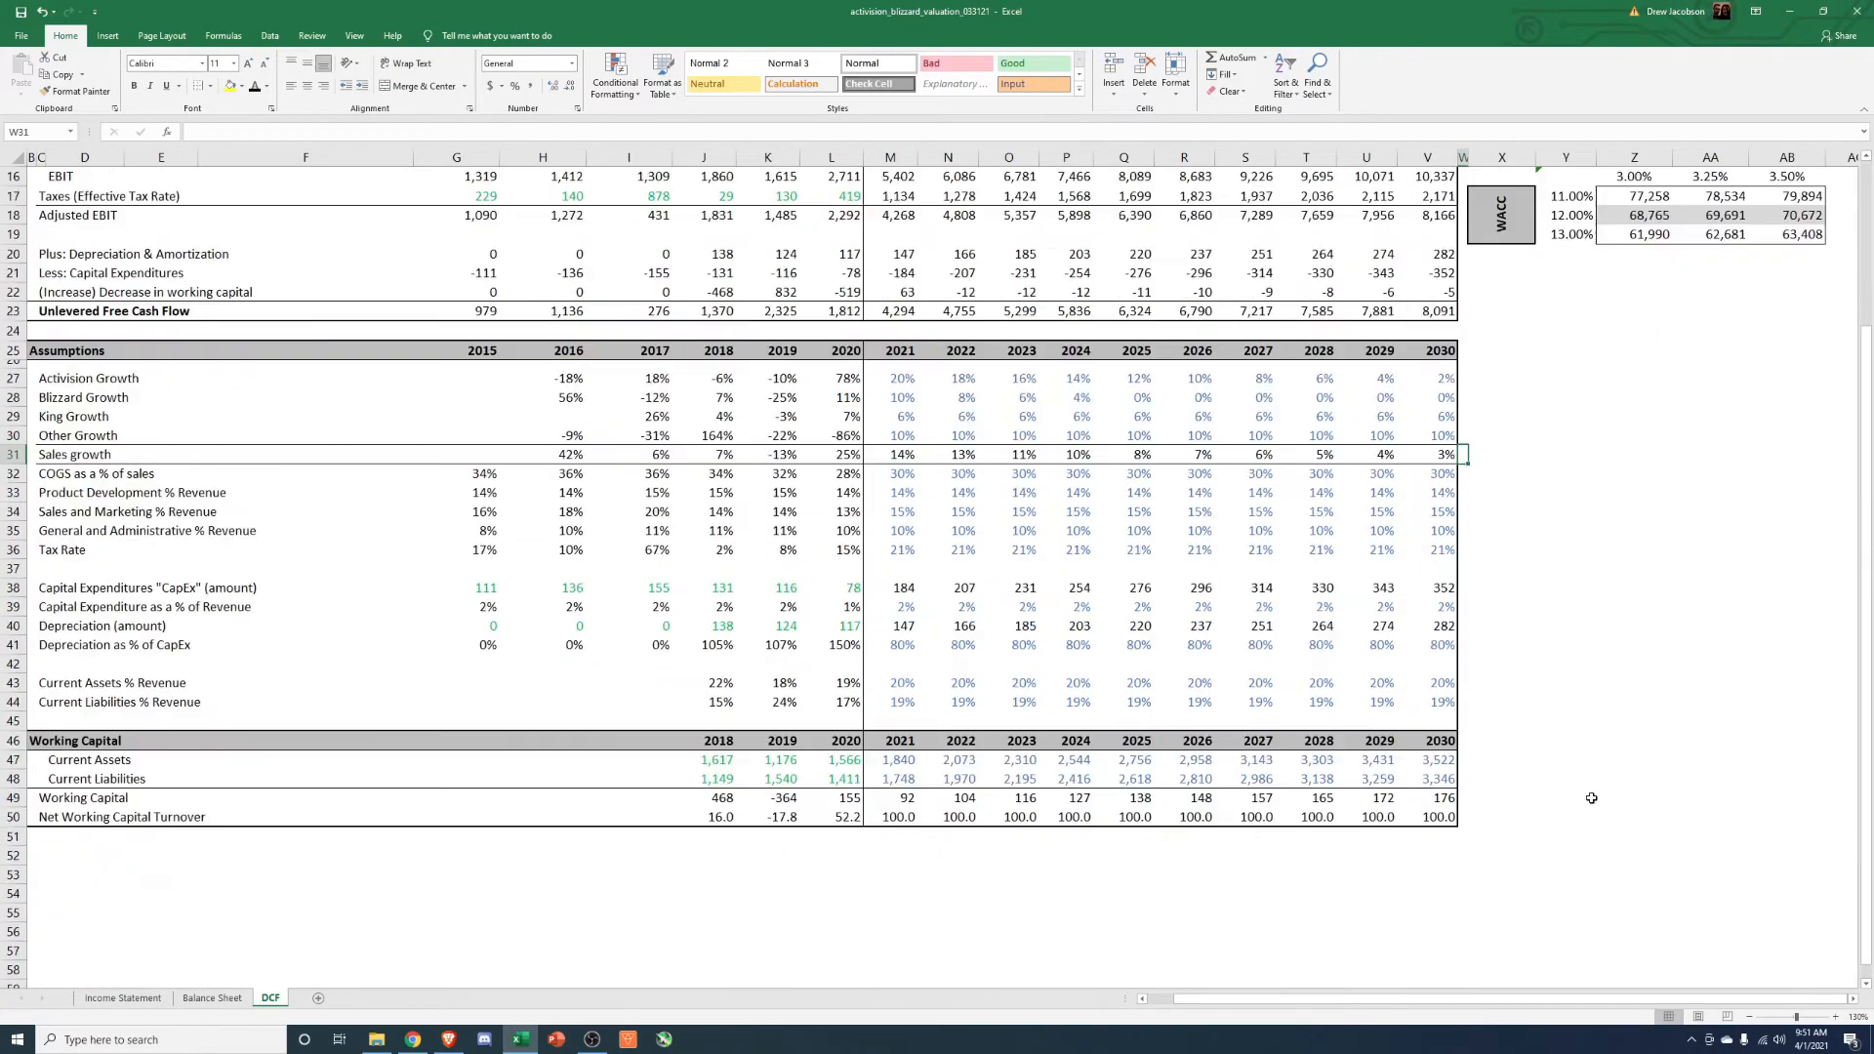
scroll(up, 3)
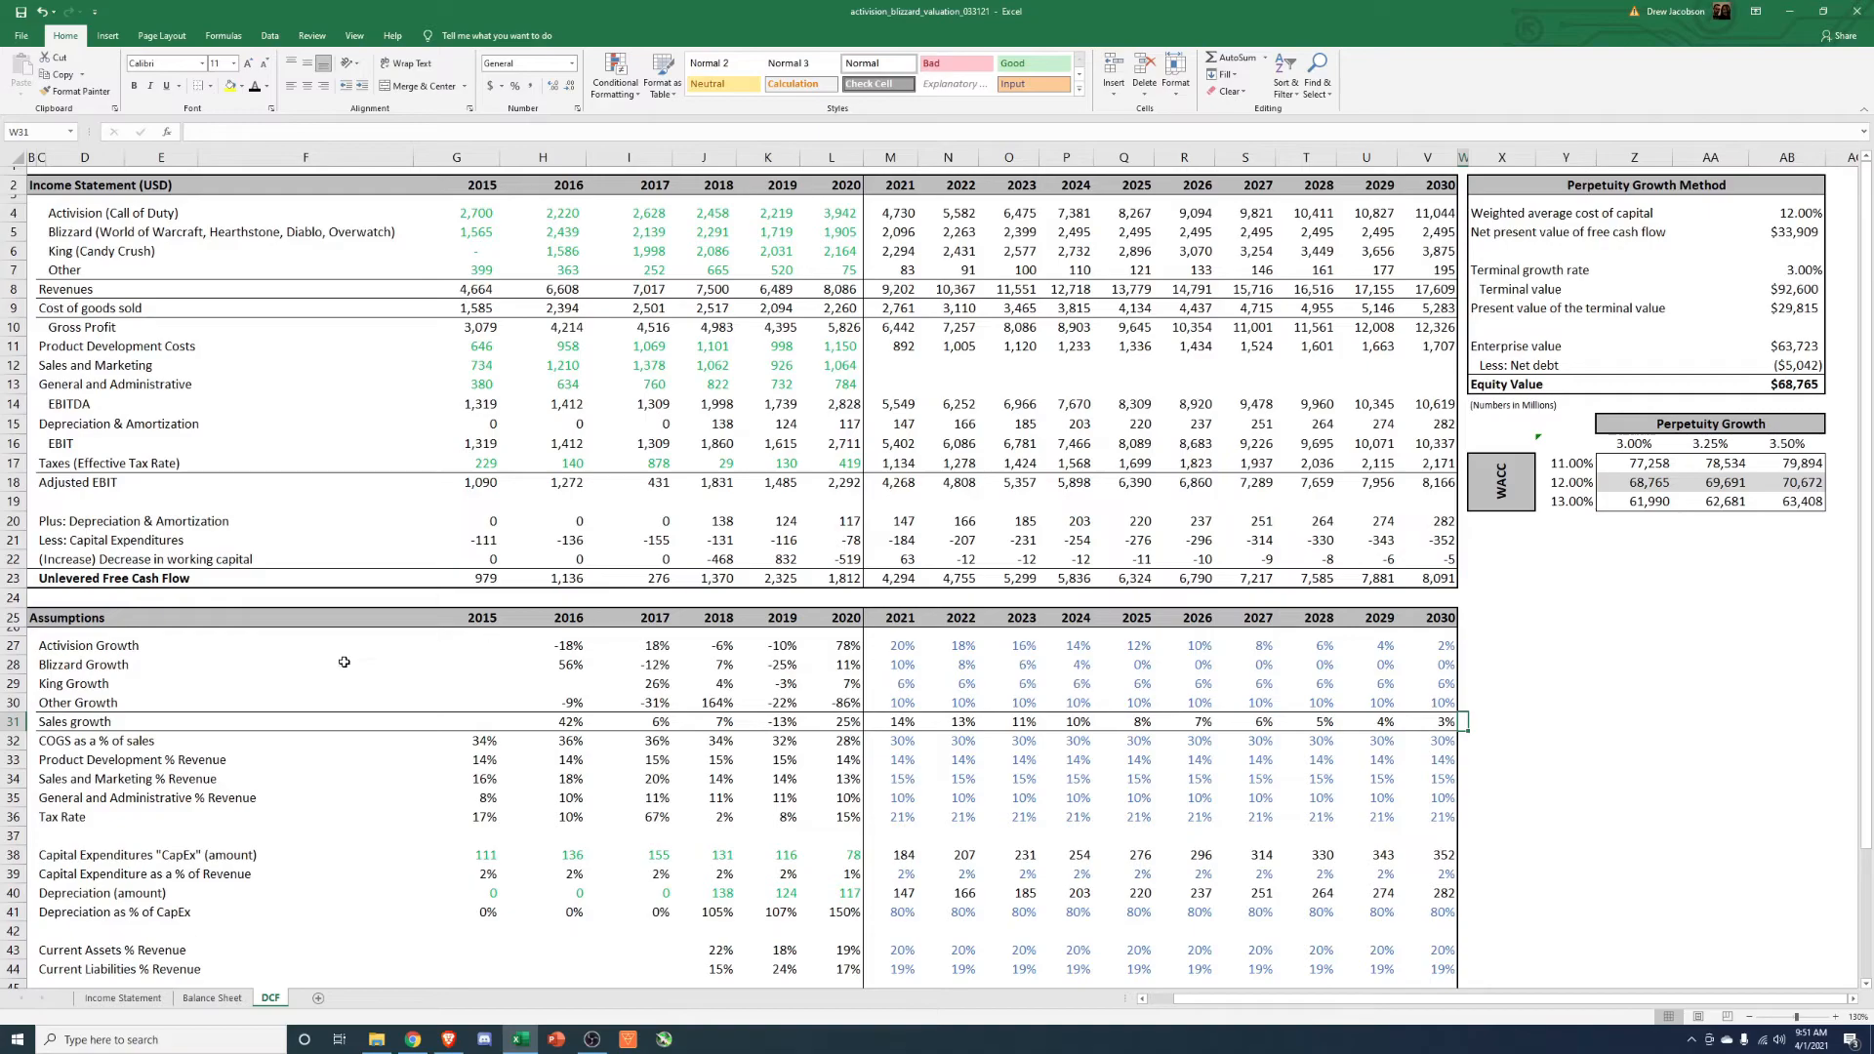
click(88, 645)
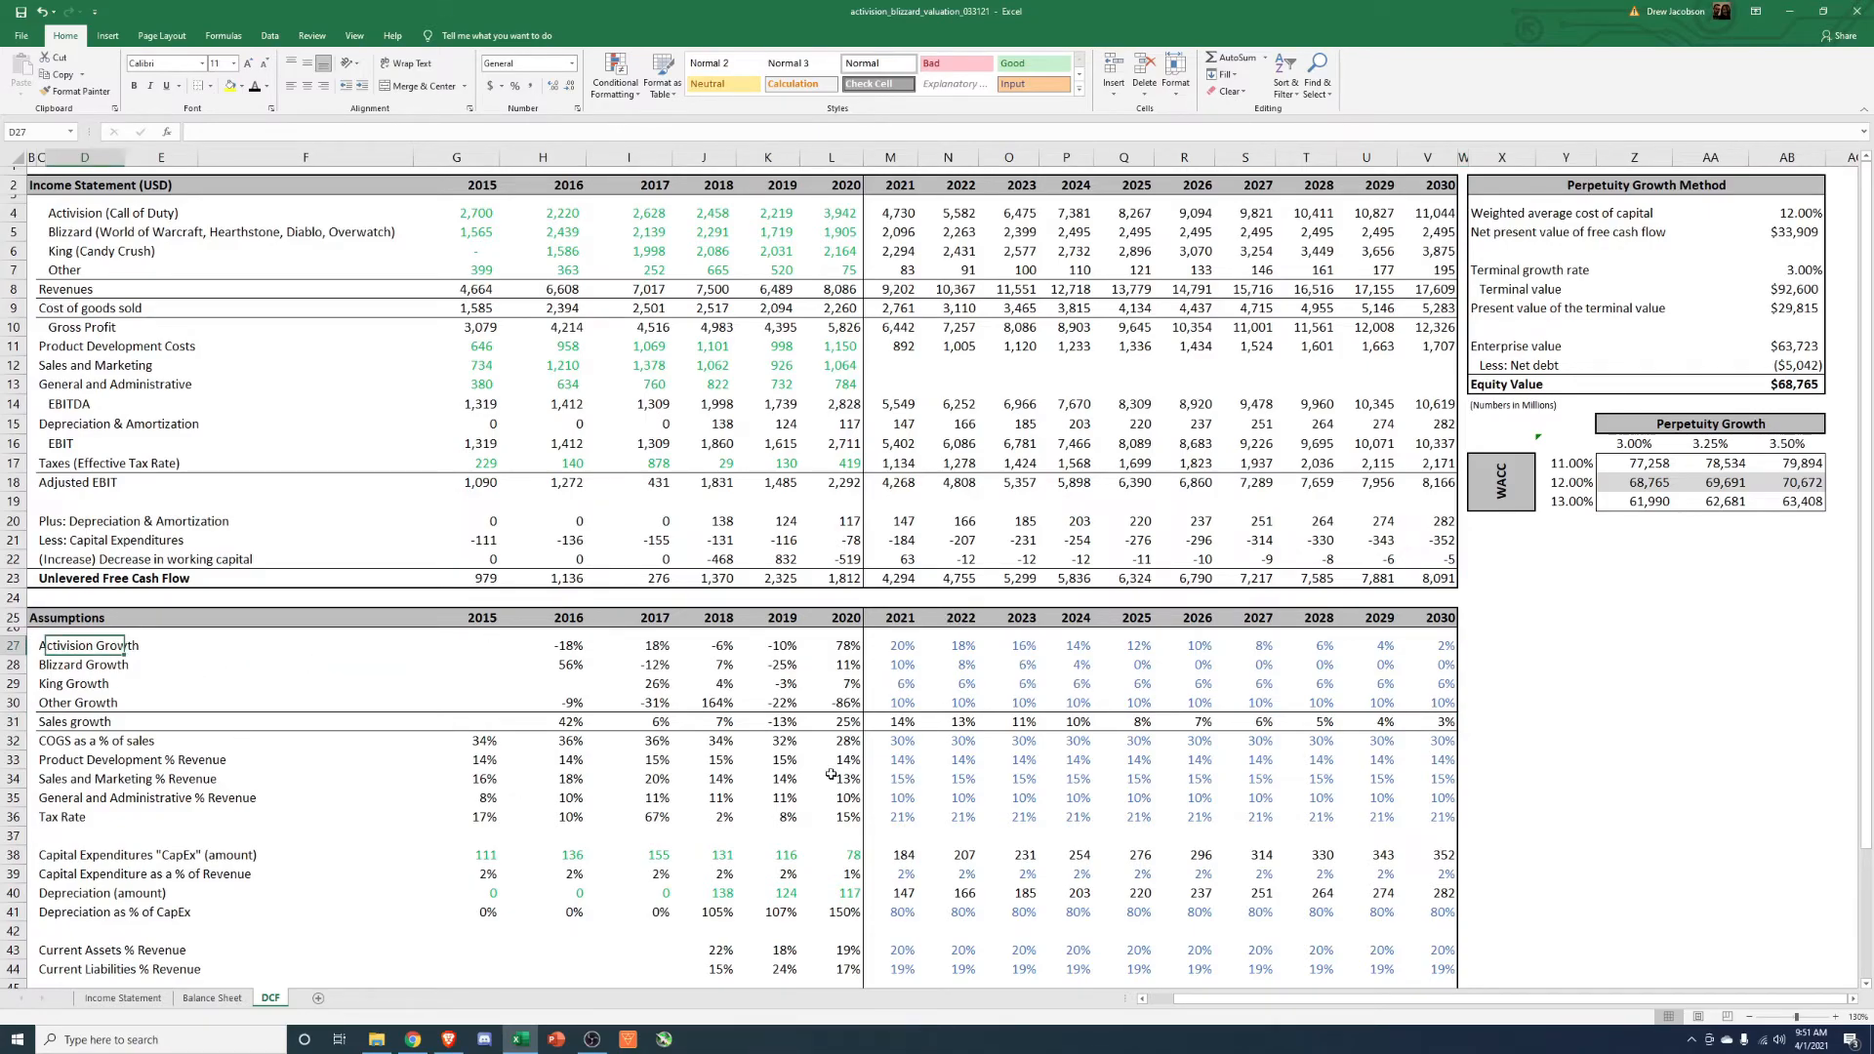
mouse_move(330, 254)
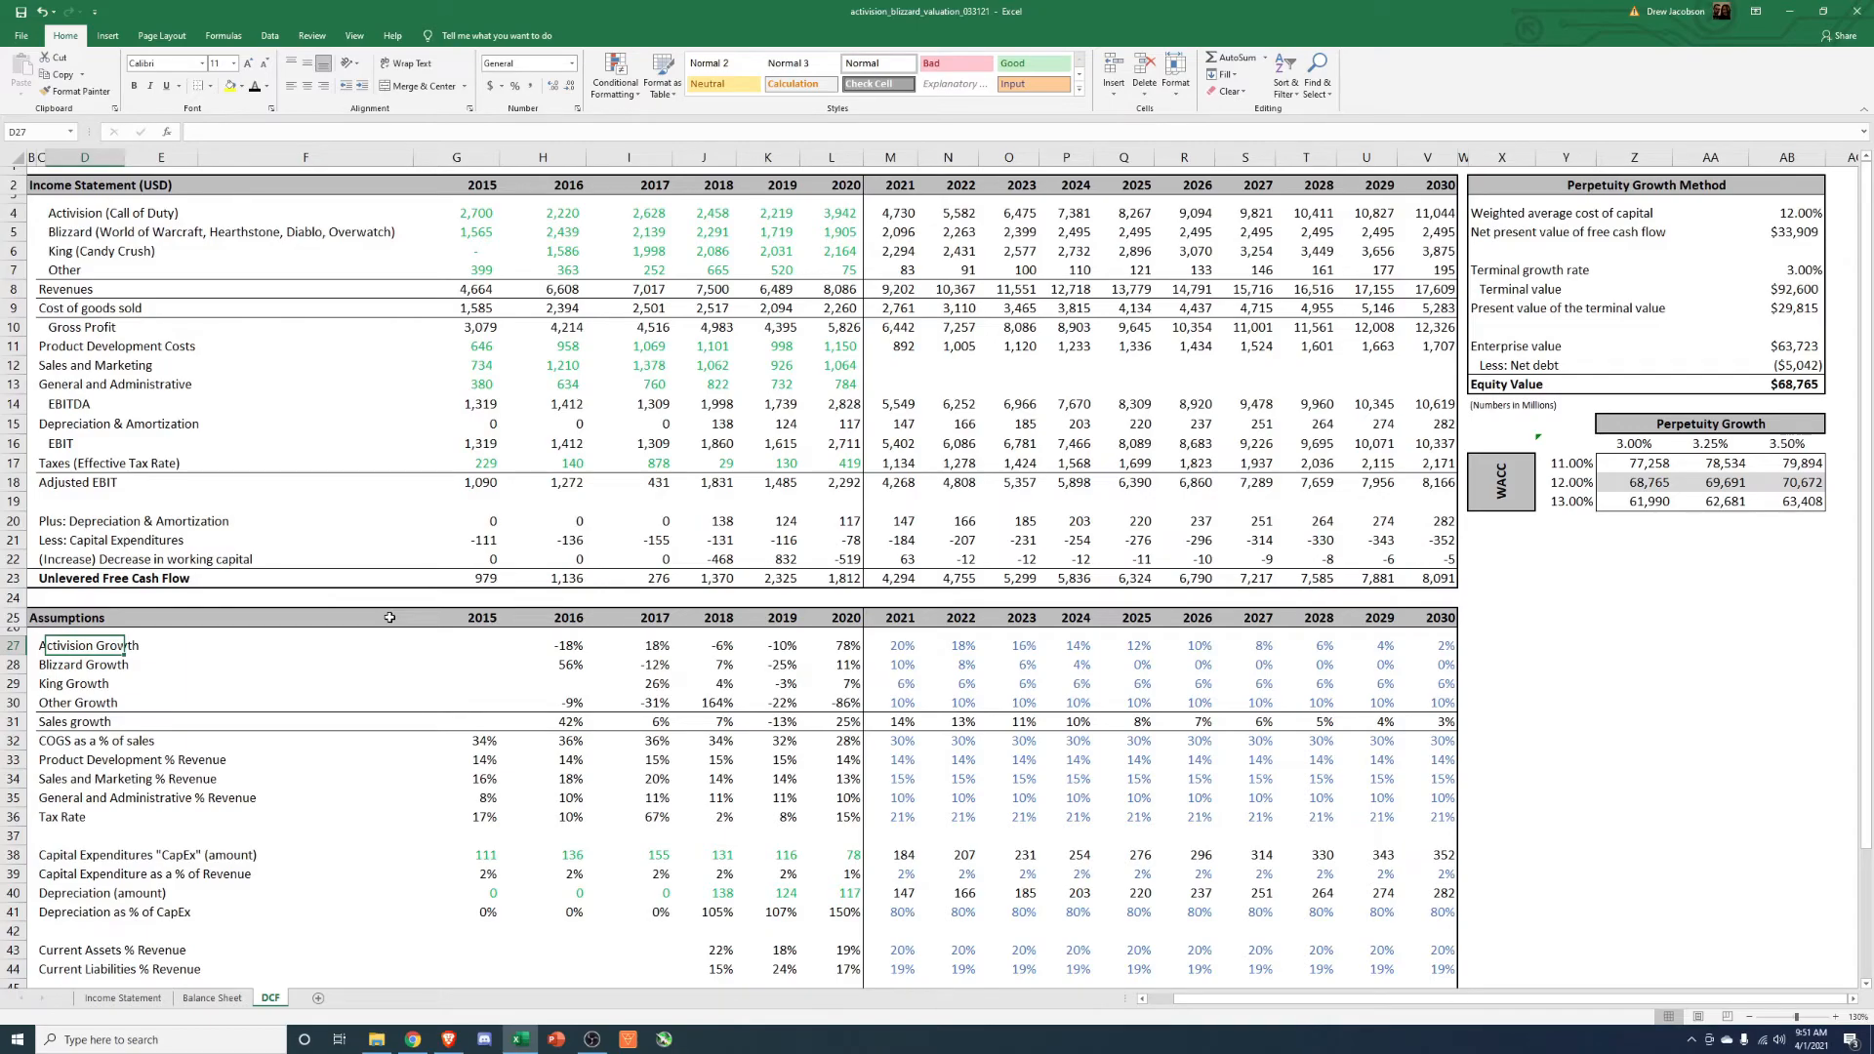
scroll(down, 3)
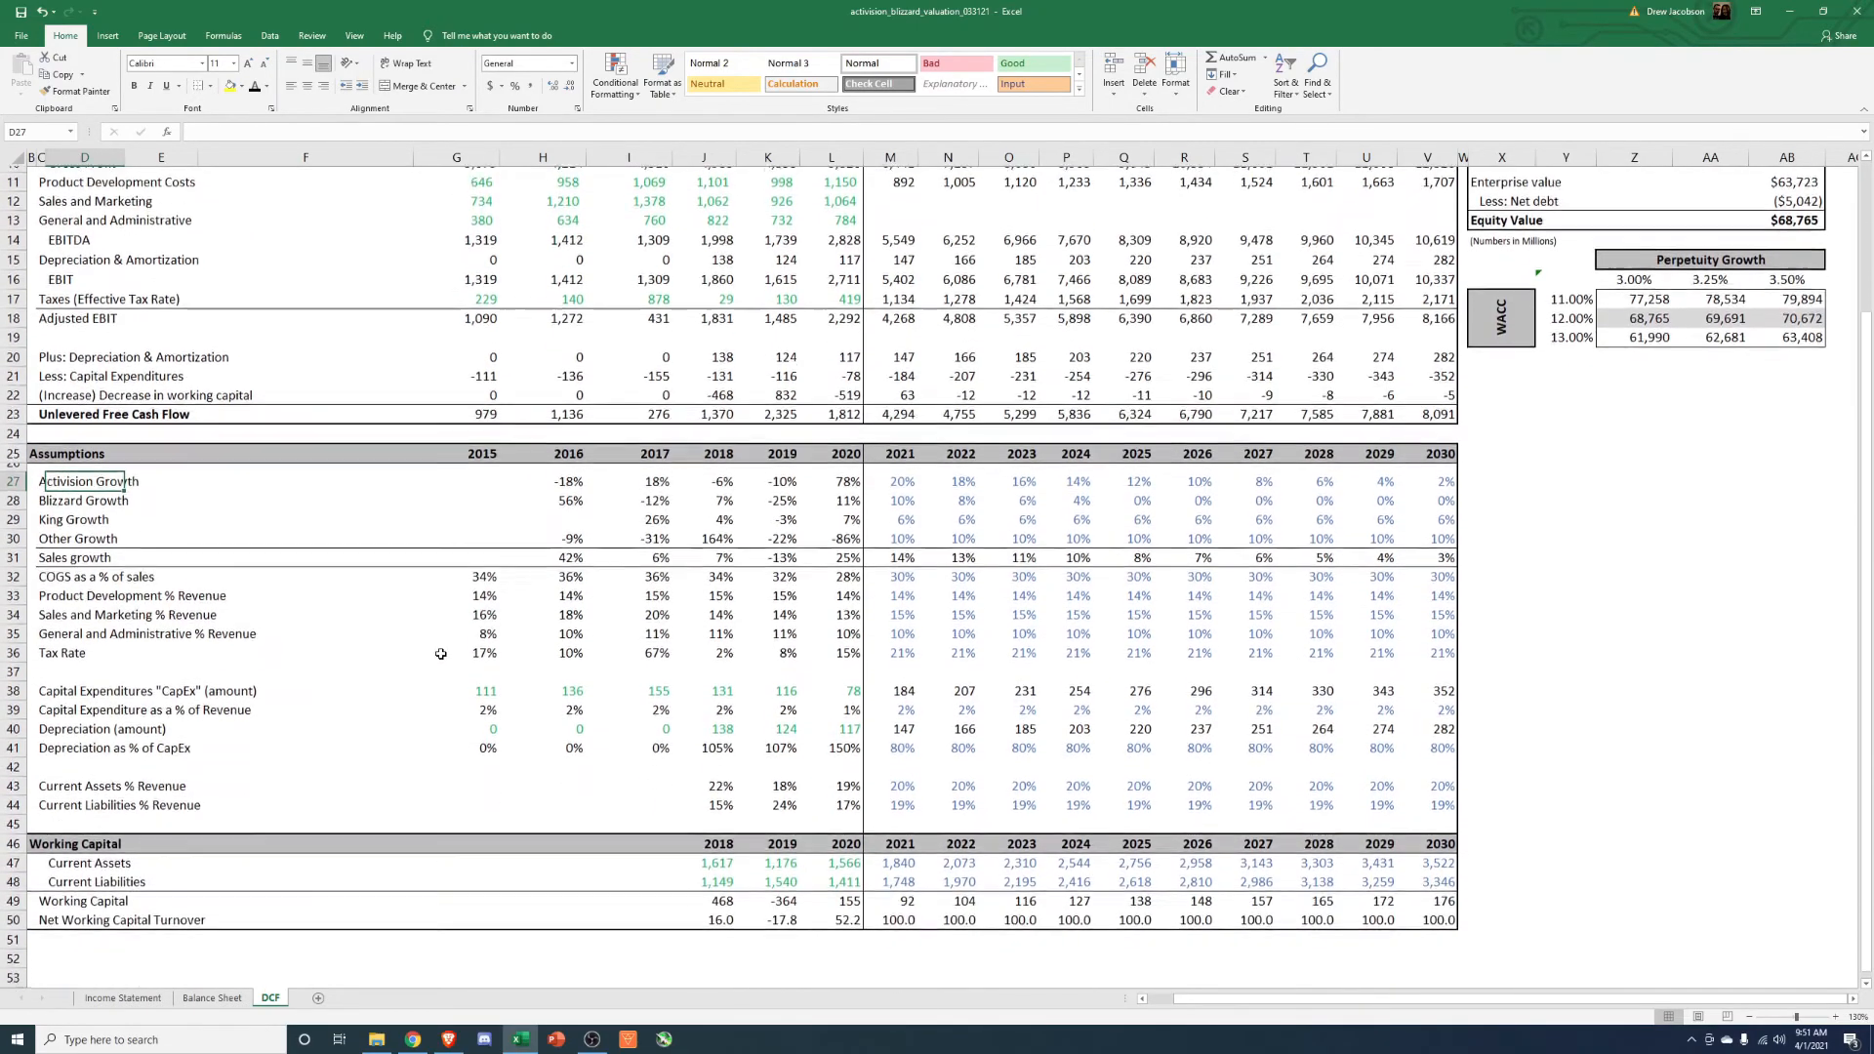
scroll(up, 3)
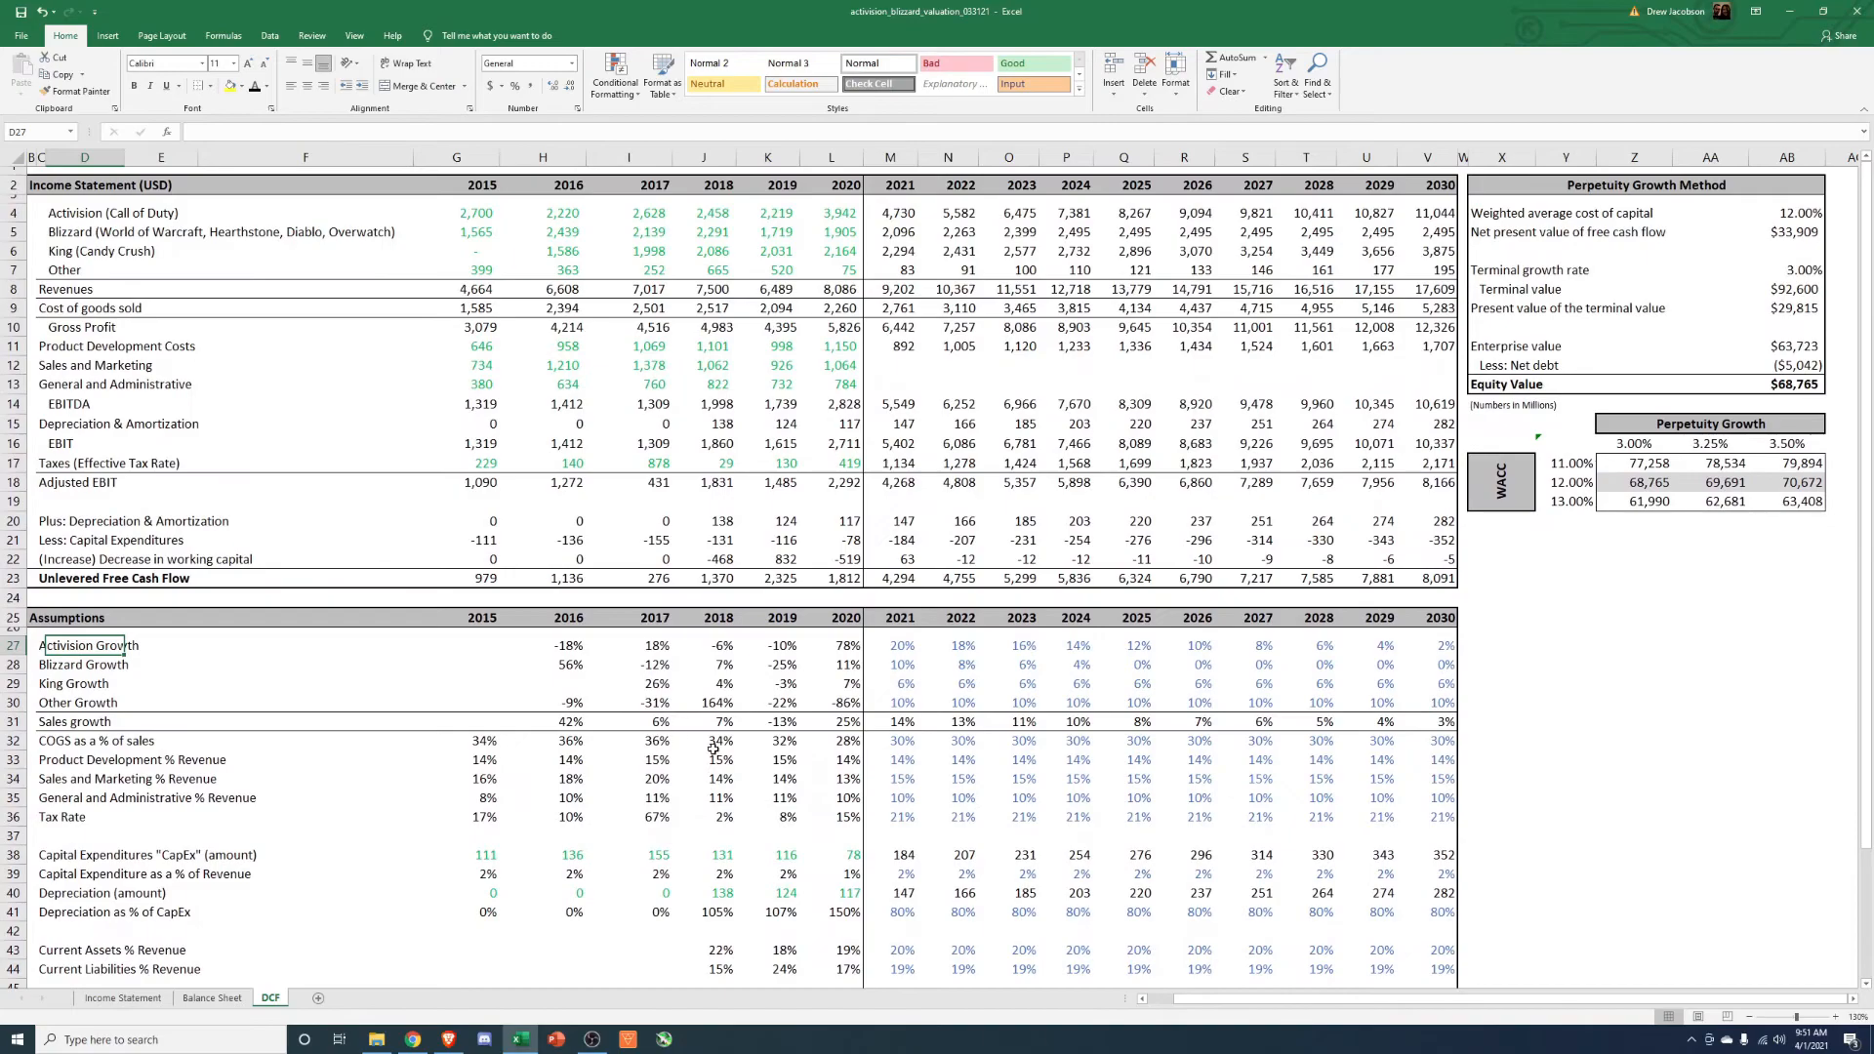
click(1634, 740)
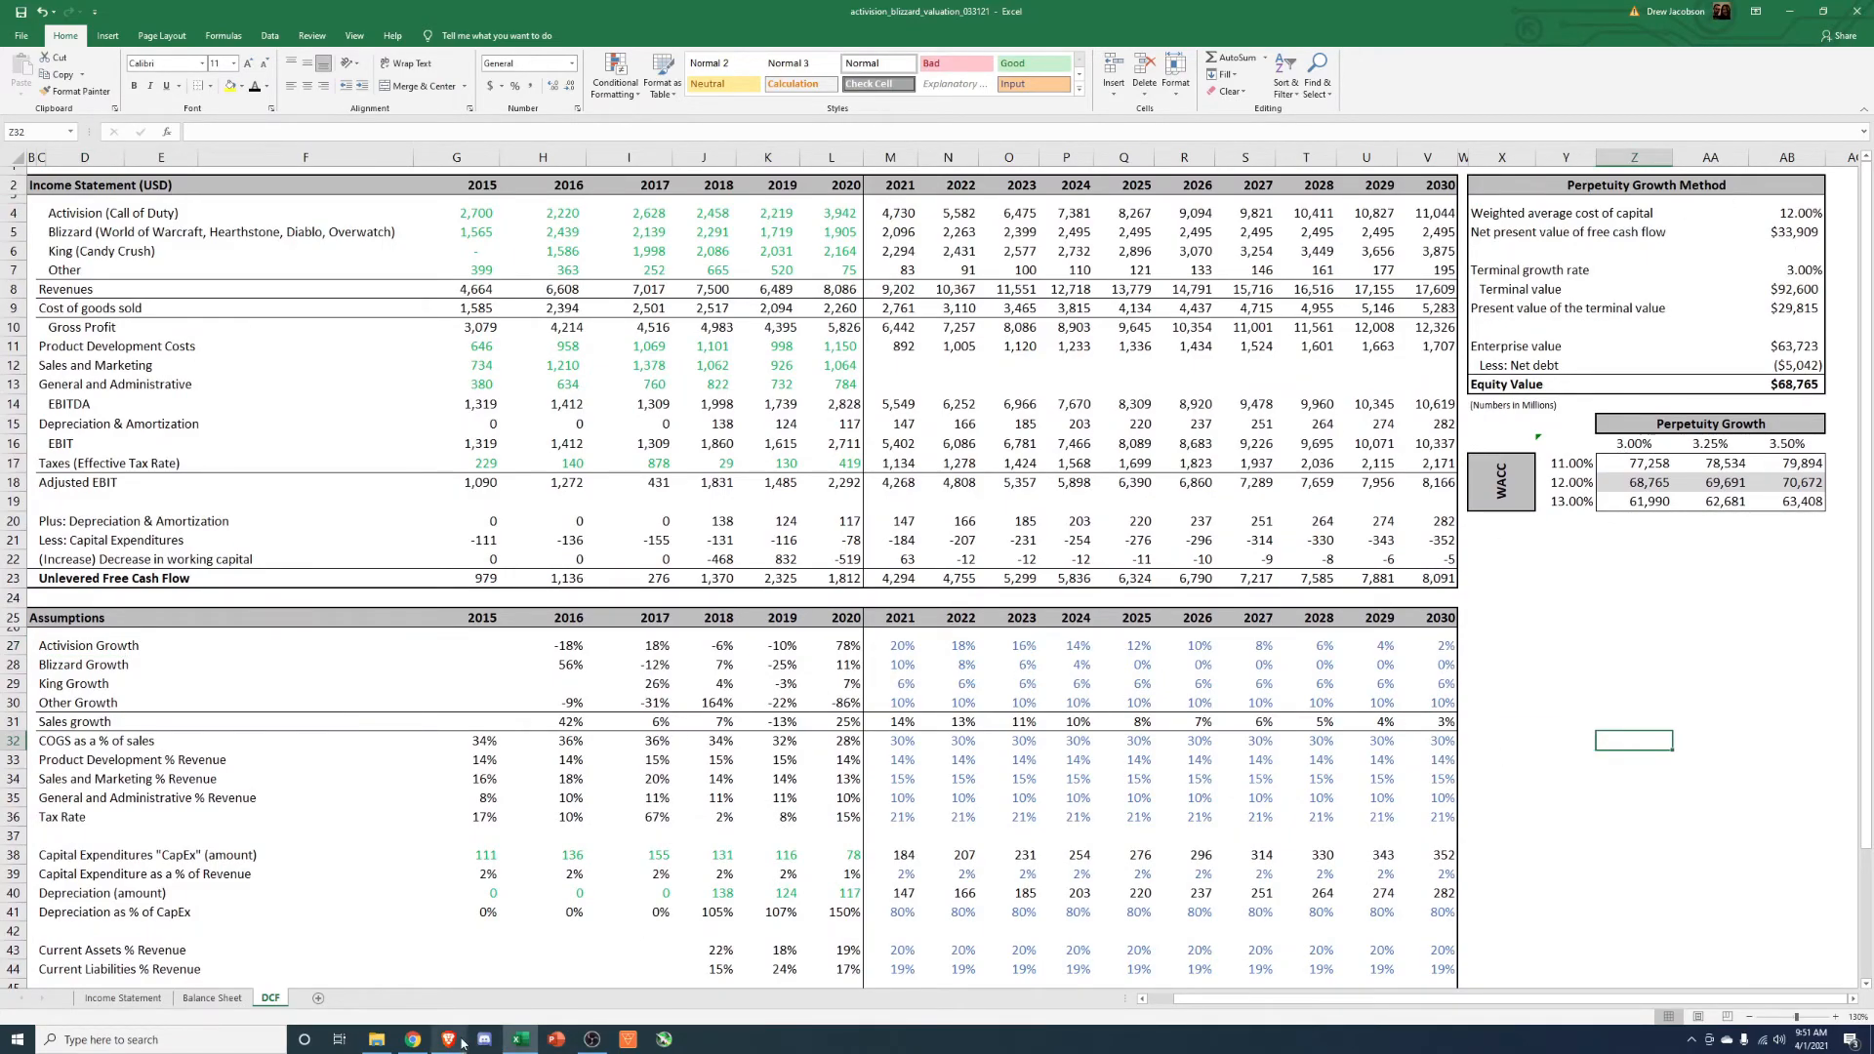
mouse_move(634, 1035)
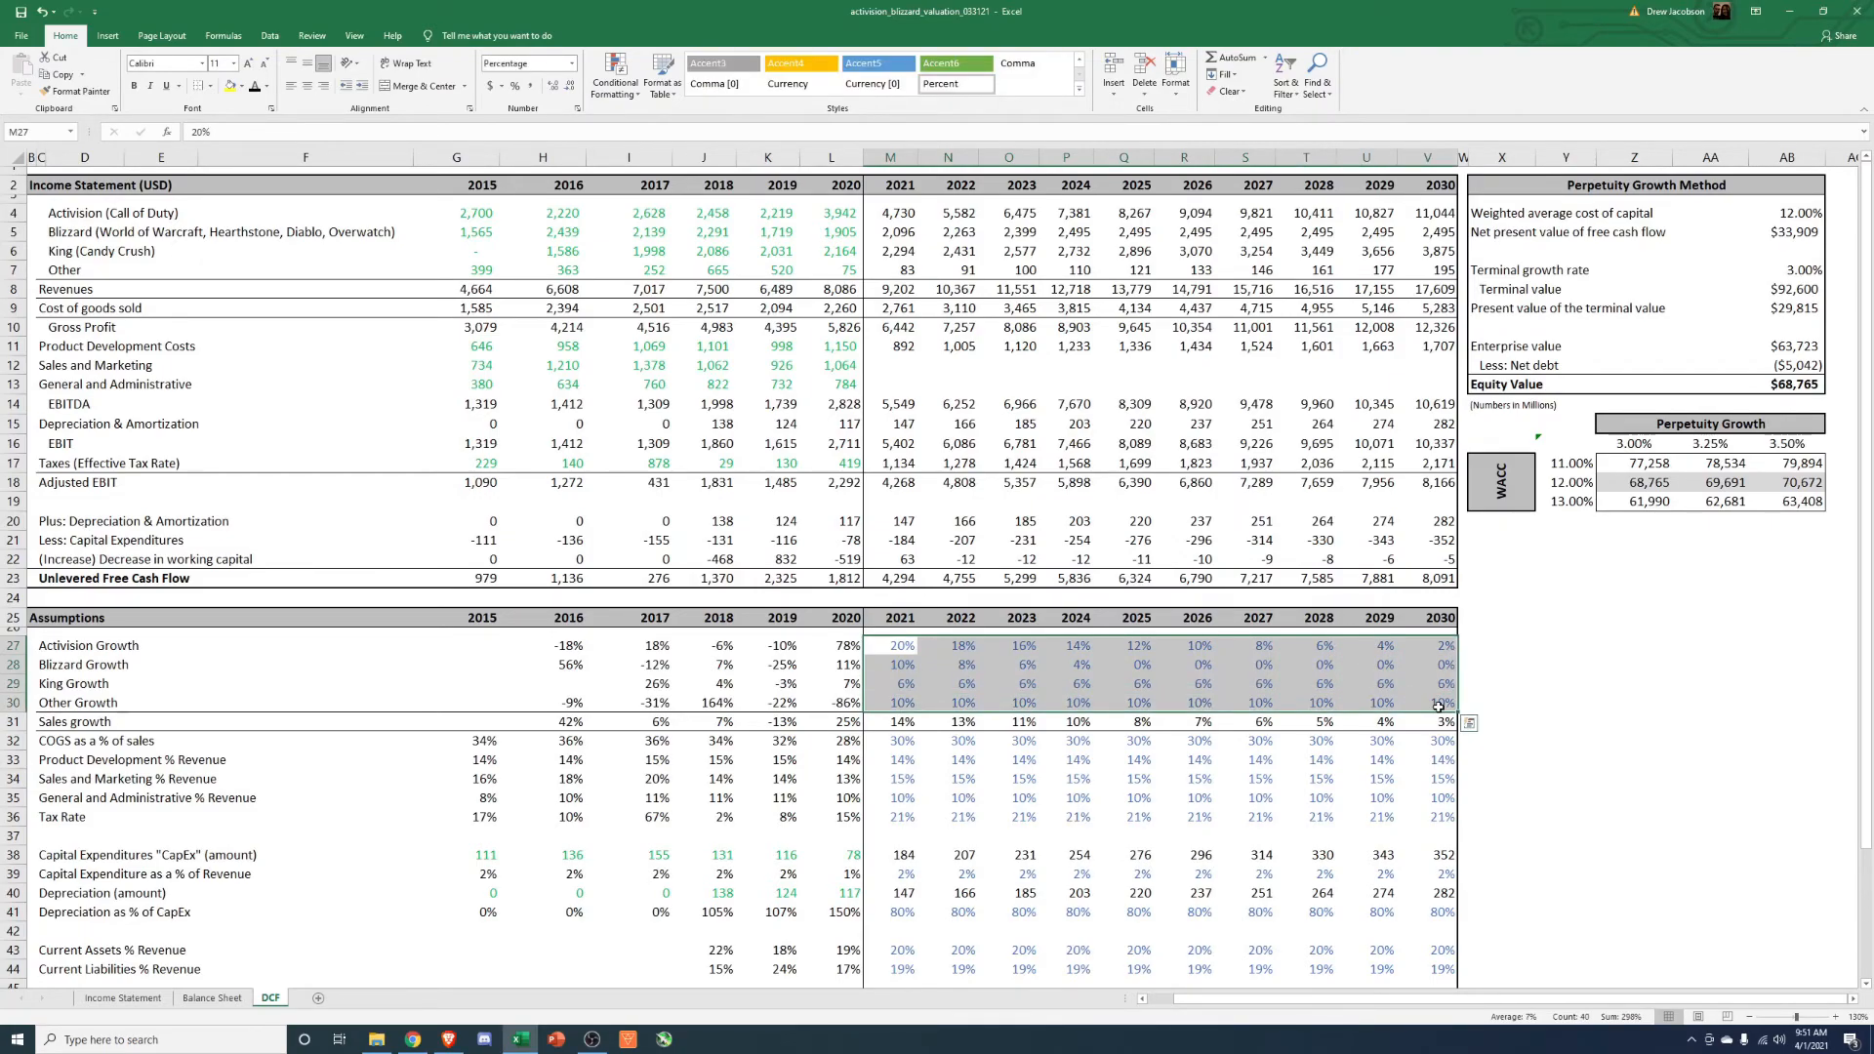
Lower the cost of capital to 10%, raising equity value to $88,207, and review the growth block.
click(1788, 385)
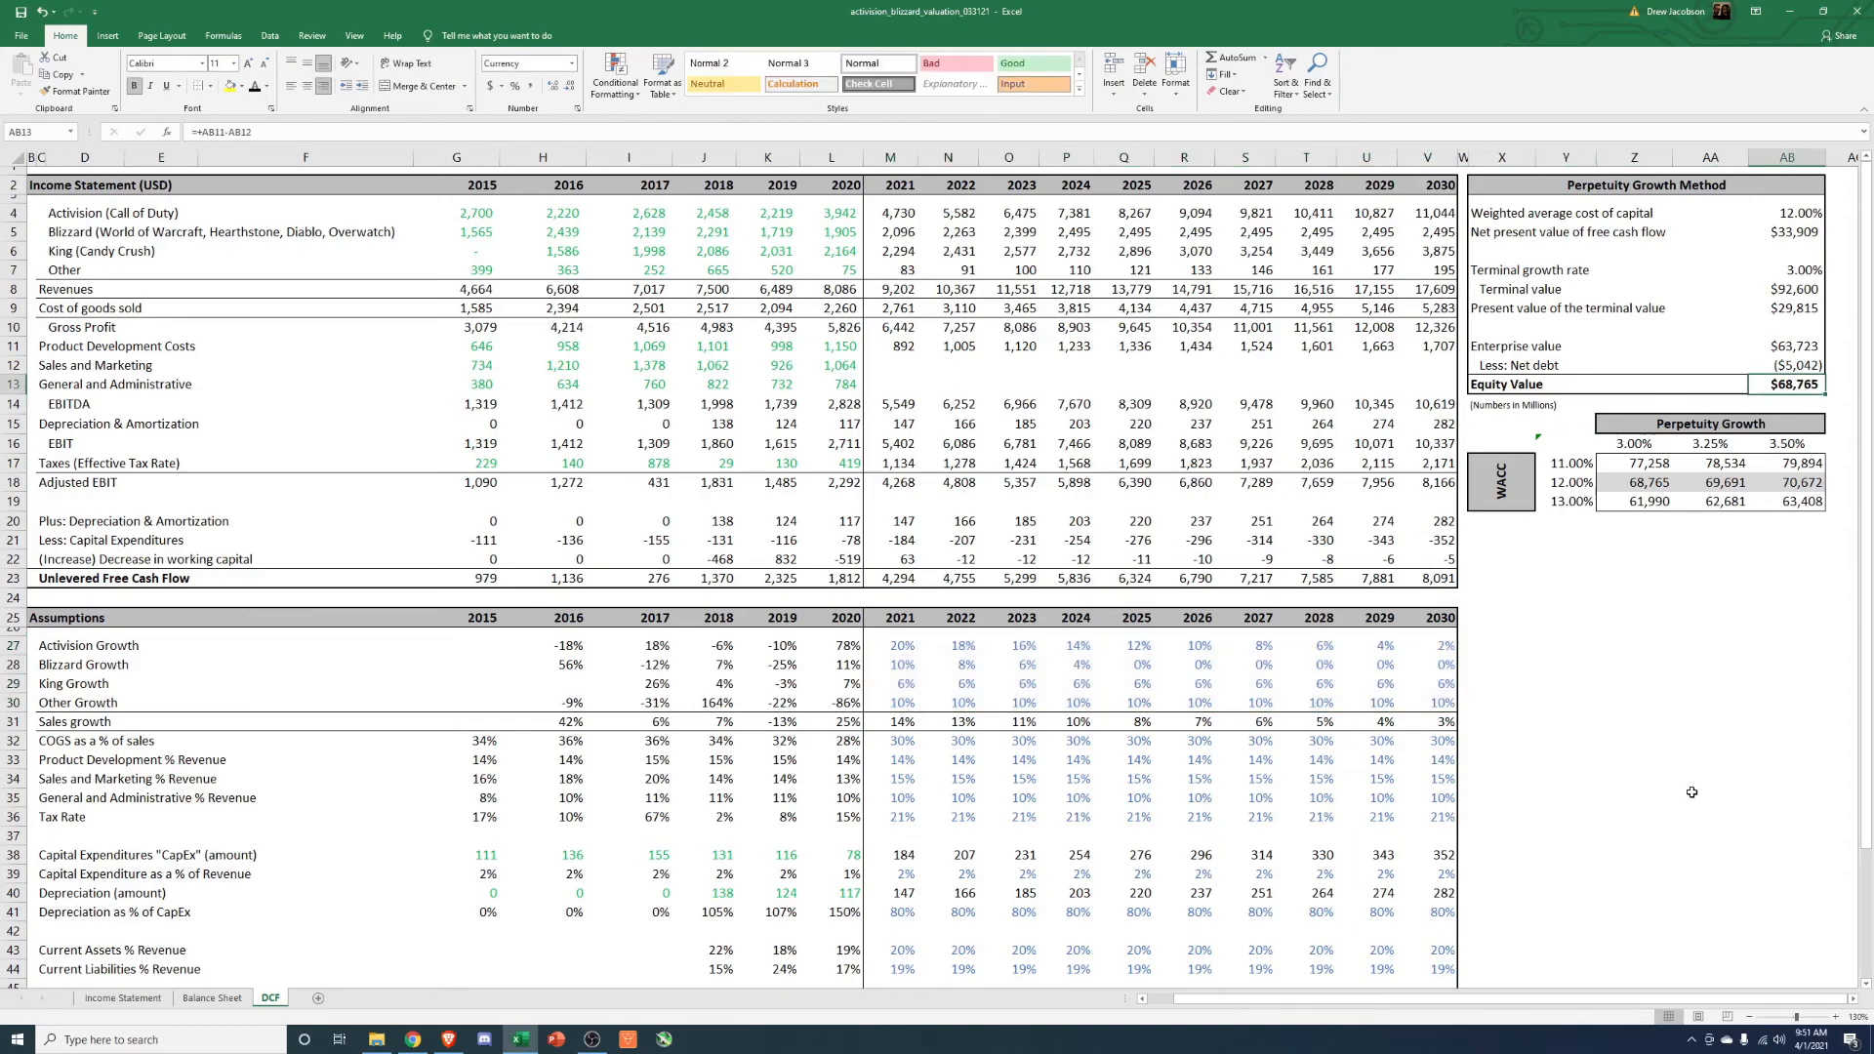
mouse_move(1554, 851)
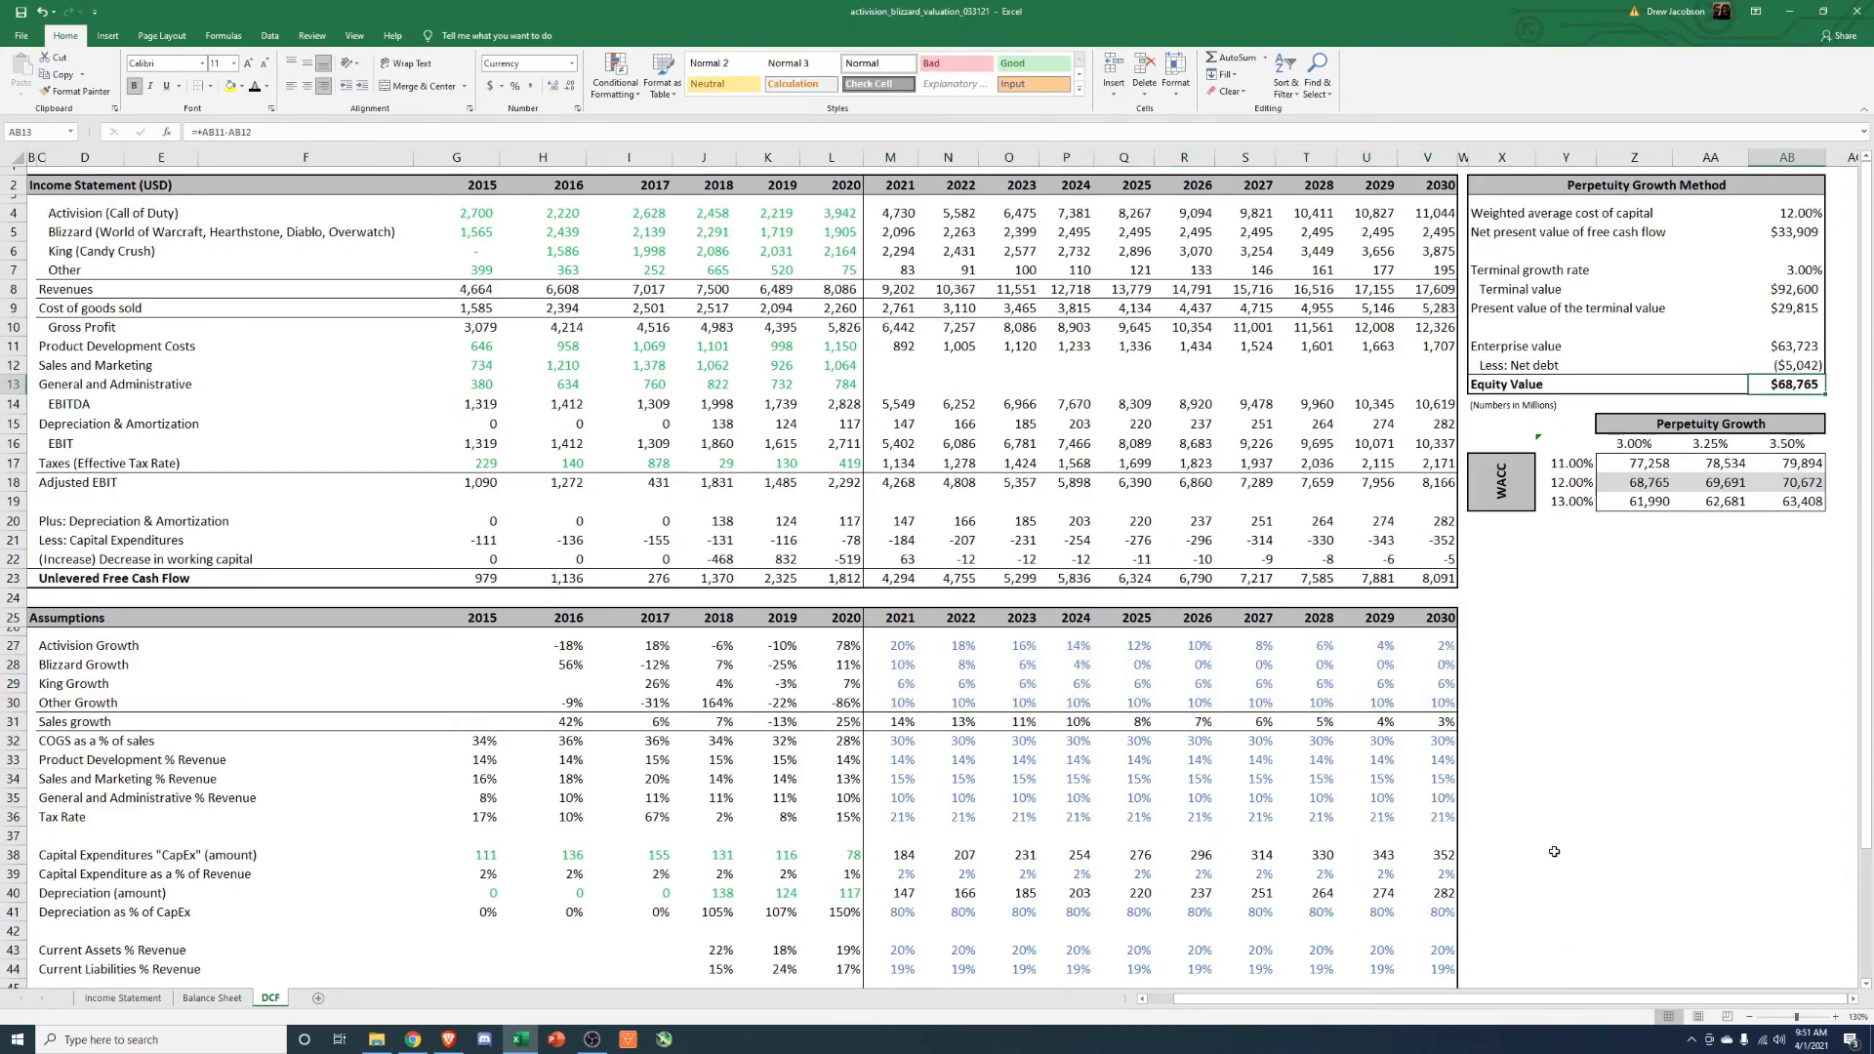
click(1791, 345)
text(10)
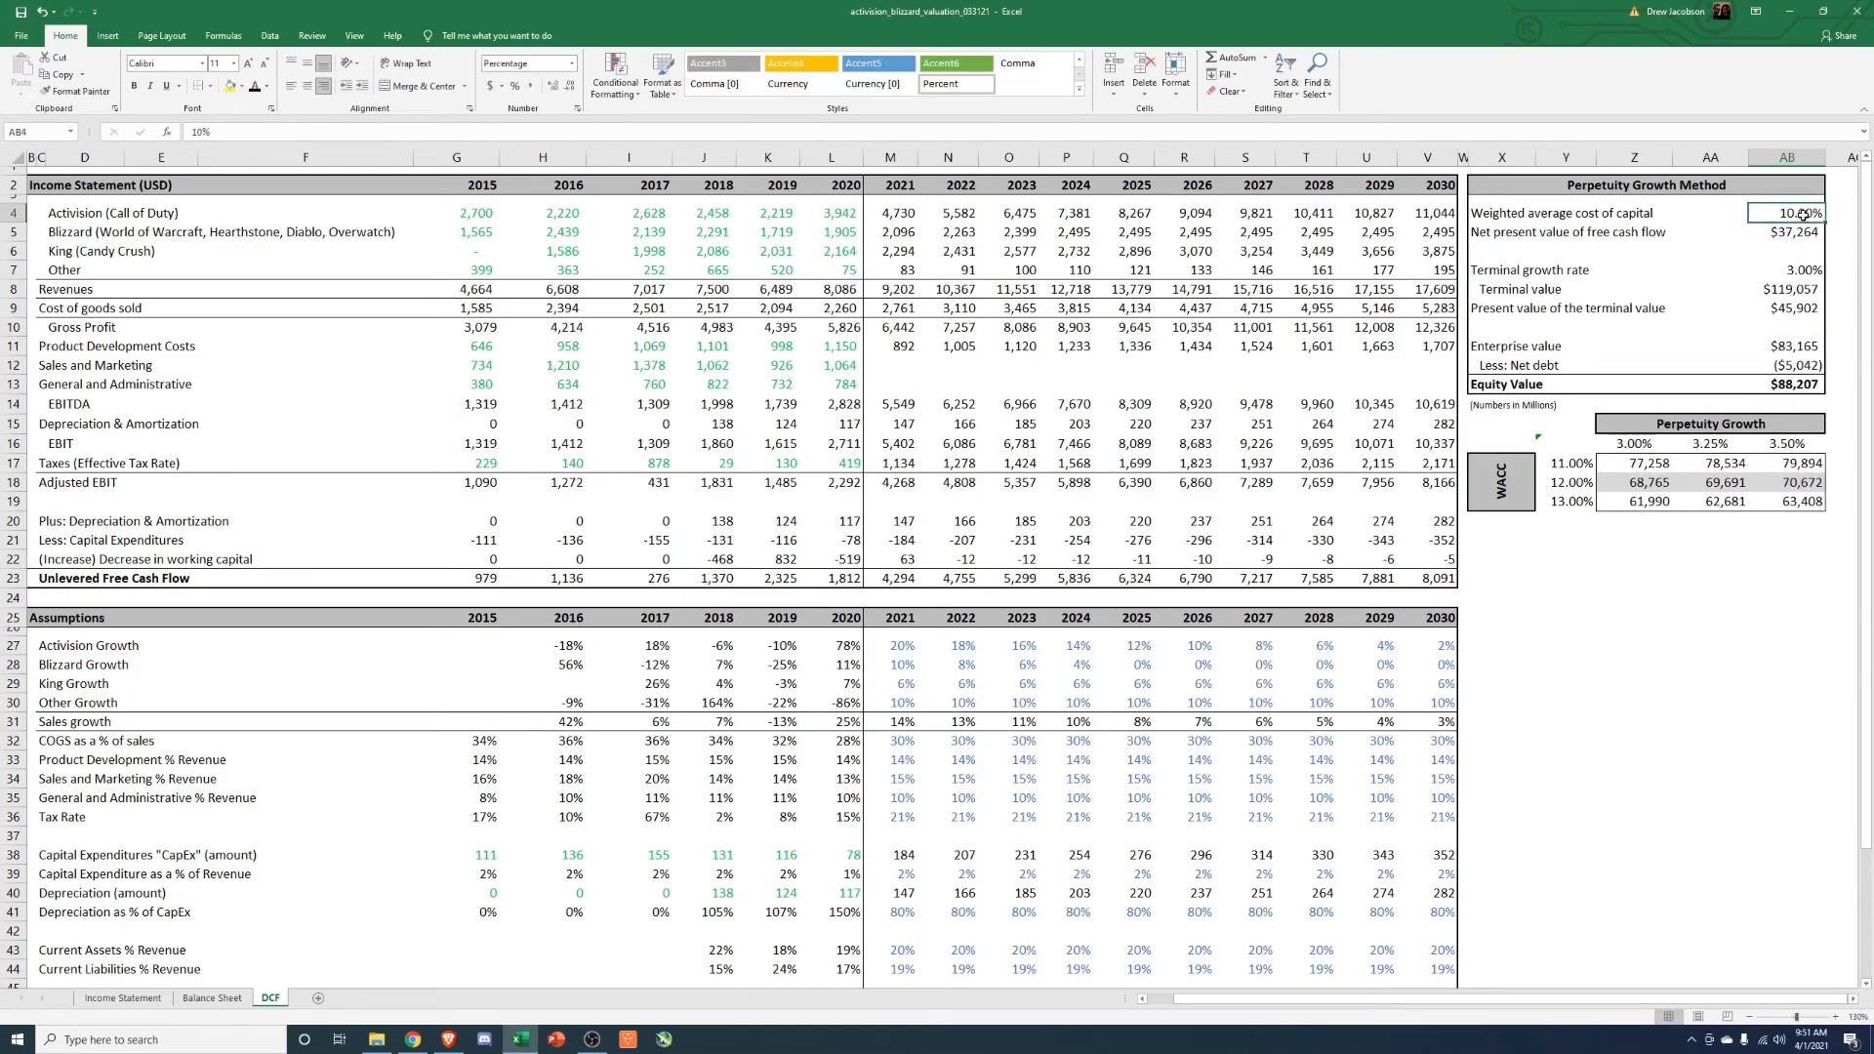
click(1790, 384)
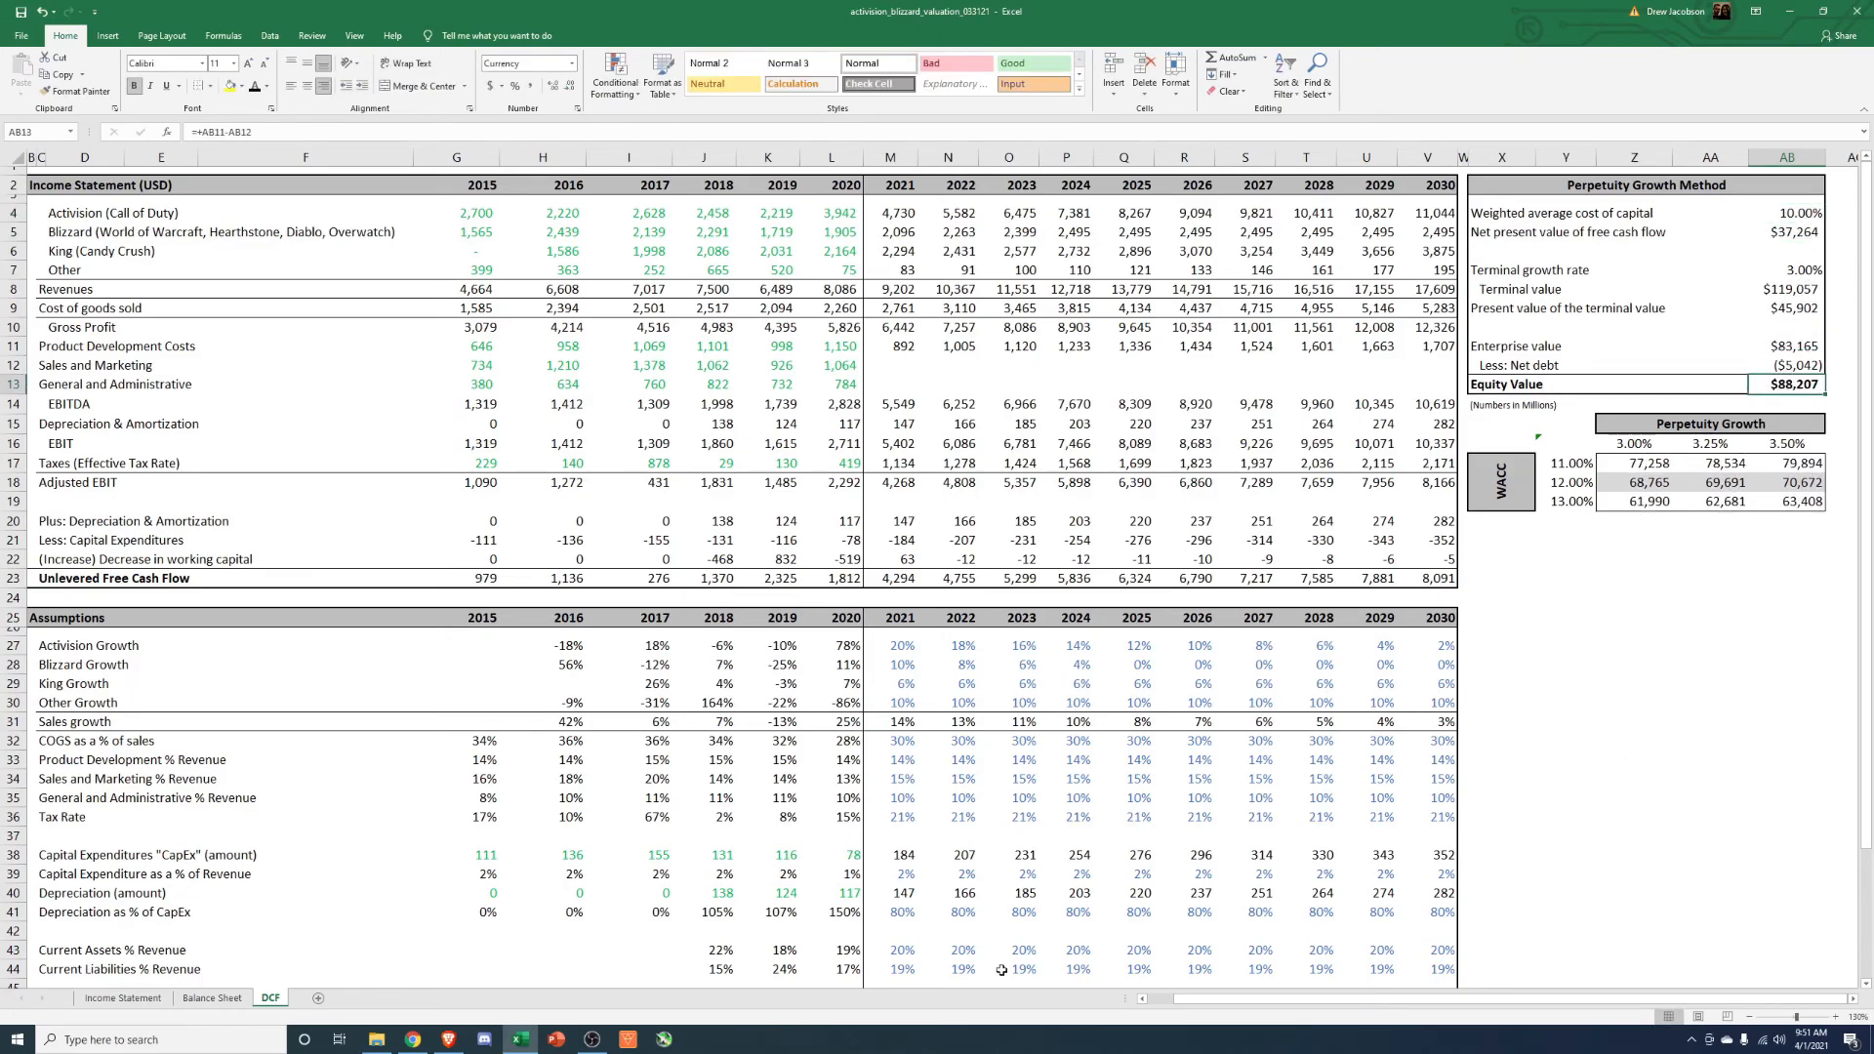
click(1634, 720)
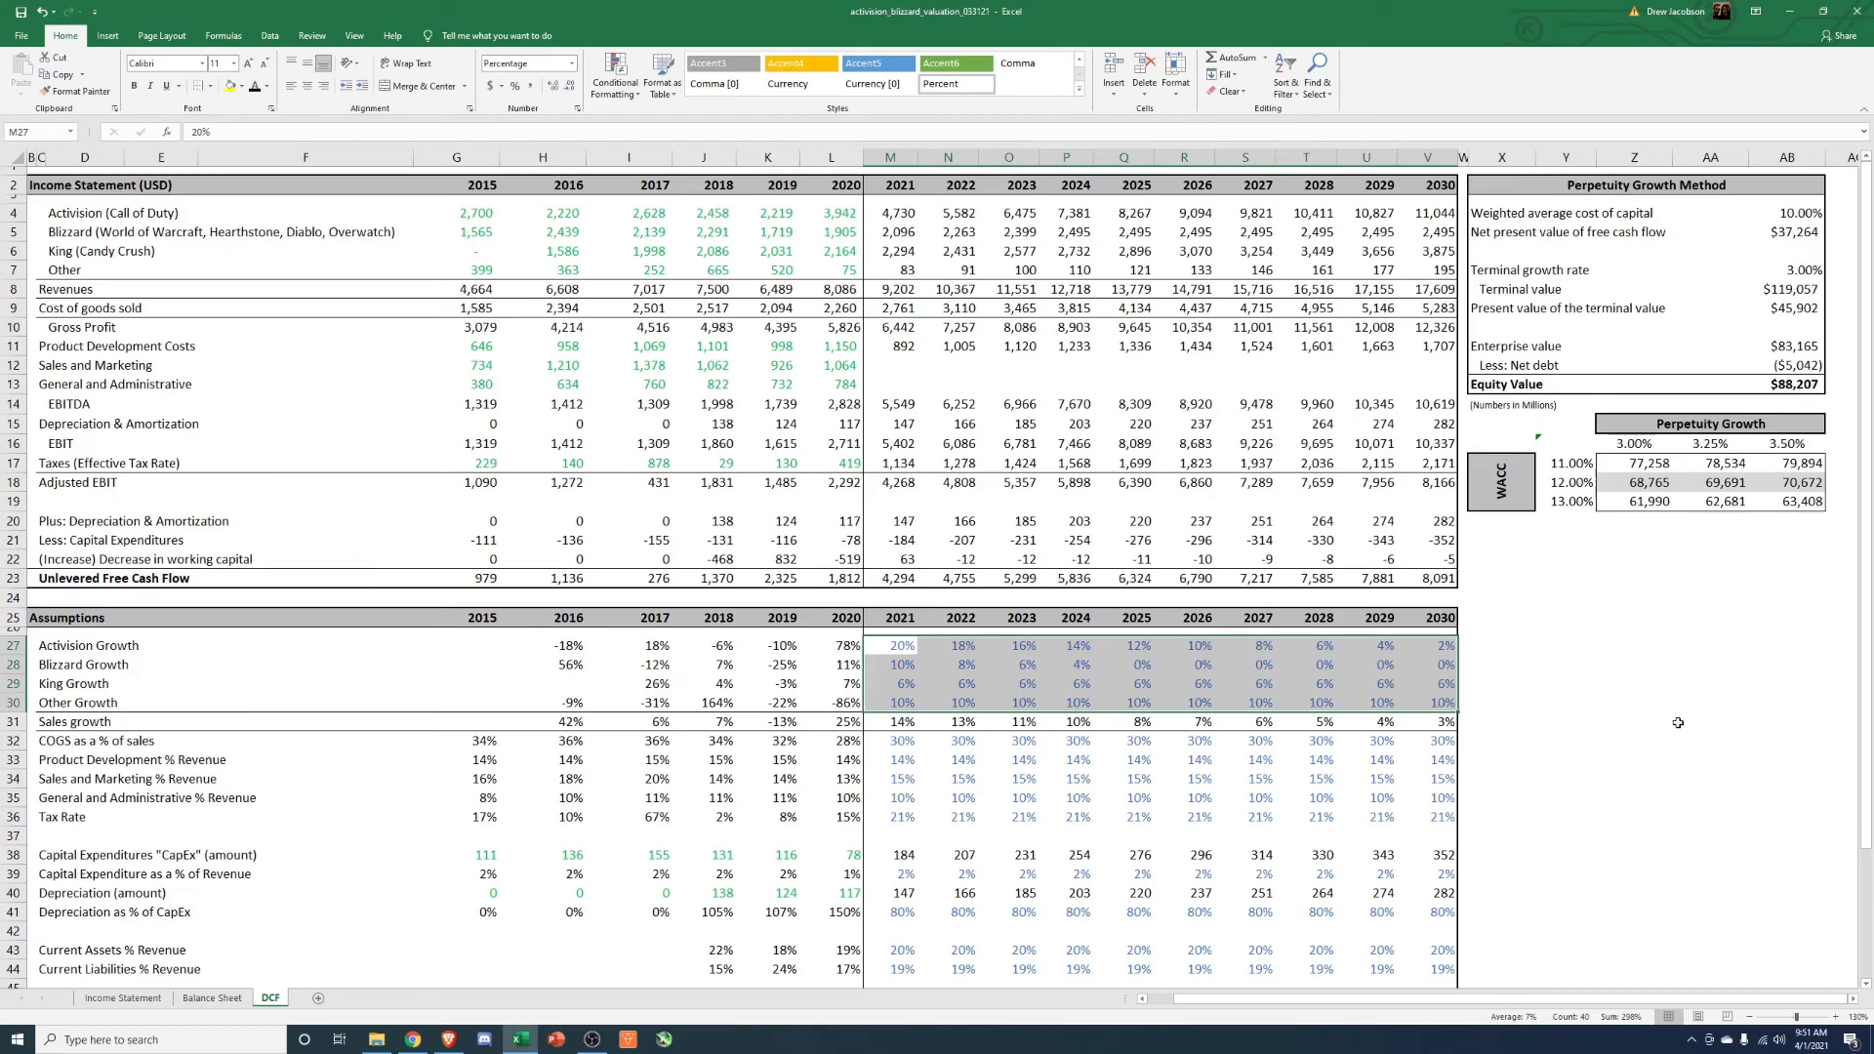
click(1636, 722)
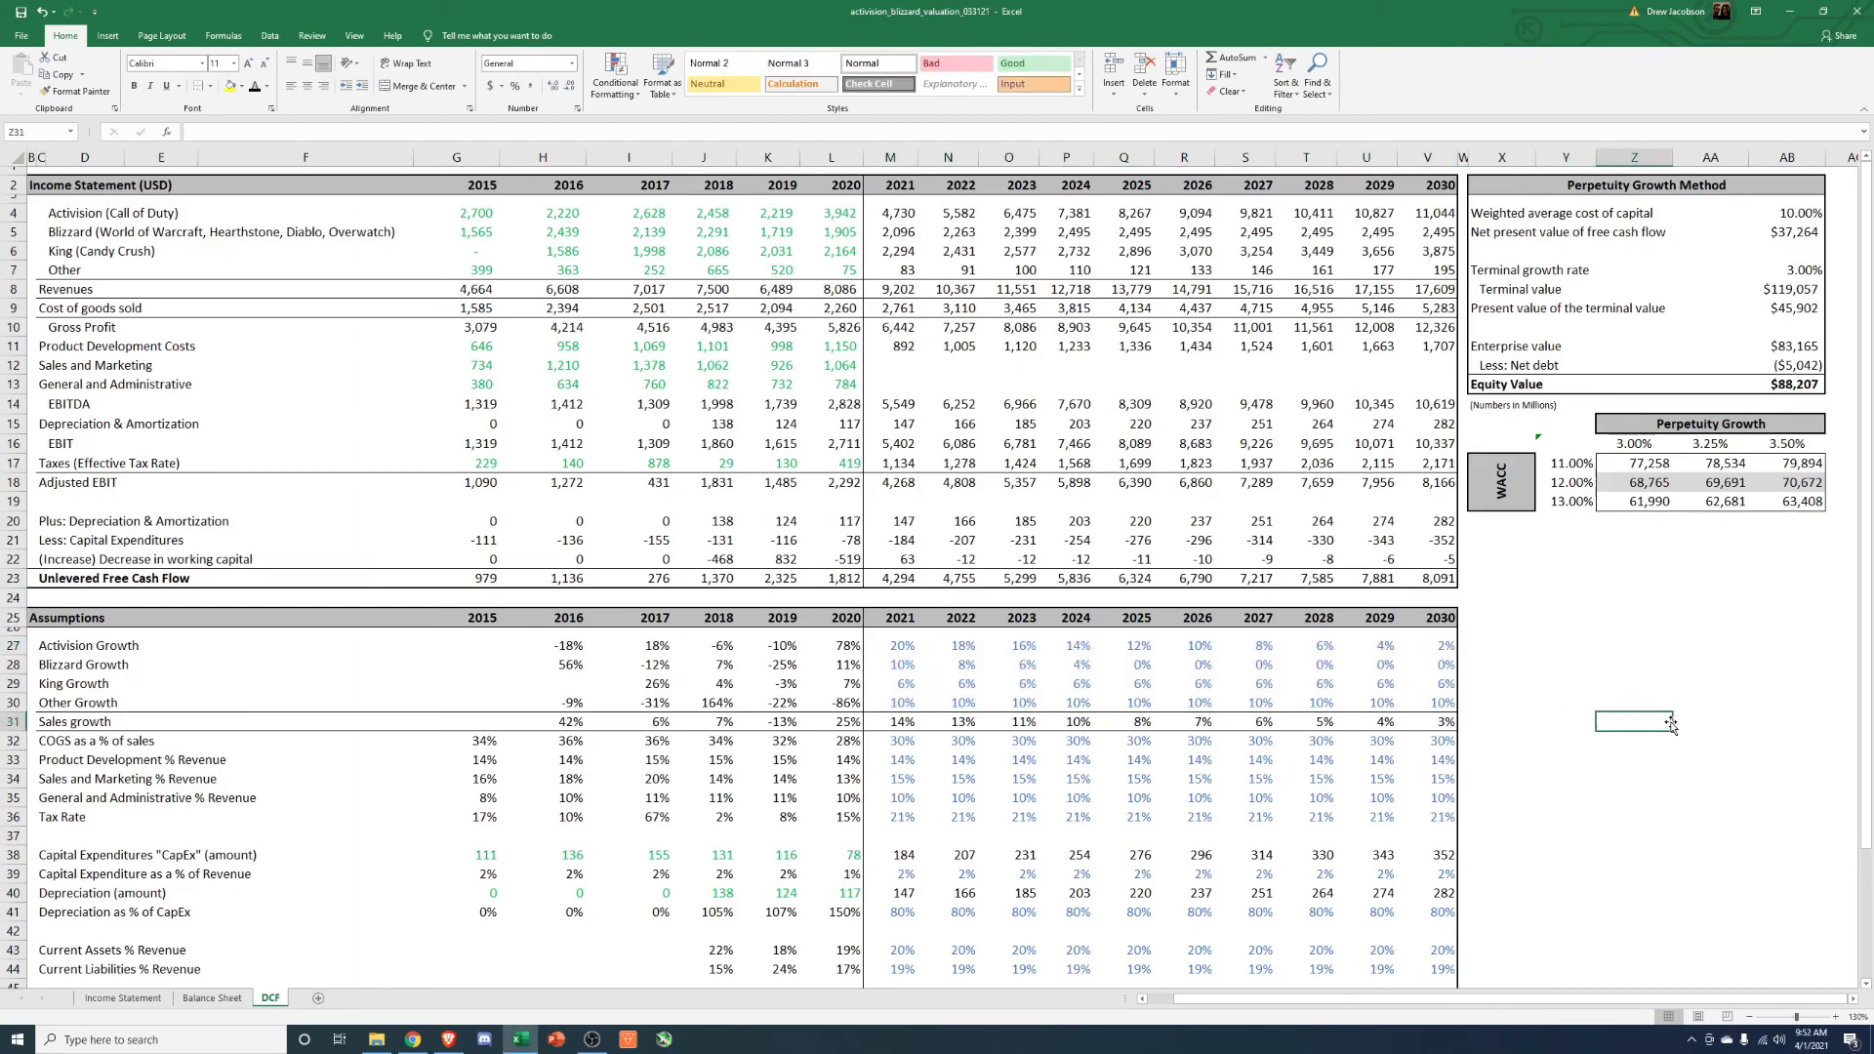
mouse_move(1657, 744)
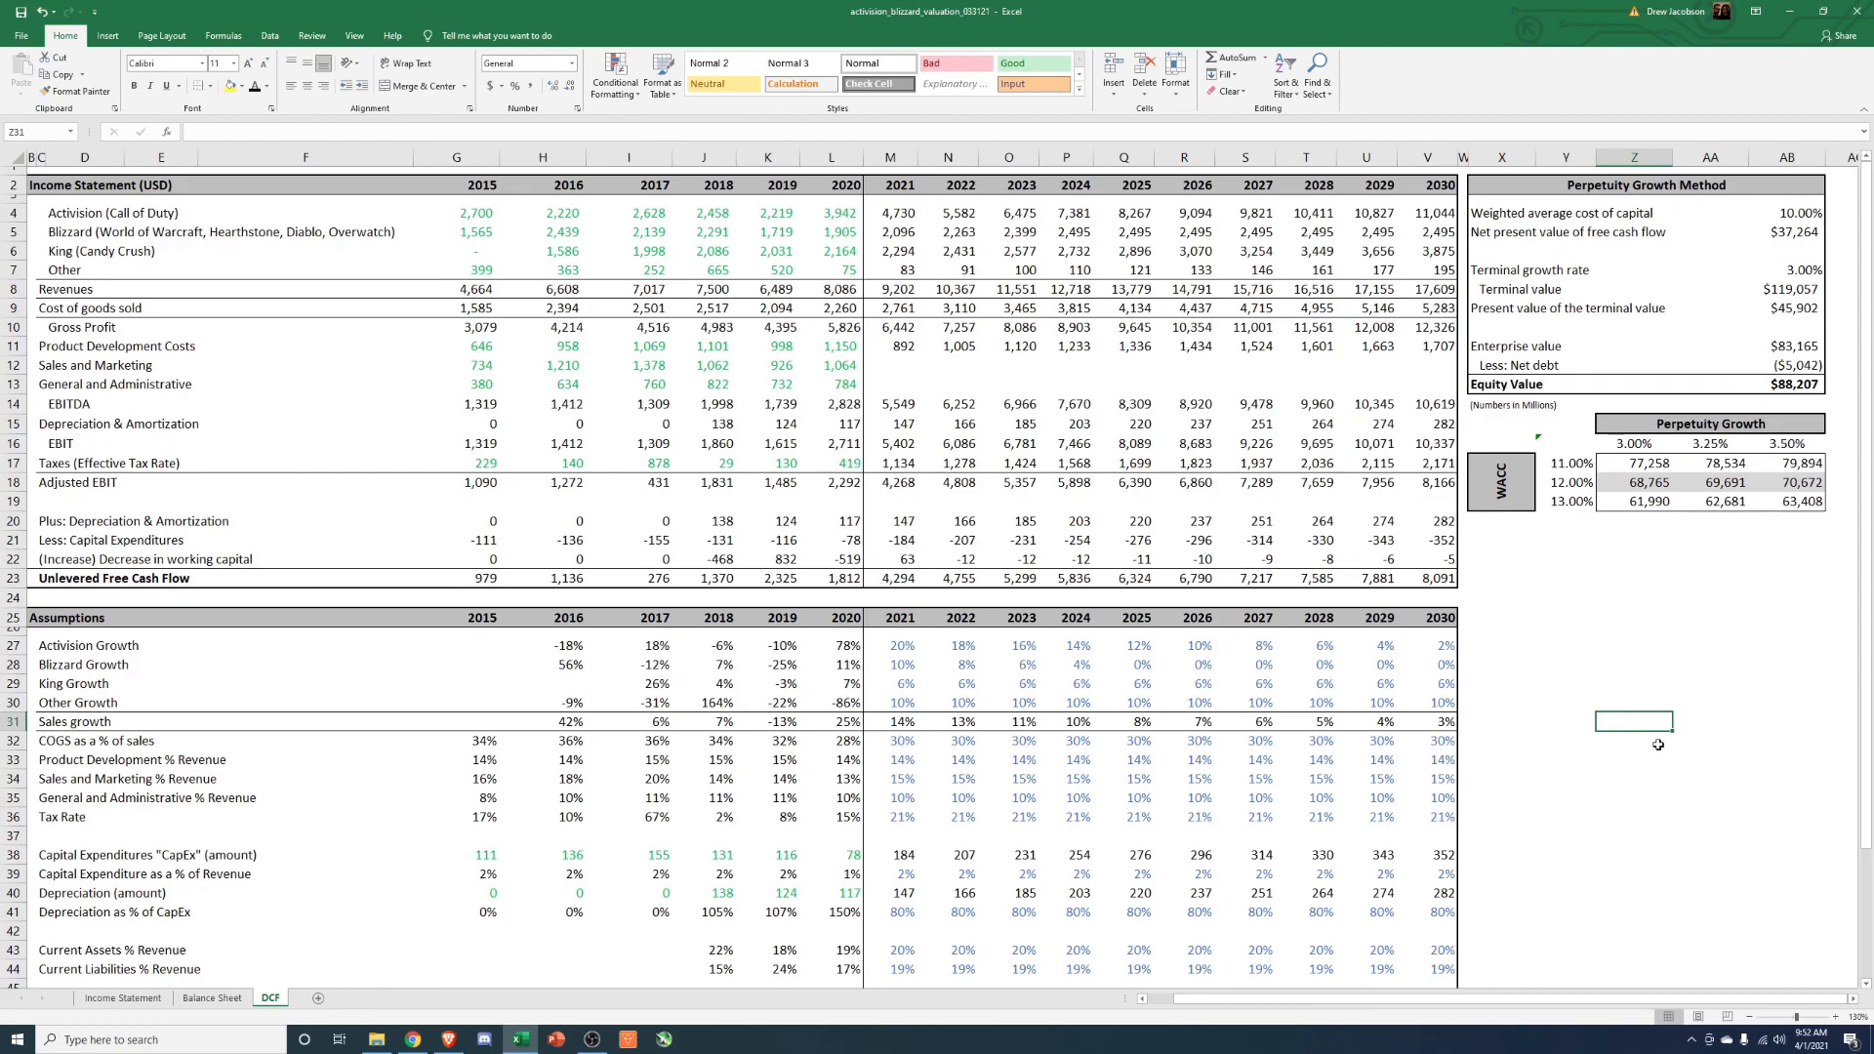